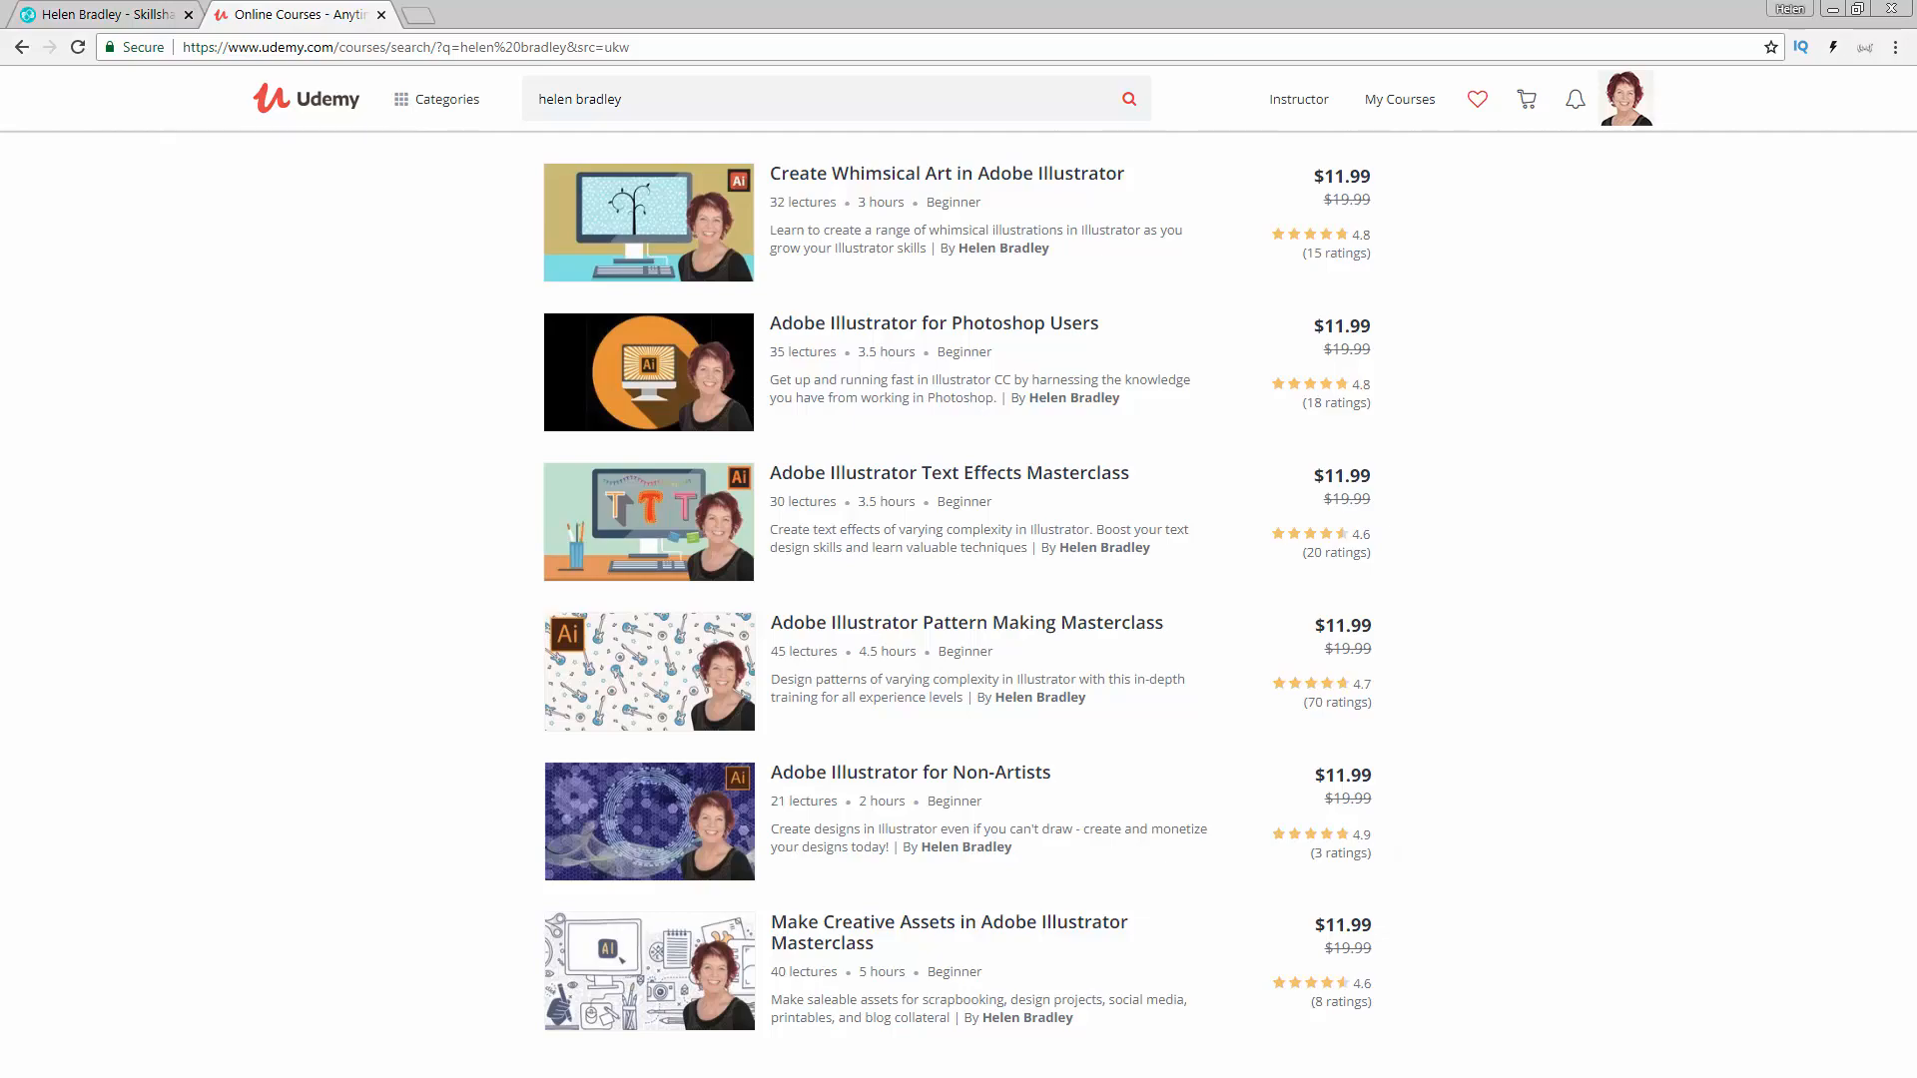
Draw a tall rectangle near the centre of the artboard.
left_click(1264, 1058)
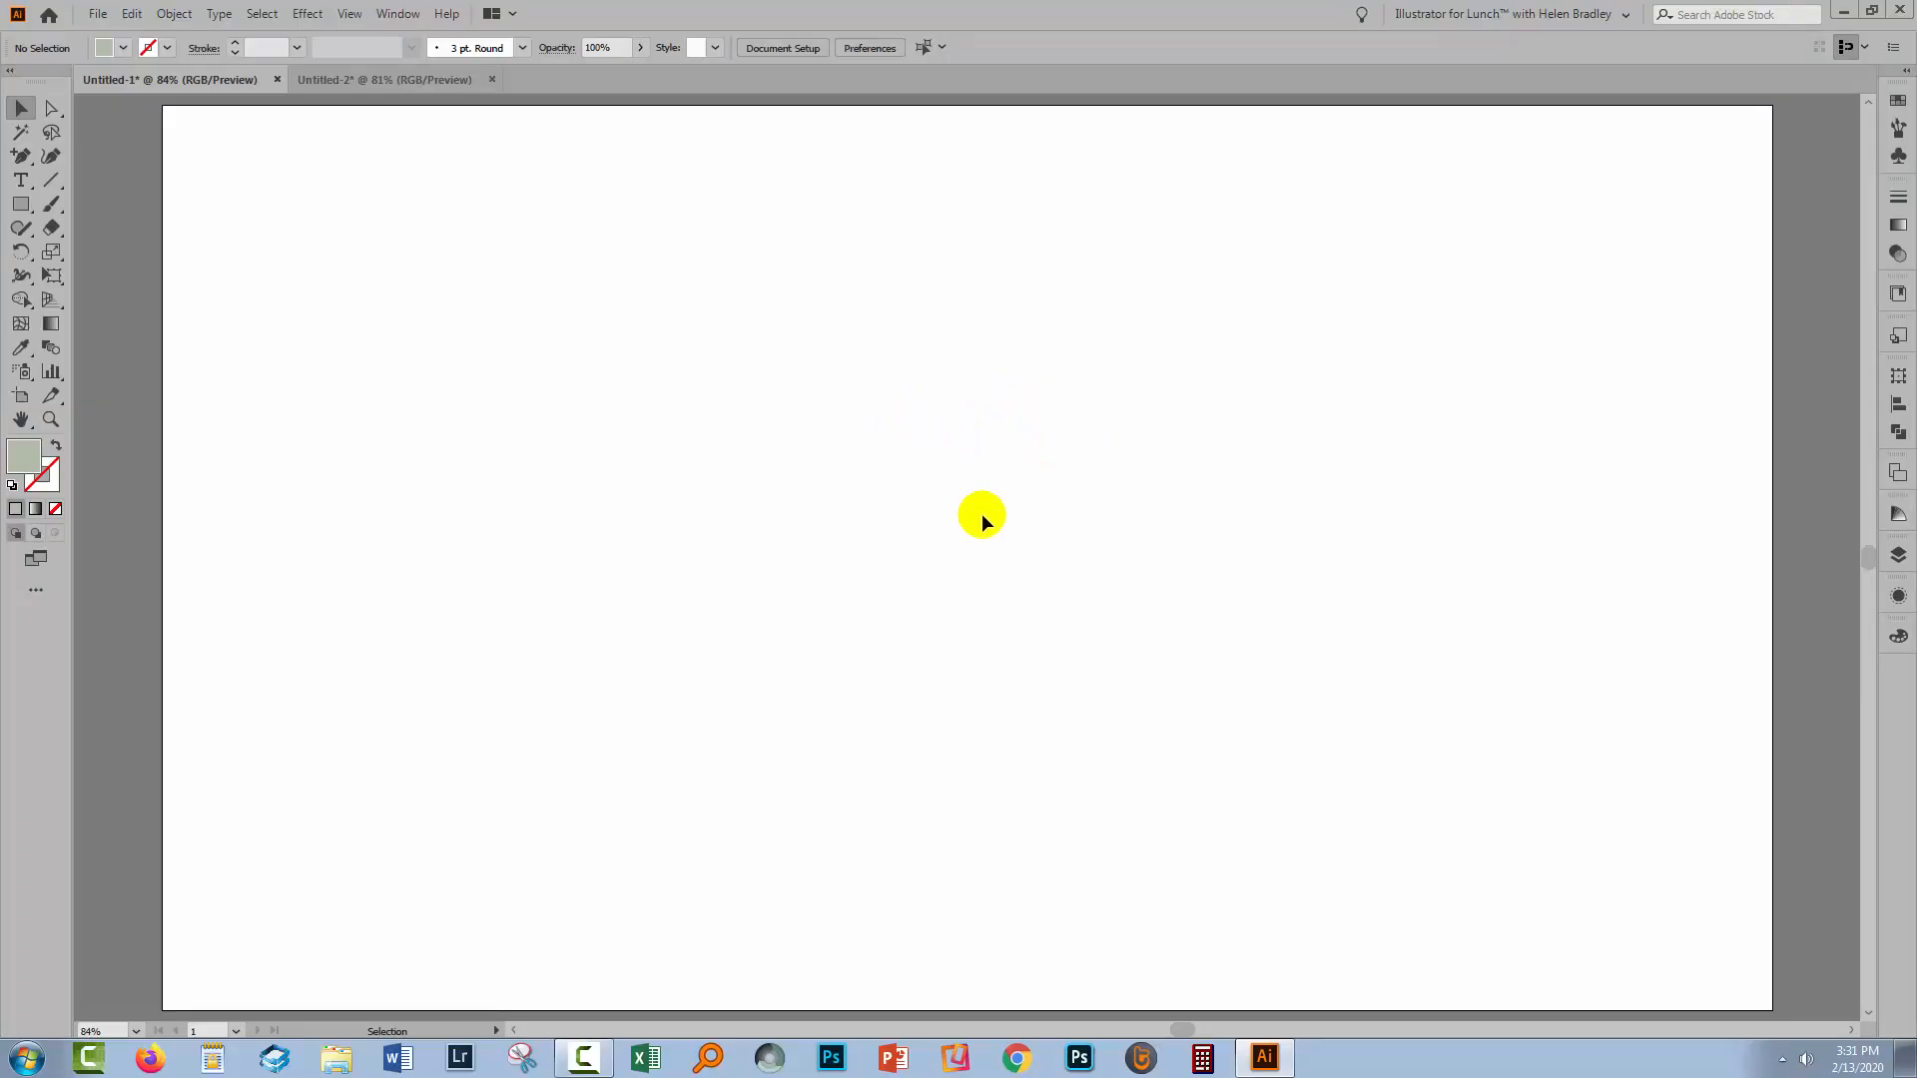
mouse_move(887, 547)
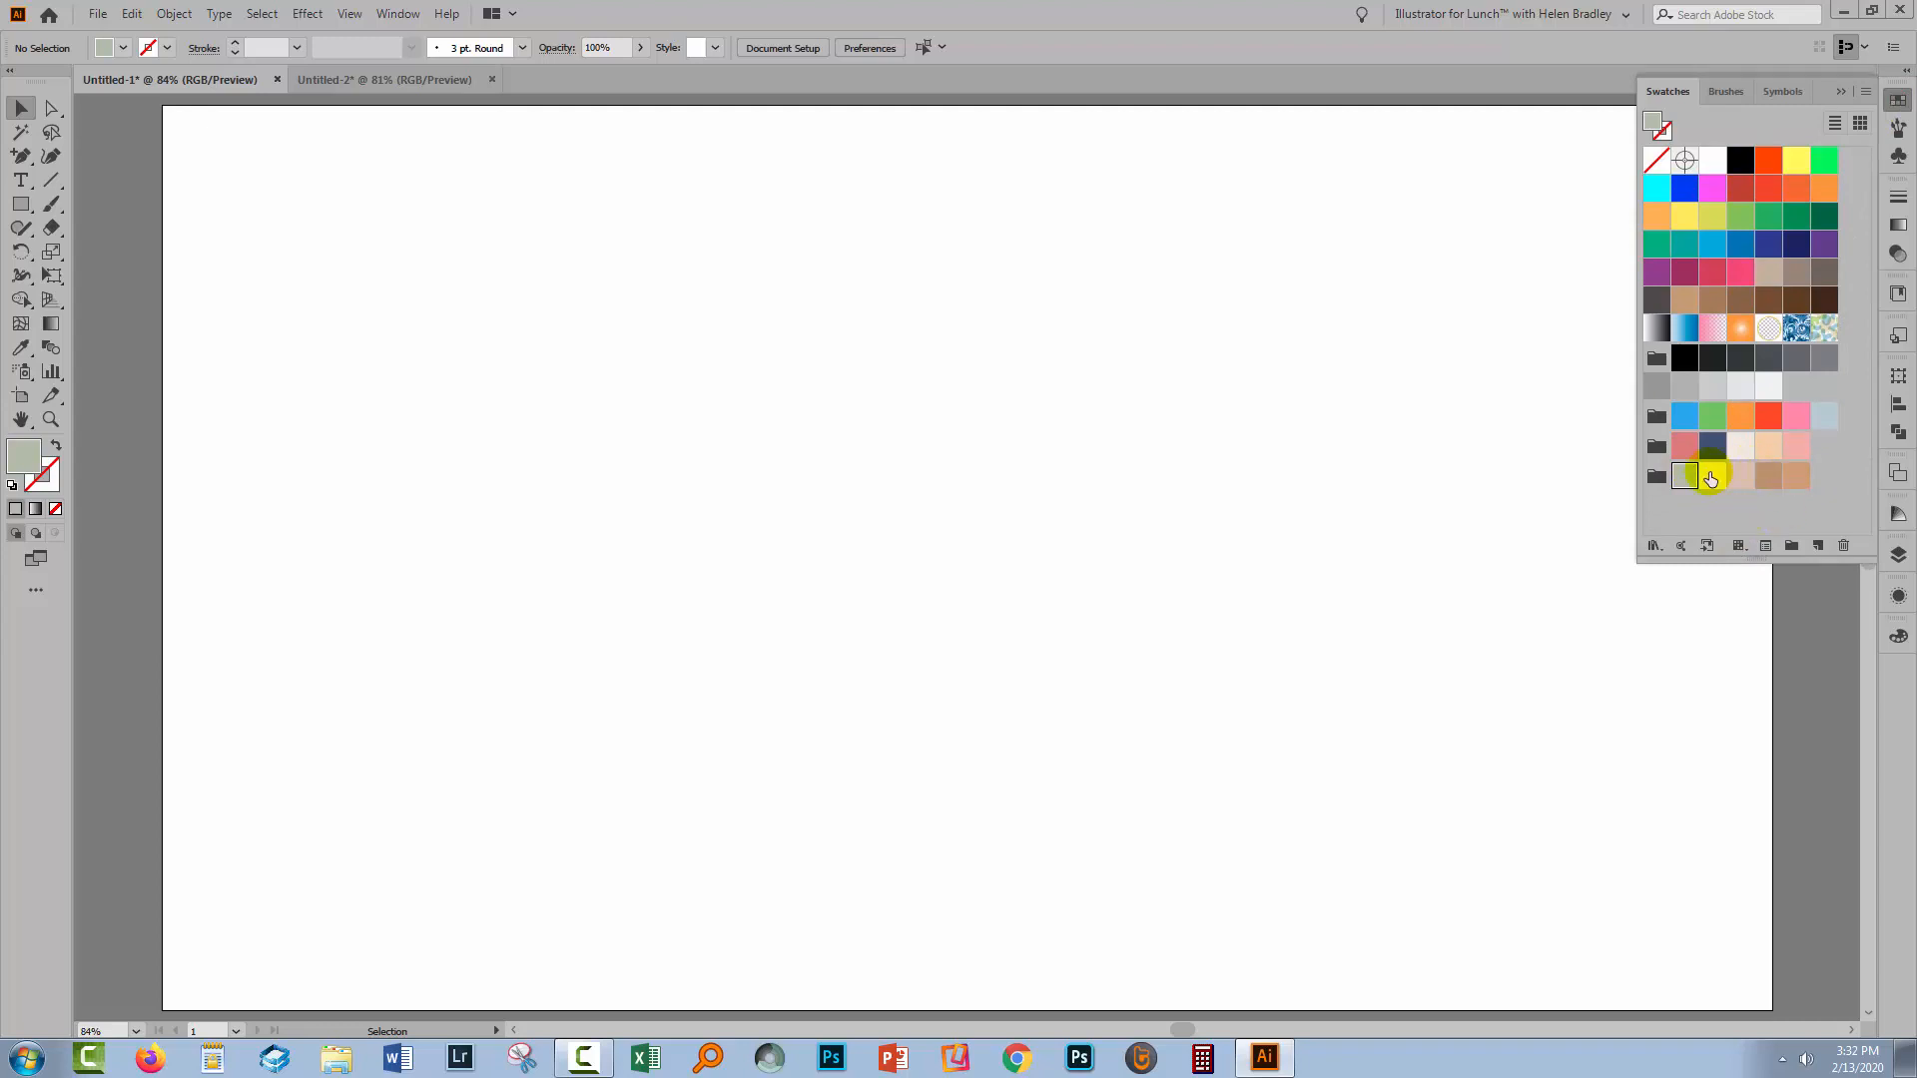
mouse_move(1733, 487)
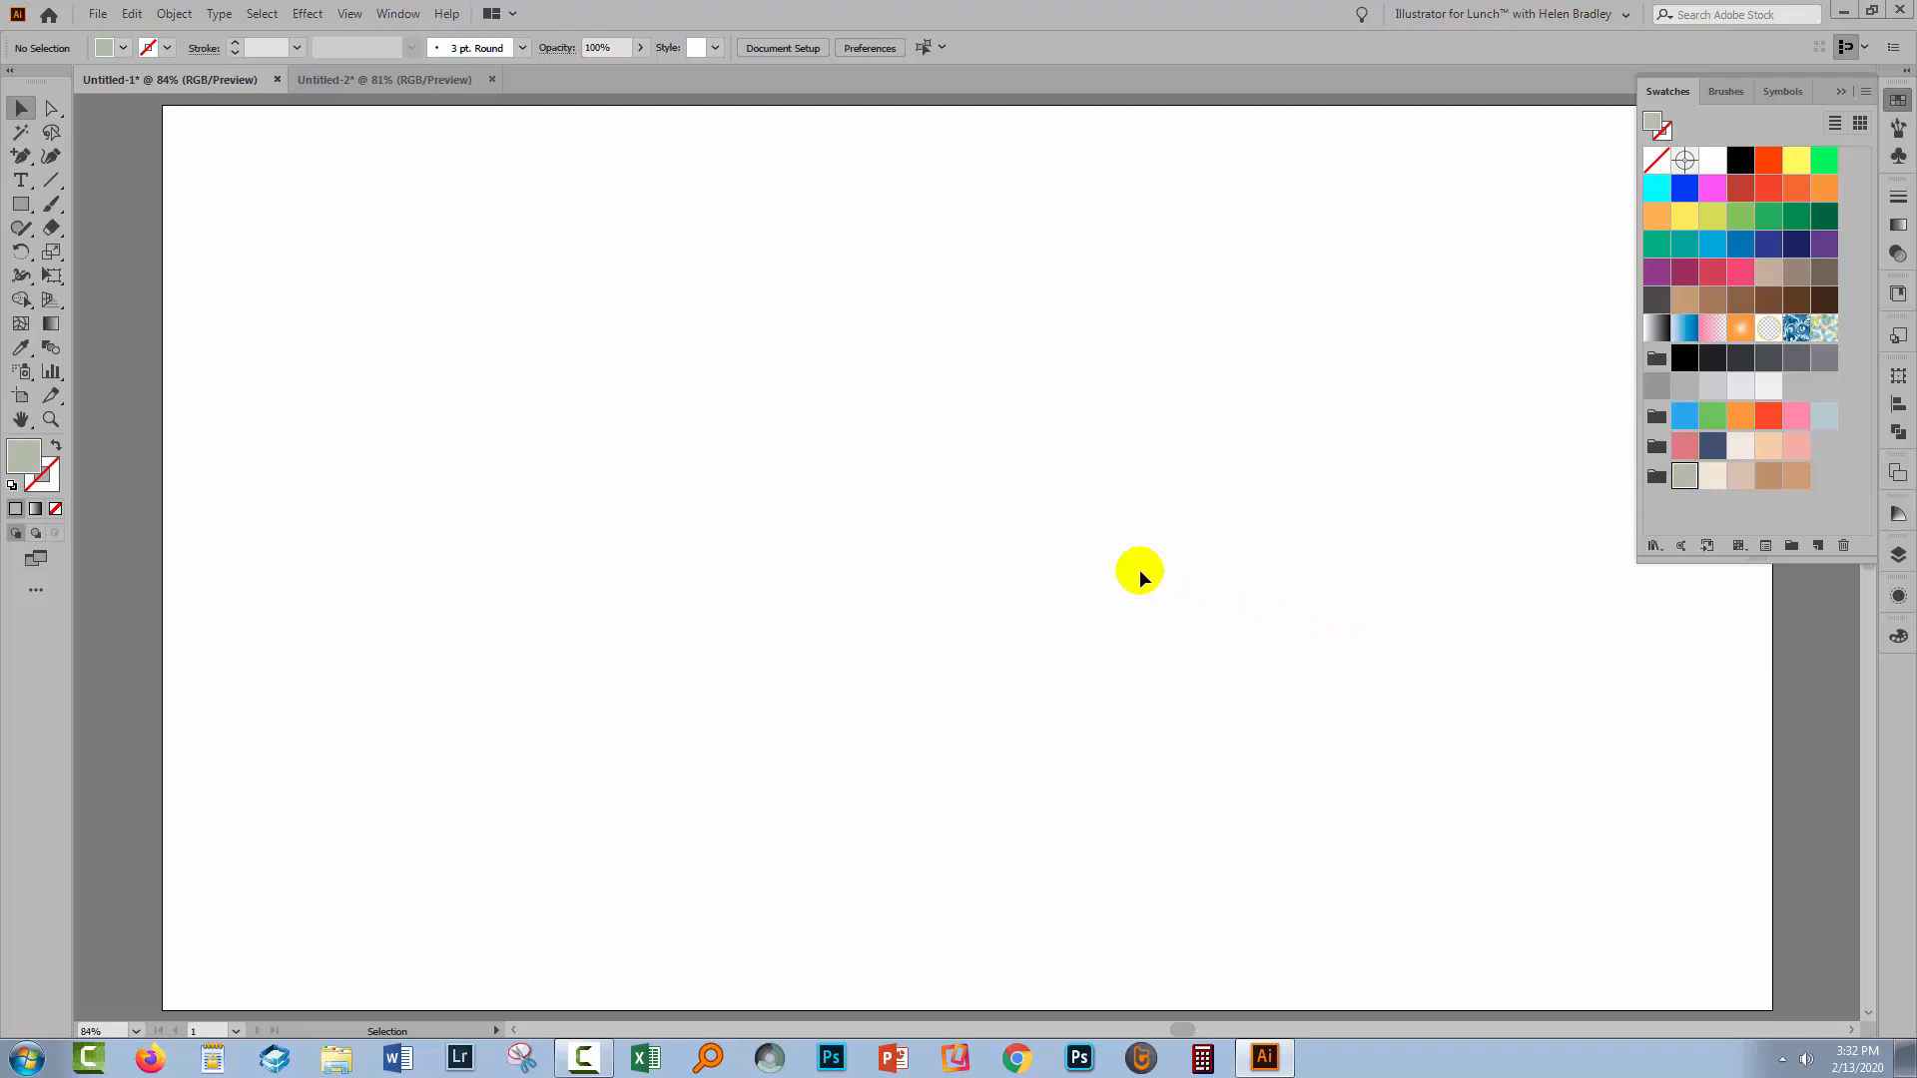
left_click(20, 203)
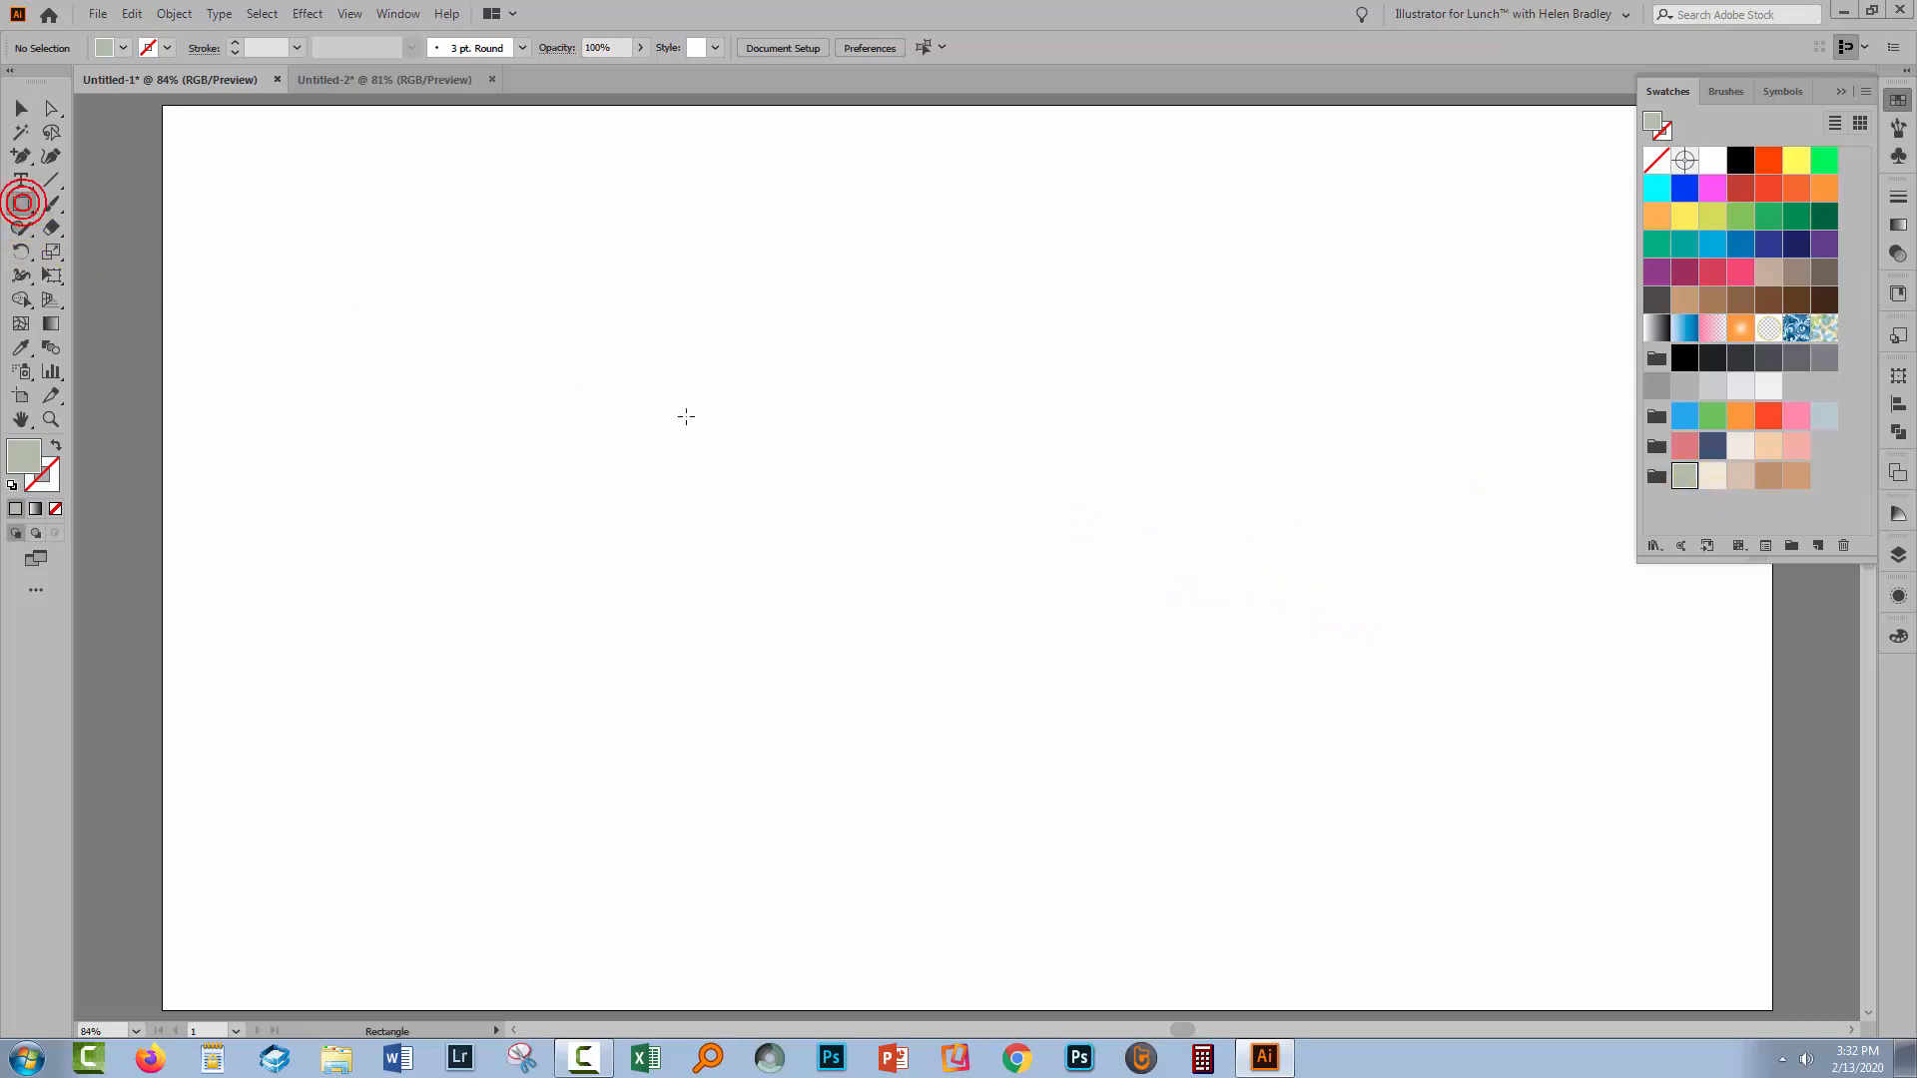
left_click_drag(736, 389, 994, 804)
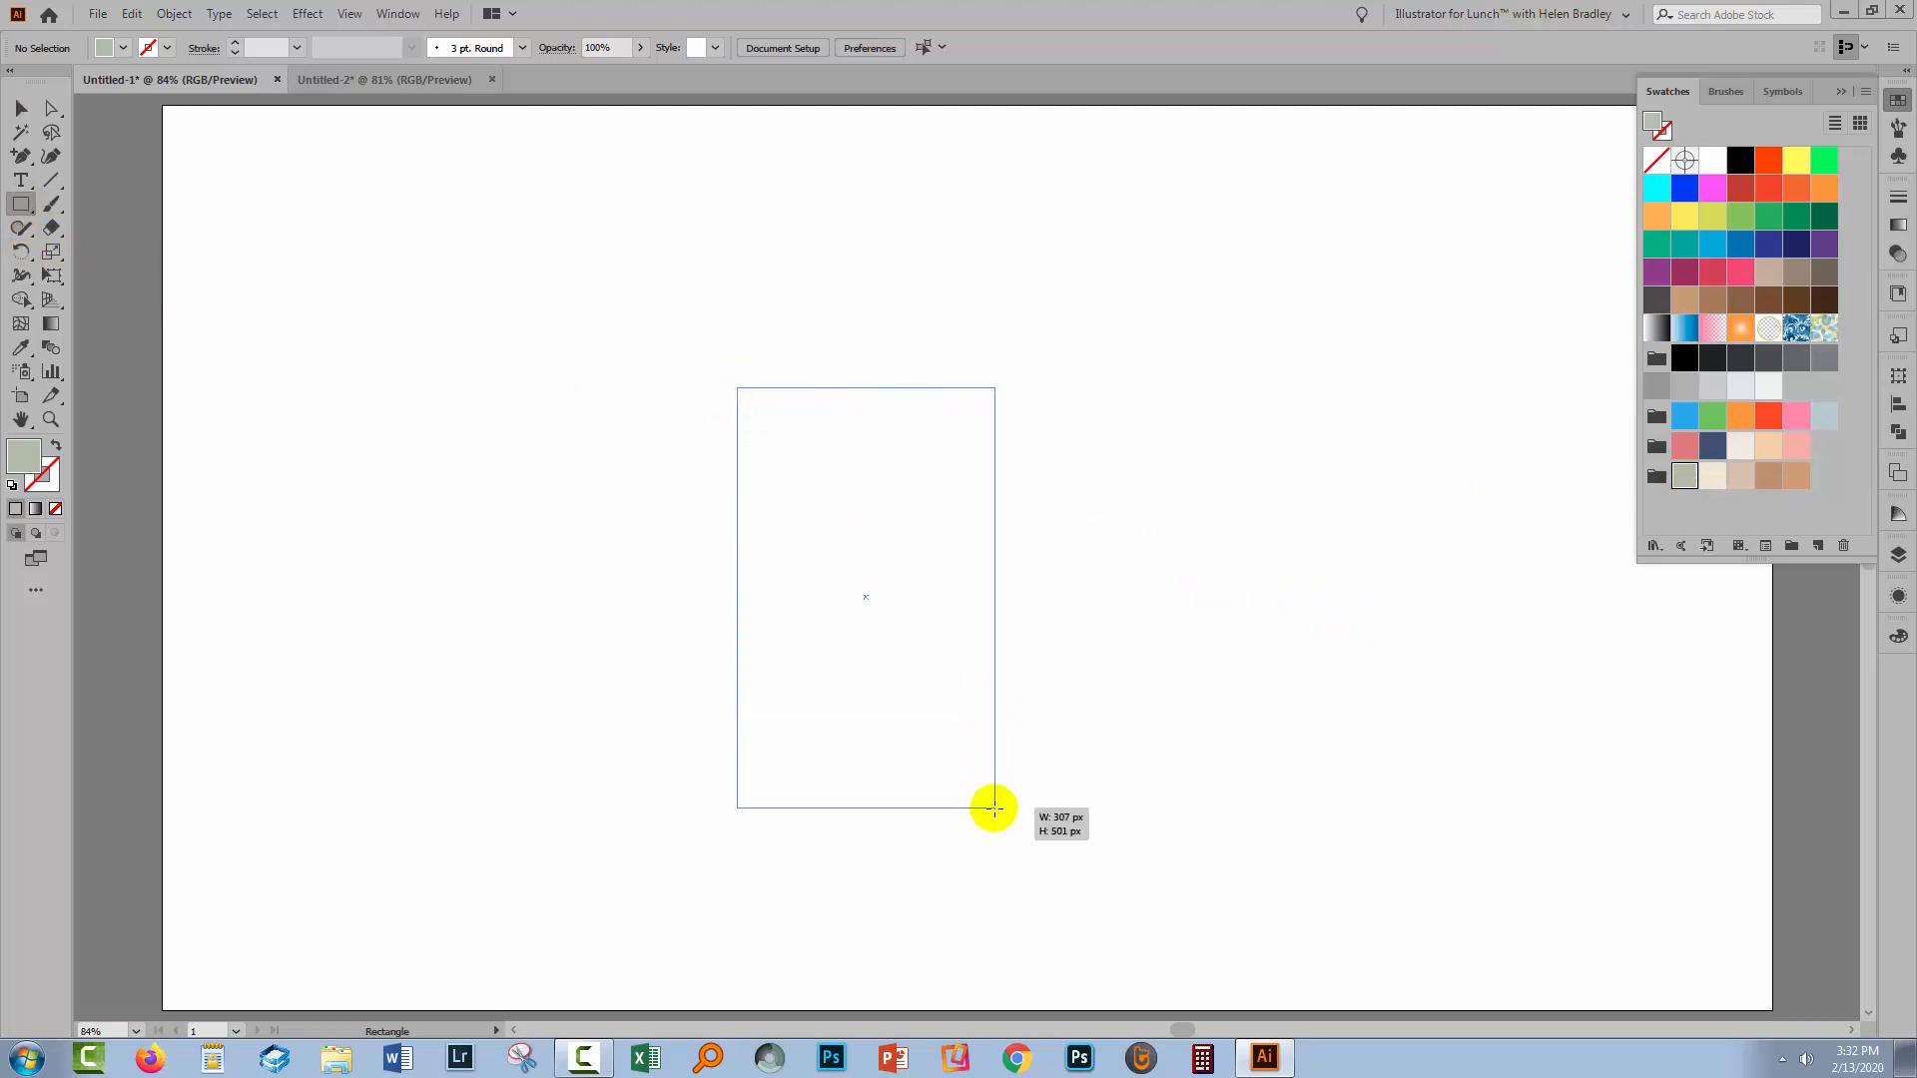
left_click_drag(994, 806, 1014, 905)
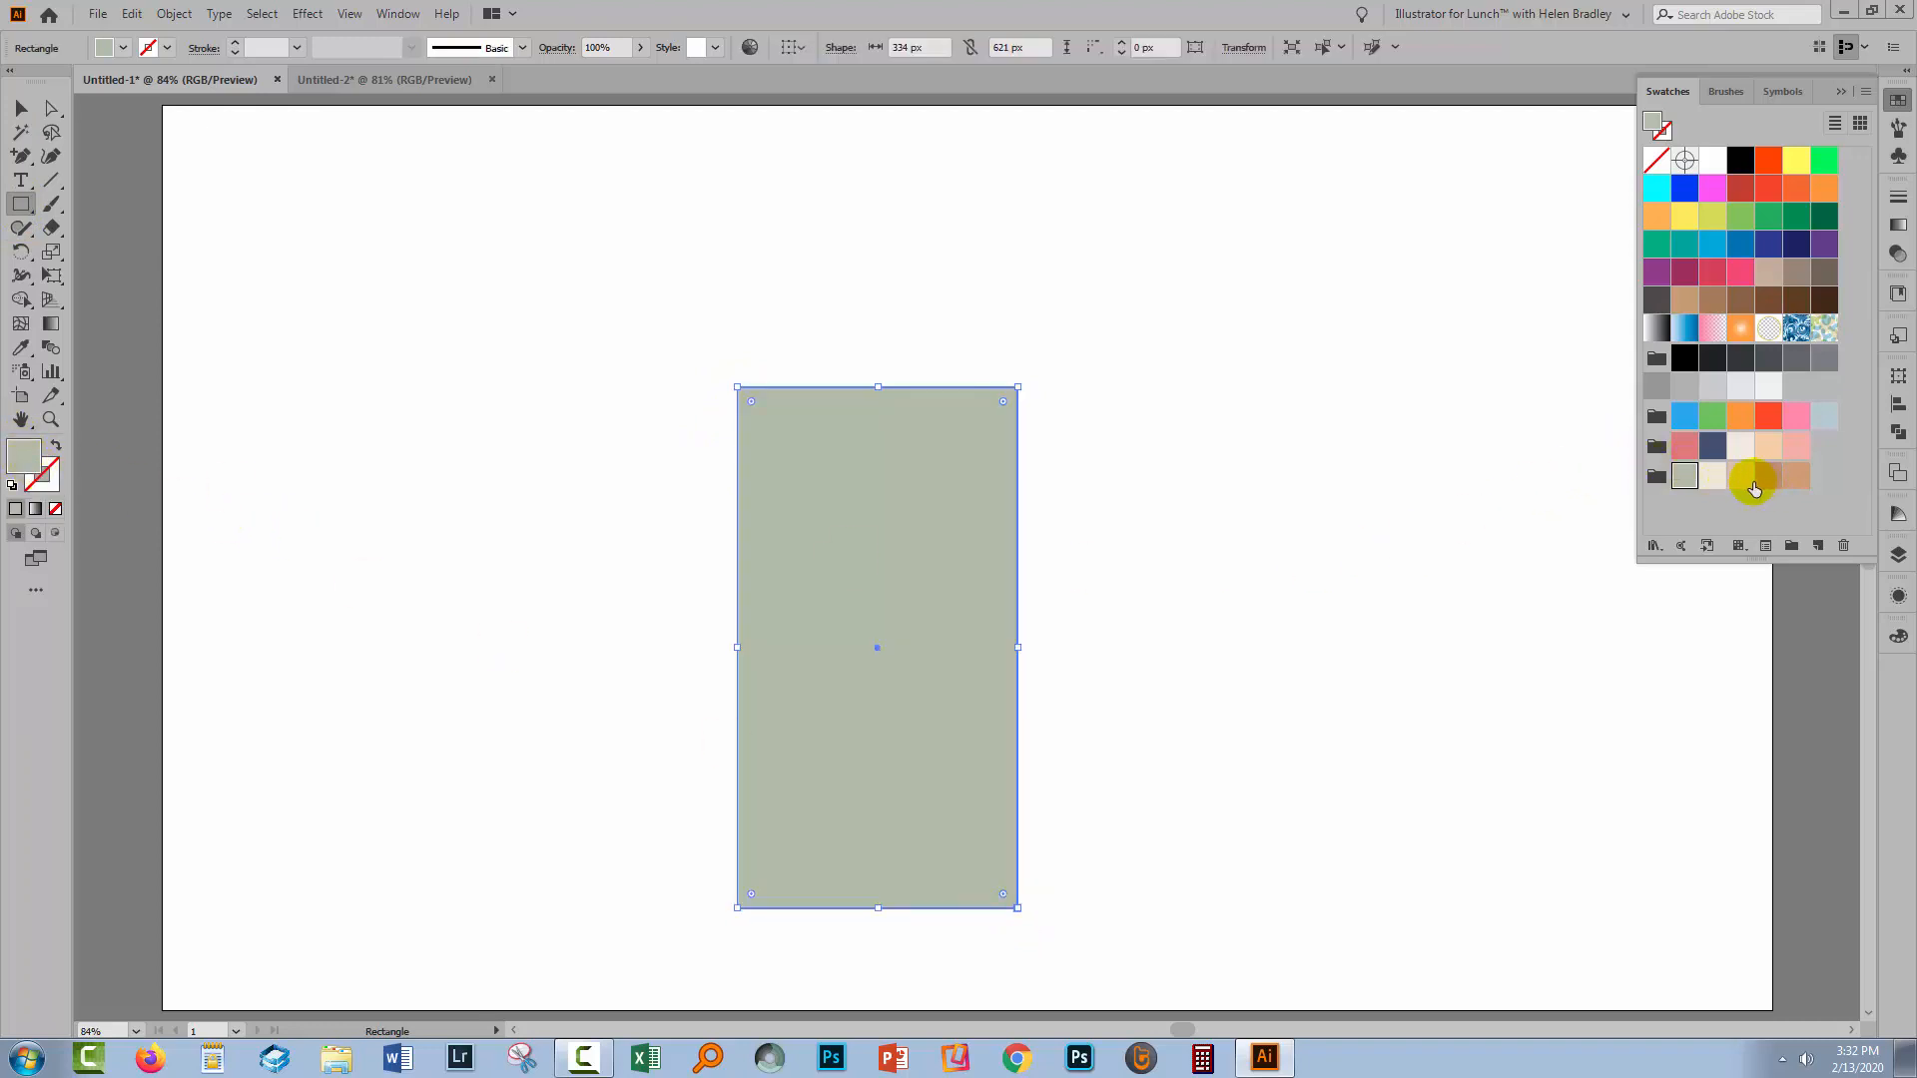
Fill the rectangle with a pale peach colour refined in the Color Picker.
left_click(1741, 475)
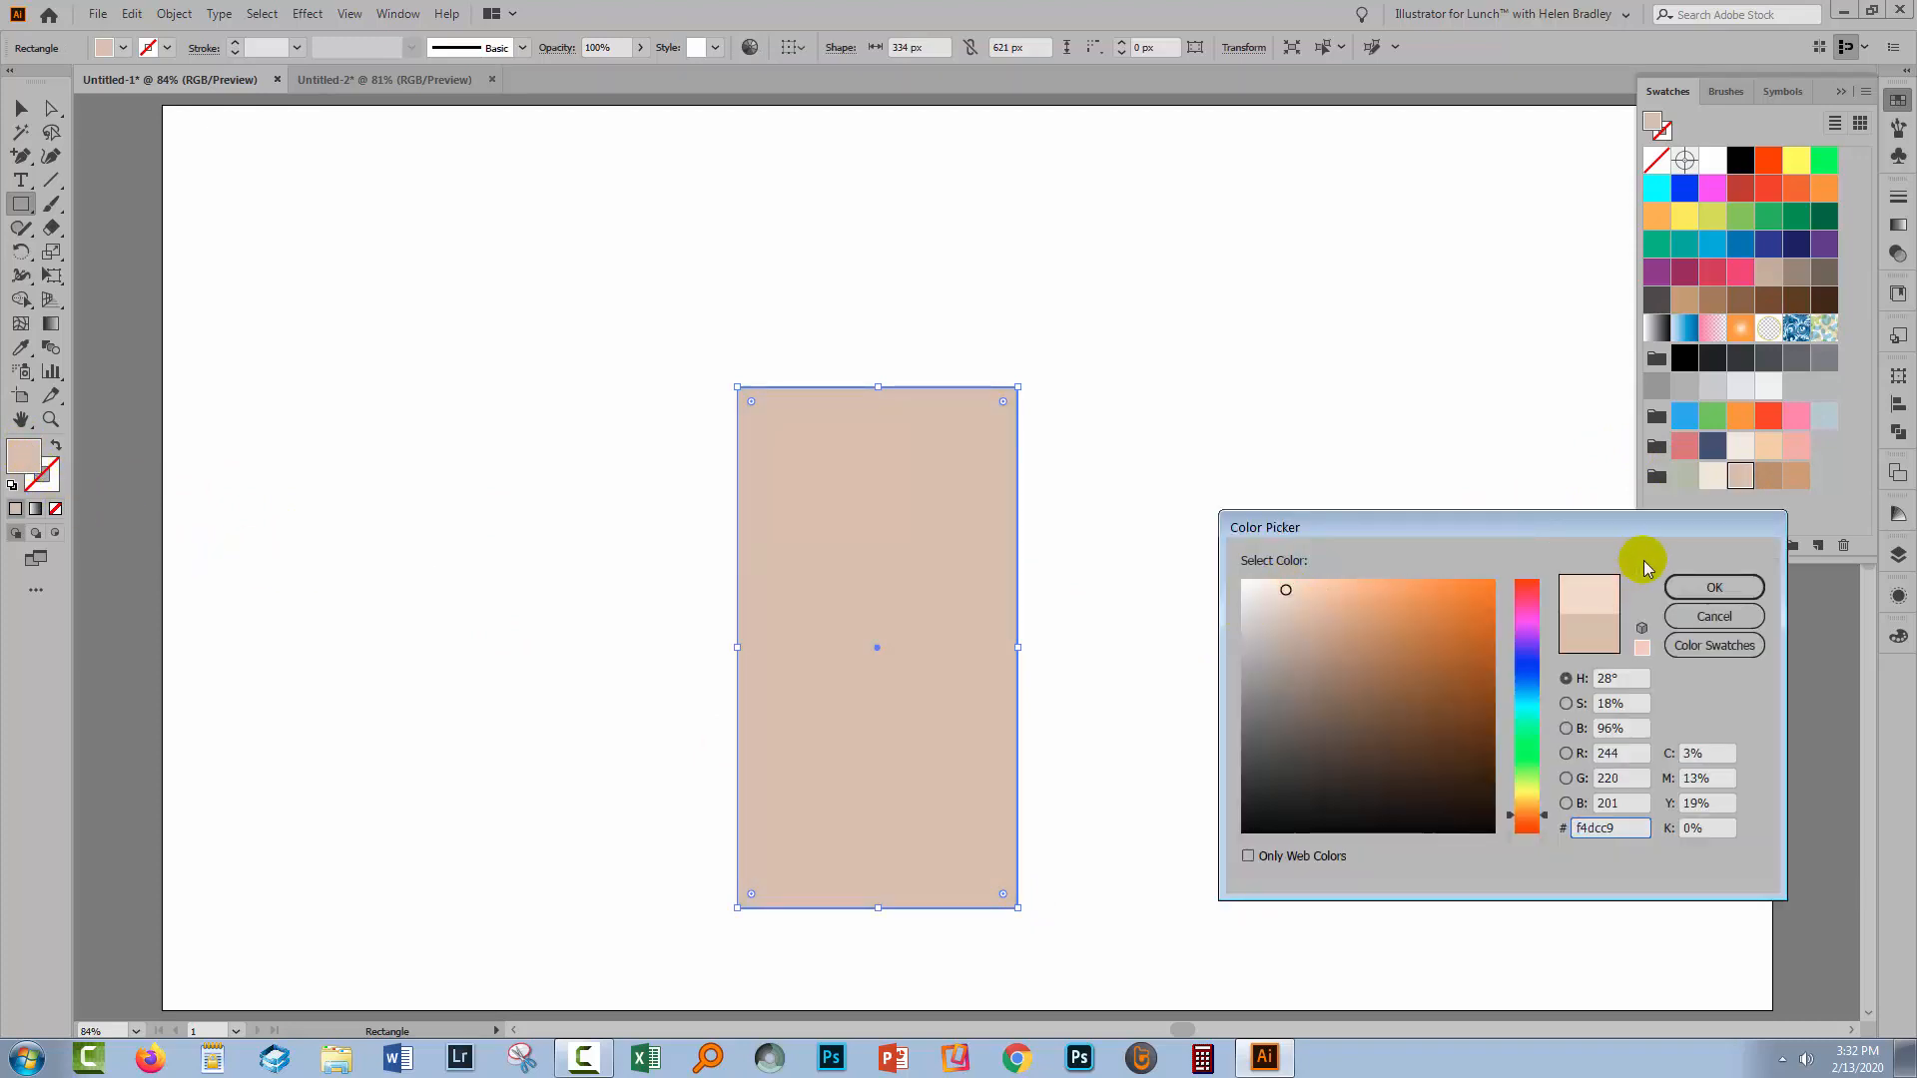
left_click(1713, 587)
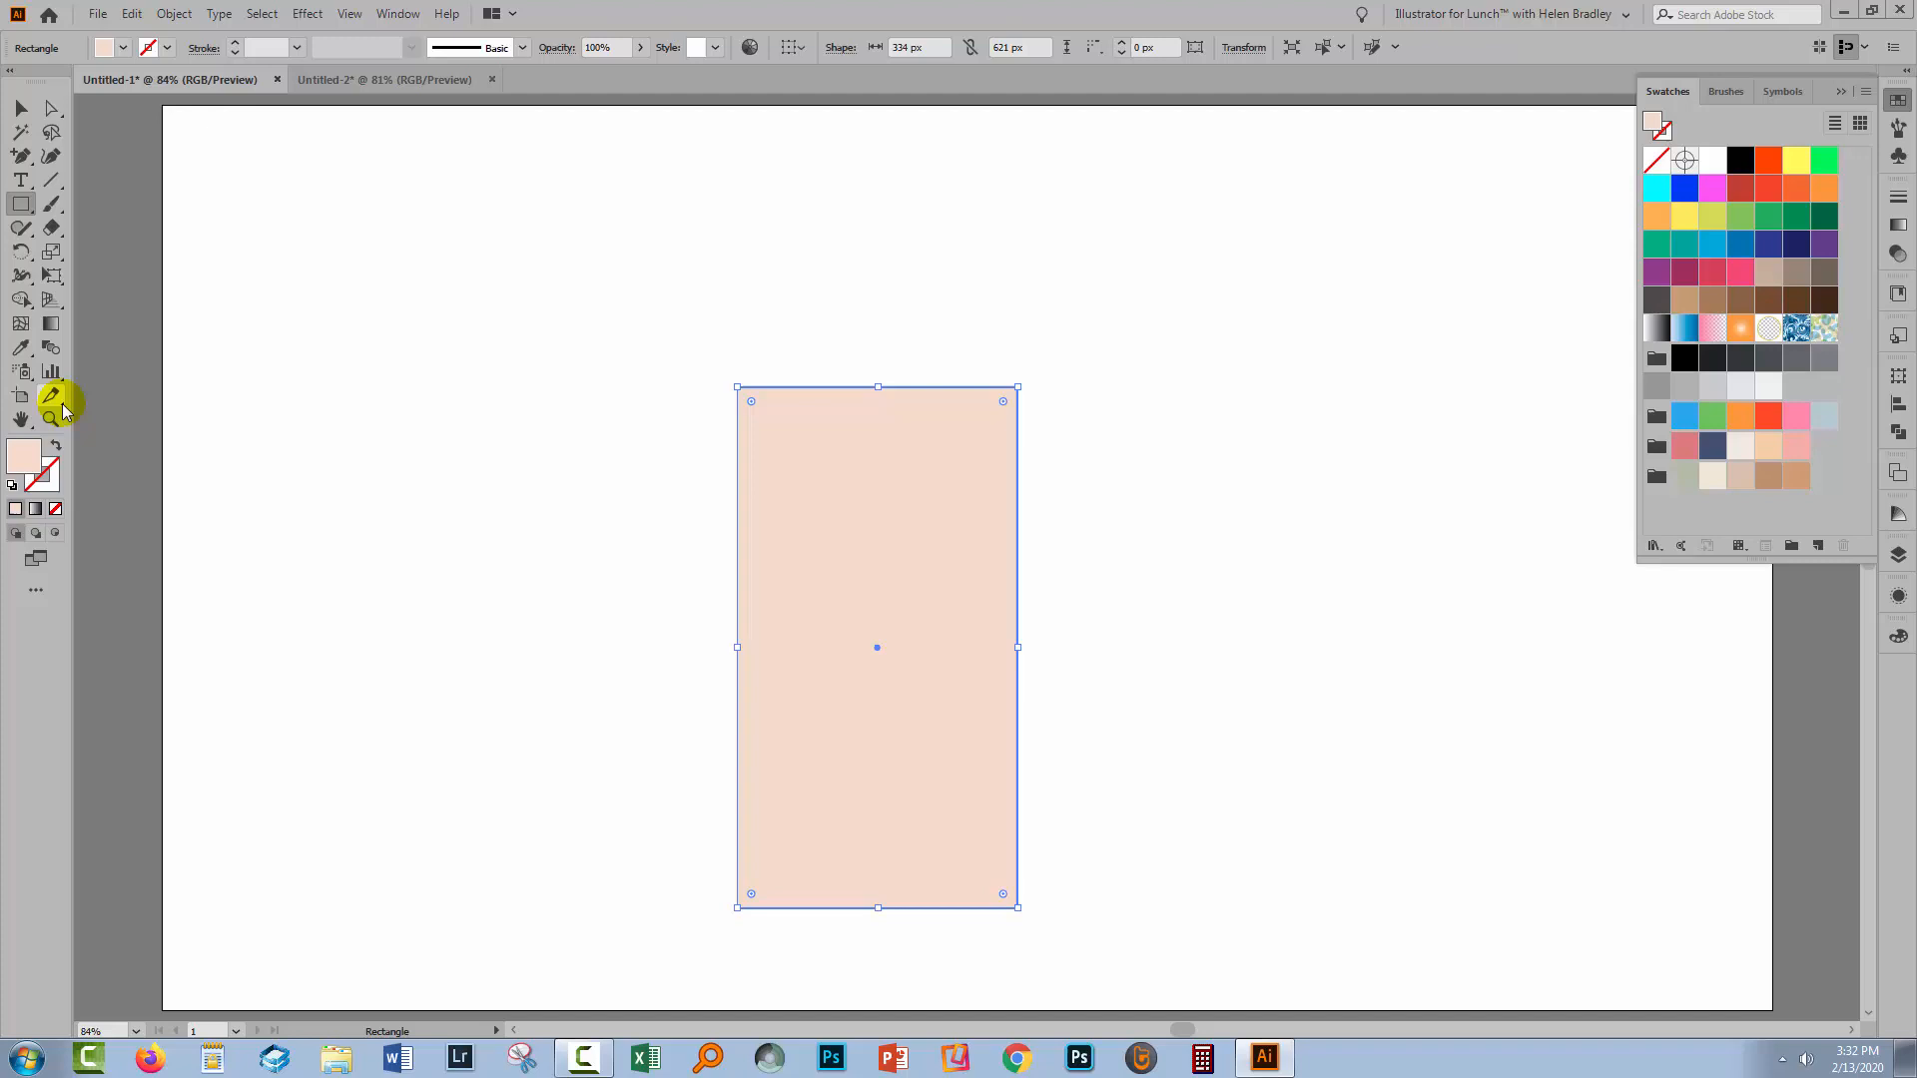
left_click(20, 107)
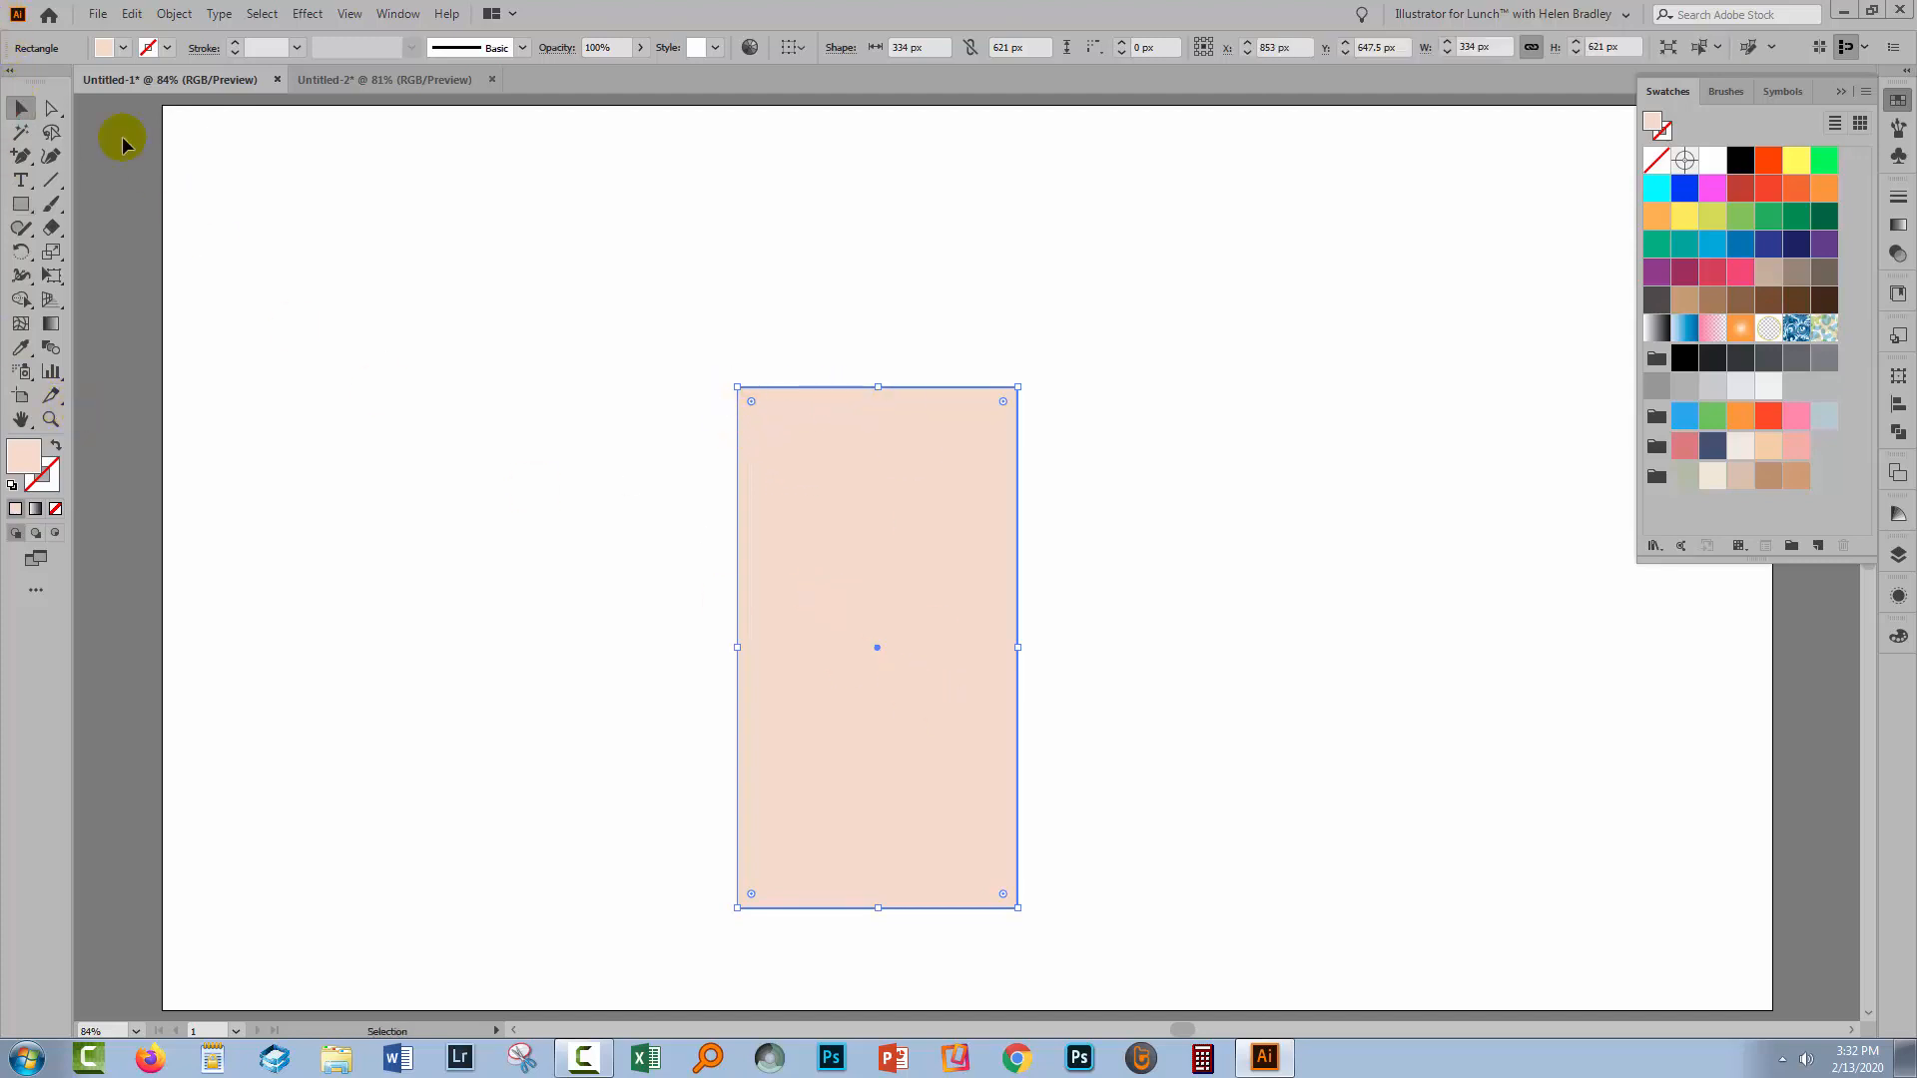
Scale the rectangle's bottom anchors inward to about 80% width, tapering the cup body.
left_click(52, 108)
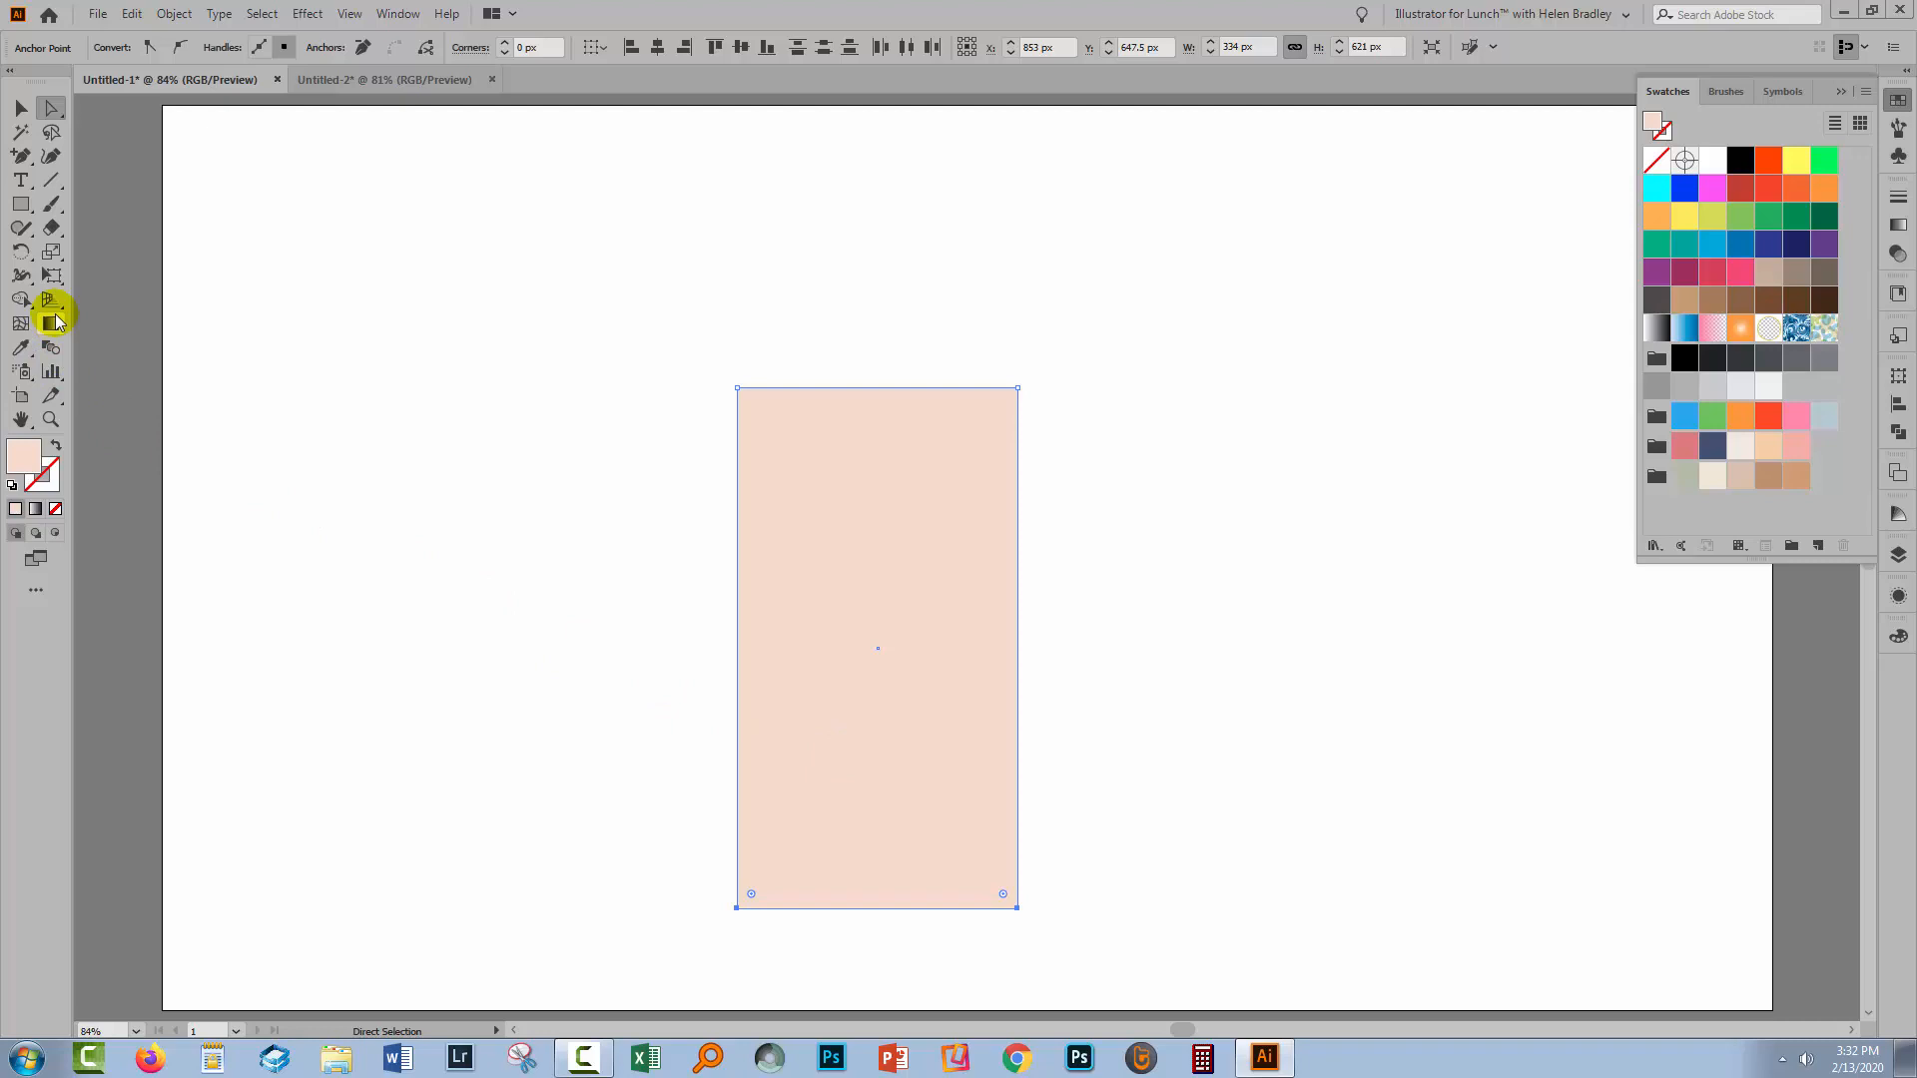
mouse_move(52, 253)
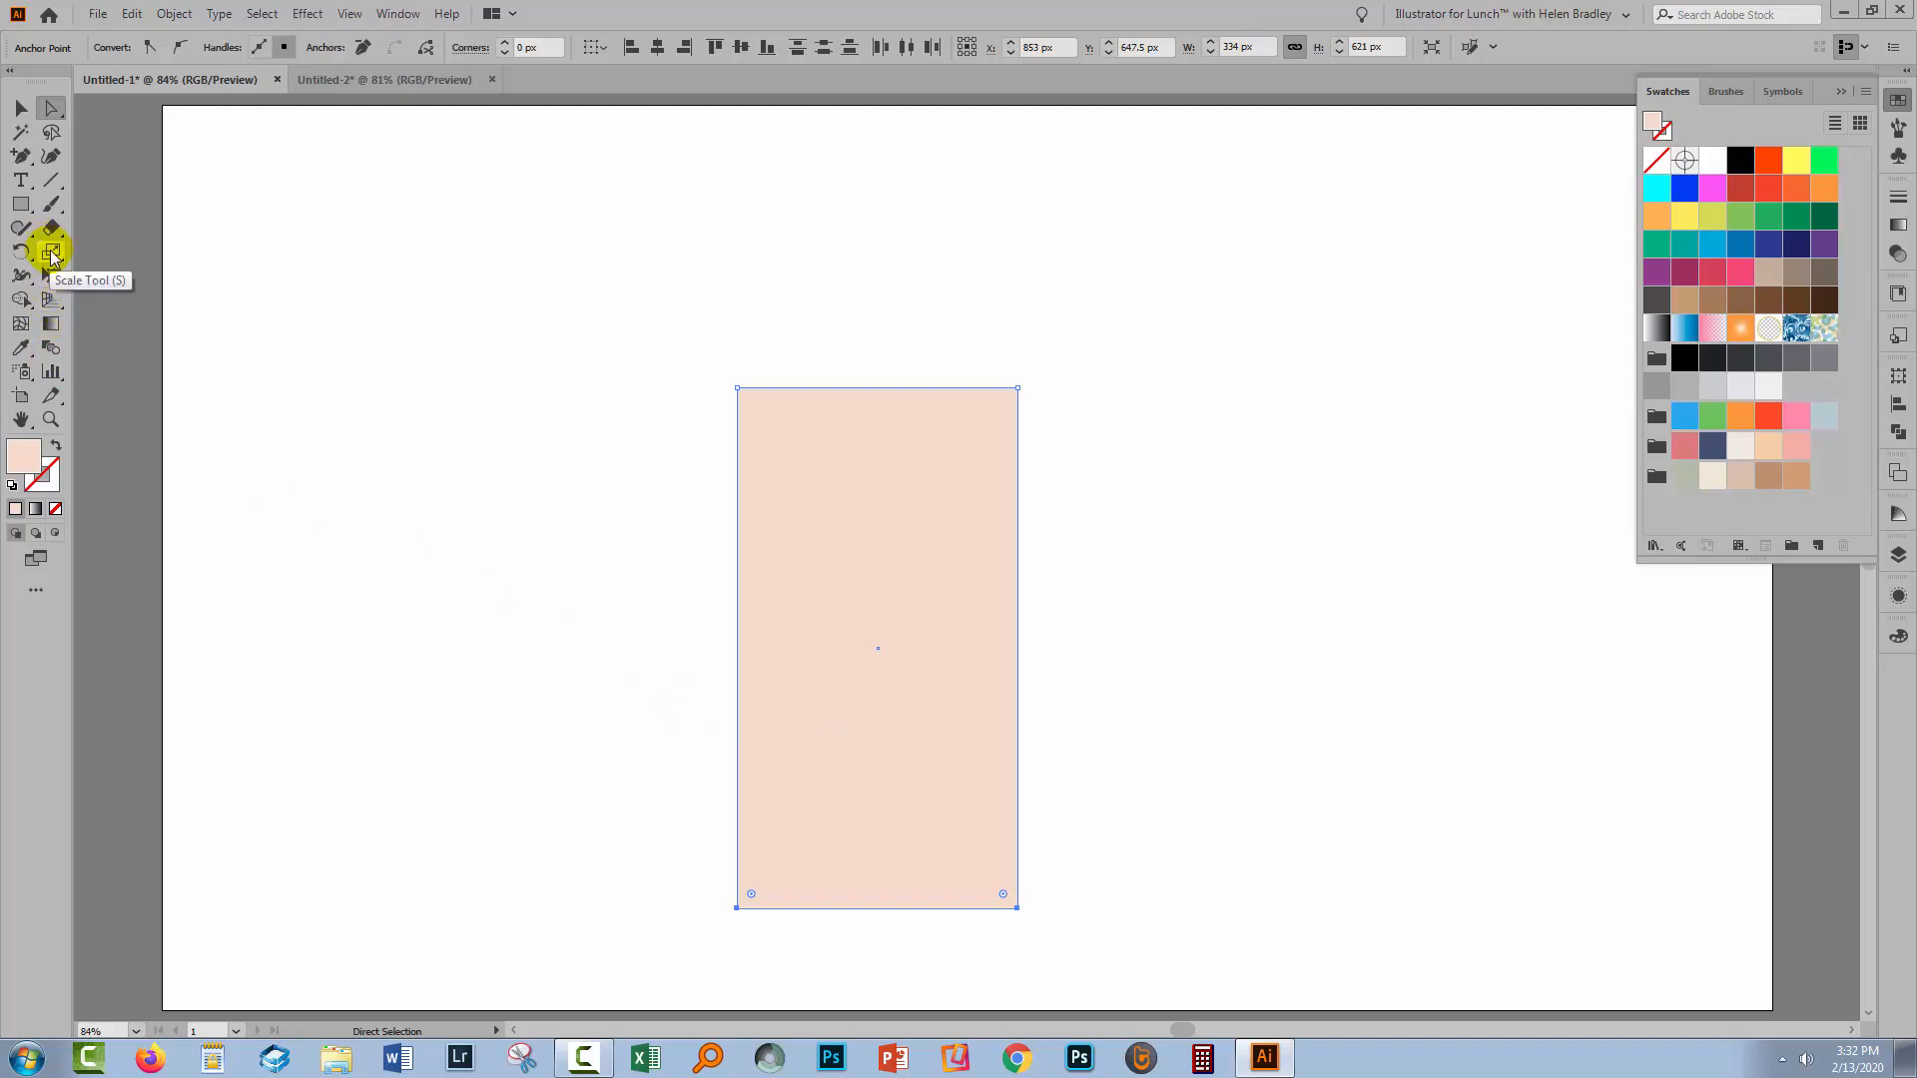
left_click(52, 254)
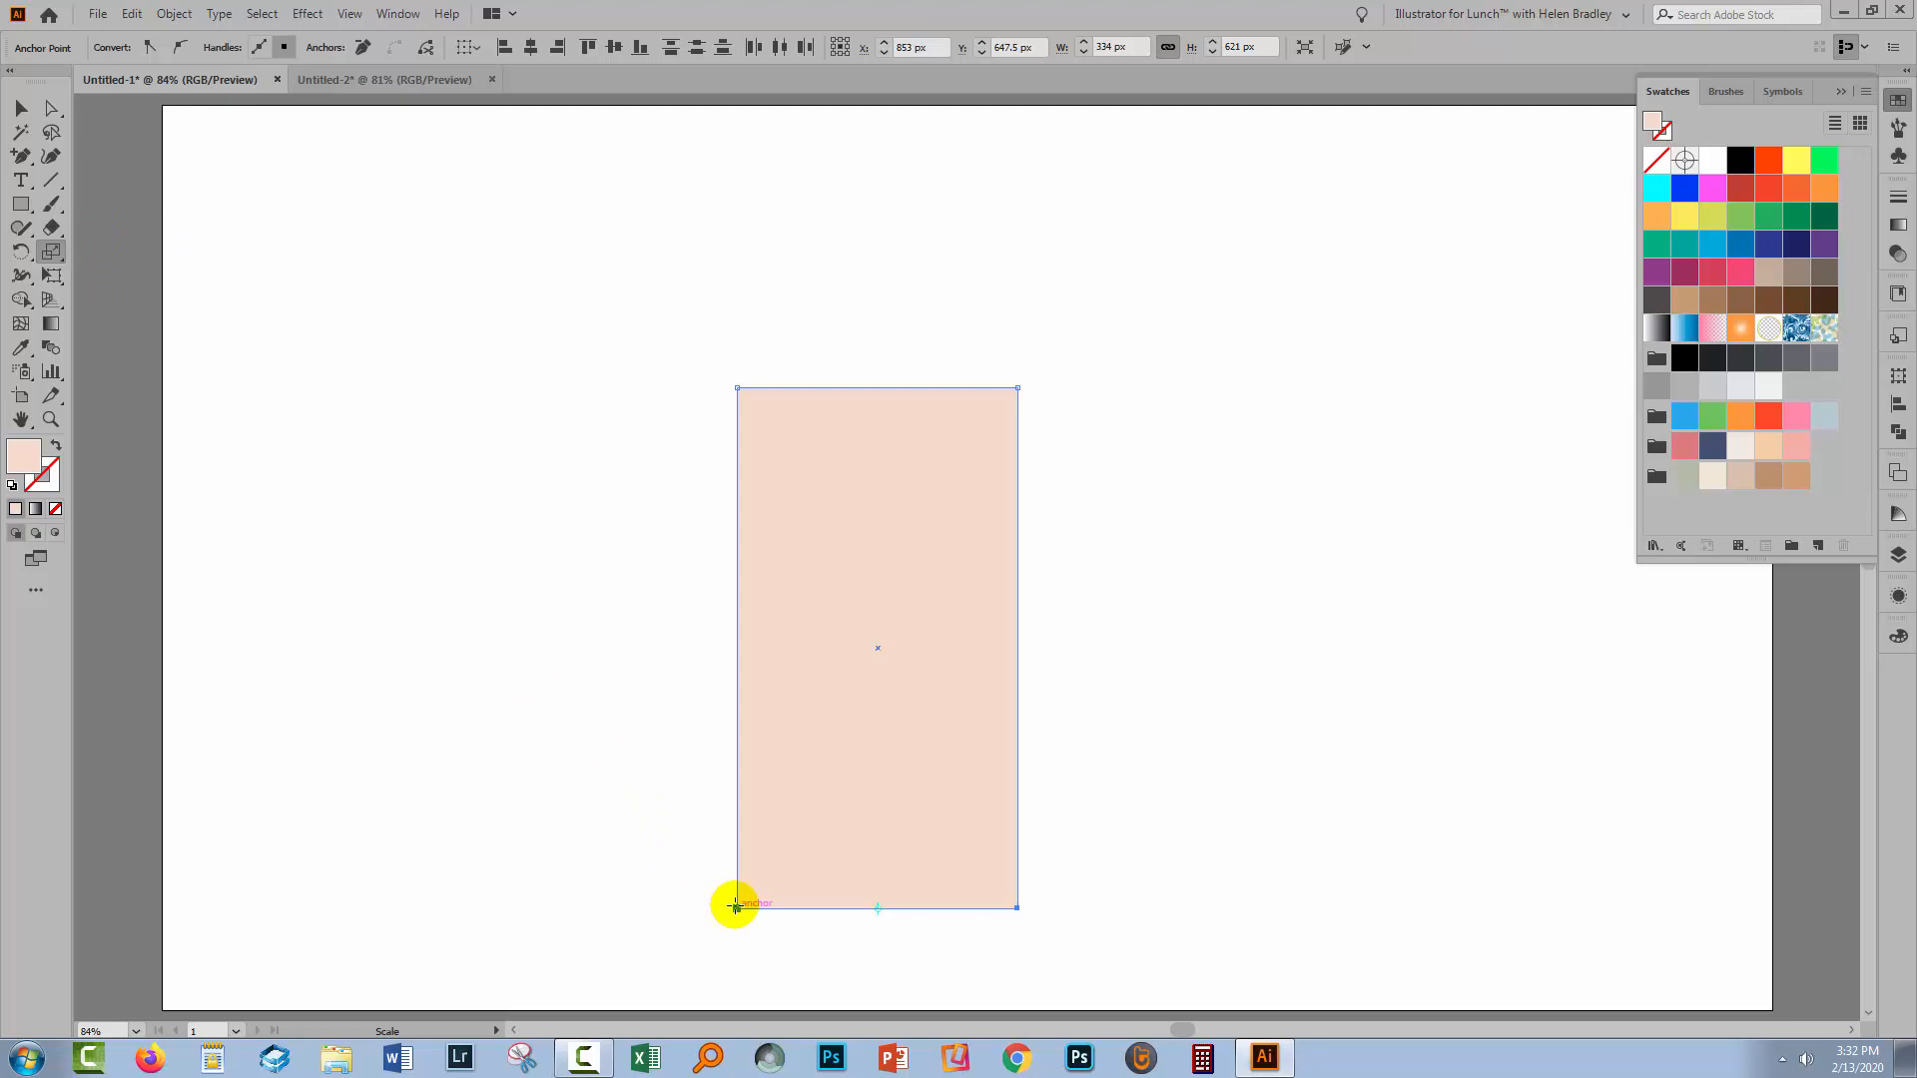
left_click_drag(736, 904, 760, 908)
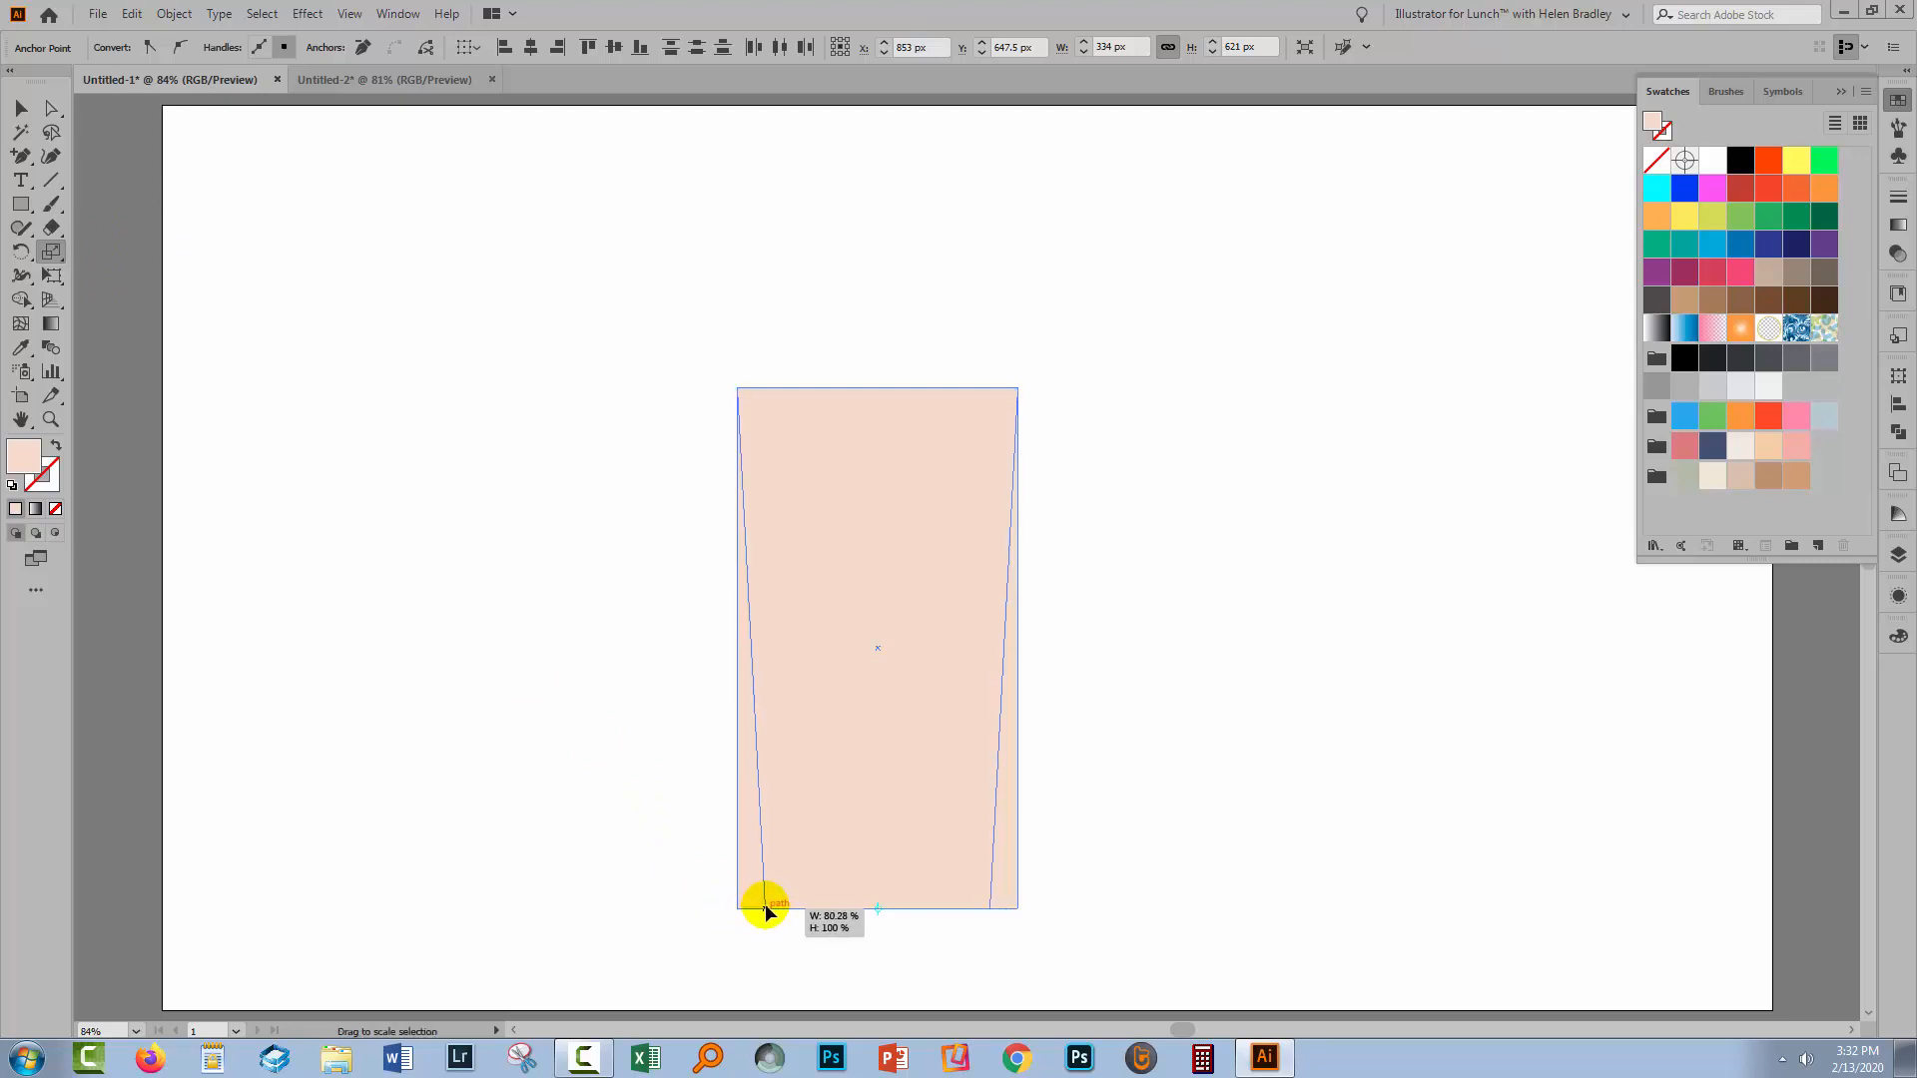
left_click_drag(766, 905, 765, 908)
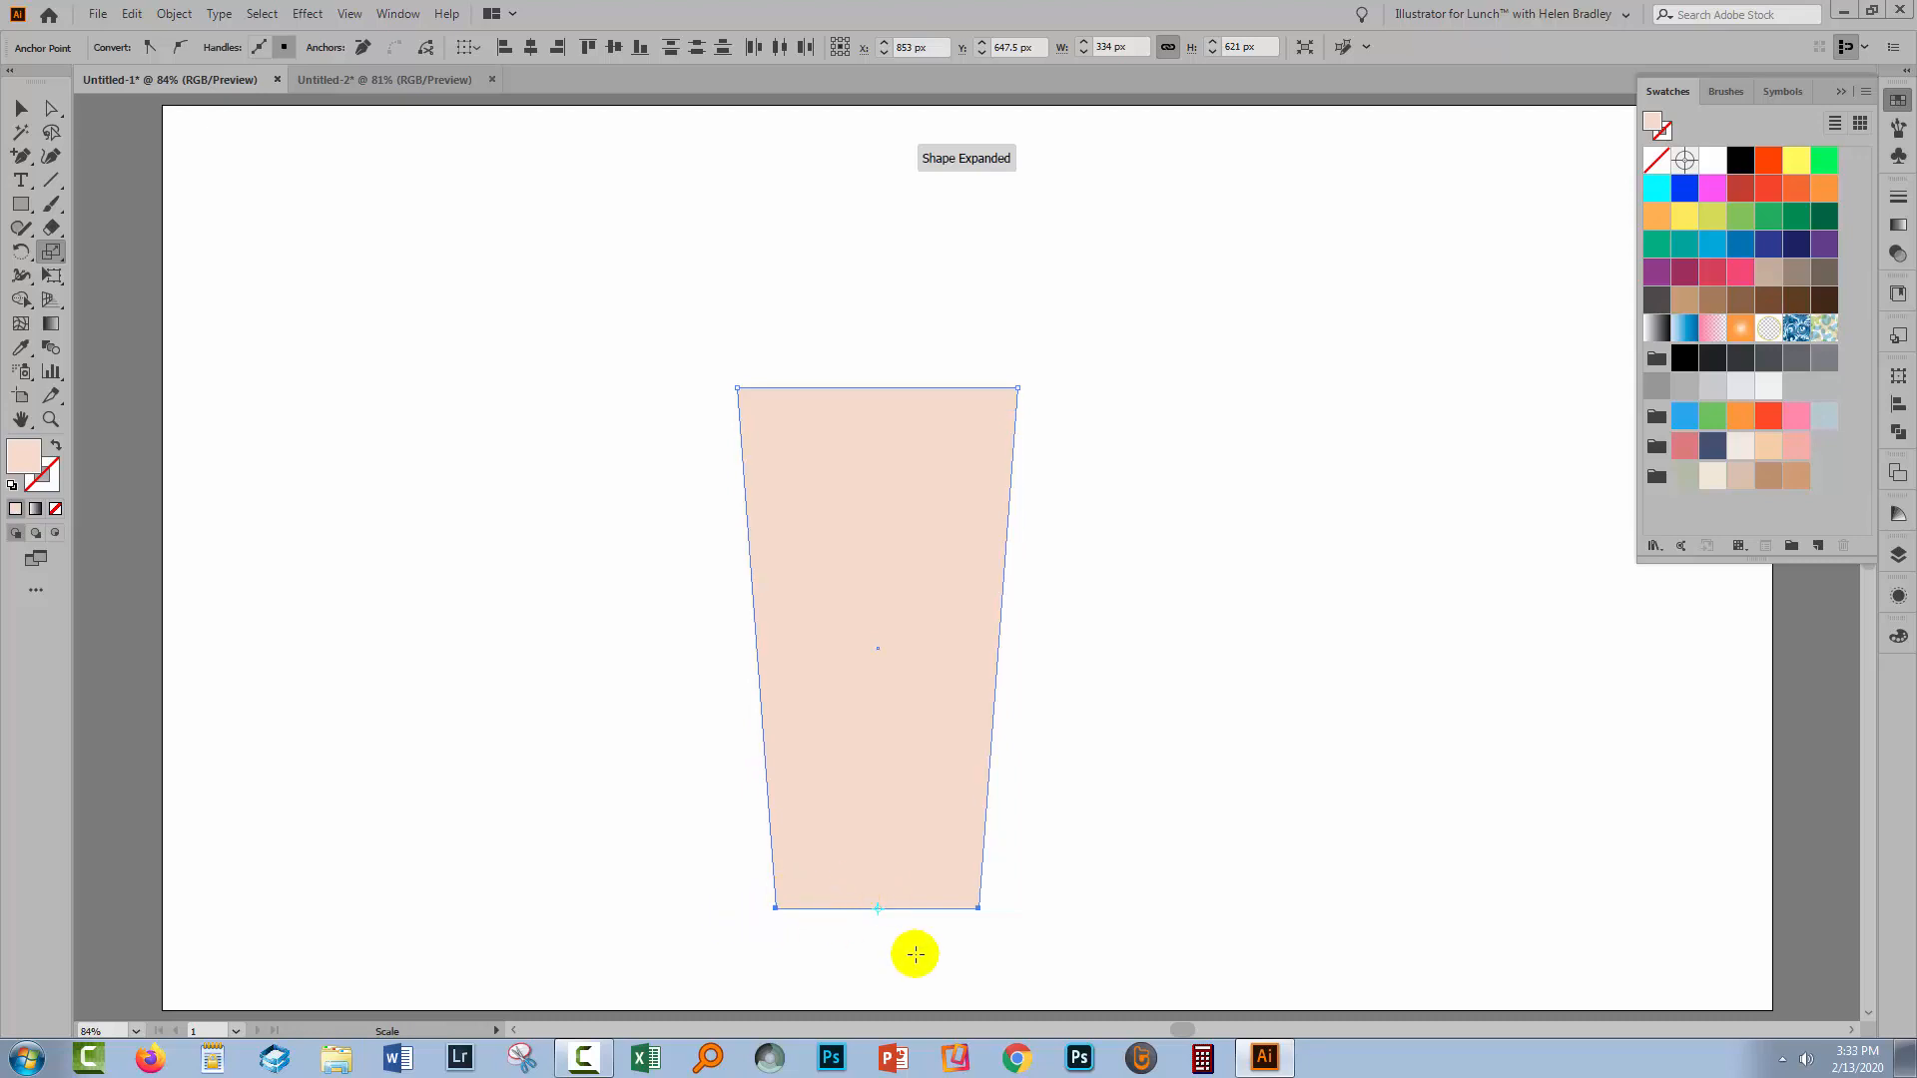
mouse_move(853, 891)
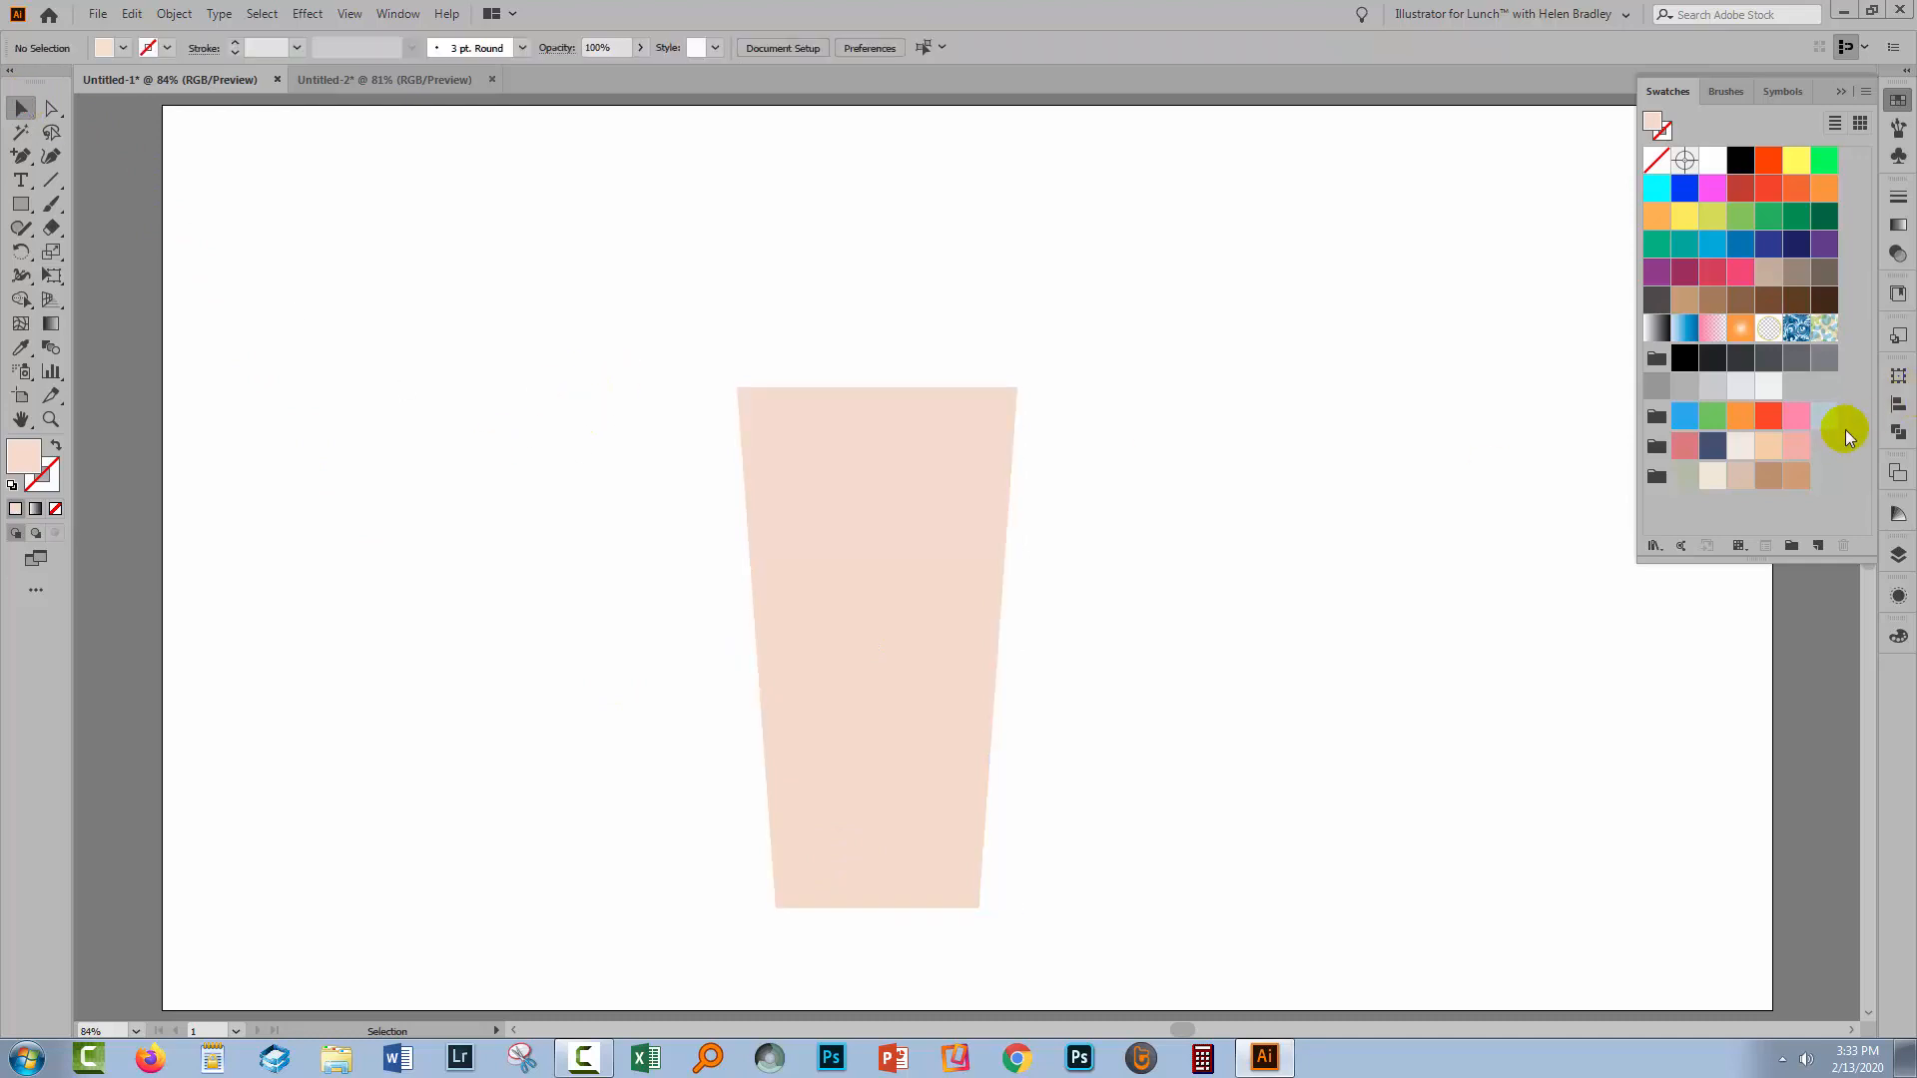
mouse_move(1689, 477)
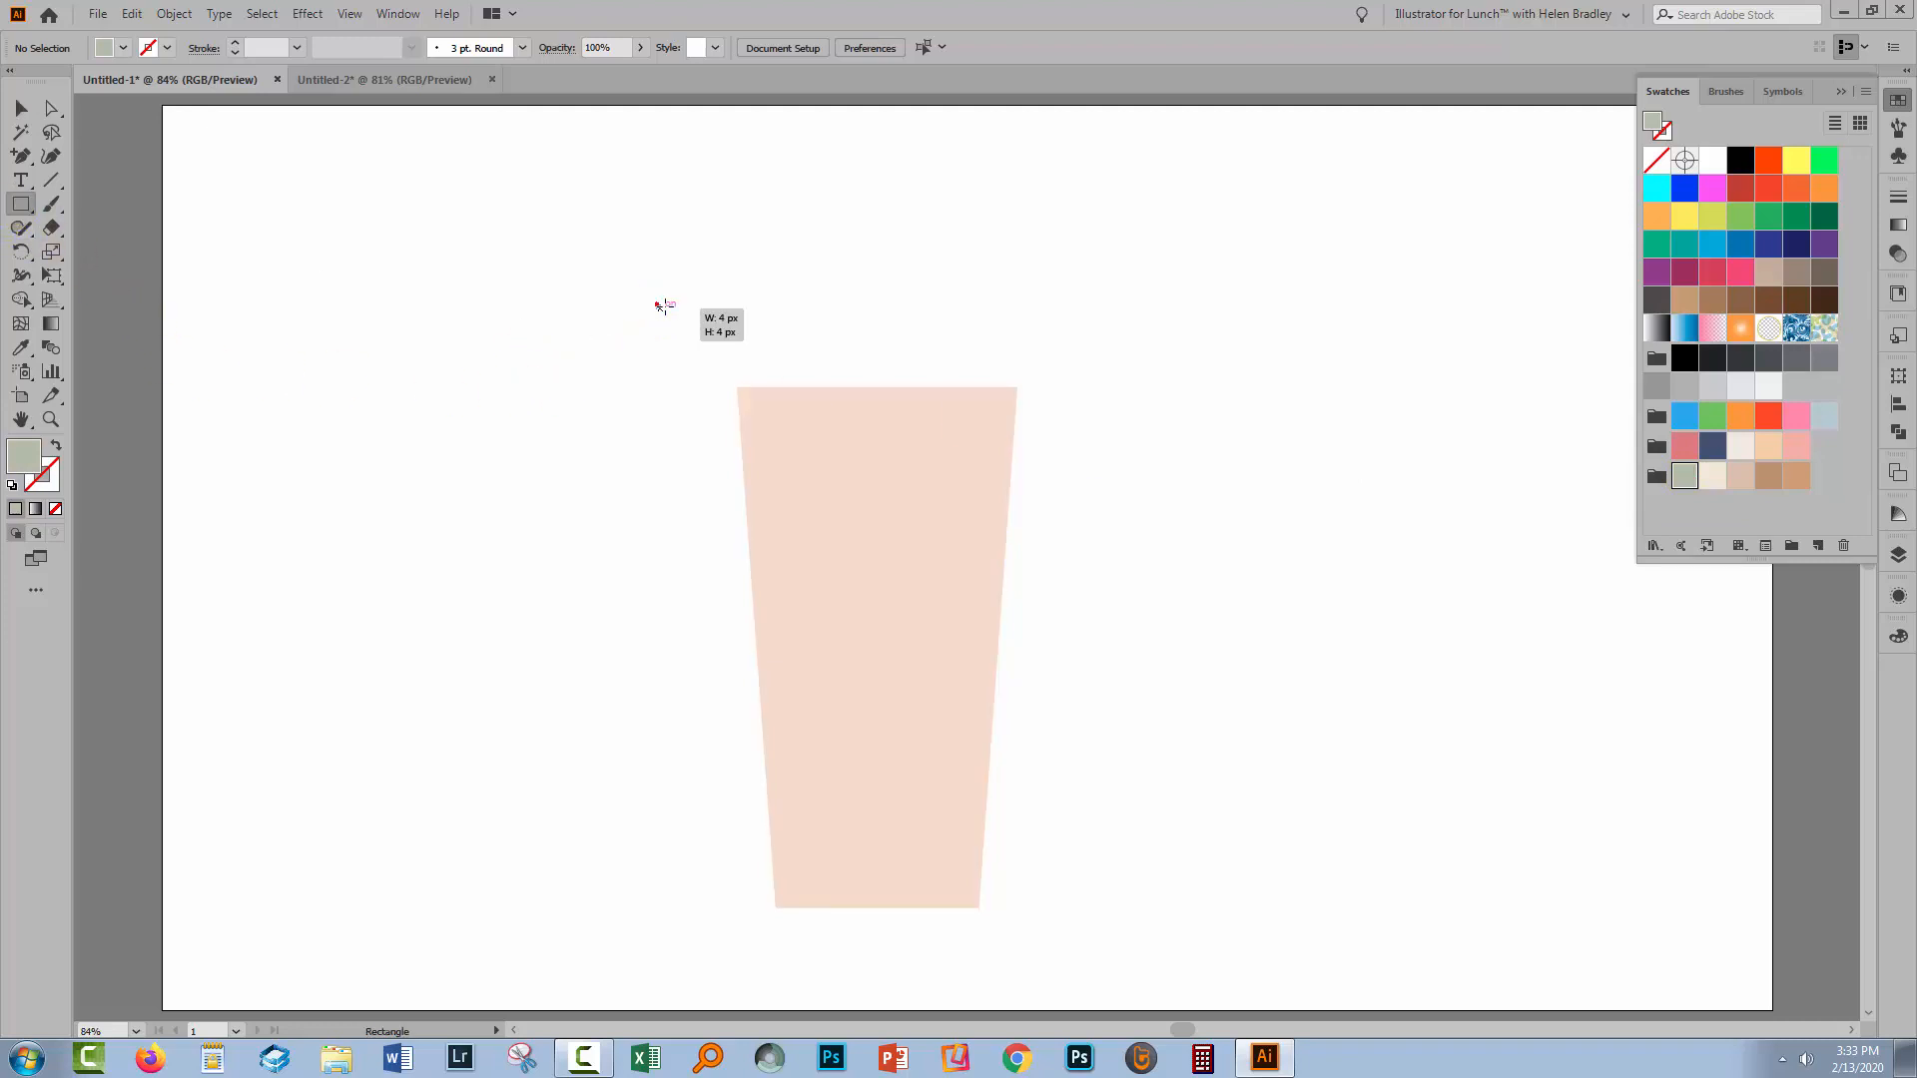
Draw a wide grey-green lid rectangle above the cup and taper its top anchors inward.
left_click_drag(660, 304, 1082, 380)
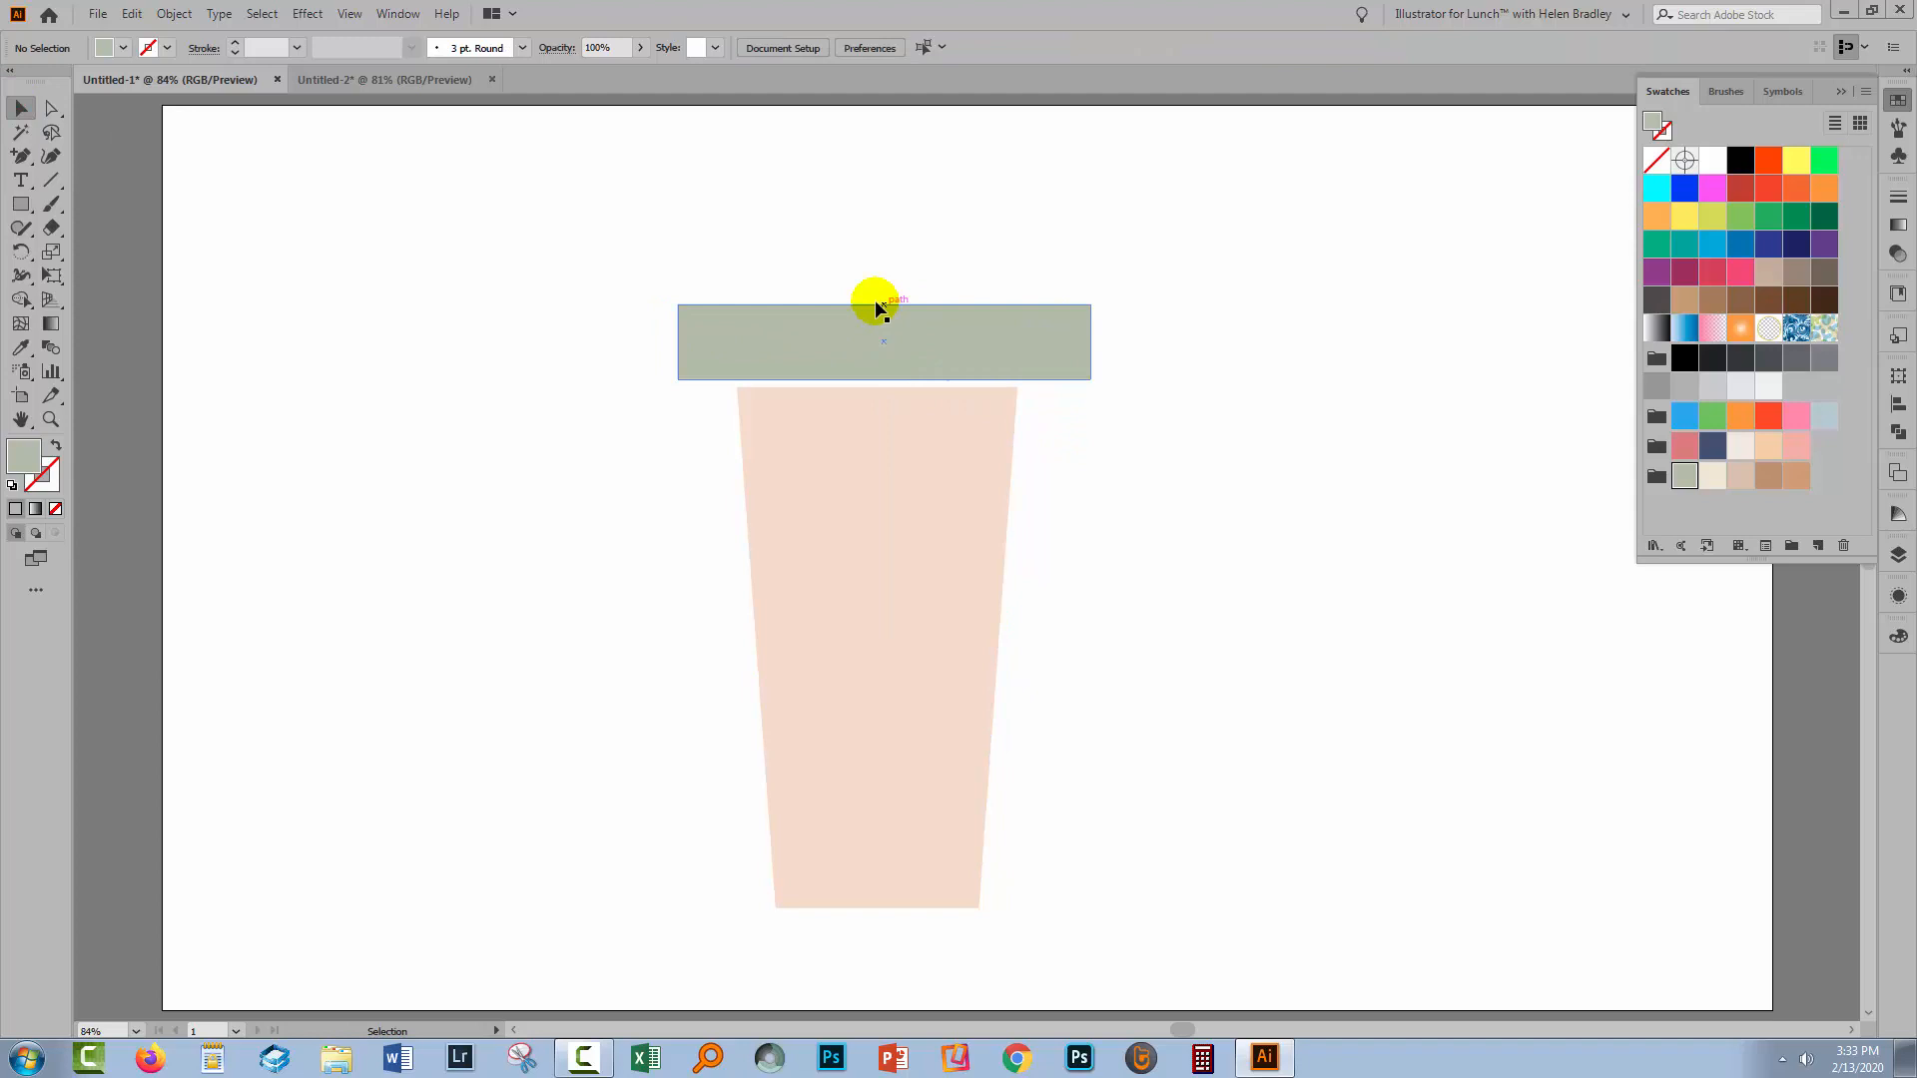
mouse_move(853, 369)
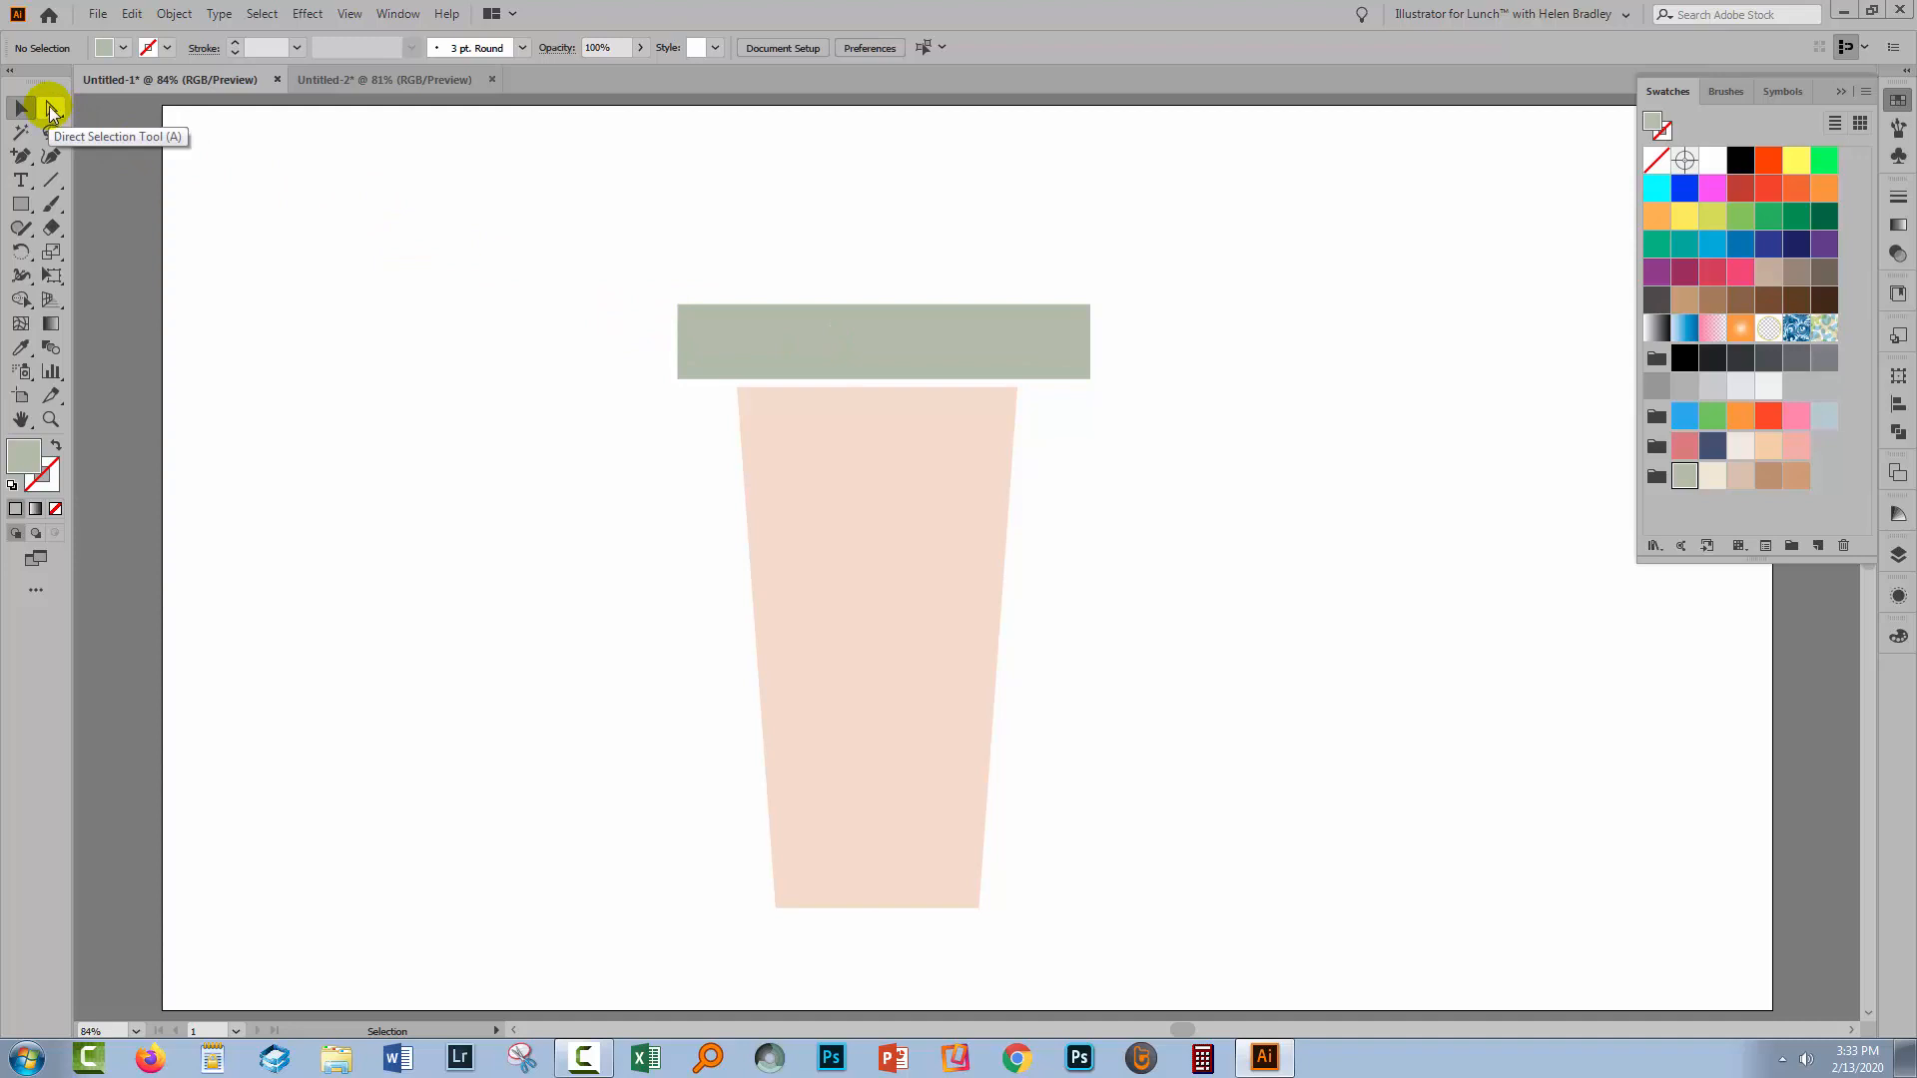
left_click(22, 108)
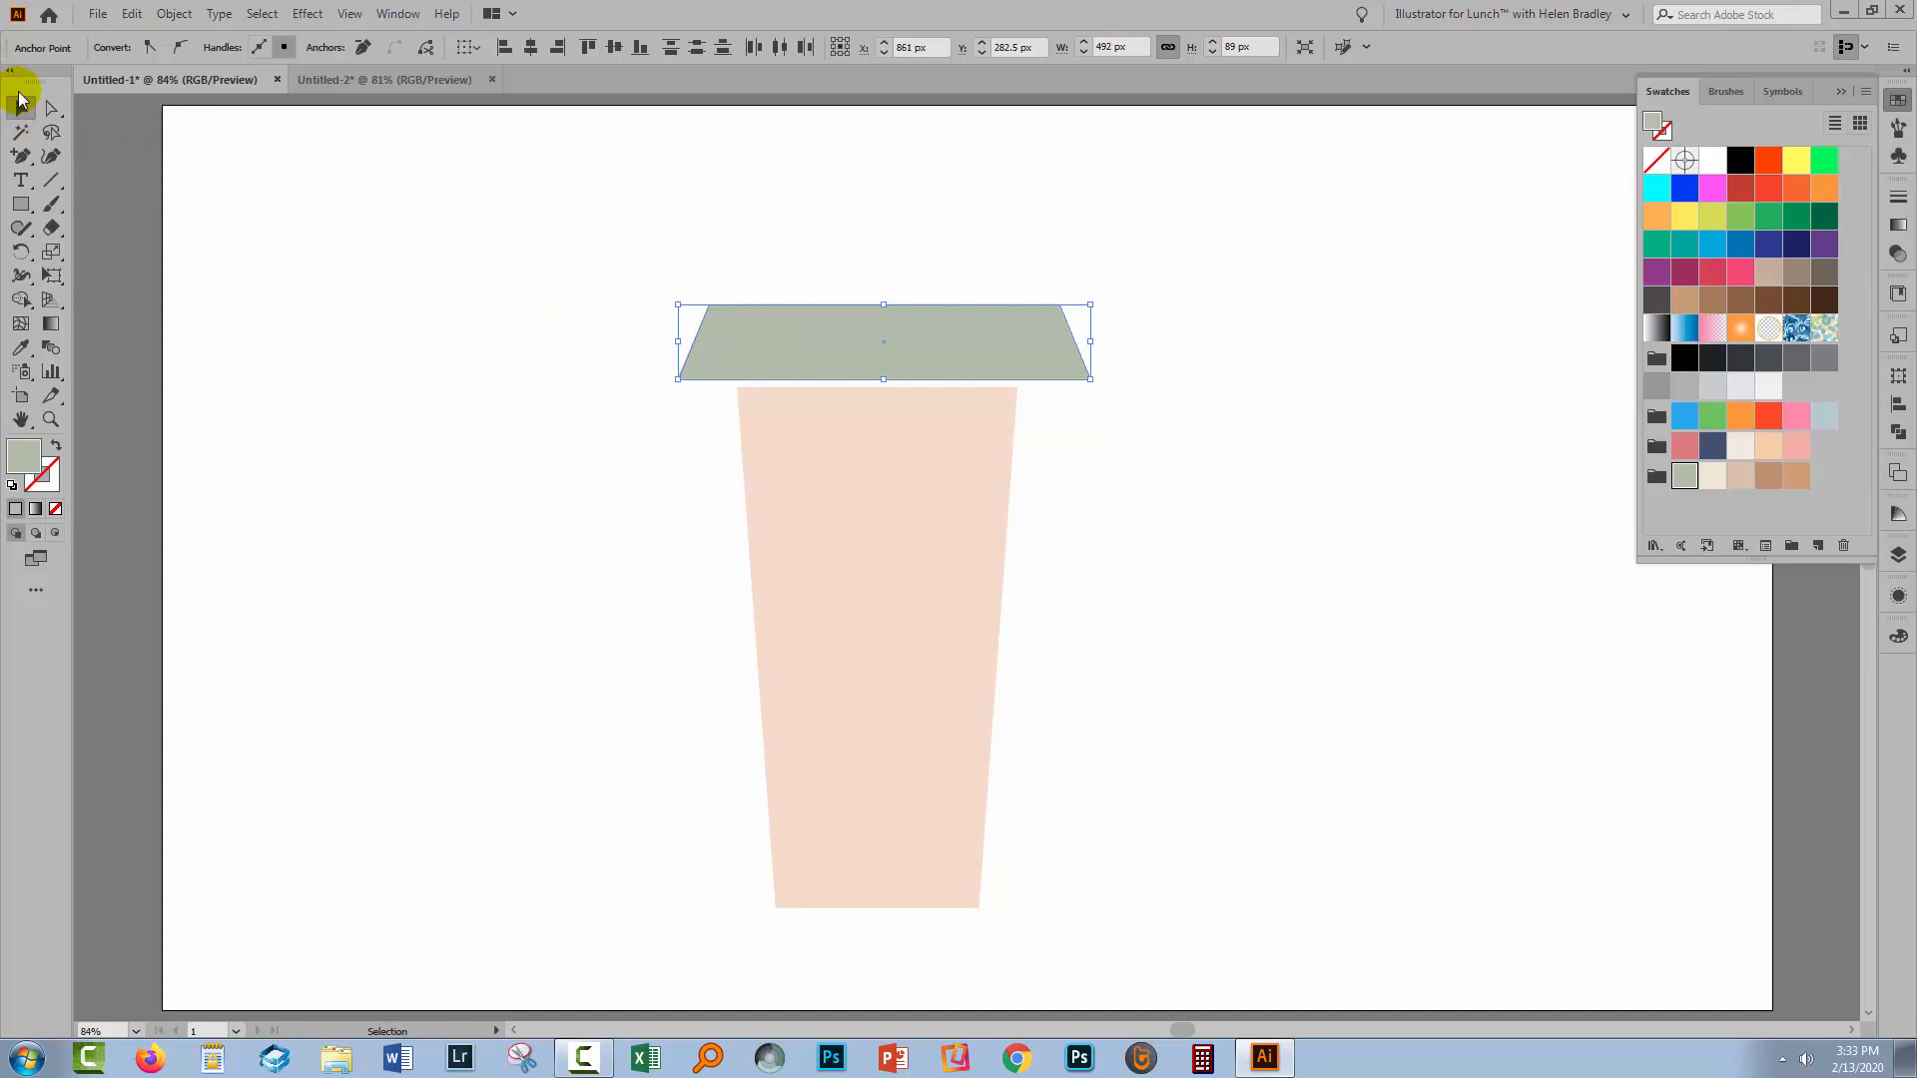
left_click(20, 108)
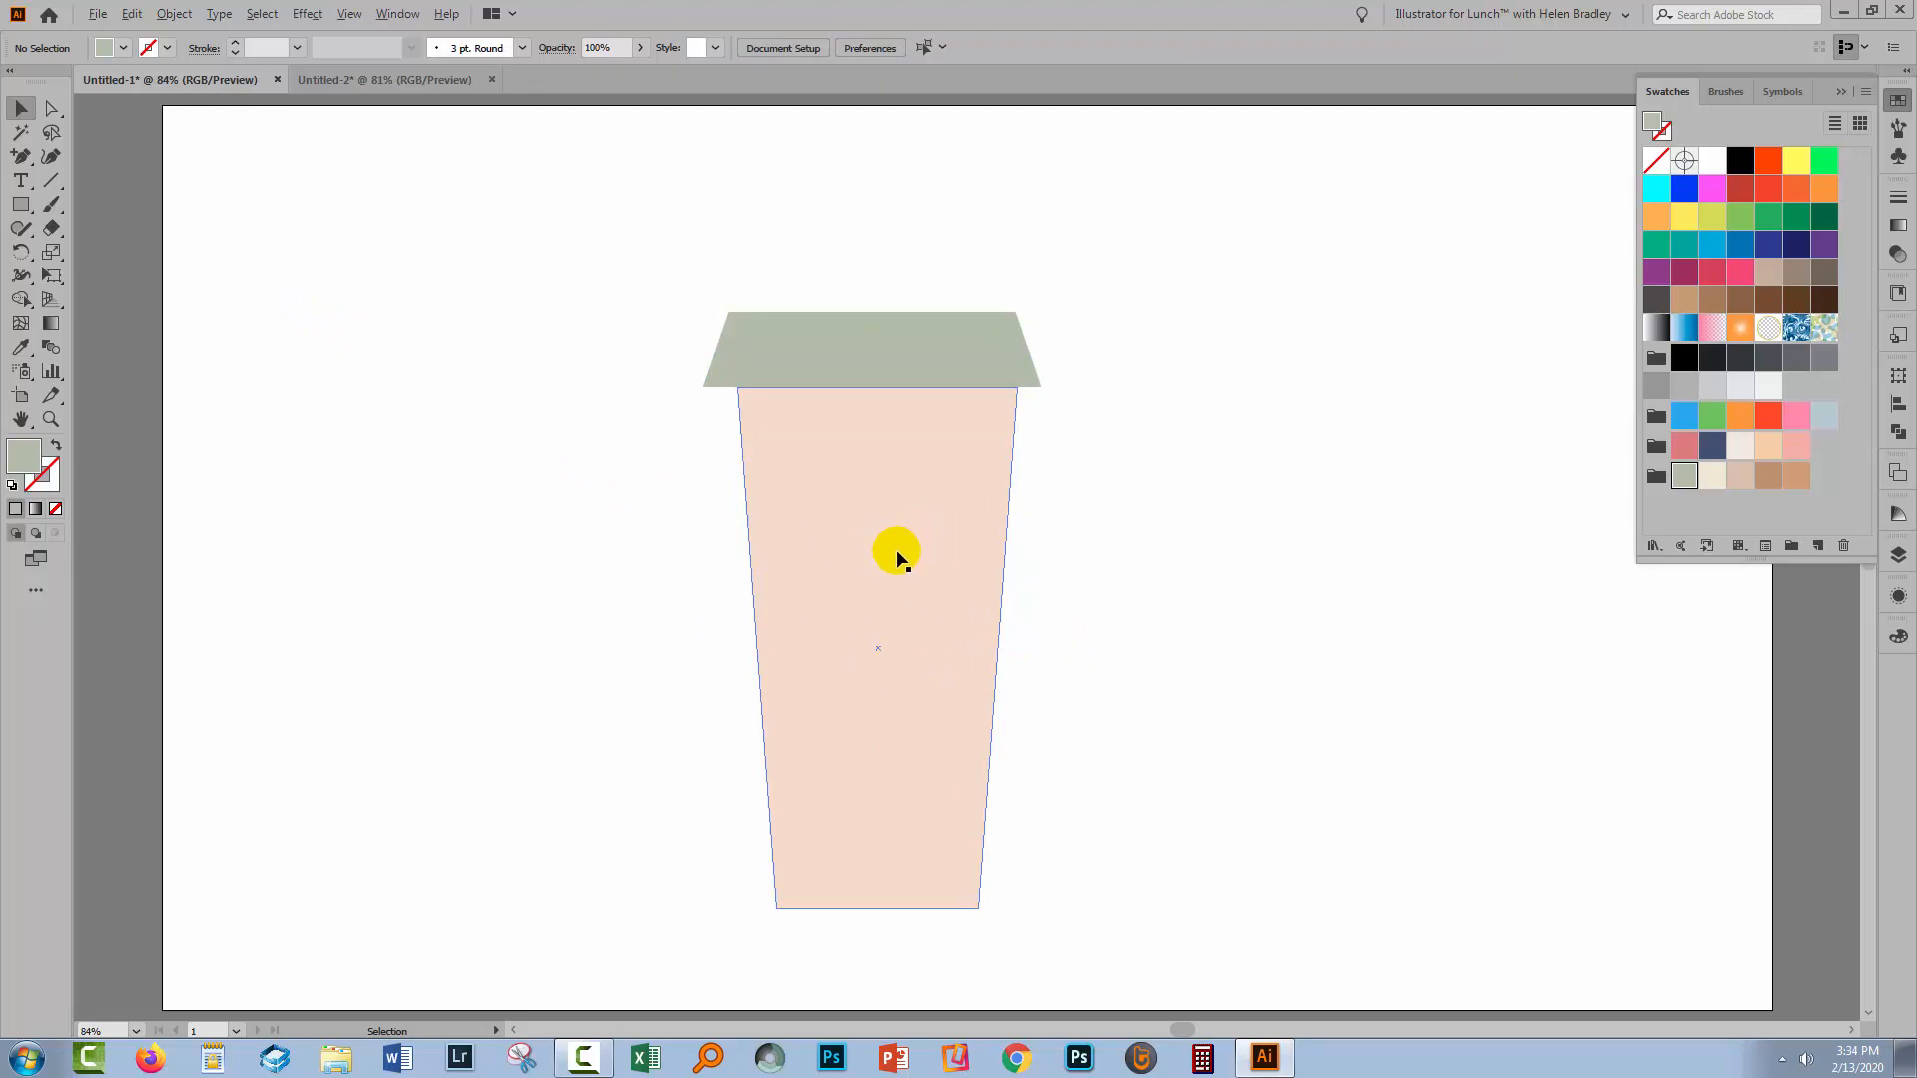
Alt-drag a copy of the cup body to the left and draw a horizontal line across its upper part.
left_click_drag(894, 551, 431, 544)
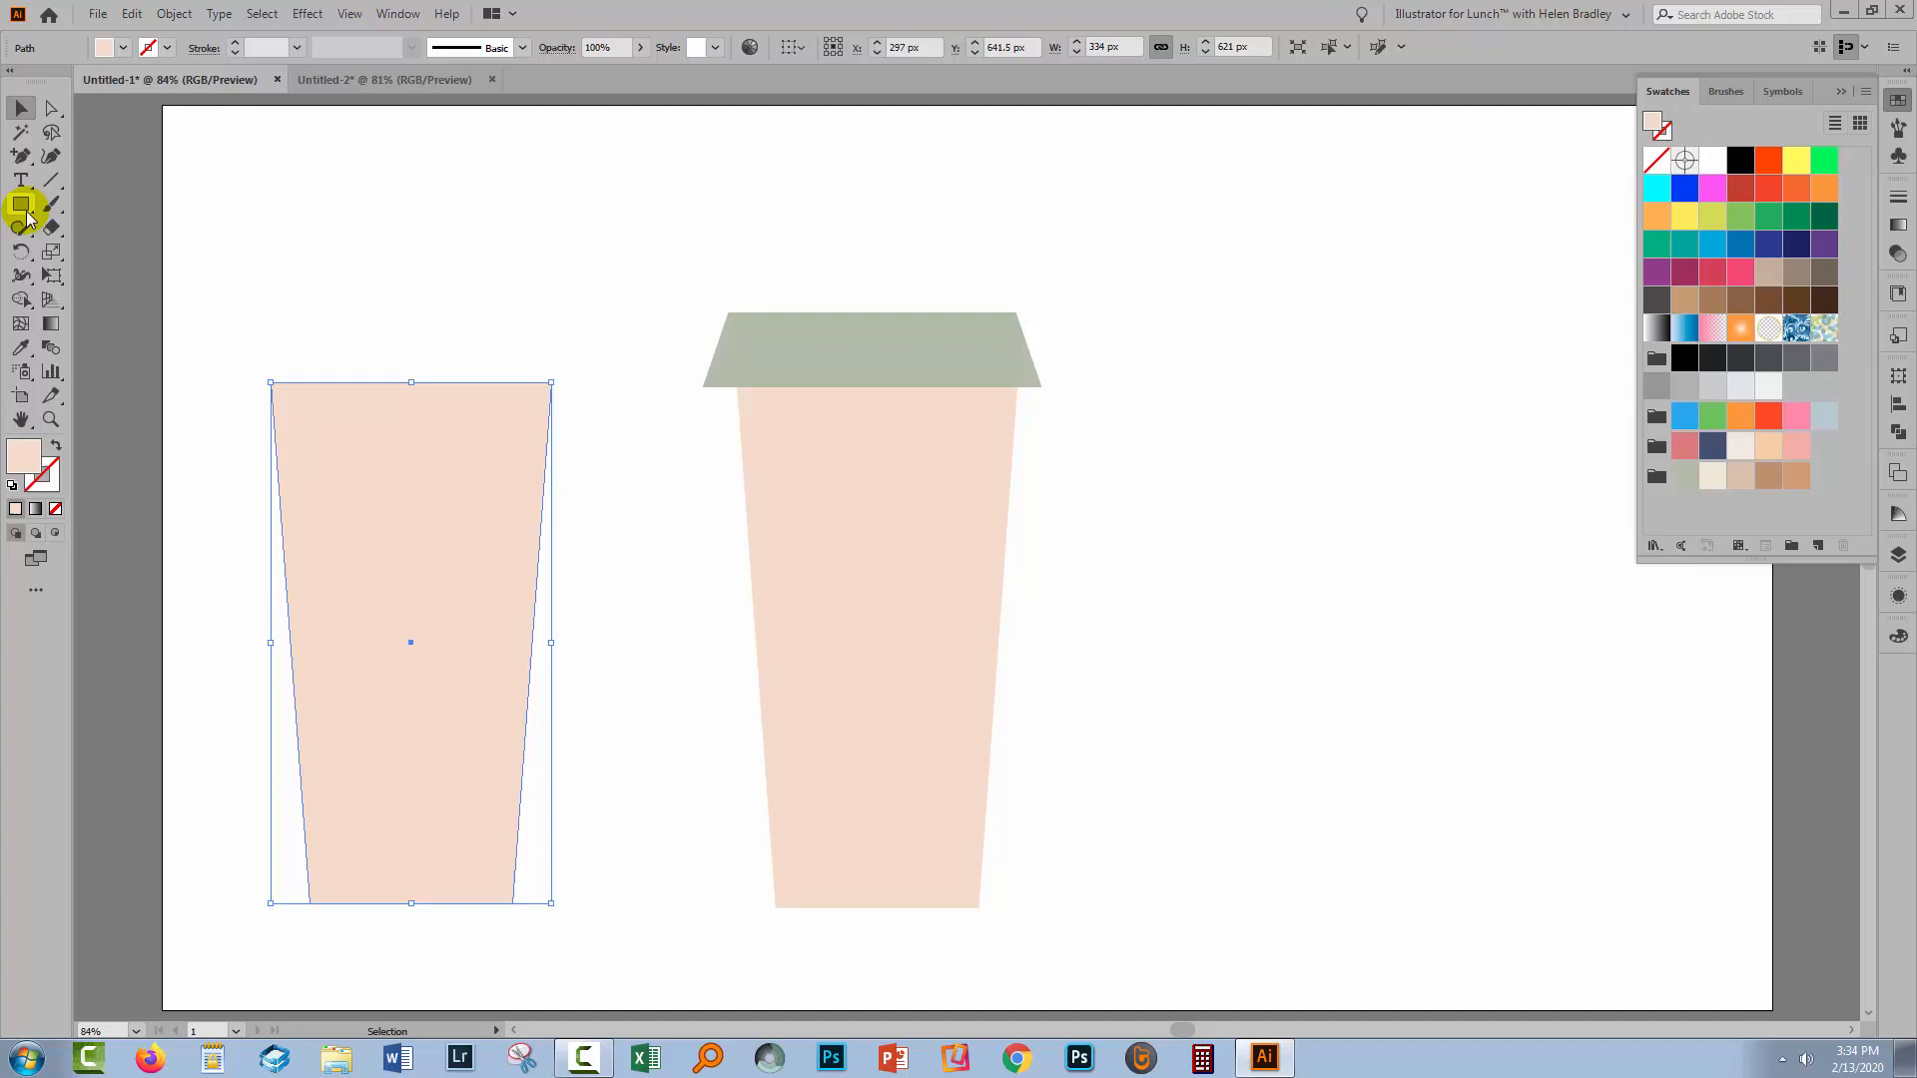
left_click(20, 179)
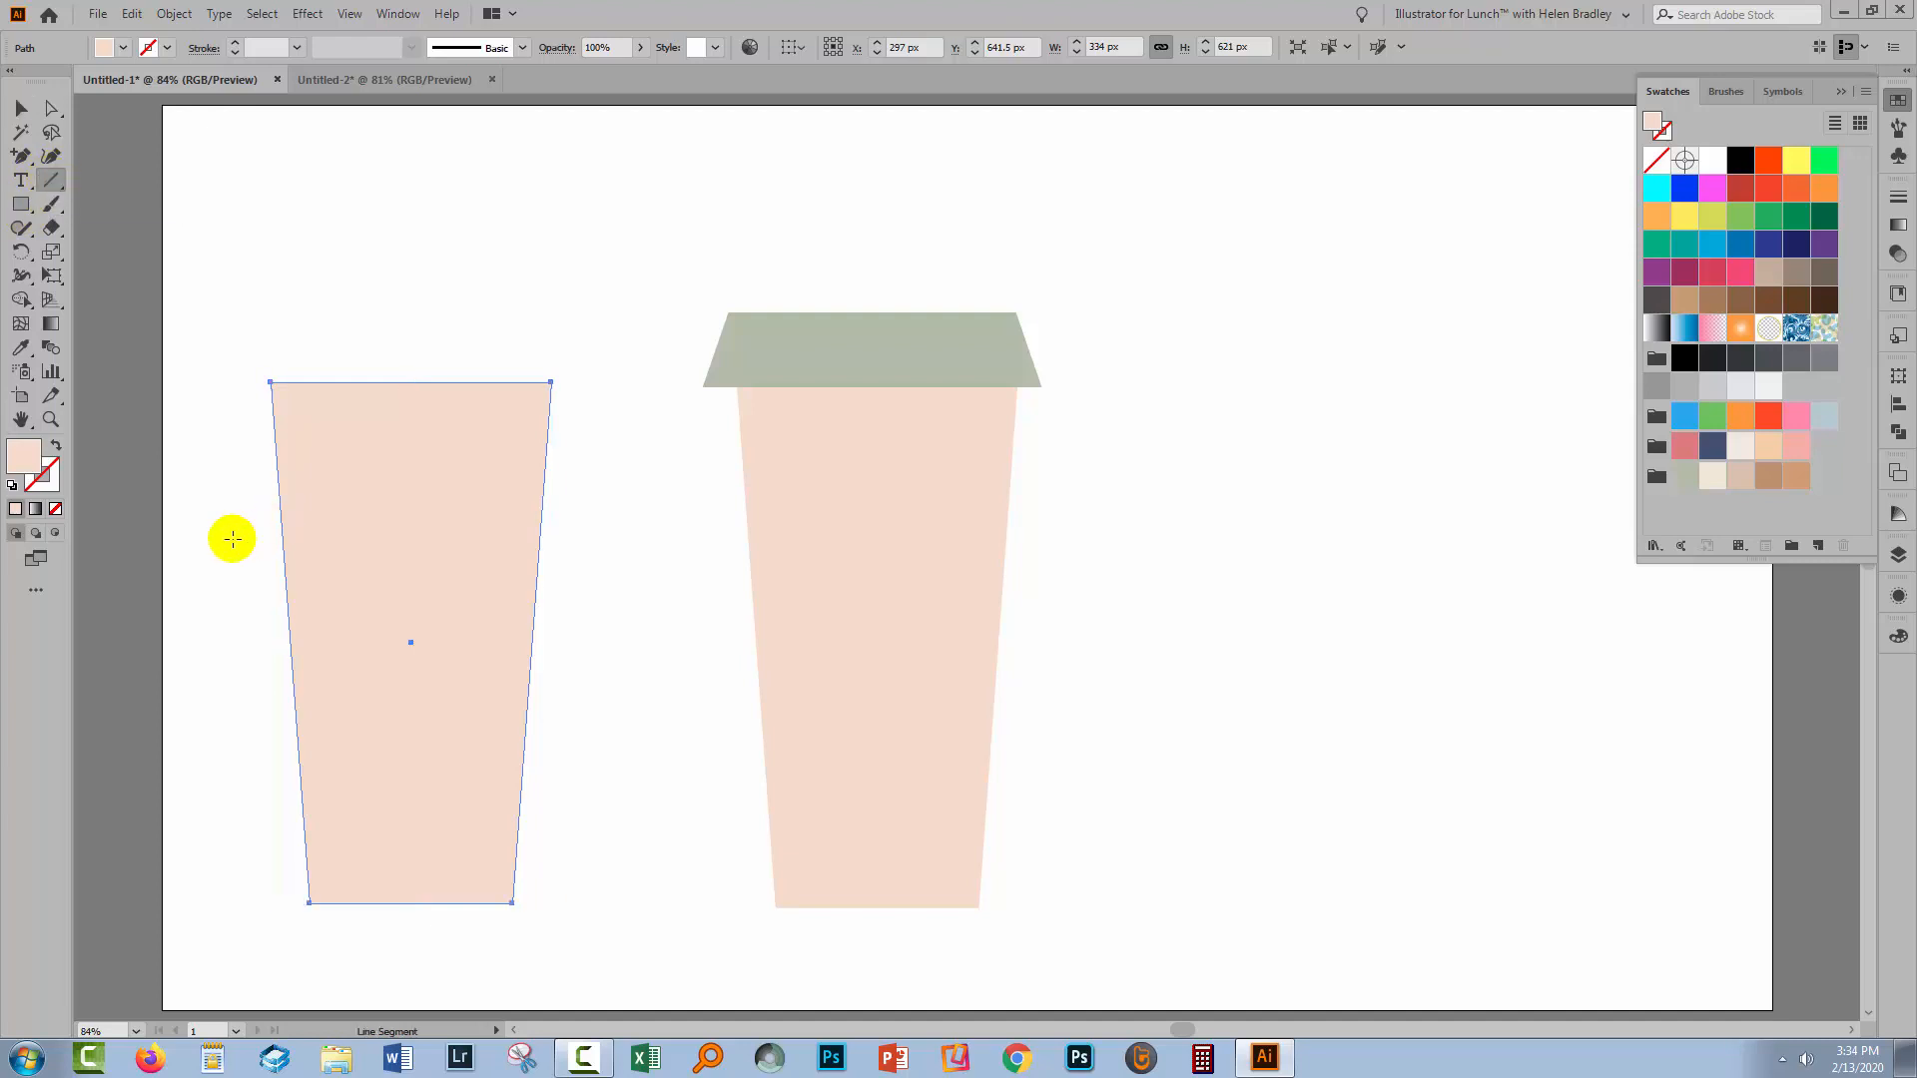
mouse_move(210, 474)
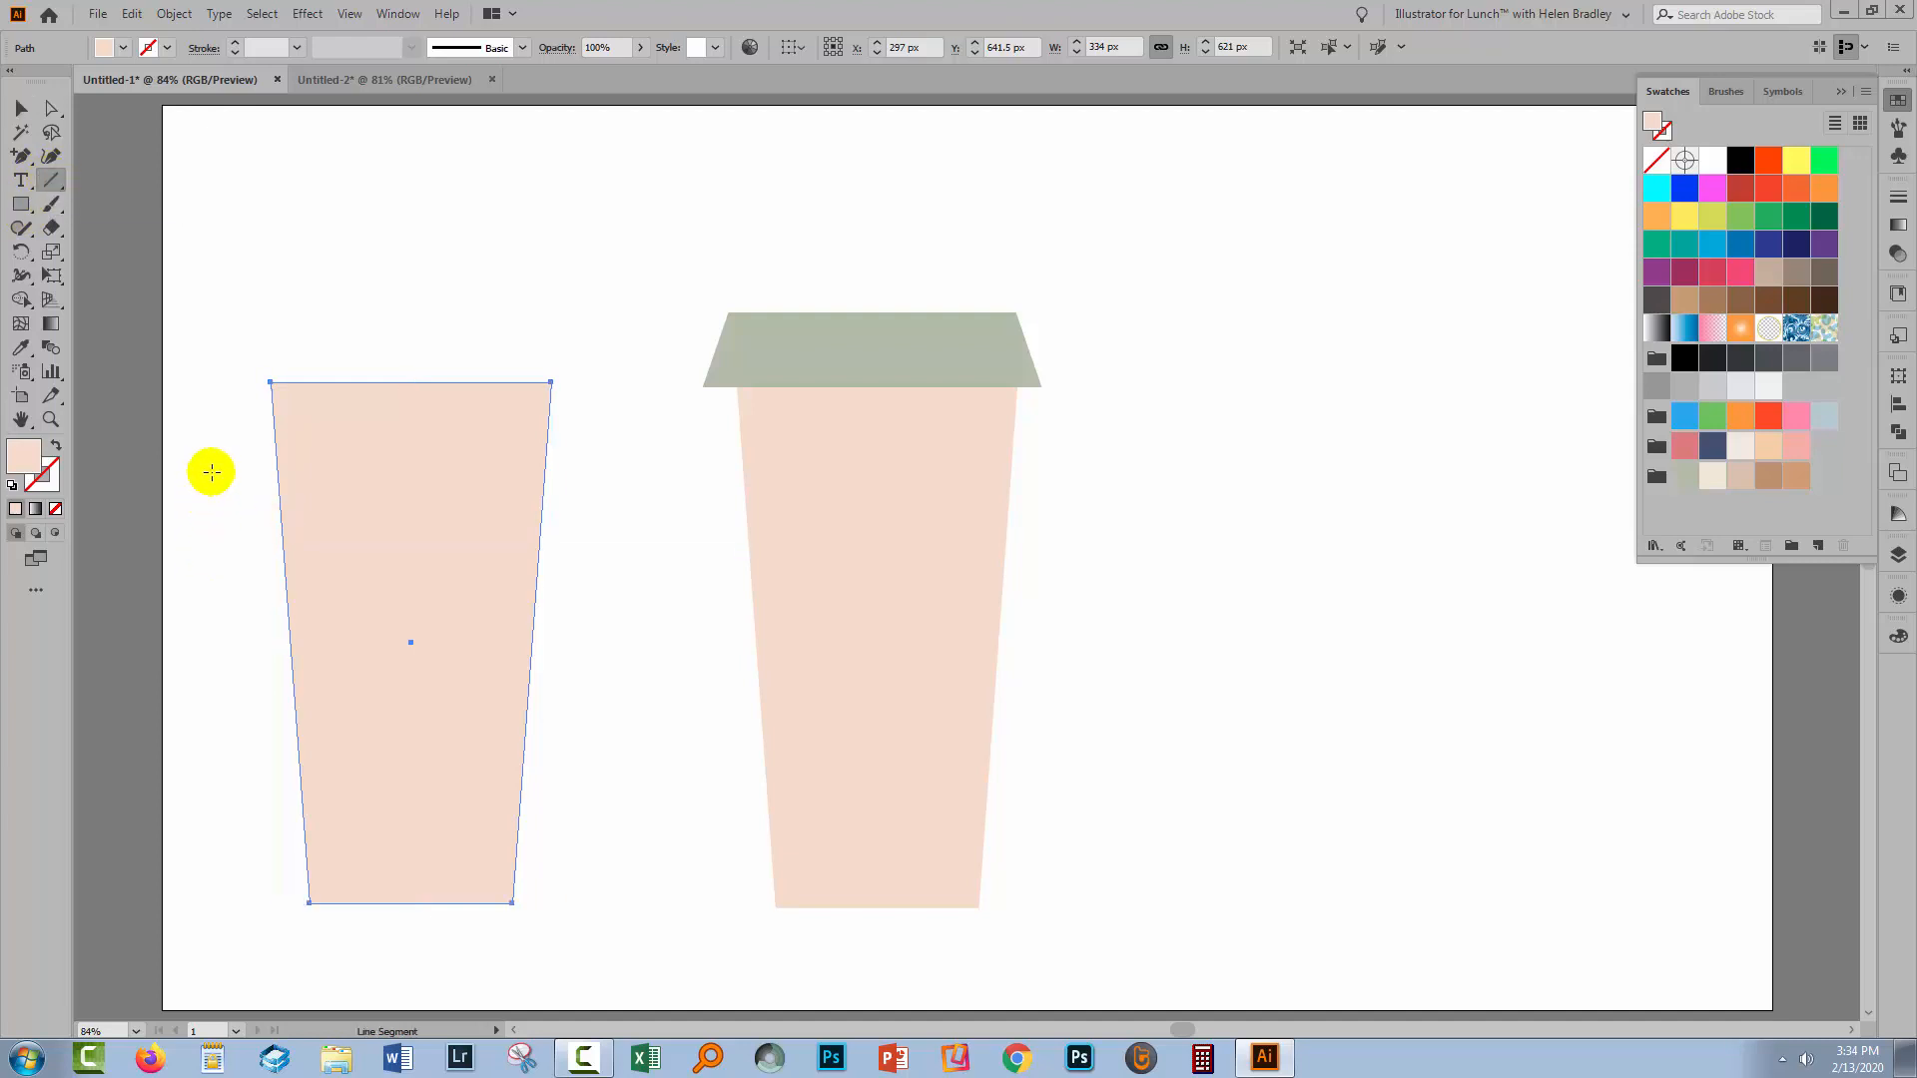
left_click_drag(209, 471, 668, 471)
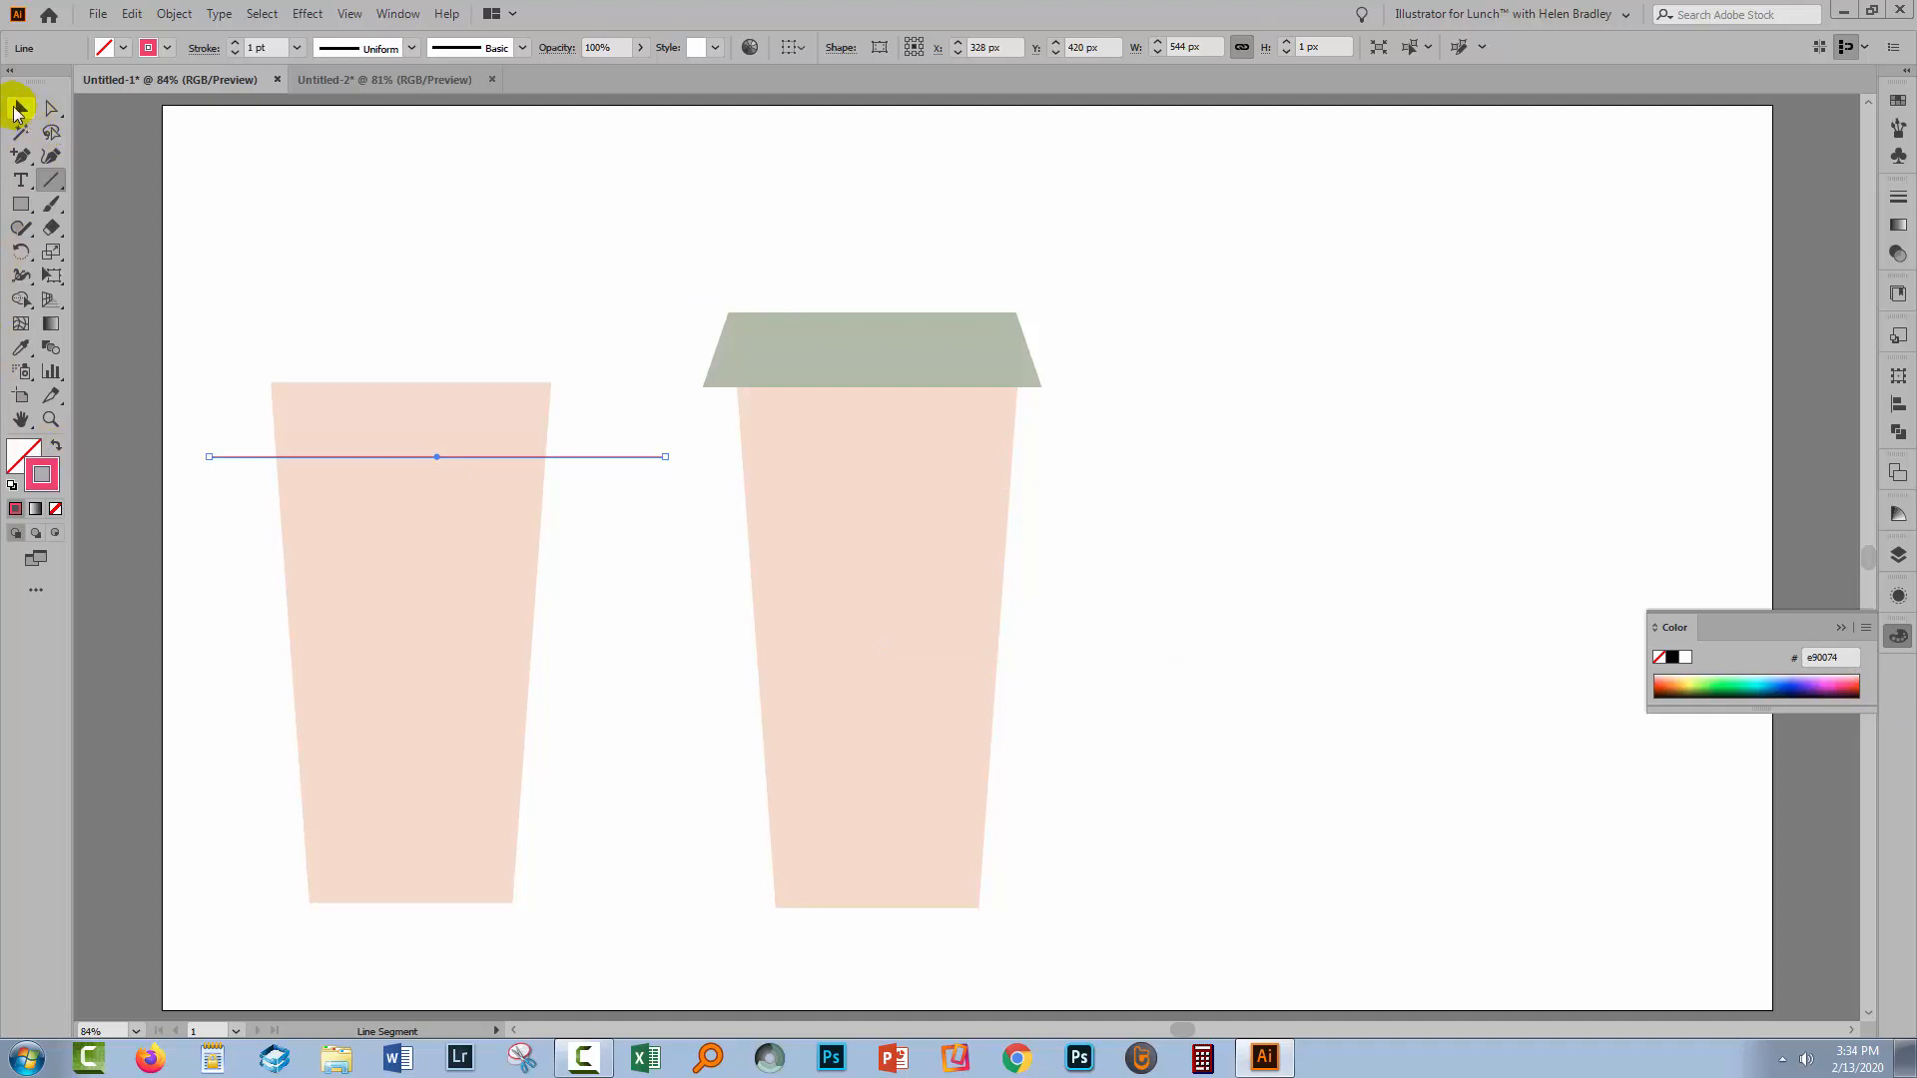
Draw a second horizontal line across the middle of the cup copy.
left_click(52, 203)
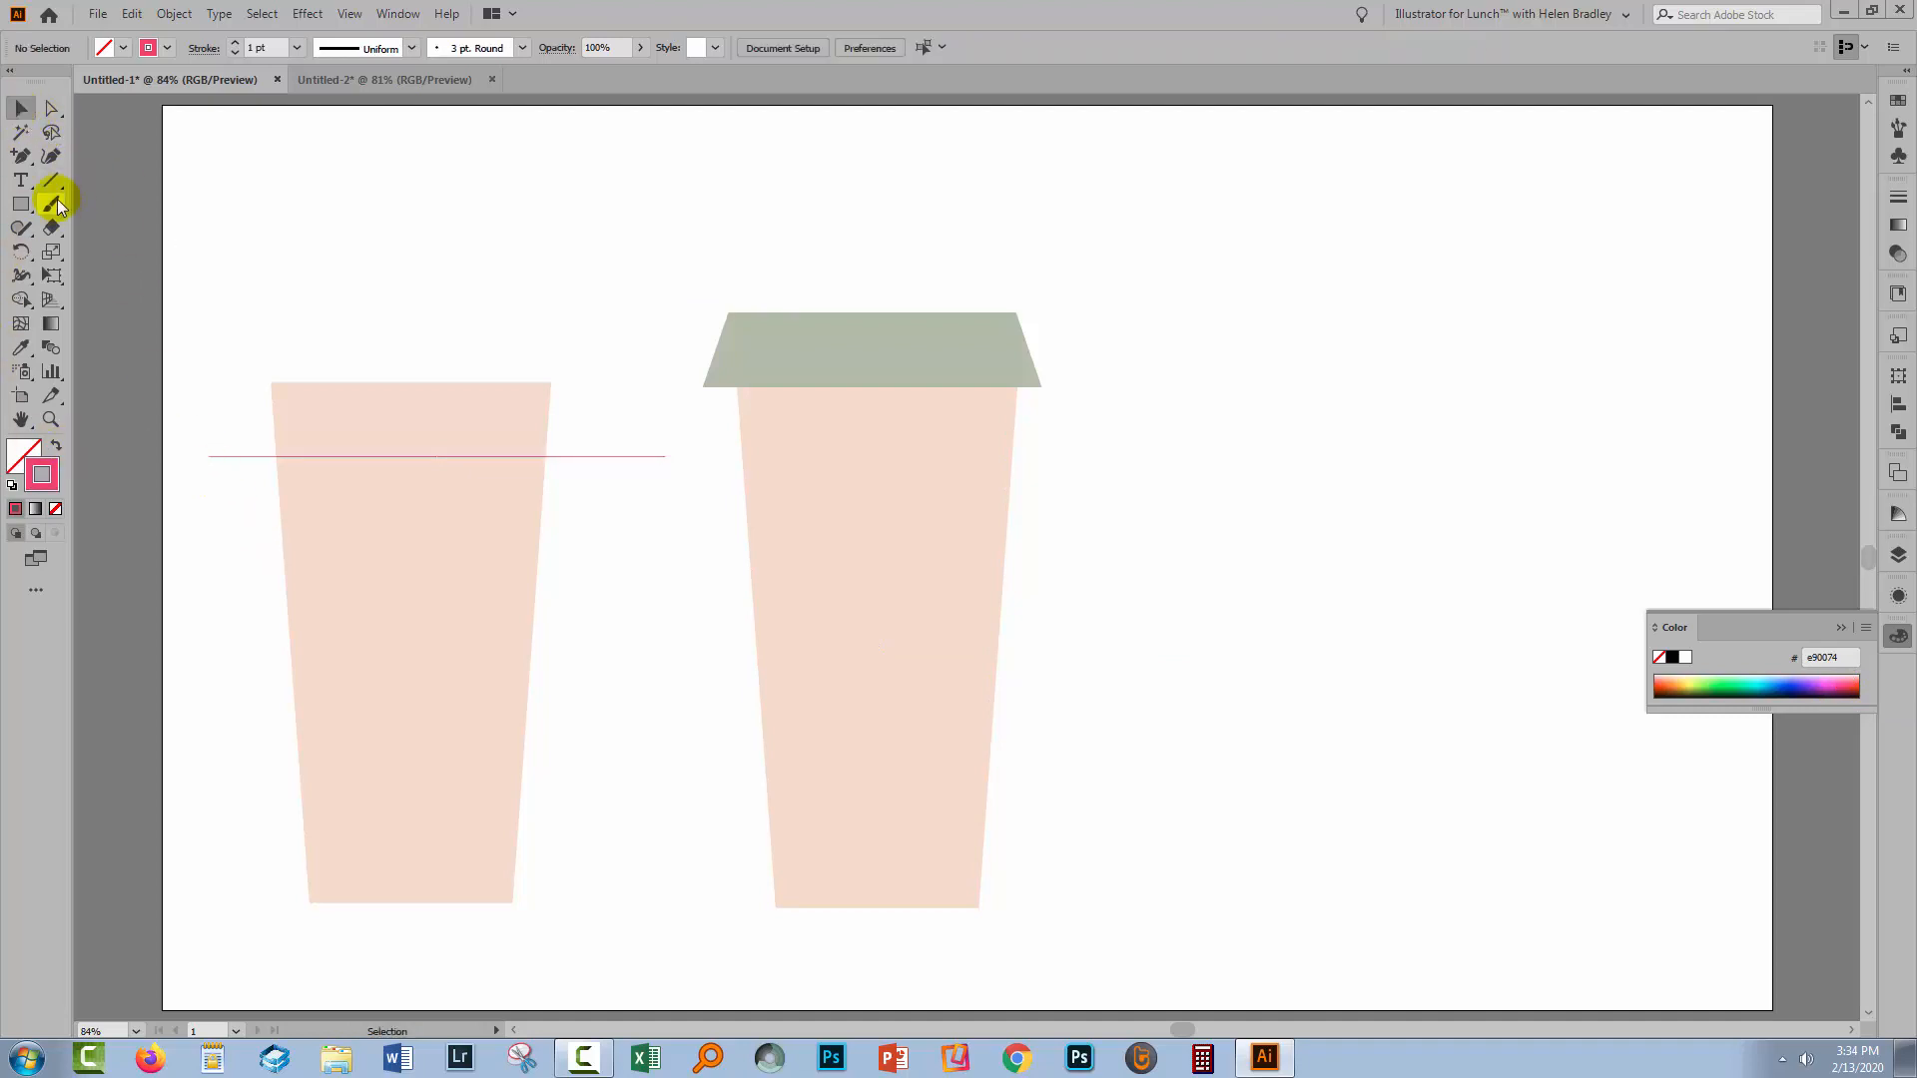
left_click(52, 180)
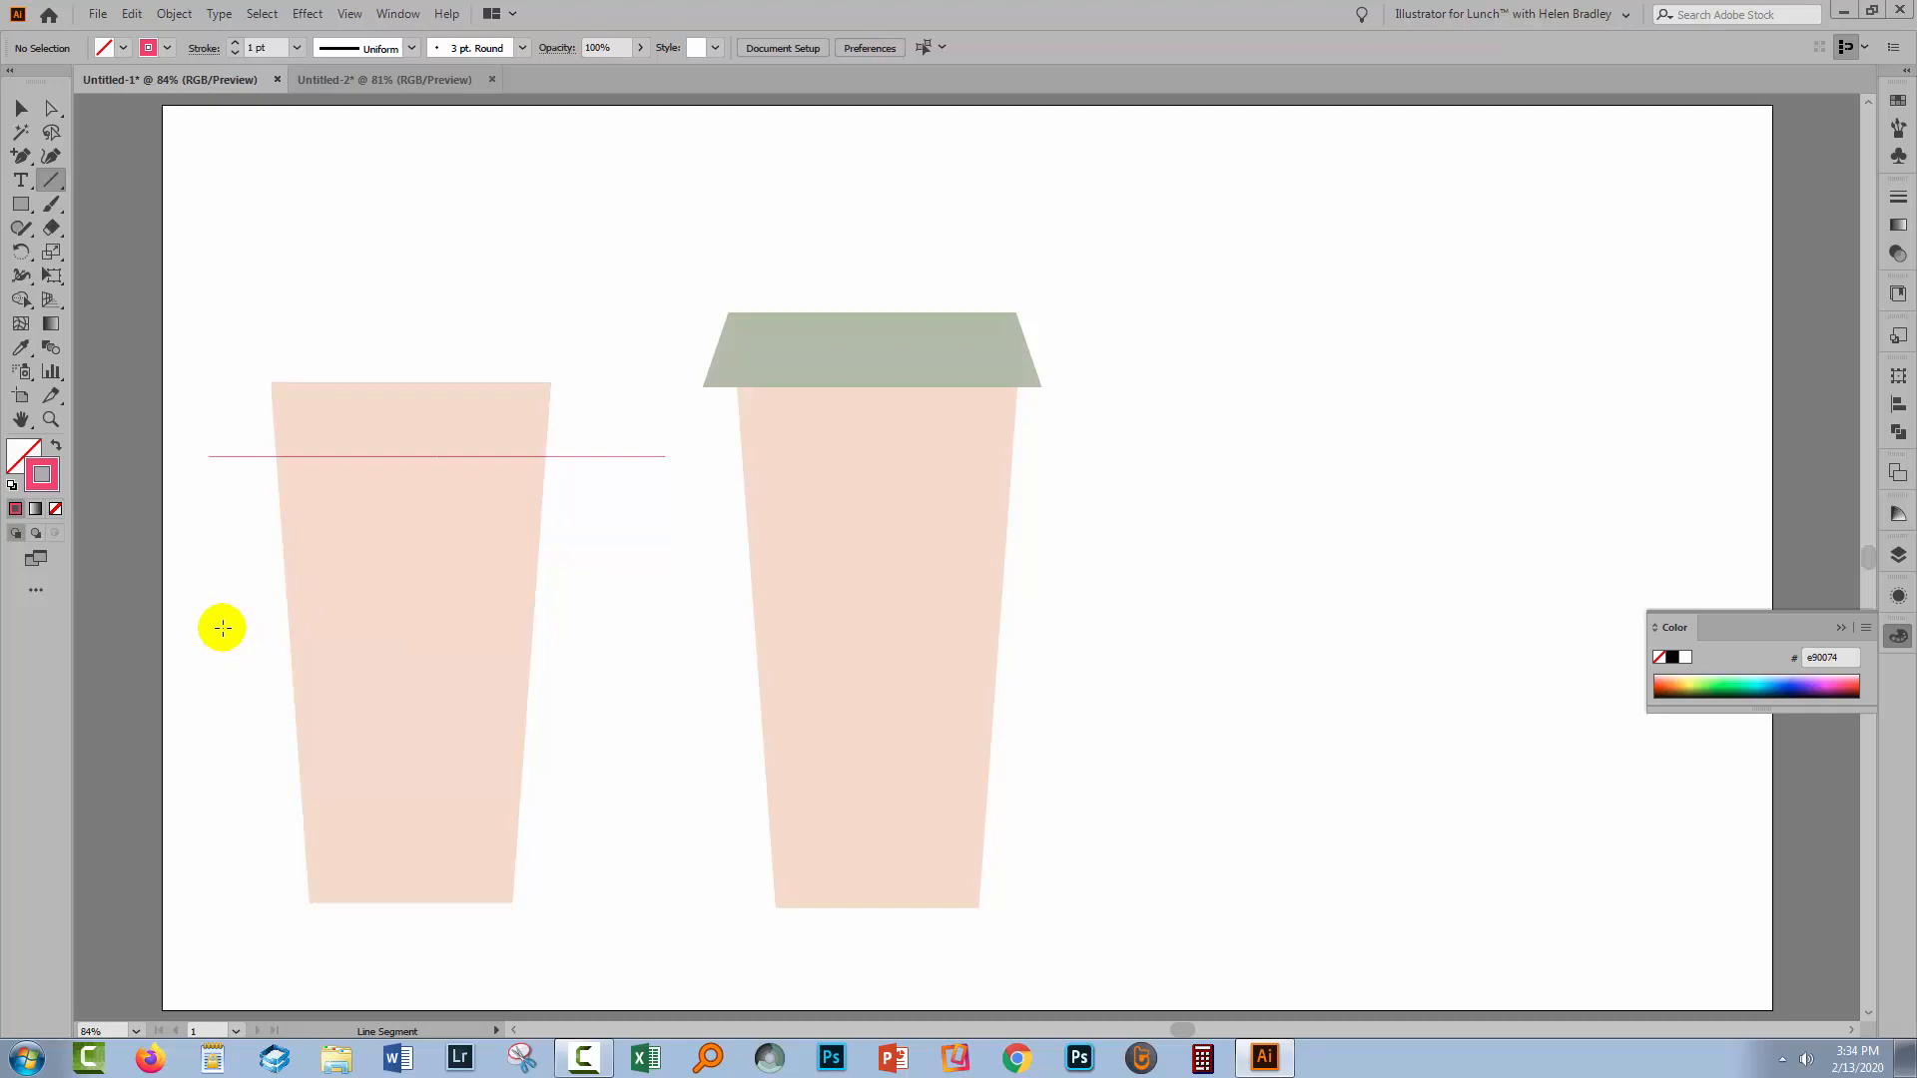
left_click_drag(221, 627, 635, 627)
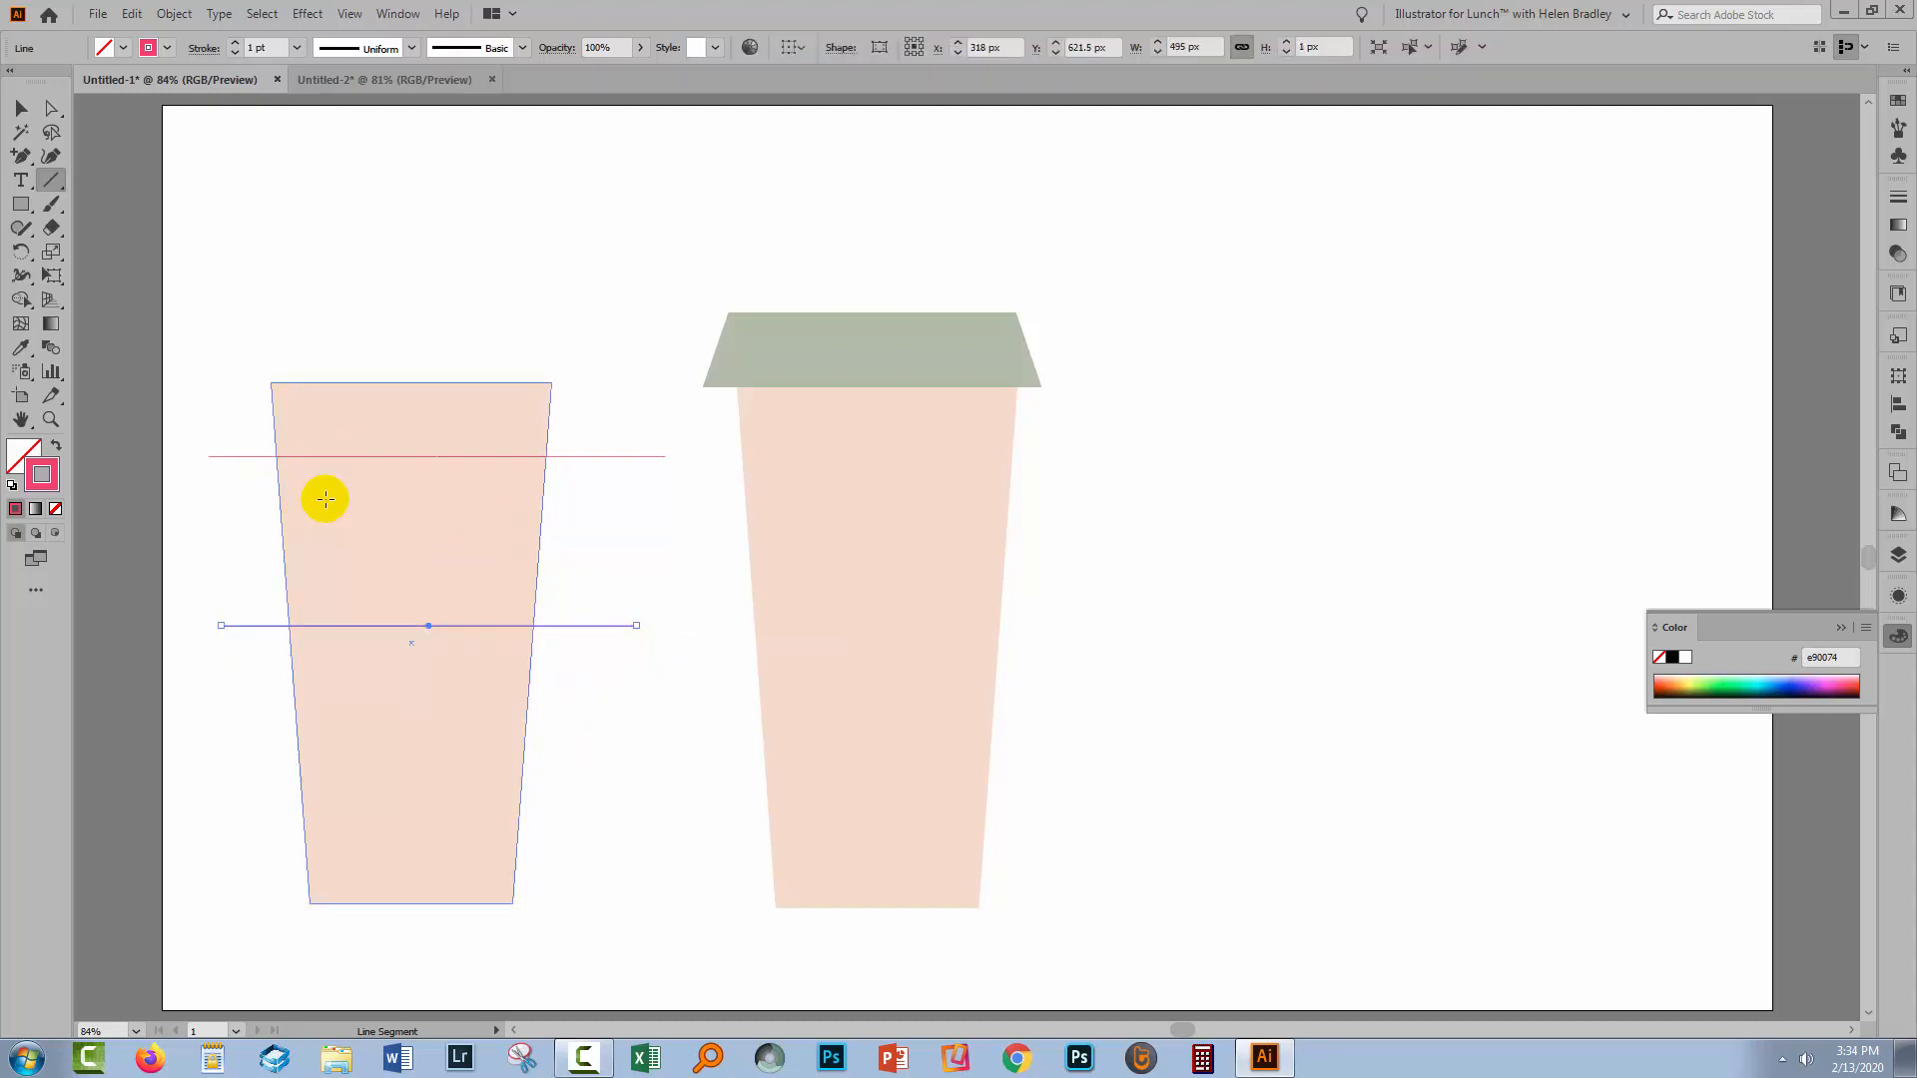
left_click(20, 108)
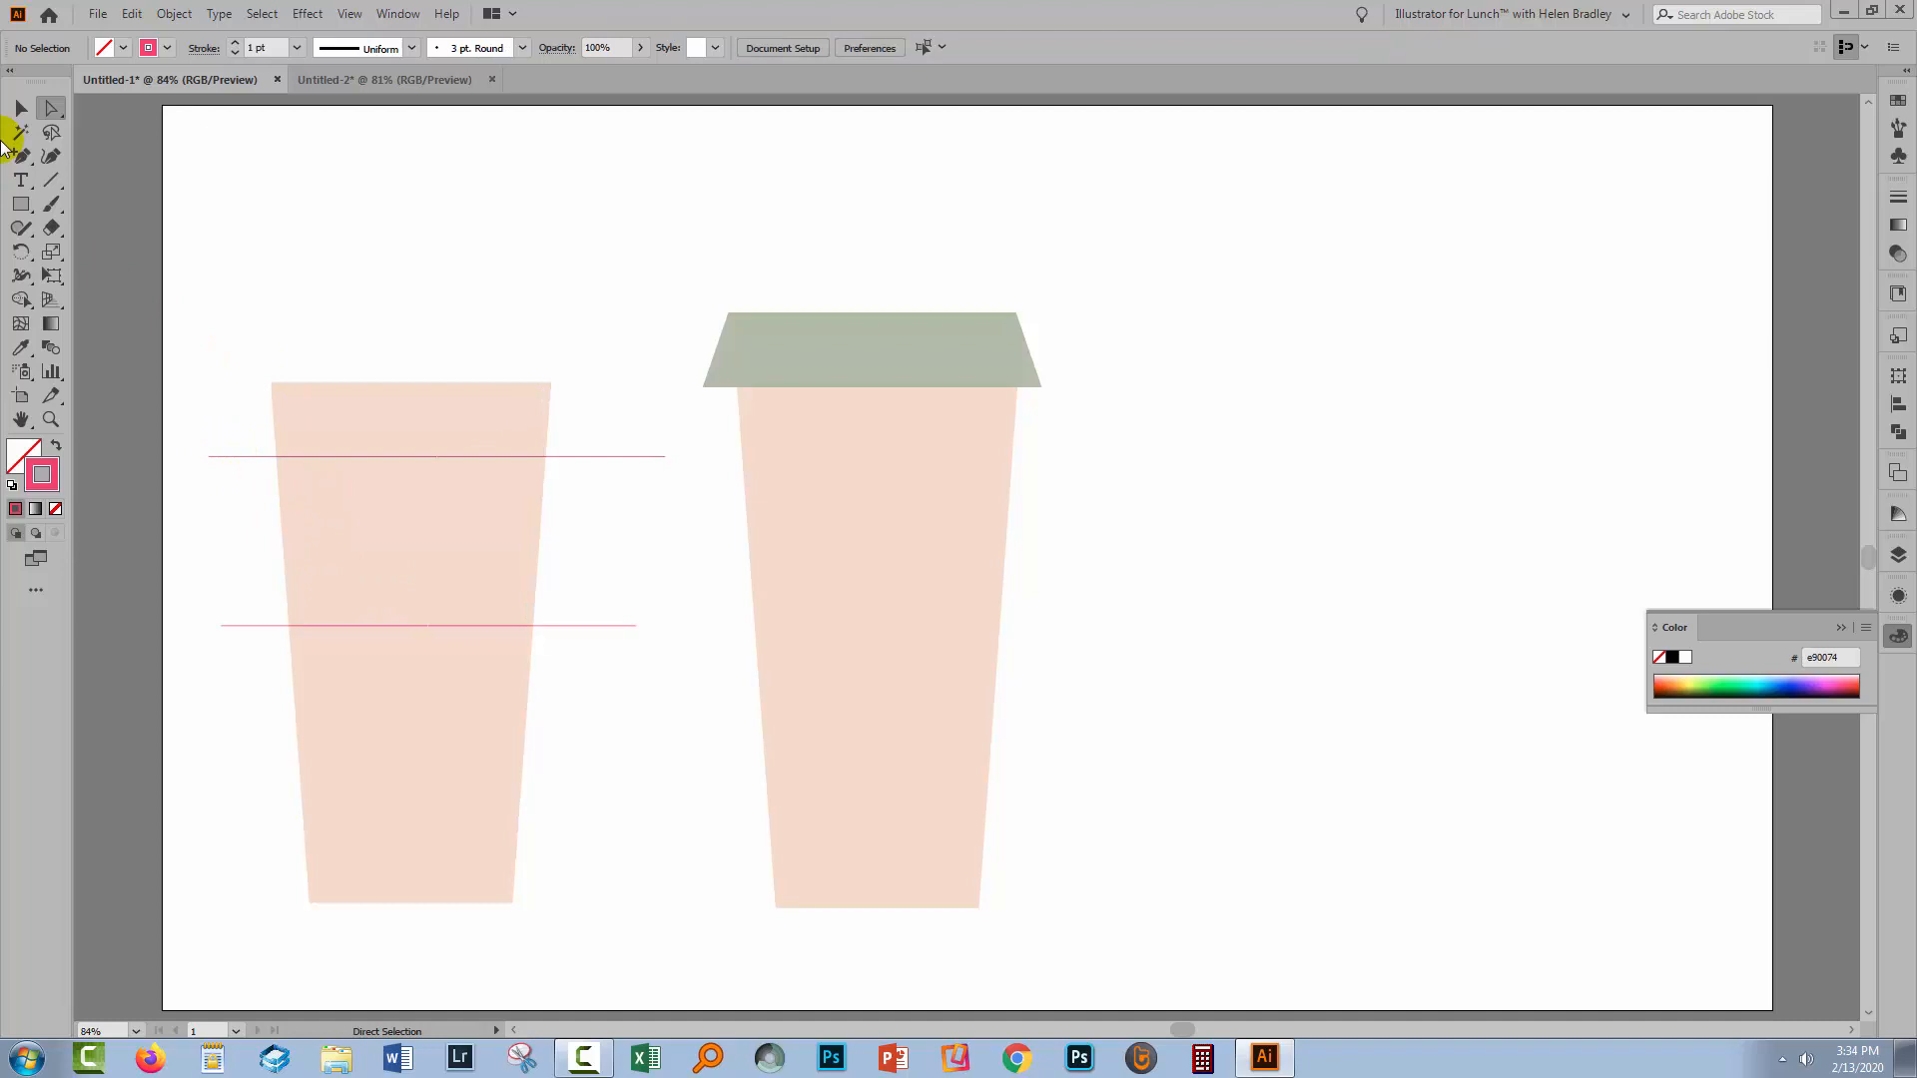
Divide the cup copy along the lines and keep only its middle band via the Layers panel.
left_click(466, 679)
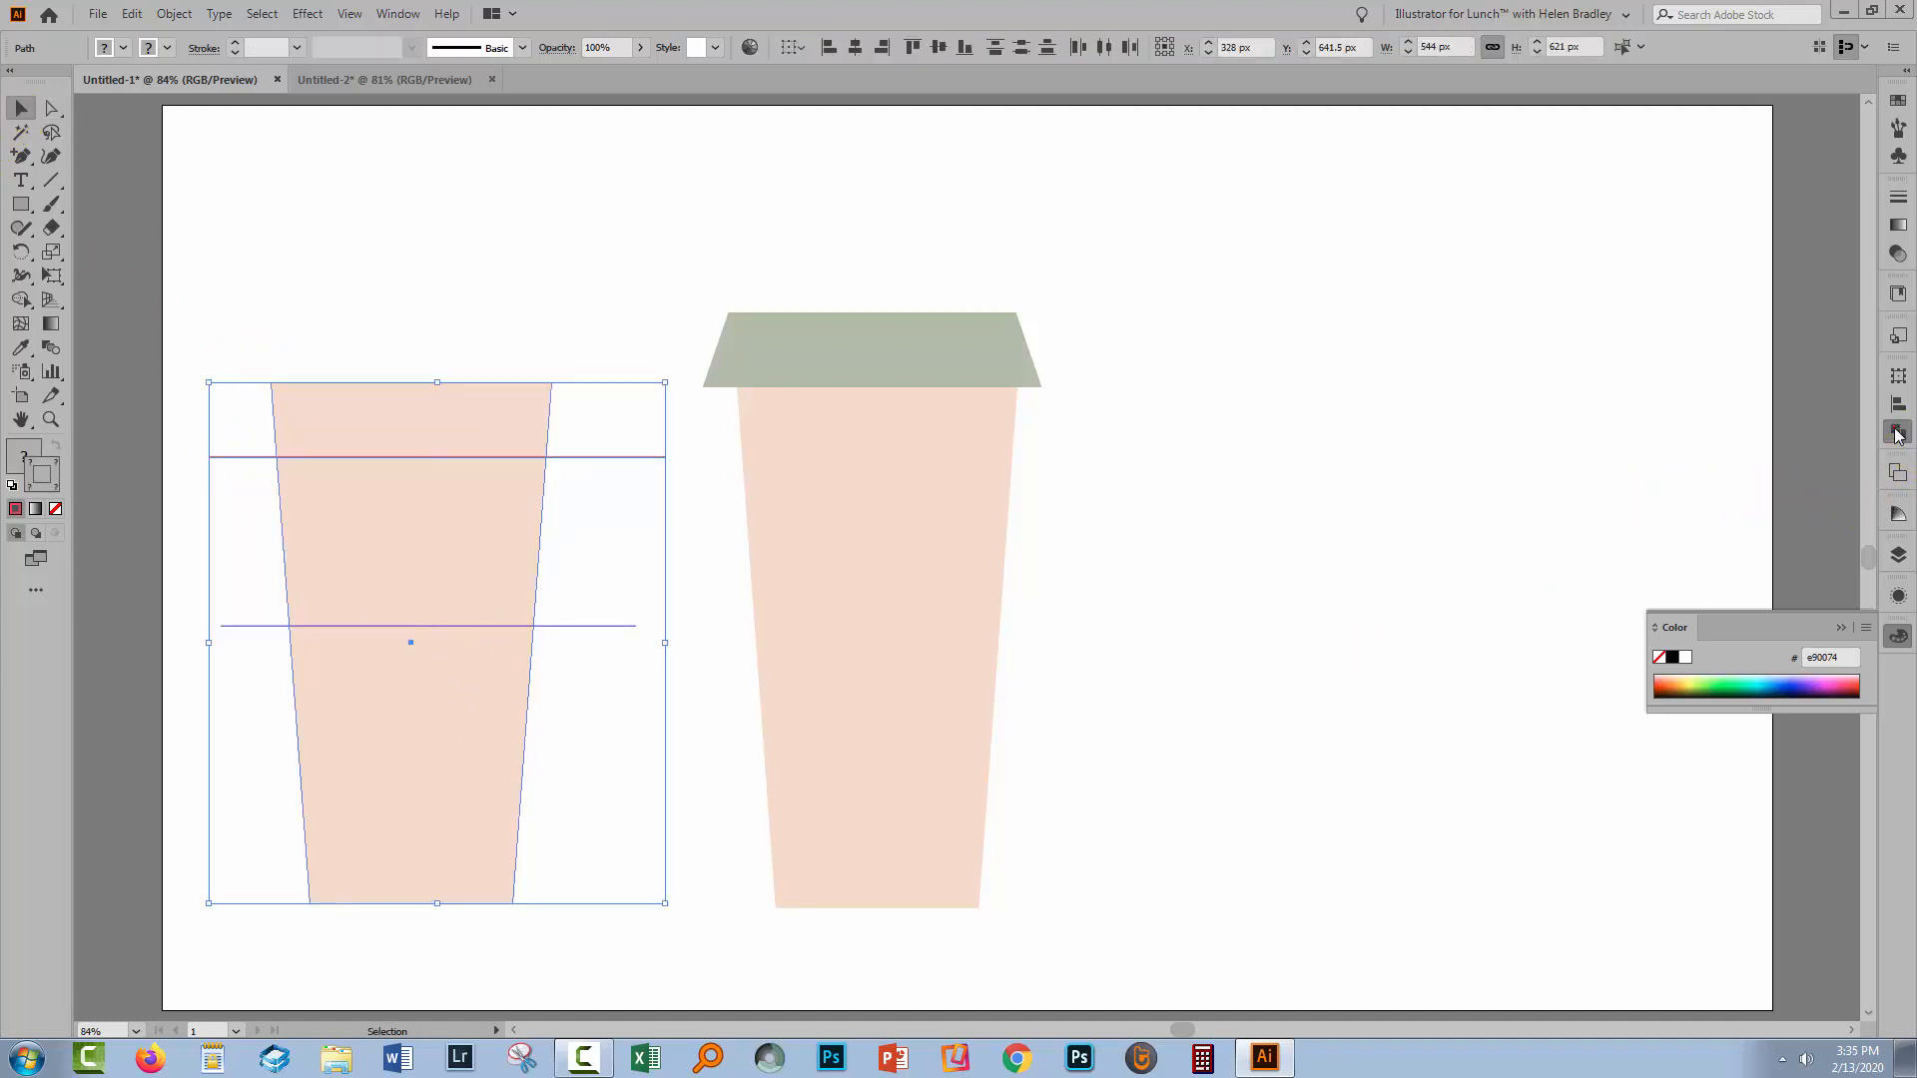
left_click(1669, 471)
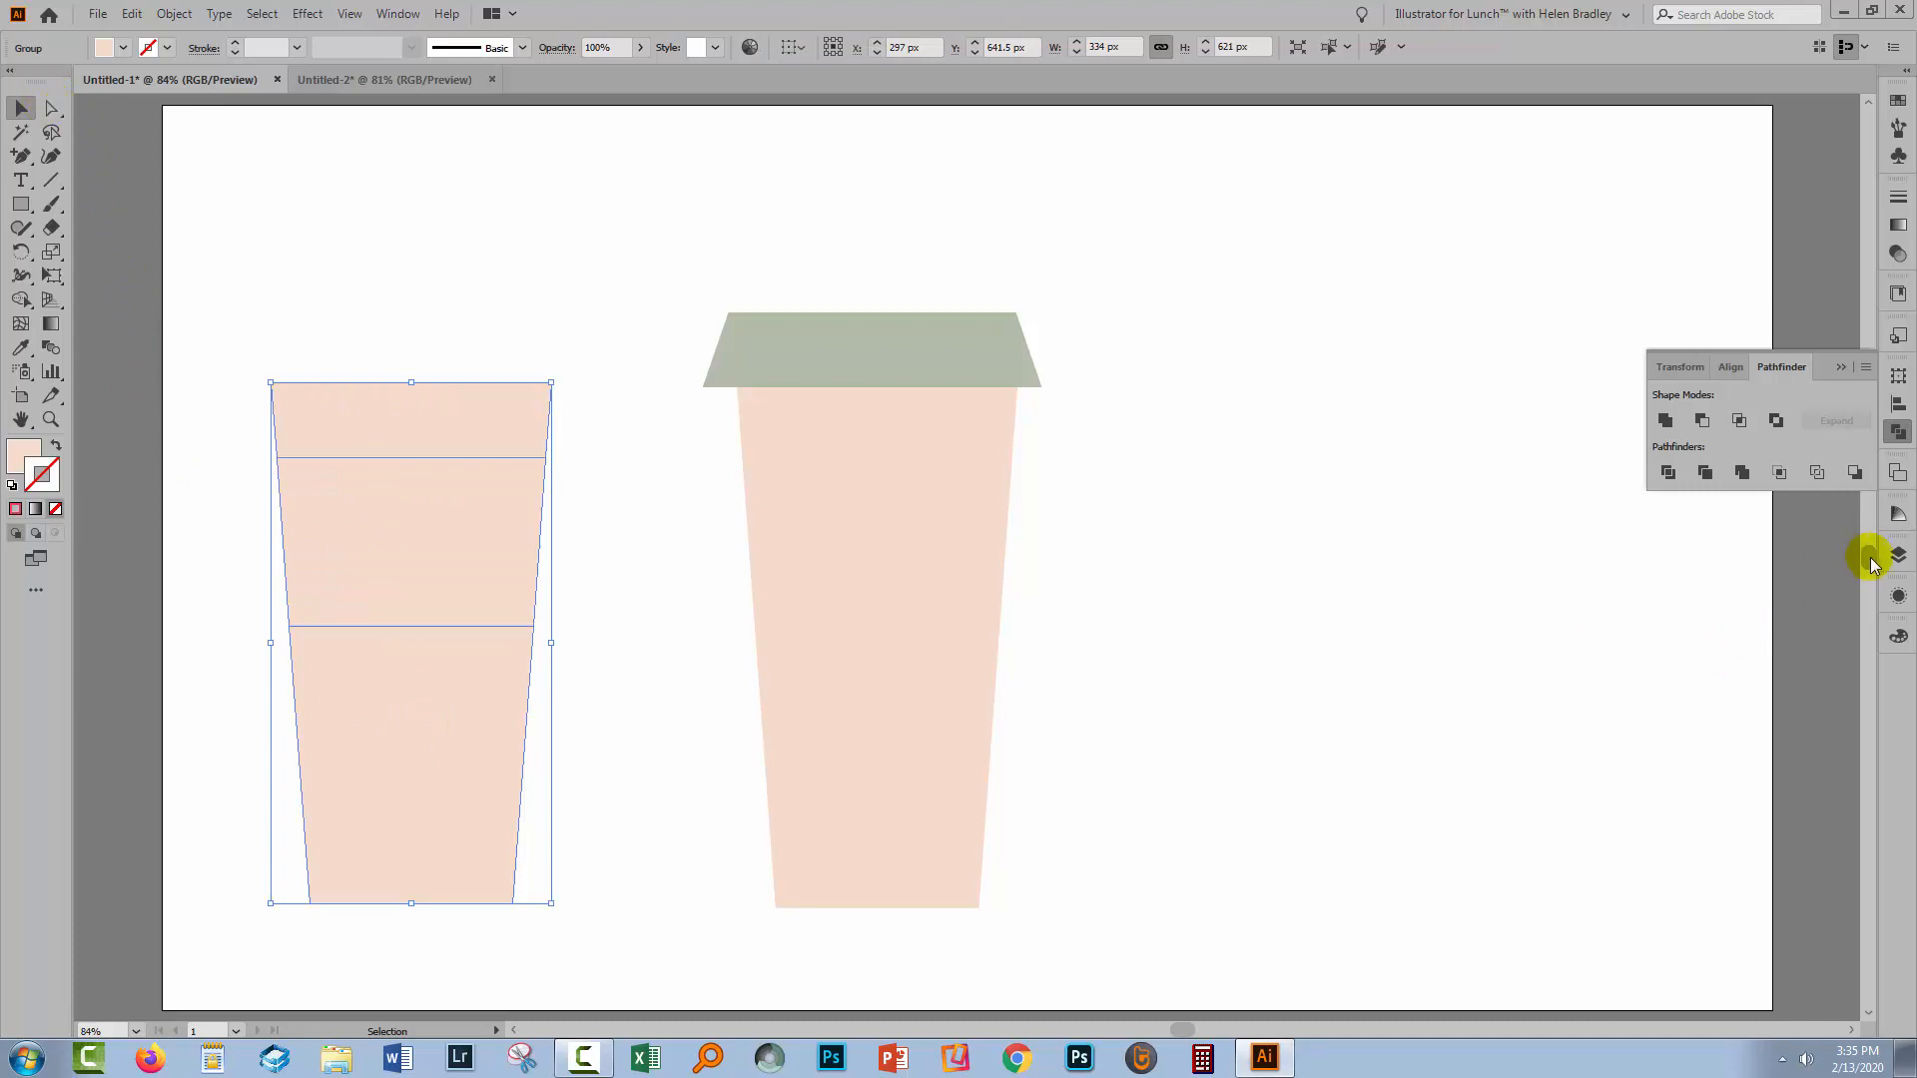
left_click(1899, 557)
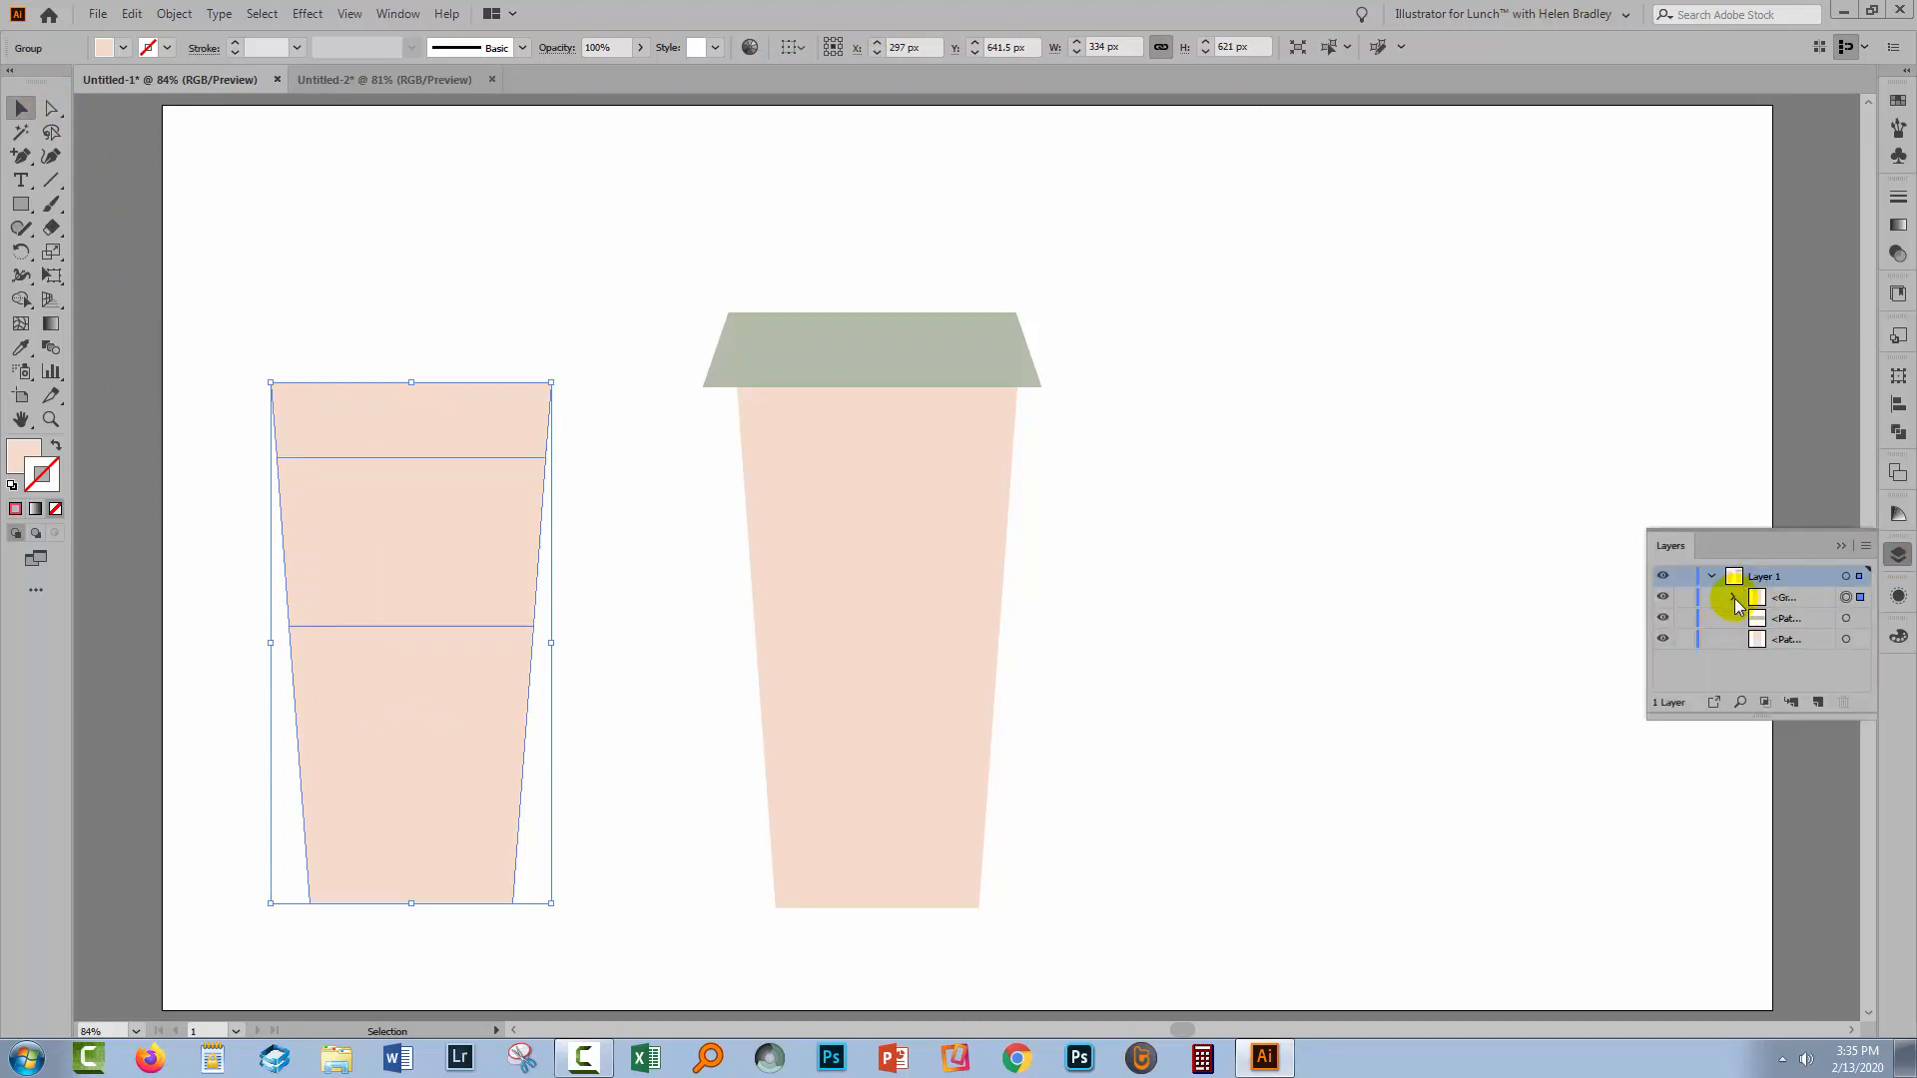
left_click(1733, 597)
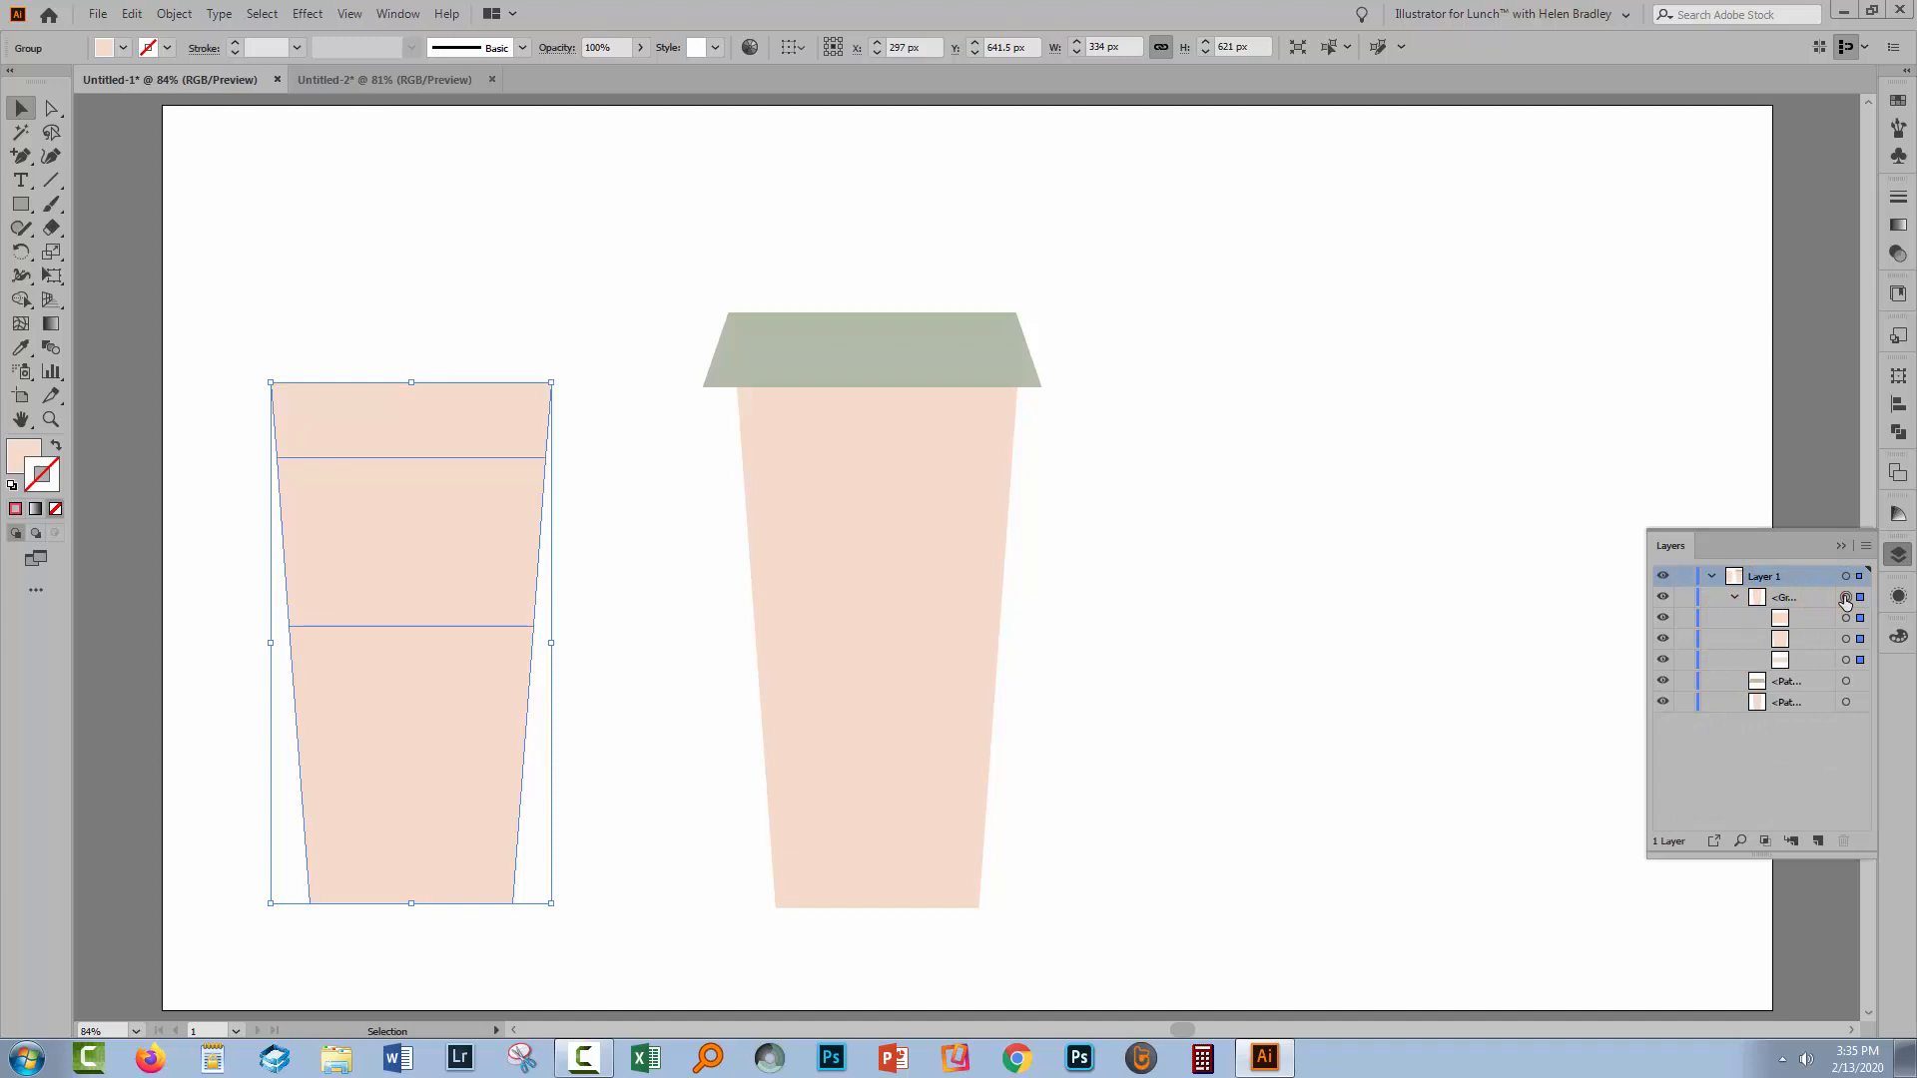
left_click(174, 14)
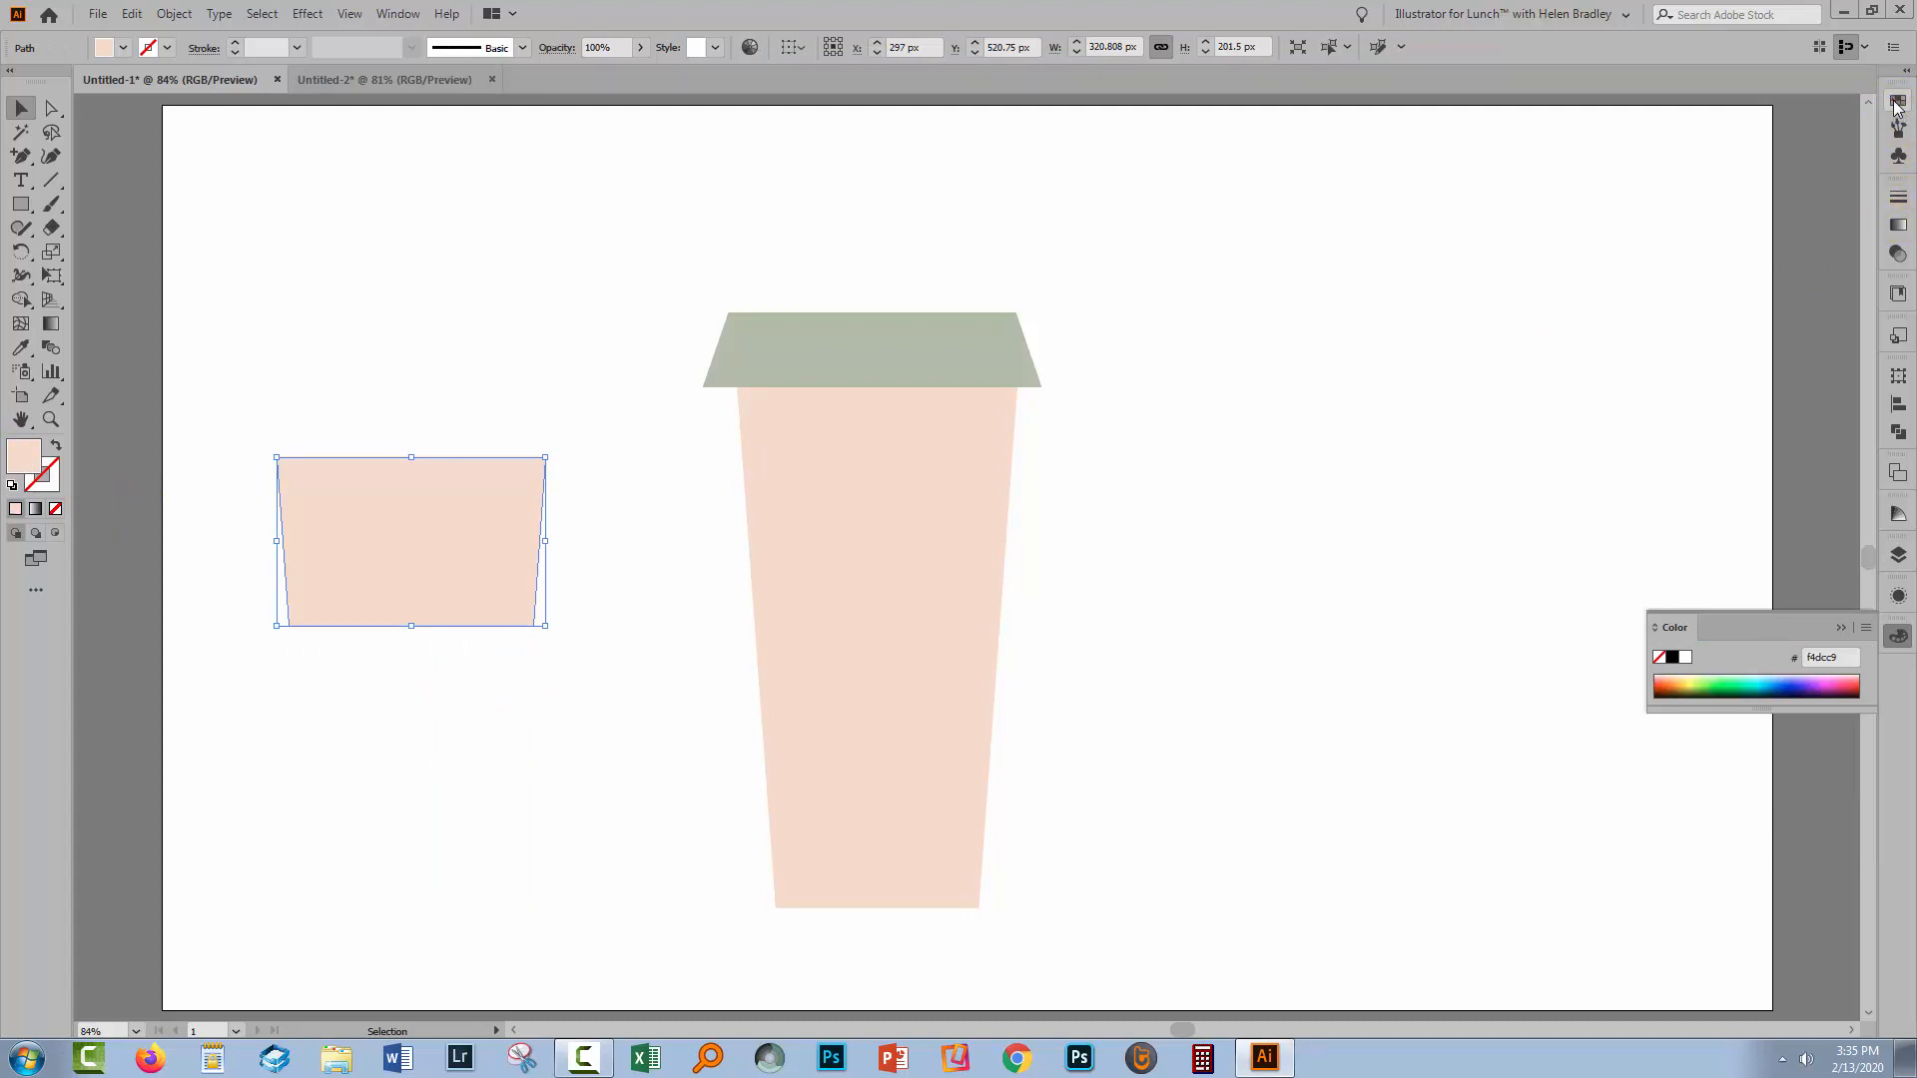
Colour the middle band tan as the cup's sleeve and deselect it.
left_click(1899, 102)
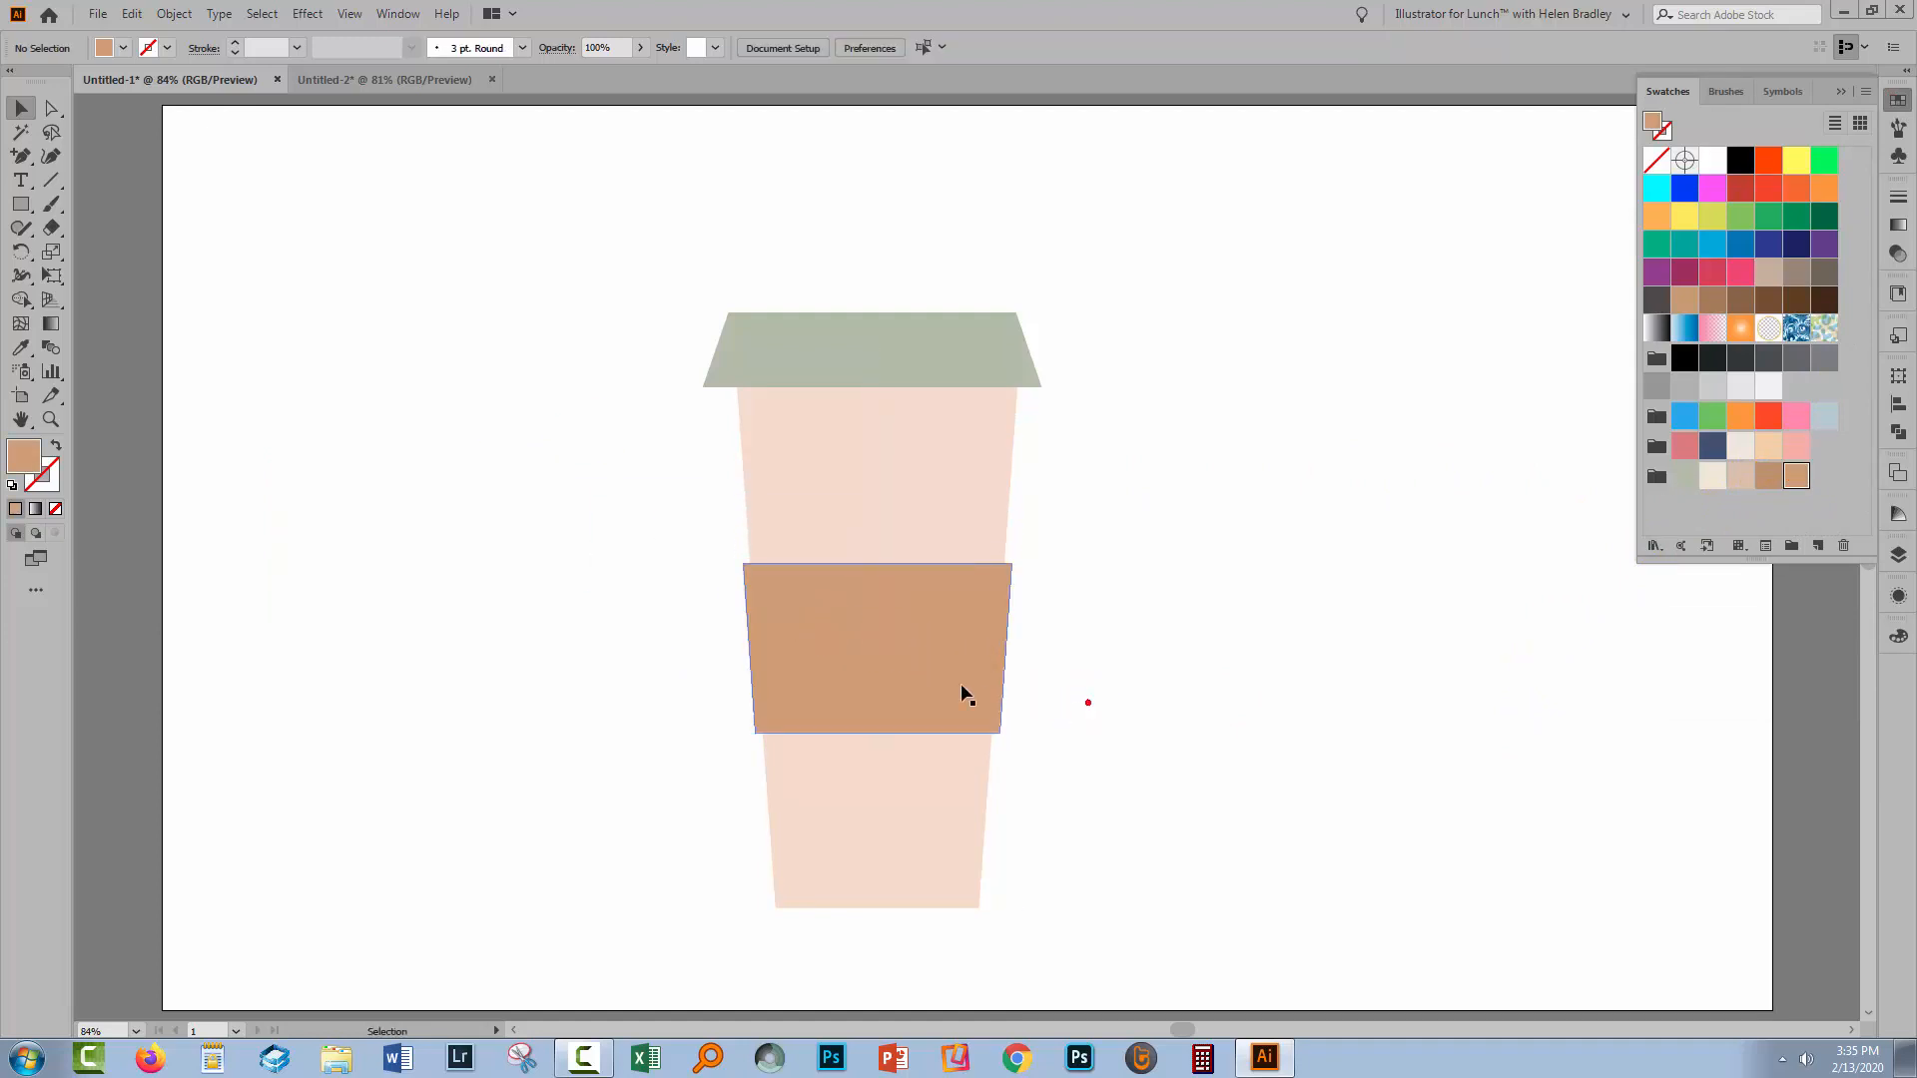
left_click(888, 712)
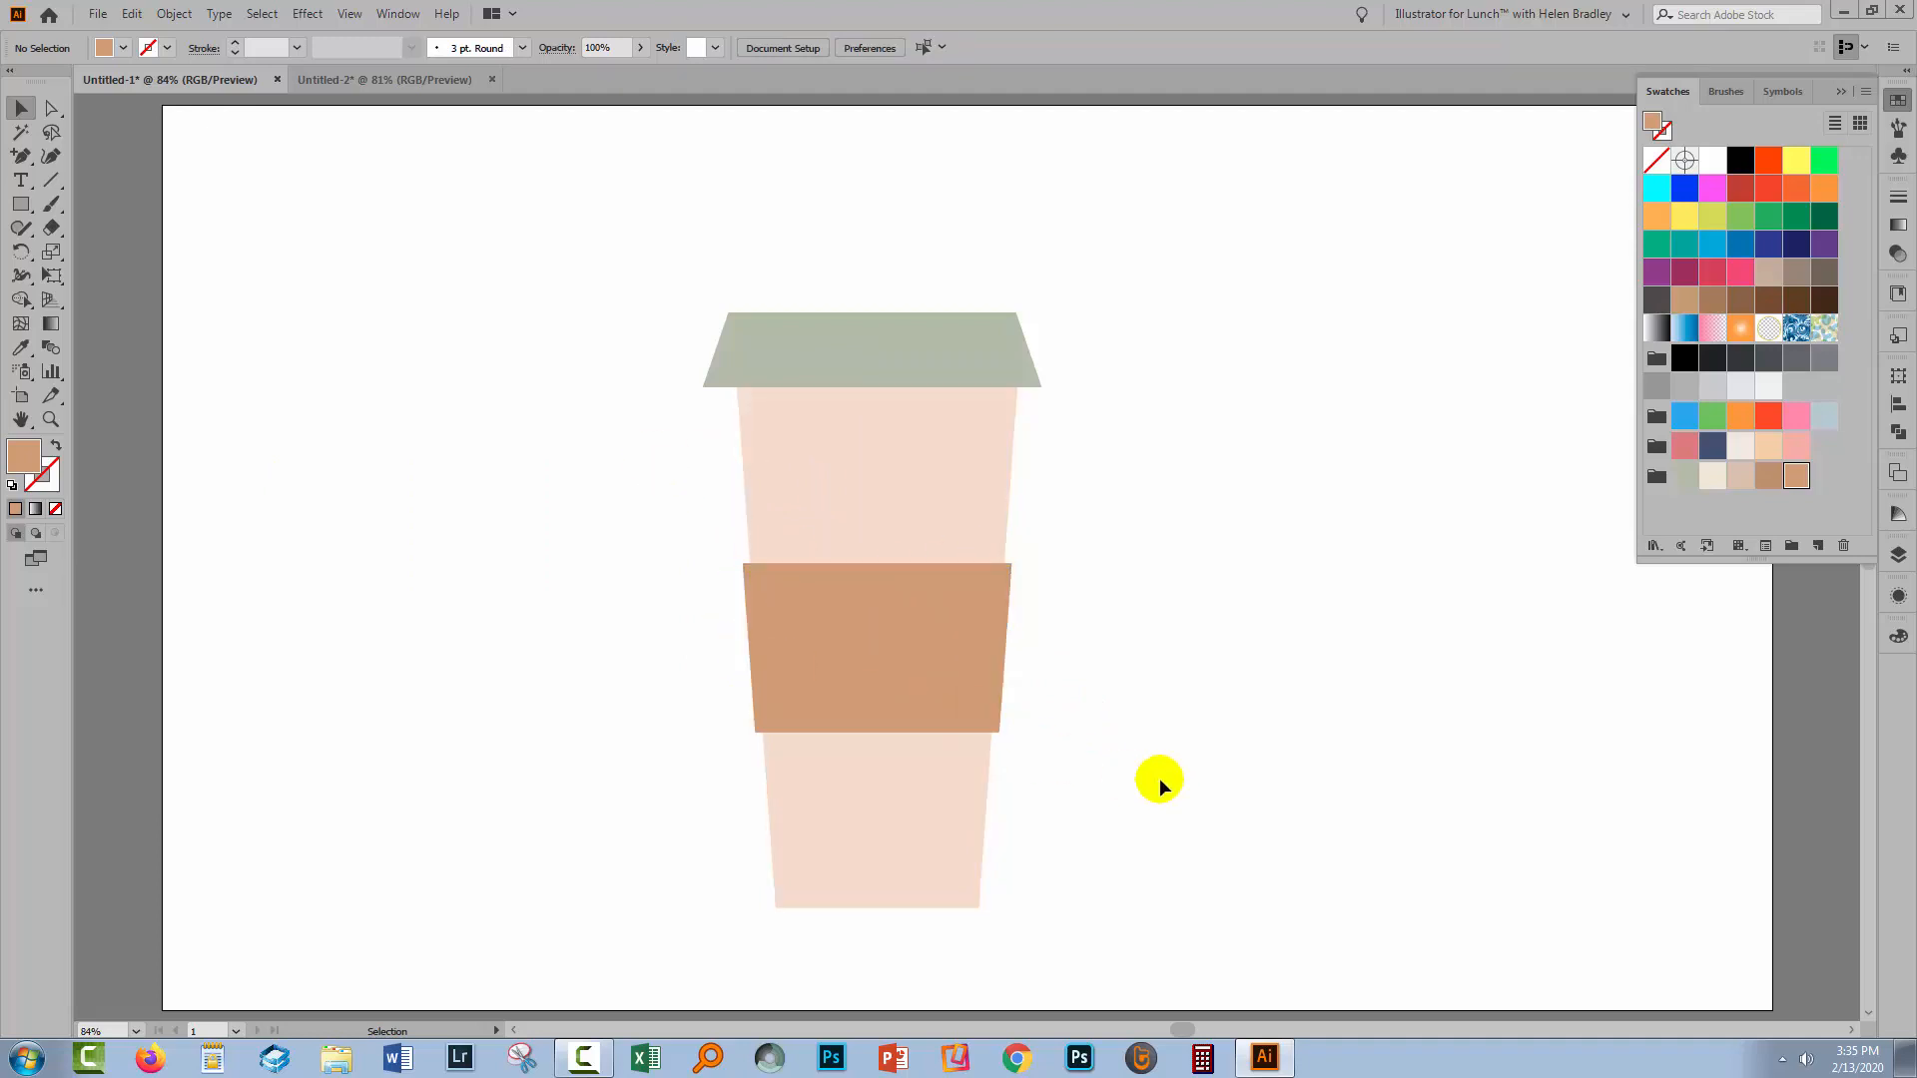
mouse_move(1108, 820)
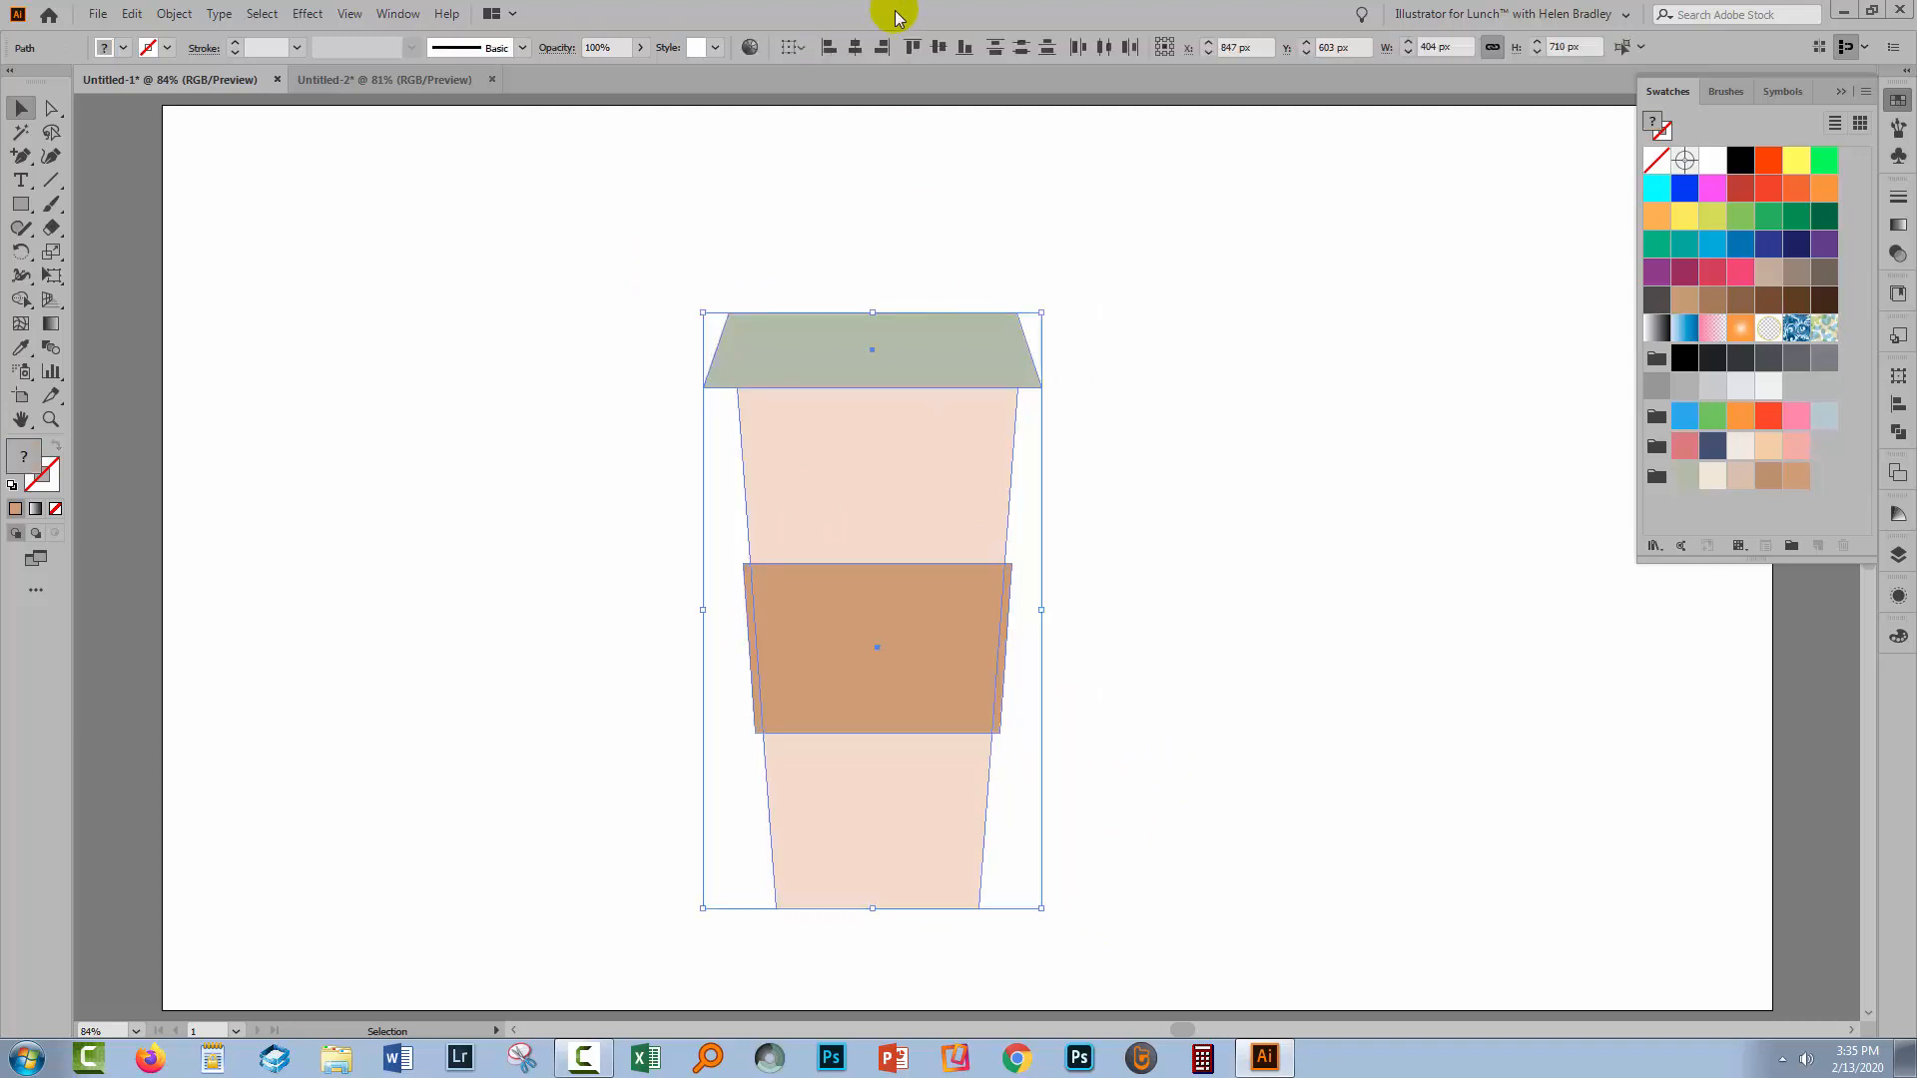
mouse_move(855, 45)
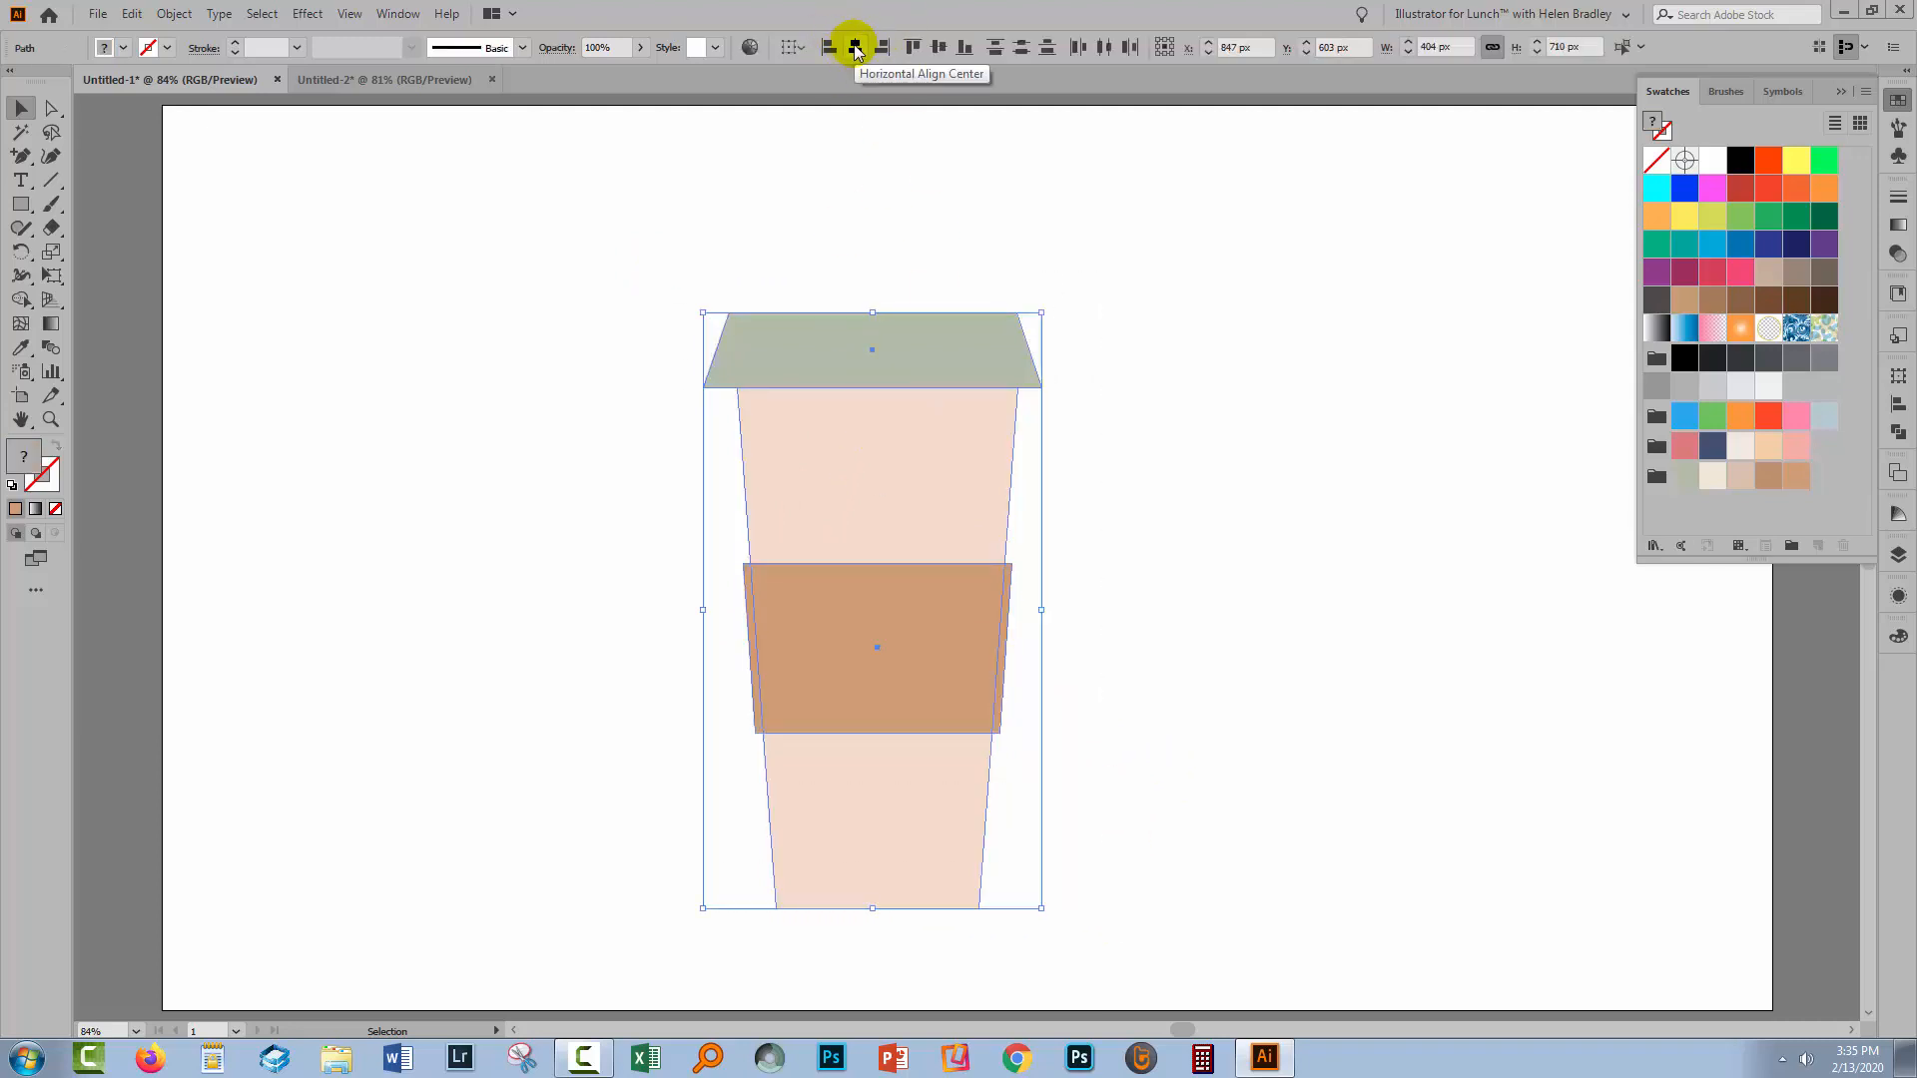
Align the lid, sleeve and cup body to their horizontal centres.
left_click(855, 46)
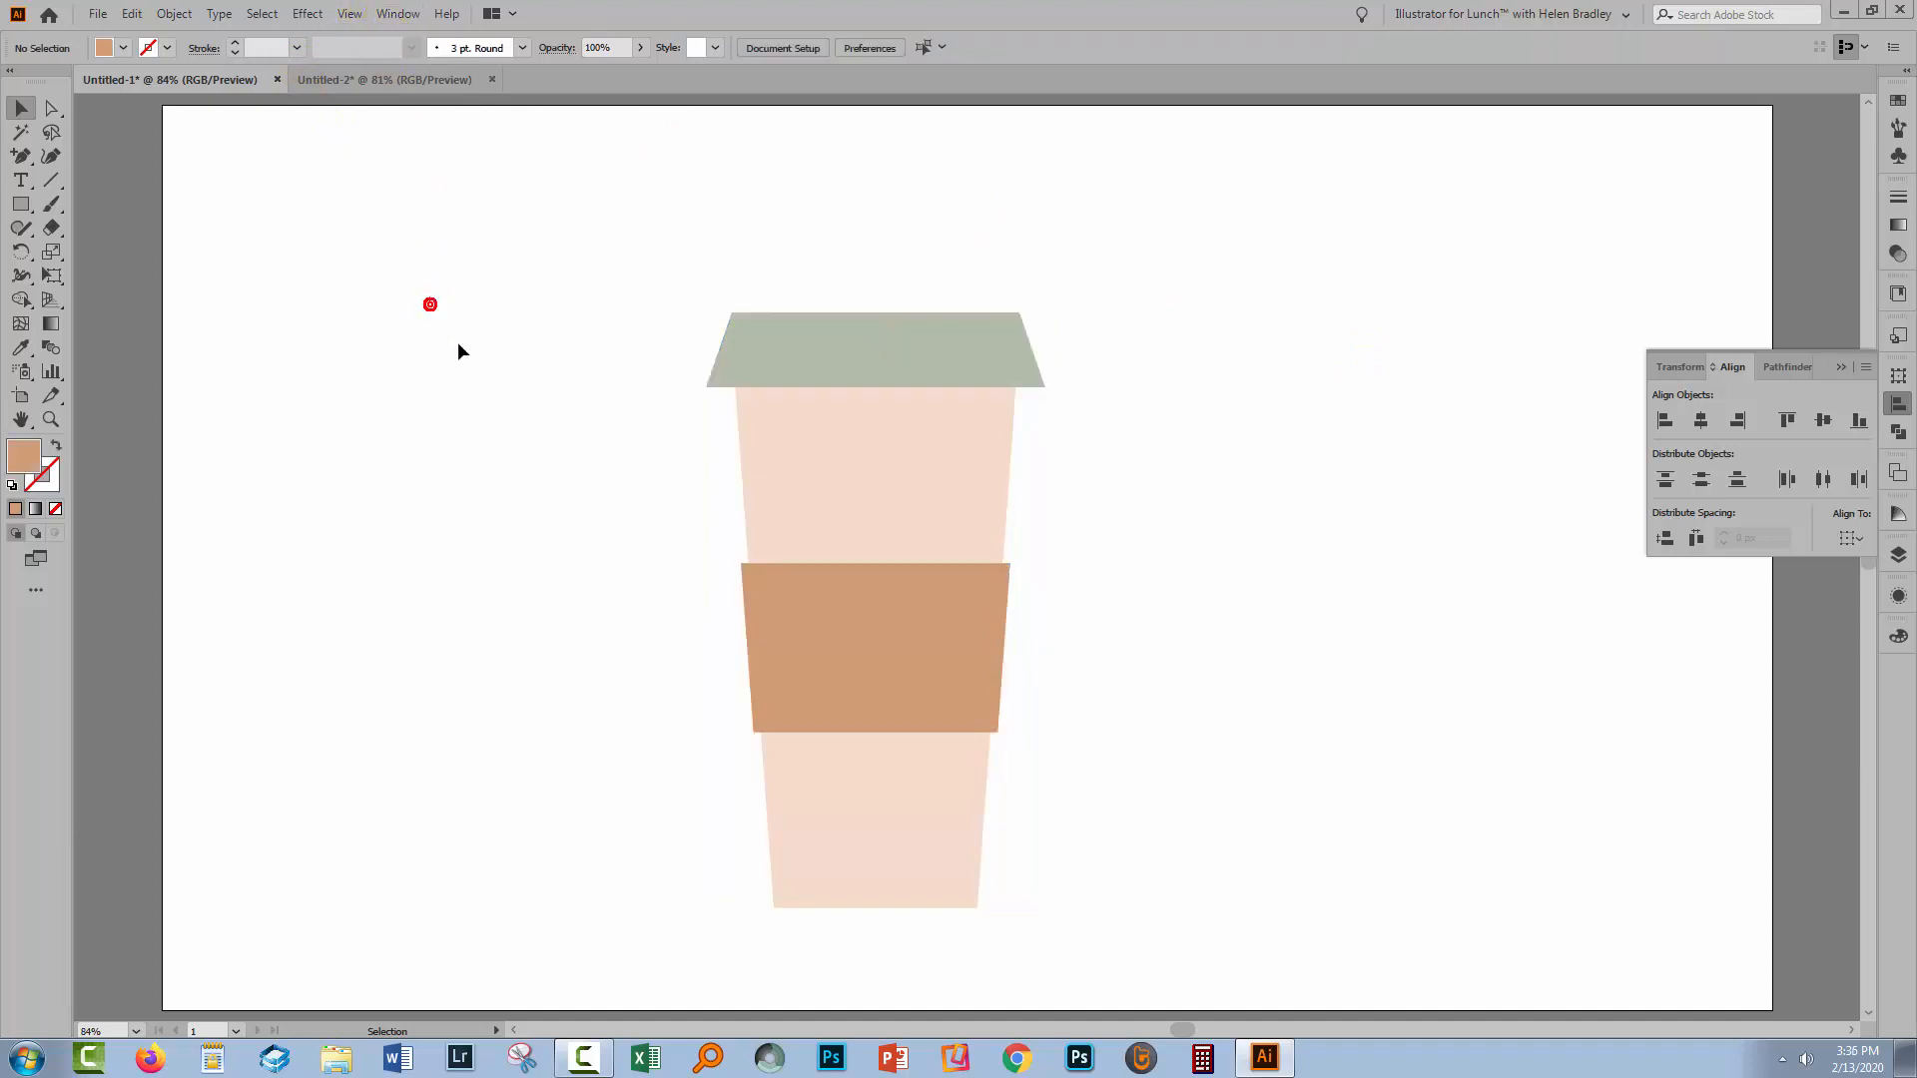
left_click(812, 764)
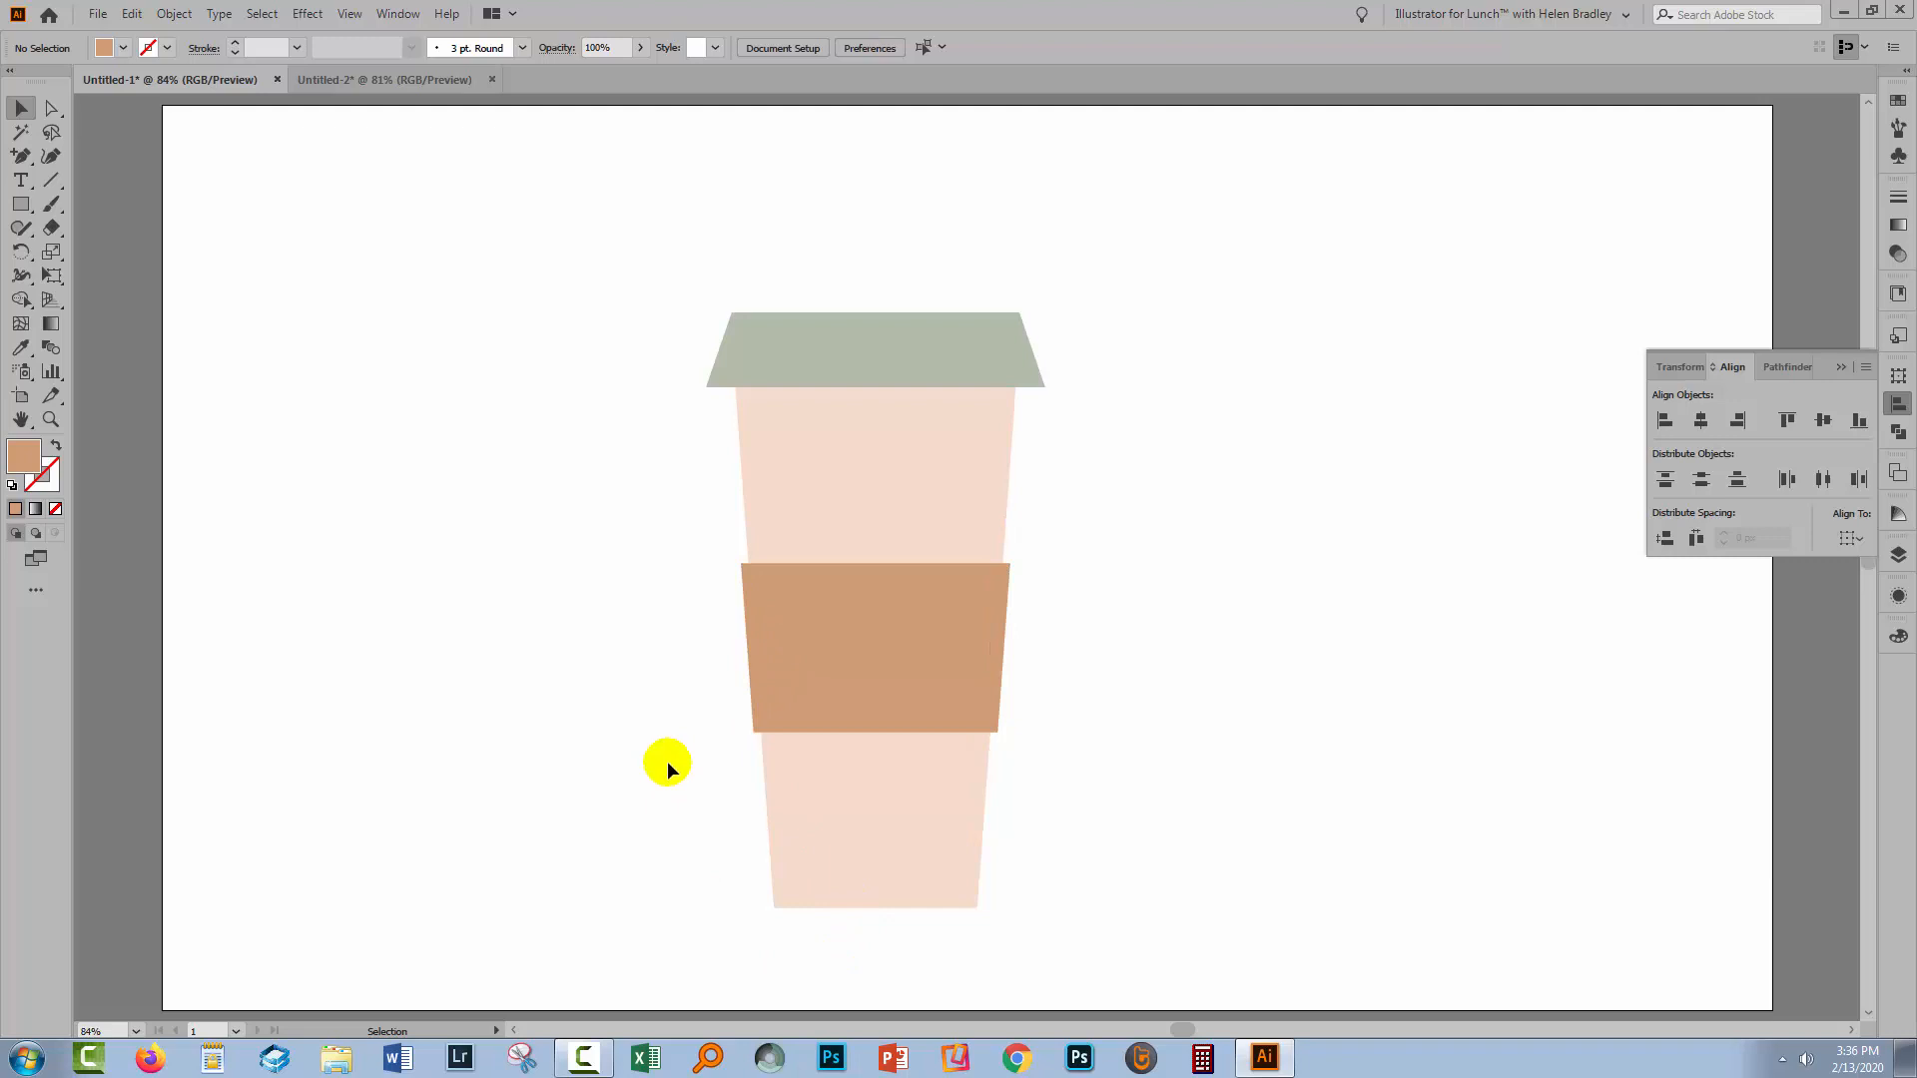
mouse_move(188, 426)
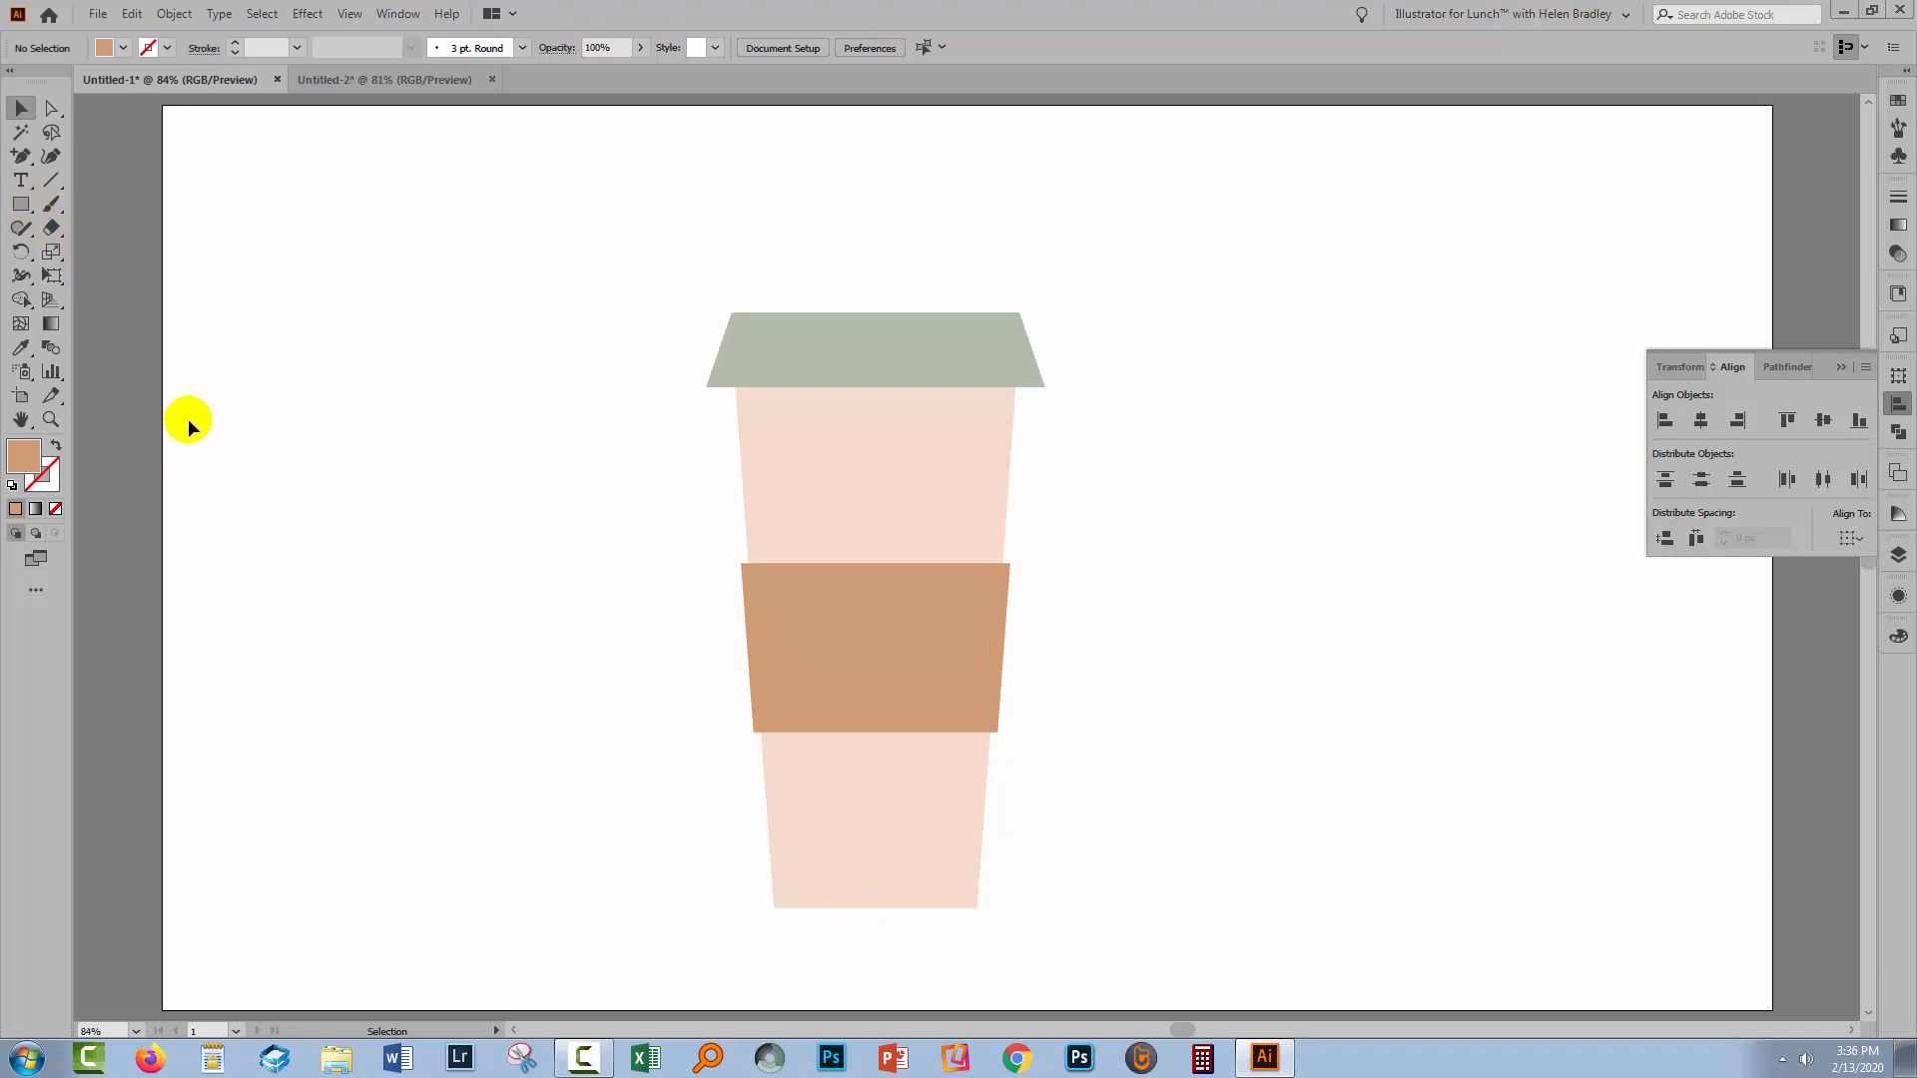
mouse_move(134, 408)
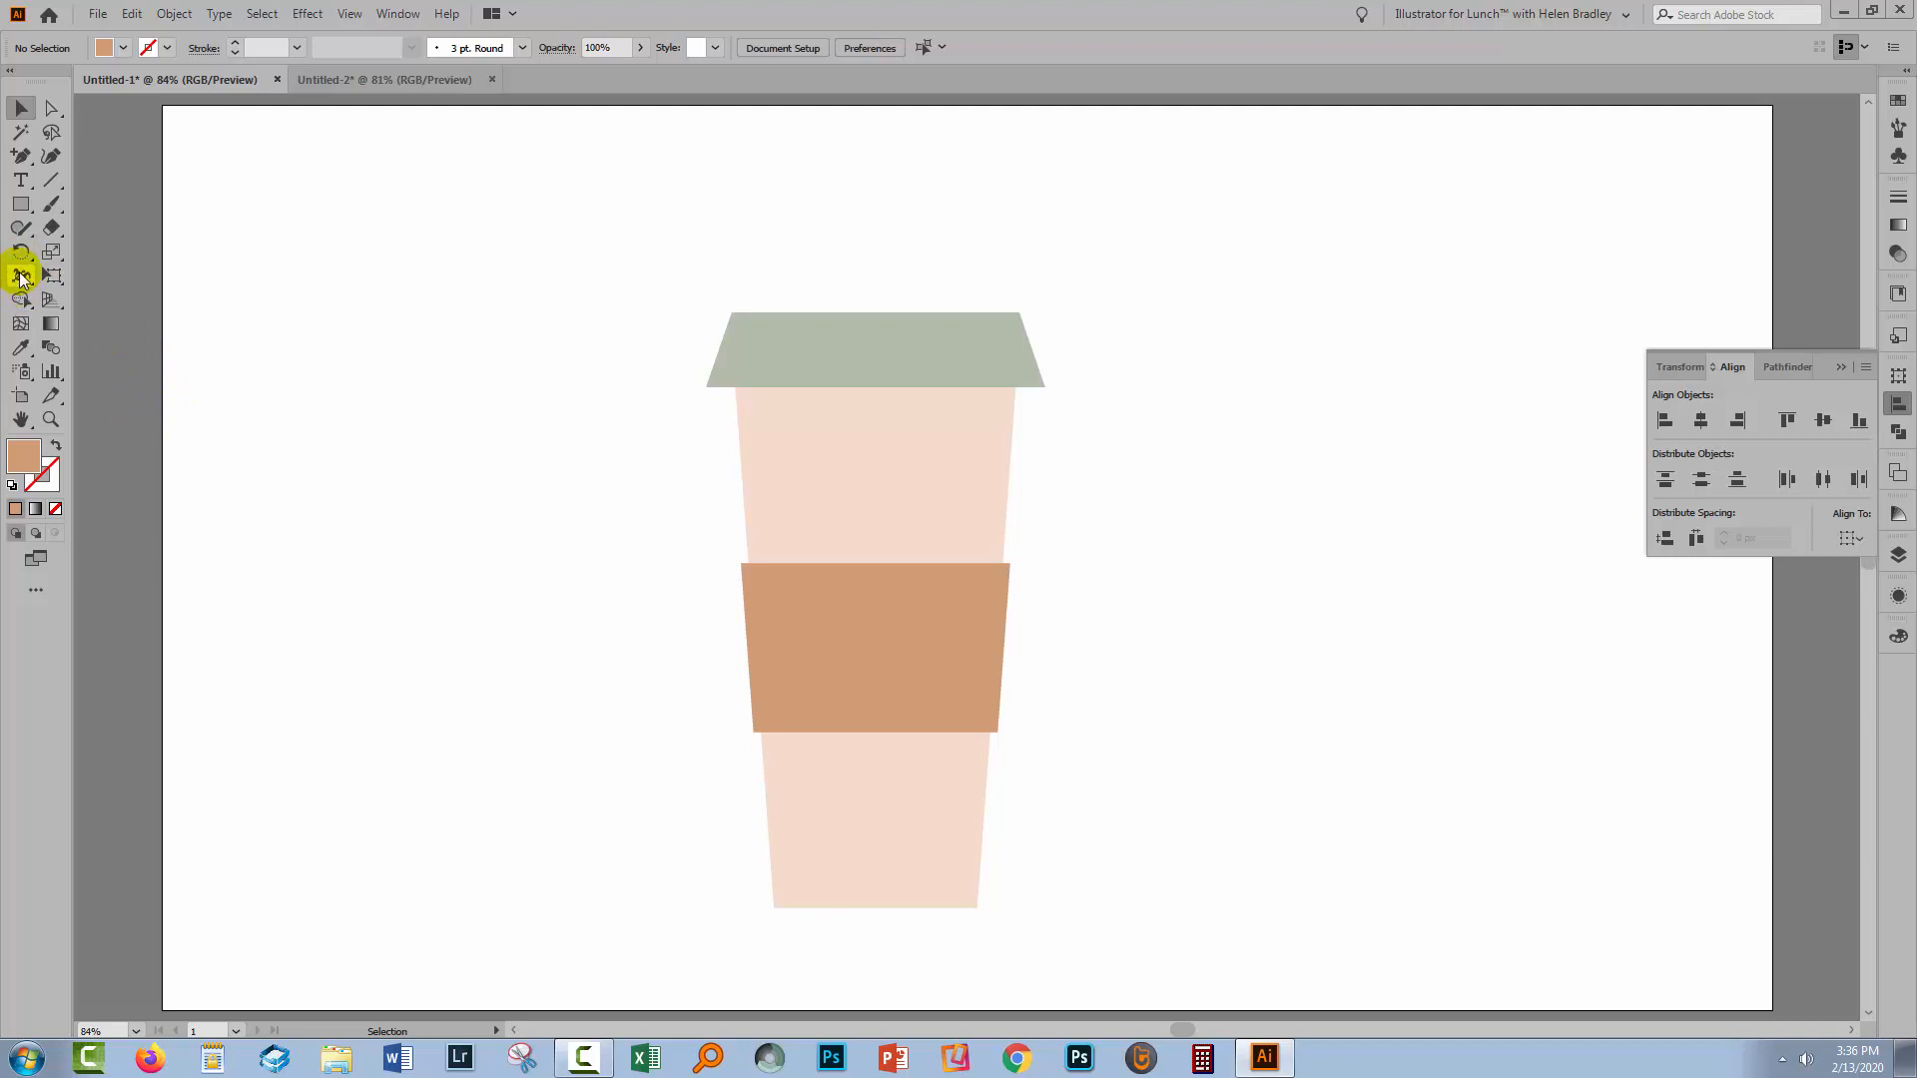
Set Pencil tool options and draw a red freehand heart left of the cup.
left_click(20, 228)
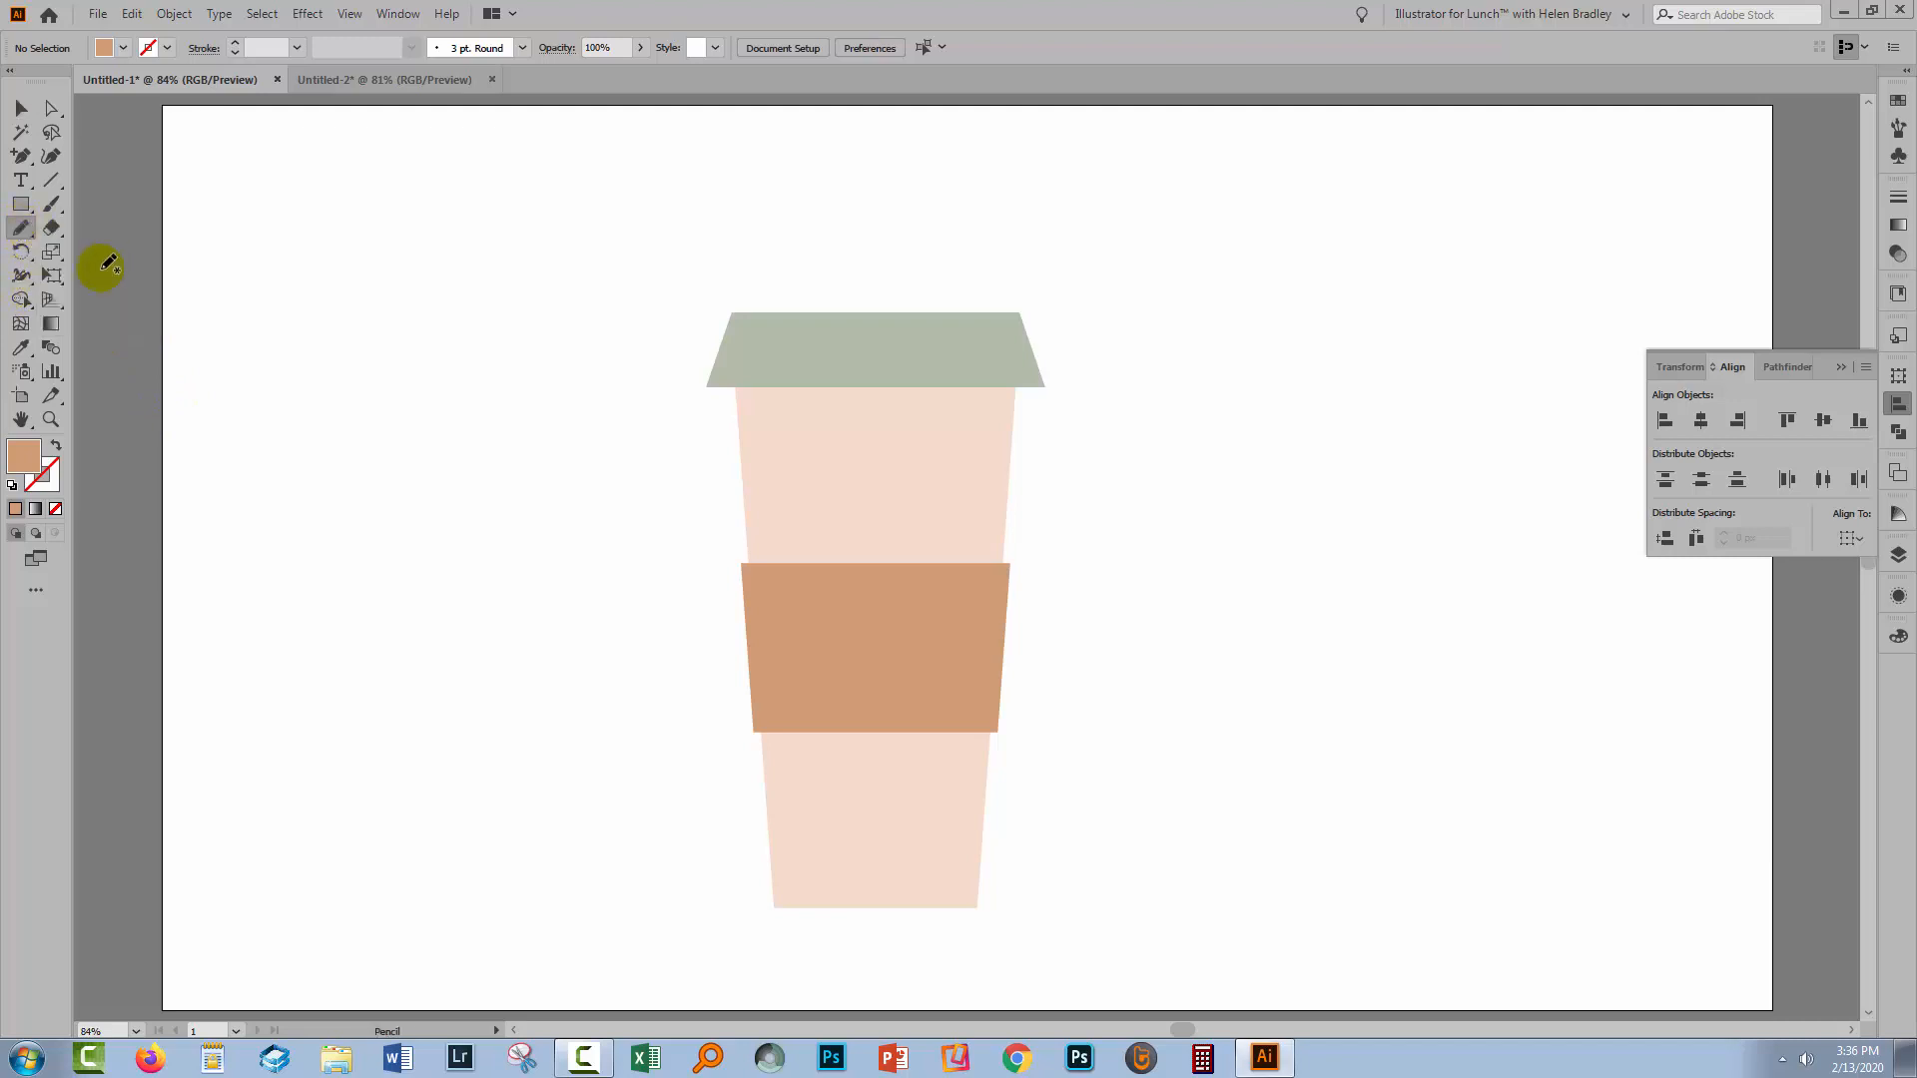
double_click(20, 226)
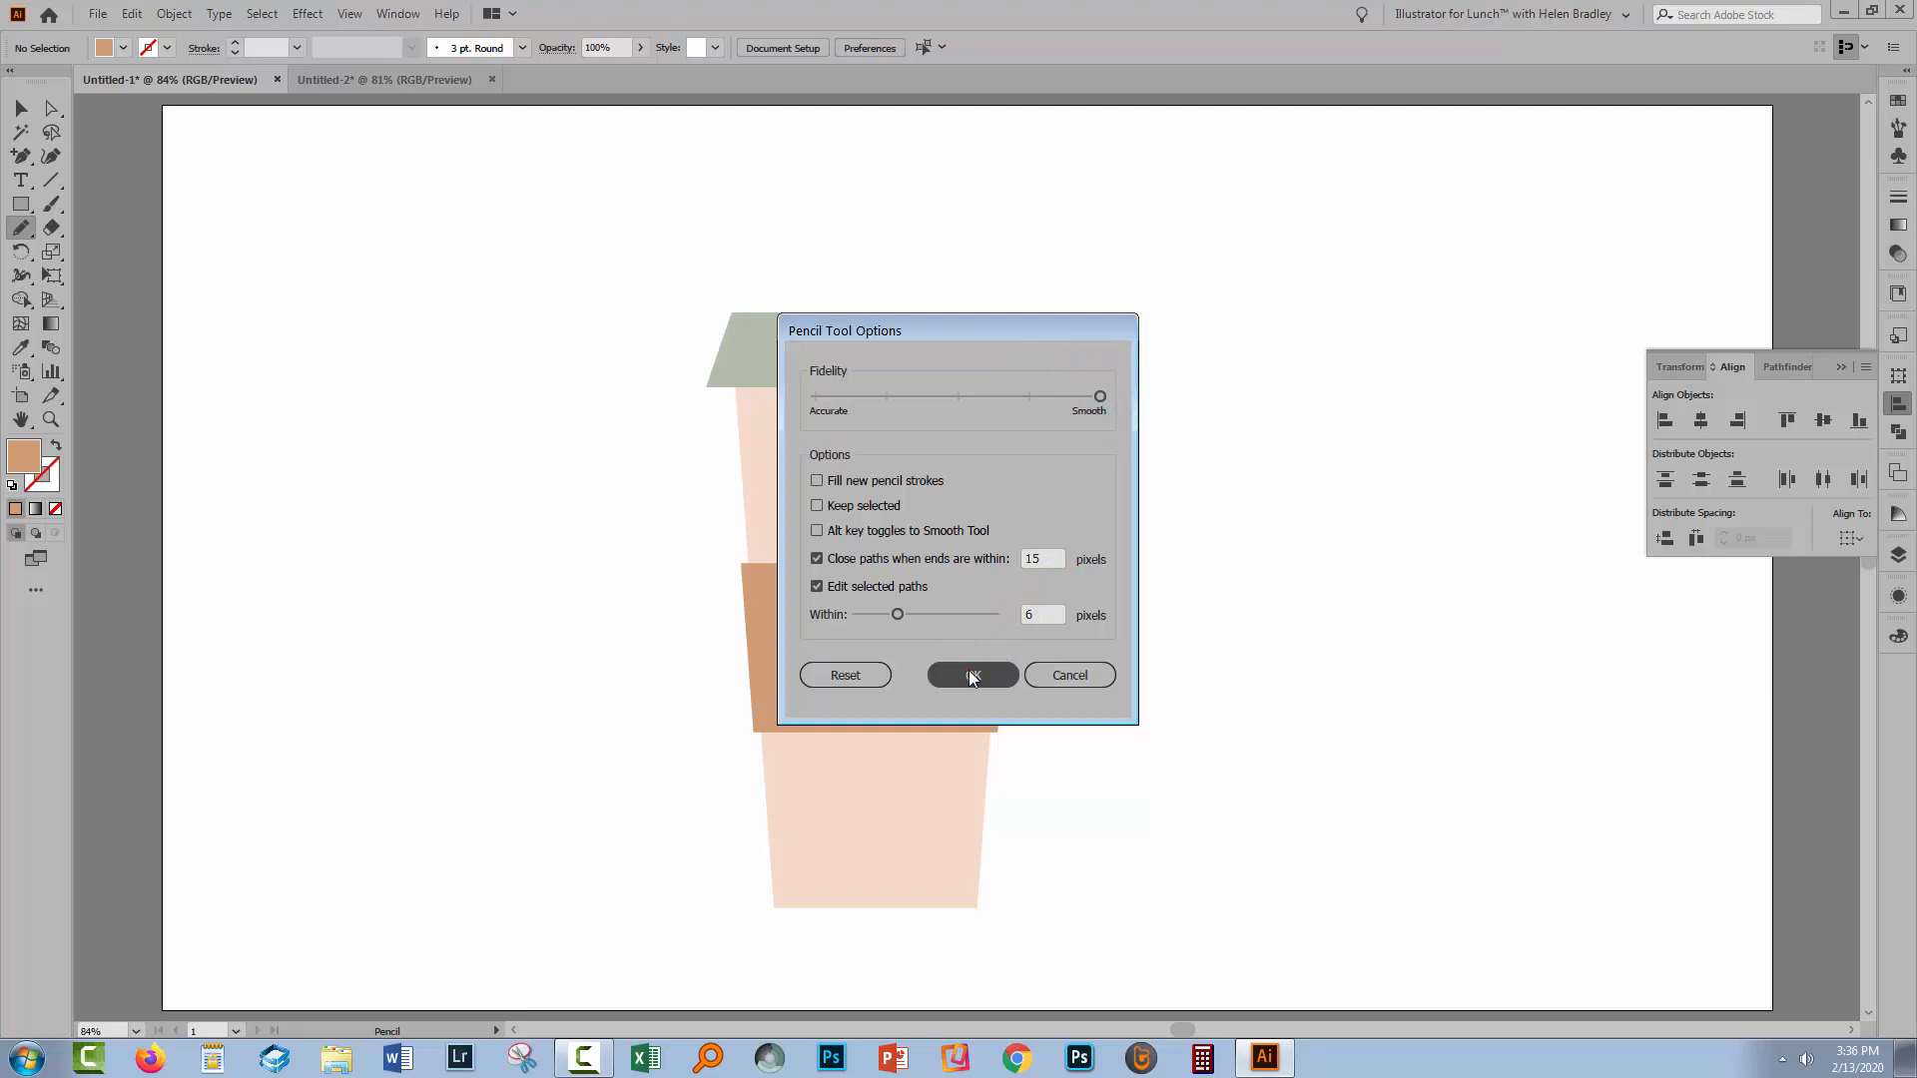
left_click(970, 675)
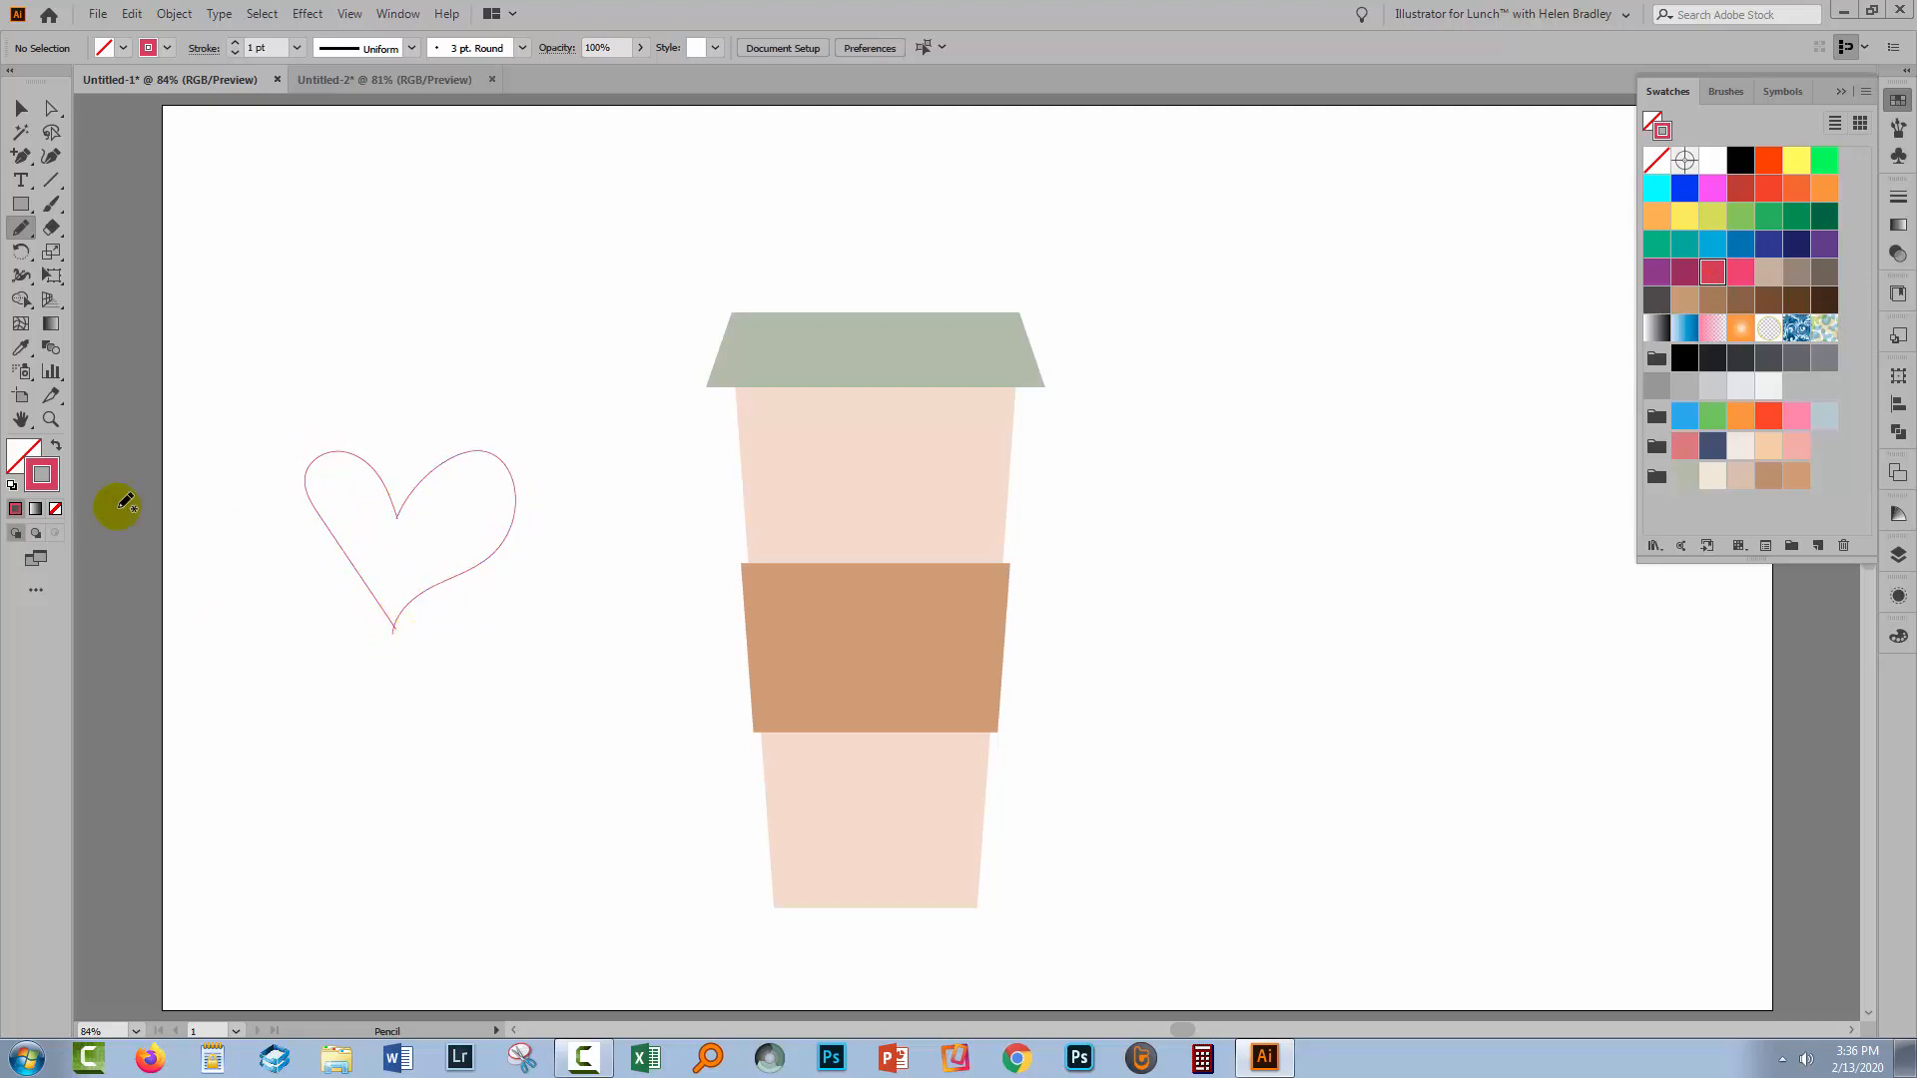
left_click(20, 108)
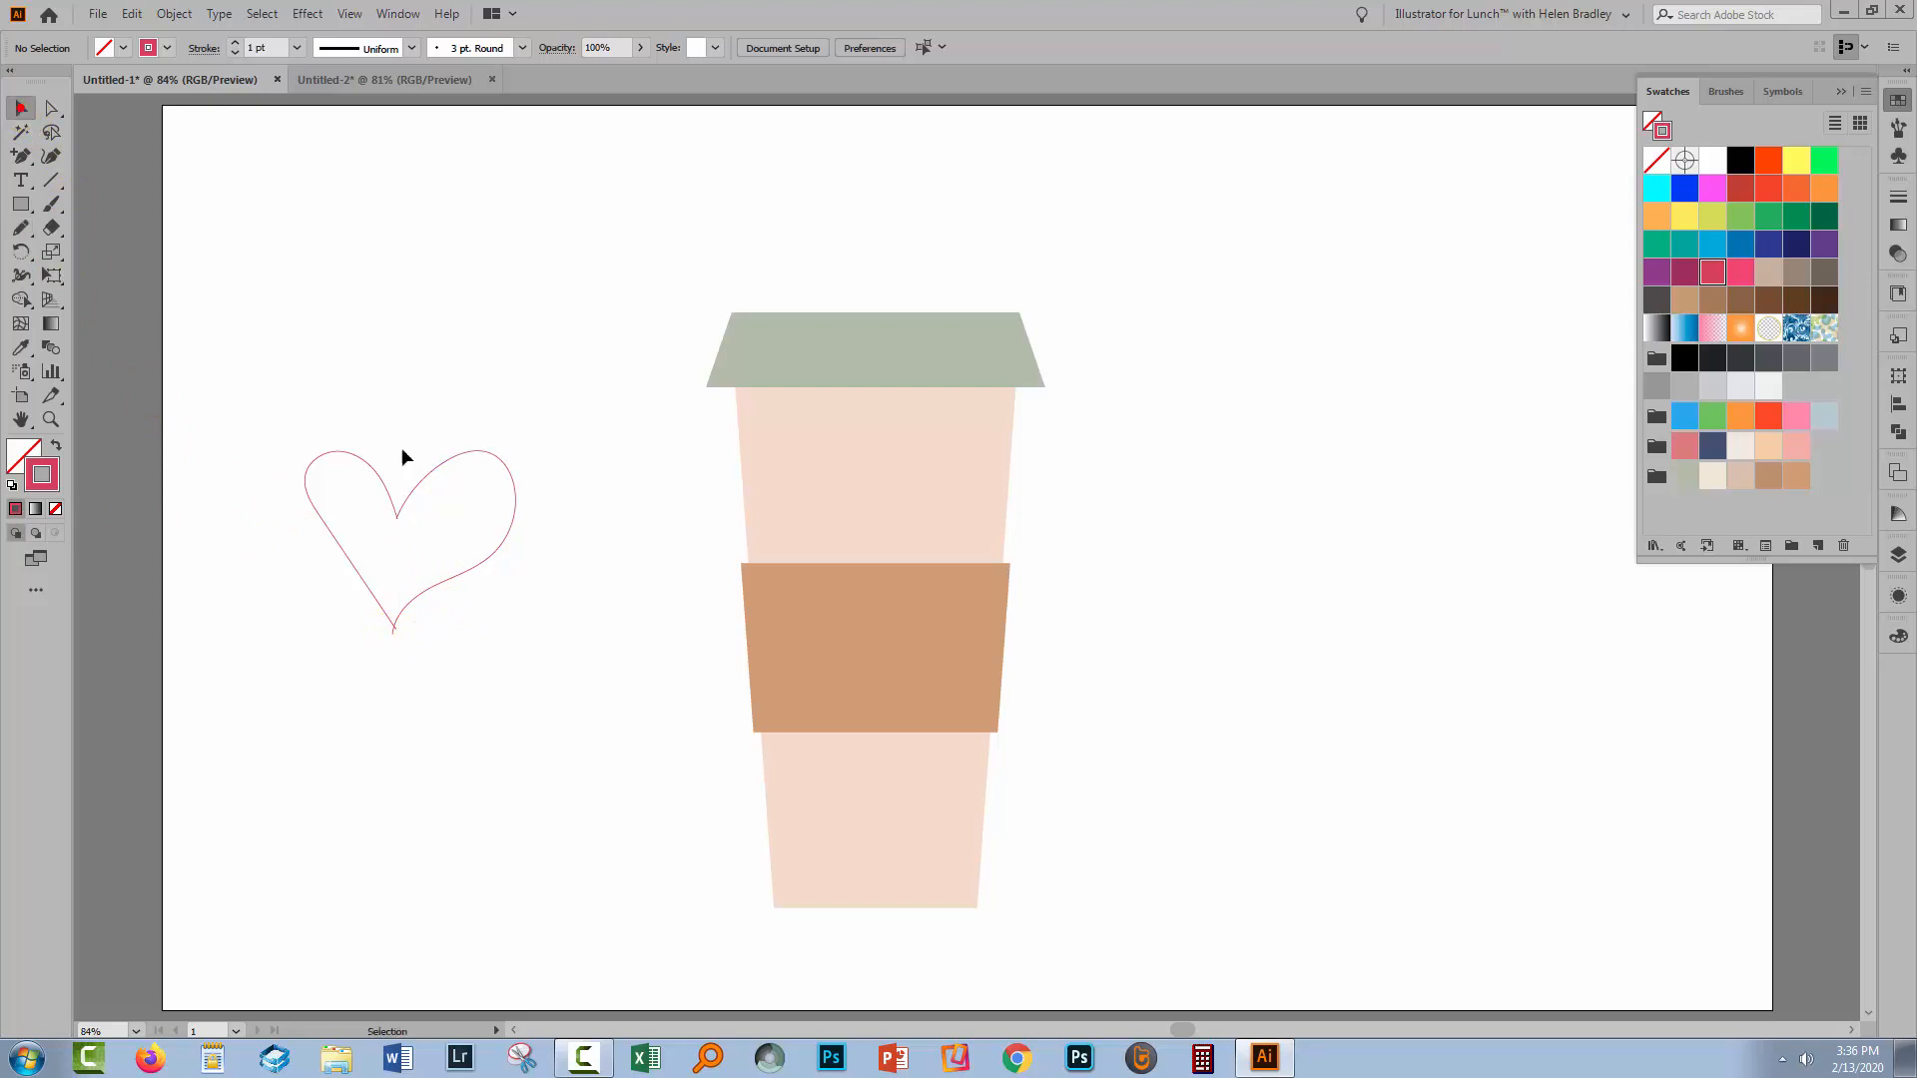
left_click(459, 514)
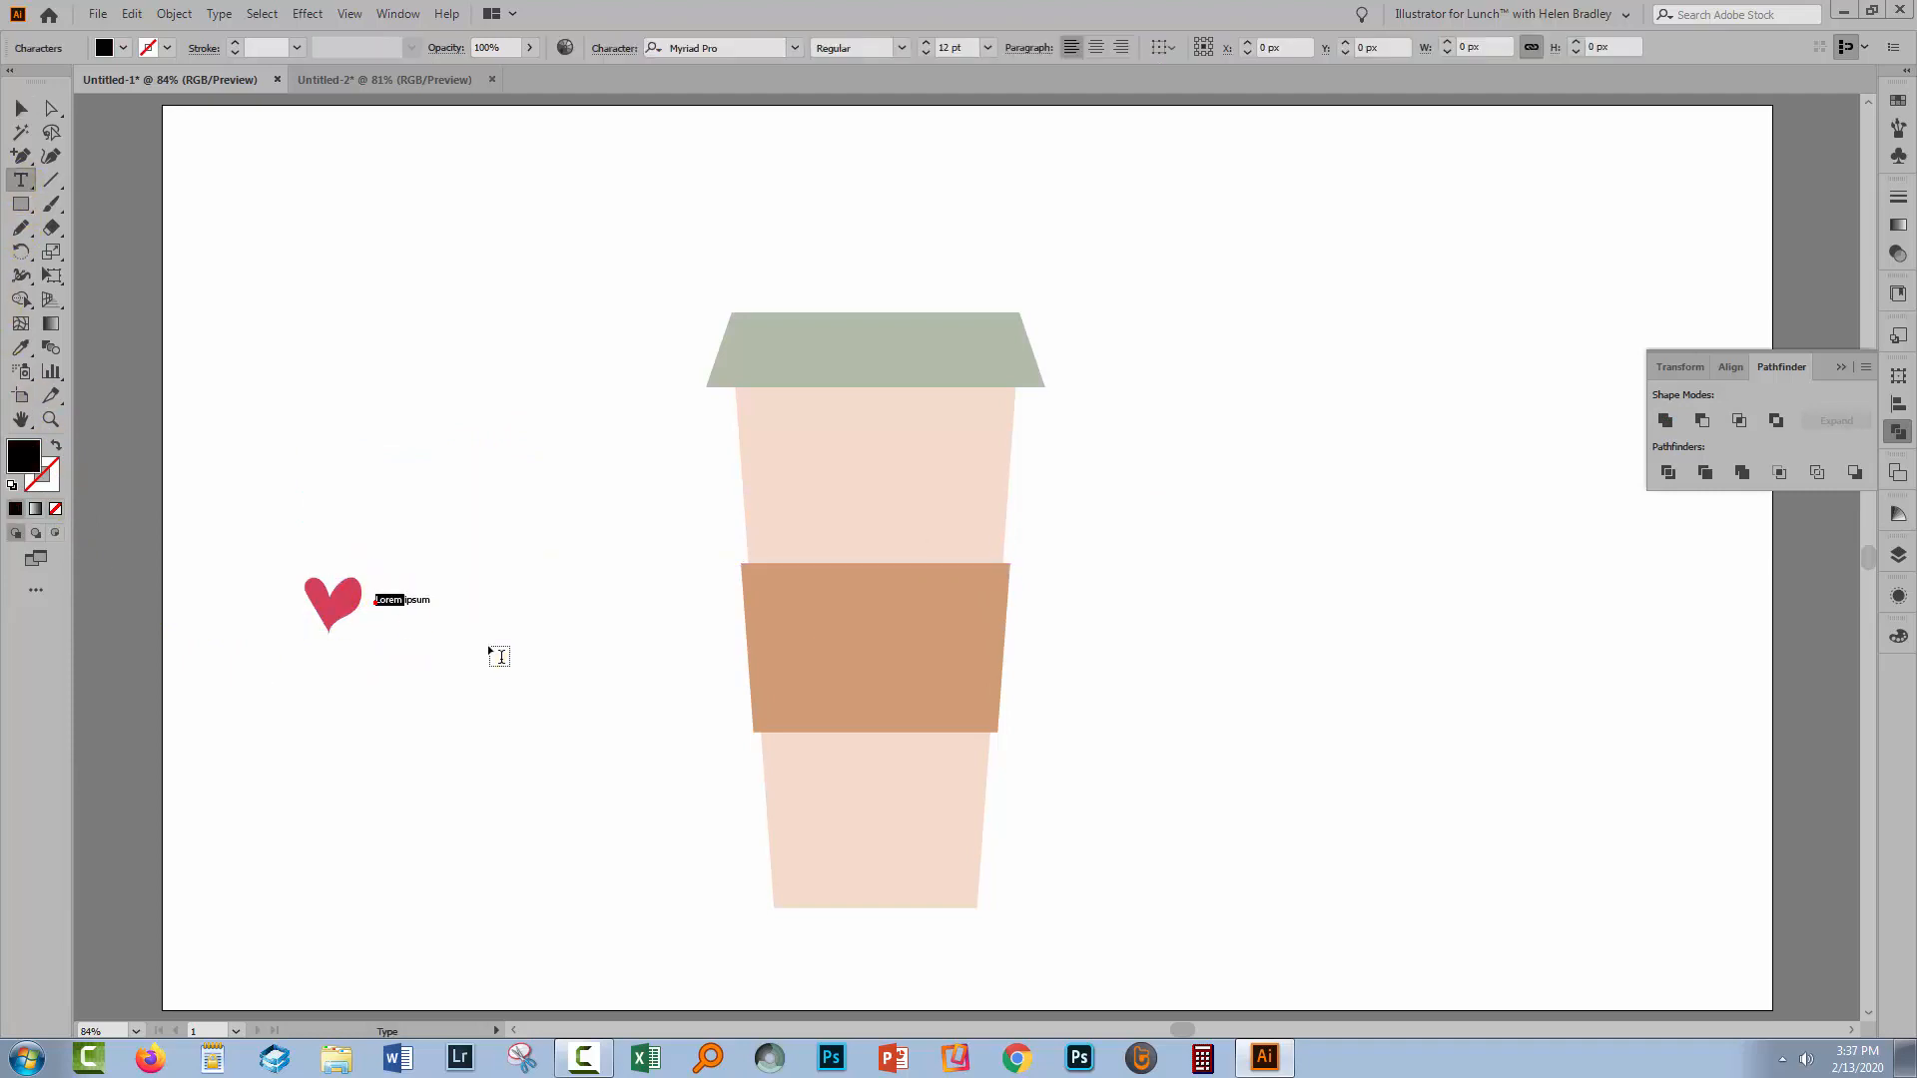
Enter the word Cafe and correct it to Café with an accented é.
type("Cafe")
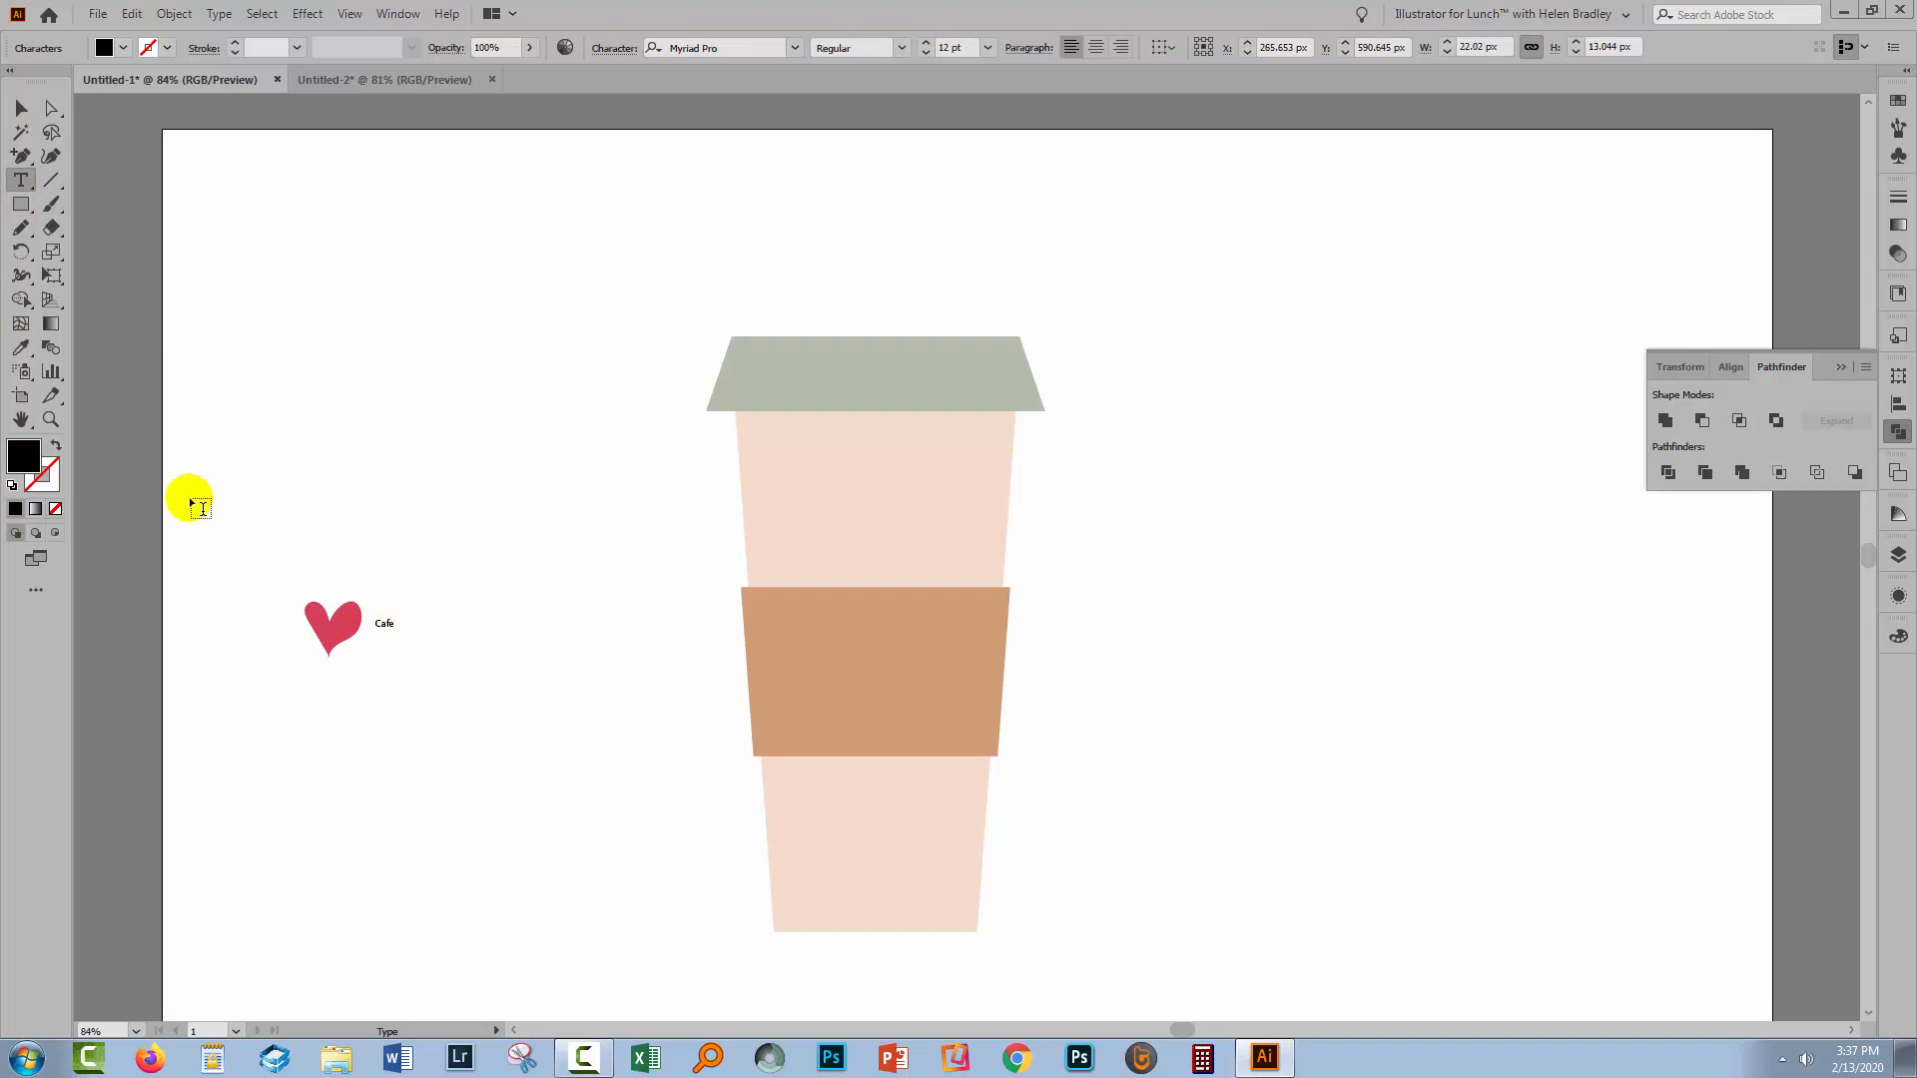
left_click(20, 108)
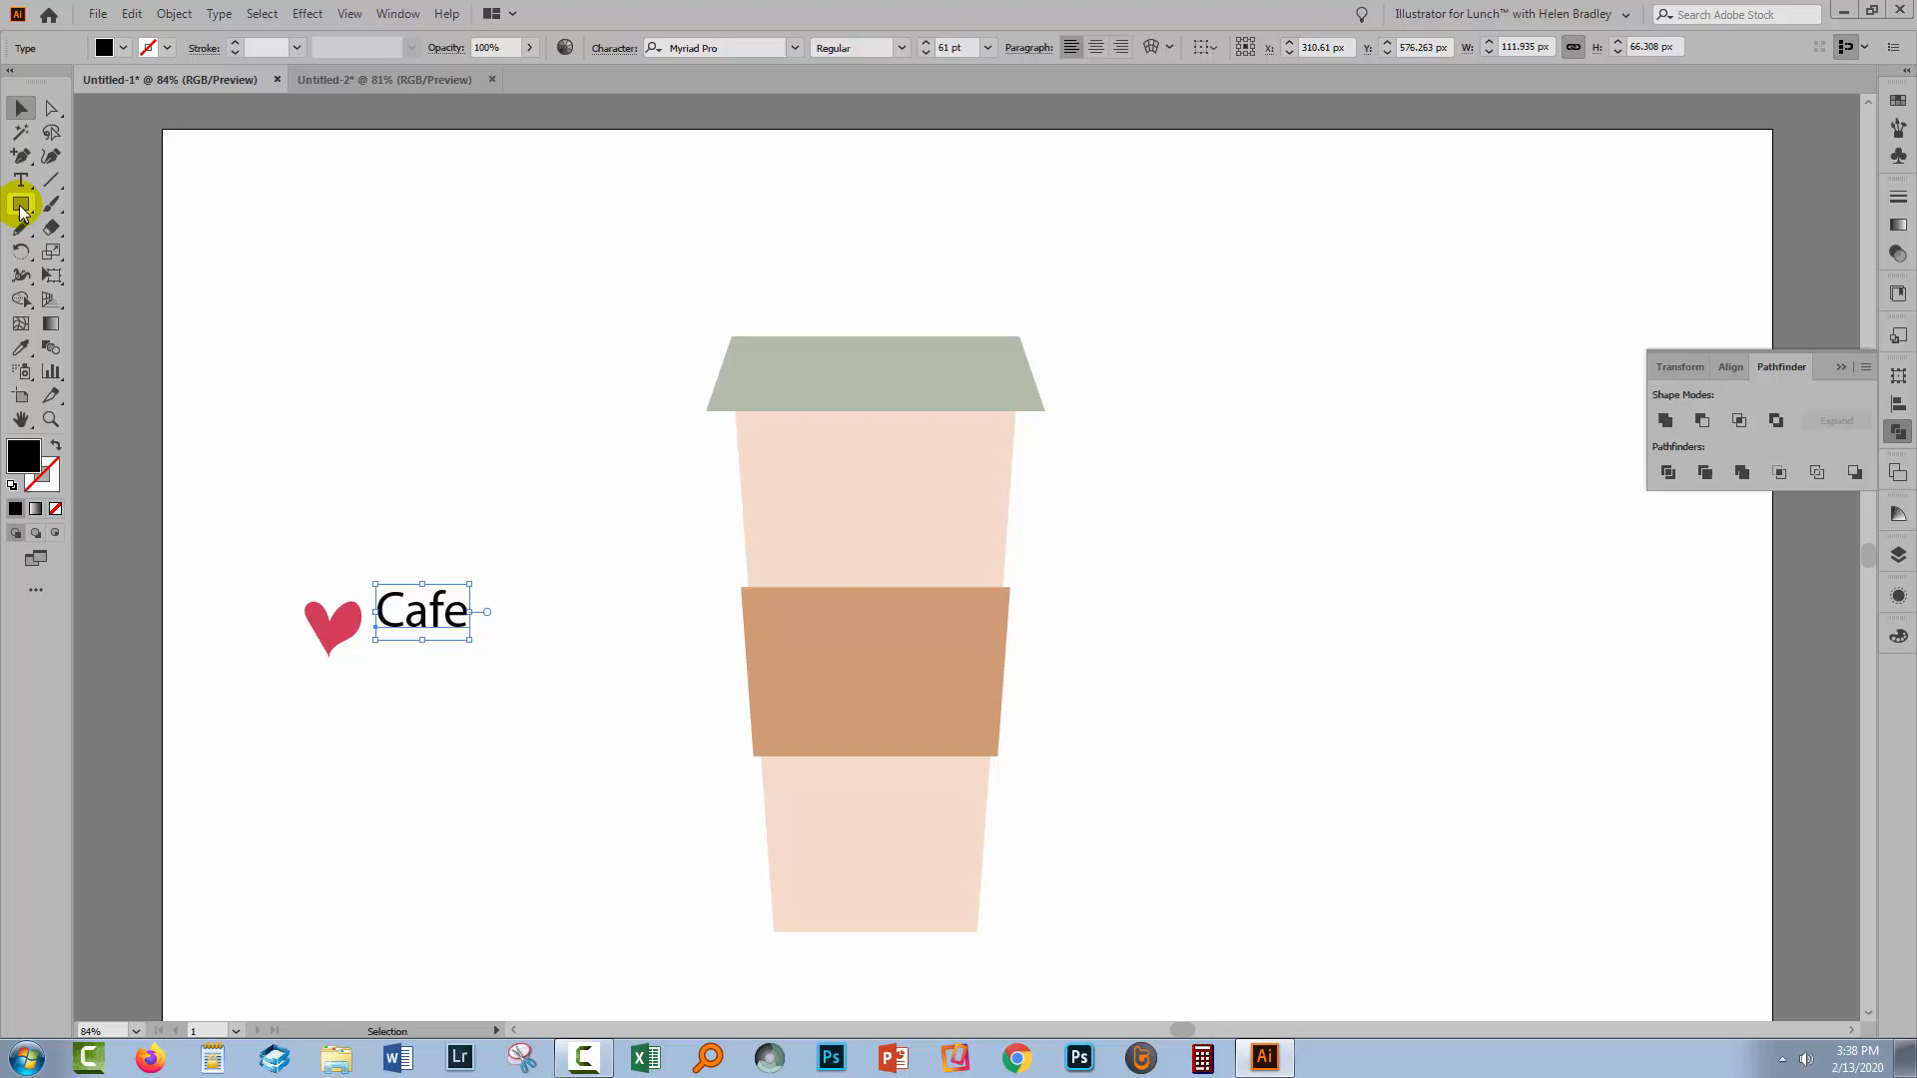
left_click(20, 181)
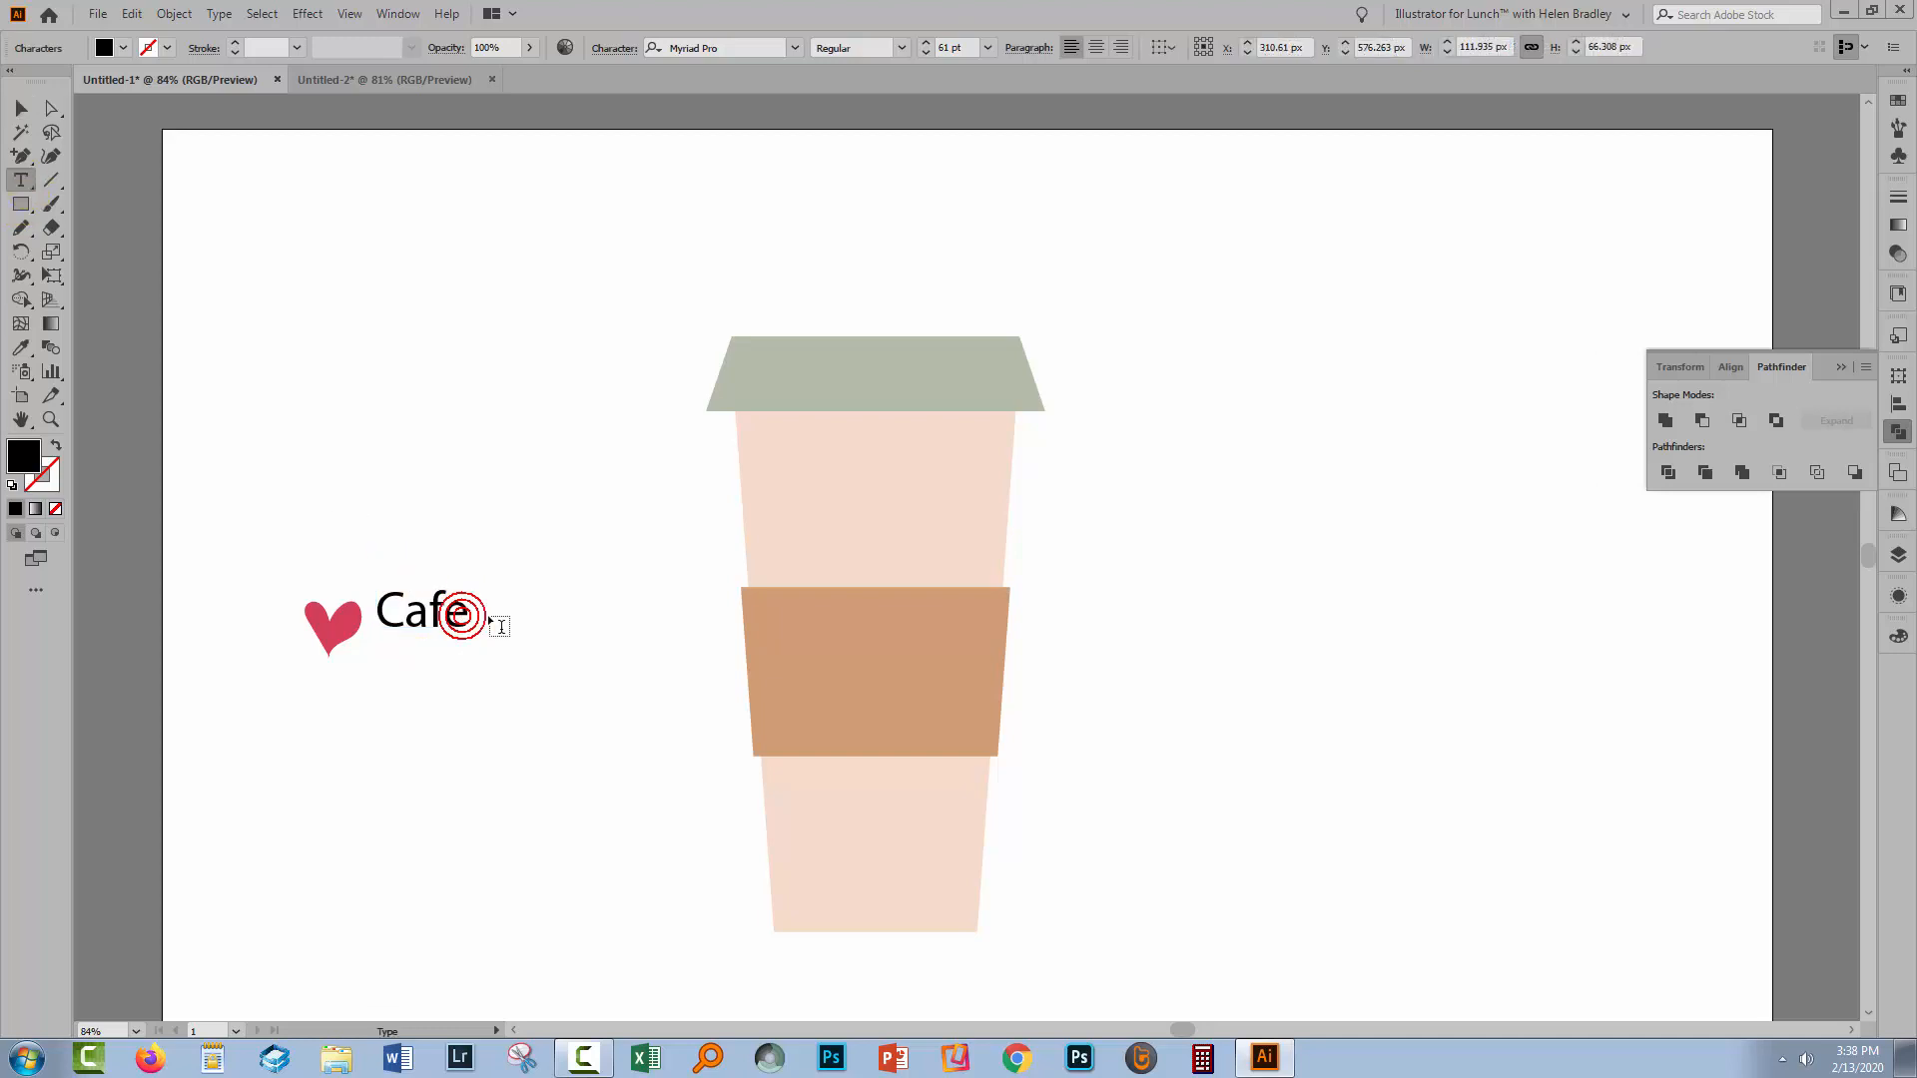
key("Backspace")
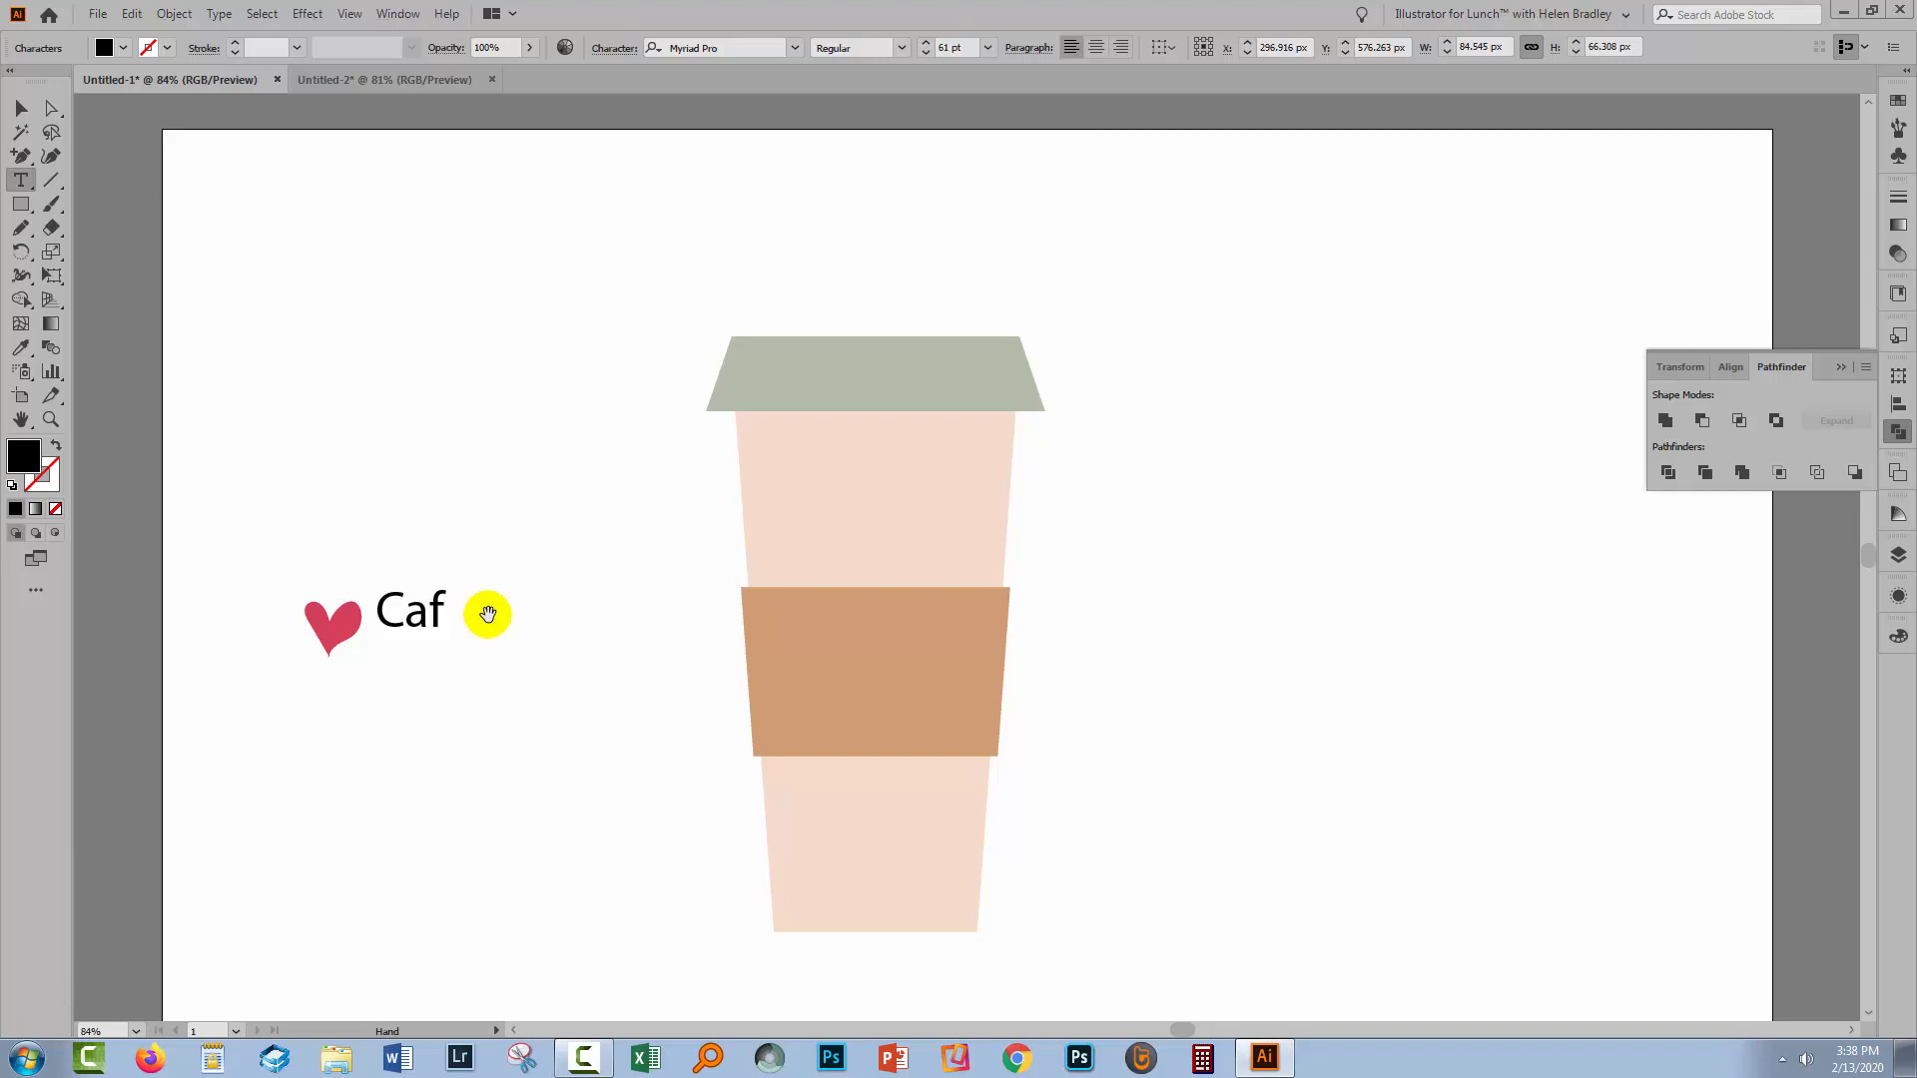
type("é")
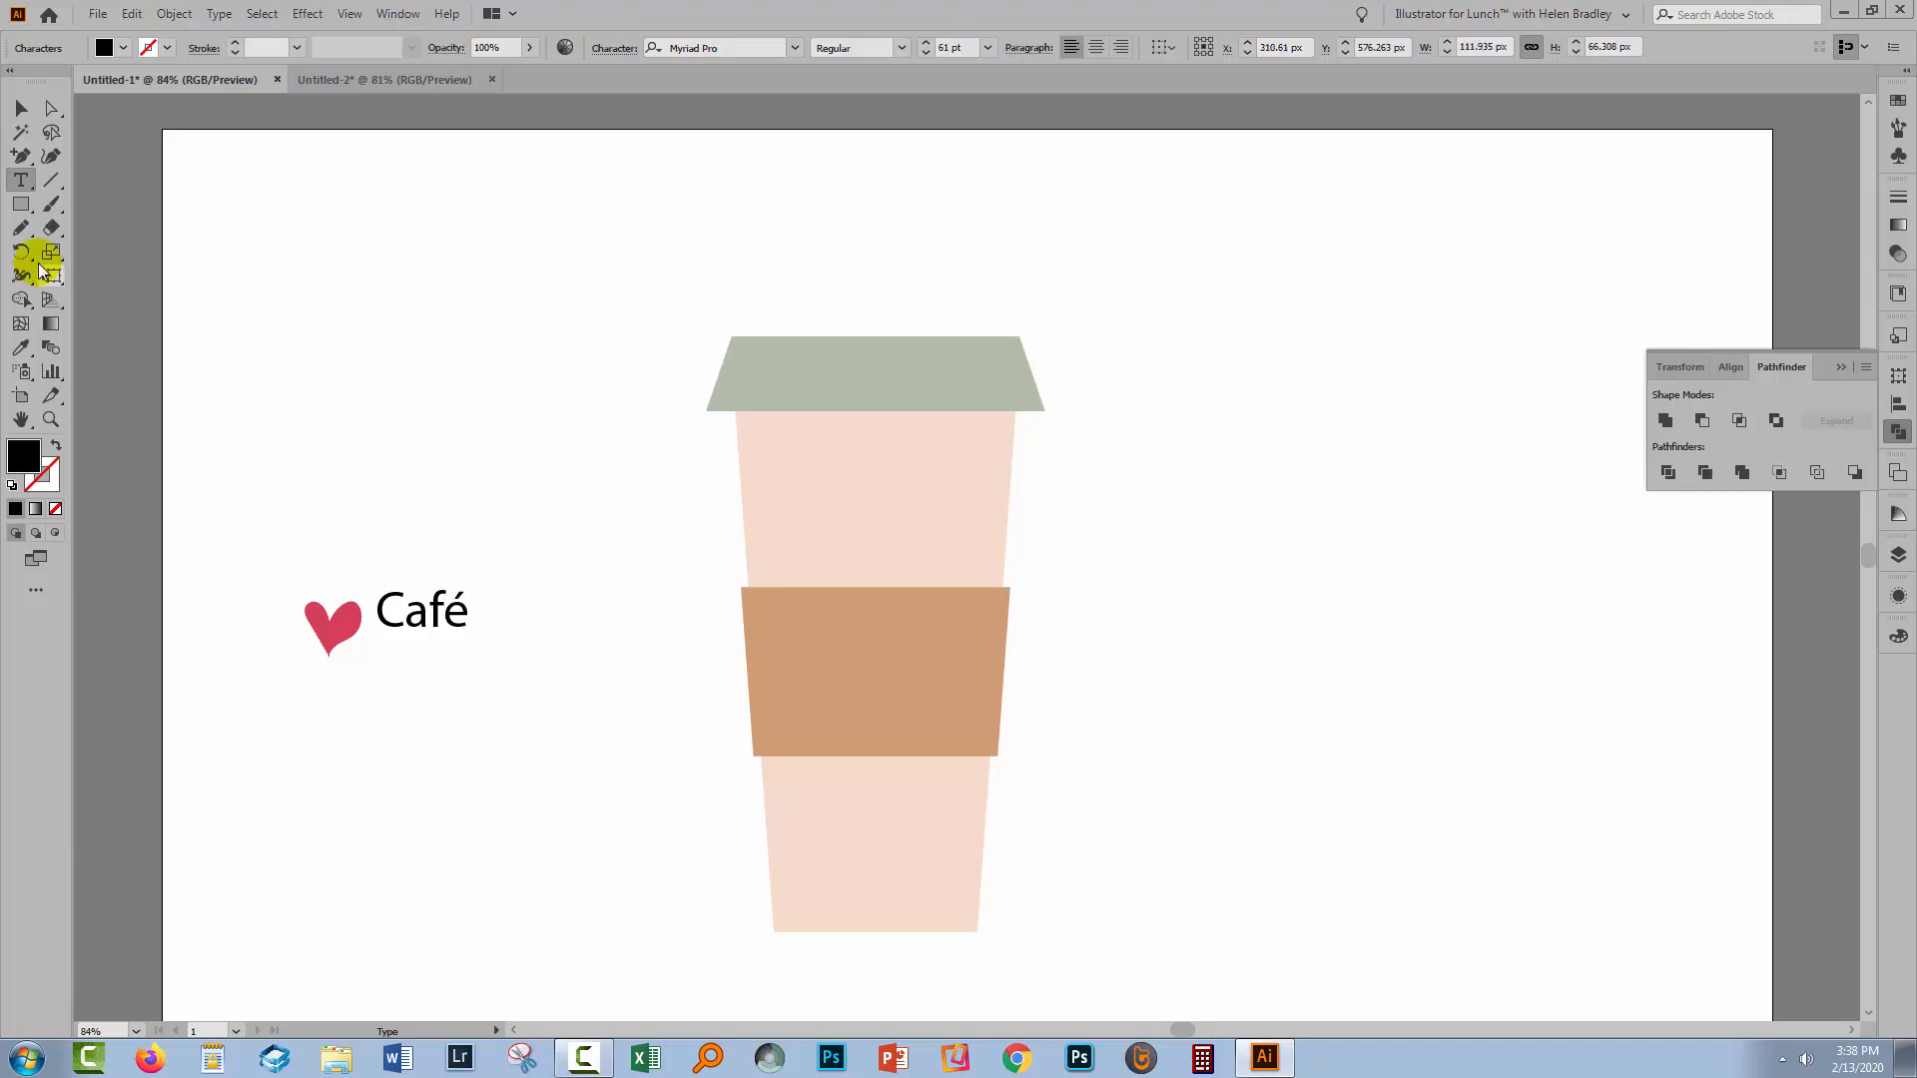
Move the word Café next to the heart in matching red.
left_click(421, 611)
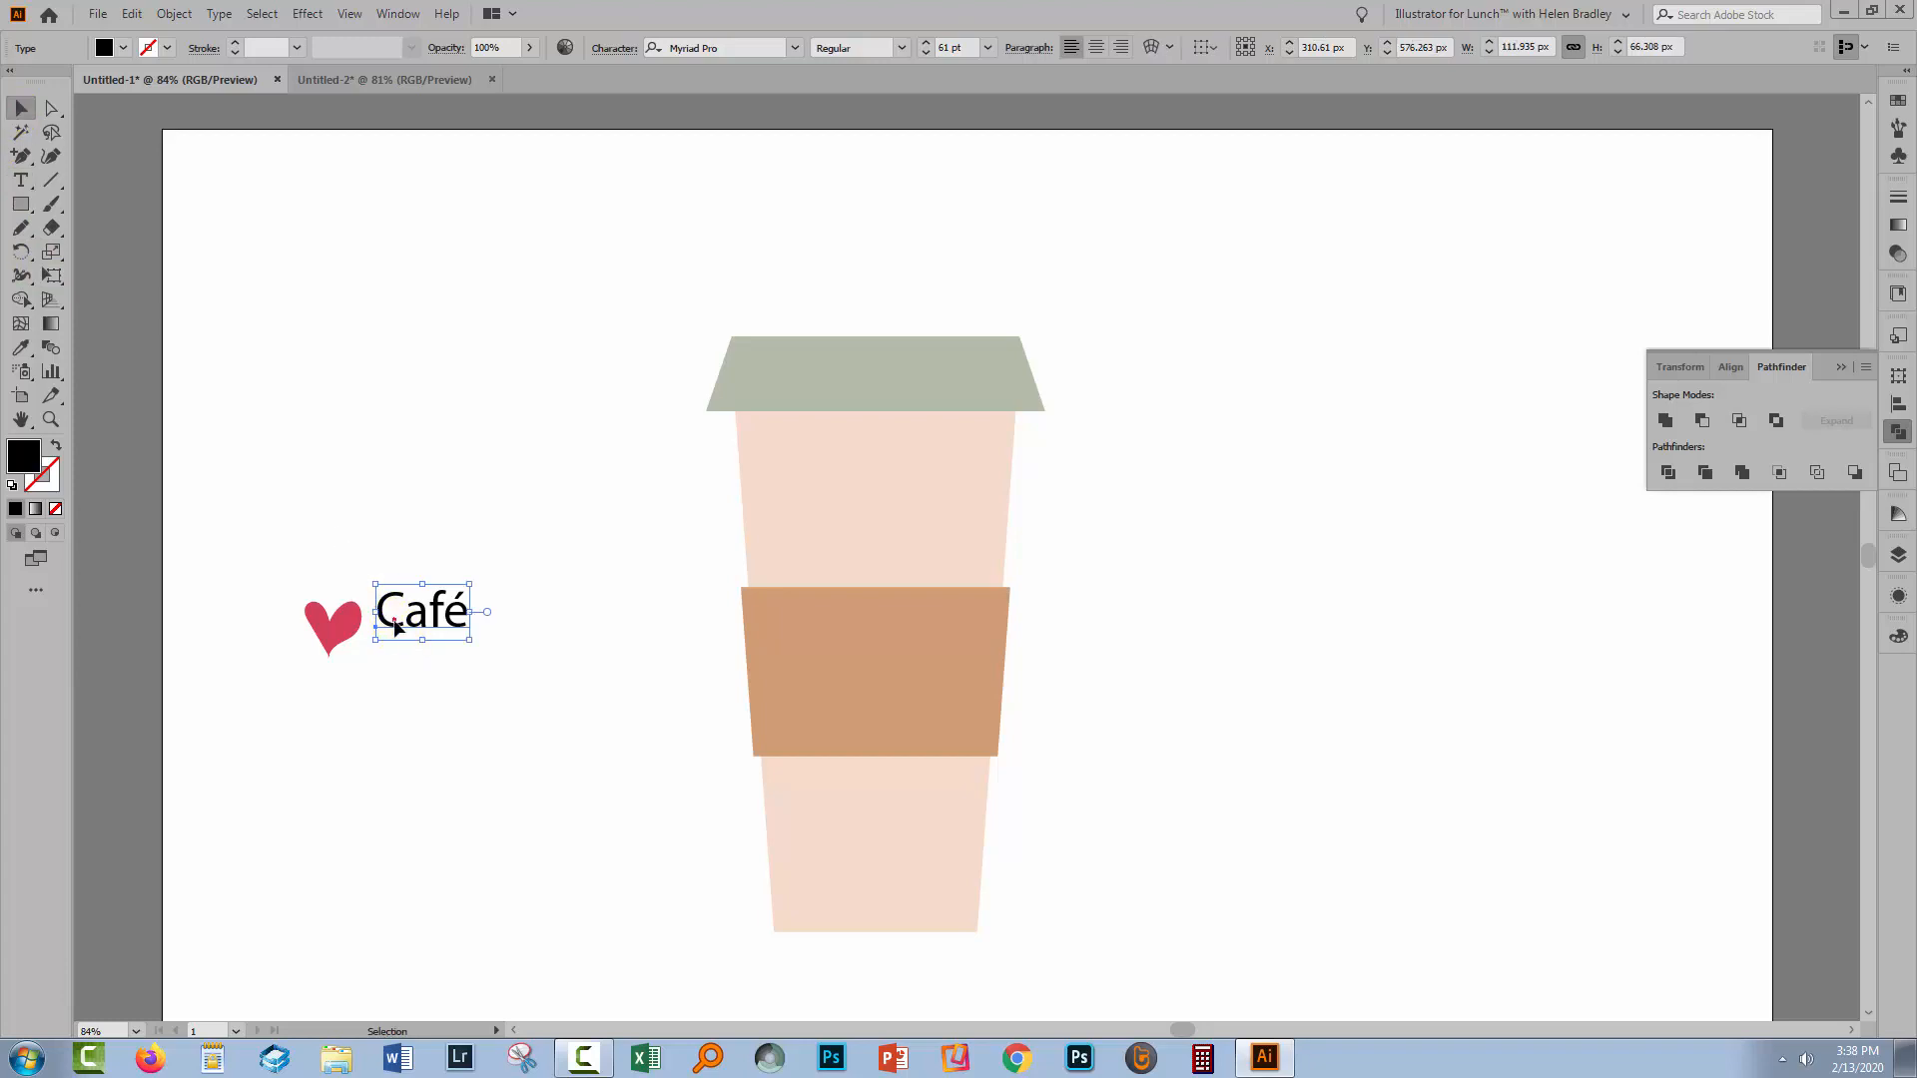
left_click_drag(421, 611, 411, 635)
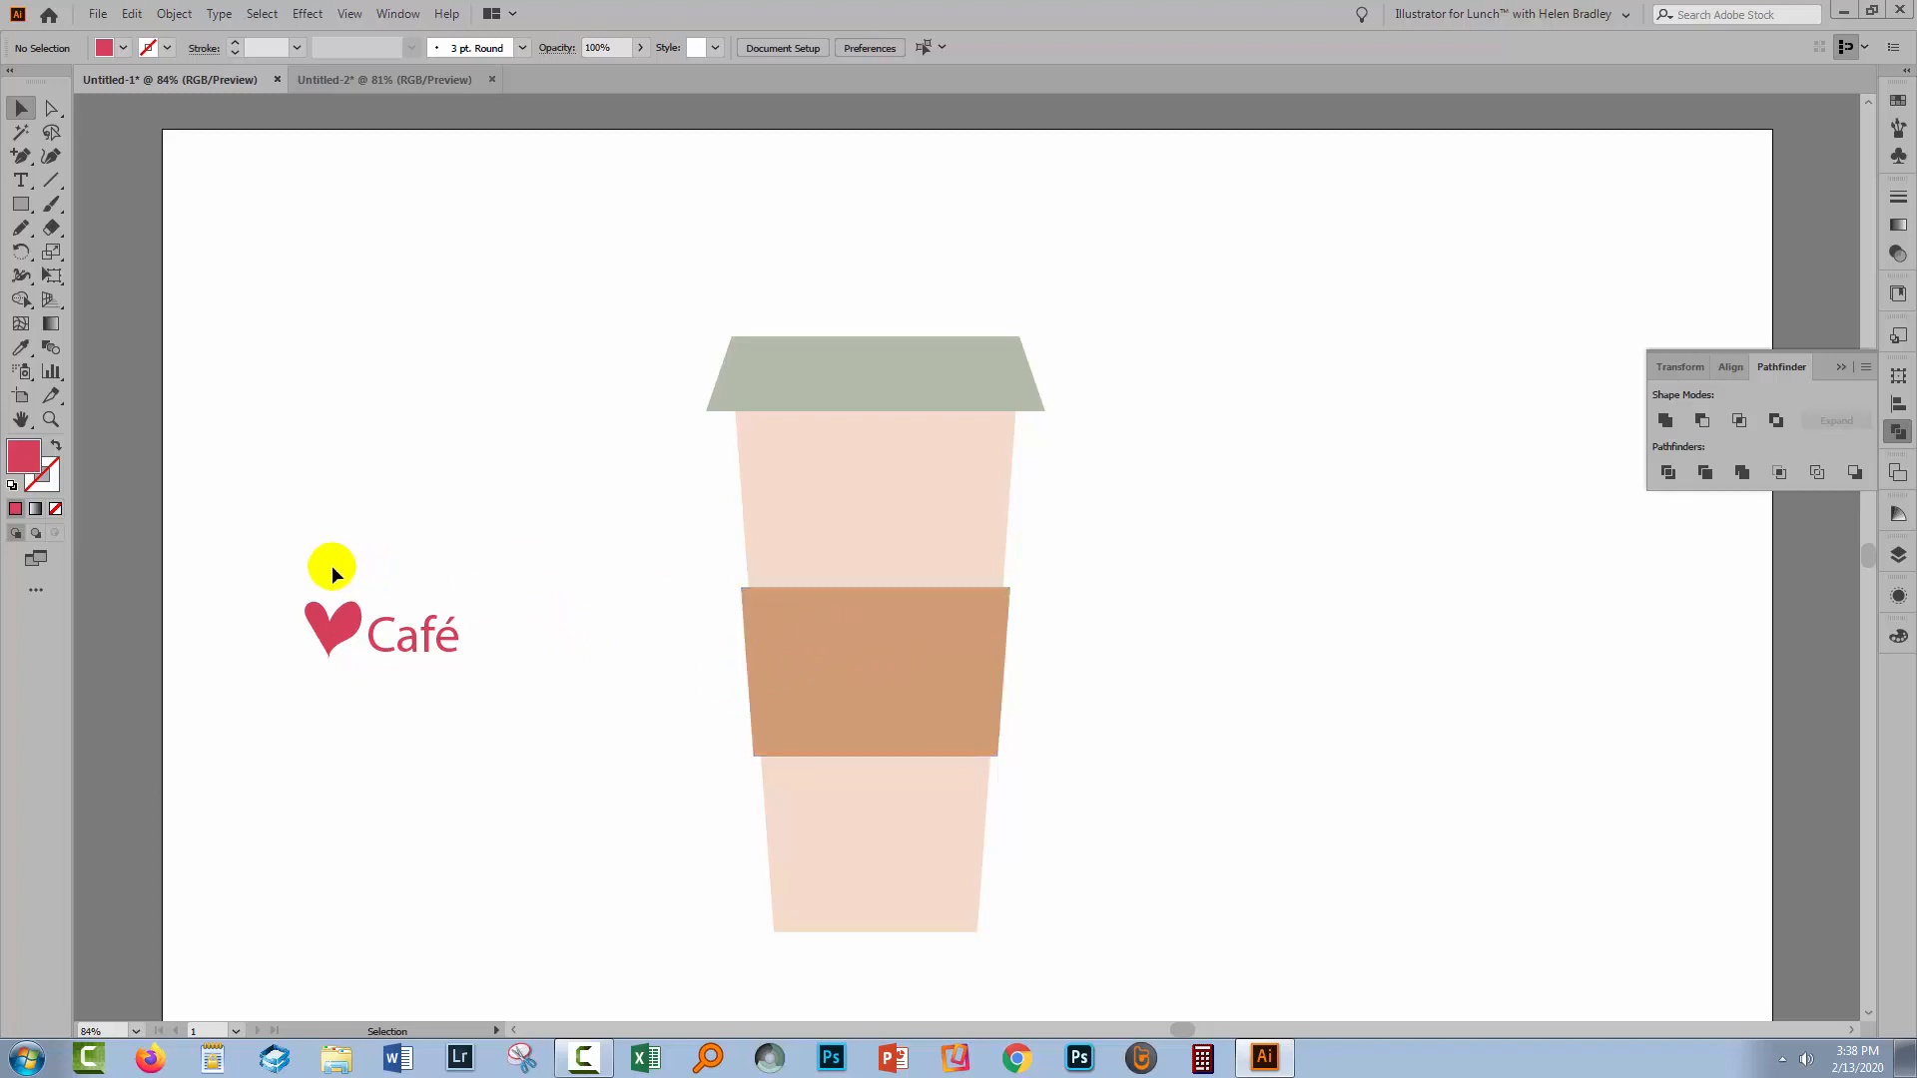
mouse_move(276, 585)
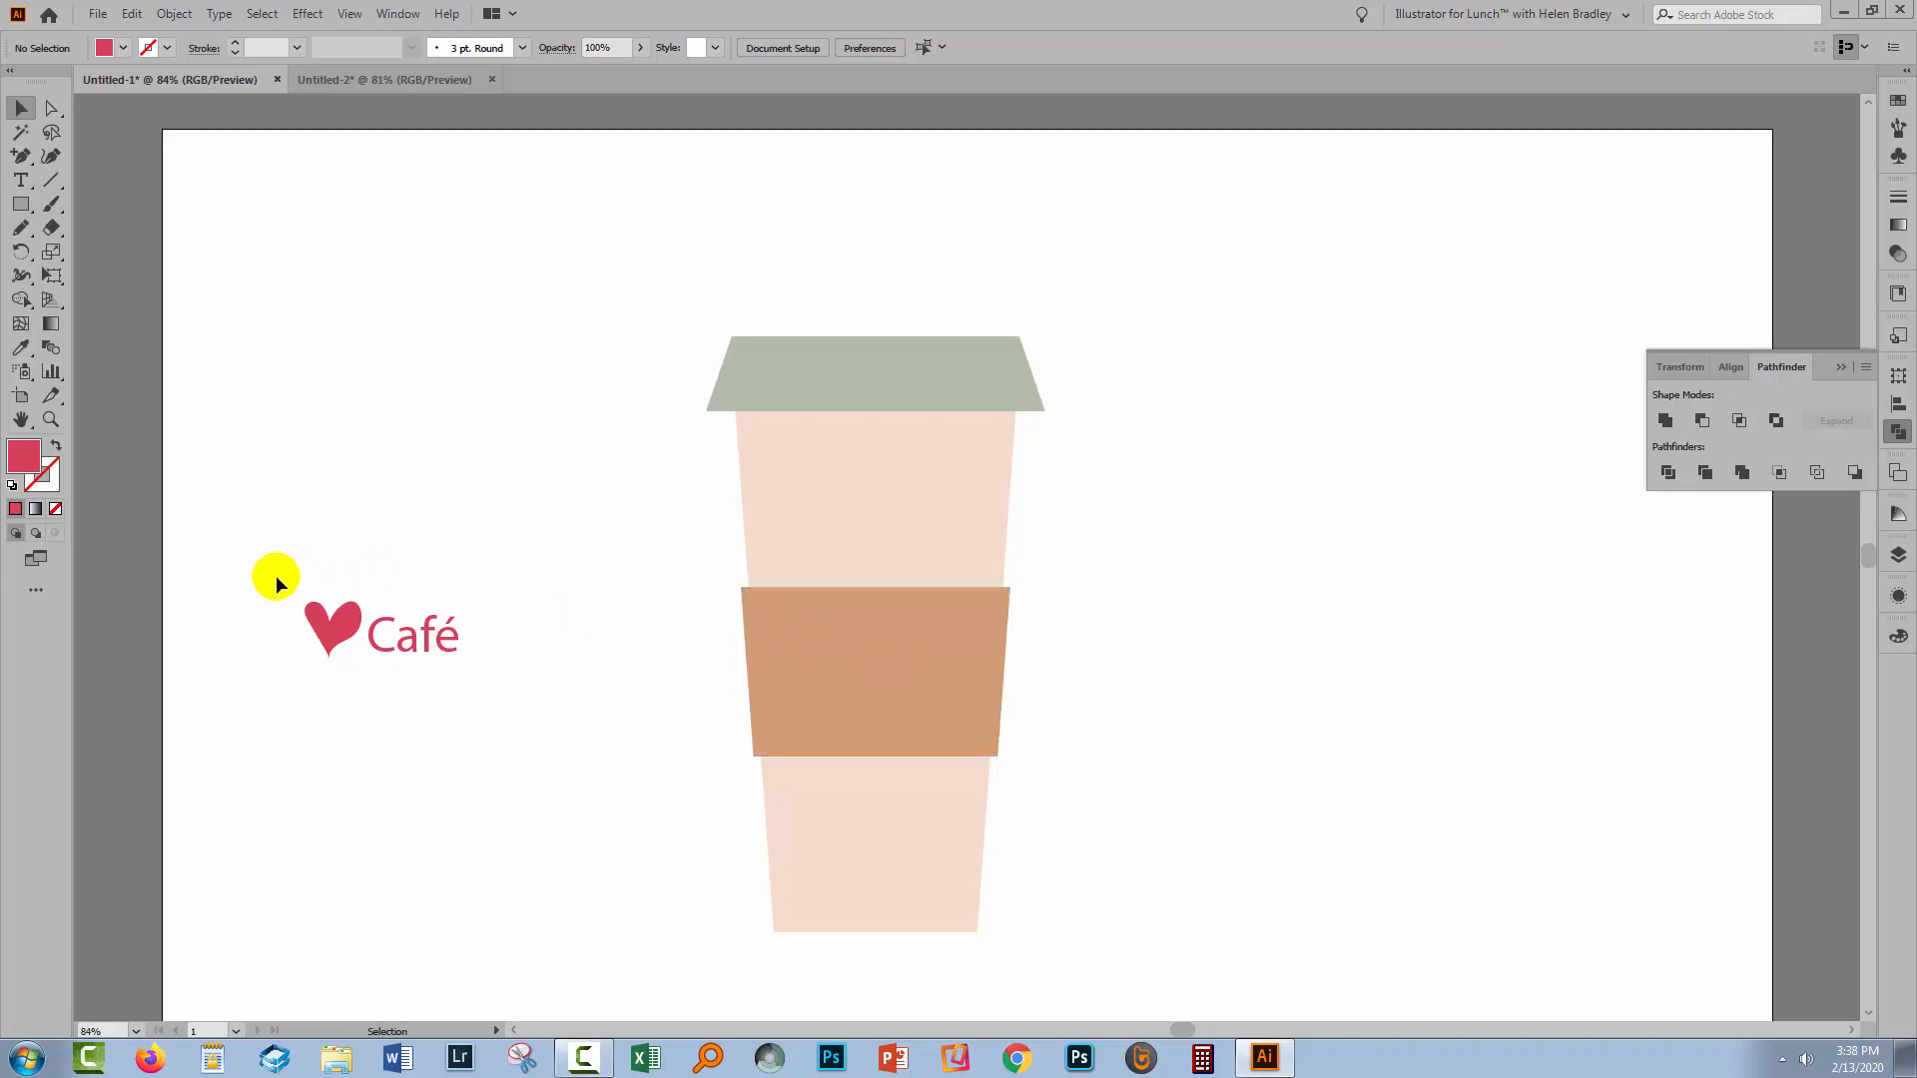
left_click(385, 633)
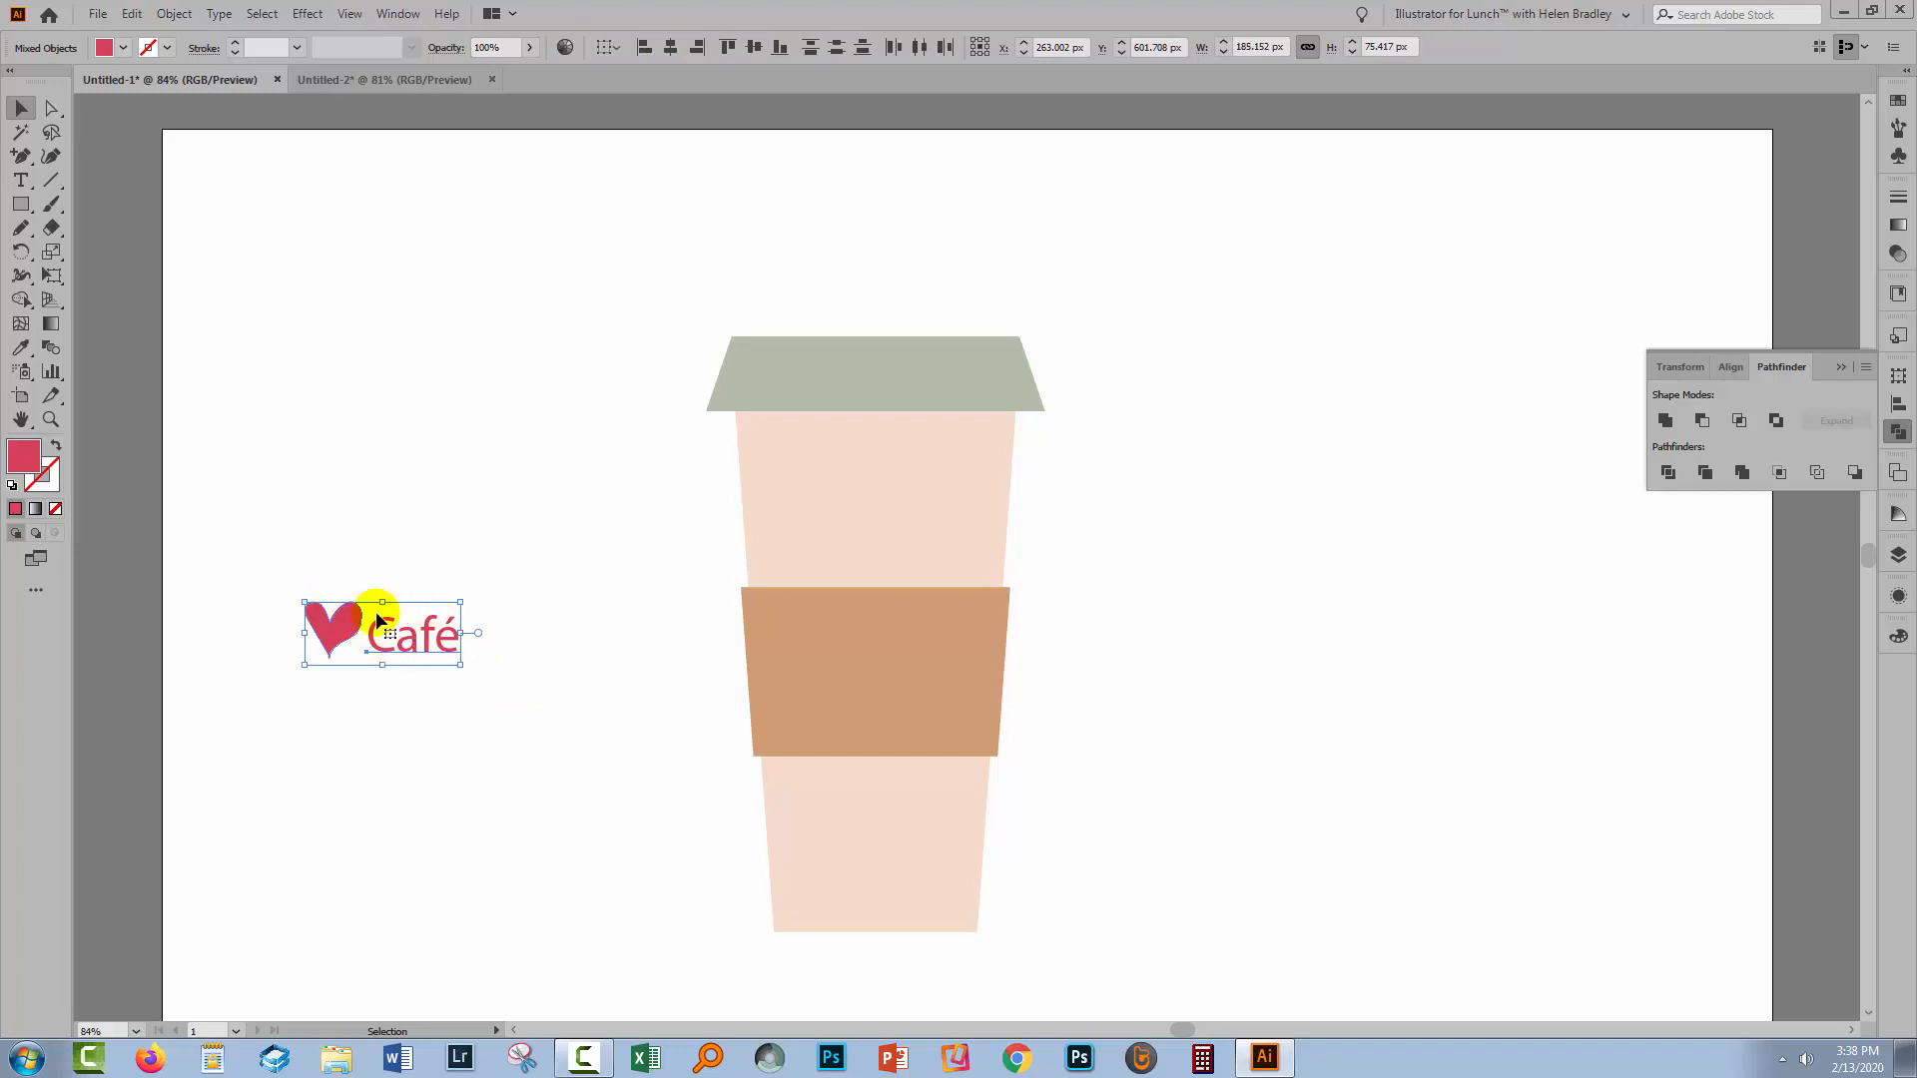
mouse_move(1473, 359)
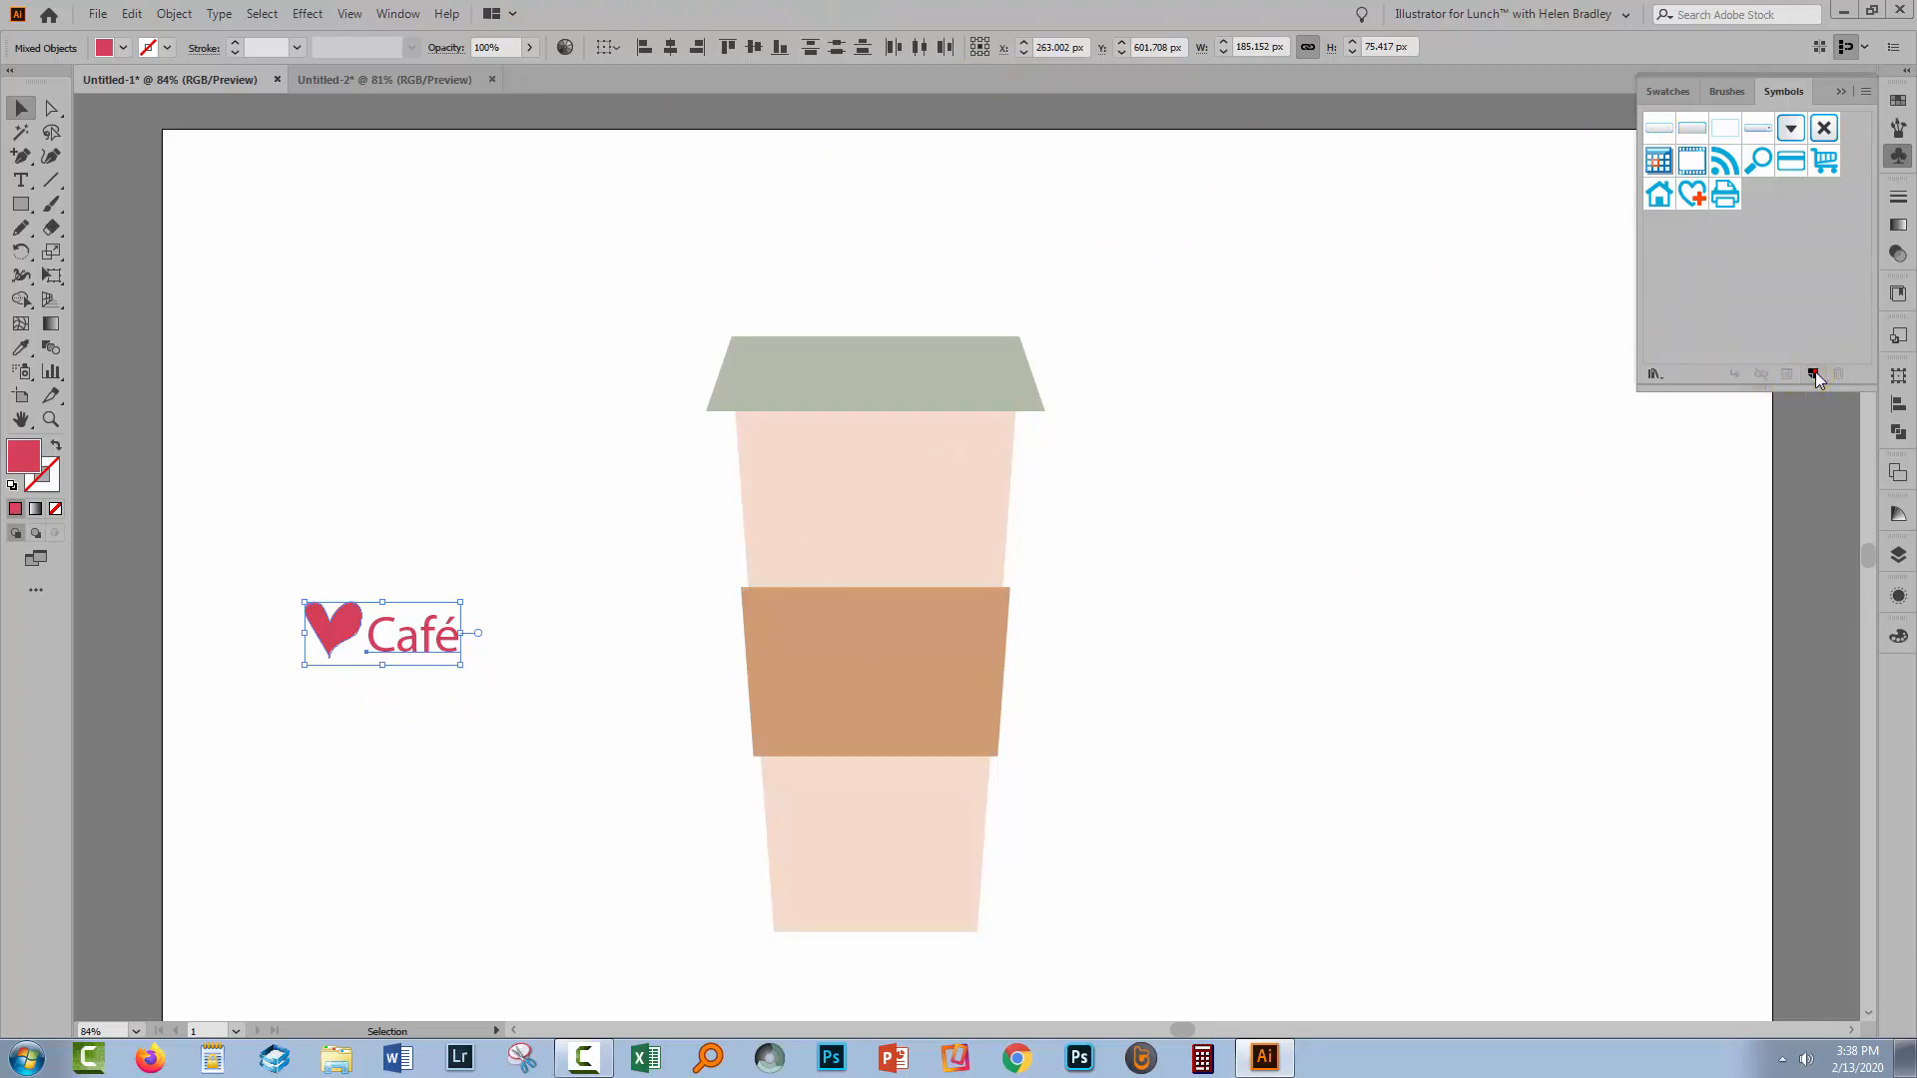
Create a new symbol from the heart and Café artwork.
left_click(1815, 374)
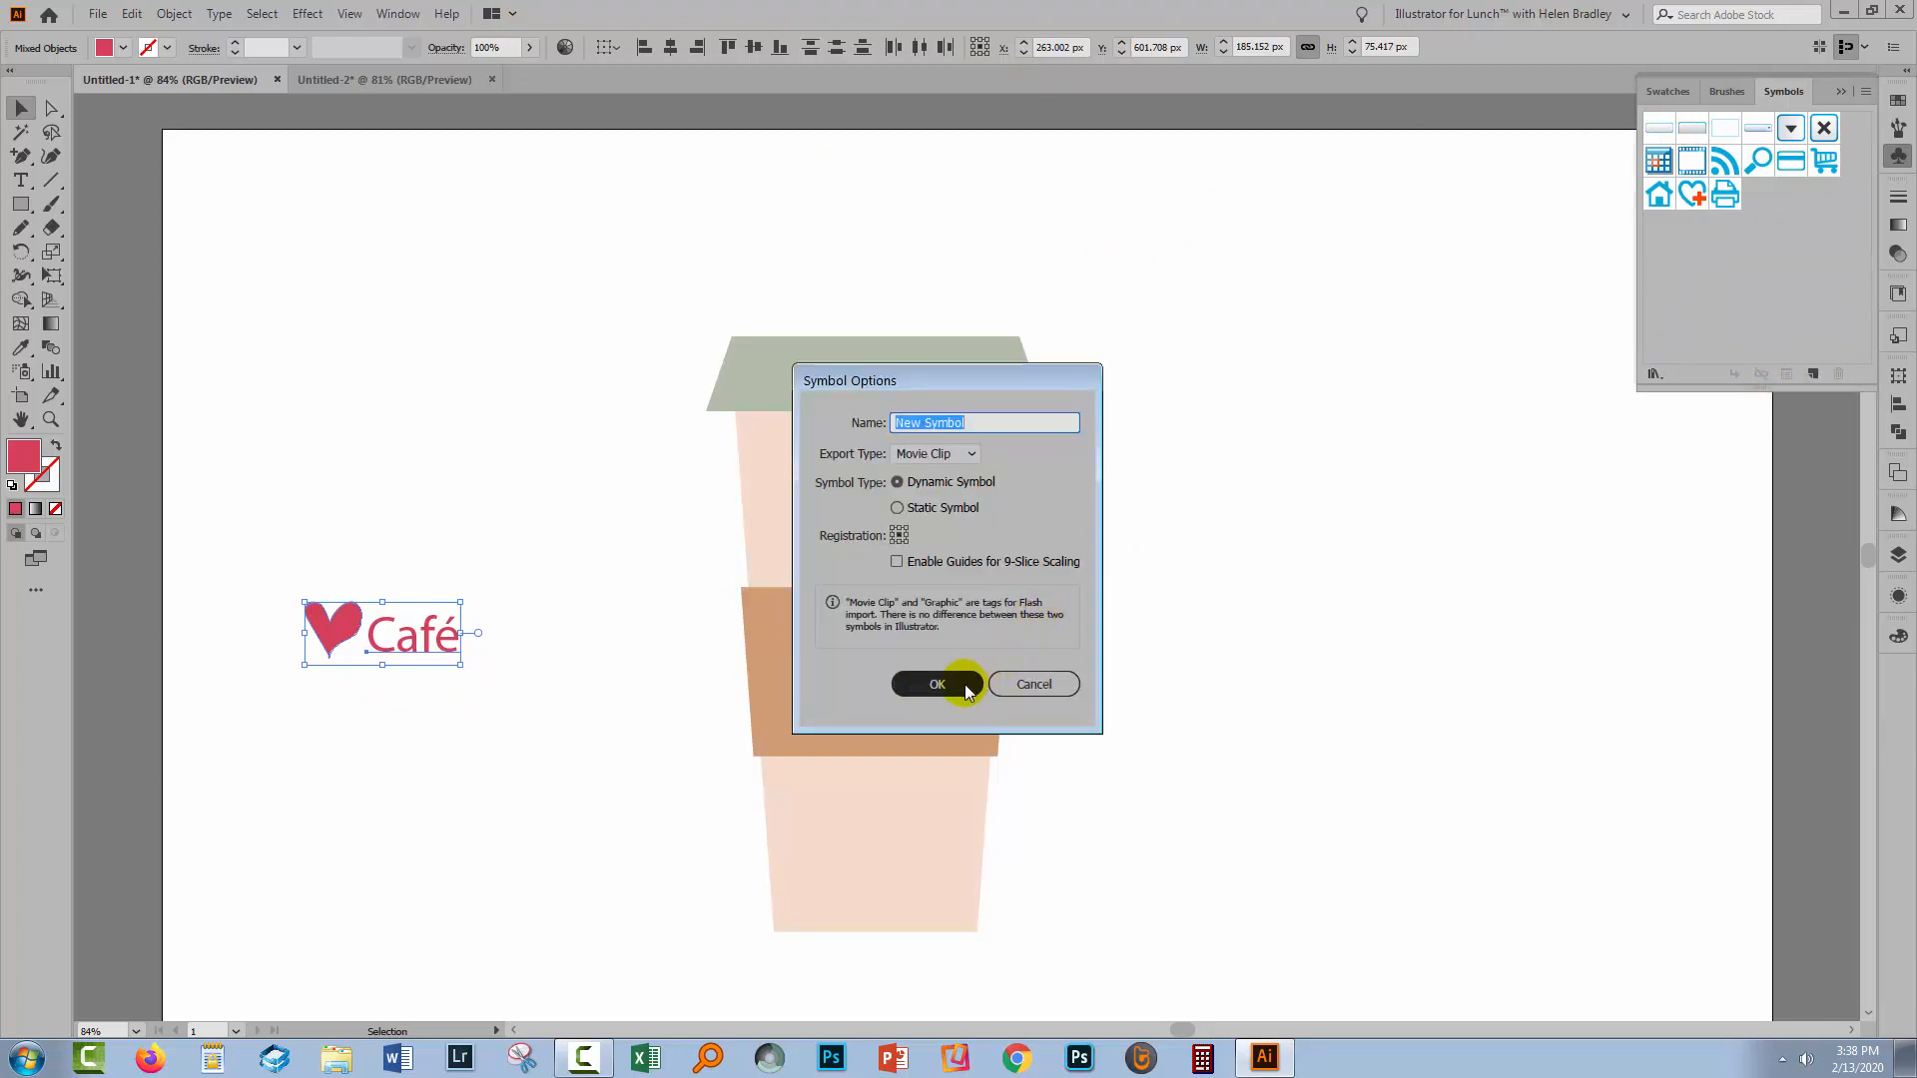
left_click(937, 683)
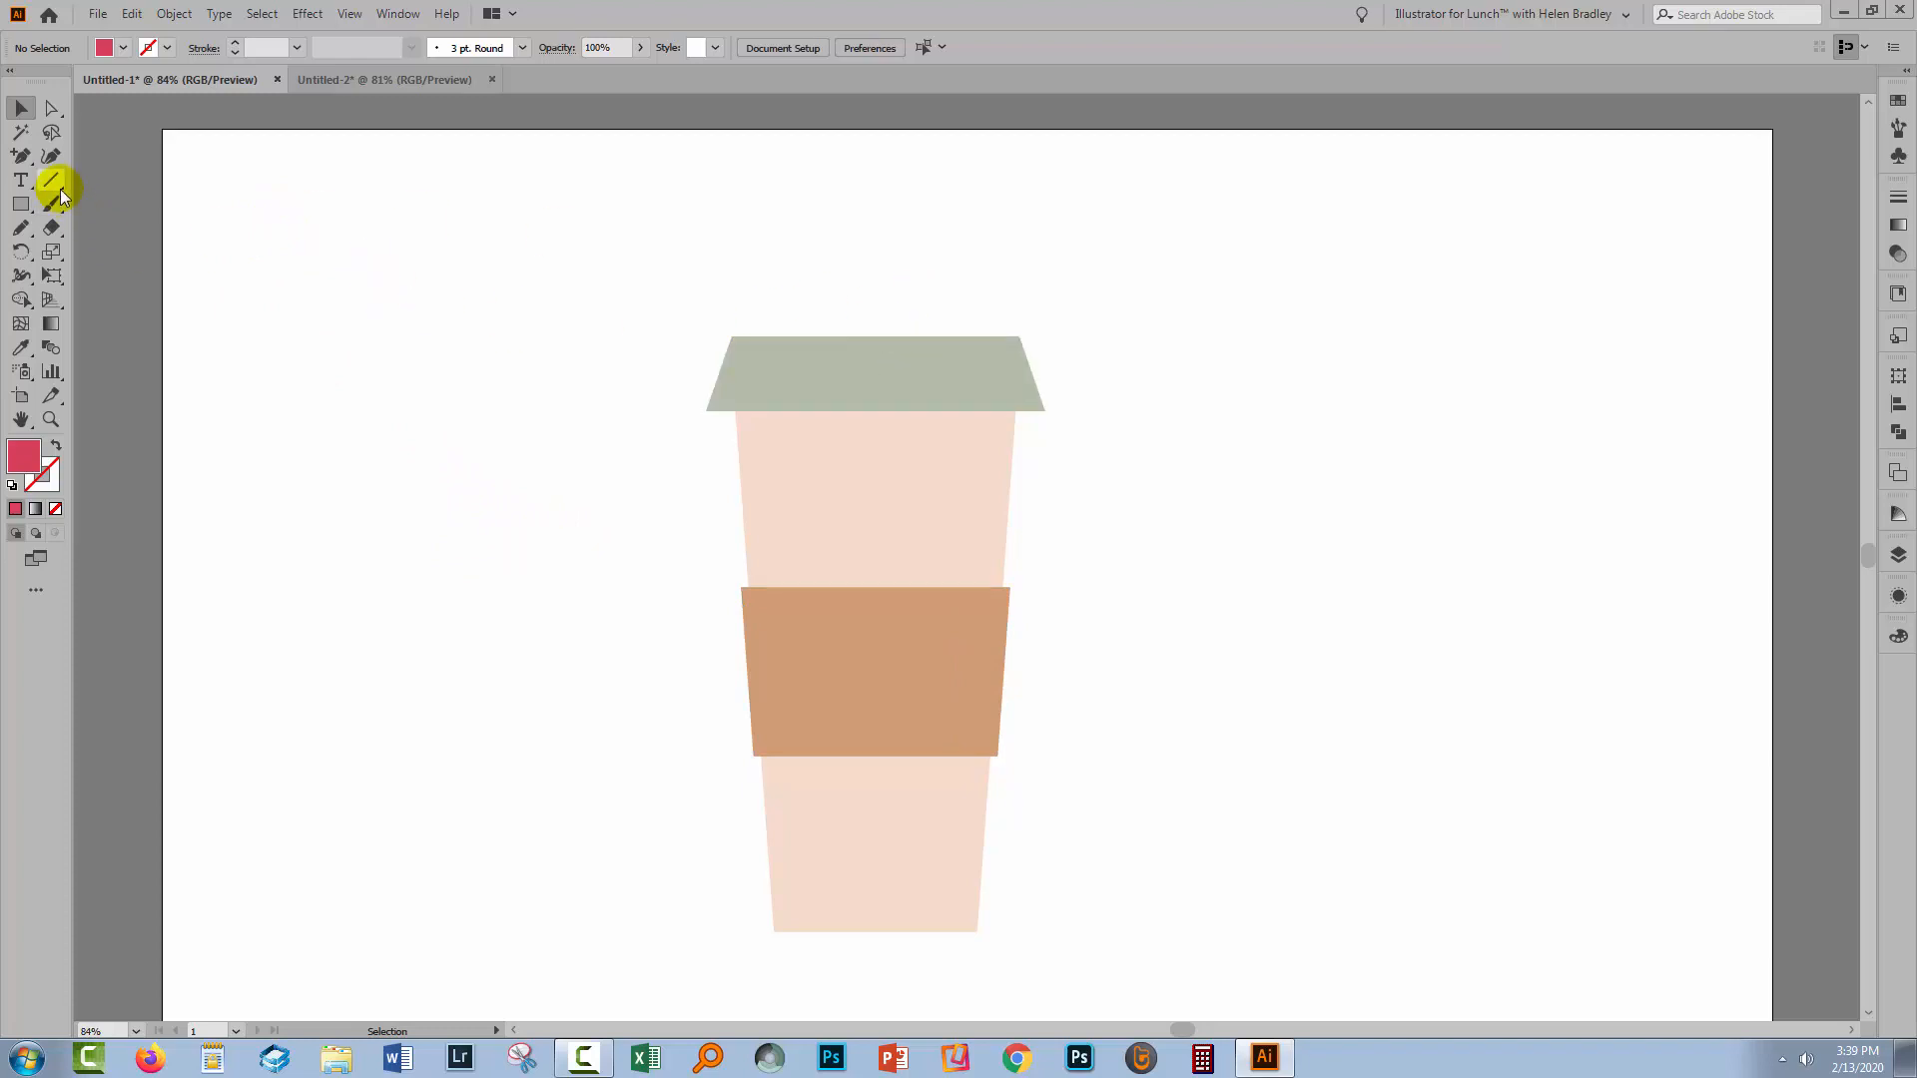
Draw a vertical line and align it horizontally centred on the lid, cup and sleeve shapes.
left_click(52, 180)
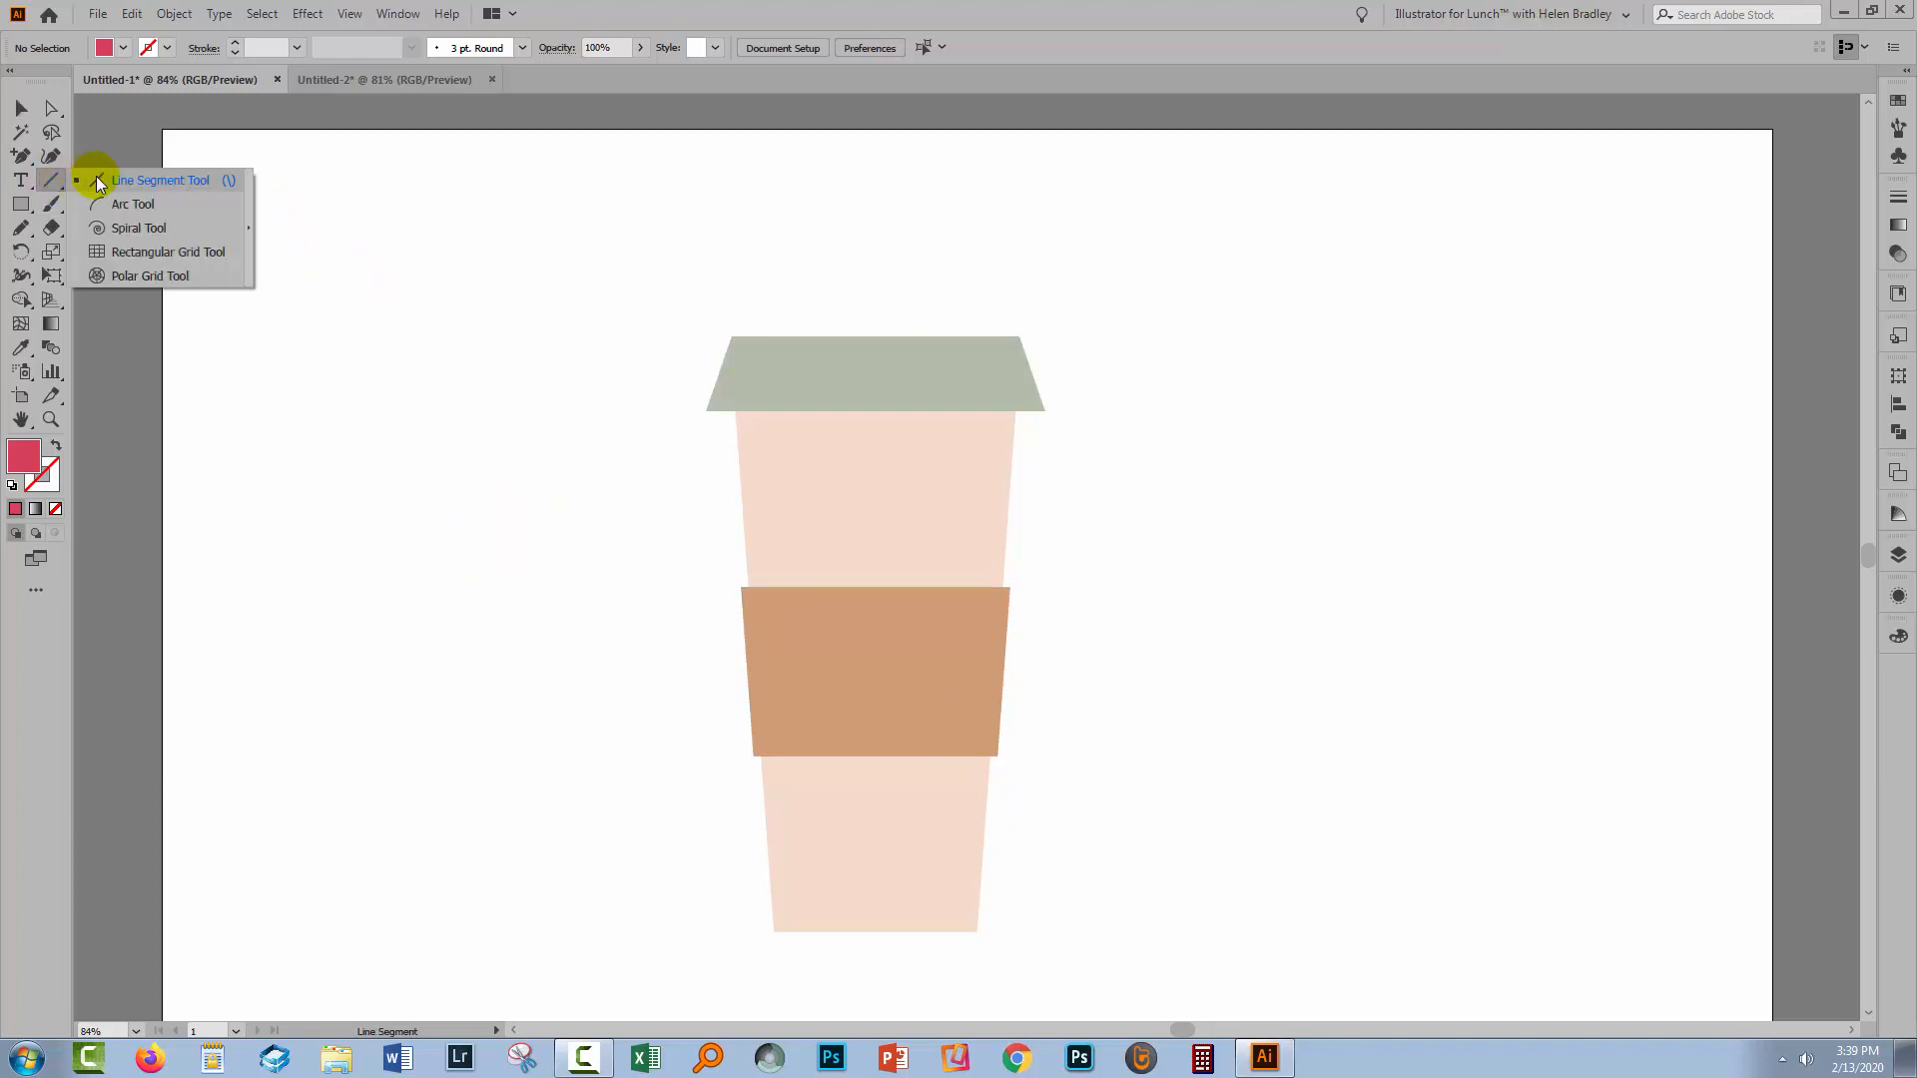
left_click_drag(875, 183, 875, 672)
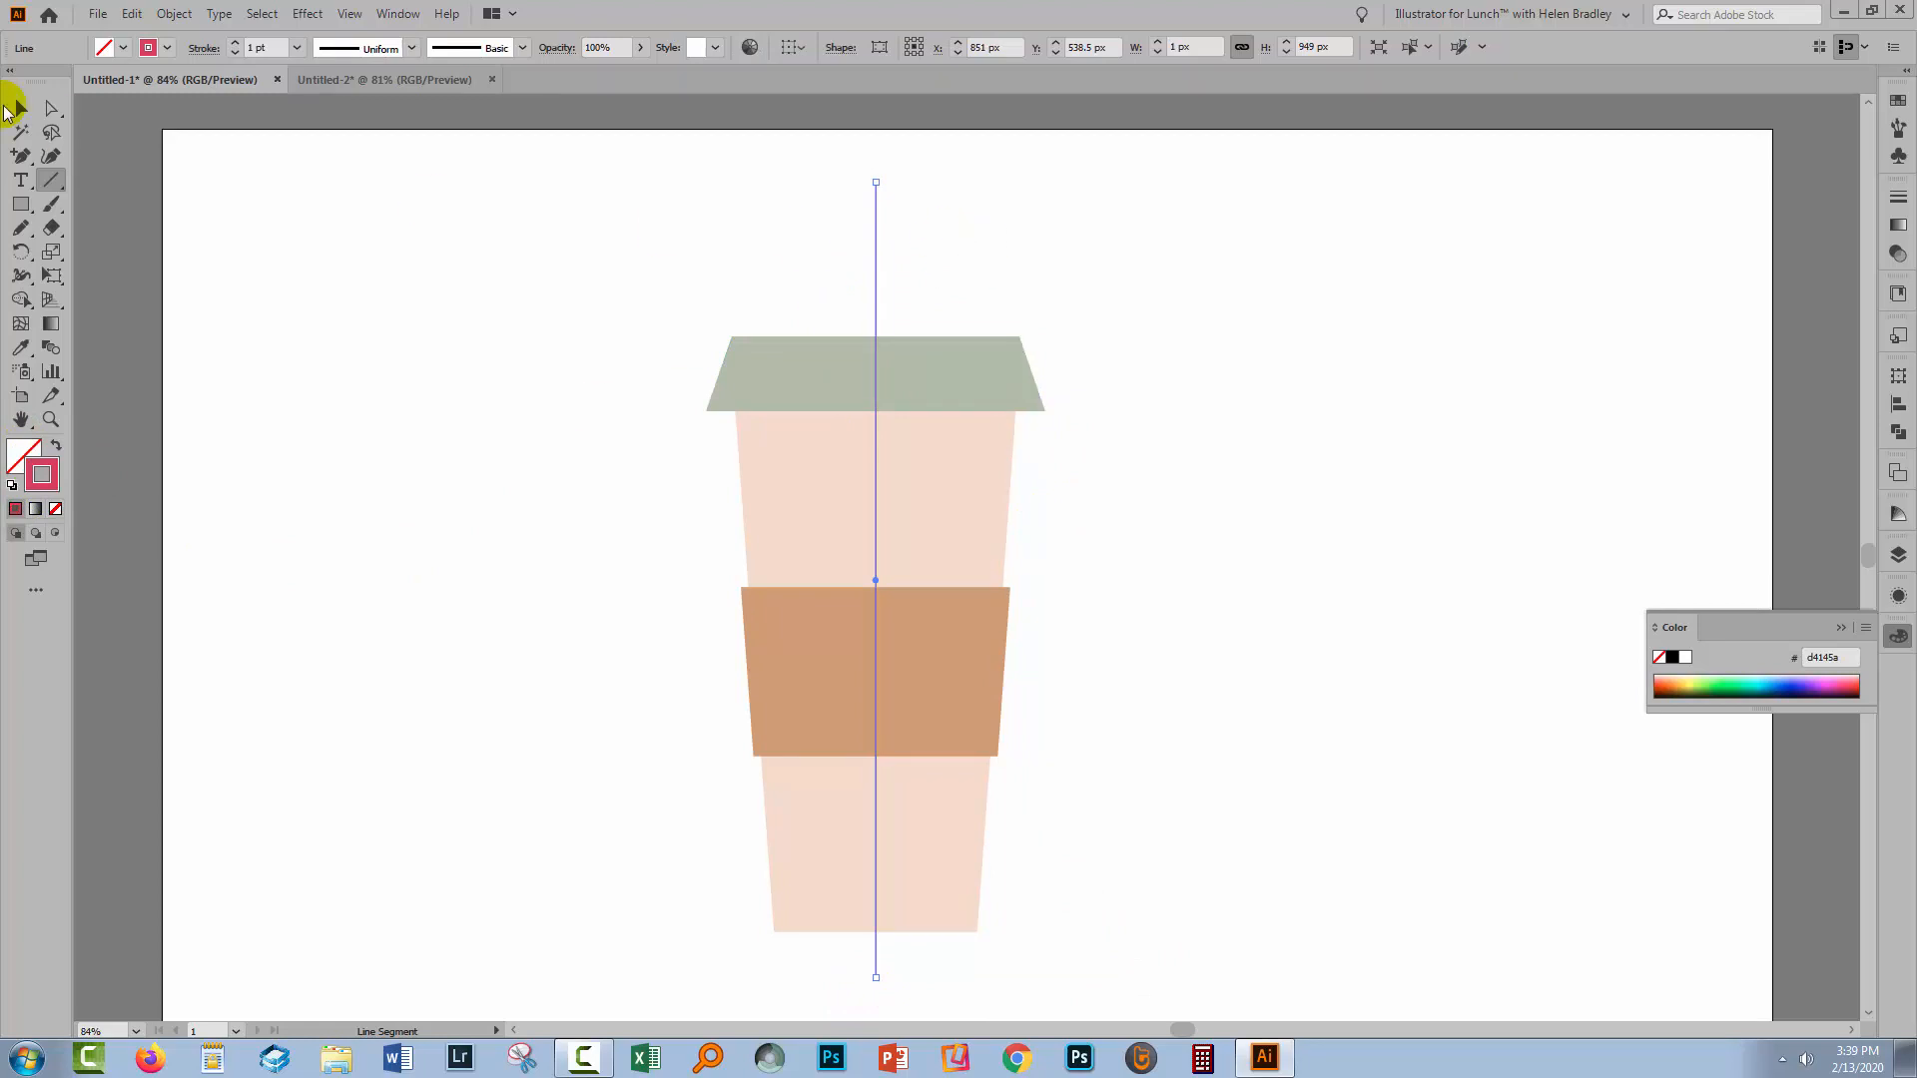
left_click(20, 108)
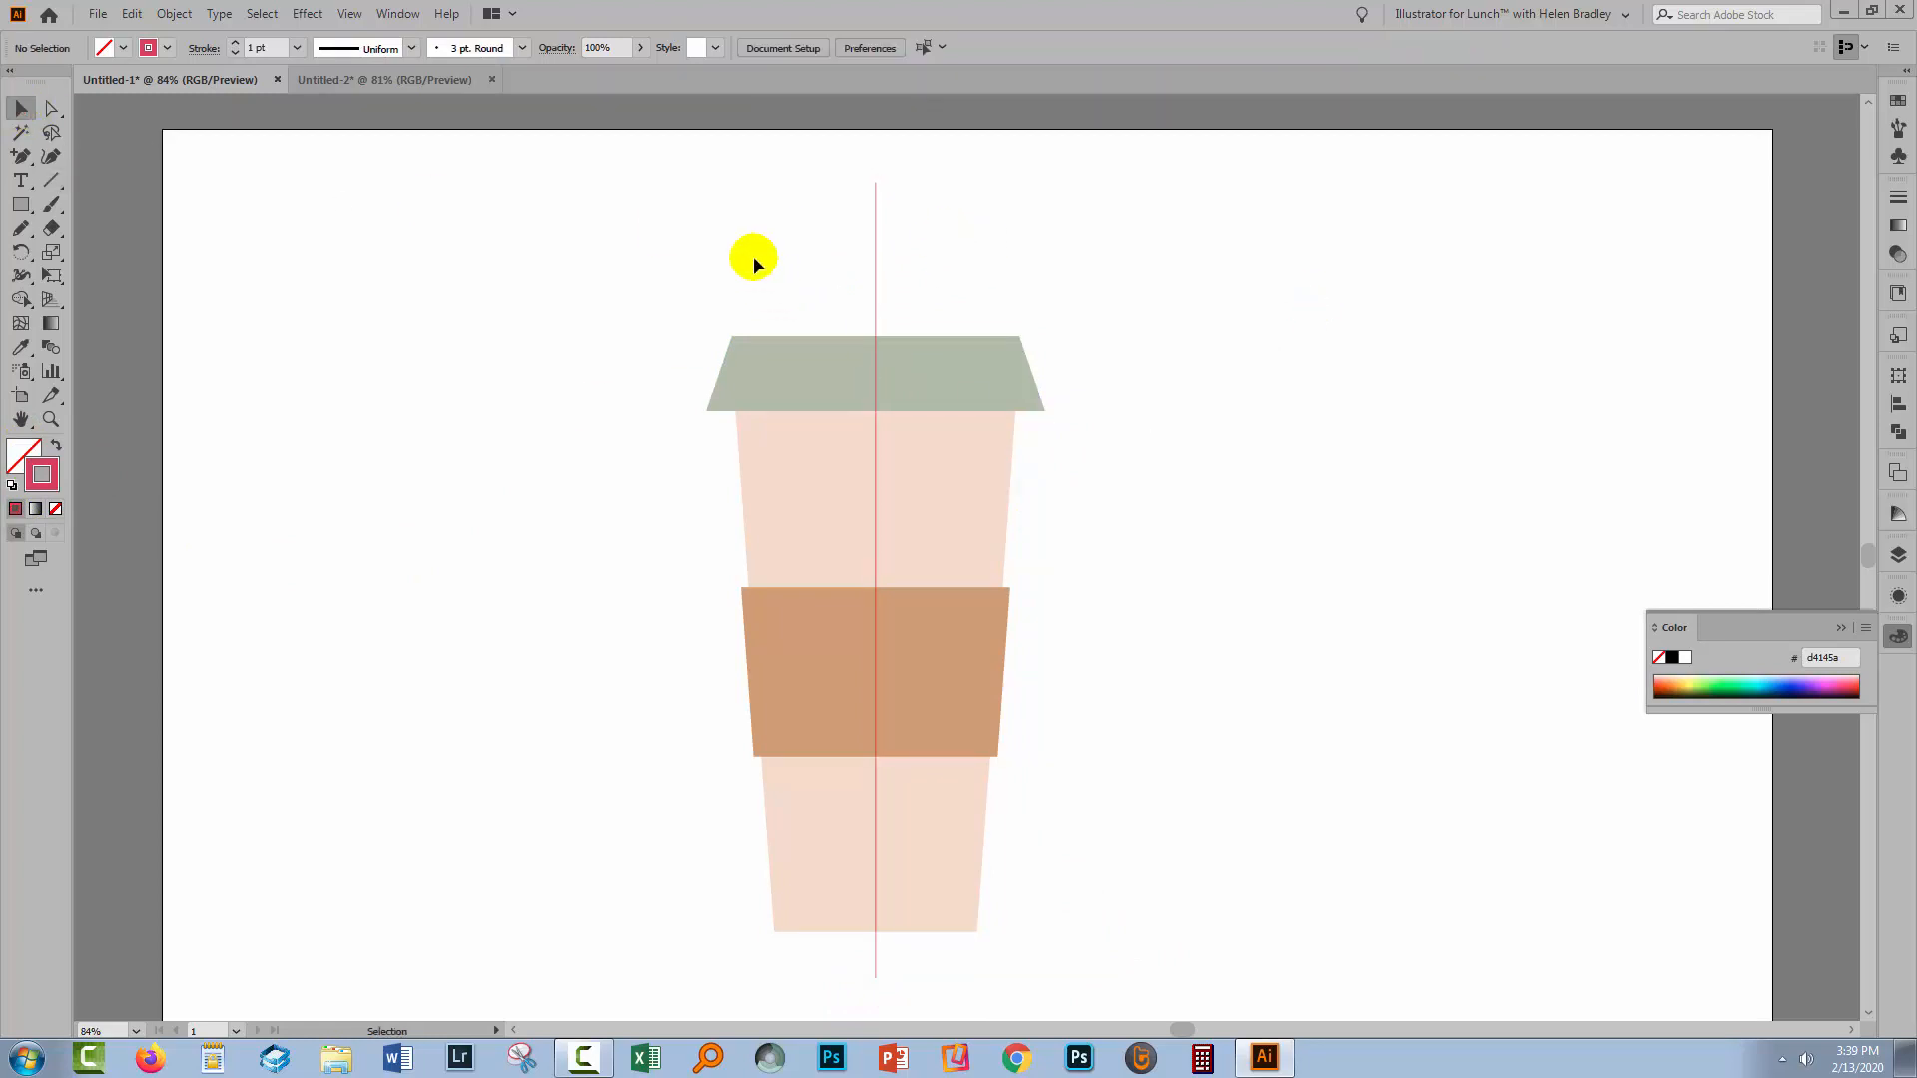
left_click_drag(753, 263, 1074, 951)
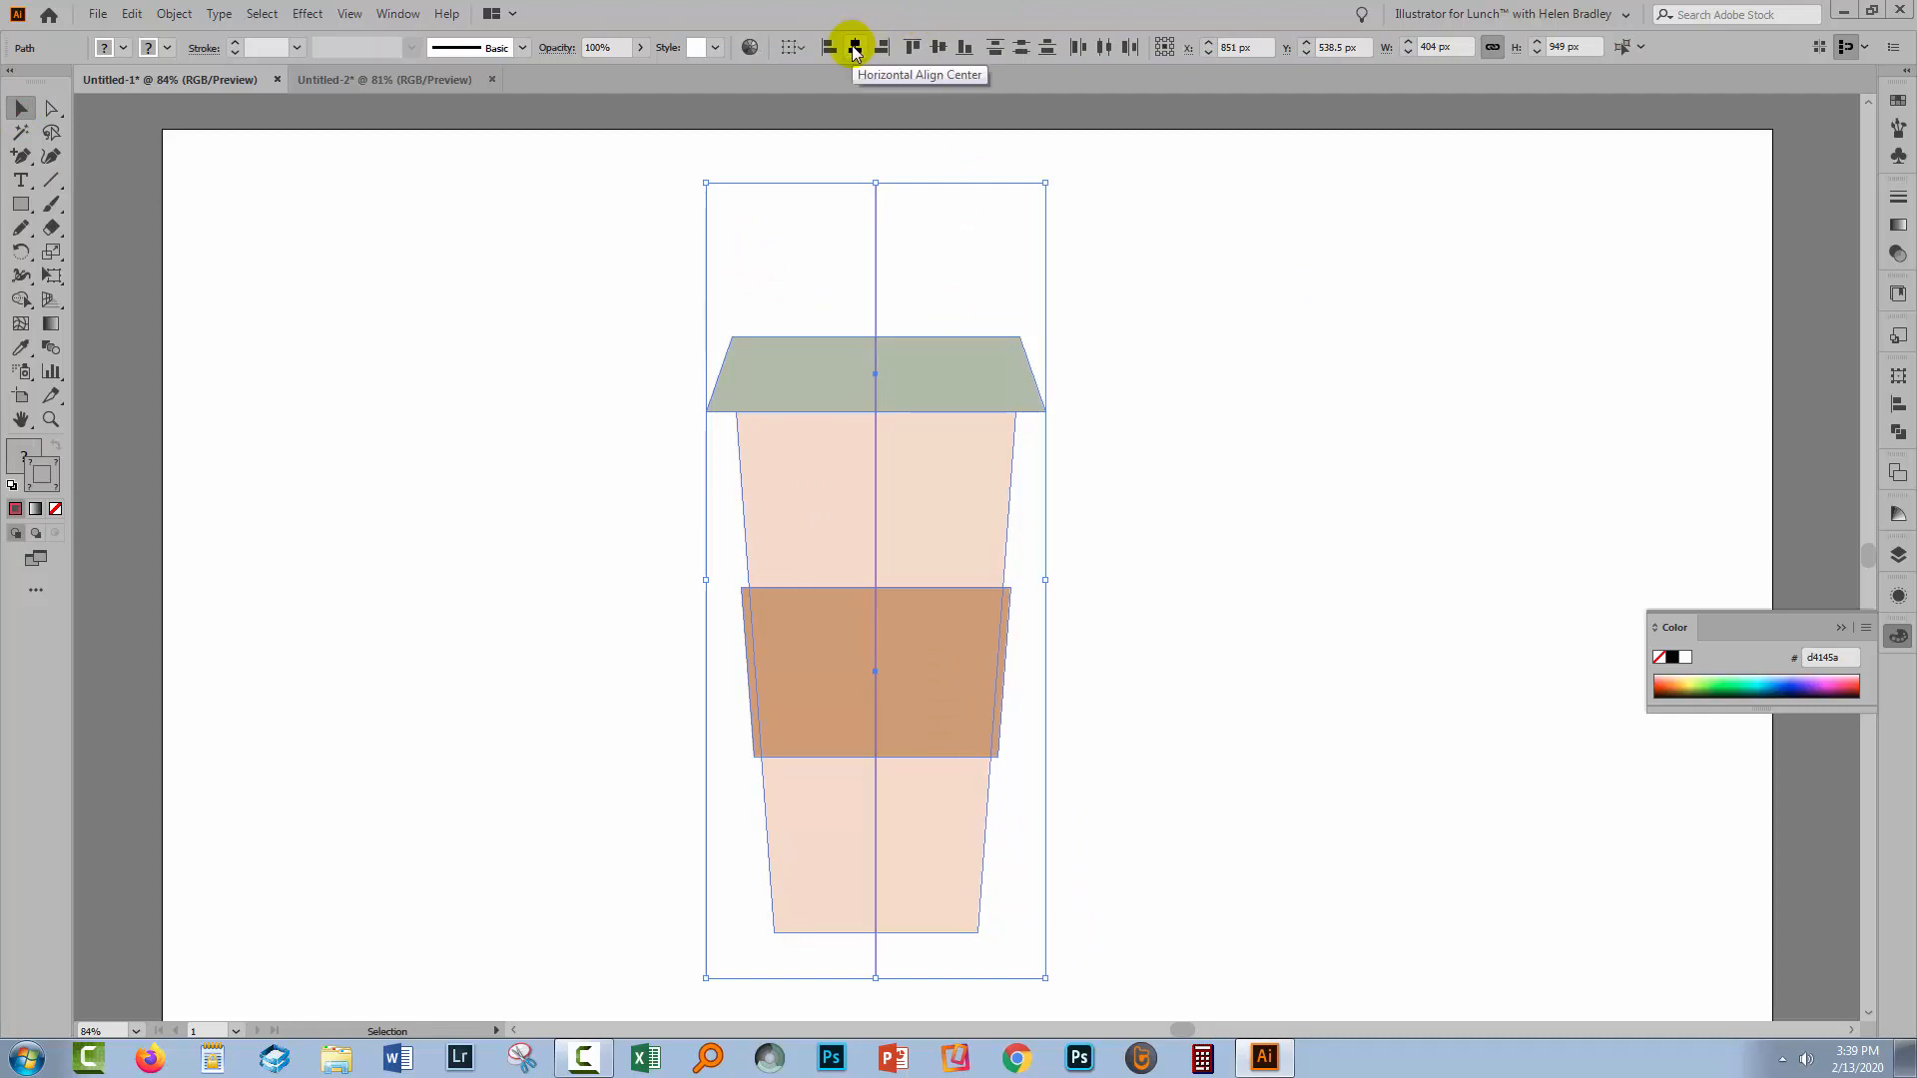
left_click(853, 46)
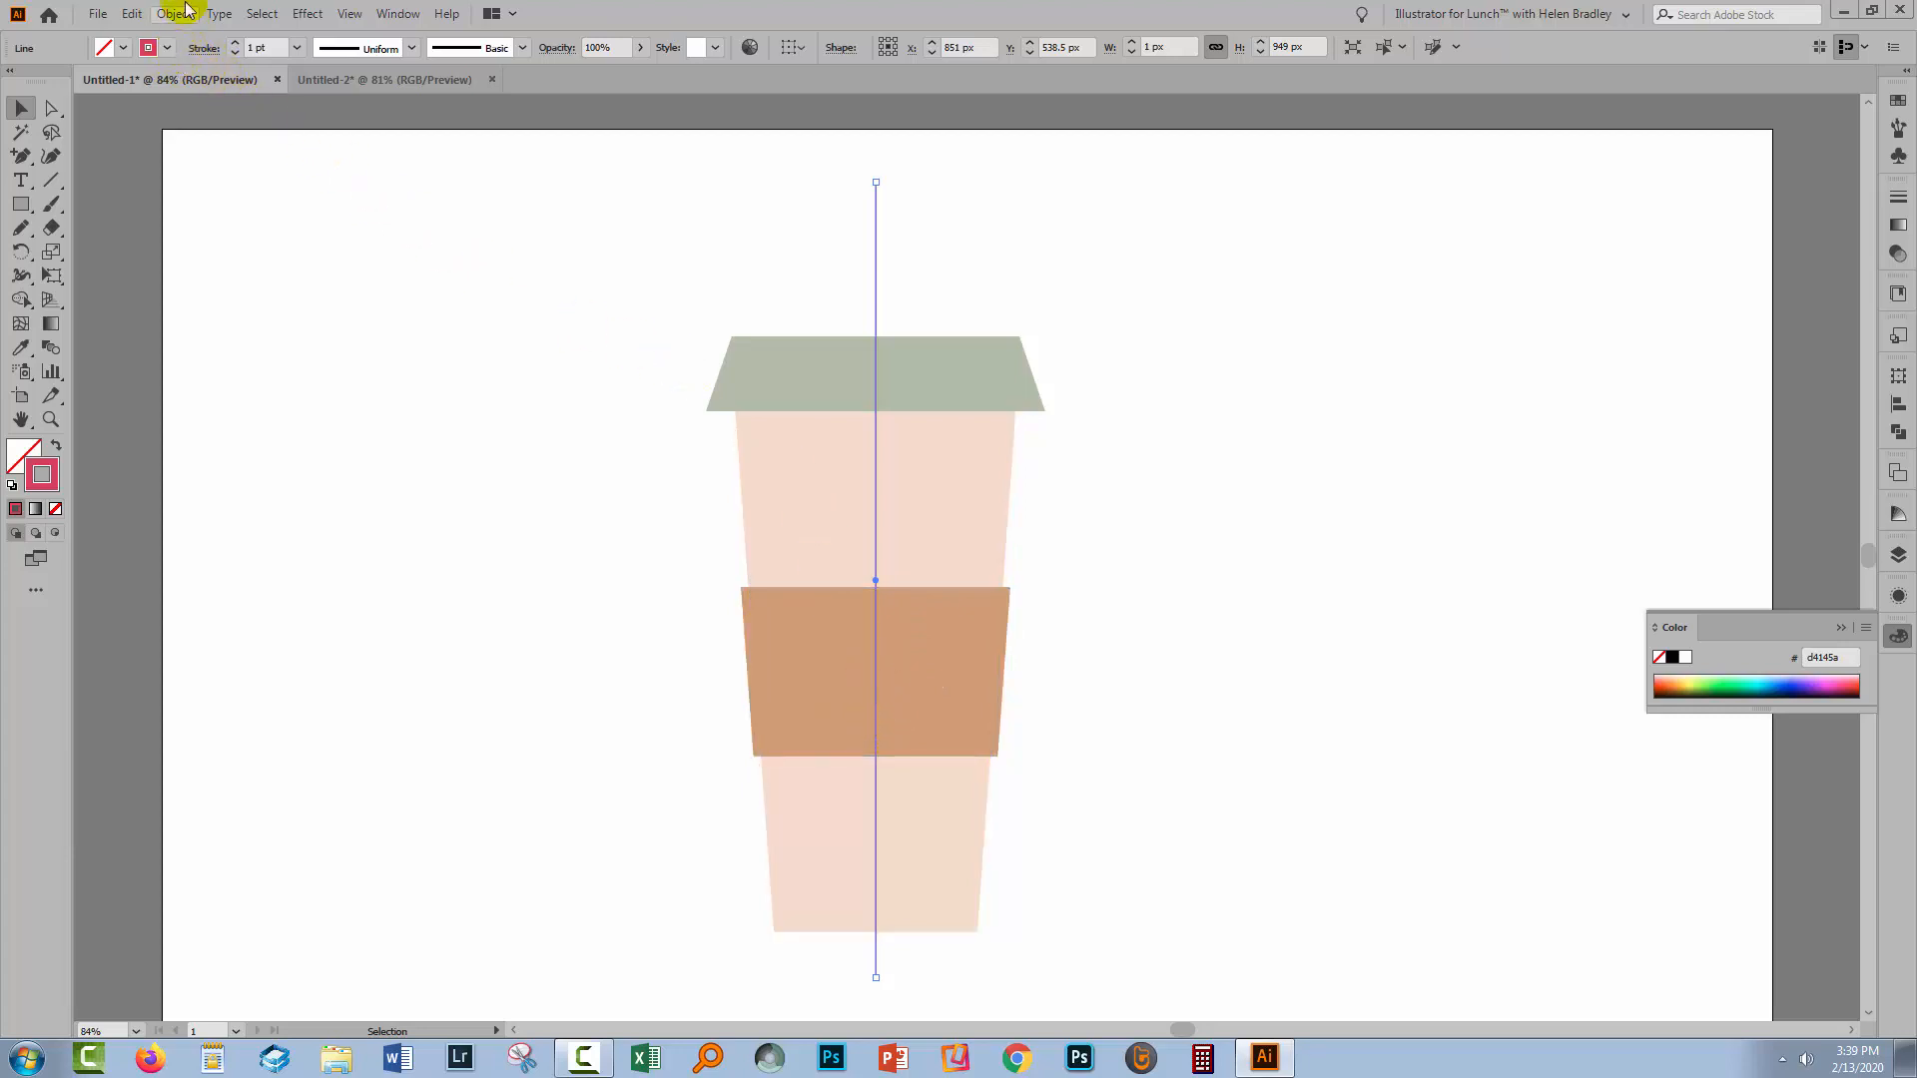
Divide the cup shapes along the centre line with Object > Path > Divide Objects Below.
left_click(174, 14)
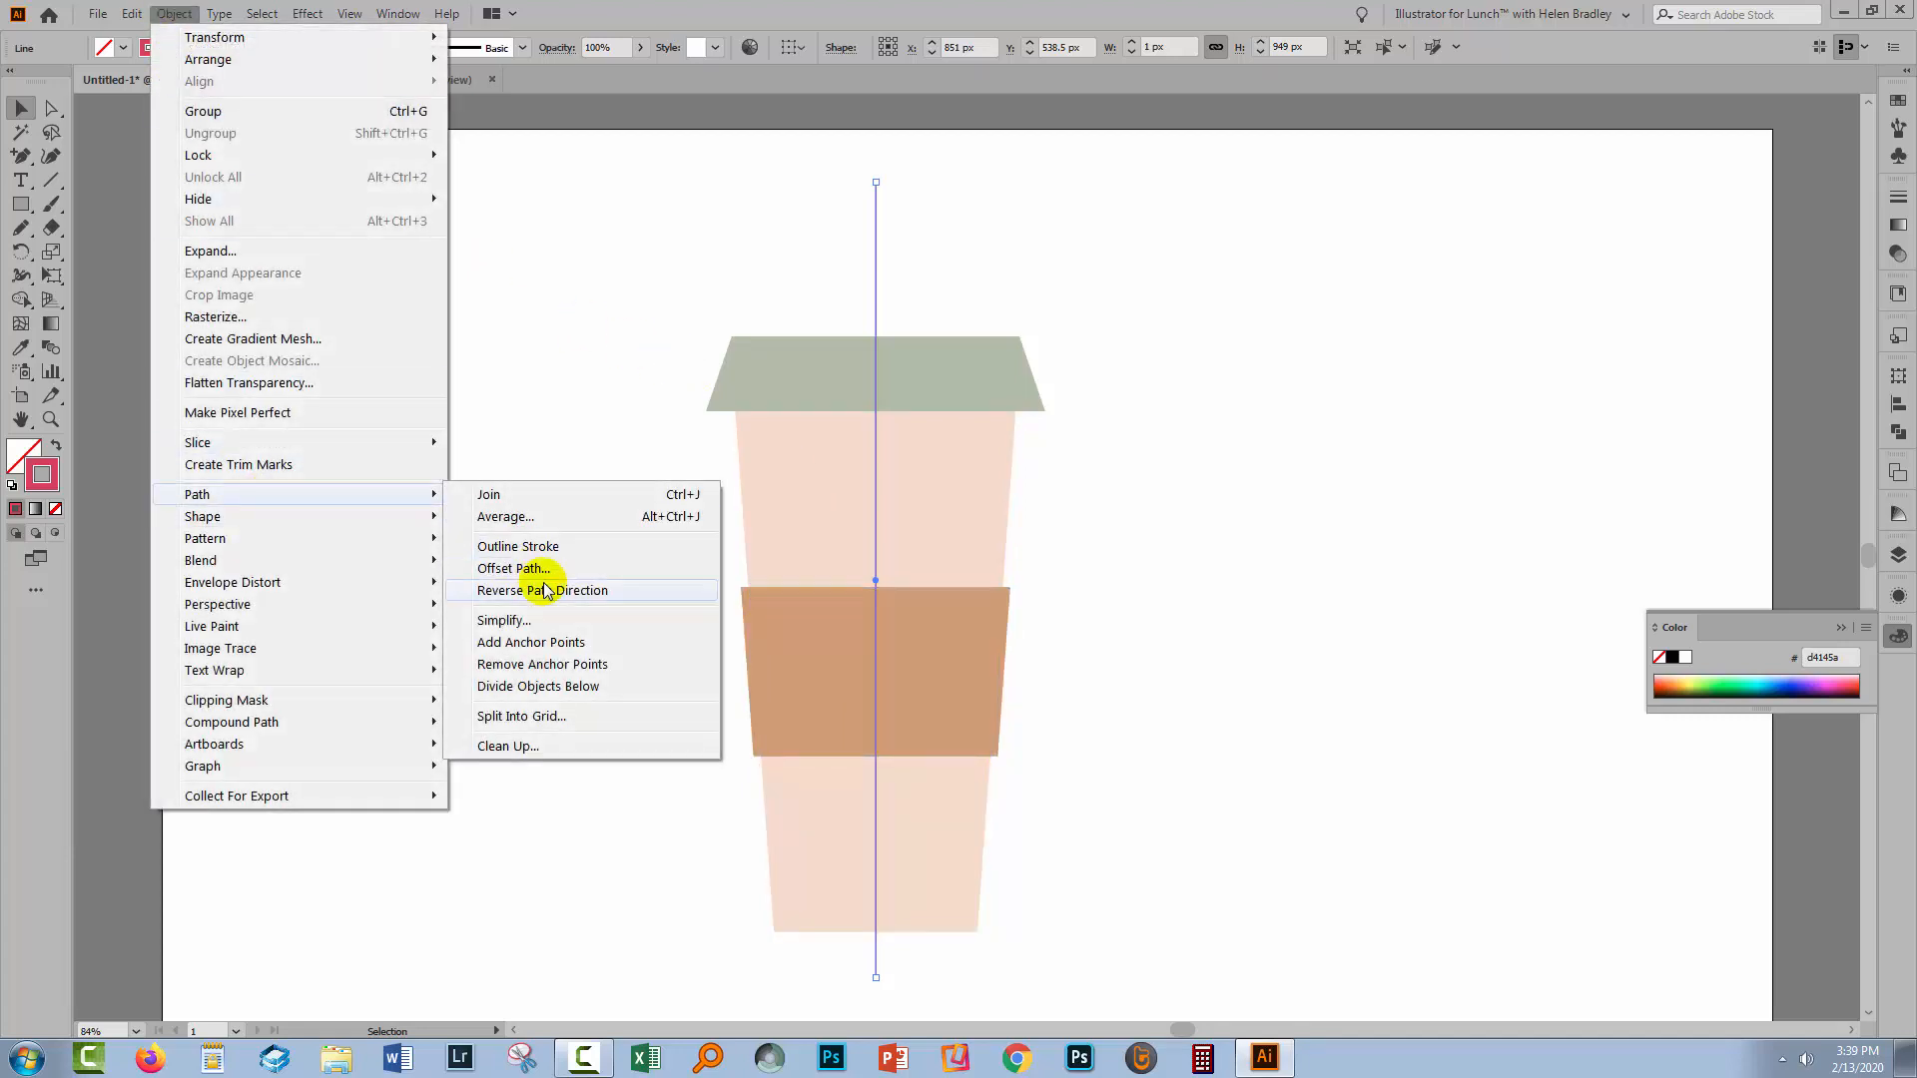
mouse_move(559, 685)
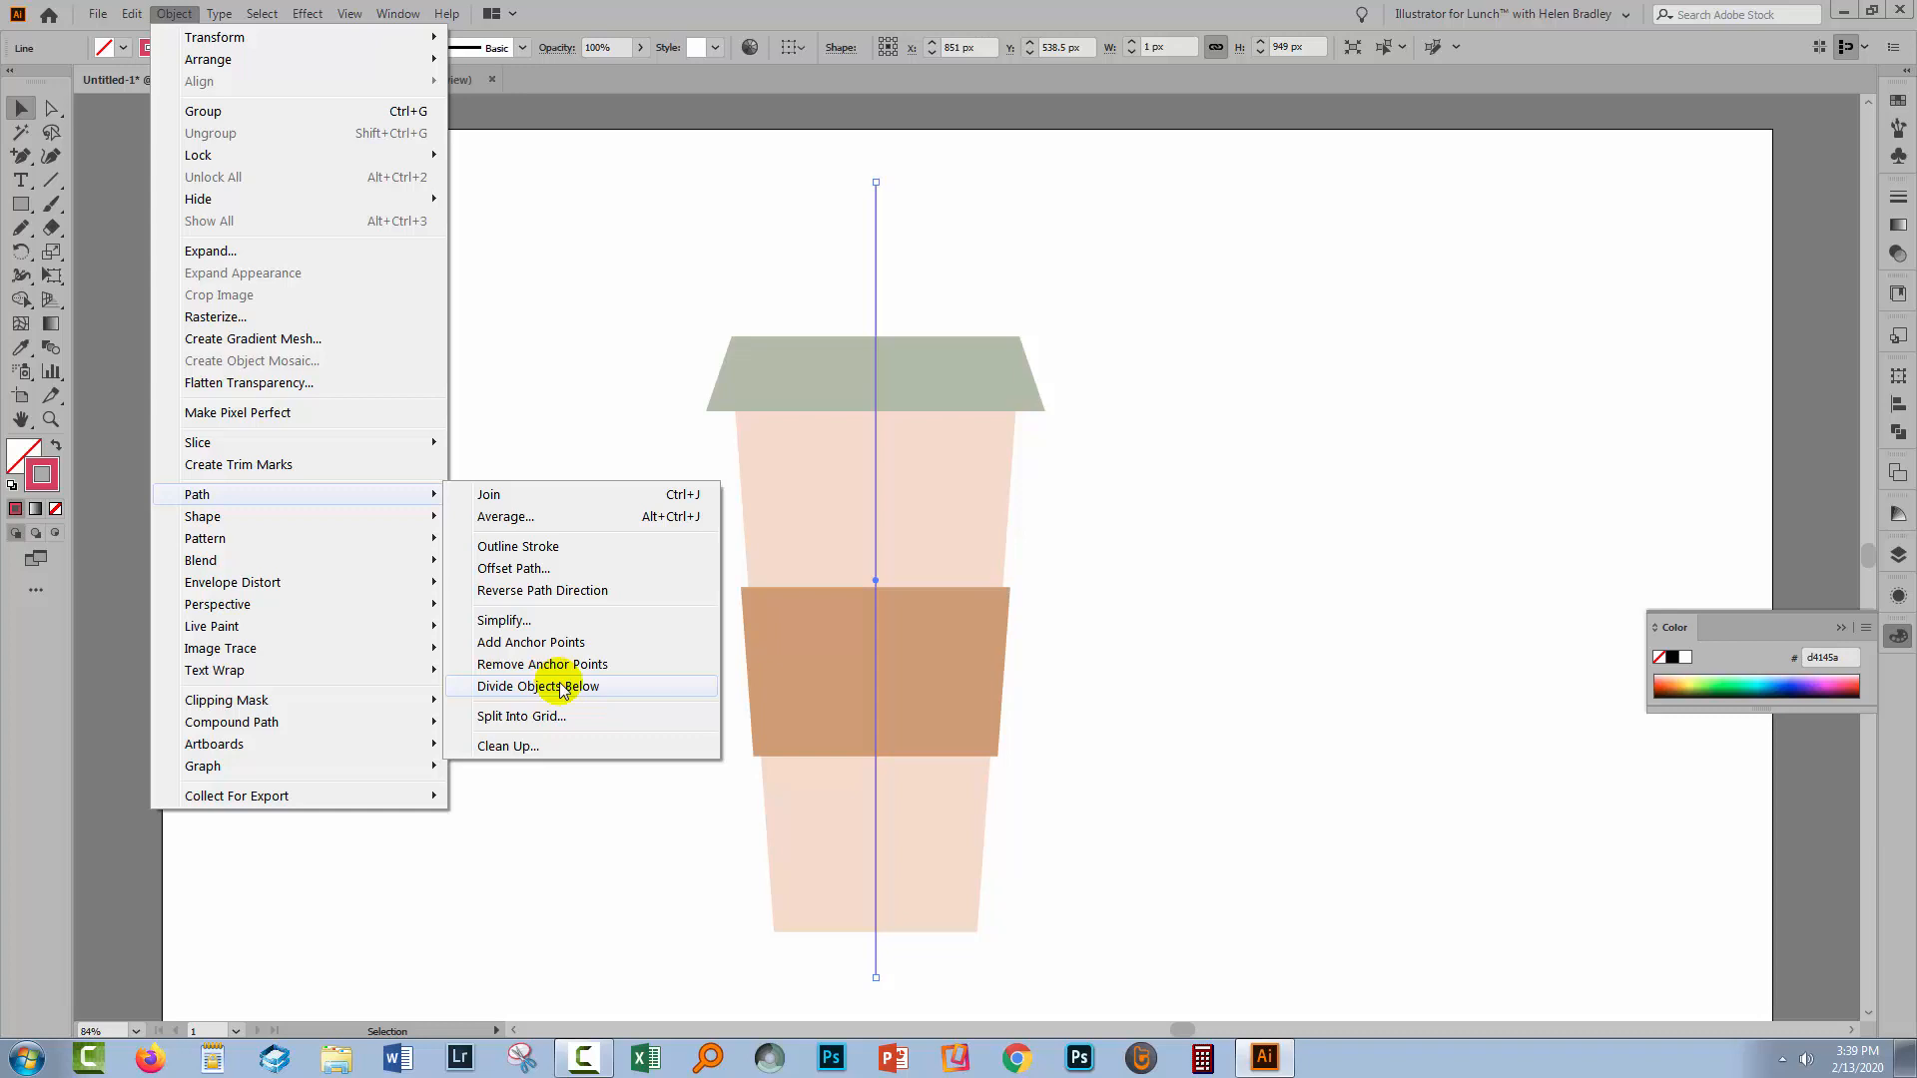
left_click(537, 684)
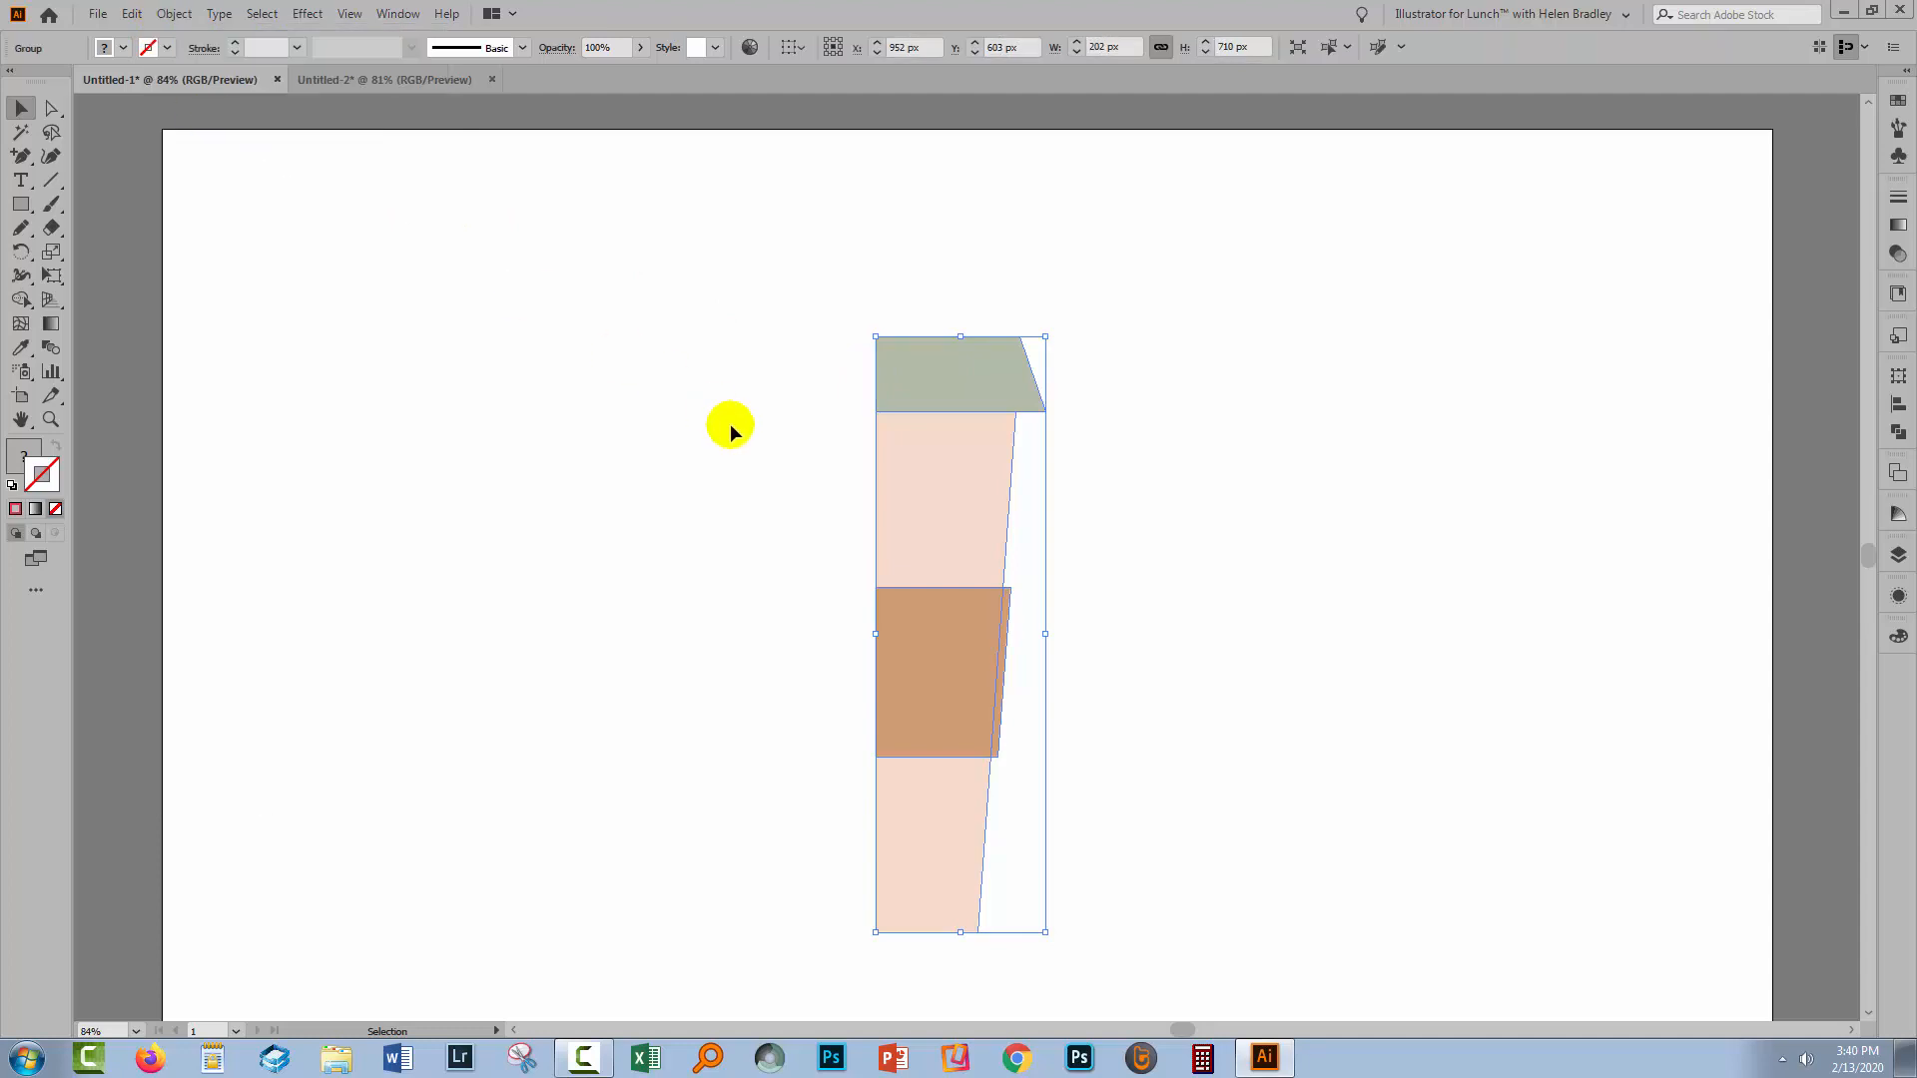
mouse_move(719, 439)
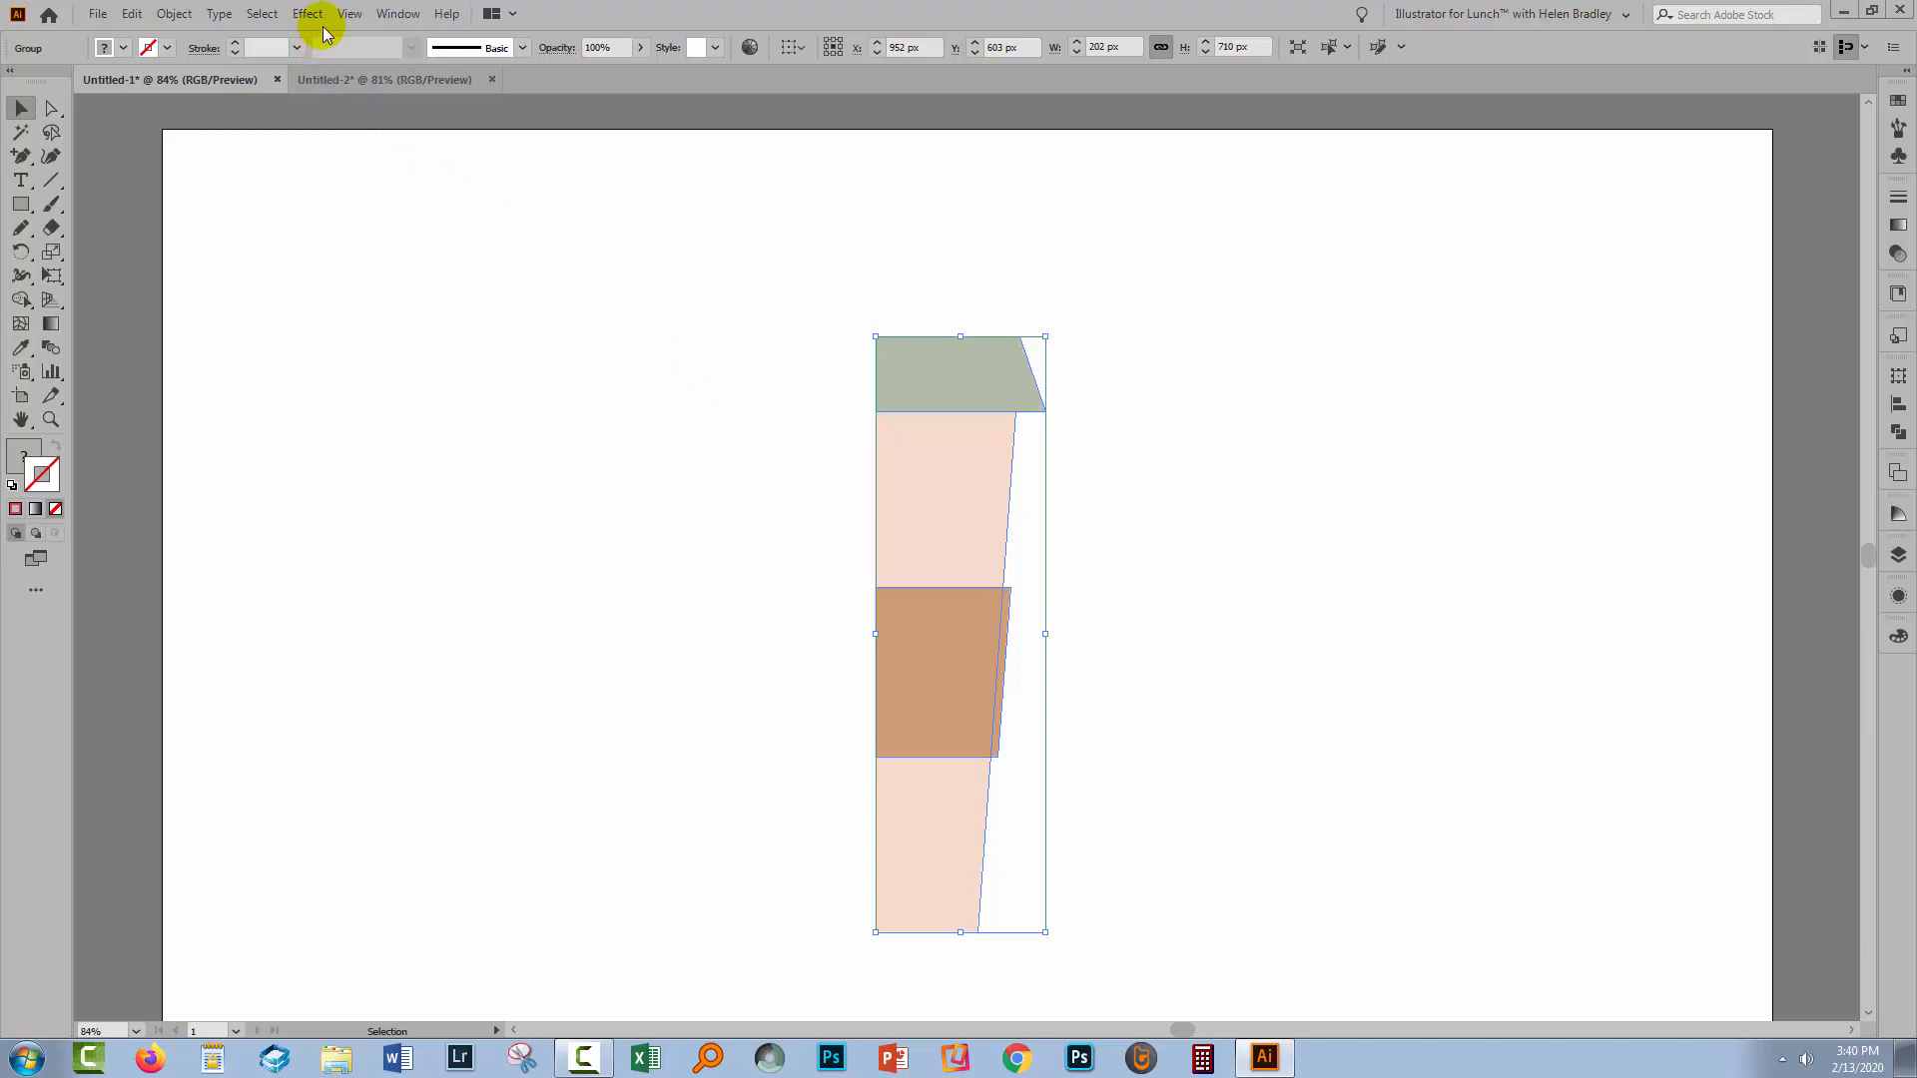
Browse the Effect menu for the grouped right-half profile.
left_click(307, 14)
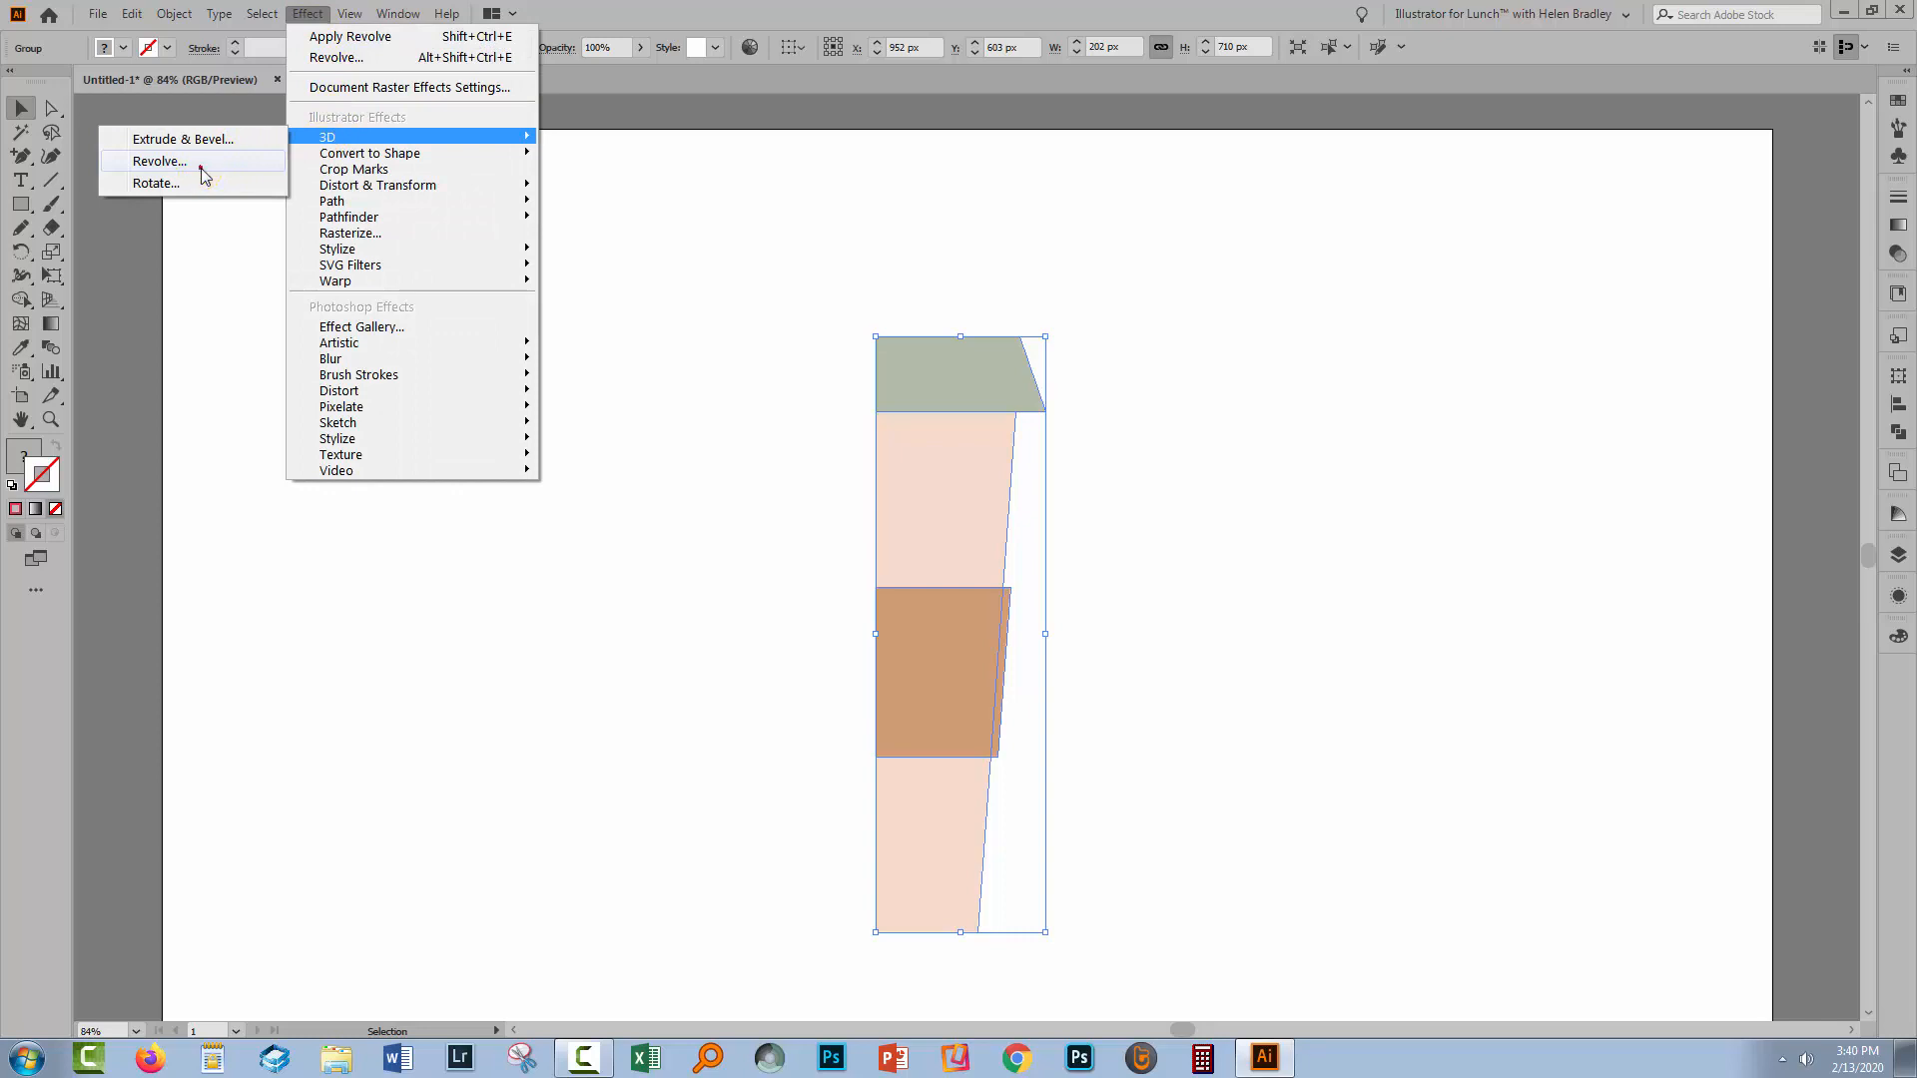
Apply 3D Revolve to the half profile with Preview on, revolving from the Left Edge.
left_click(160, 160)
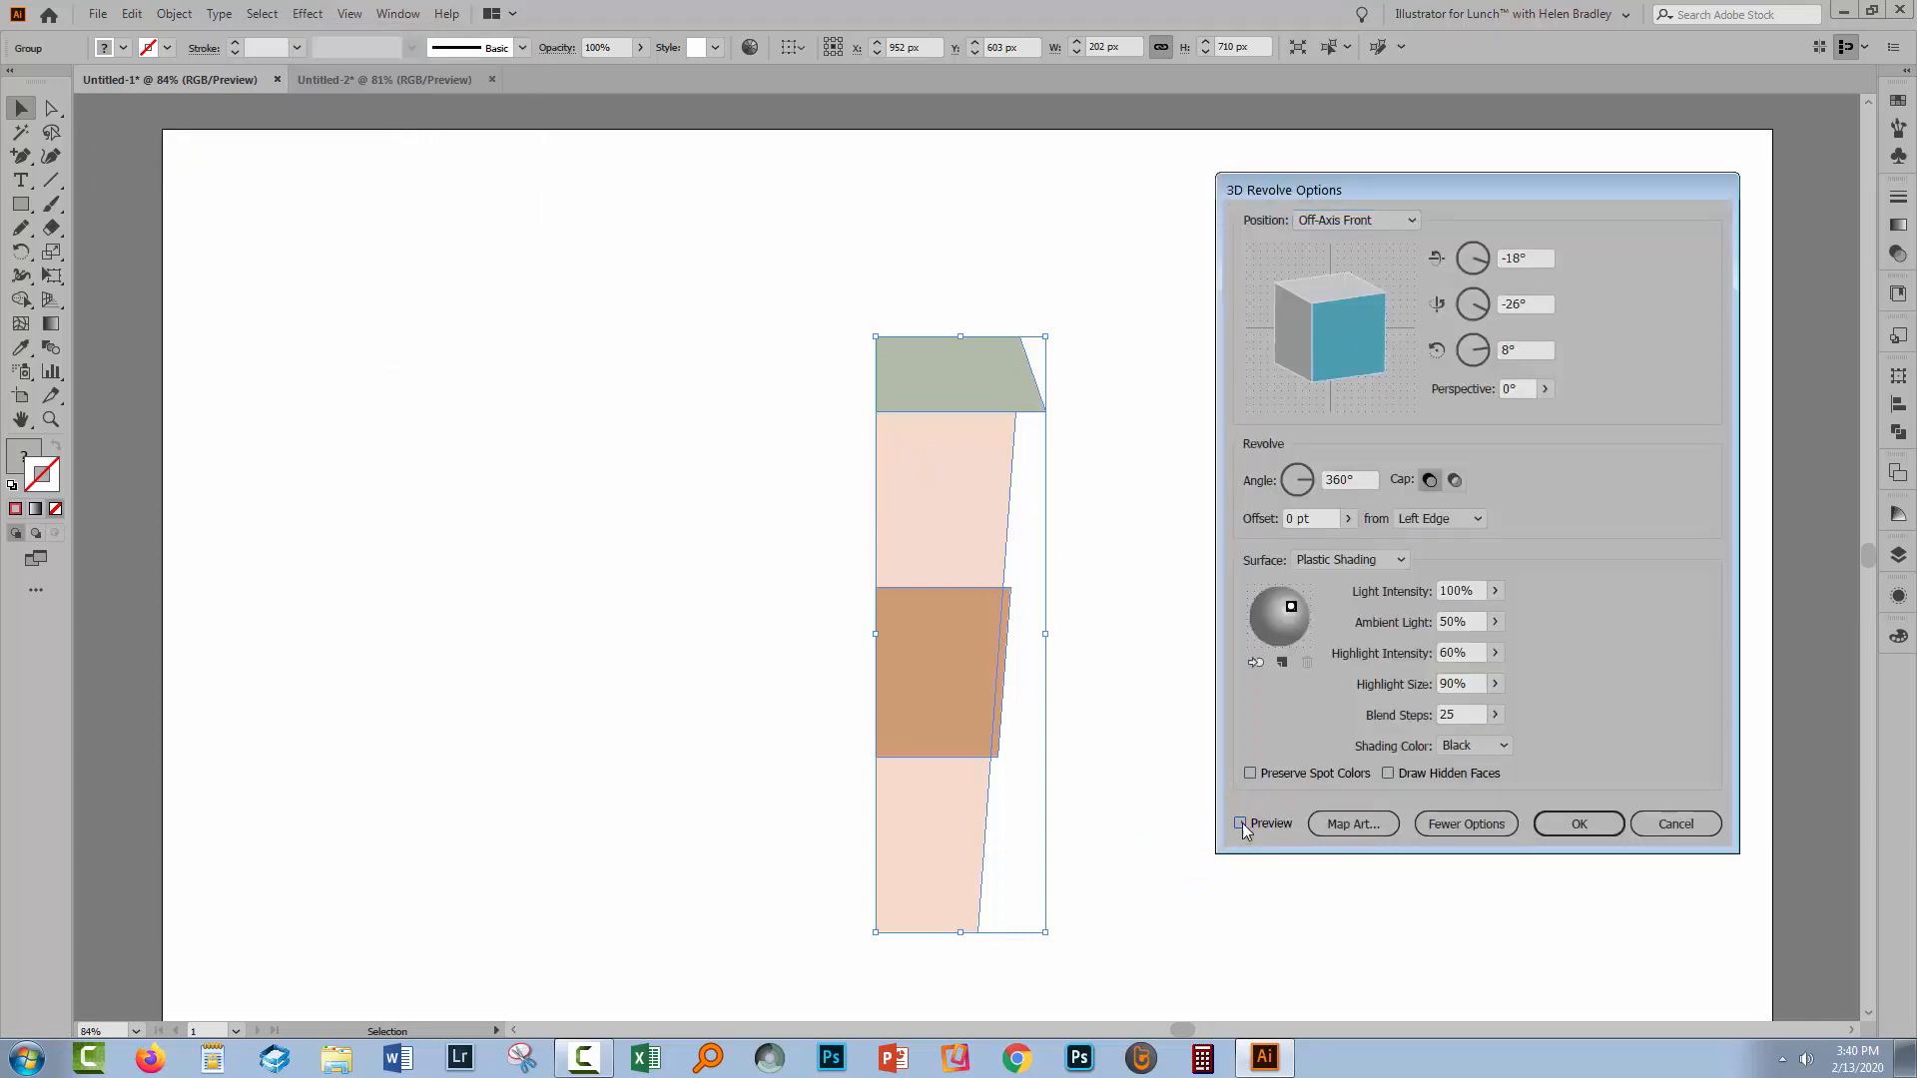
left_click(1240, 823)
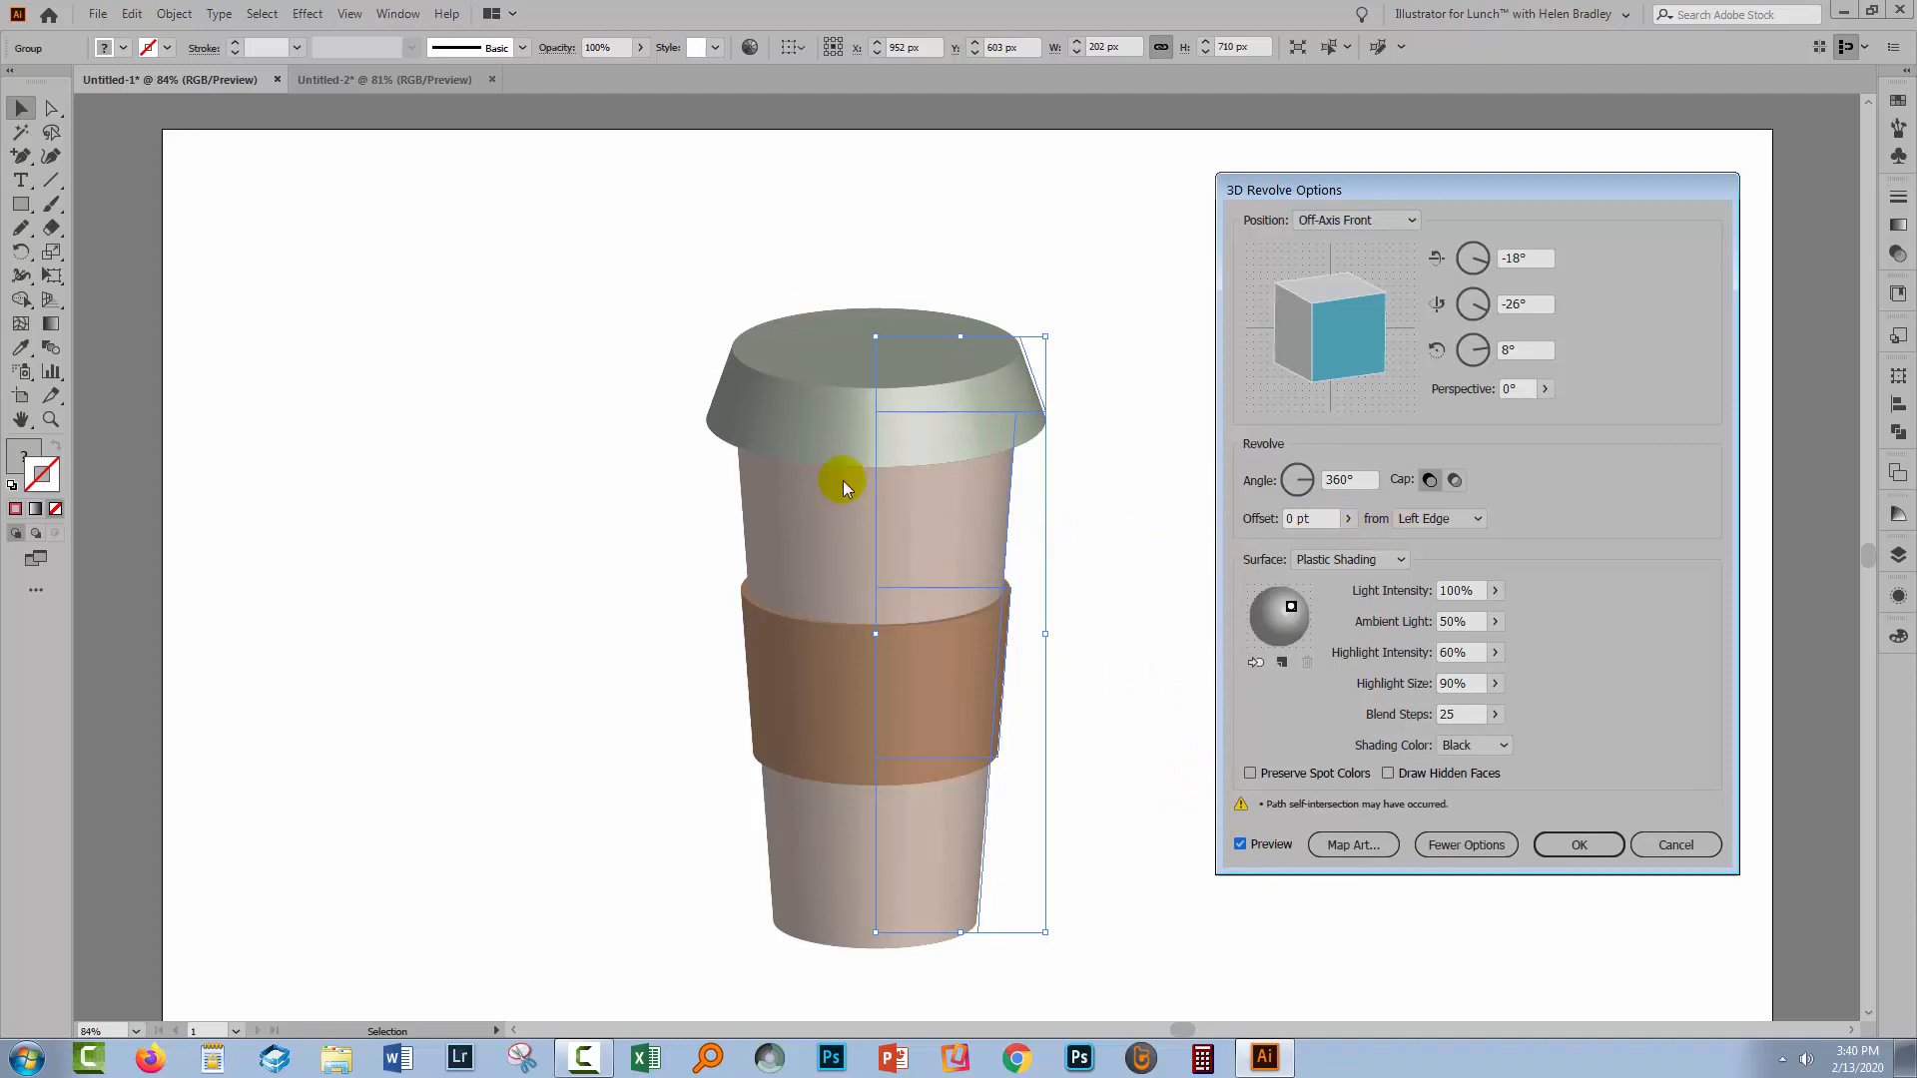
mouse_move(1477, 523)
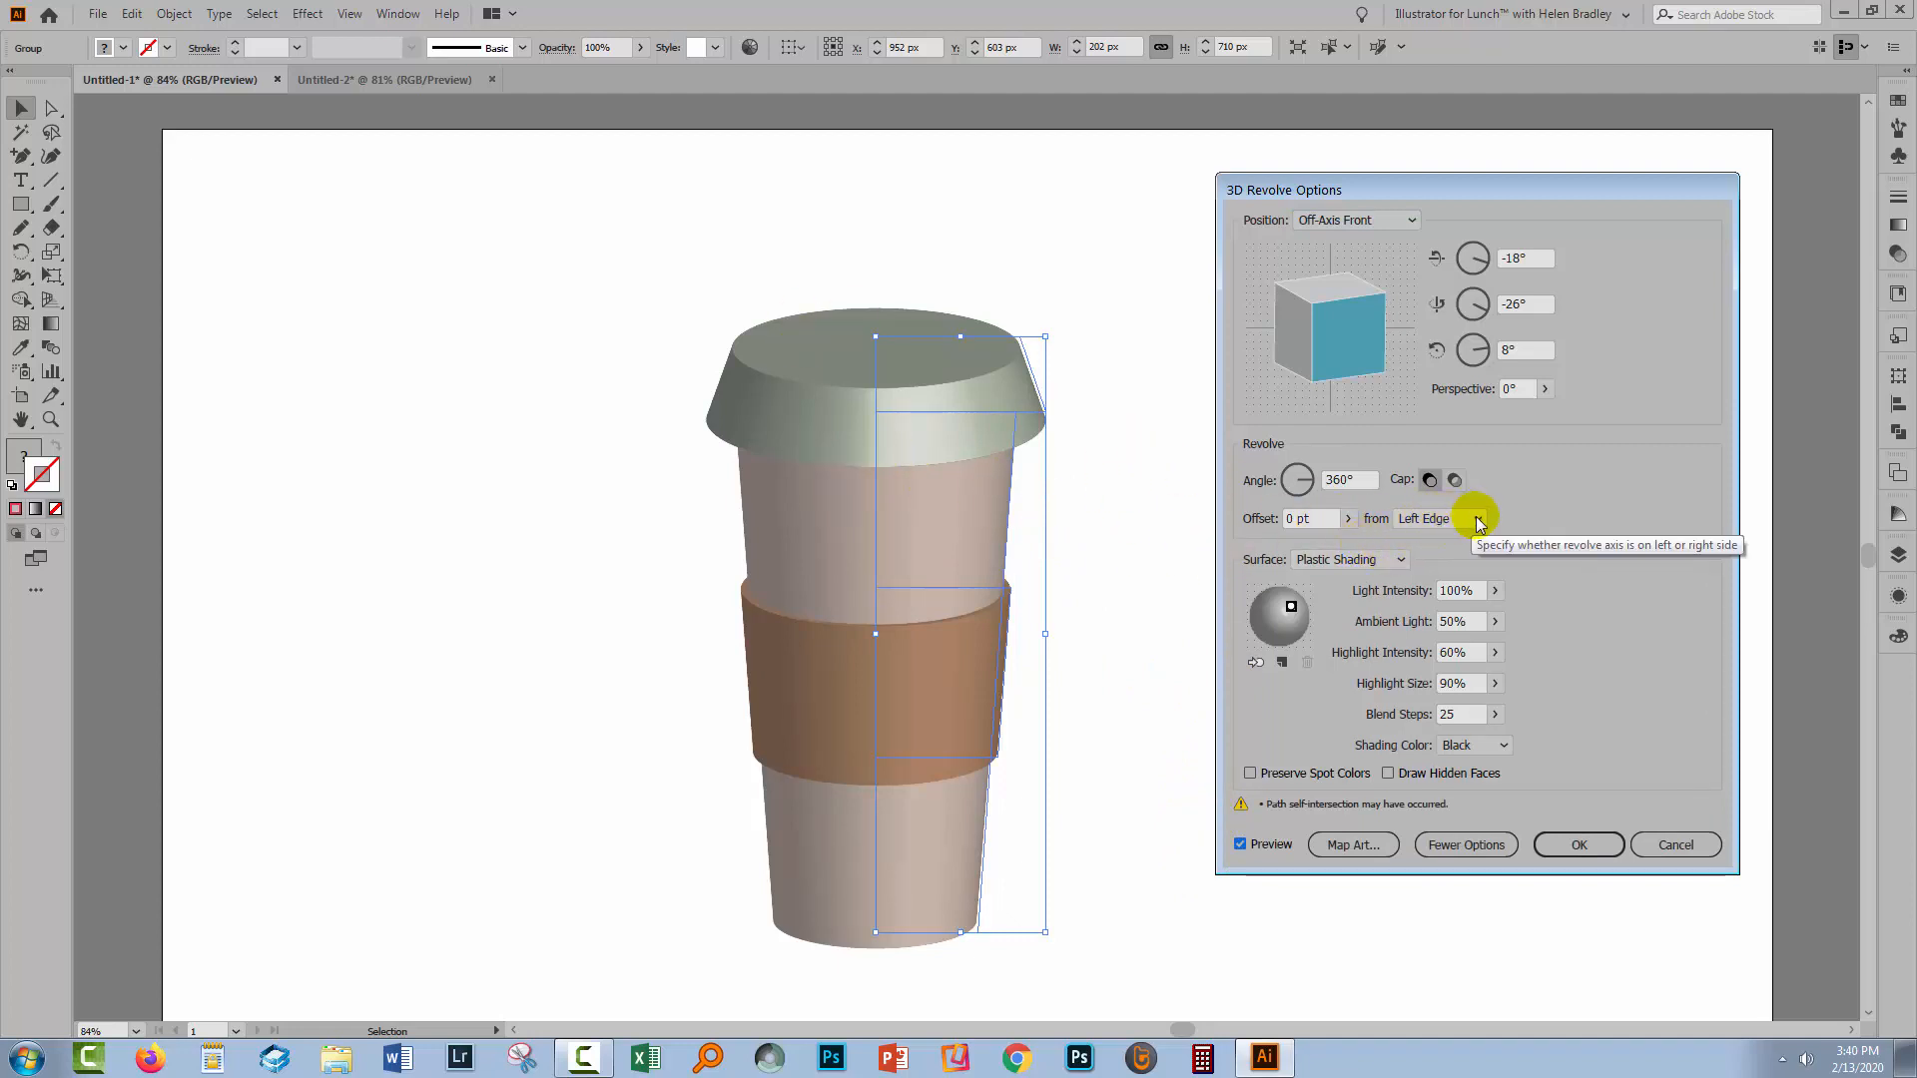
left_click(1474, 517)
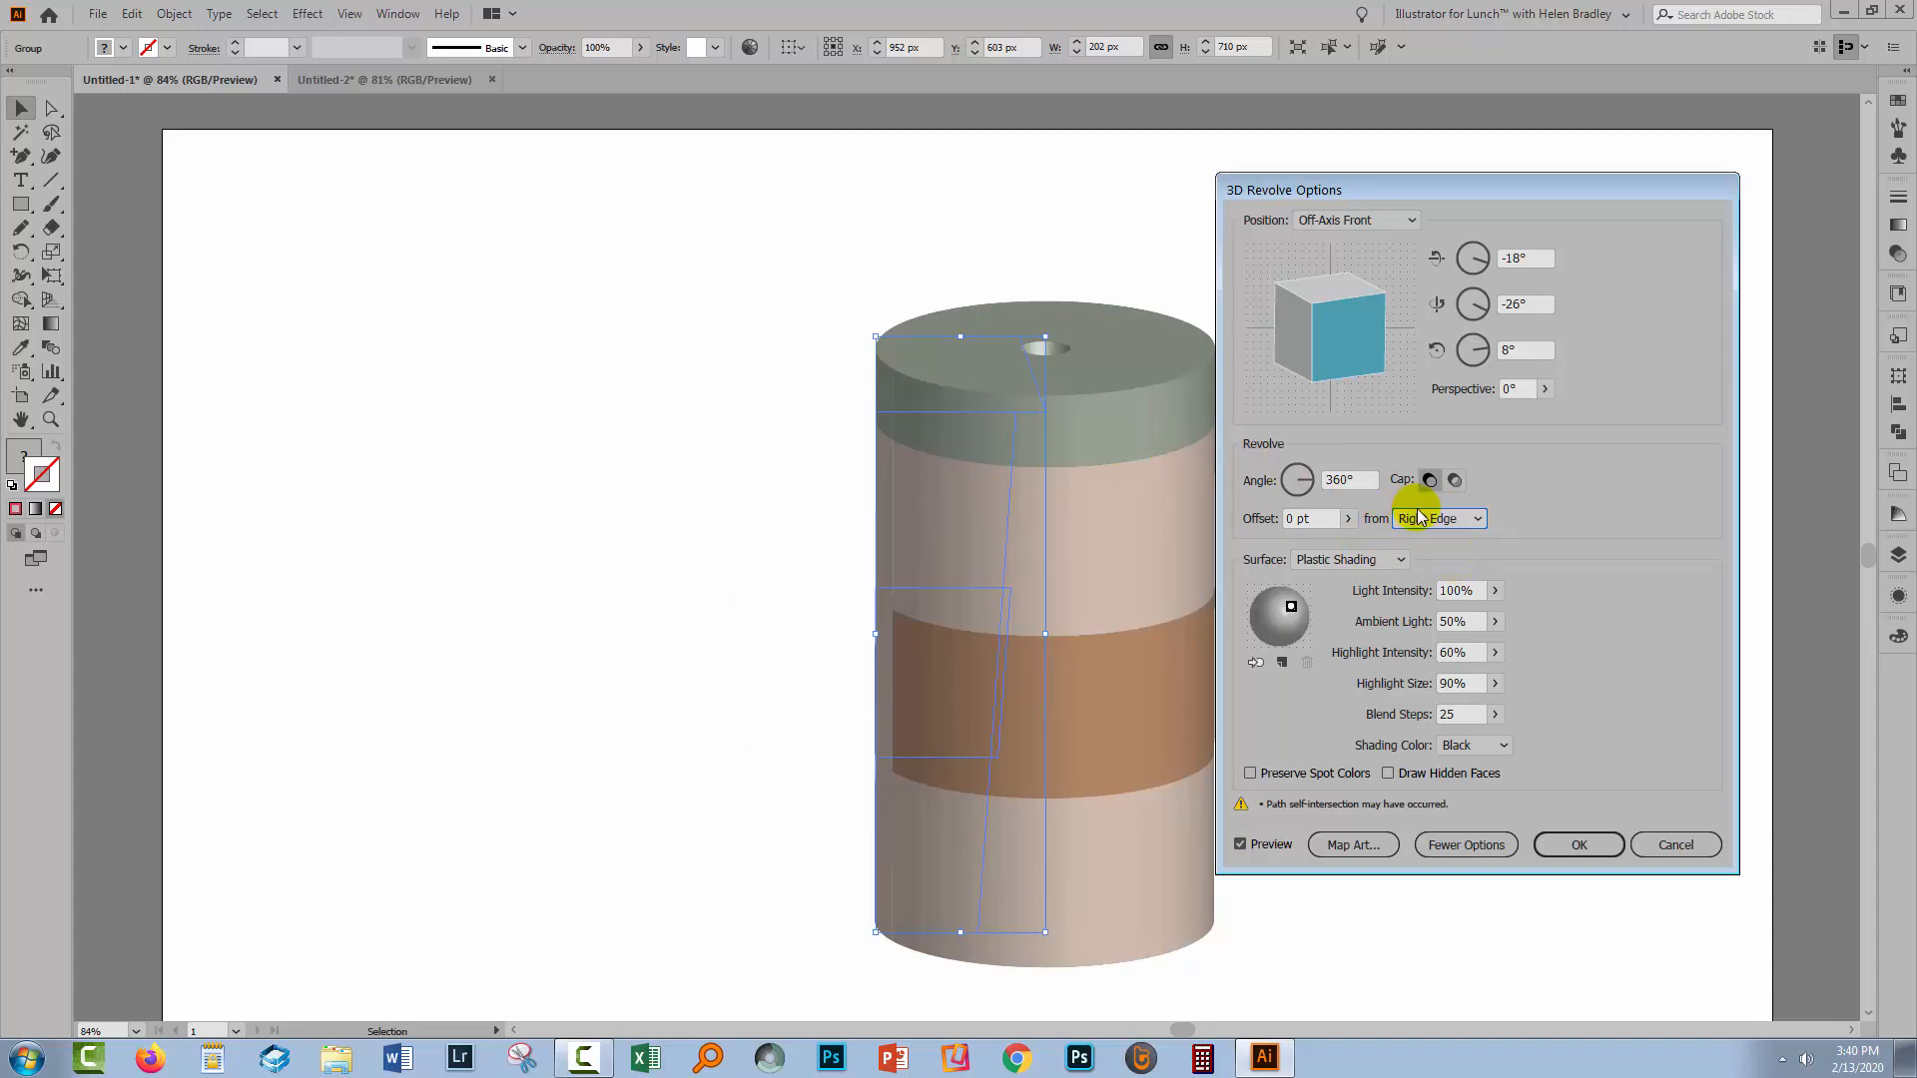
left_click(1440, 519)
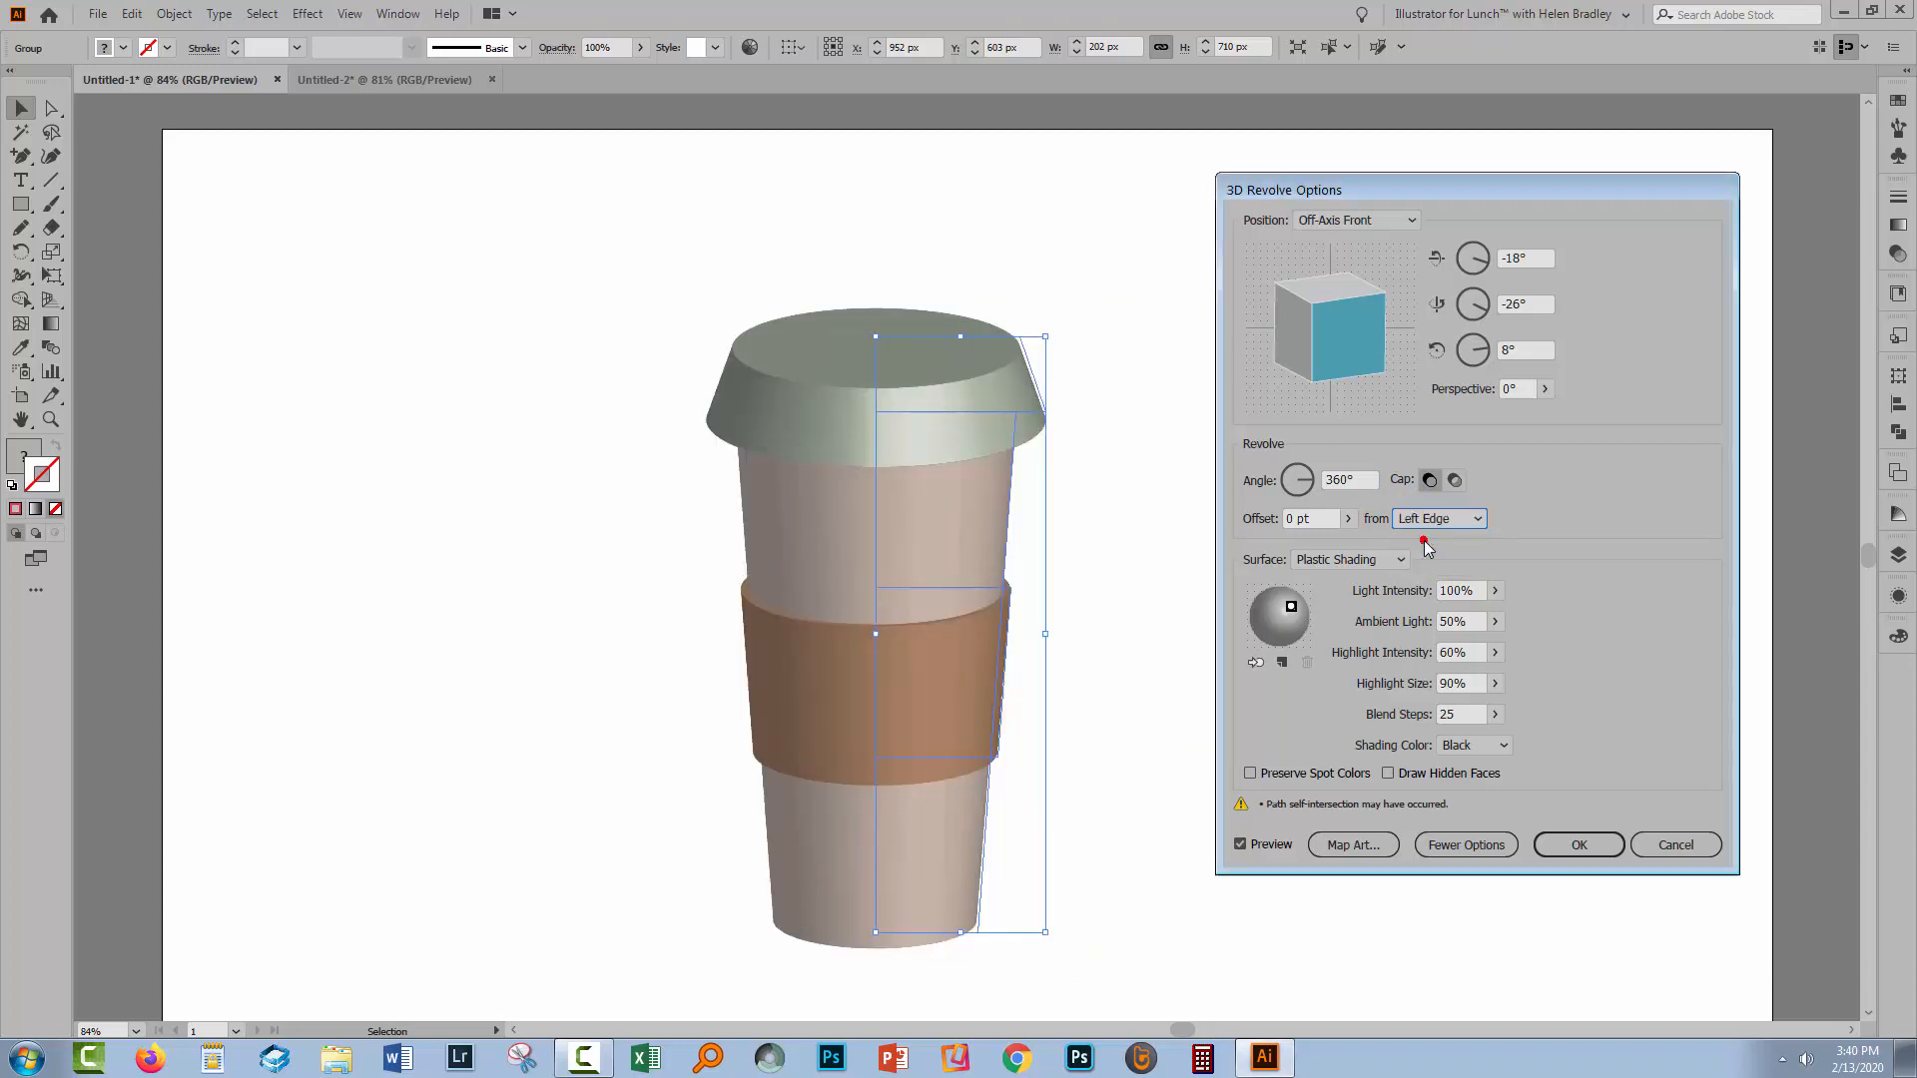
mouse_move(1239, 475)
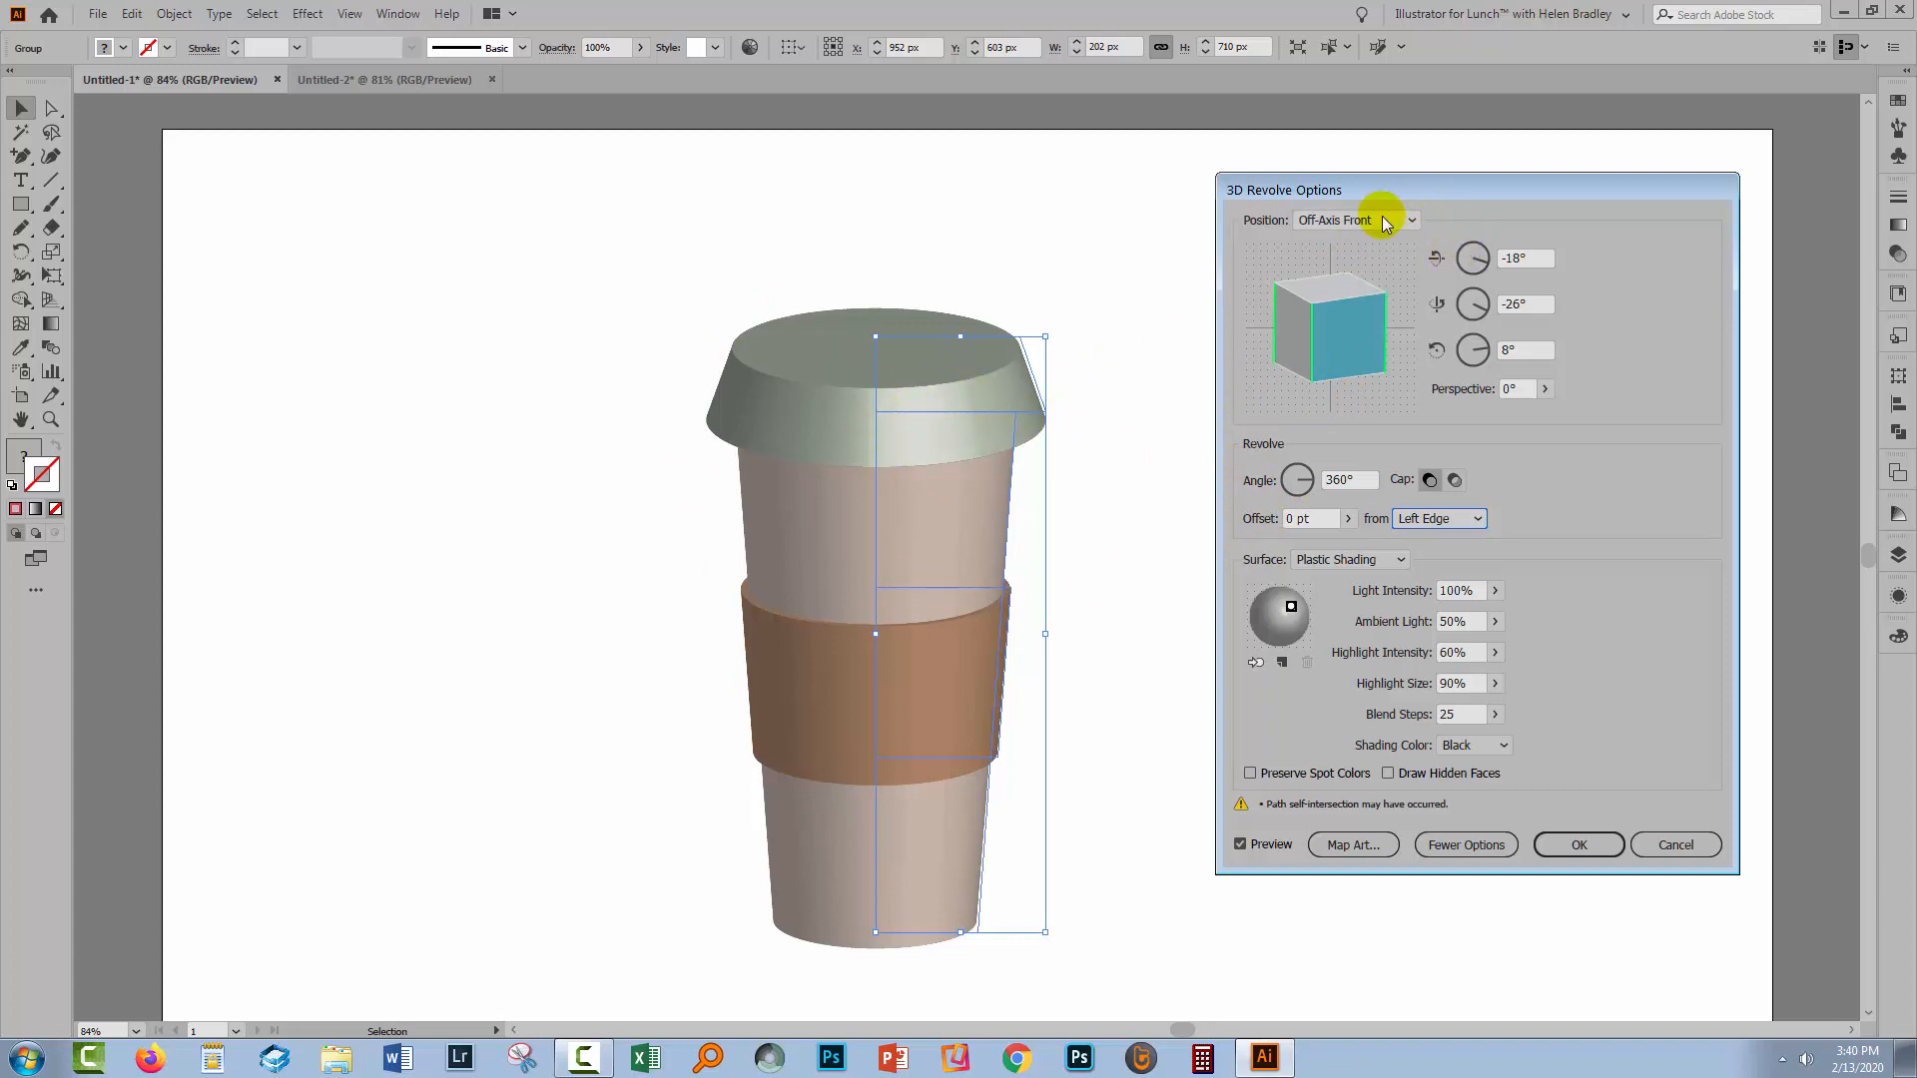
Try Isometric Right and Isometric Left positions, then return to Off-Axis Front.
left_click(1357, 219)
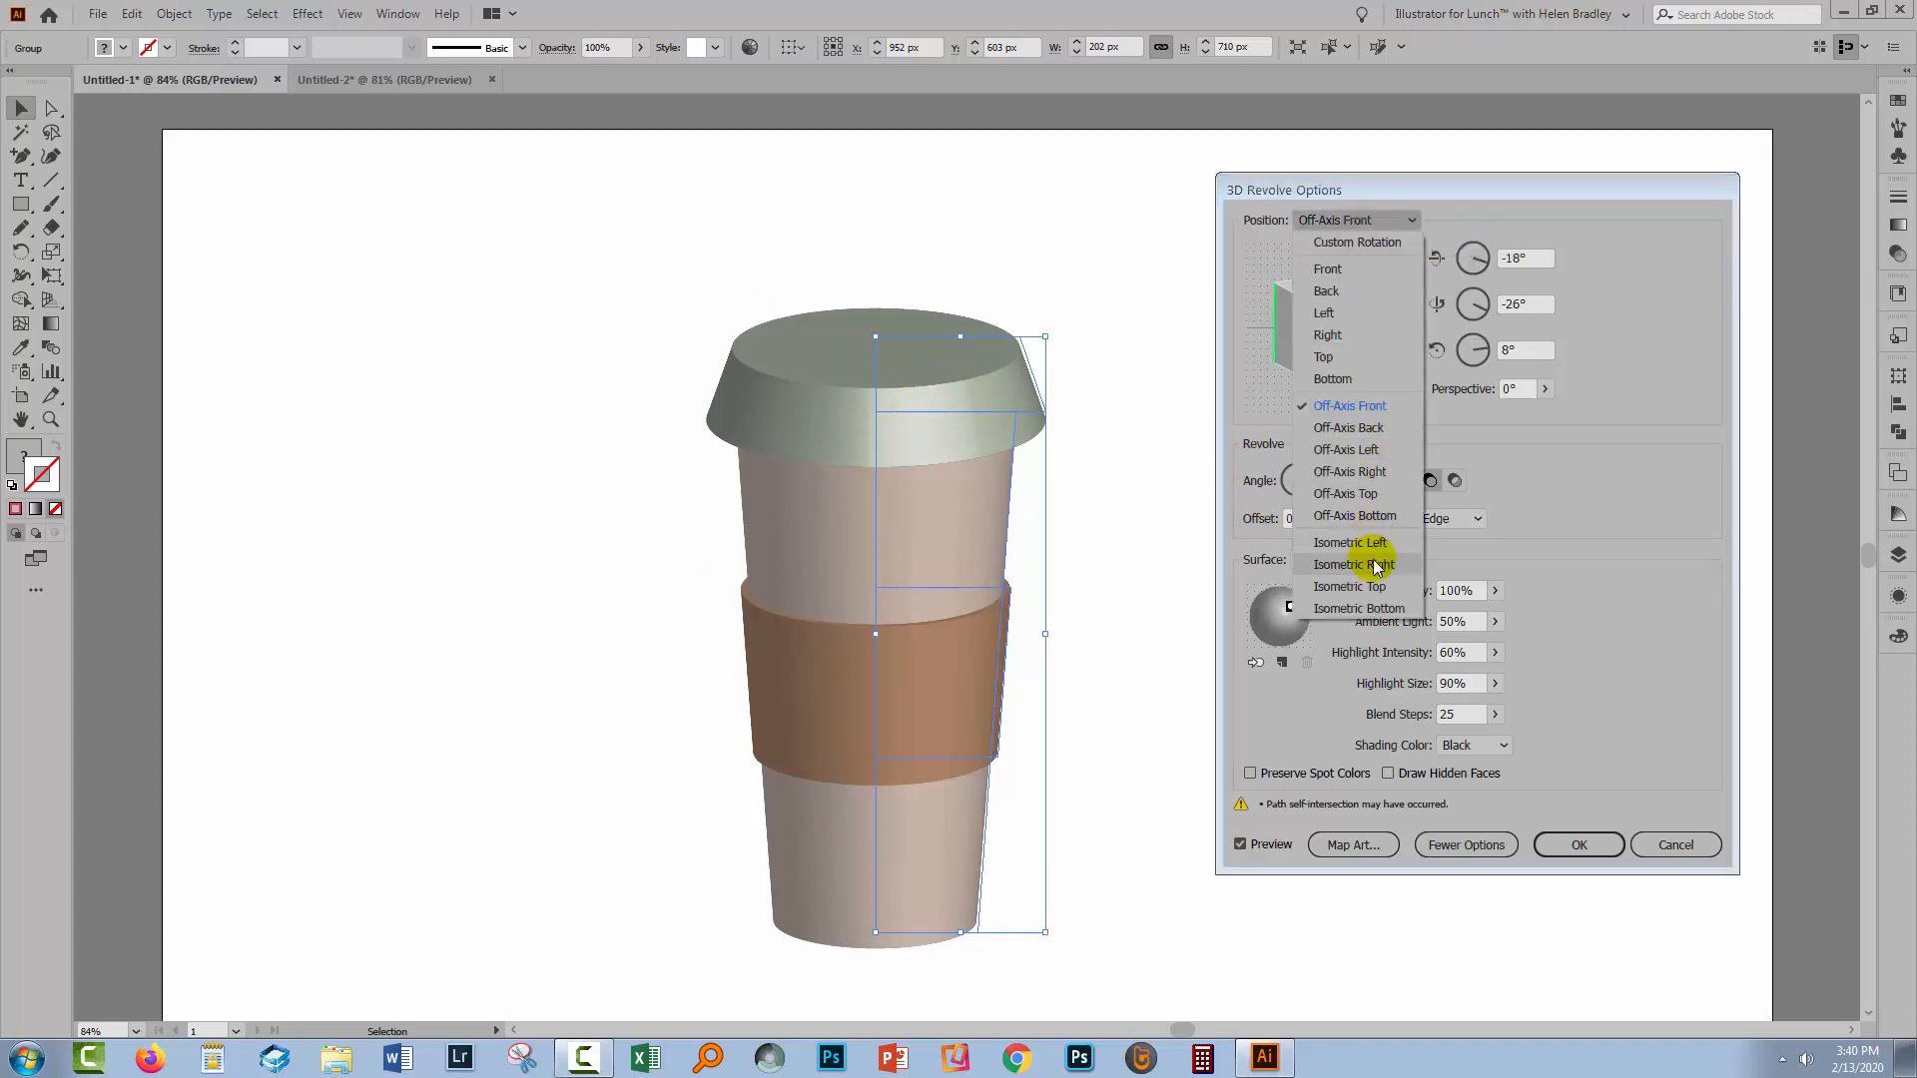
left_click(1354, 563)
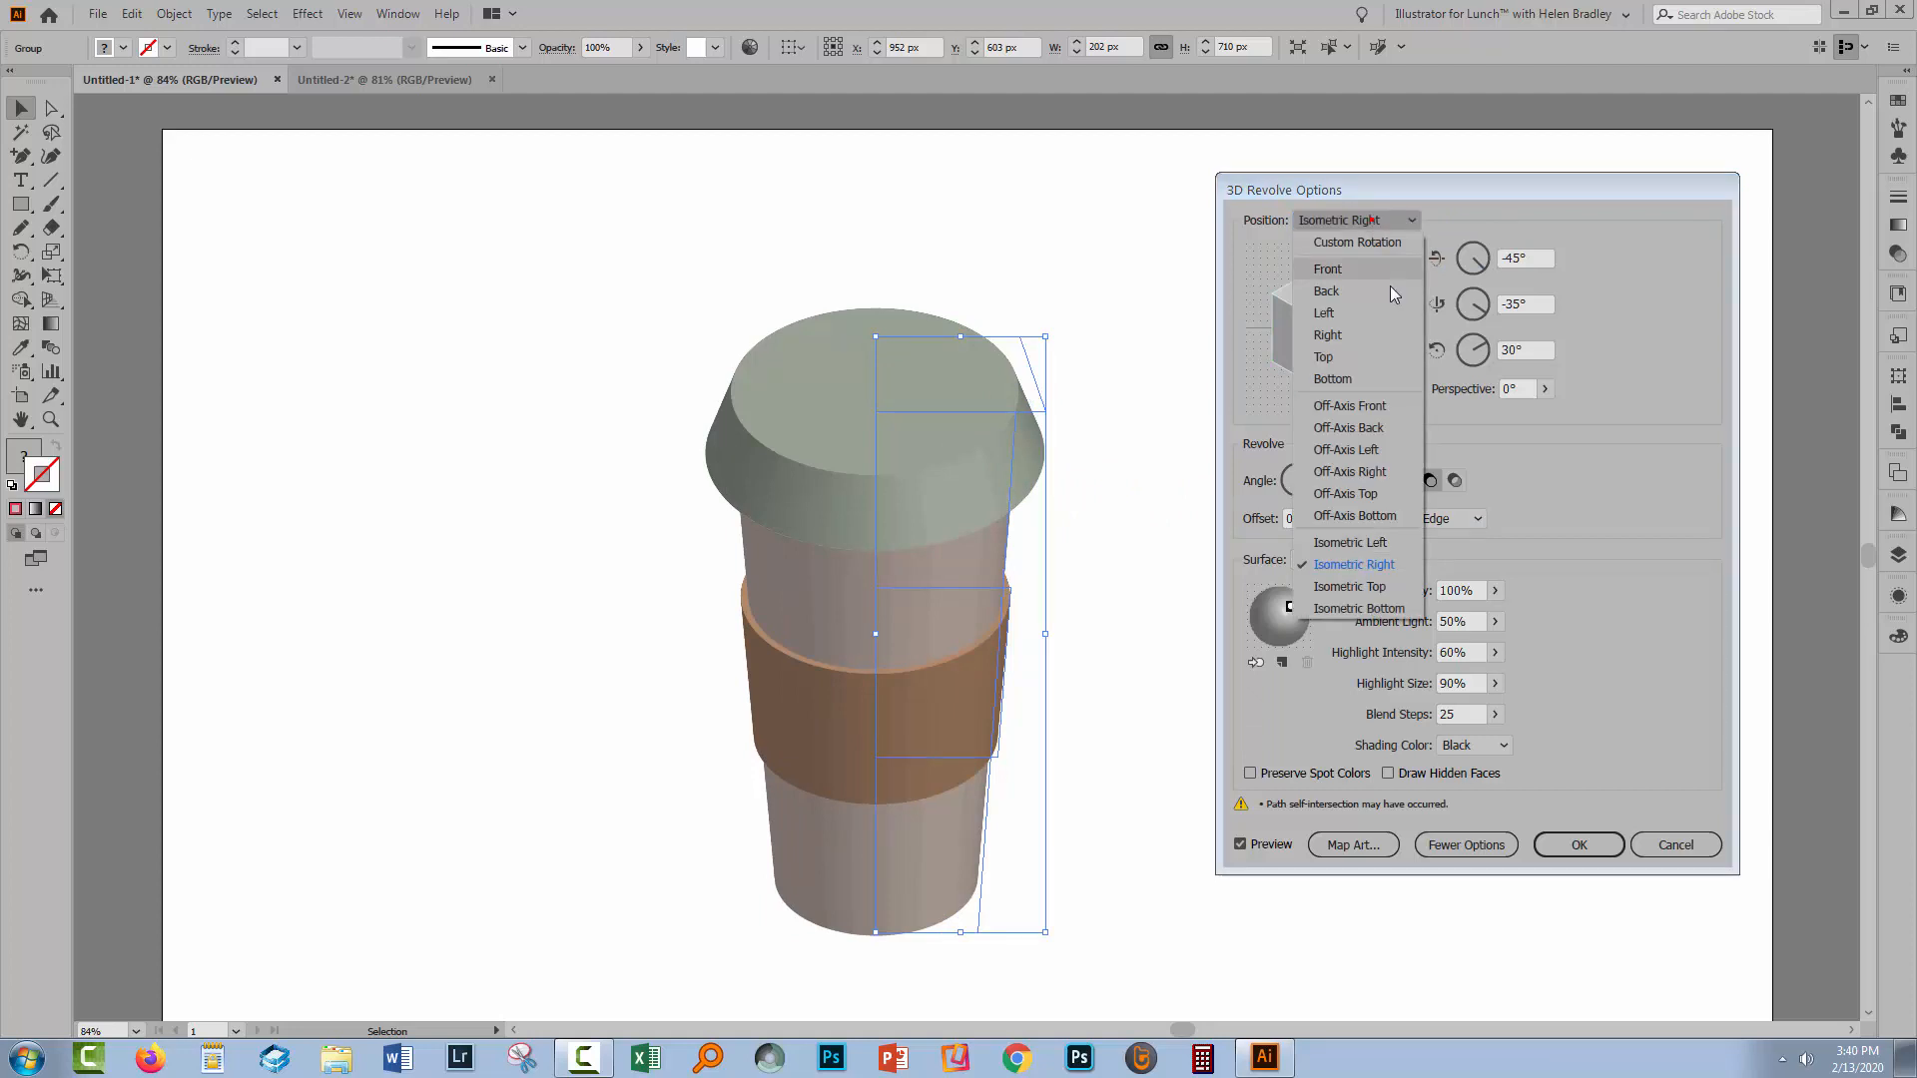
left_click(1350, 541)
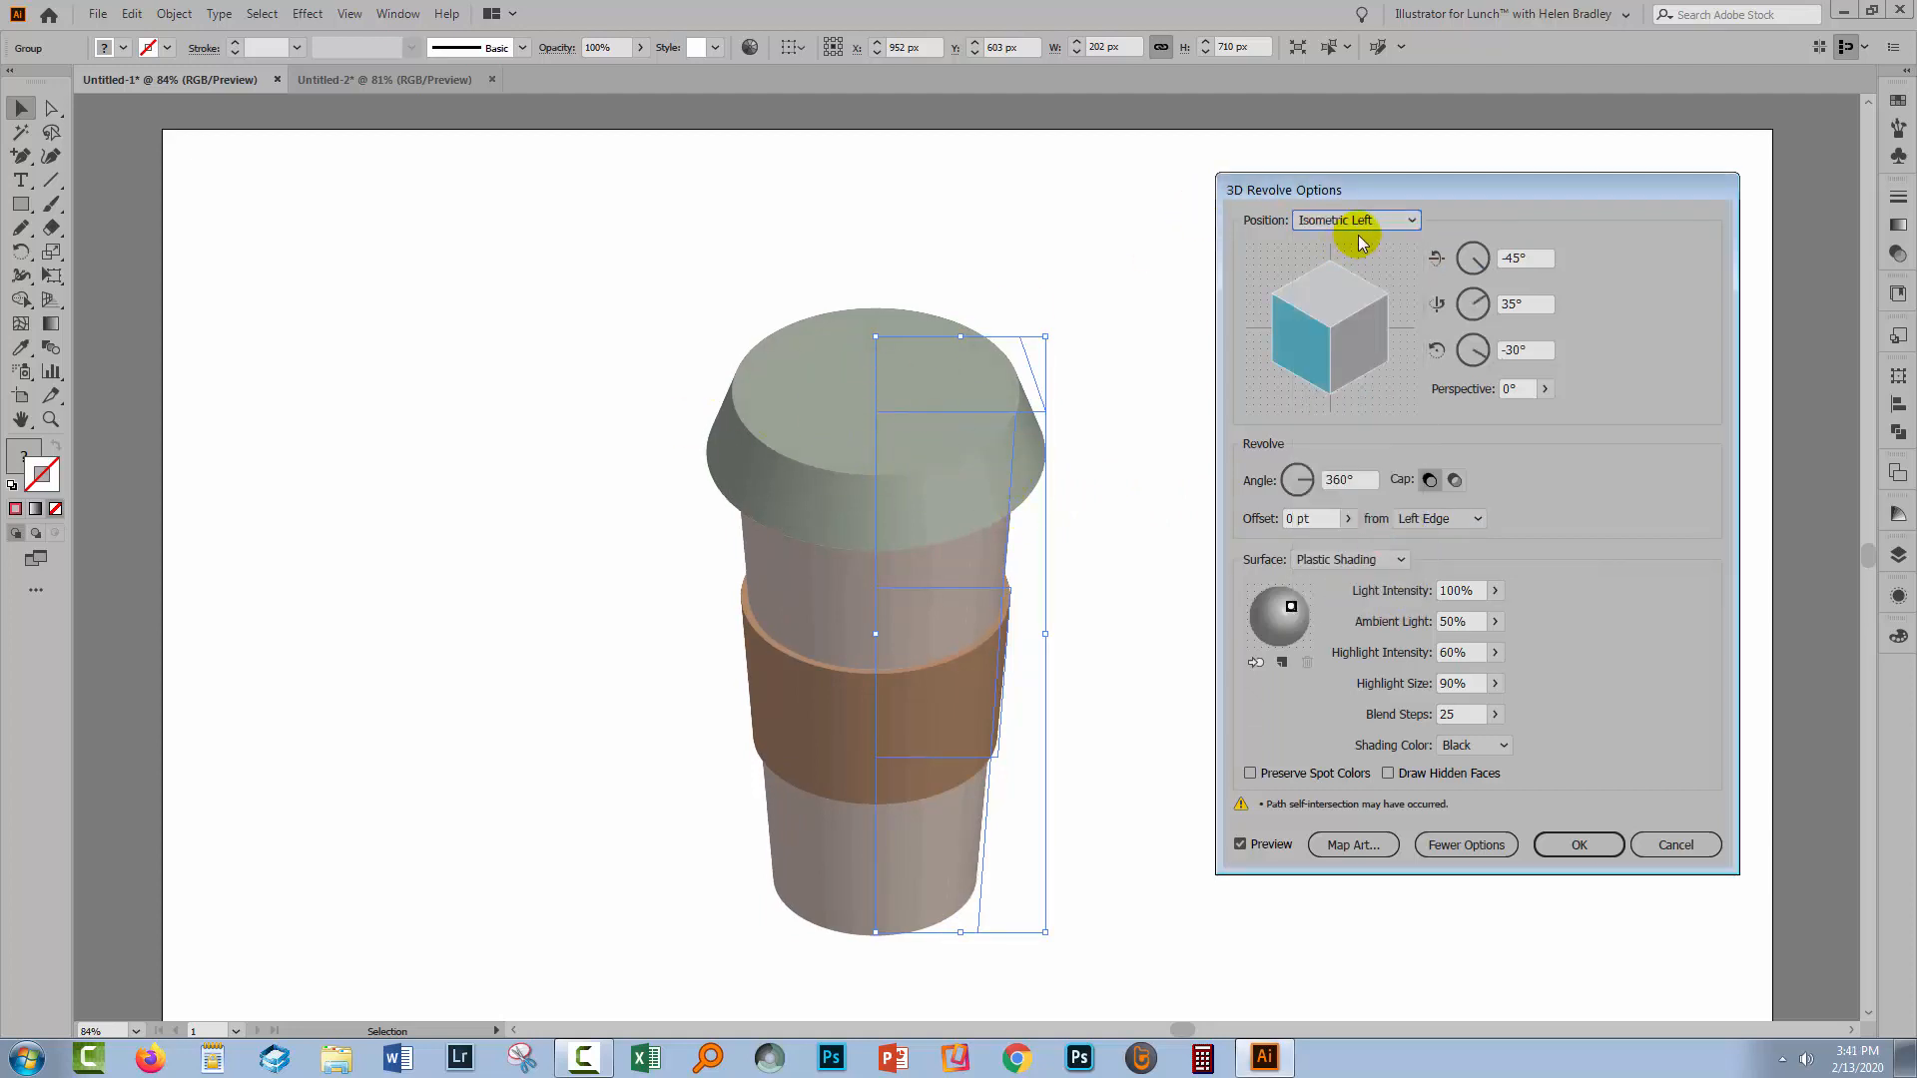
left_click(1354, 219)
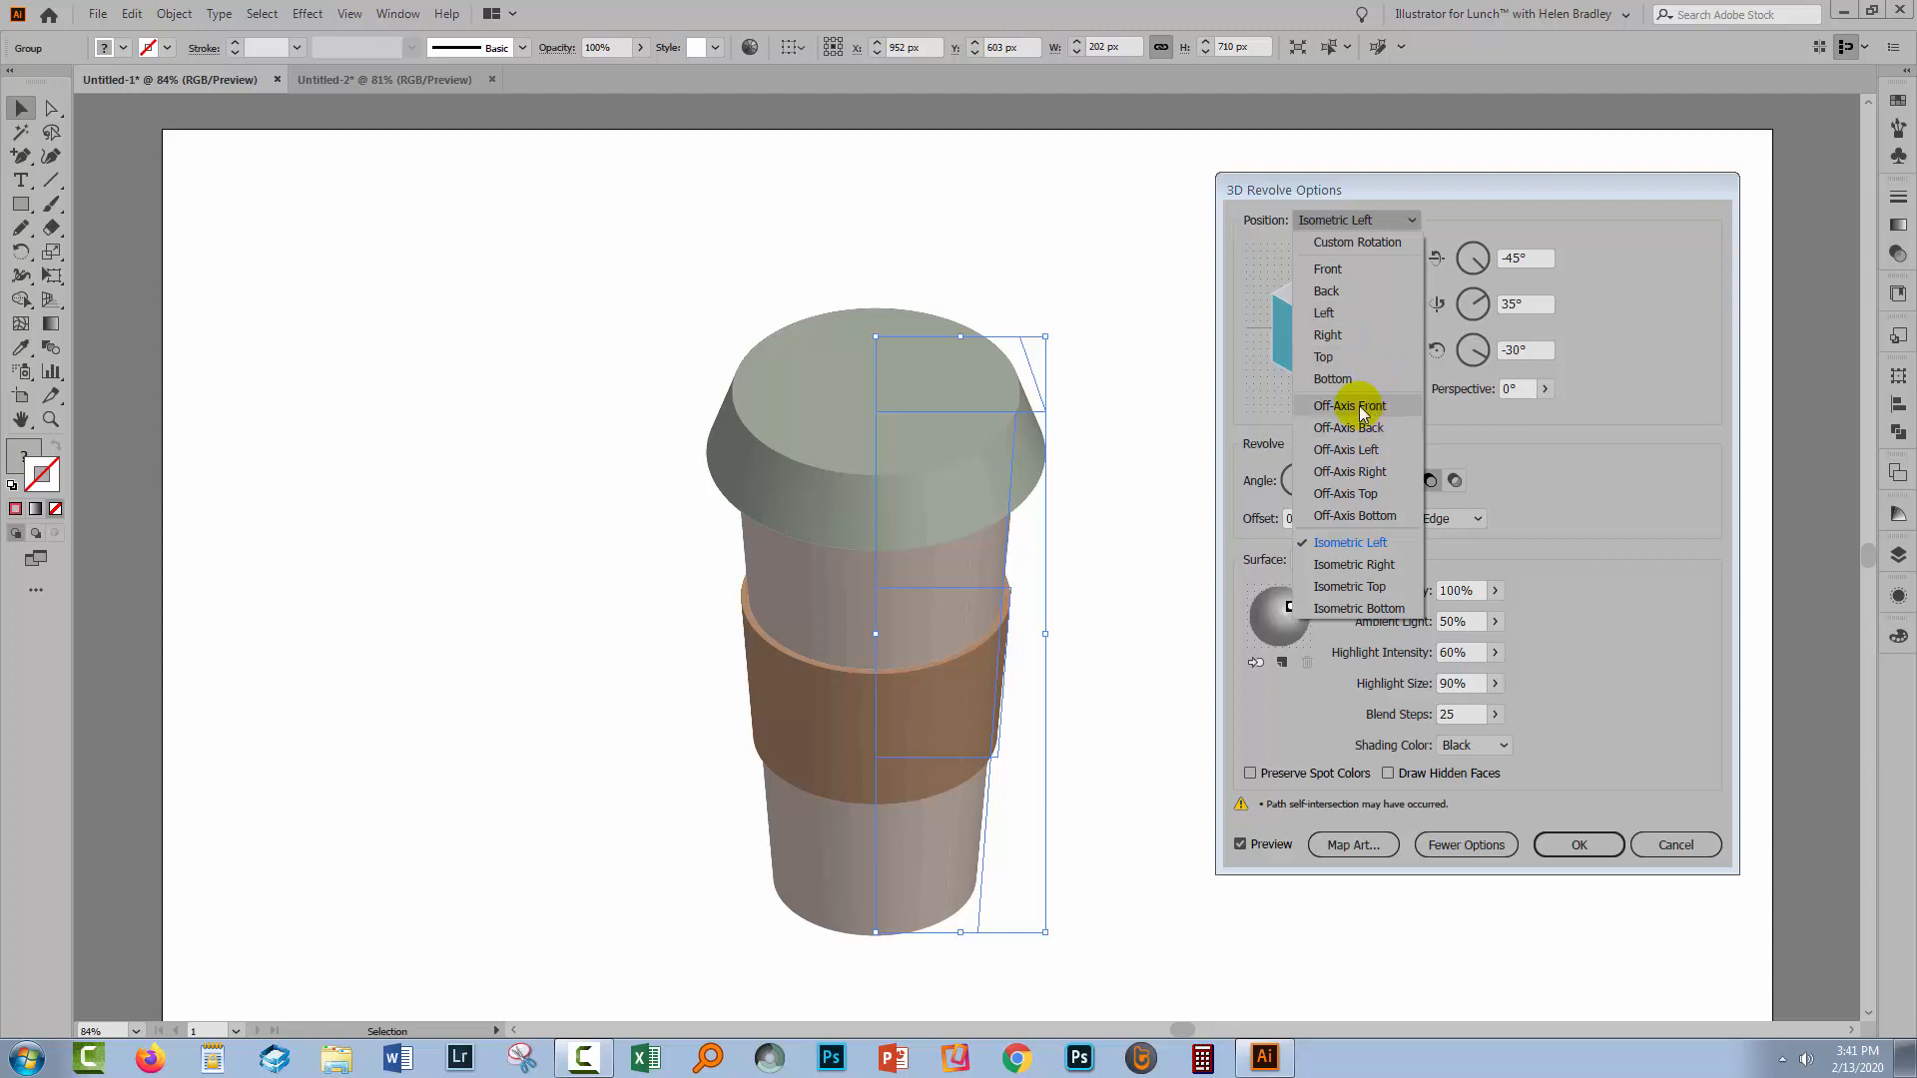
left_click(1348, 405)
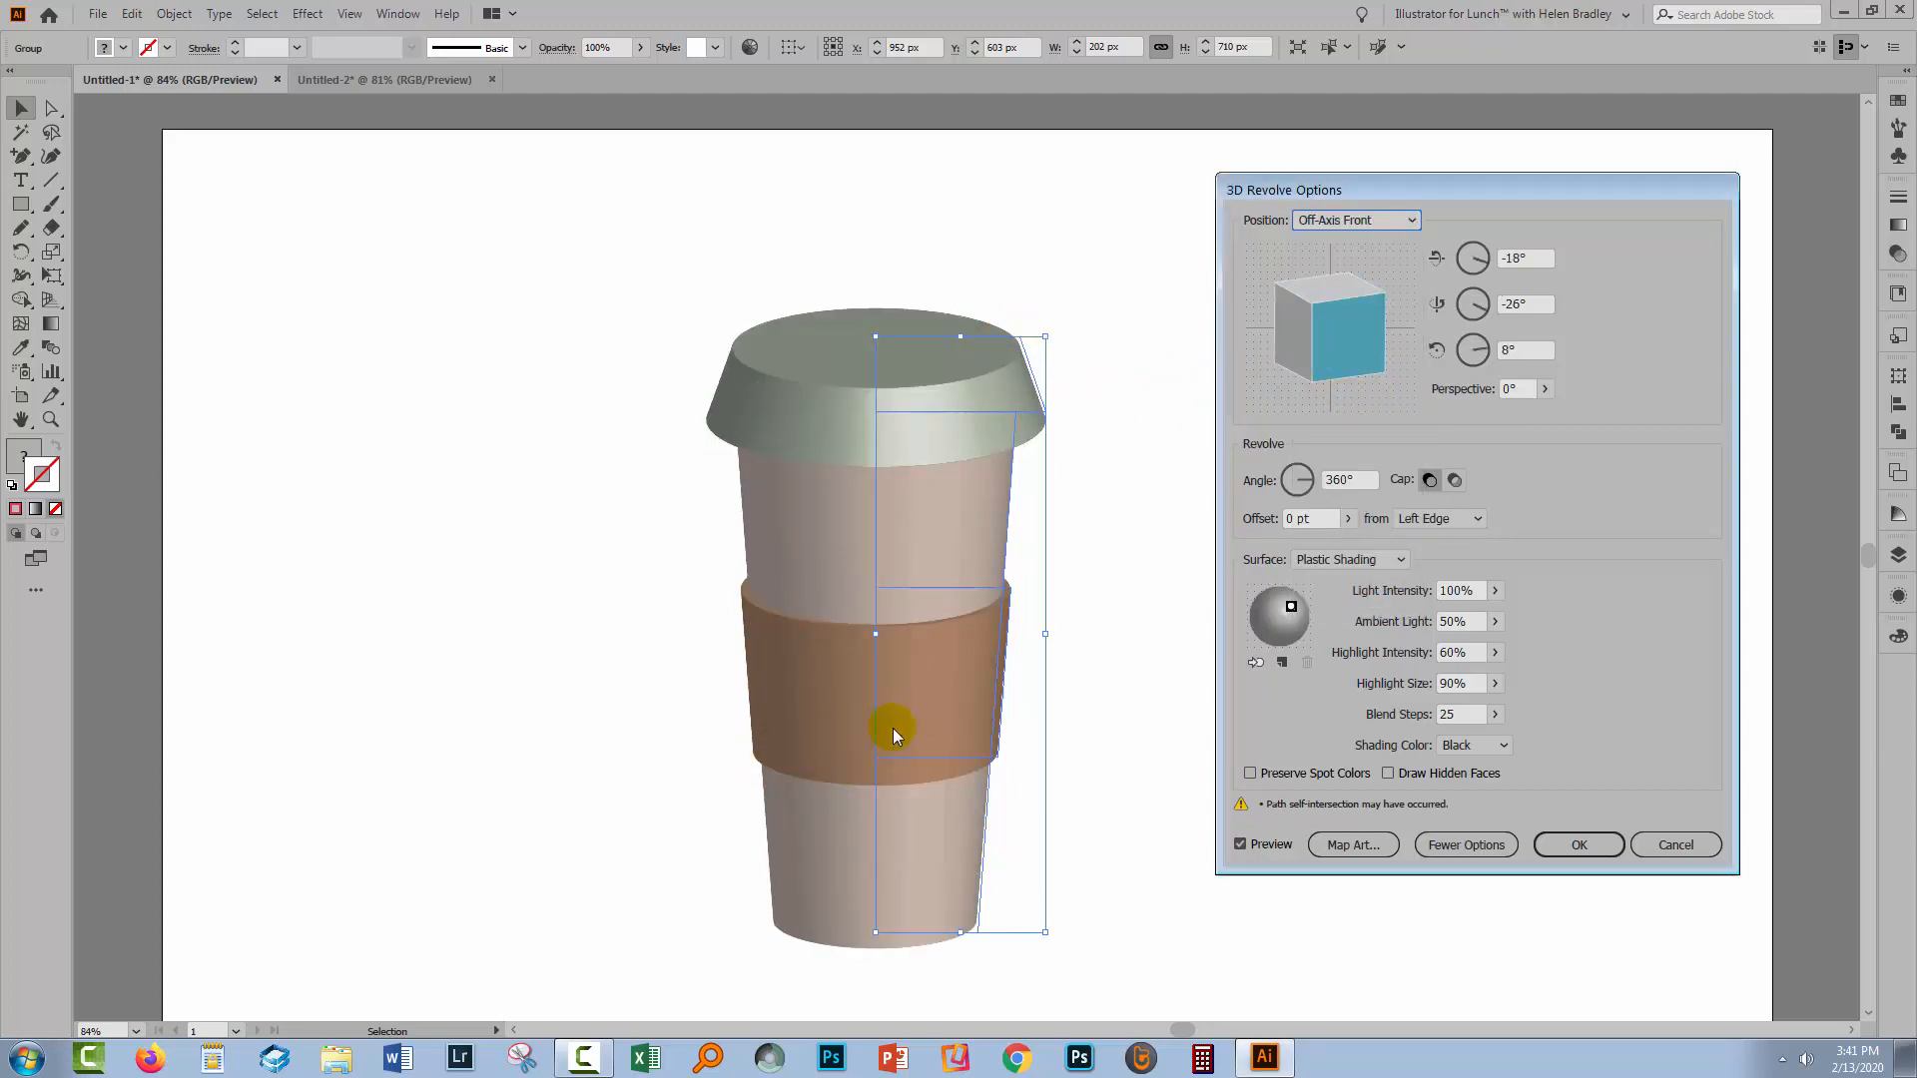
mouse_move(1162, 819)
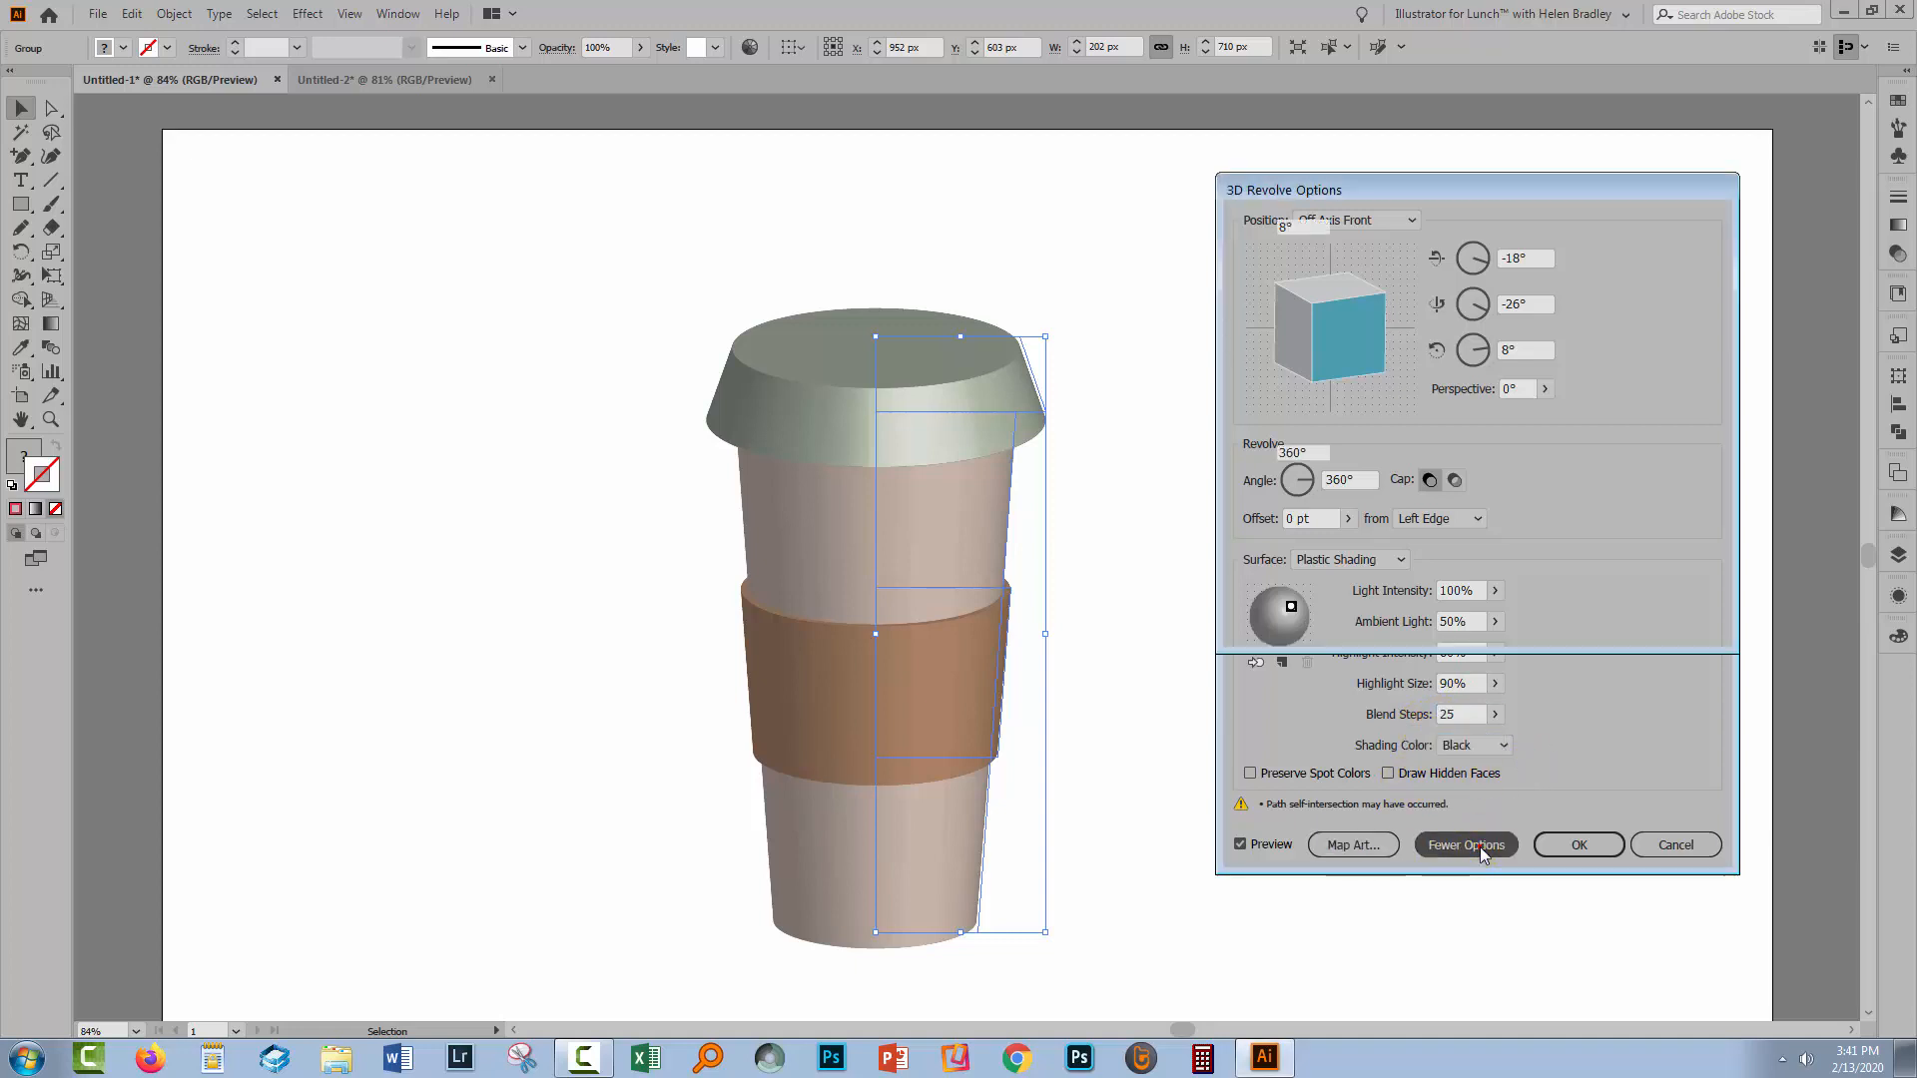
Raise Blend Steps to 156 in the shading settings for smoother shading.
left_click(1463, 845)
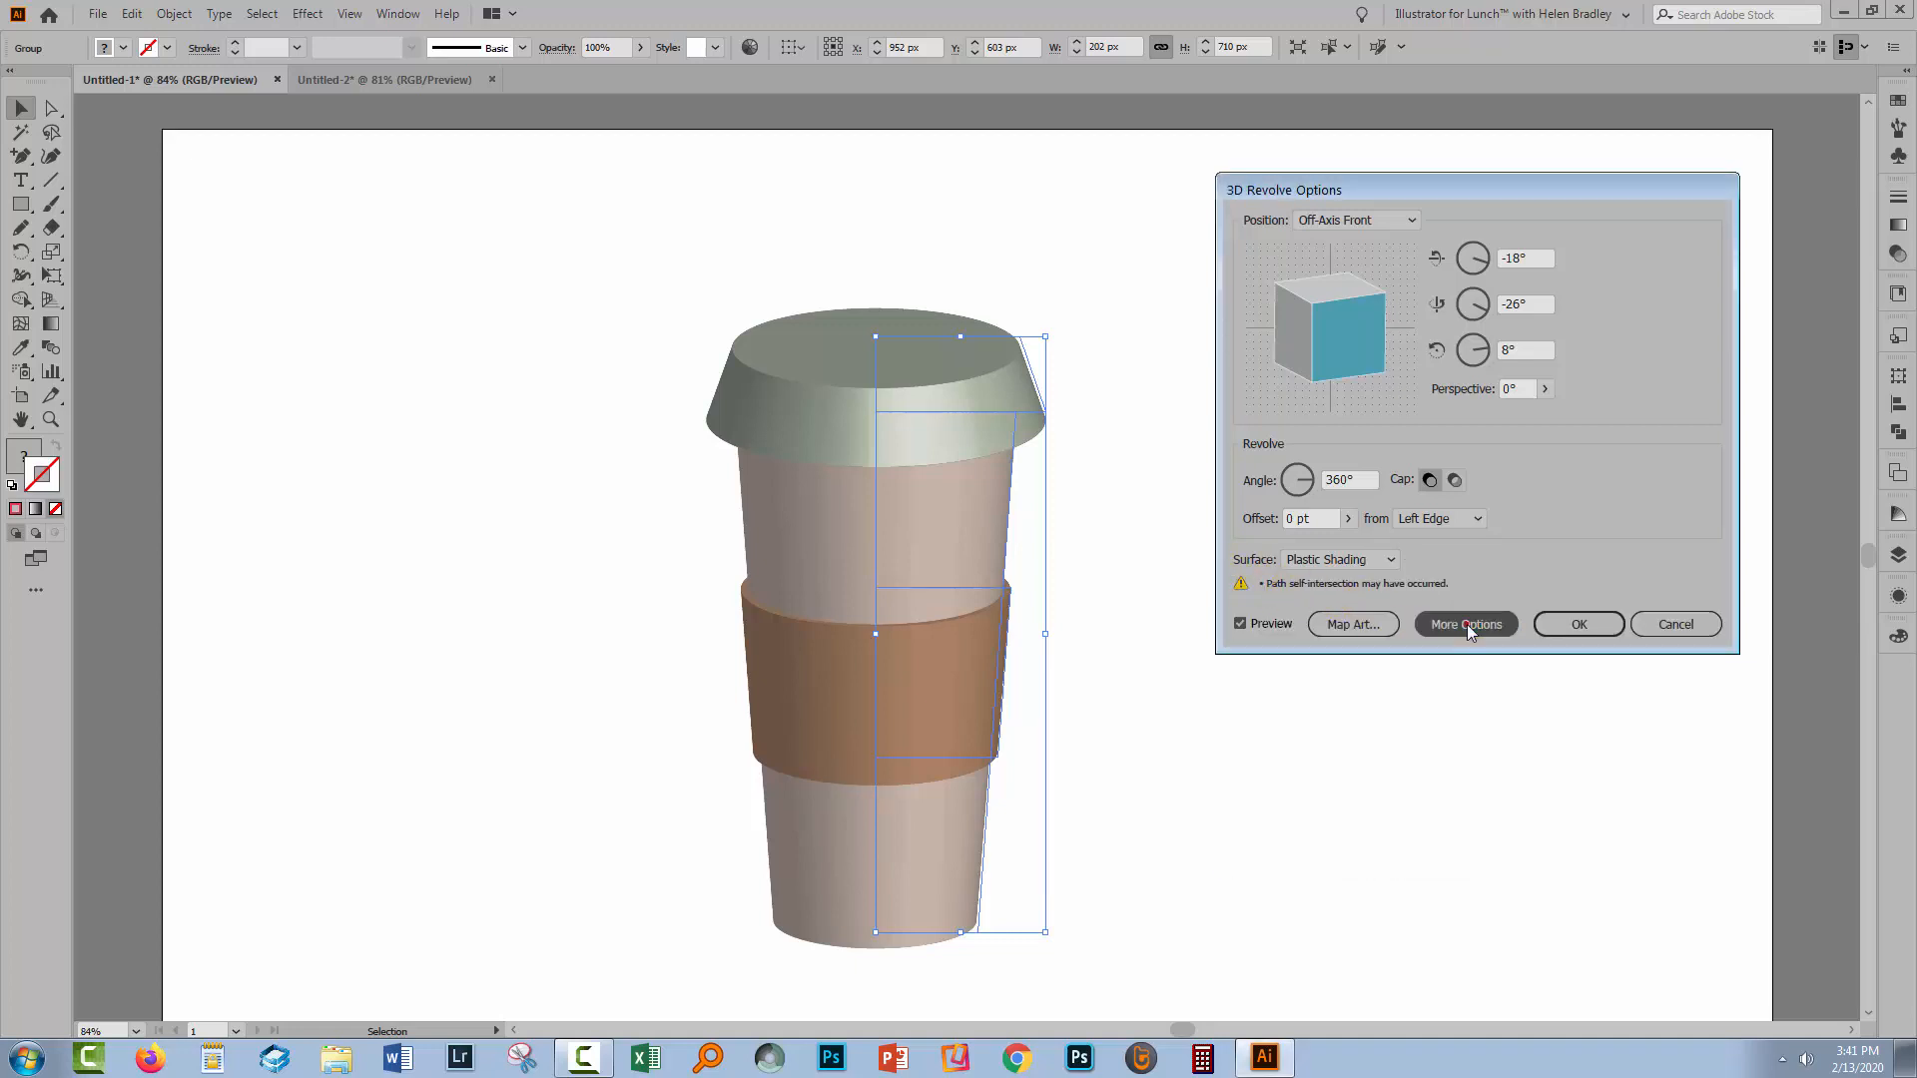
left_click(1464, 623)
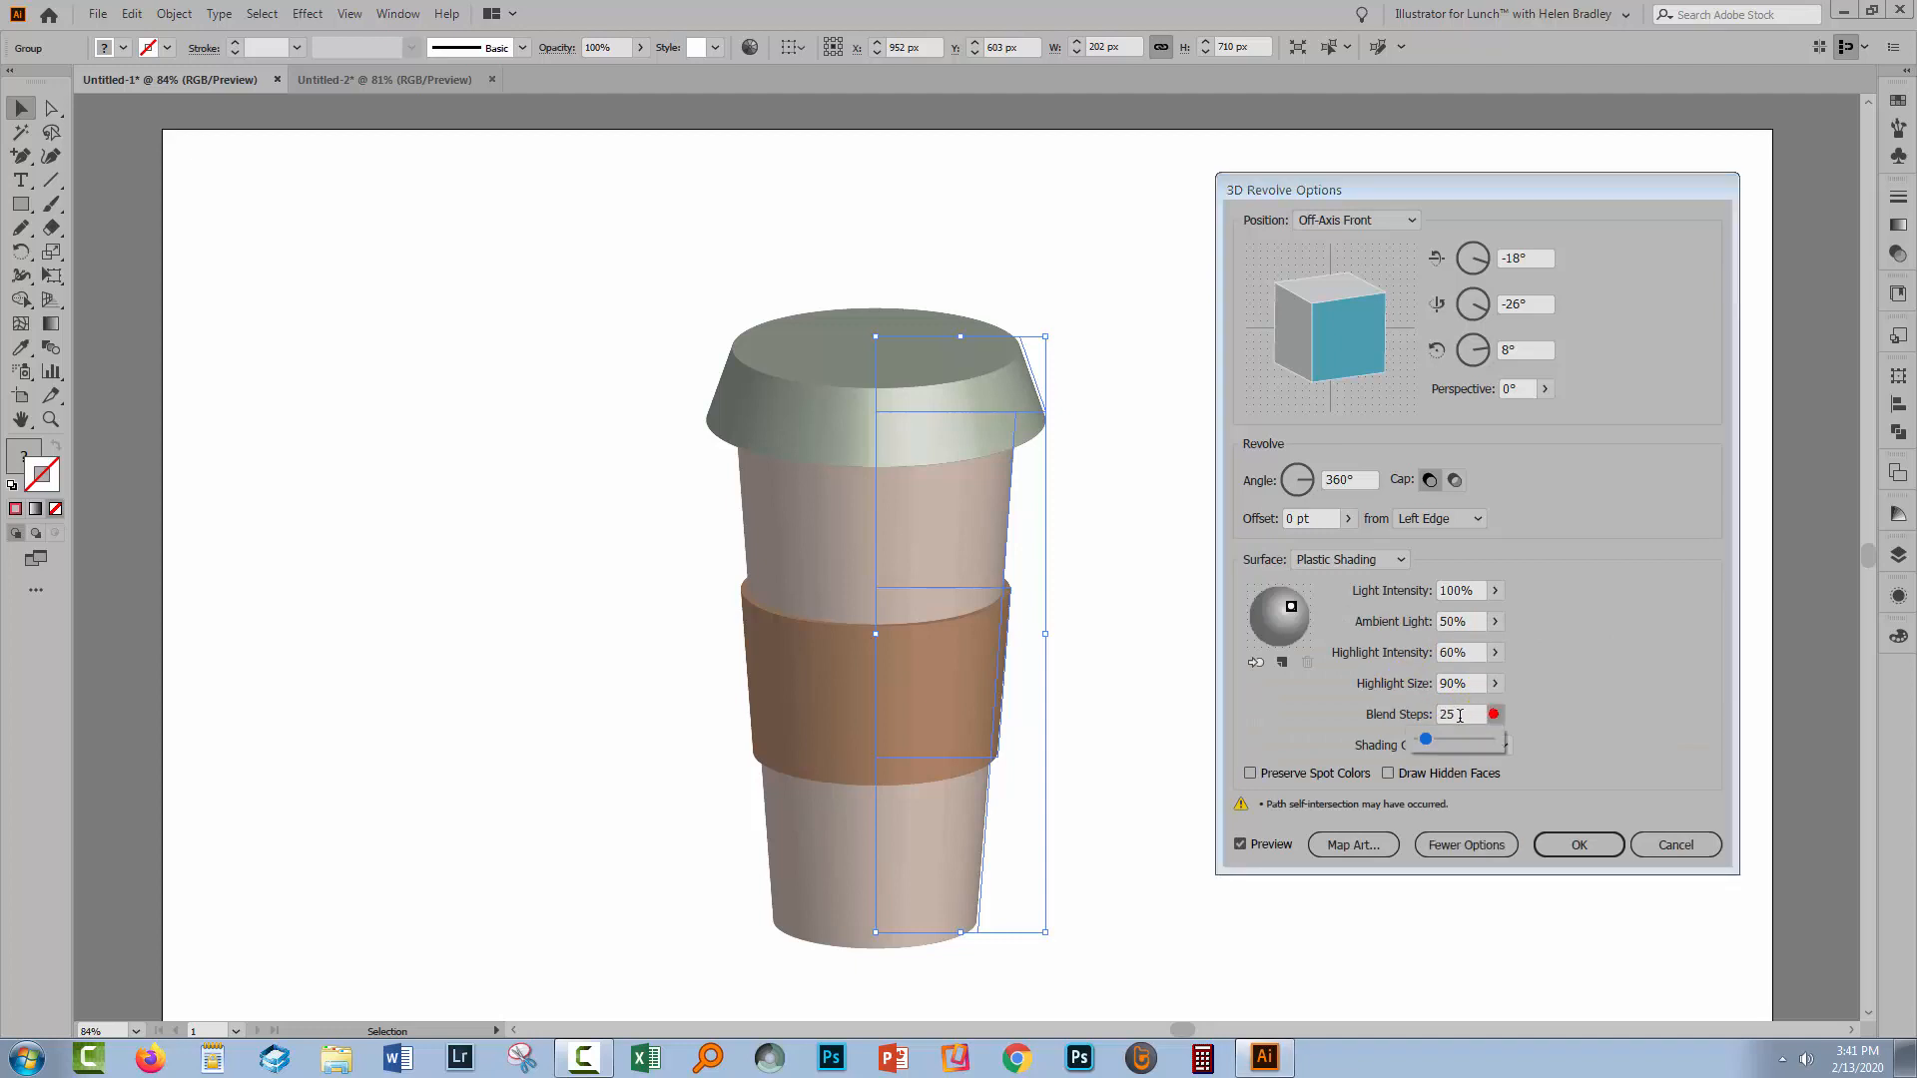
left_click_drag(1423, 739, 1463, 744)
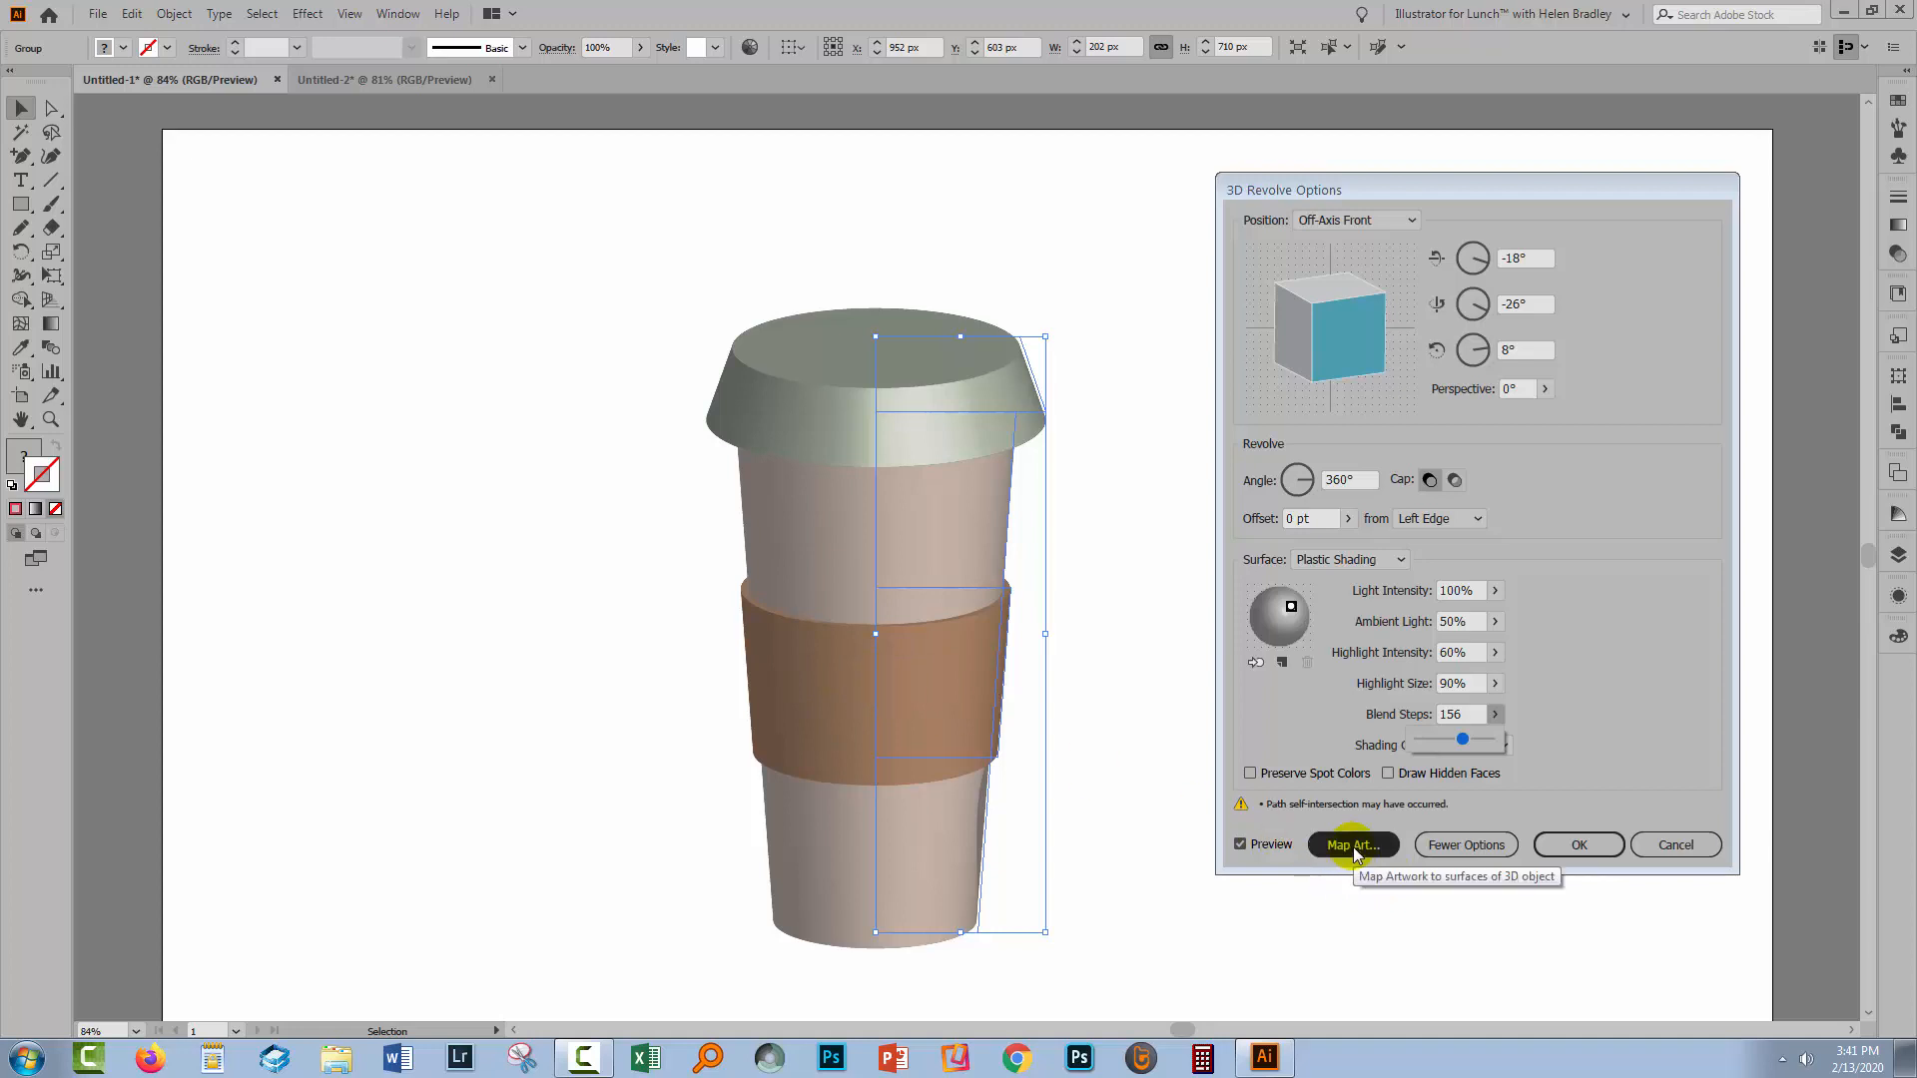
Commit the blend steps value and start Map Art for the cup's surfaces.
left_click(1456, 715)
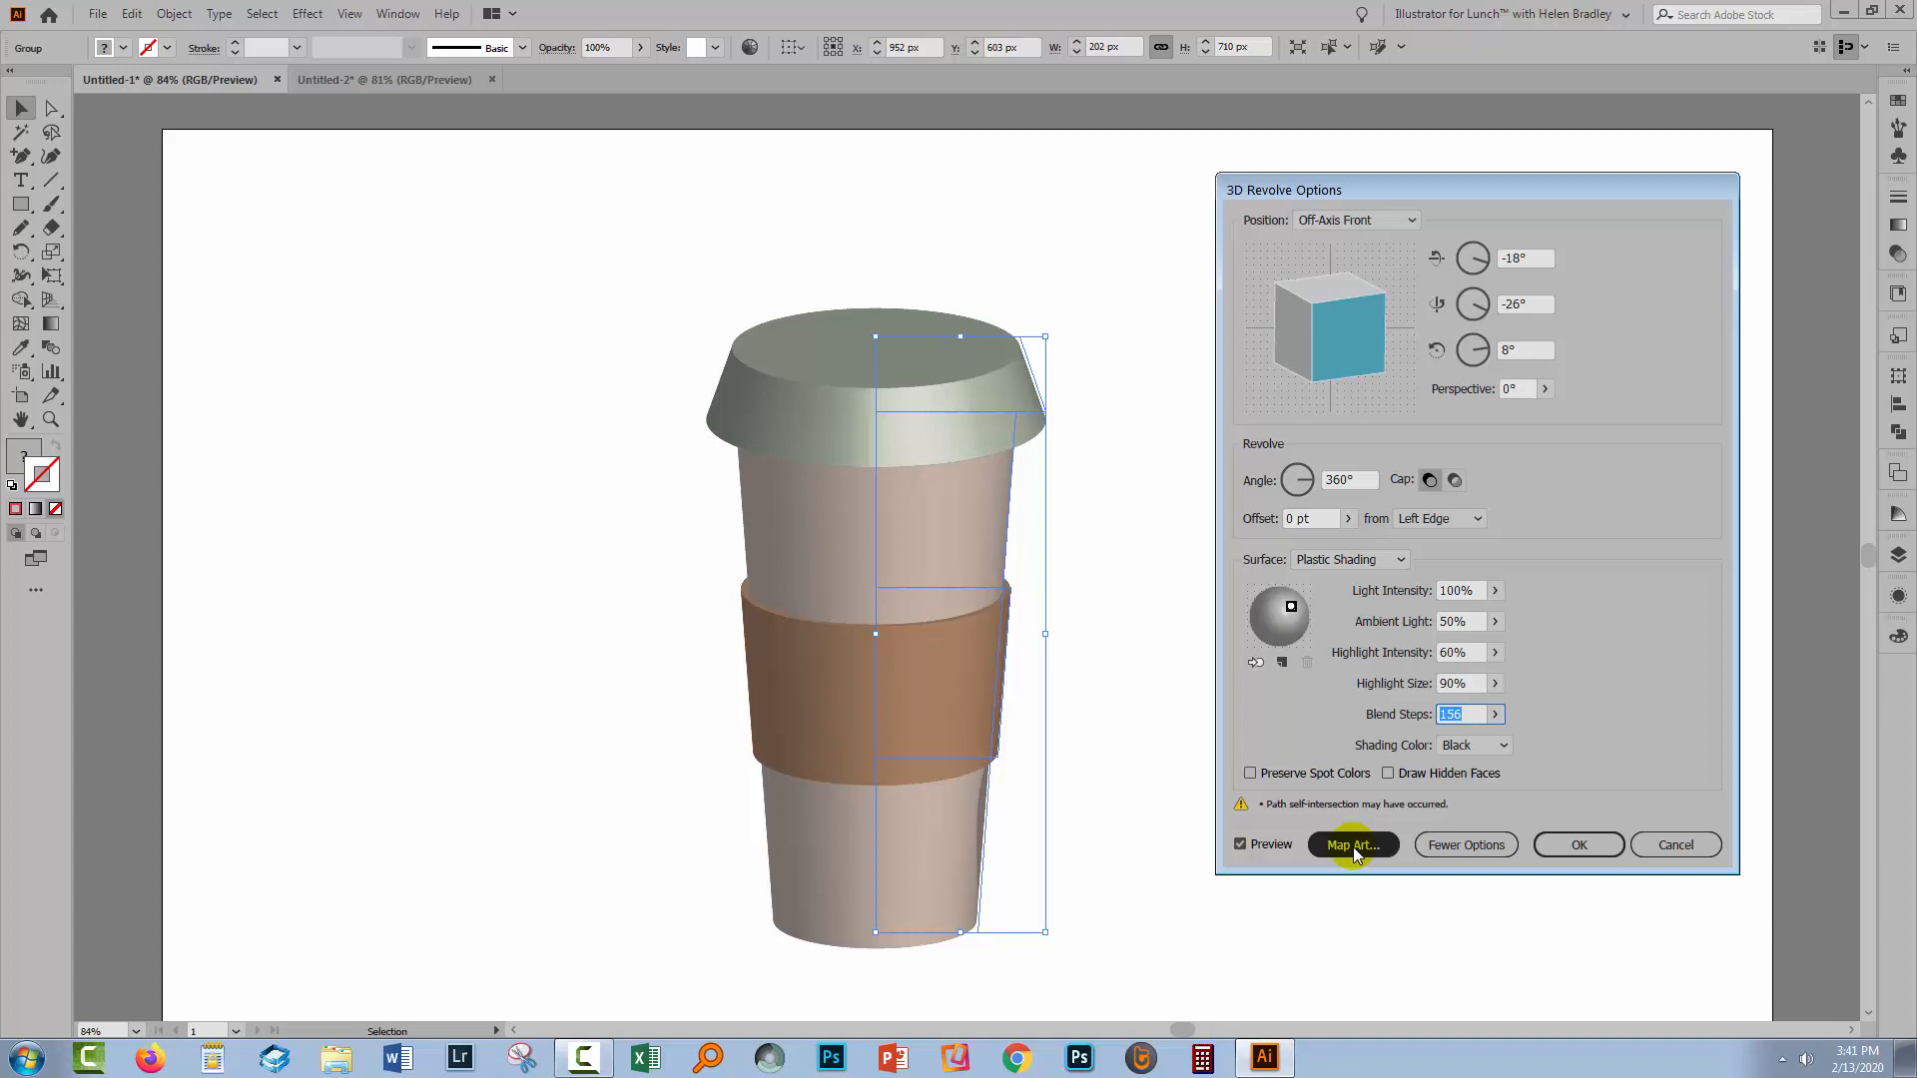
left_click(1352, 844)
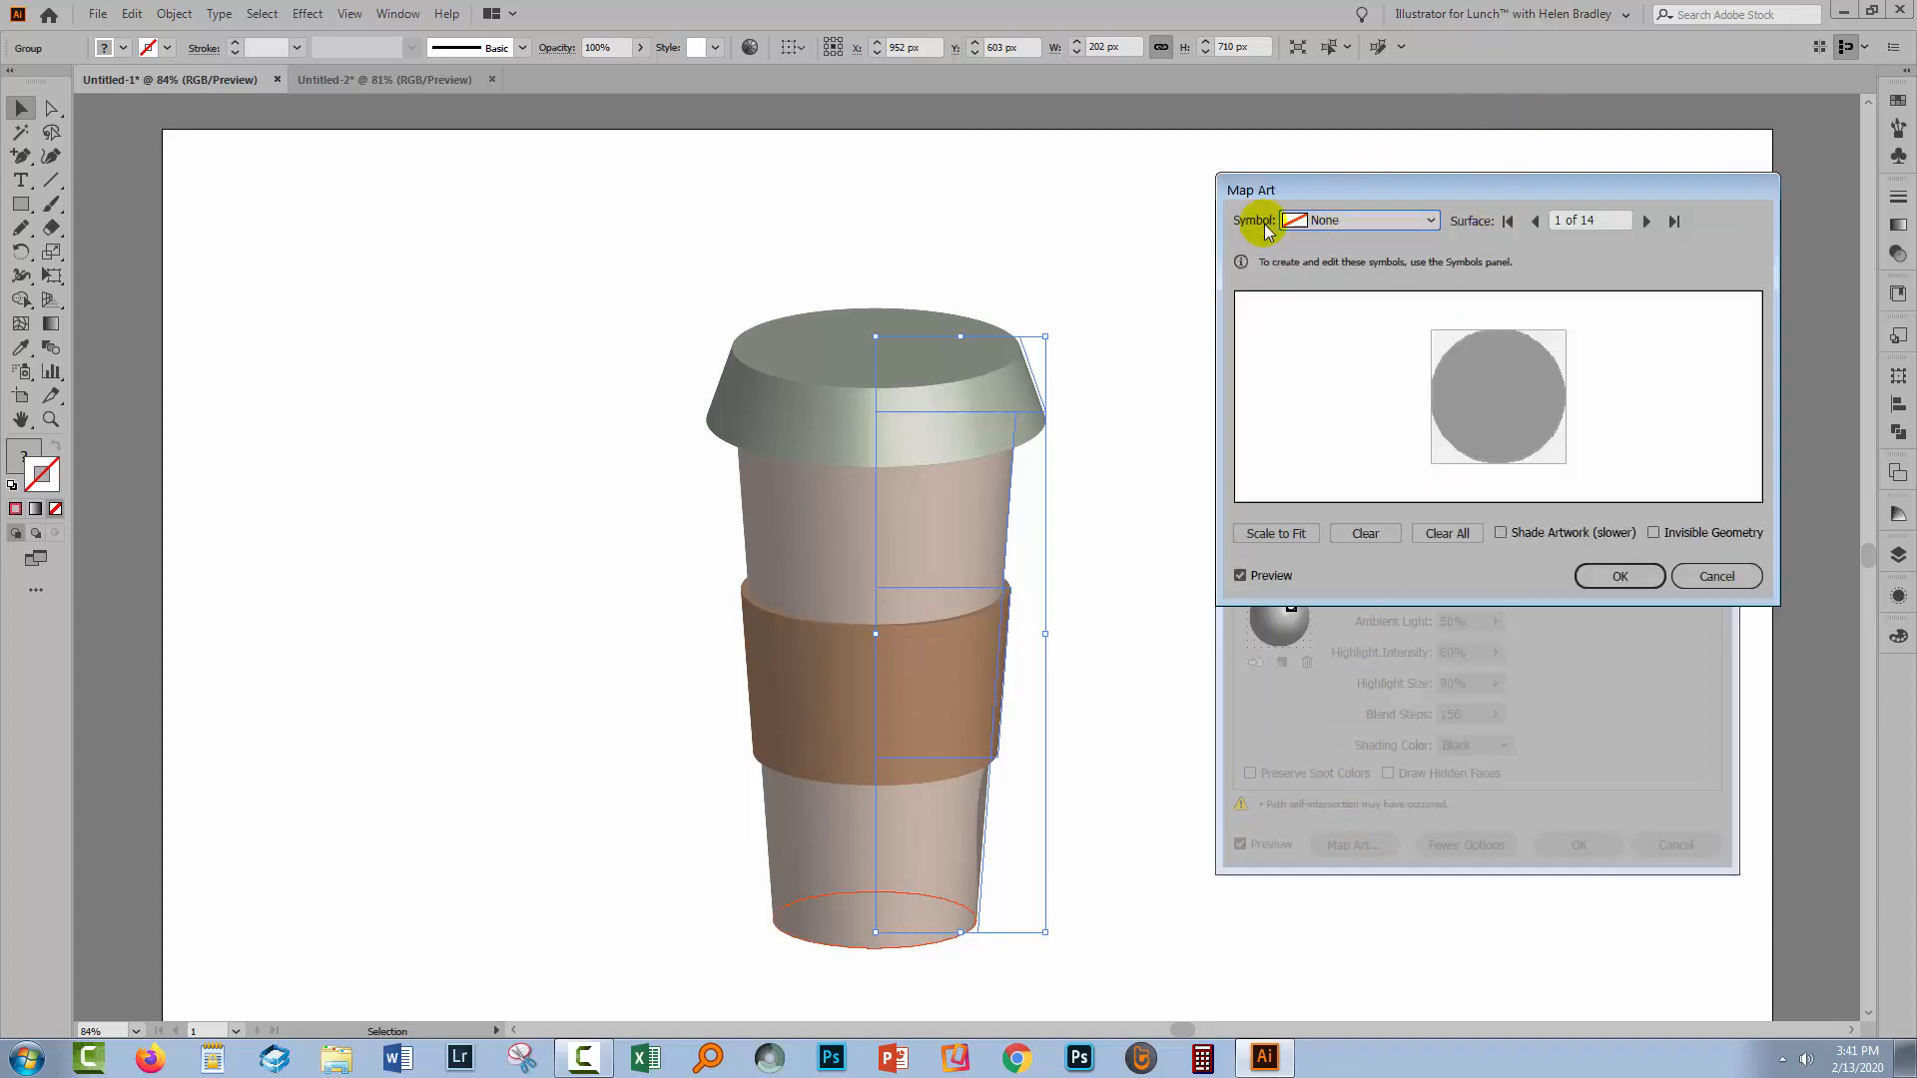
mouse_move(841, 882)
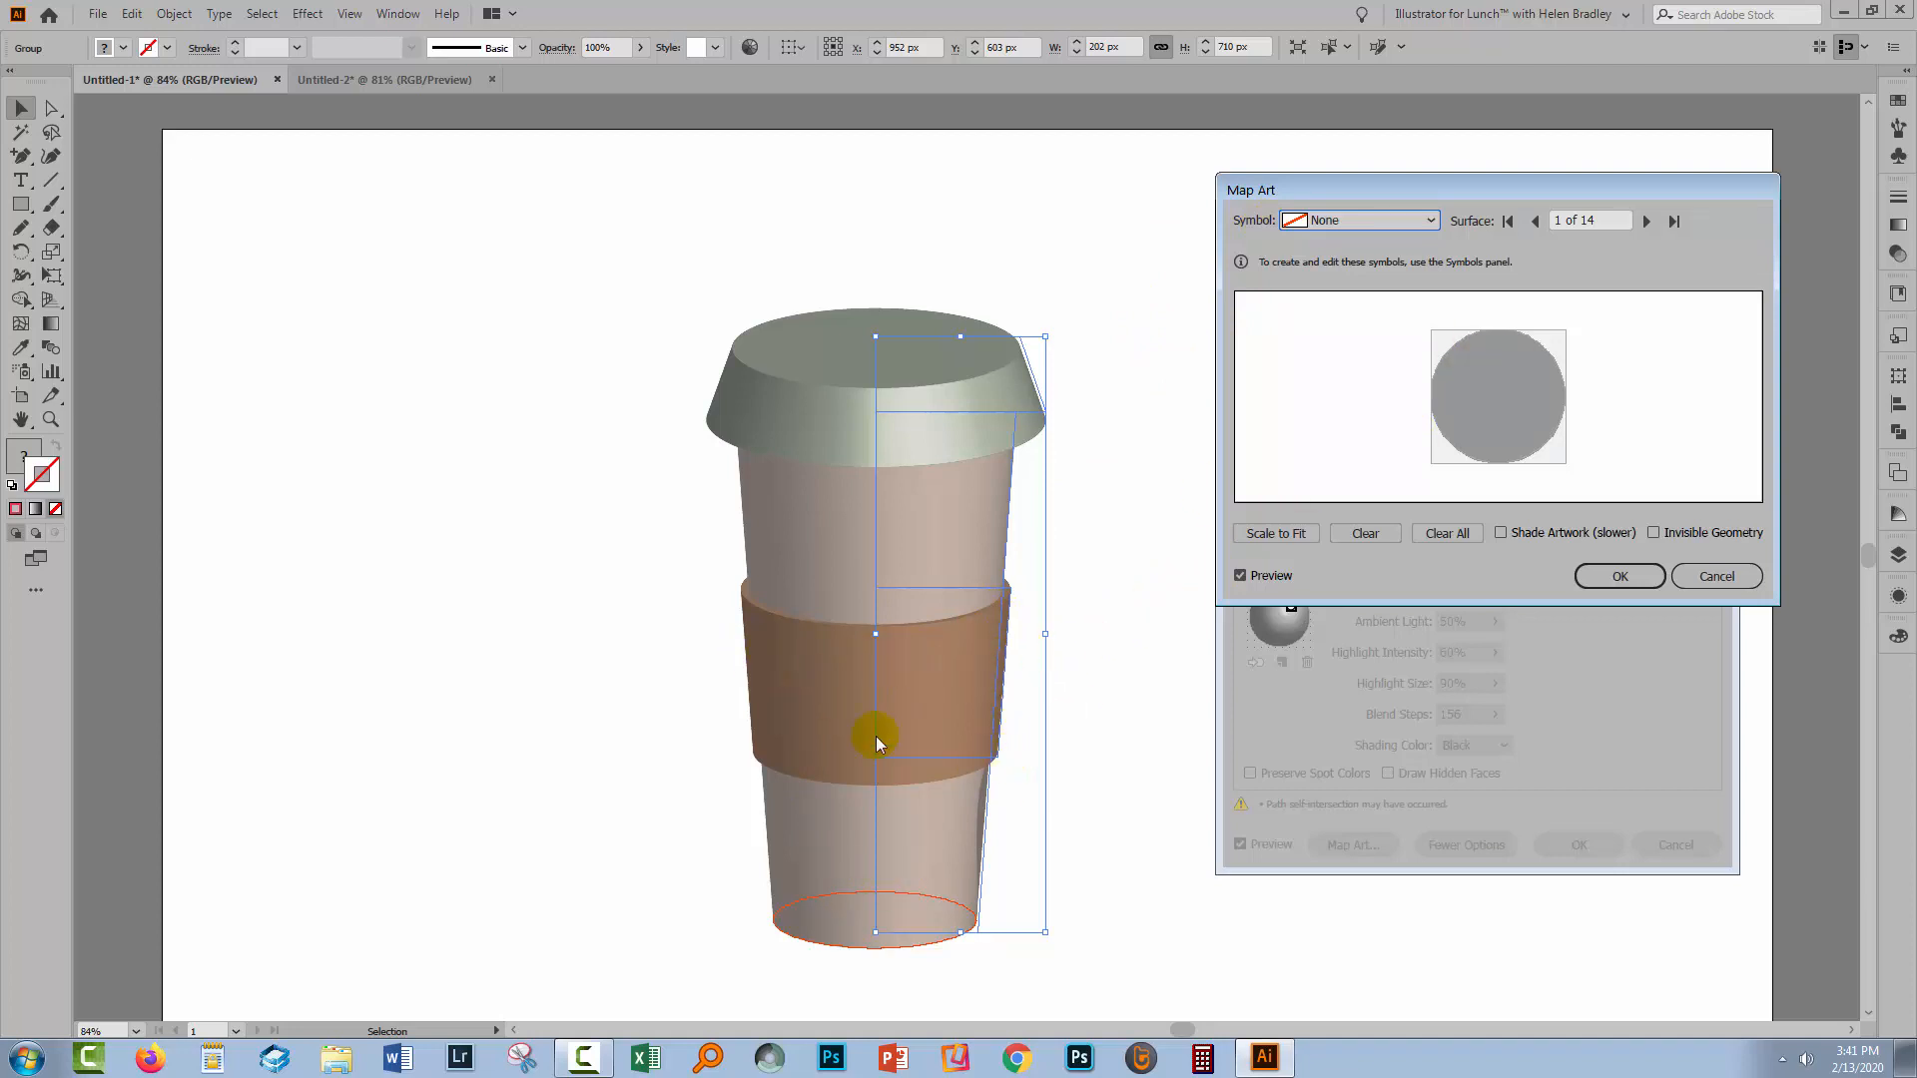
mouse_move(1647, 221)
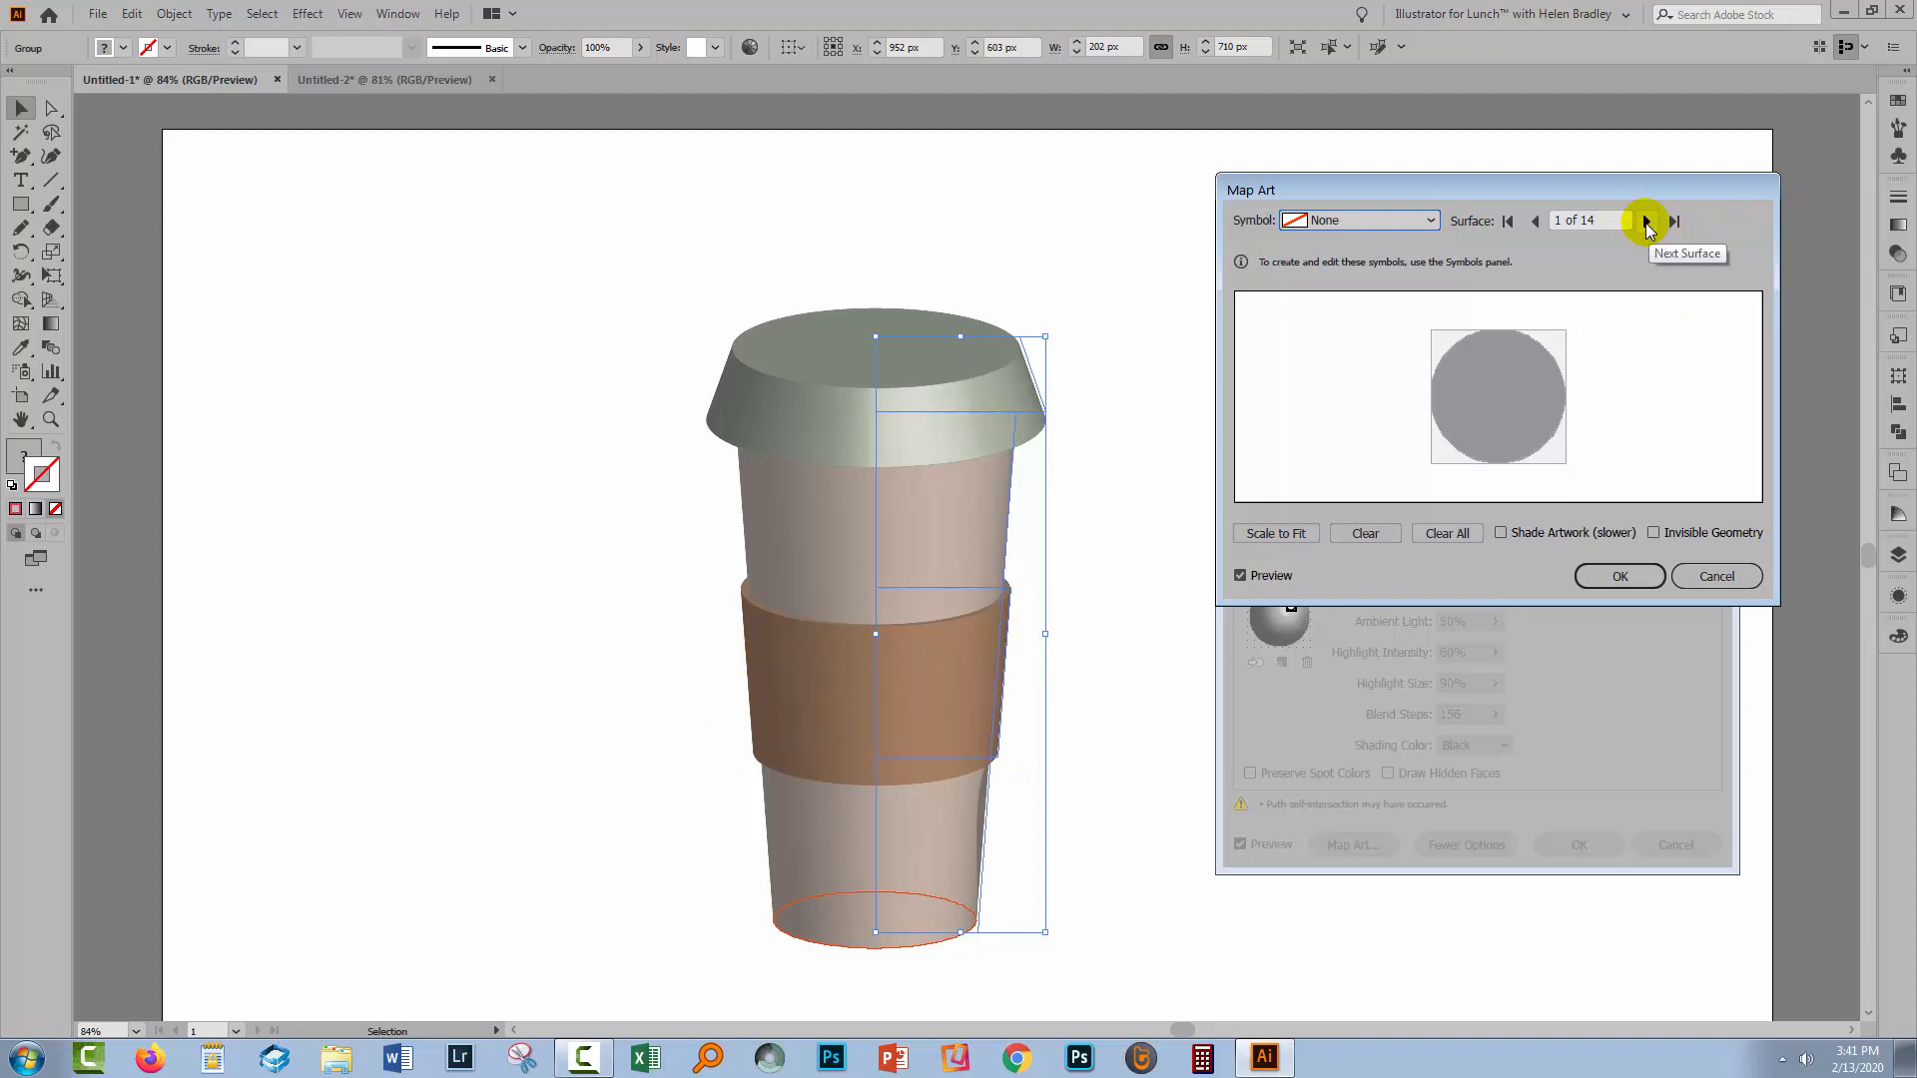
Step through the surfaces to 14 of 14, the sleeve's outer face, and browse symbols.
left_click(1673, 221)
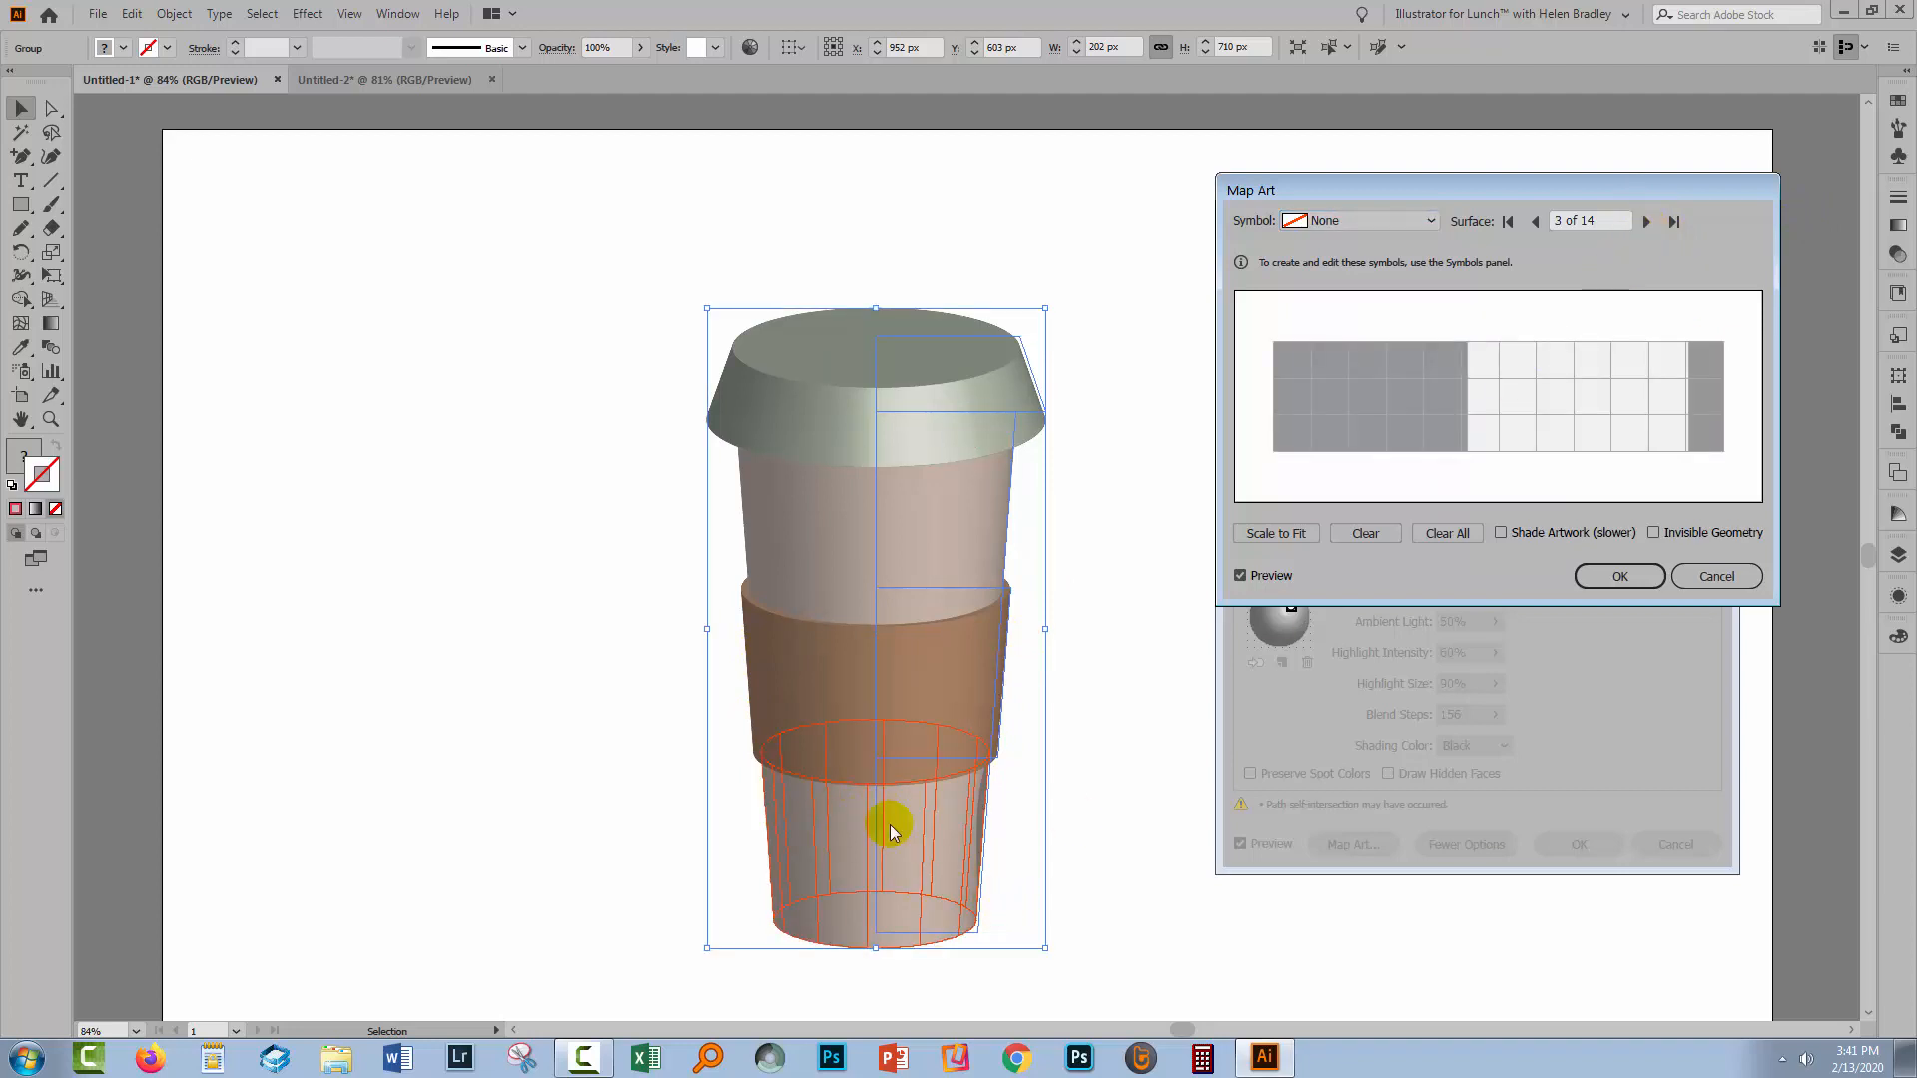
left_click(1647, 222)
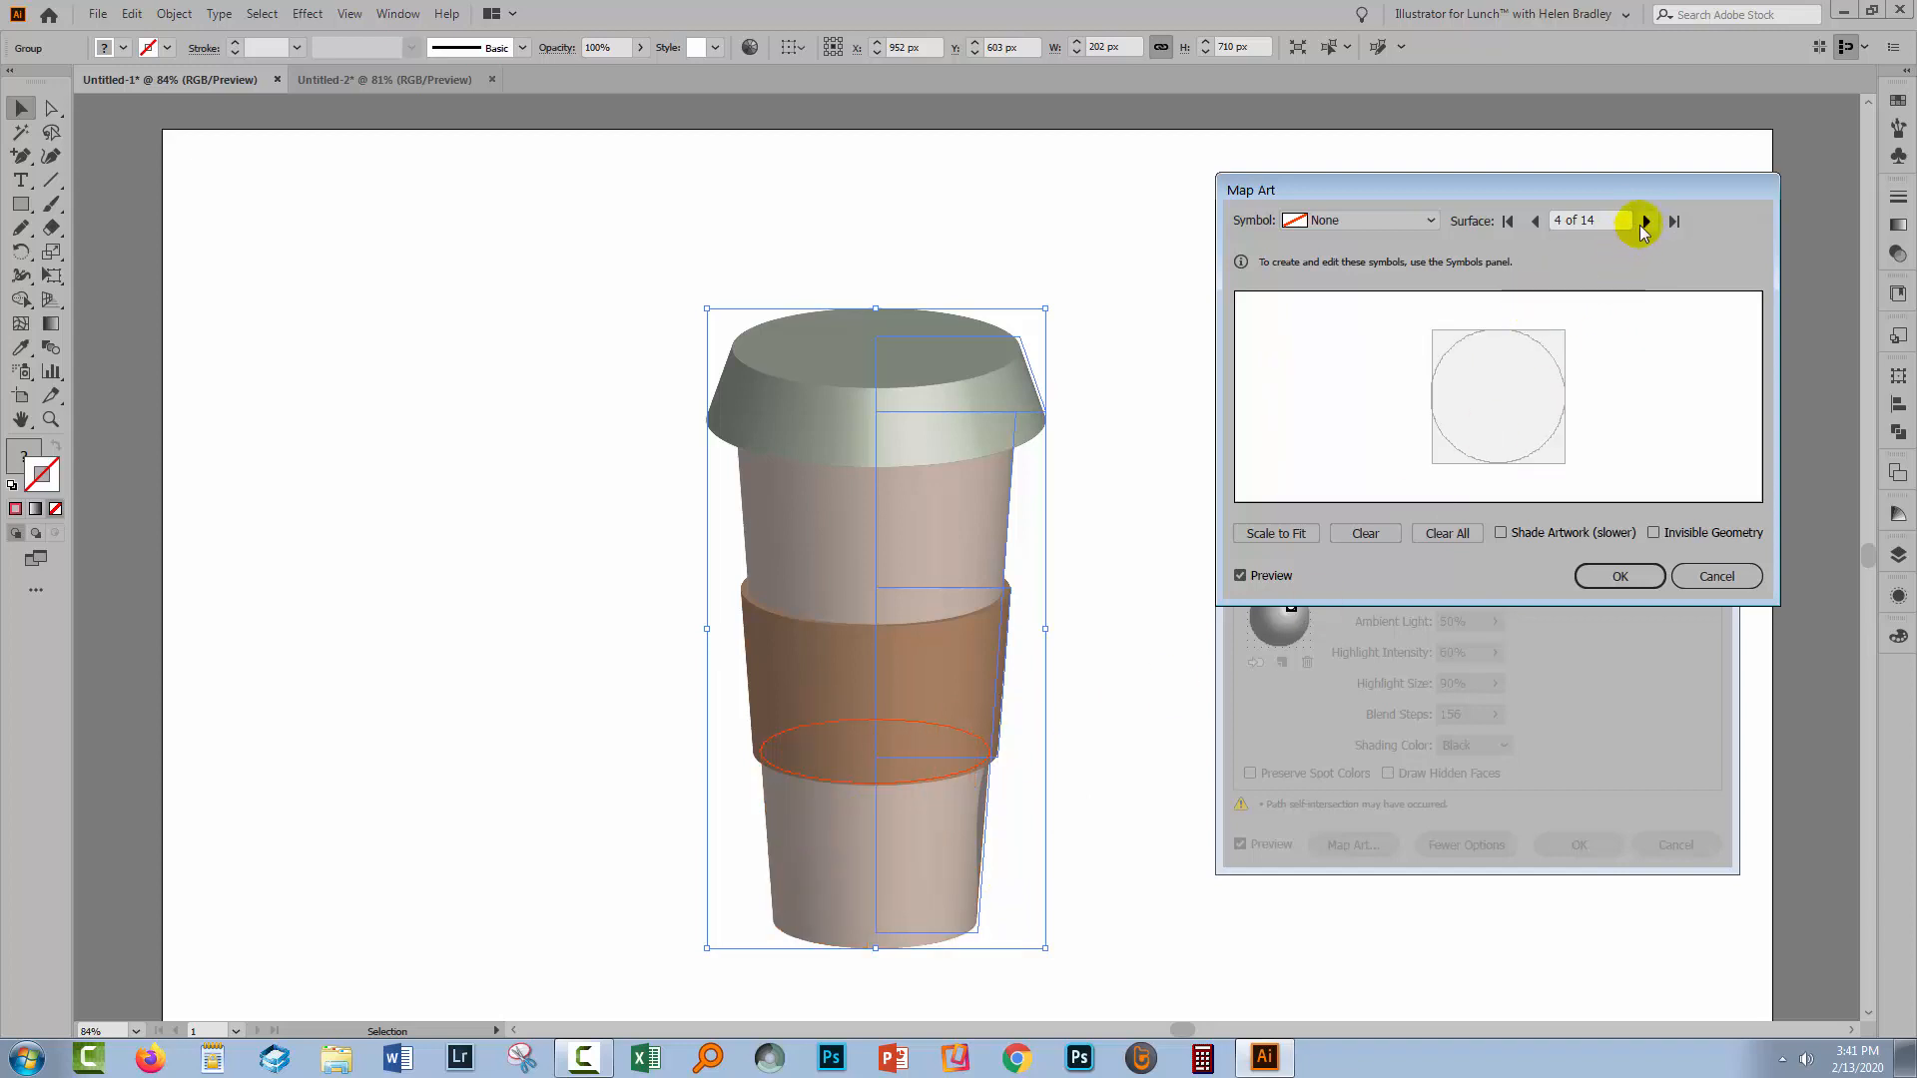
left_click(1643, 221)
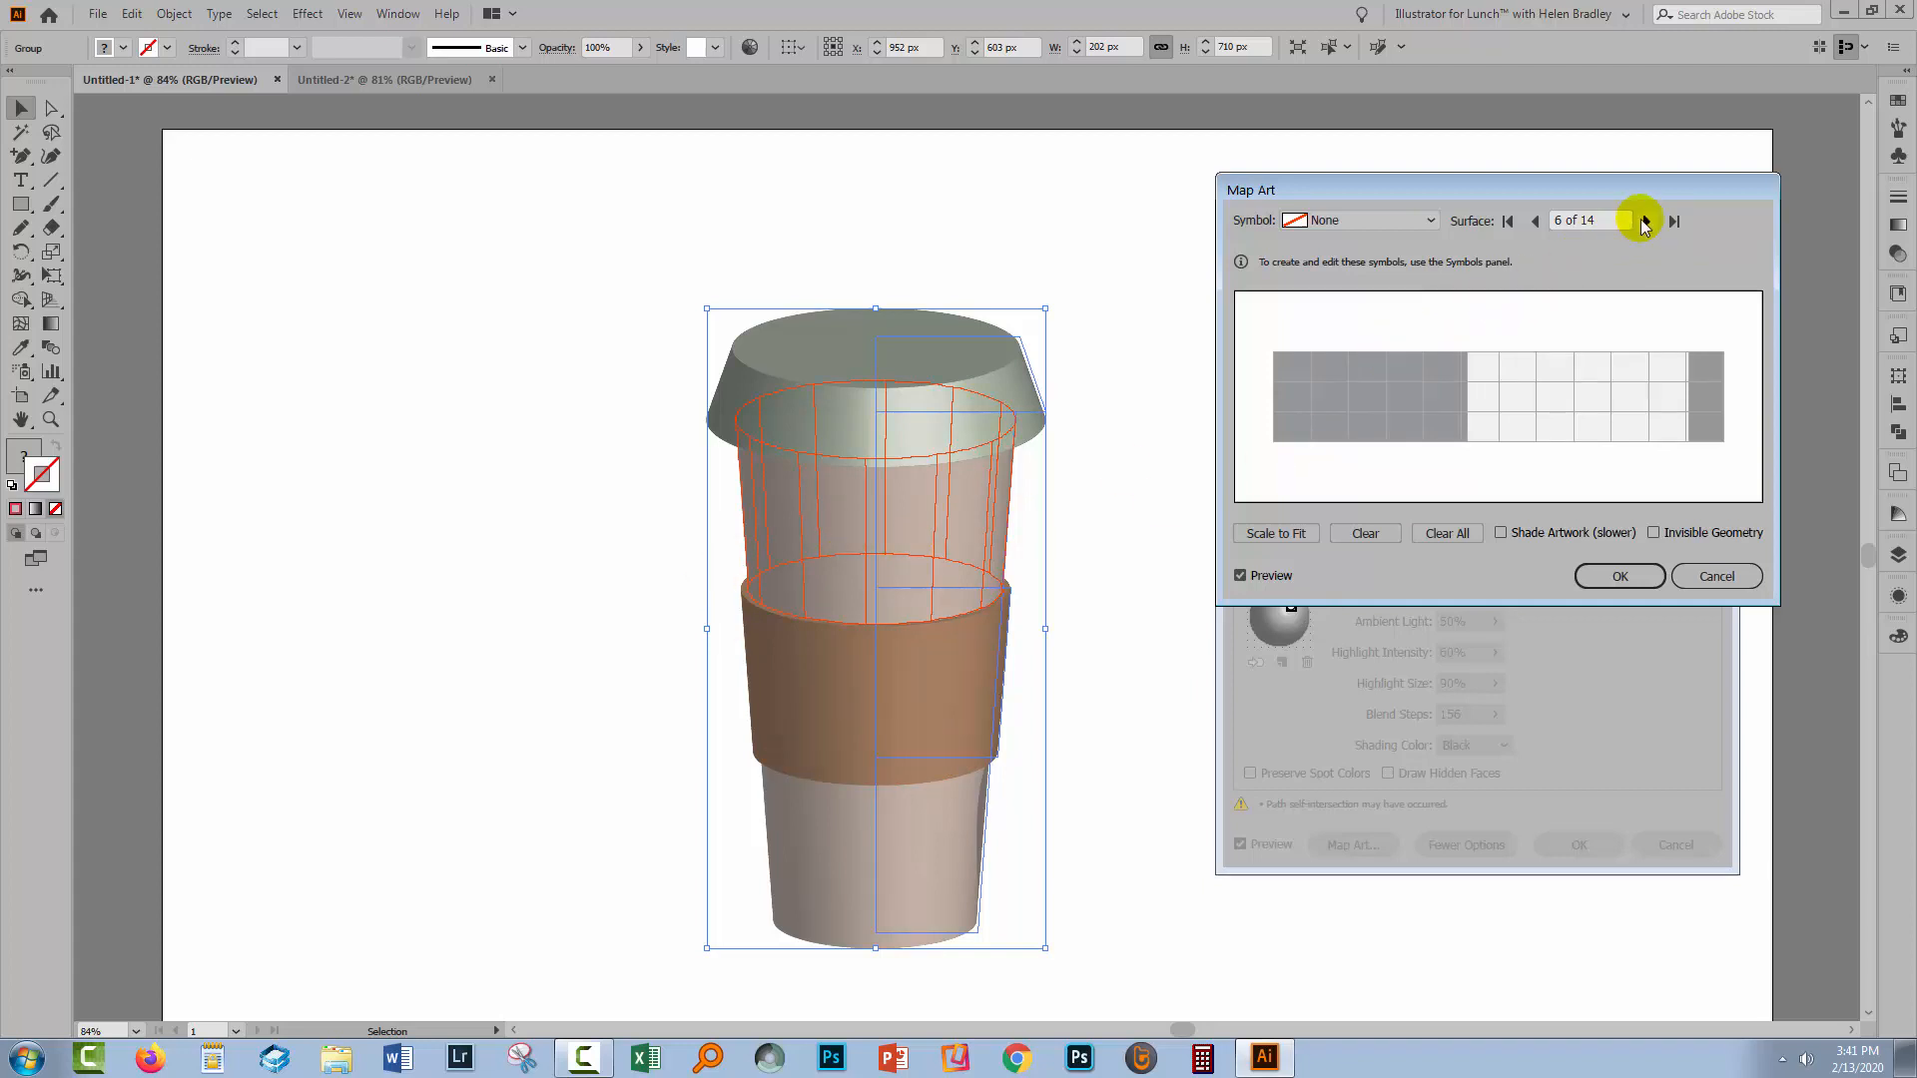
left_click(1675, 222)
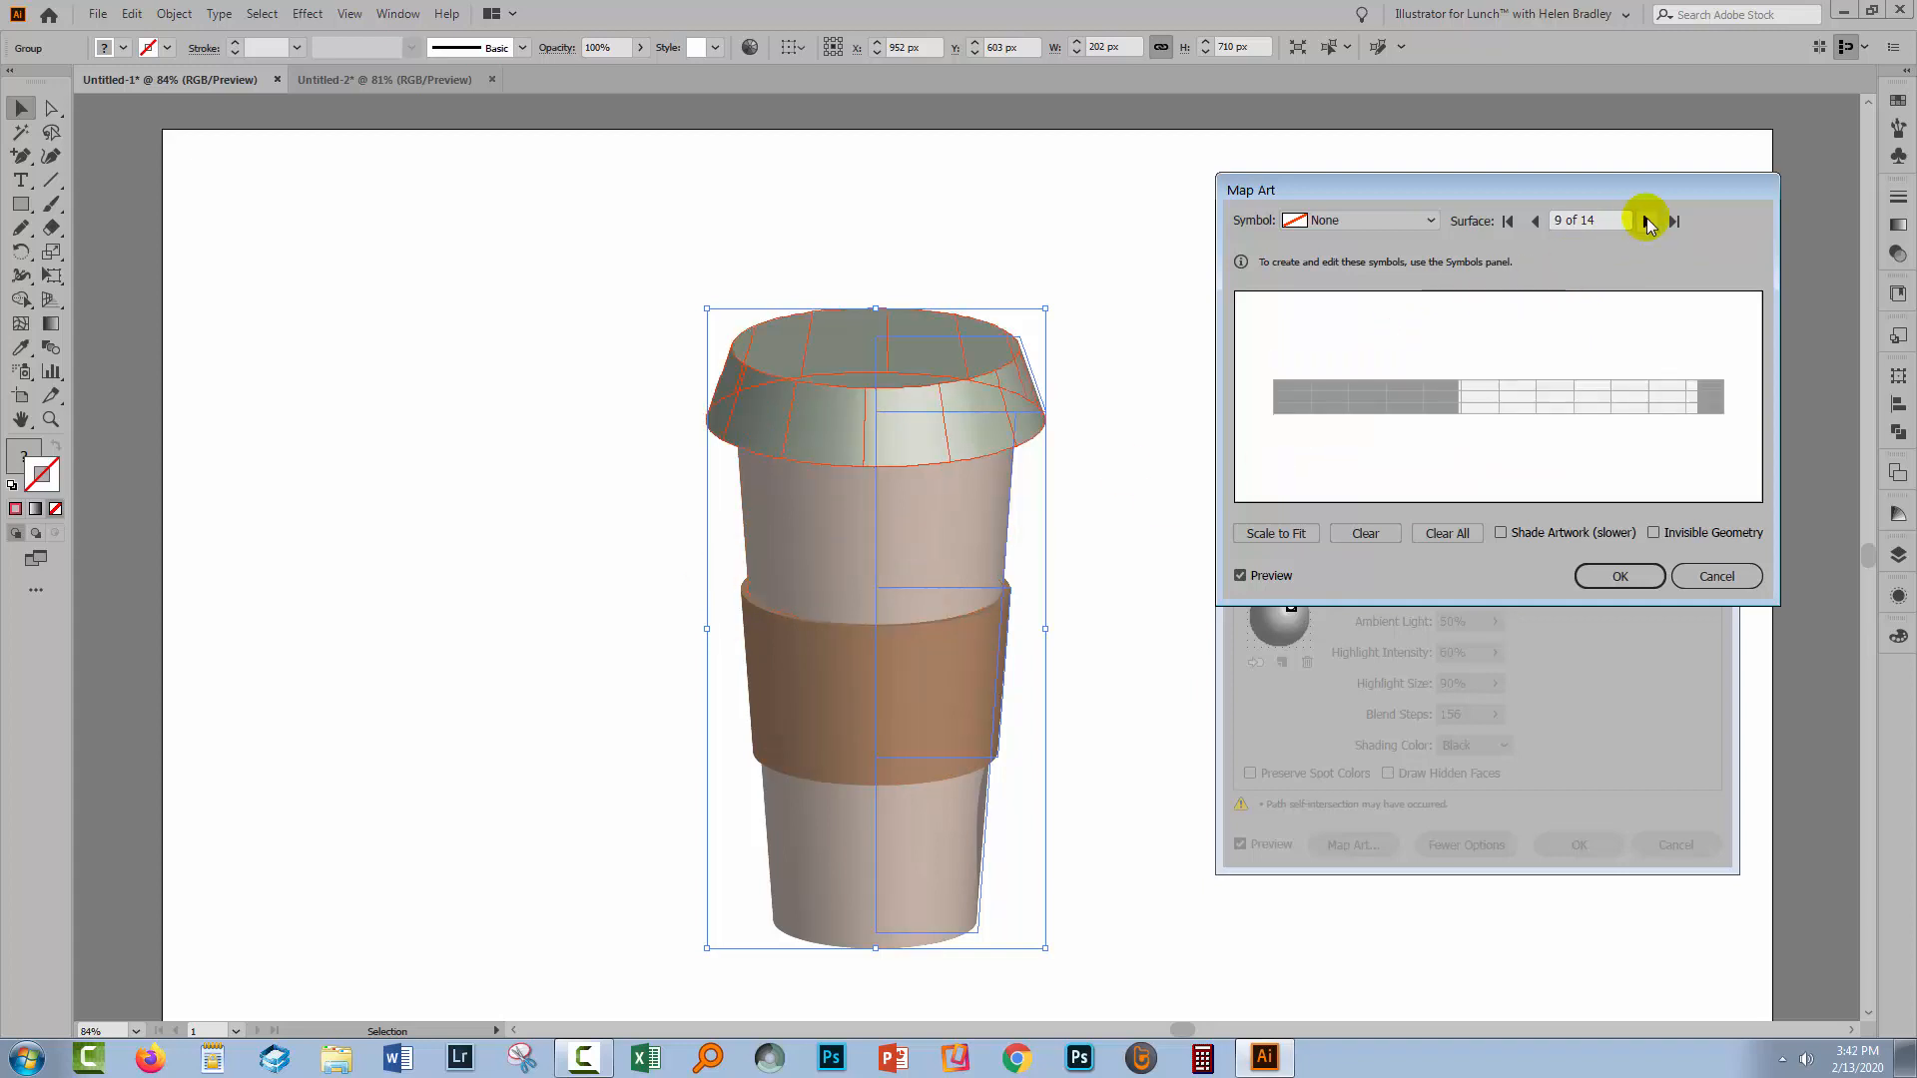
left_click(1675, 221)
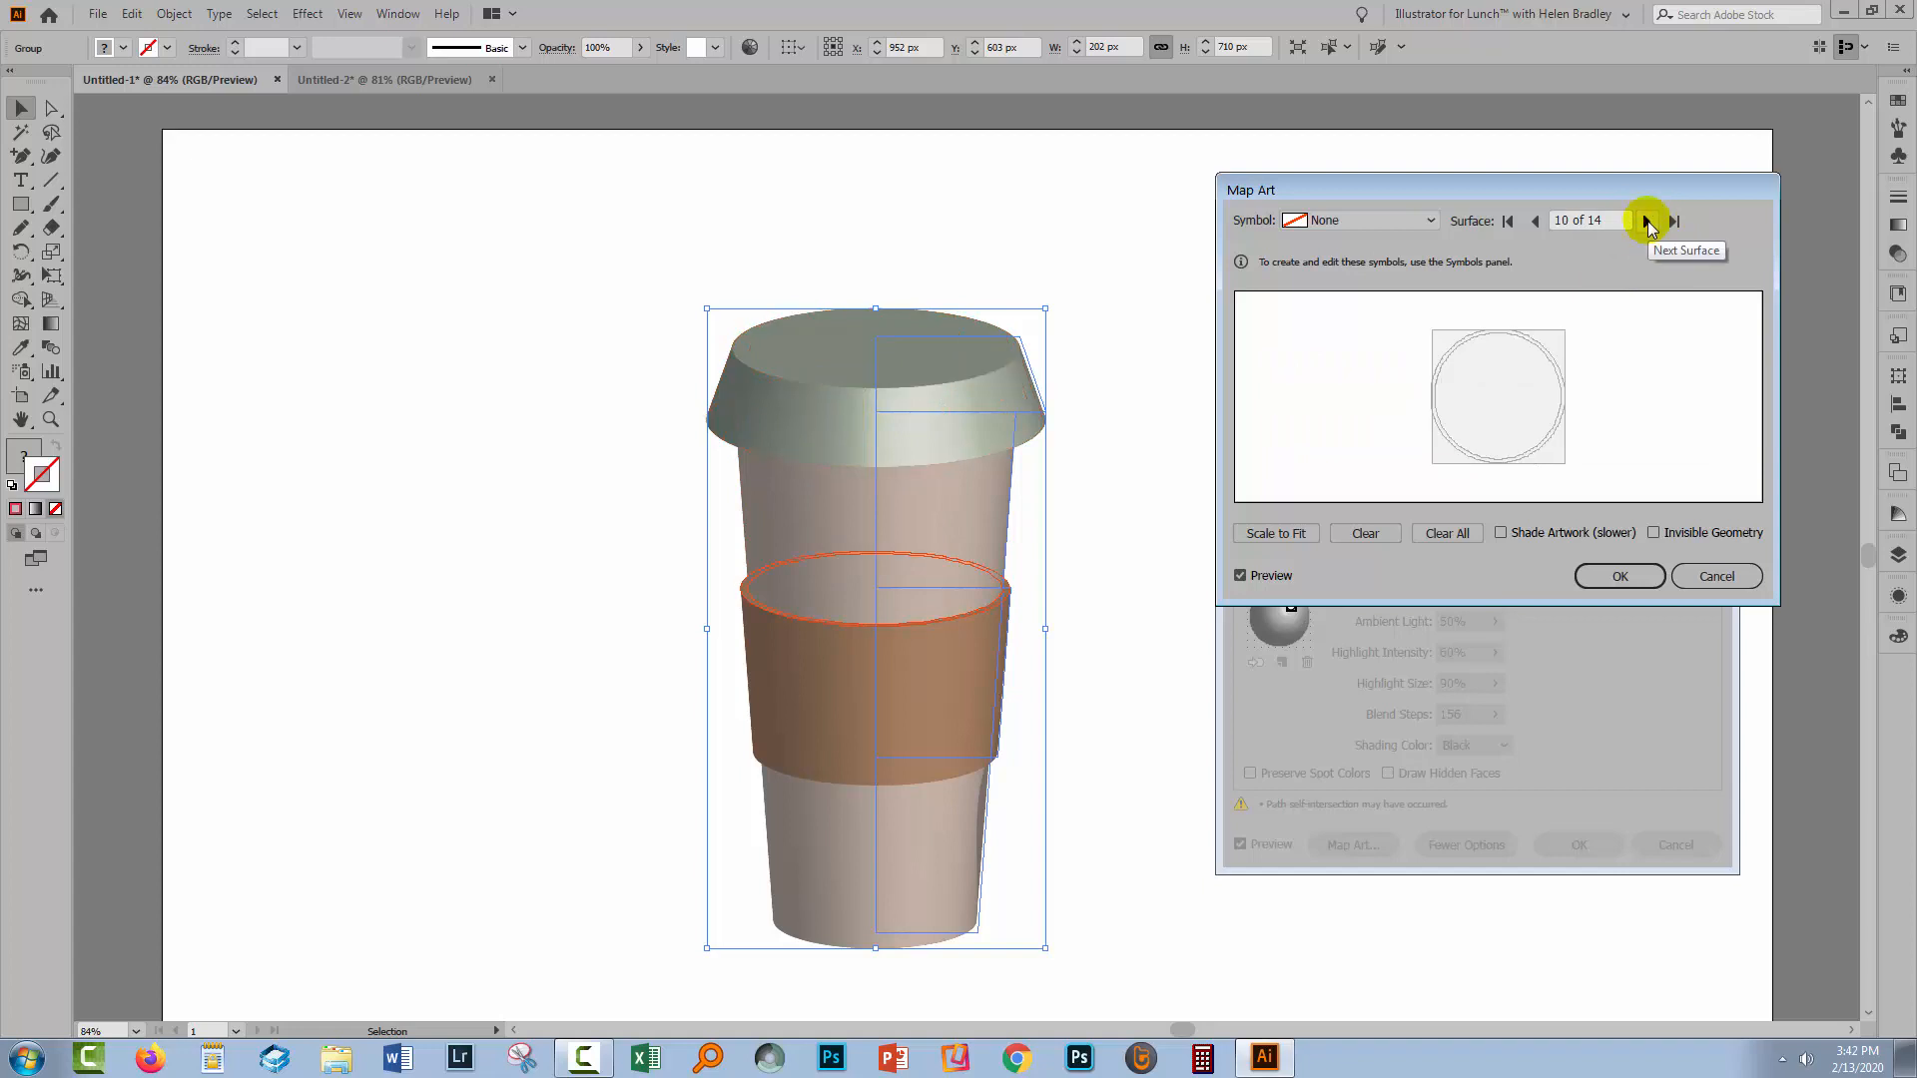
left_click(1647, 219)
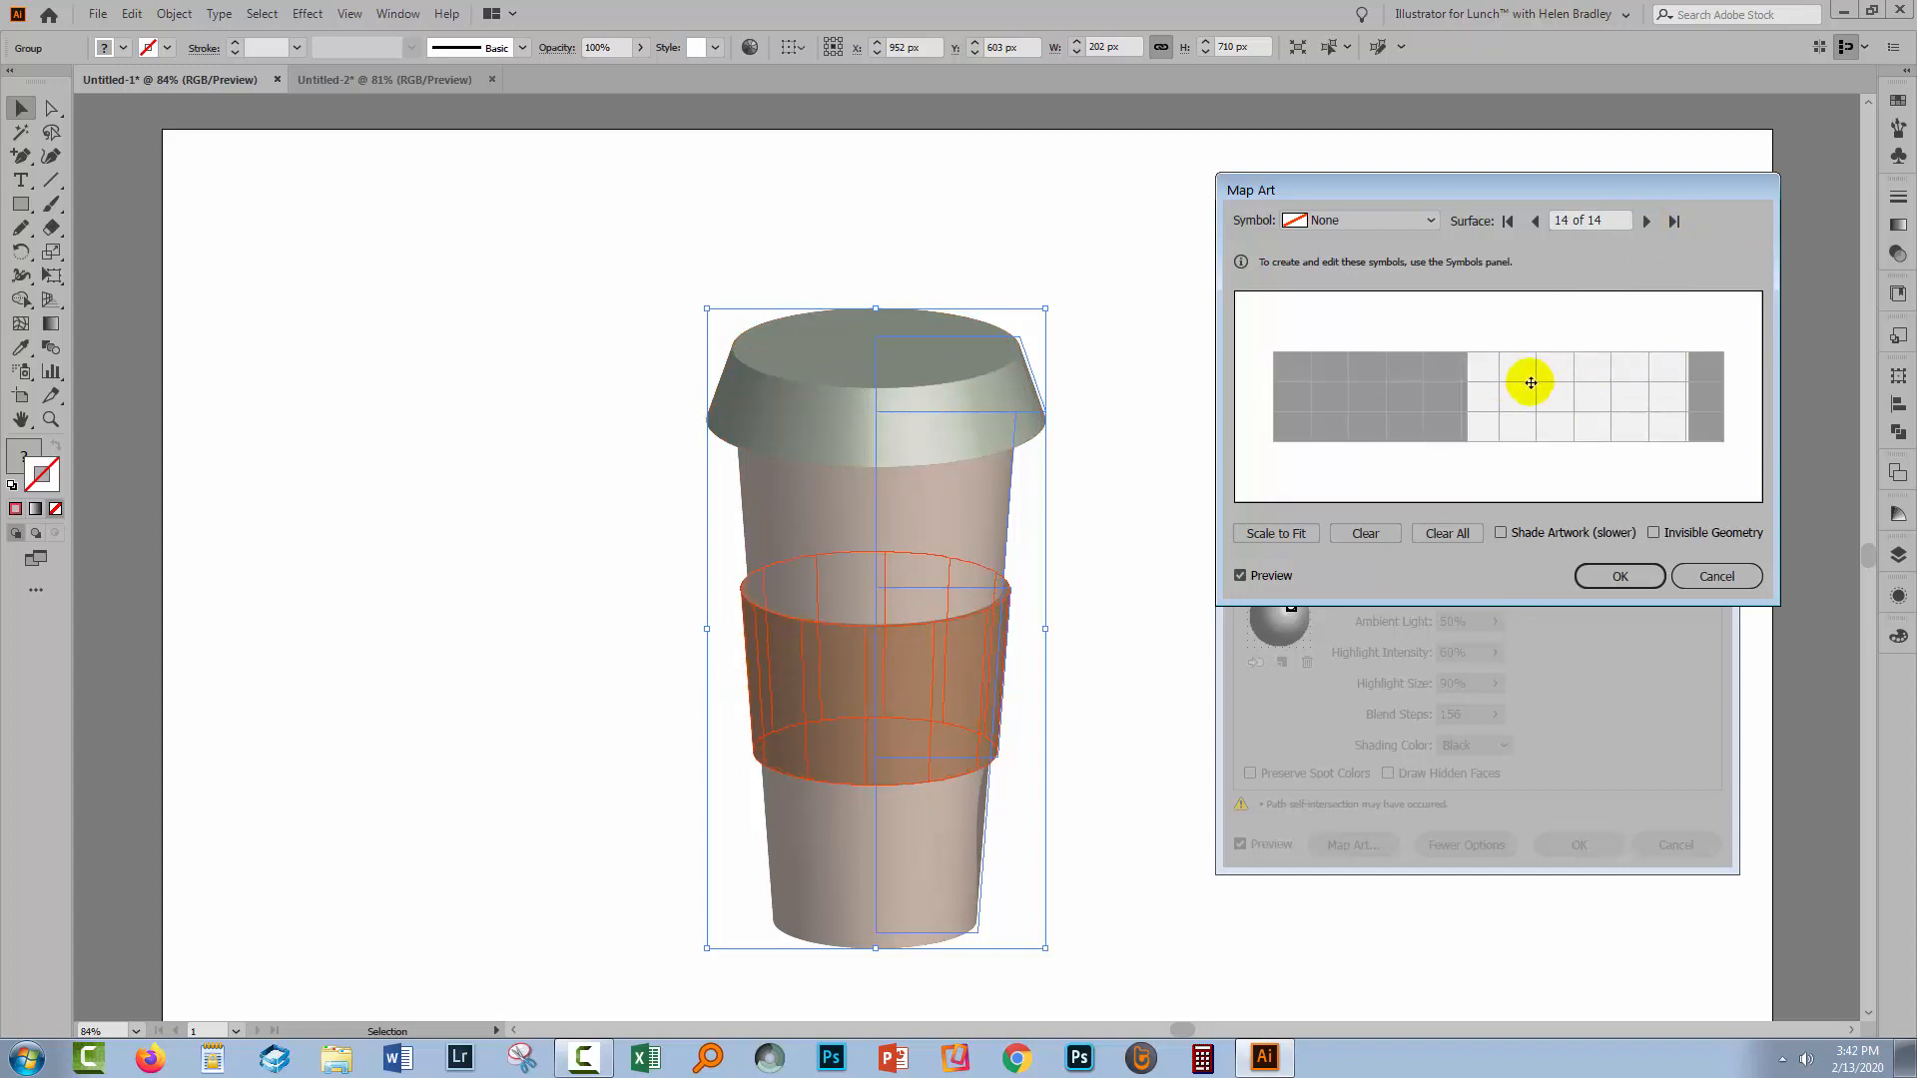
left_click(1239, 575)
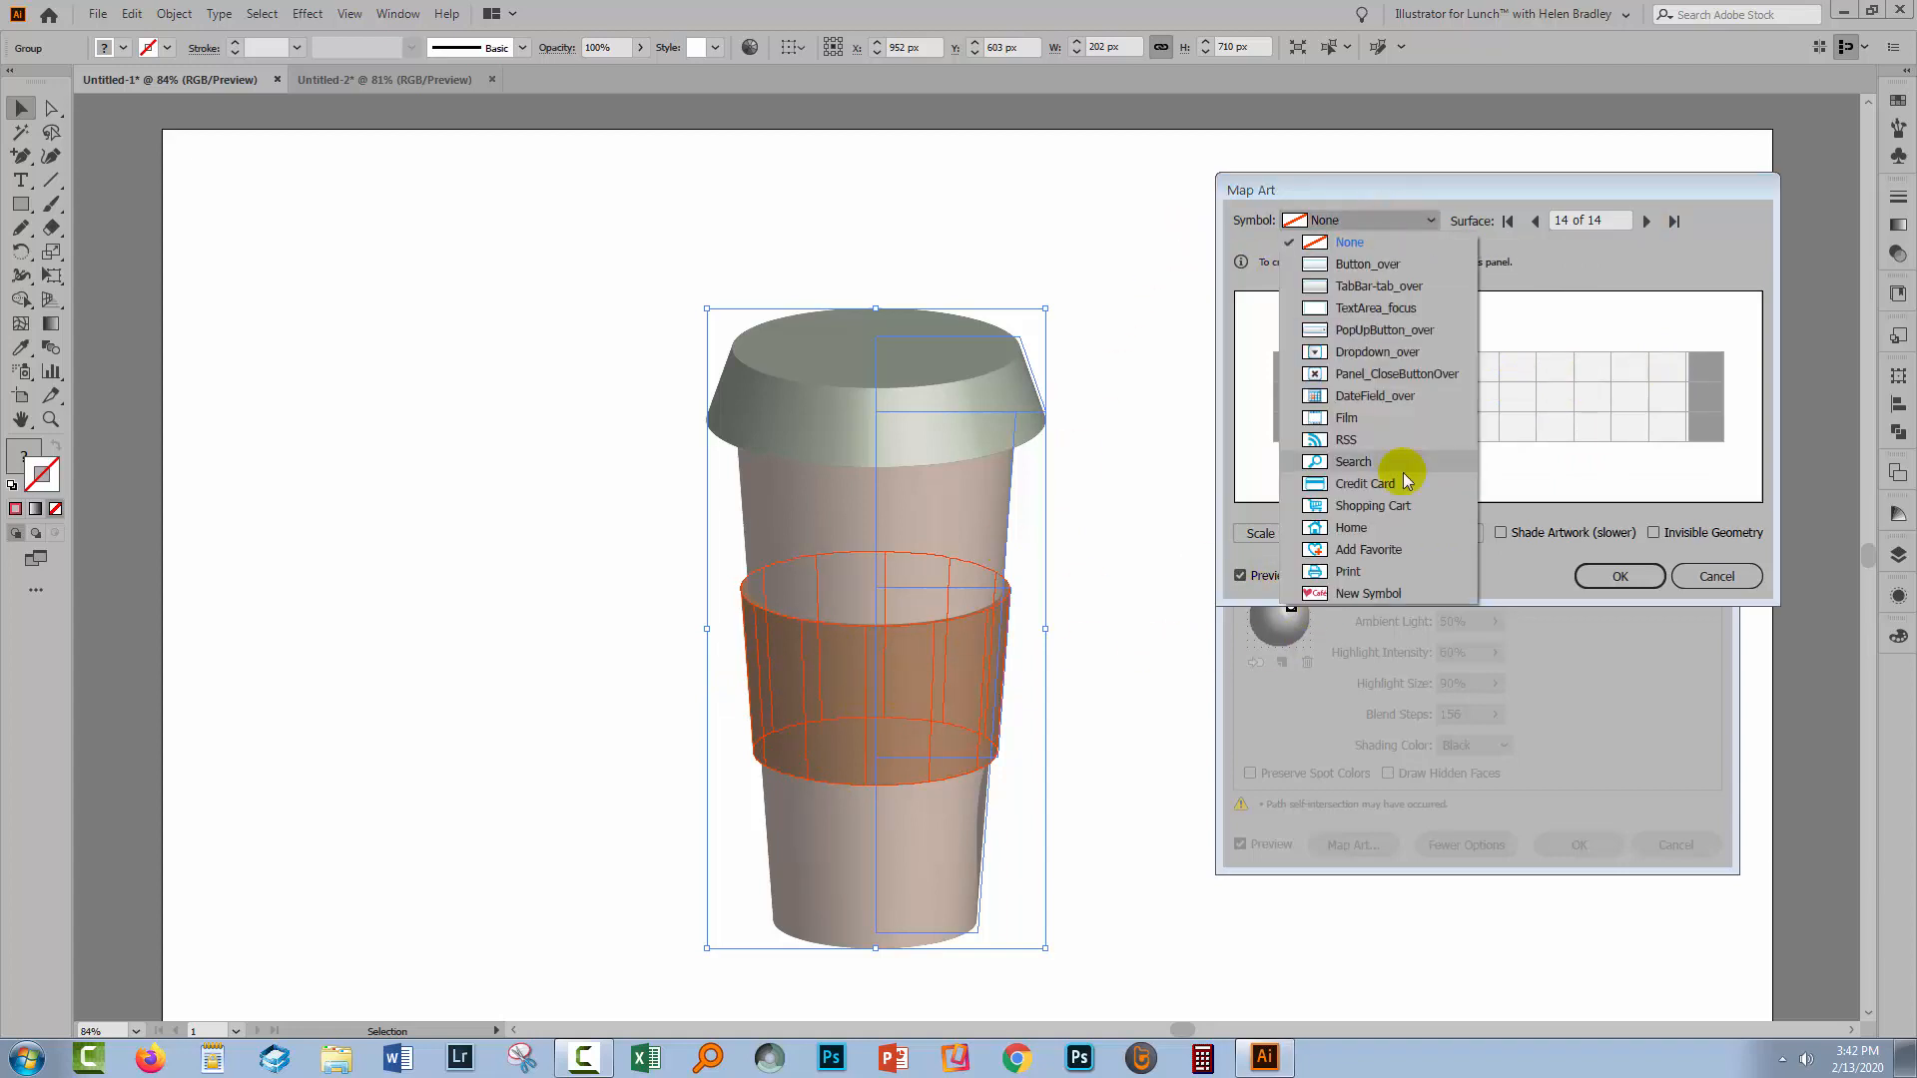
mouse_move(1357, 599)
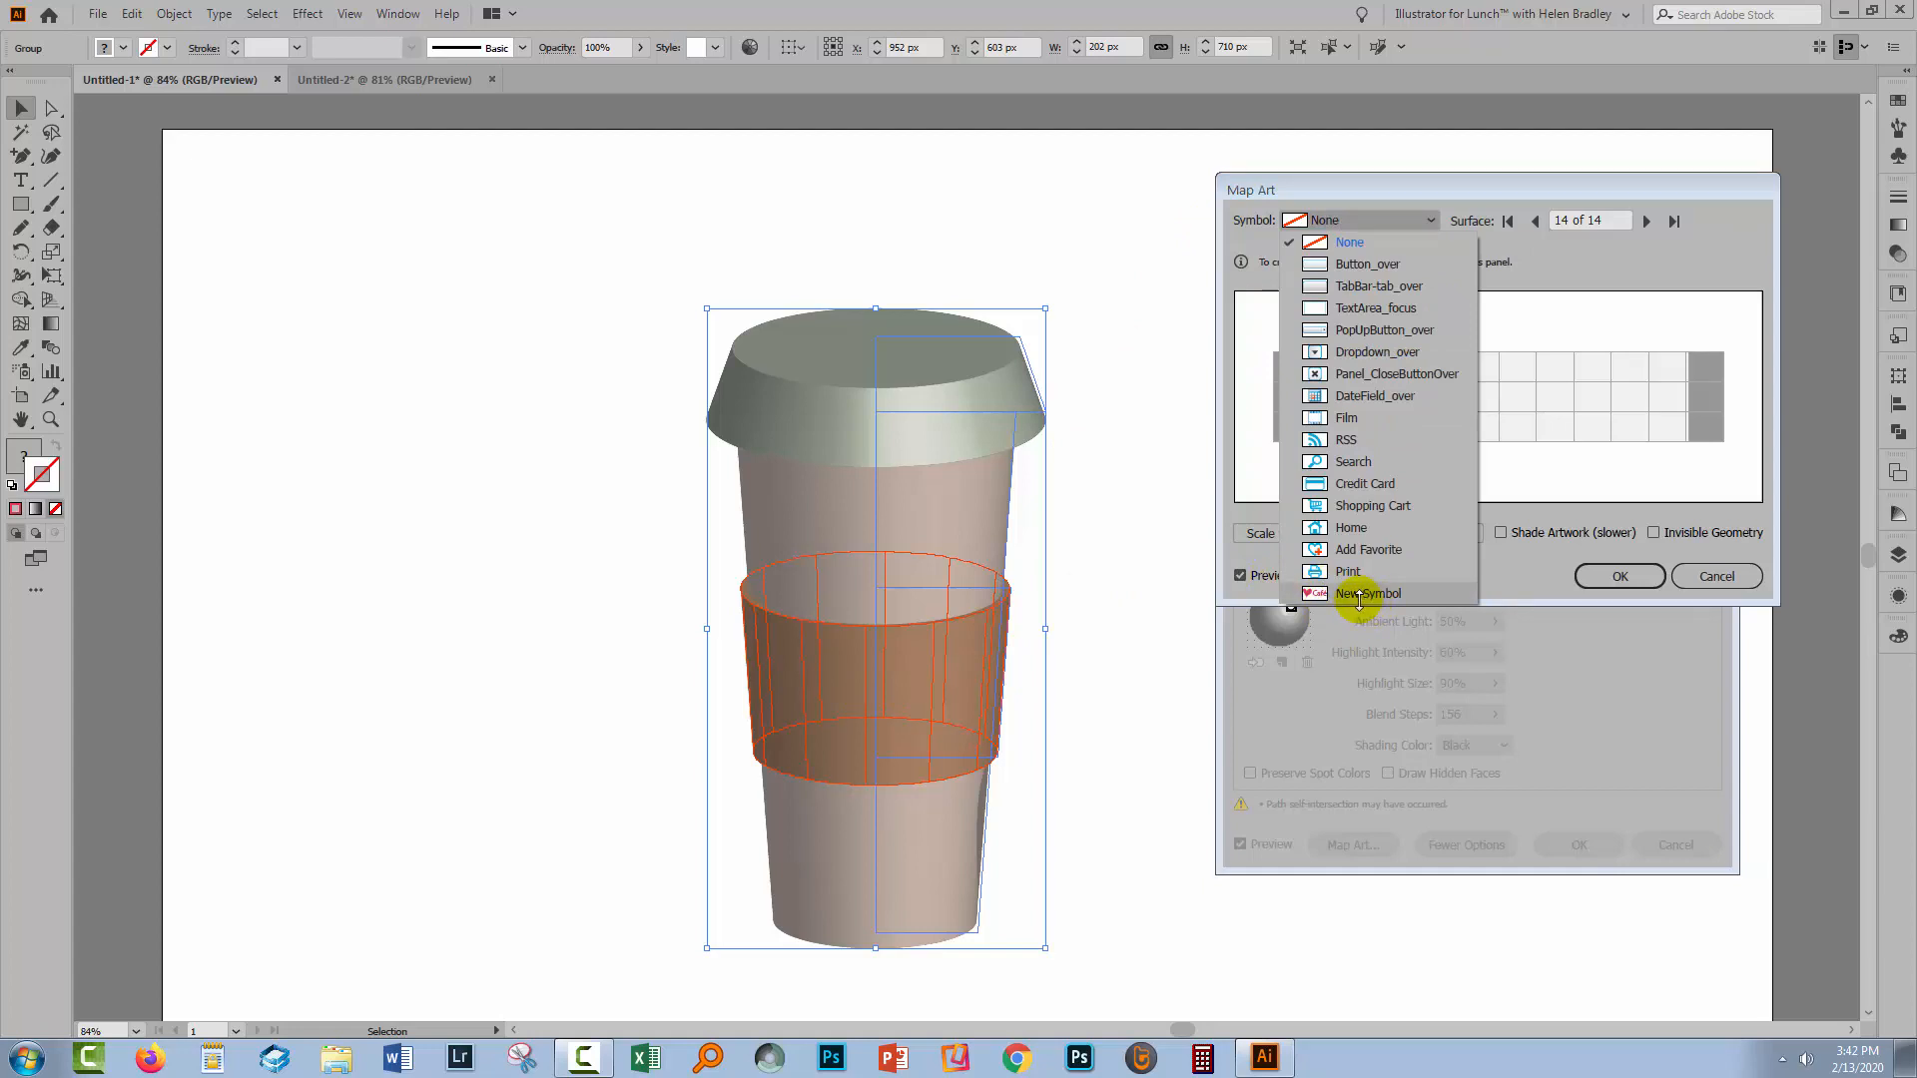
Map the heart-and-Café New Symbol onto the sleeve and enlarge it across its front.
left_click(1365, 593)
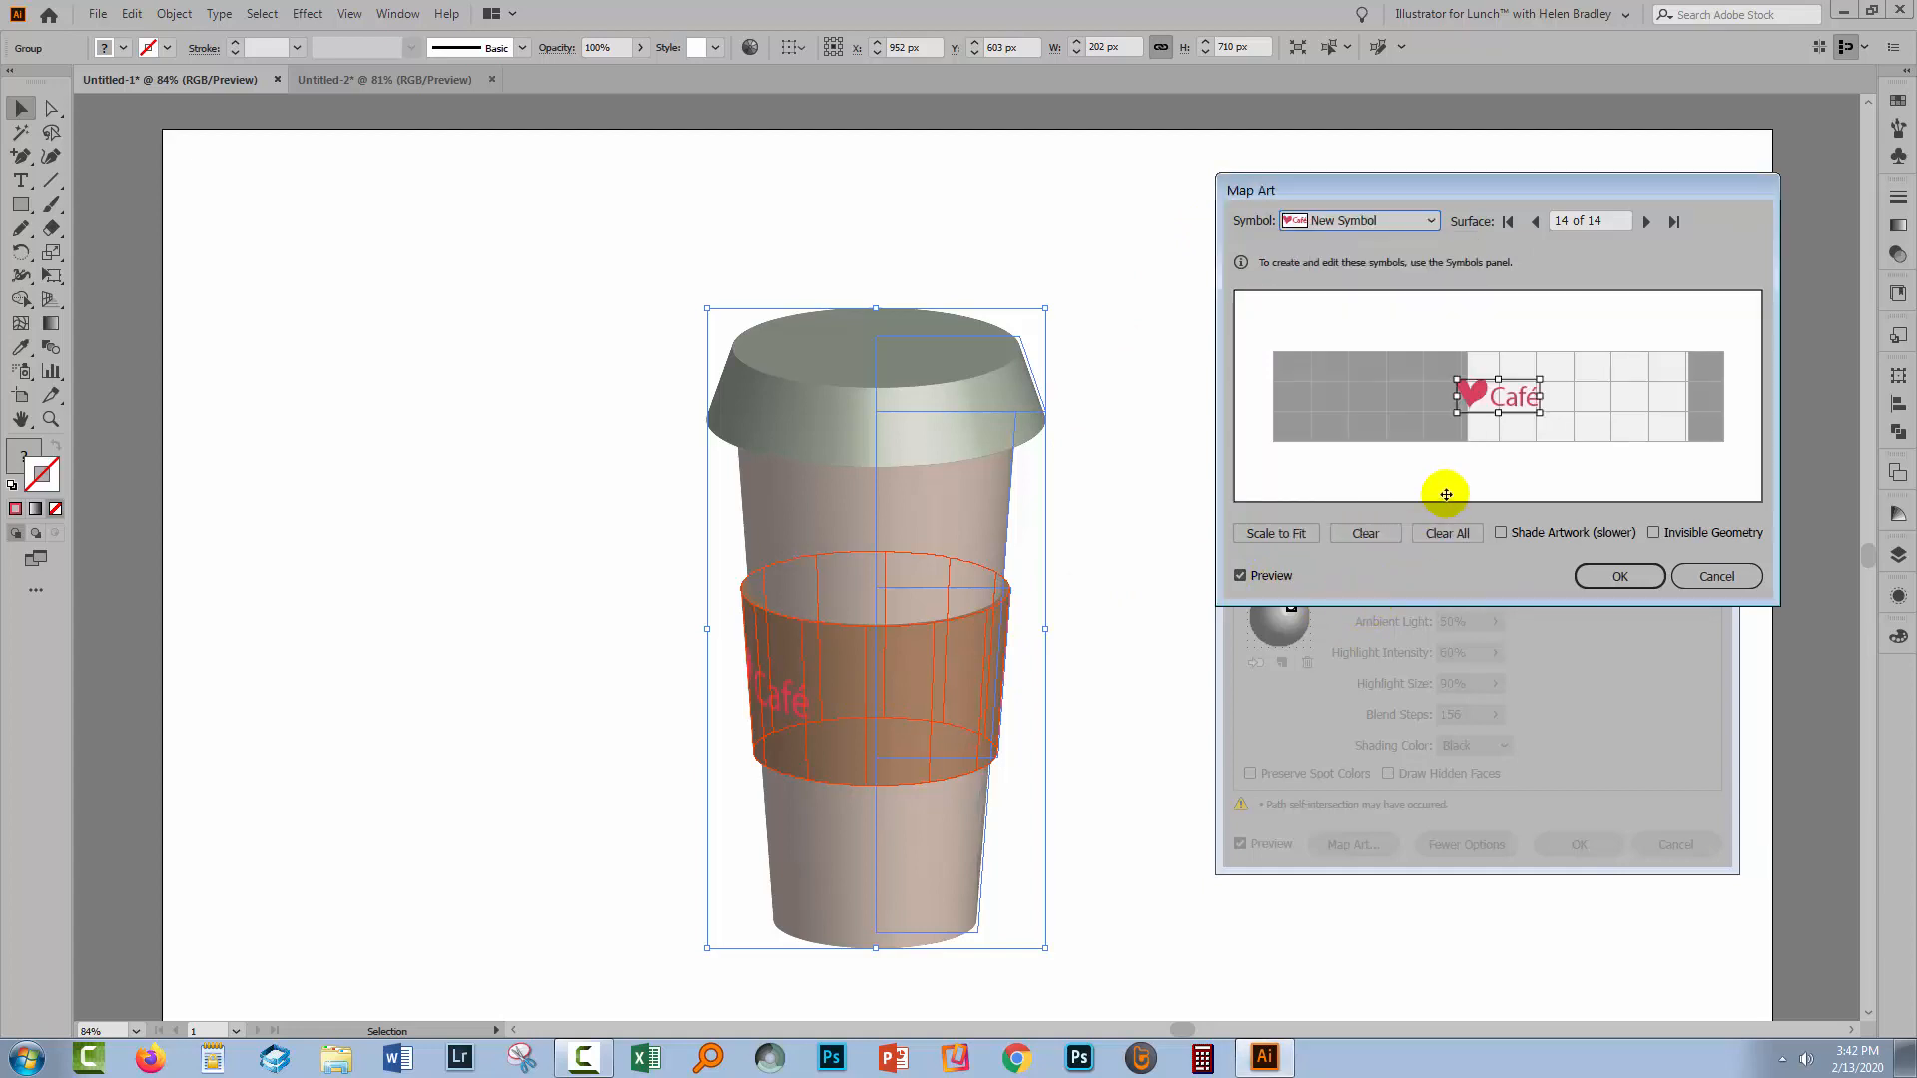
left_click_drag(1497, 395, 1516, 402)
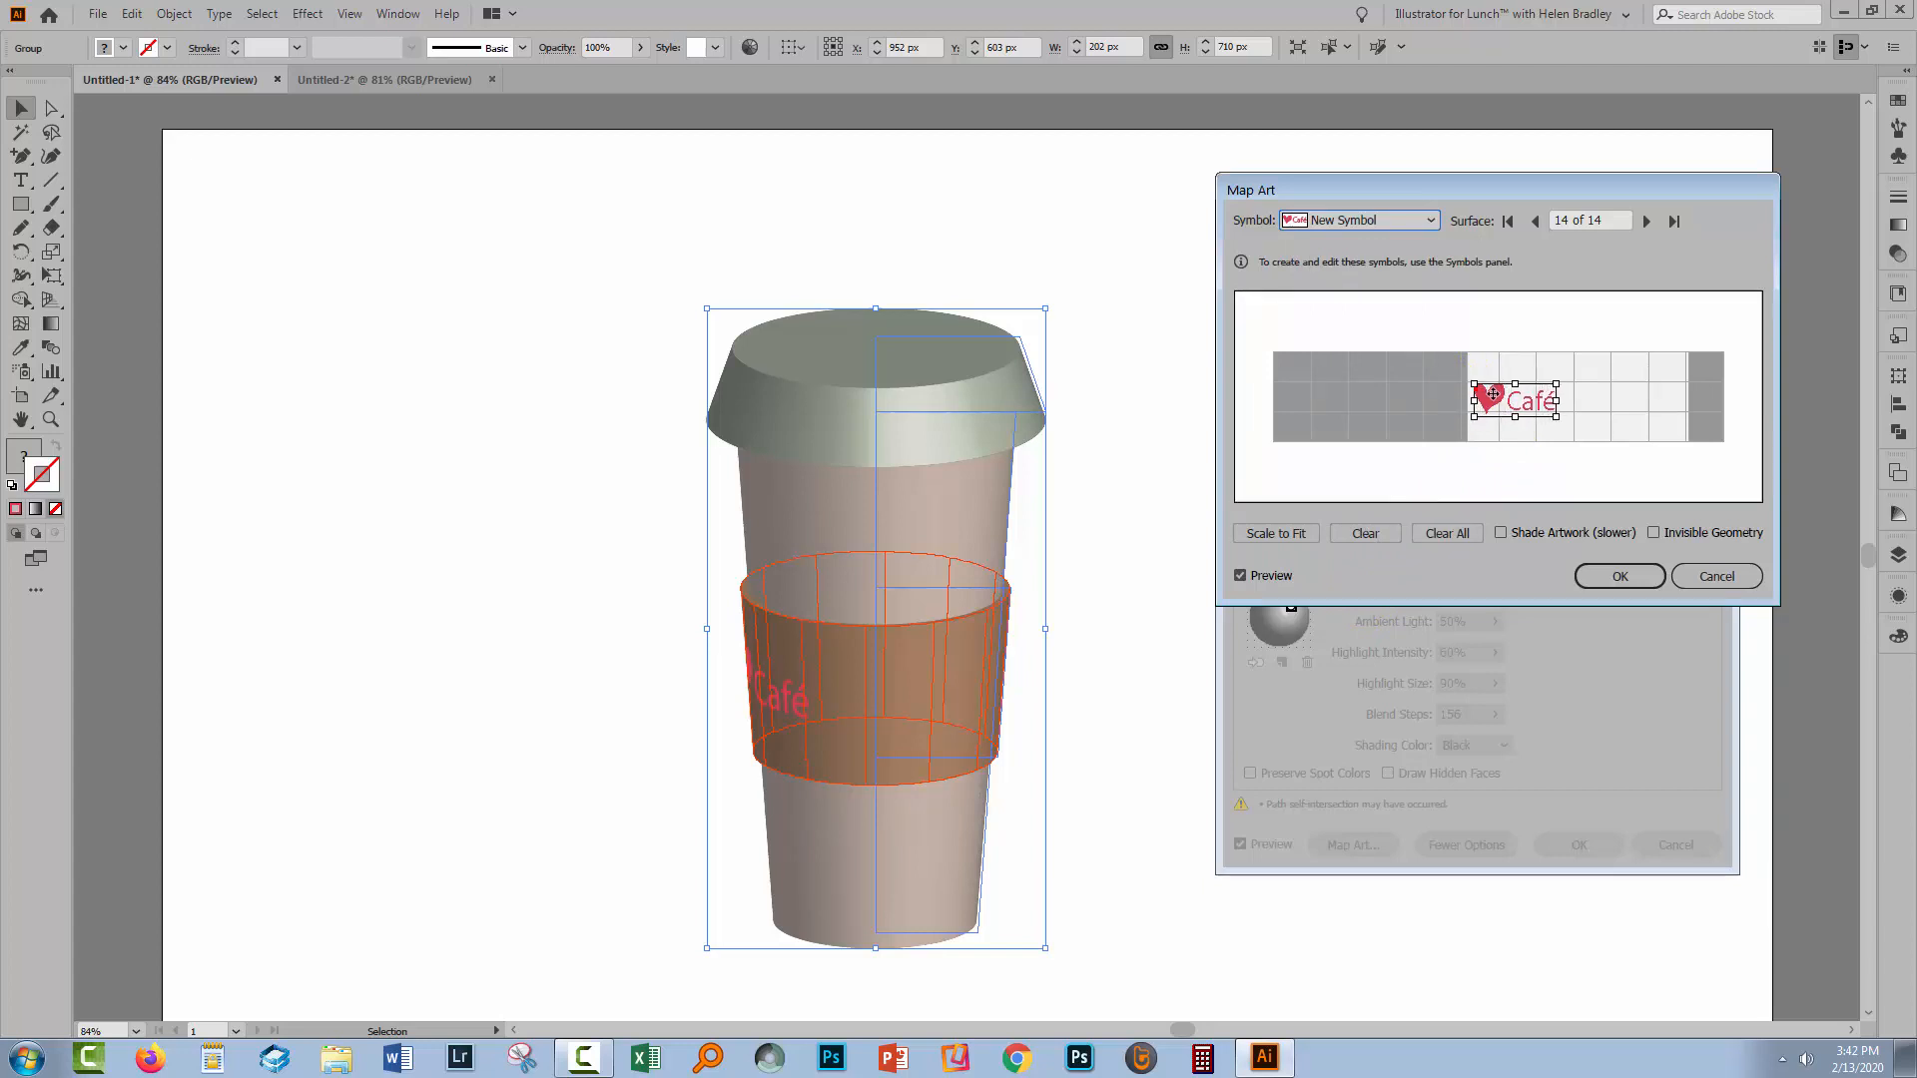
left_click_drag(1515, 396, 1515, 408)
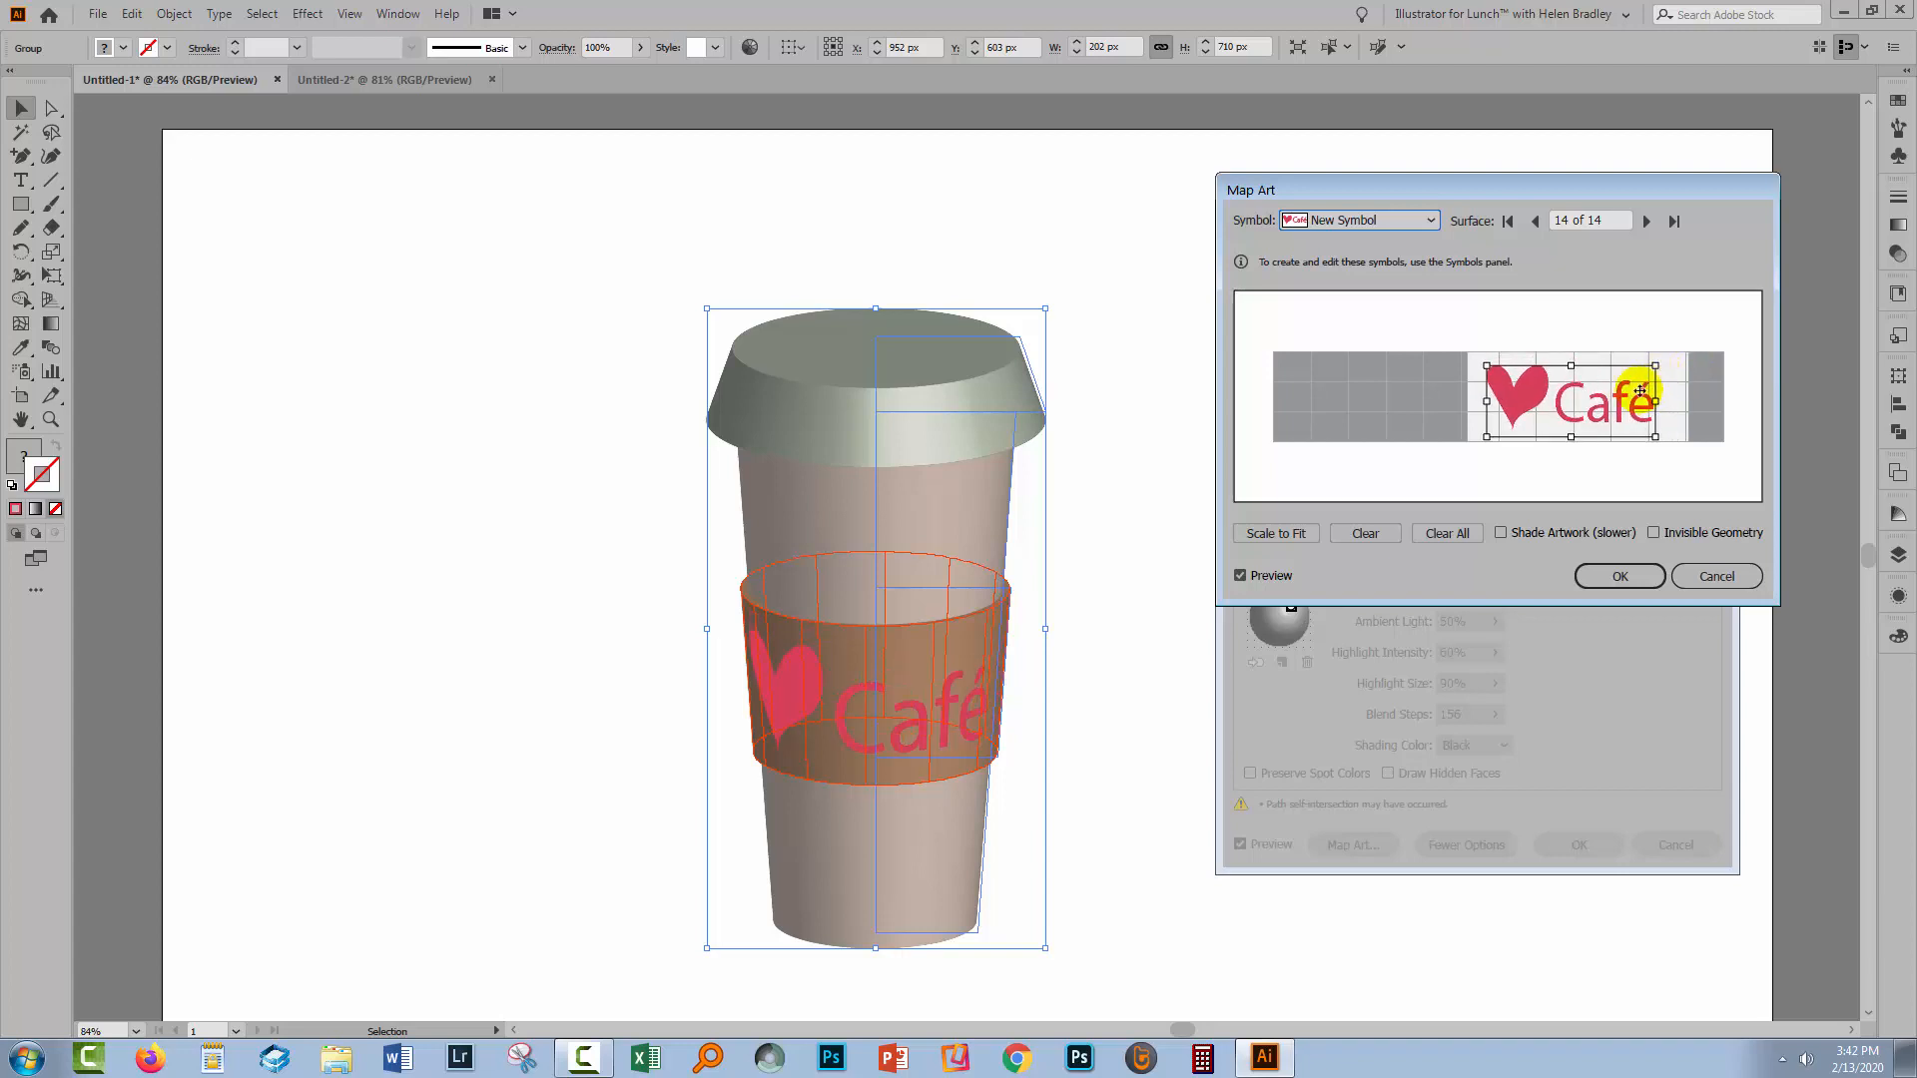
left_click_drag(1643, 389, 1681, 361)
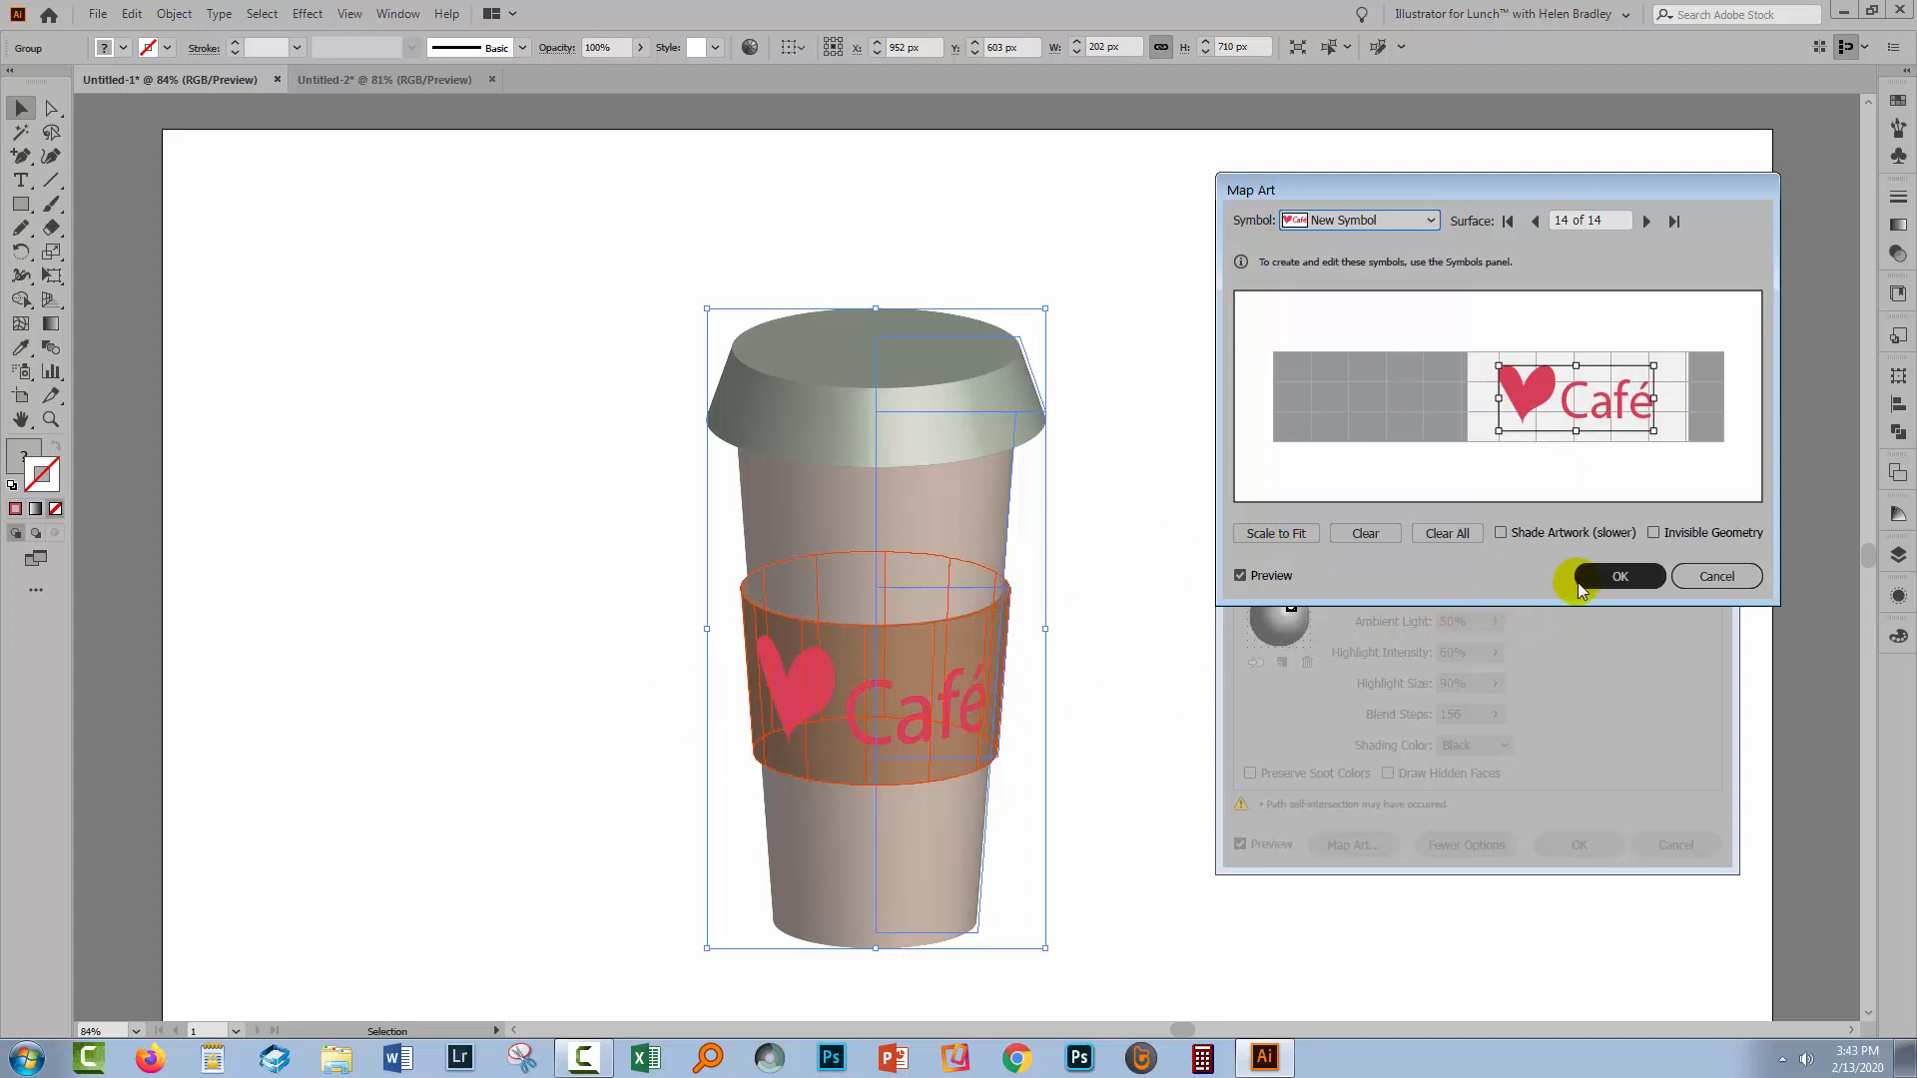
Confirm the mapped art, reposition the shading light source, and apply the 3D Revolve settings.
left_click(1619, 575)
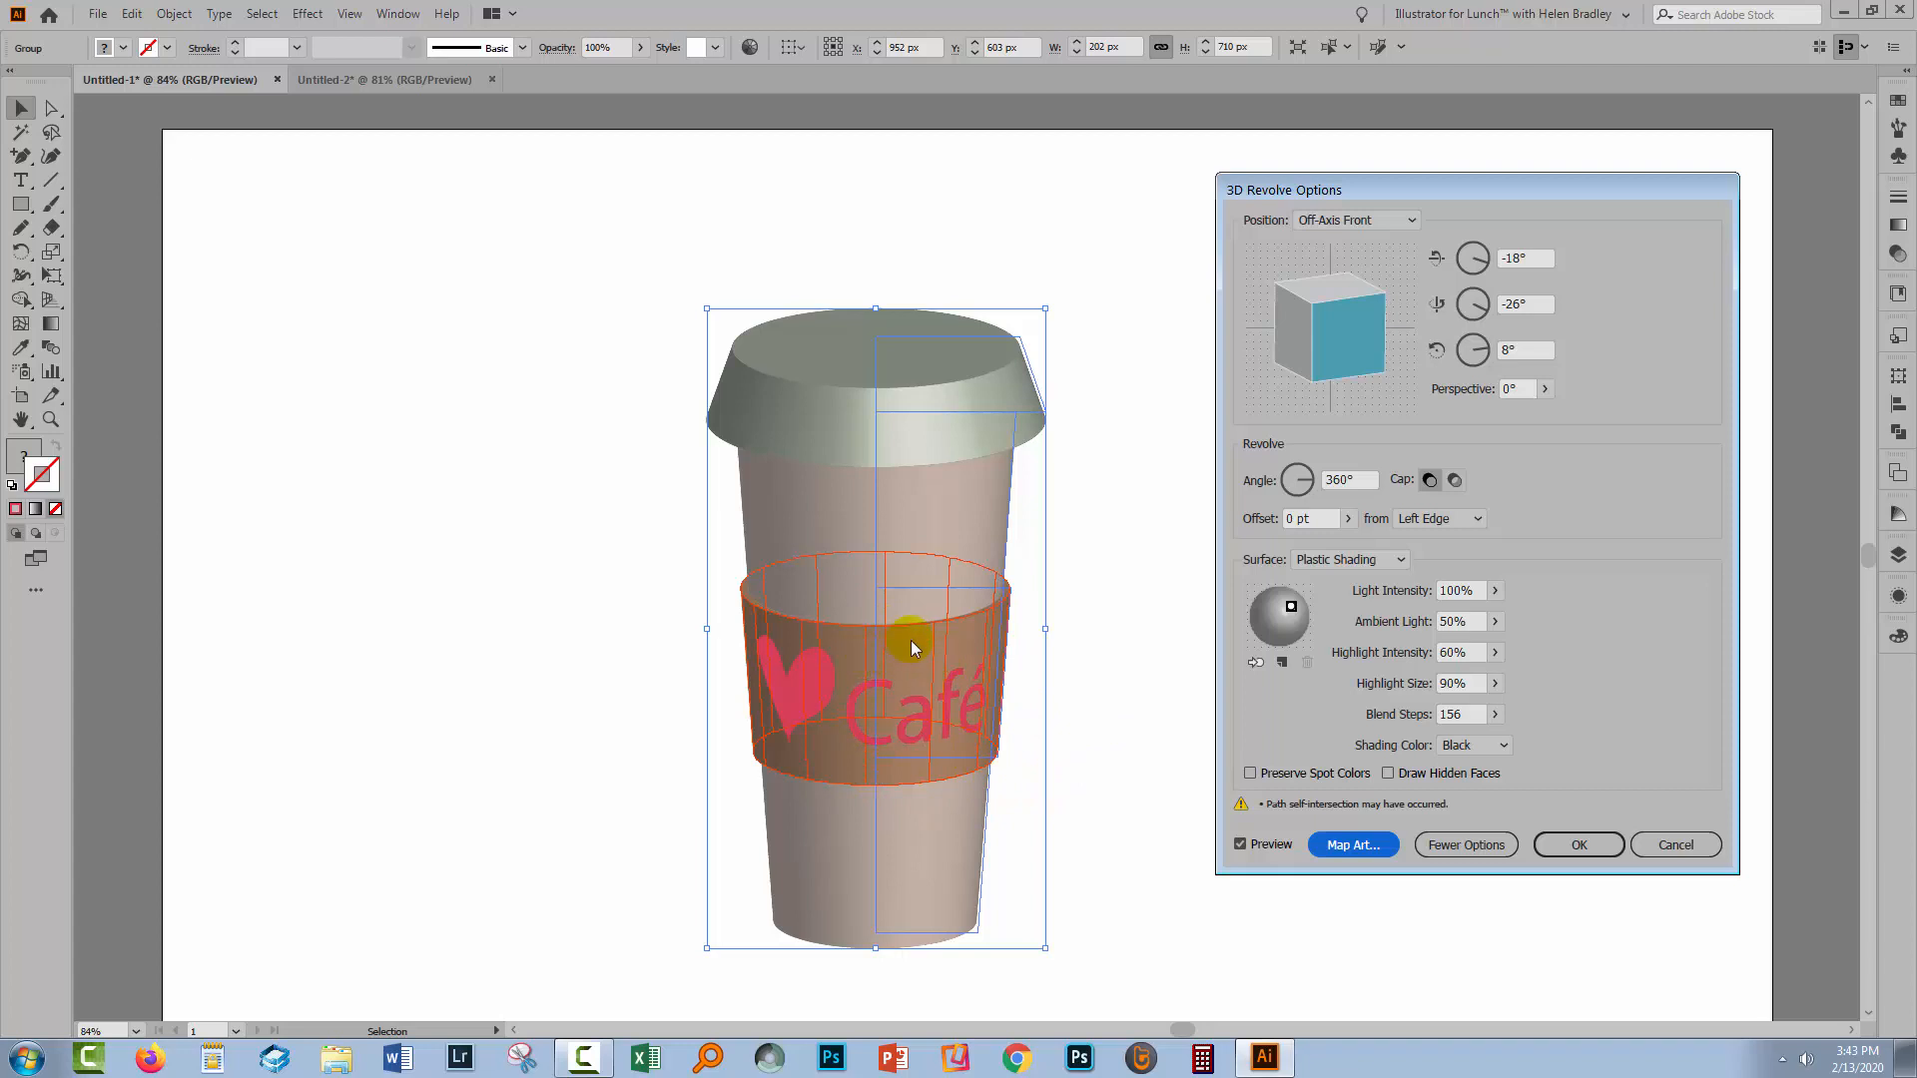
mouse_move(1406, 696)
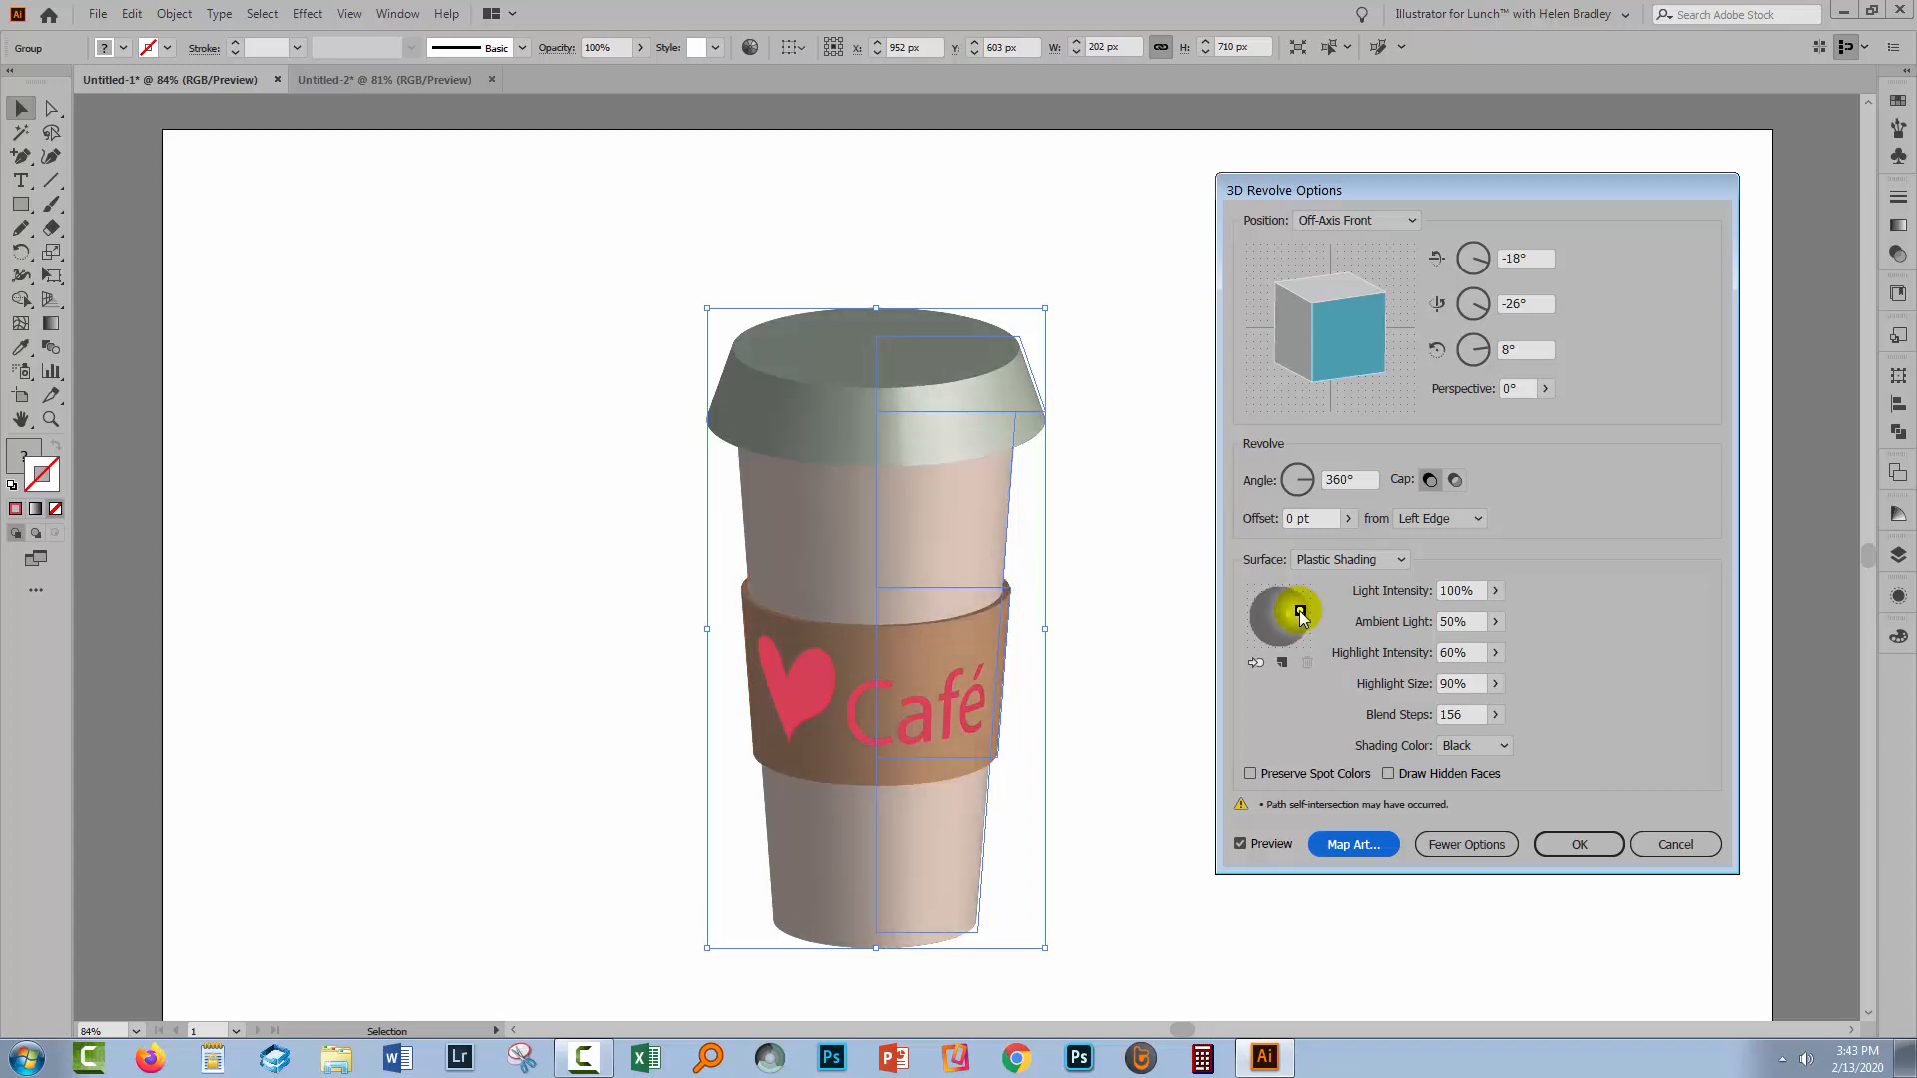
left_click_drag(1297, 611, 1290, 617)
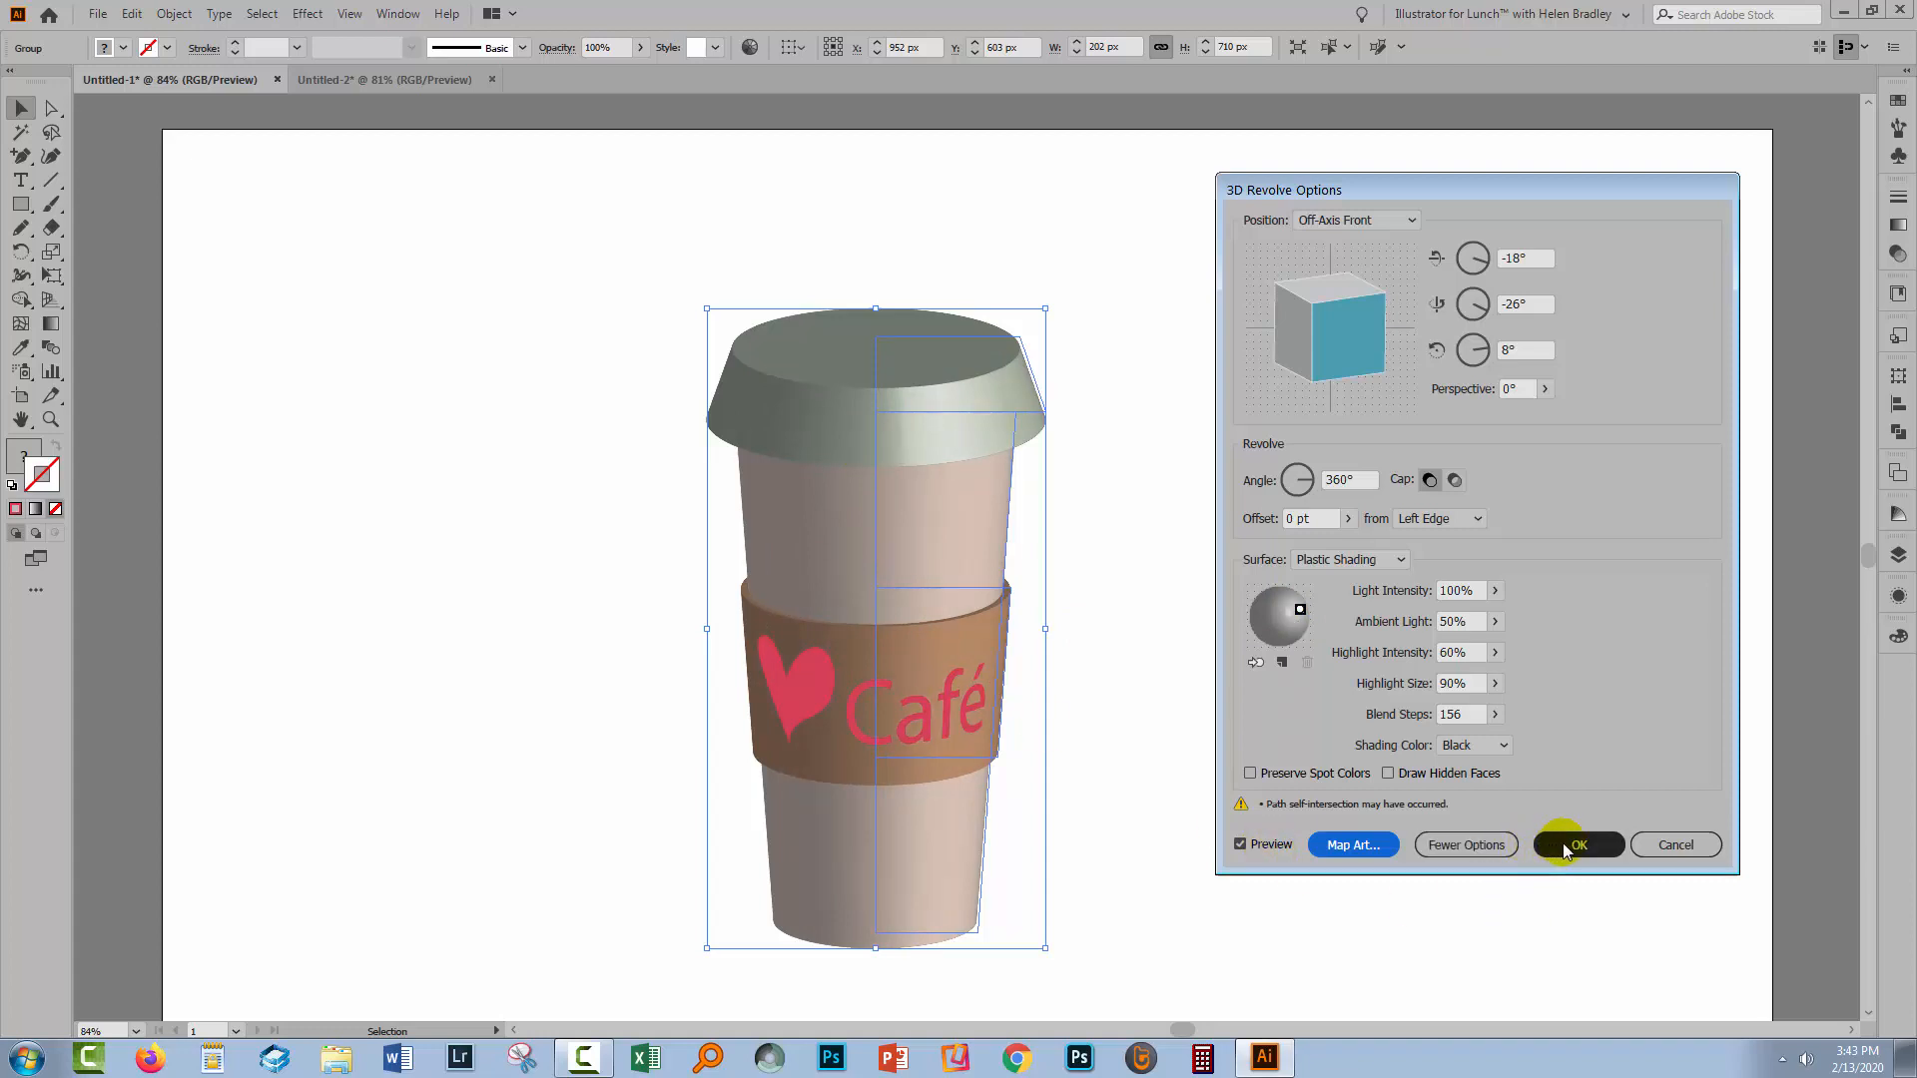
left_click(1577, 844)
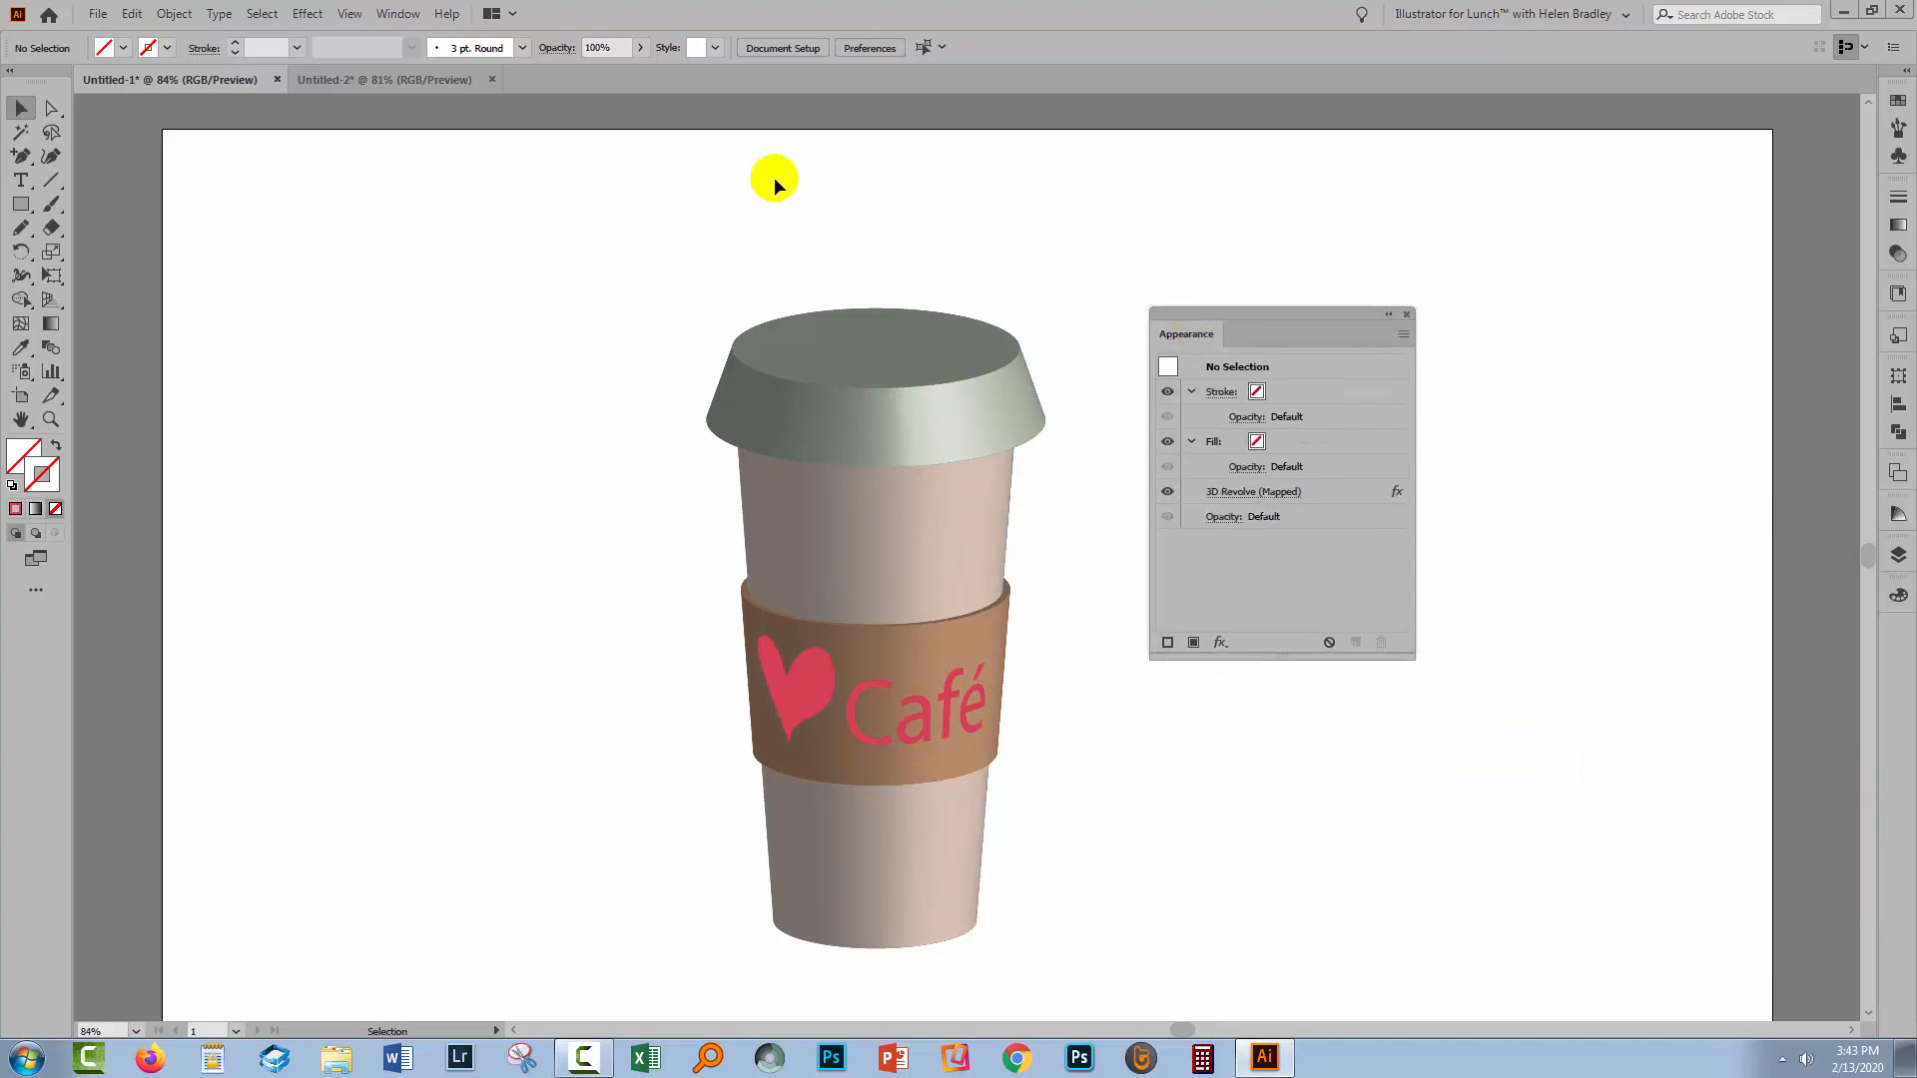
mouse_move(211, 224)
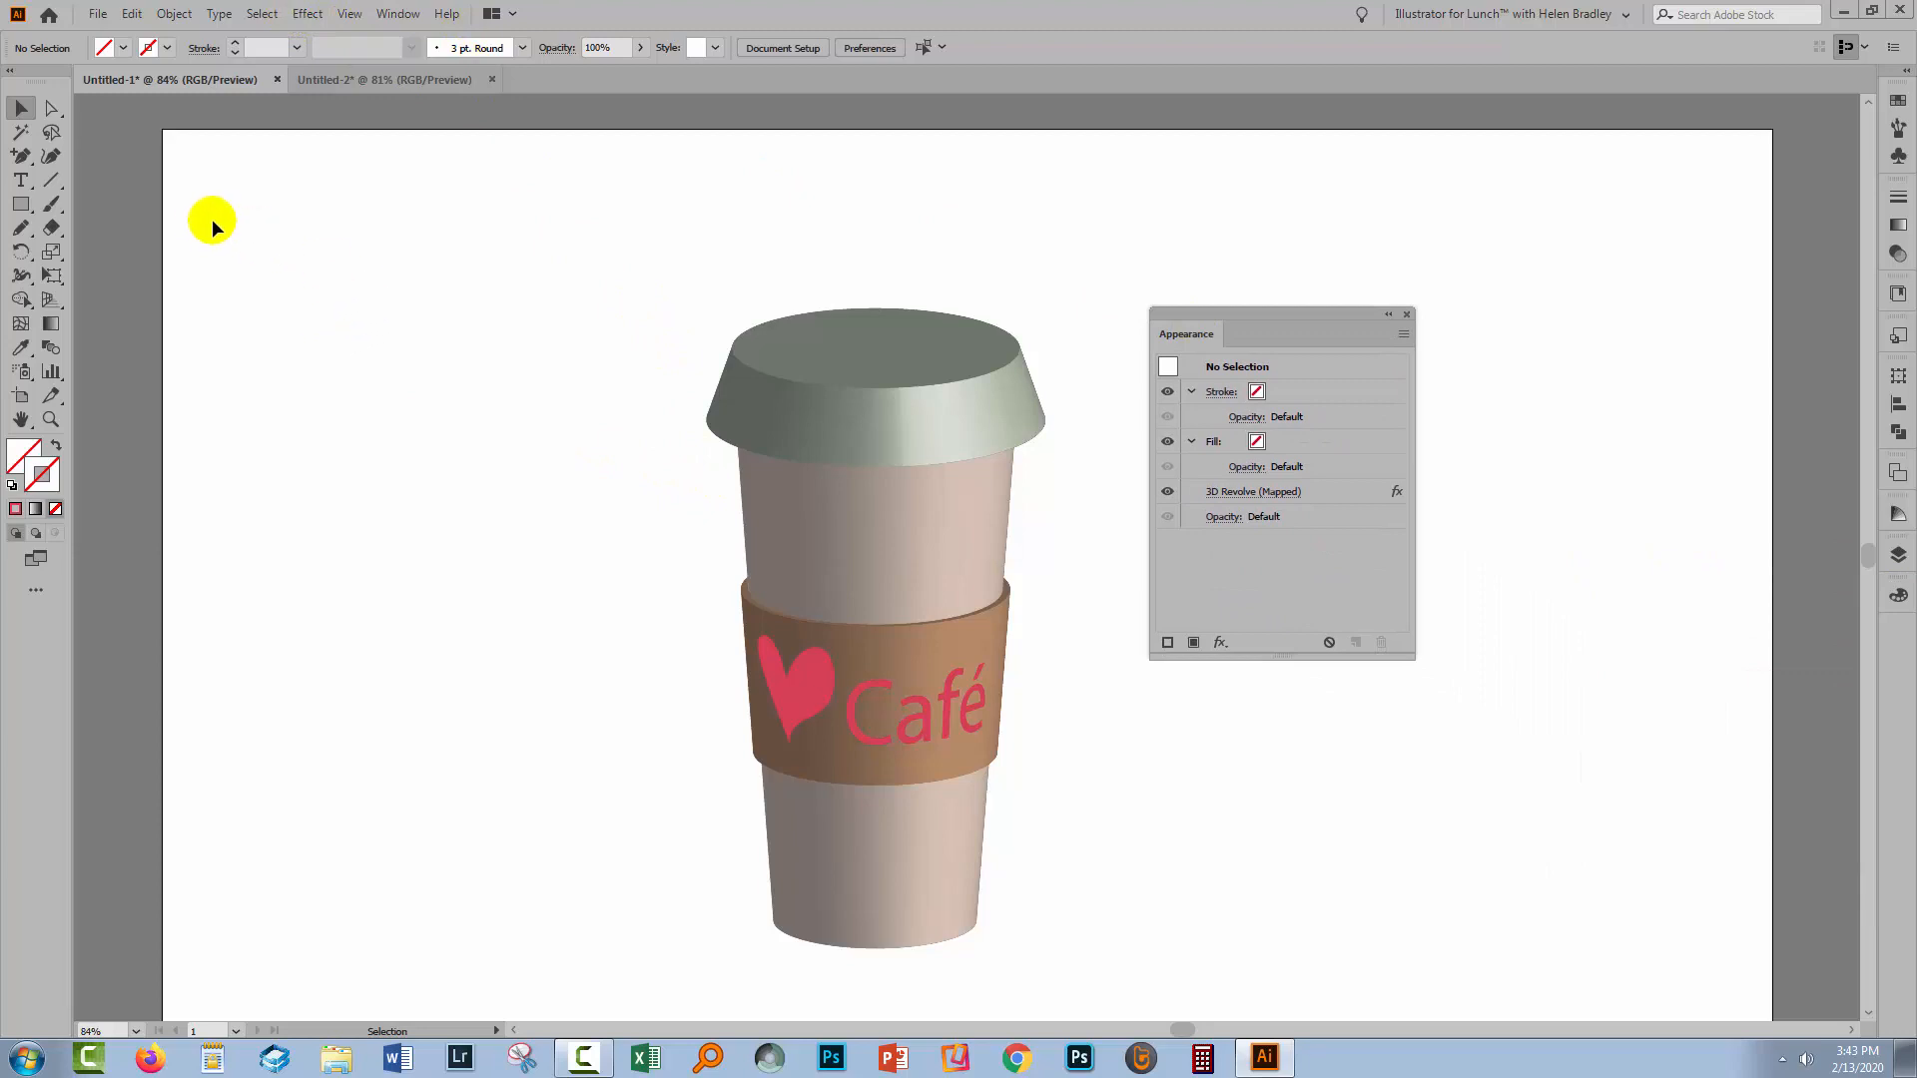
mouse_move(497, 235)
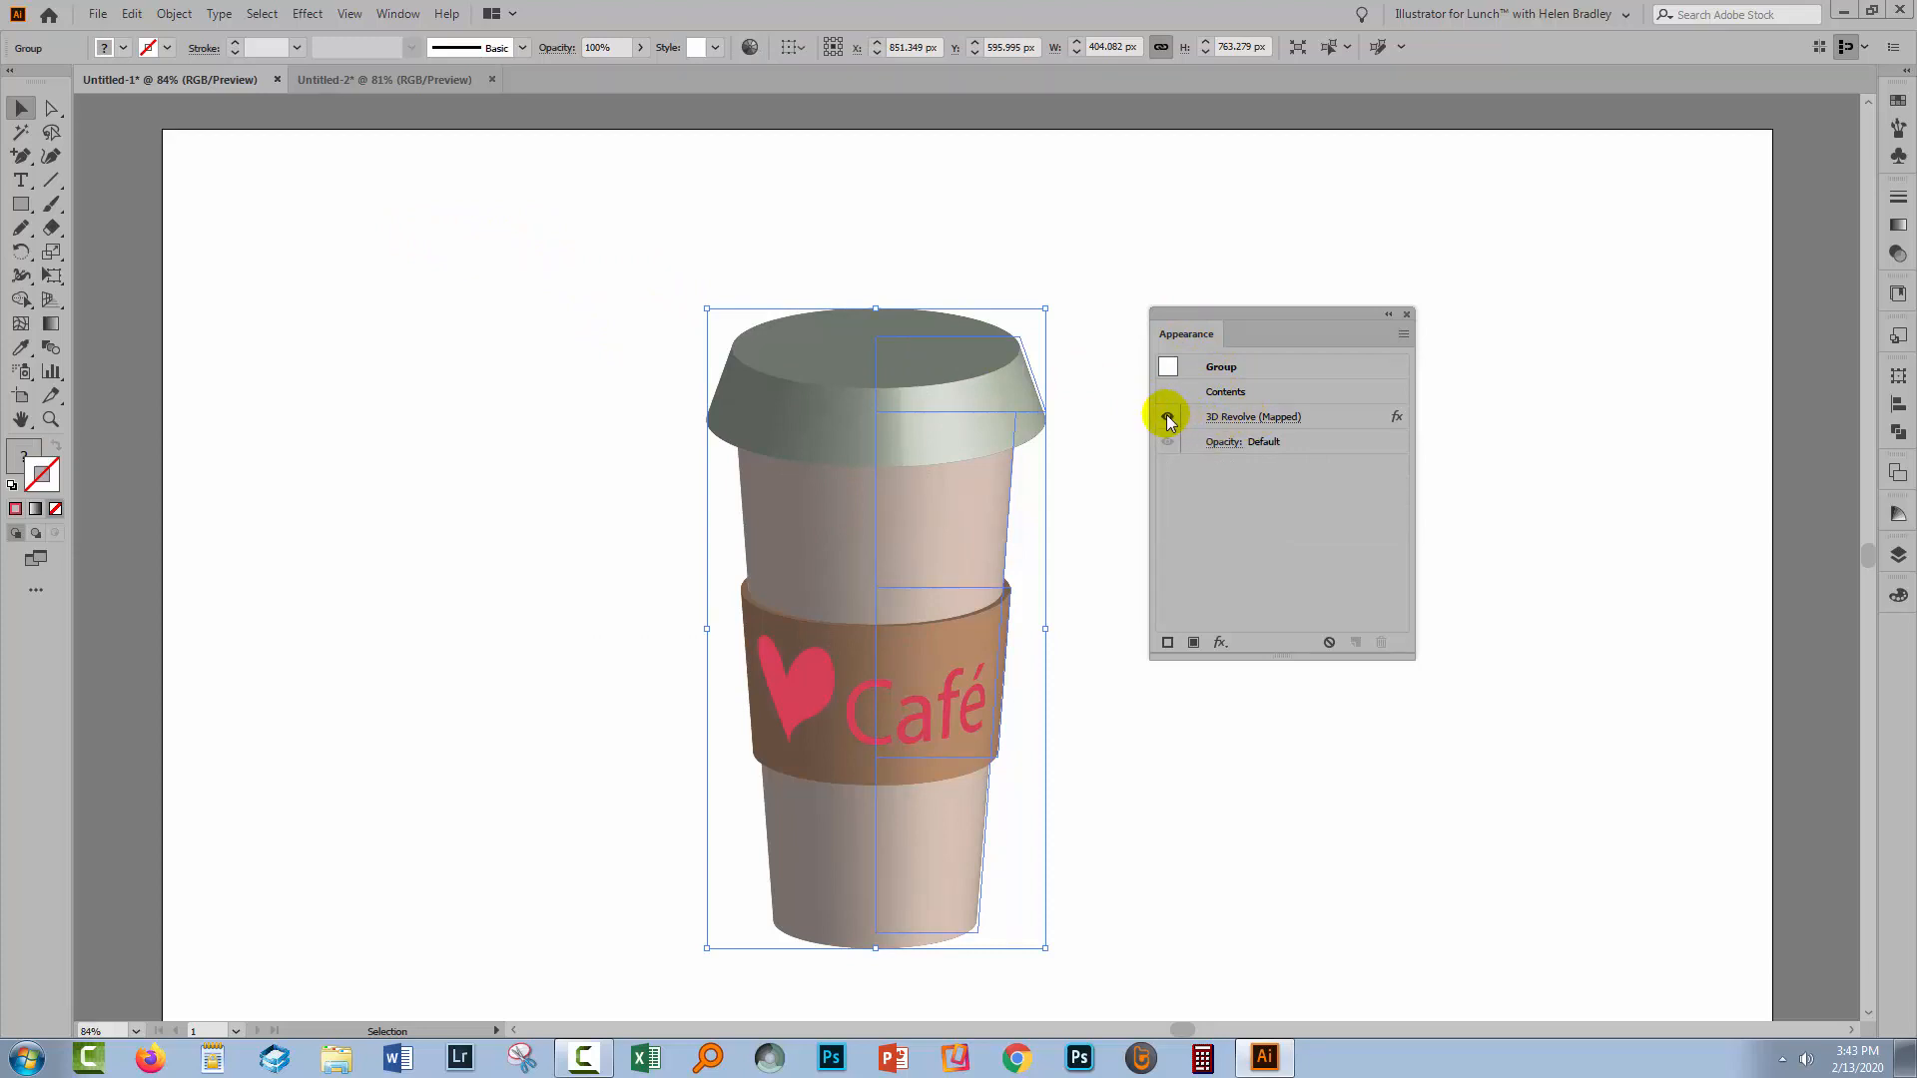
mouse_move(1164, 415)
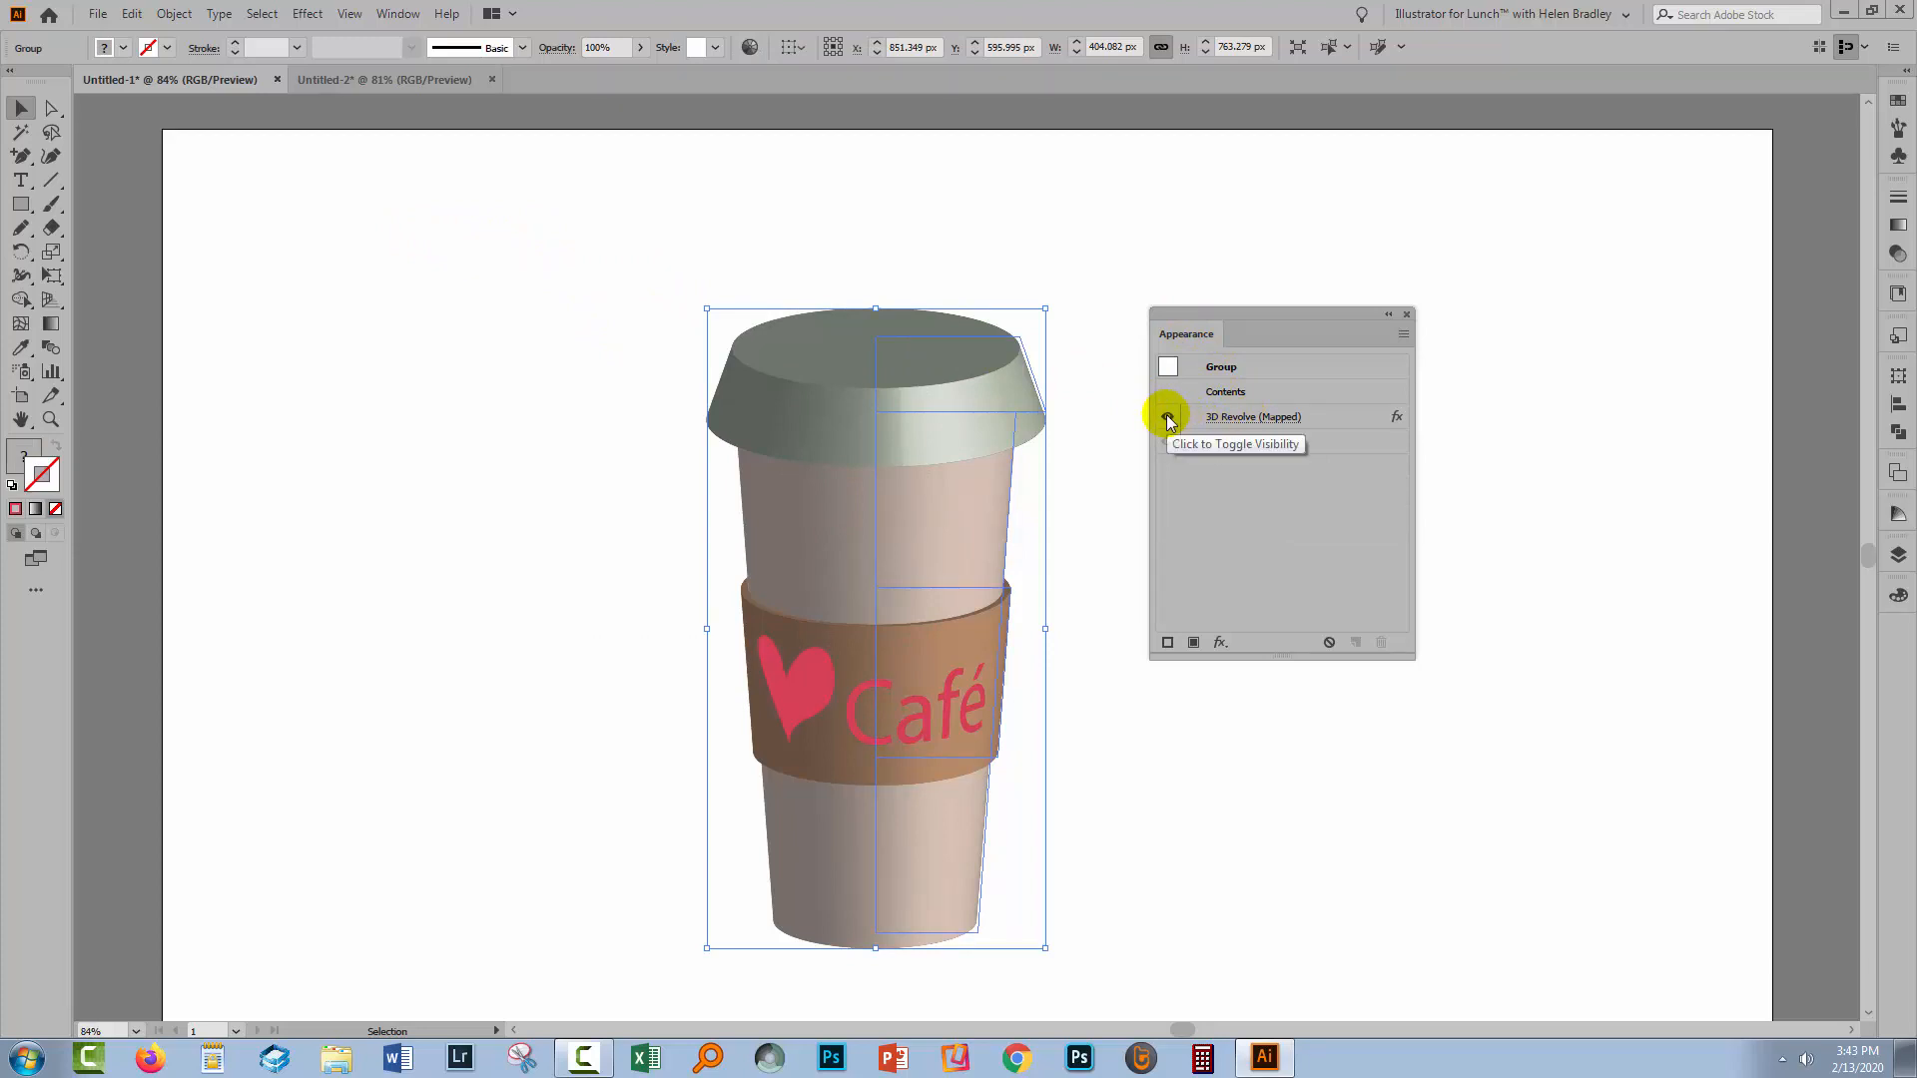
Hide the 3D Revolve (Mapped) effect in Appearance and direct-select the green lid shape.
left_click(1168, 417)
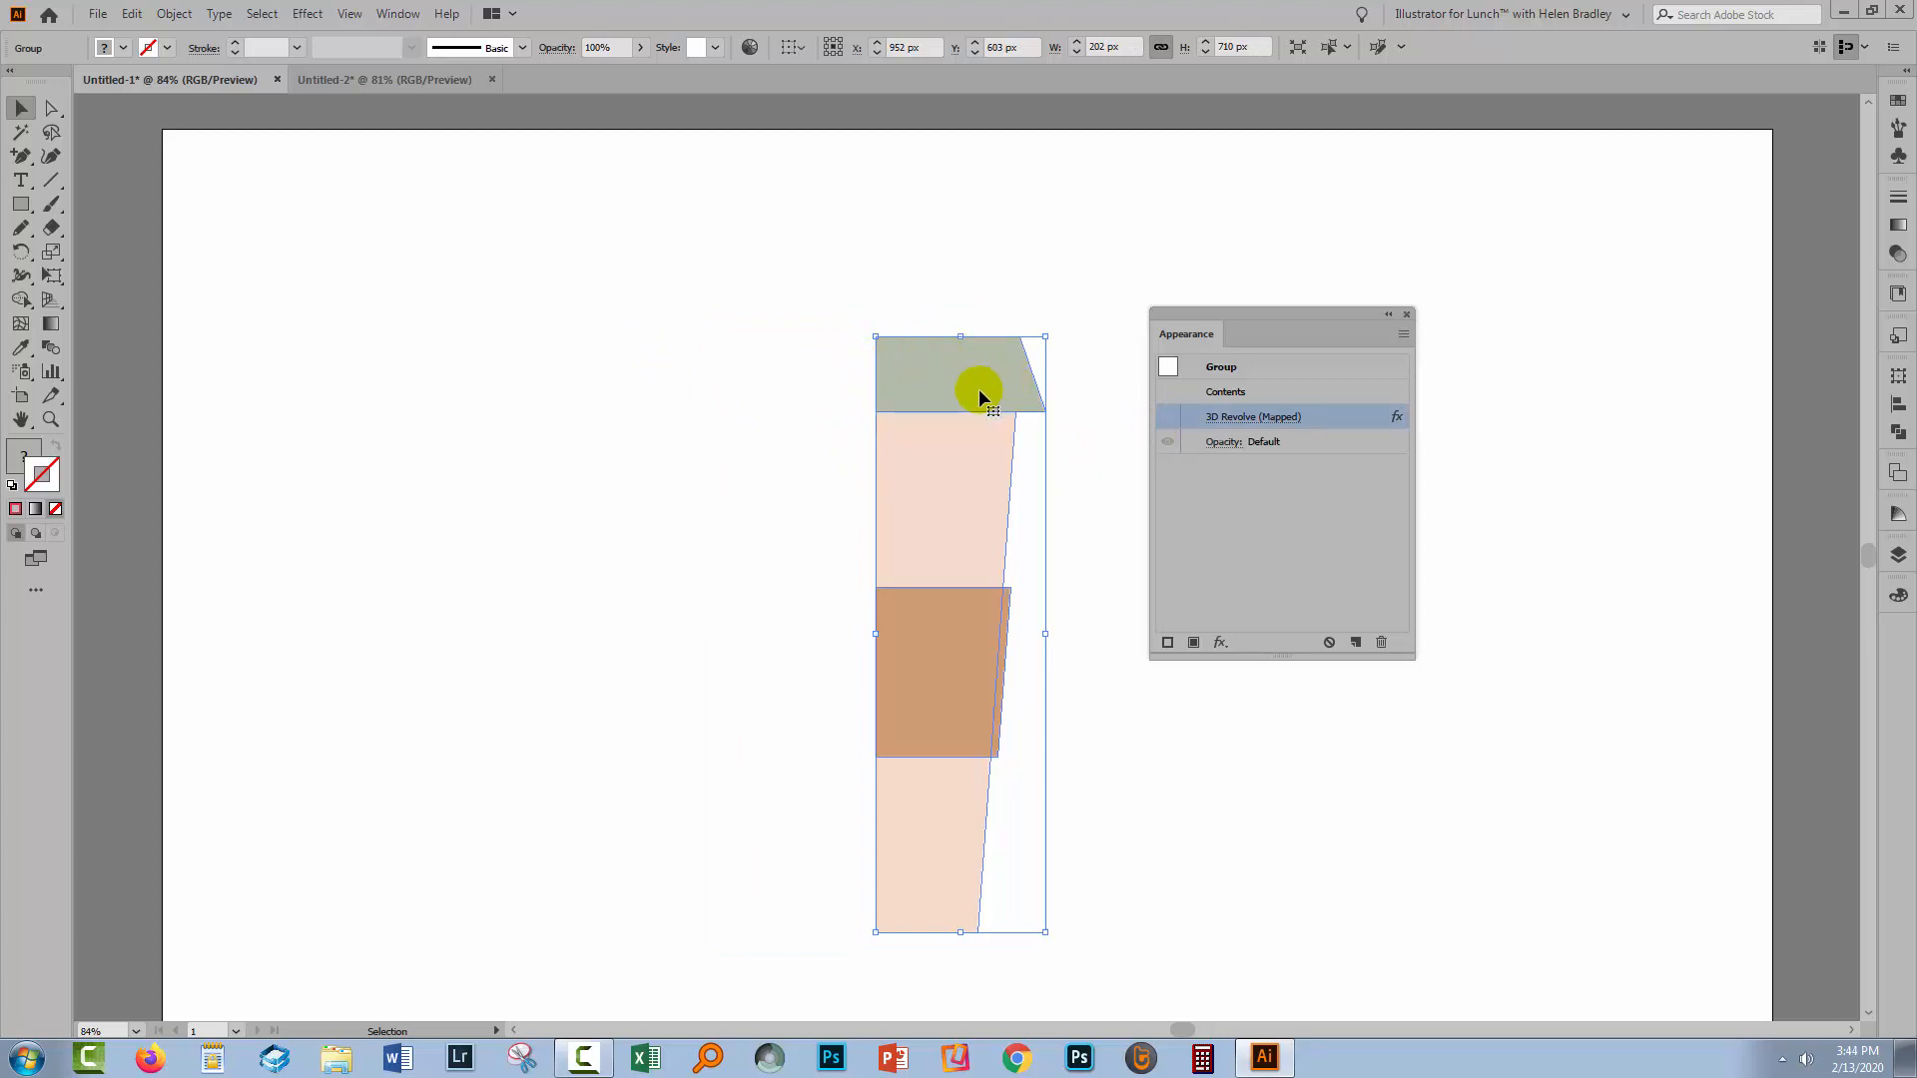
left_click(51, 108)
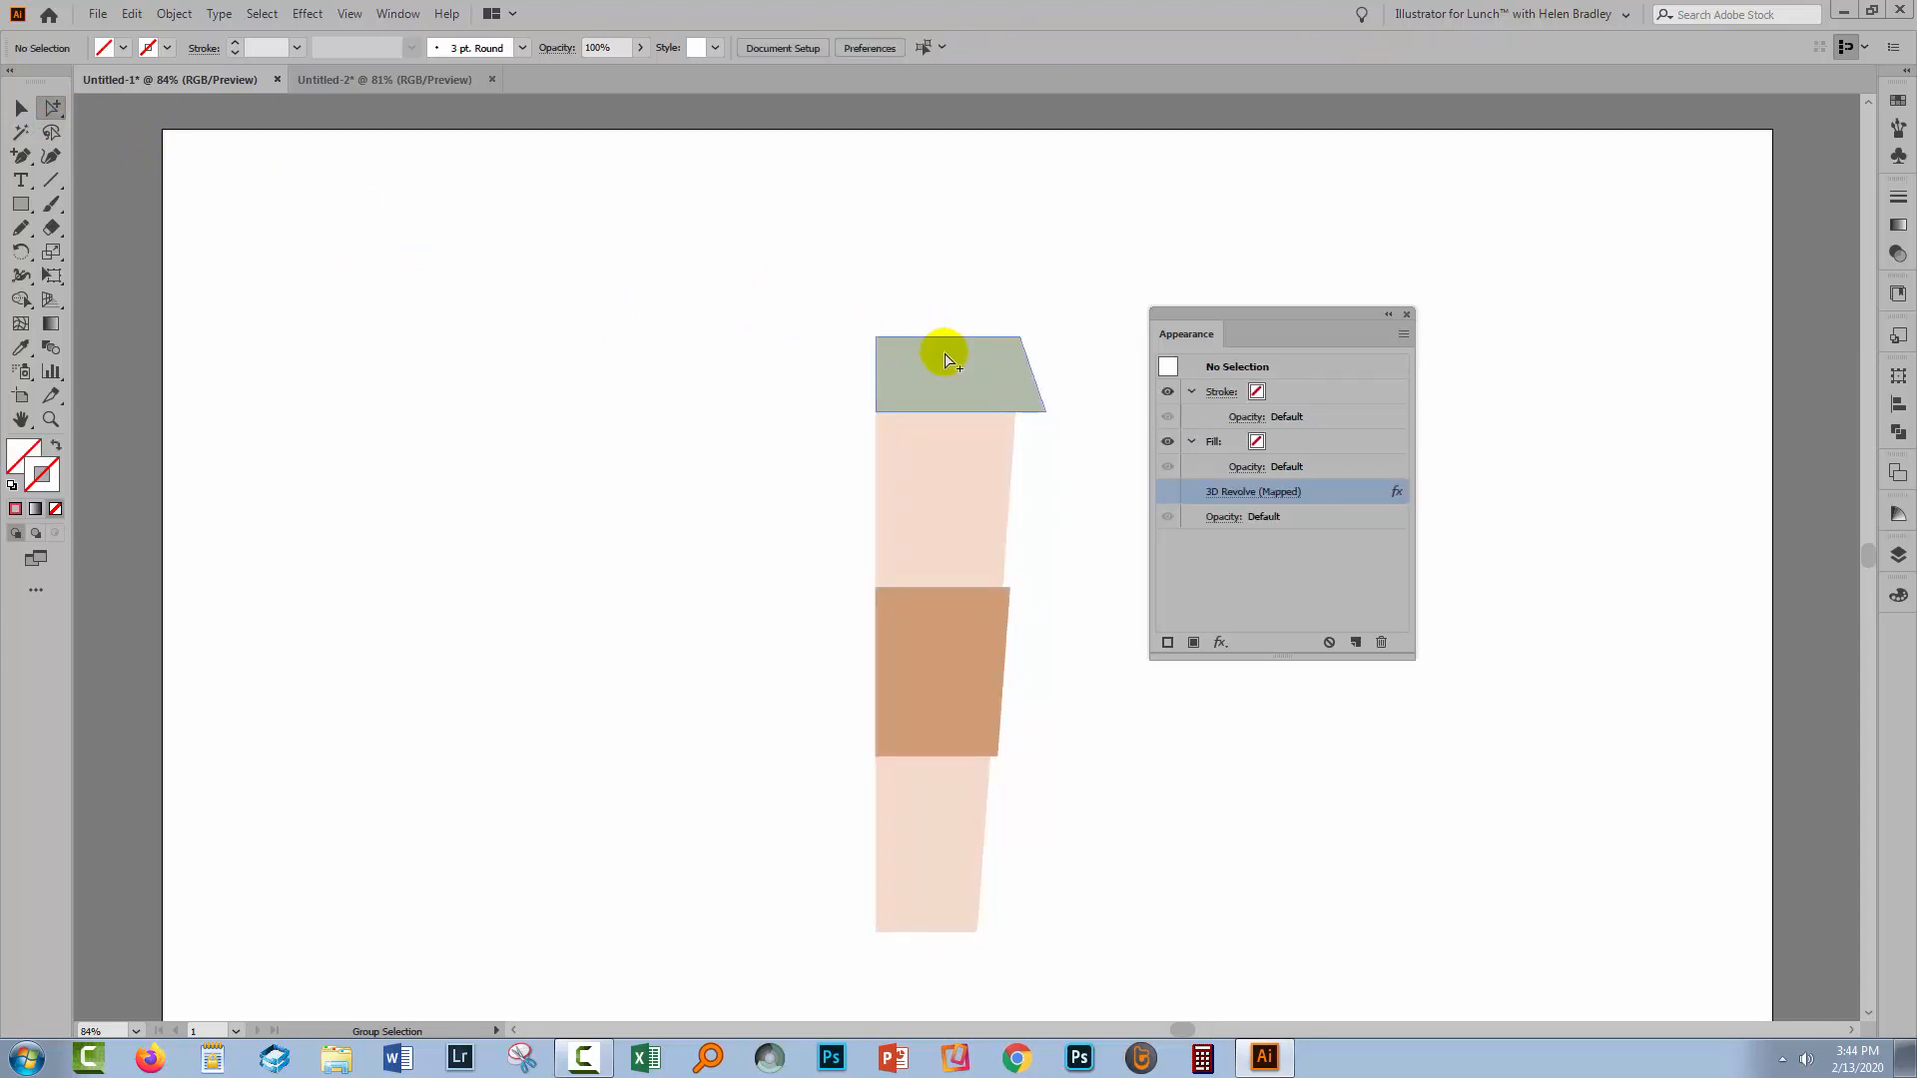
left_click(941, 368)
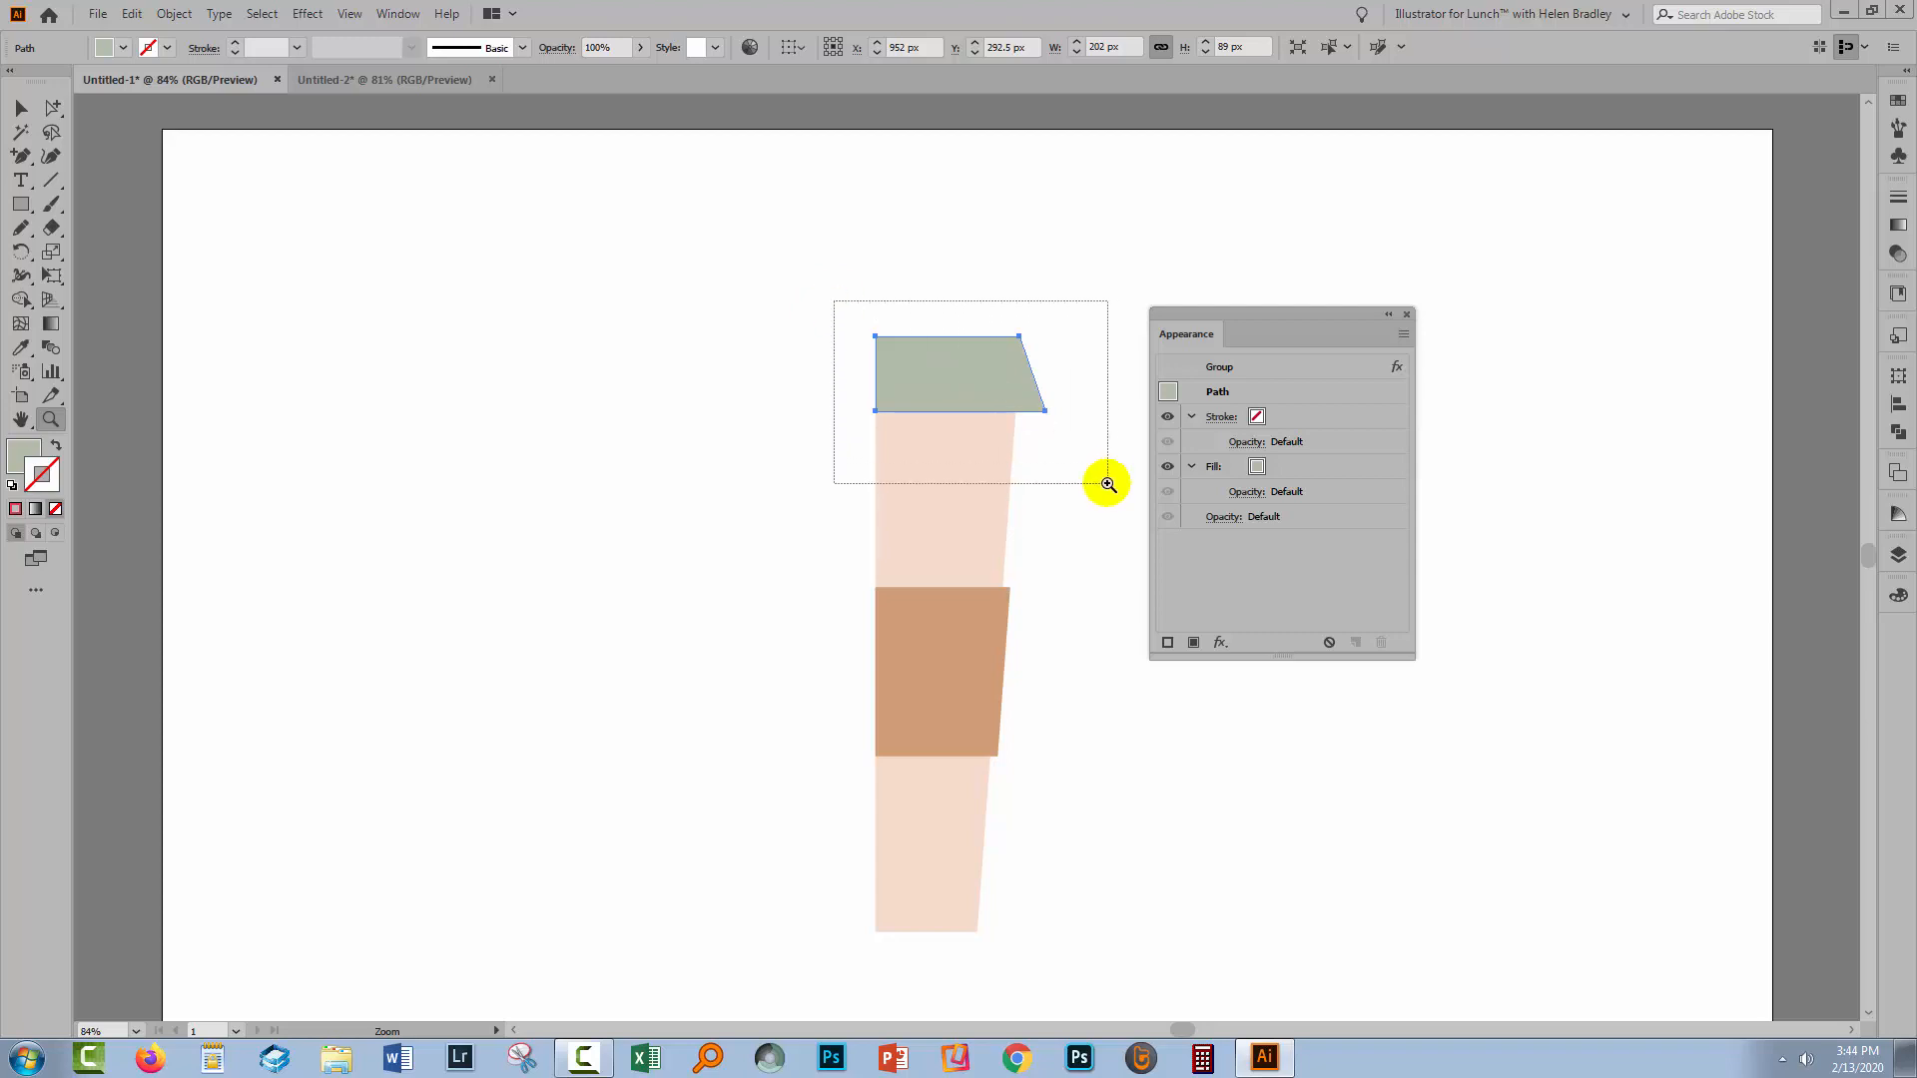
Zoom in, pick the Add Anchor Point tool, then reshape the lid's top-left corner into a notch.
left_click(1106, 483)
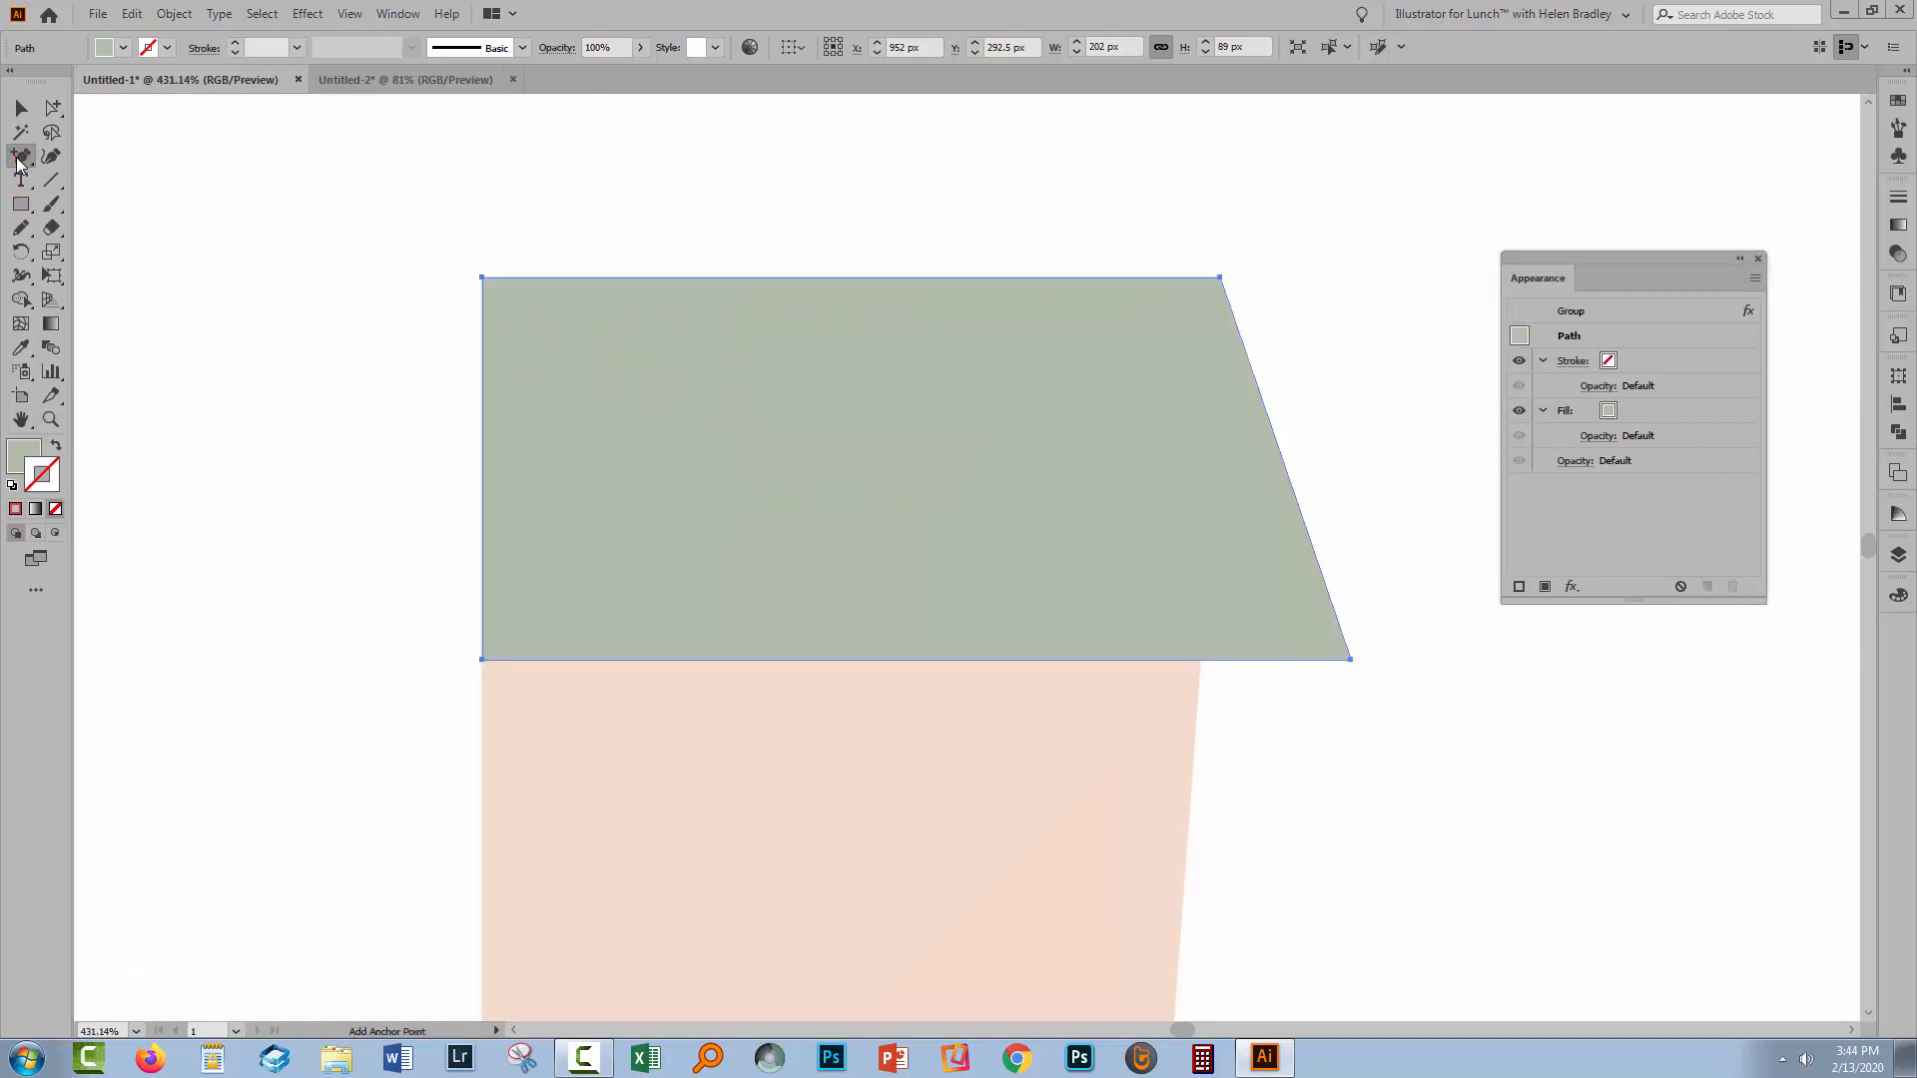
left_click(20, 156)
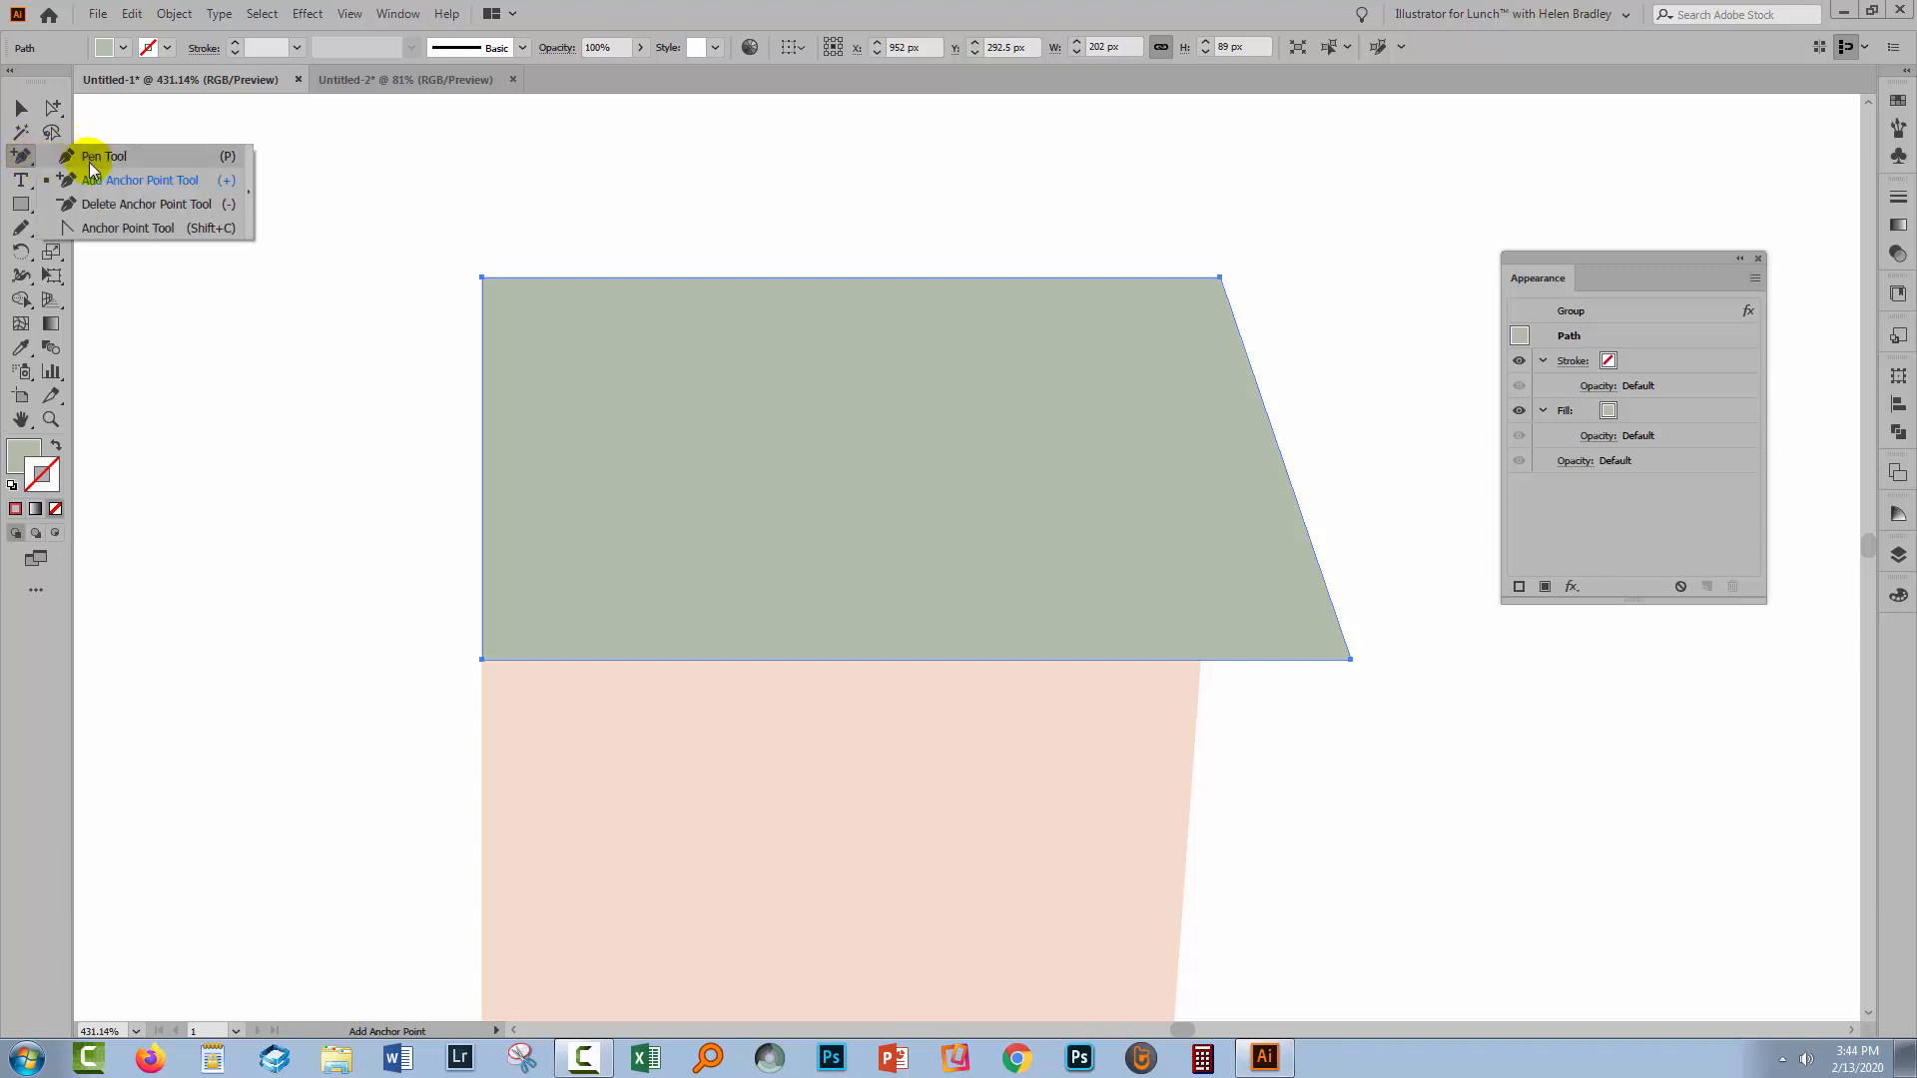
left_click(102, 156)
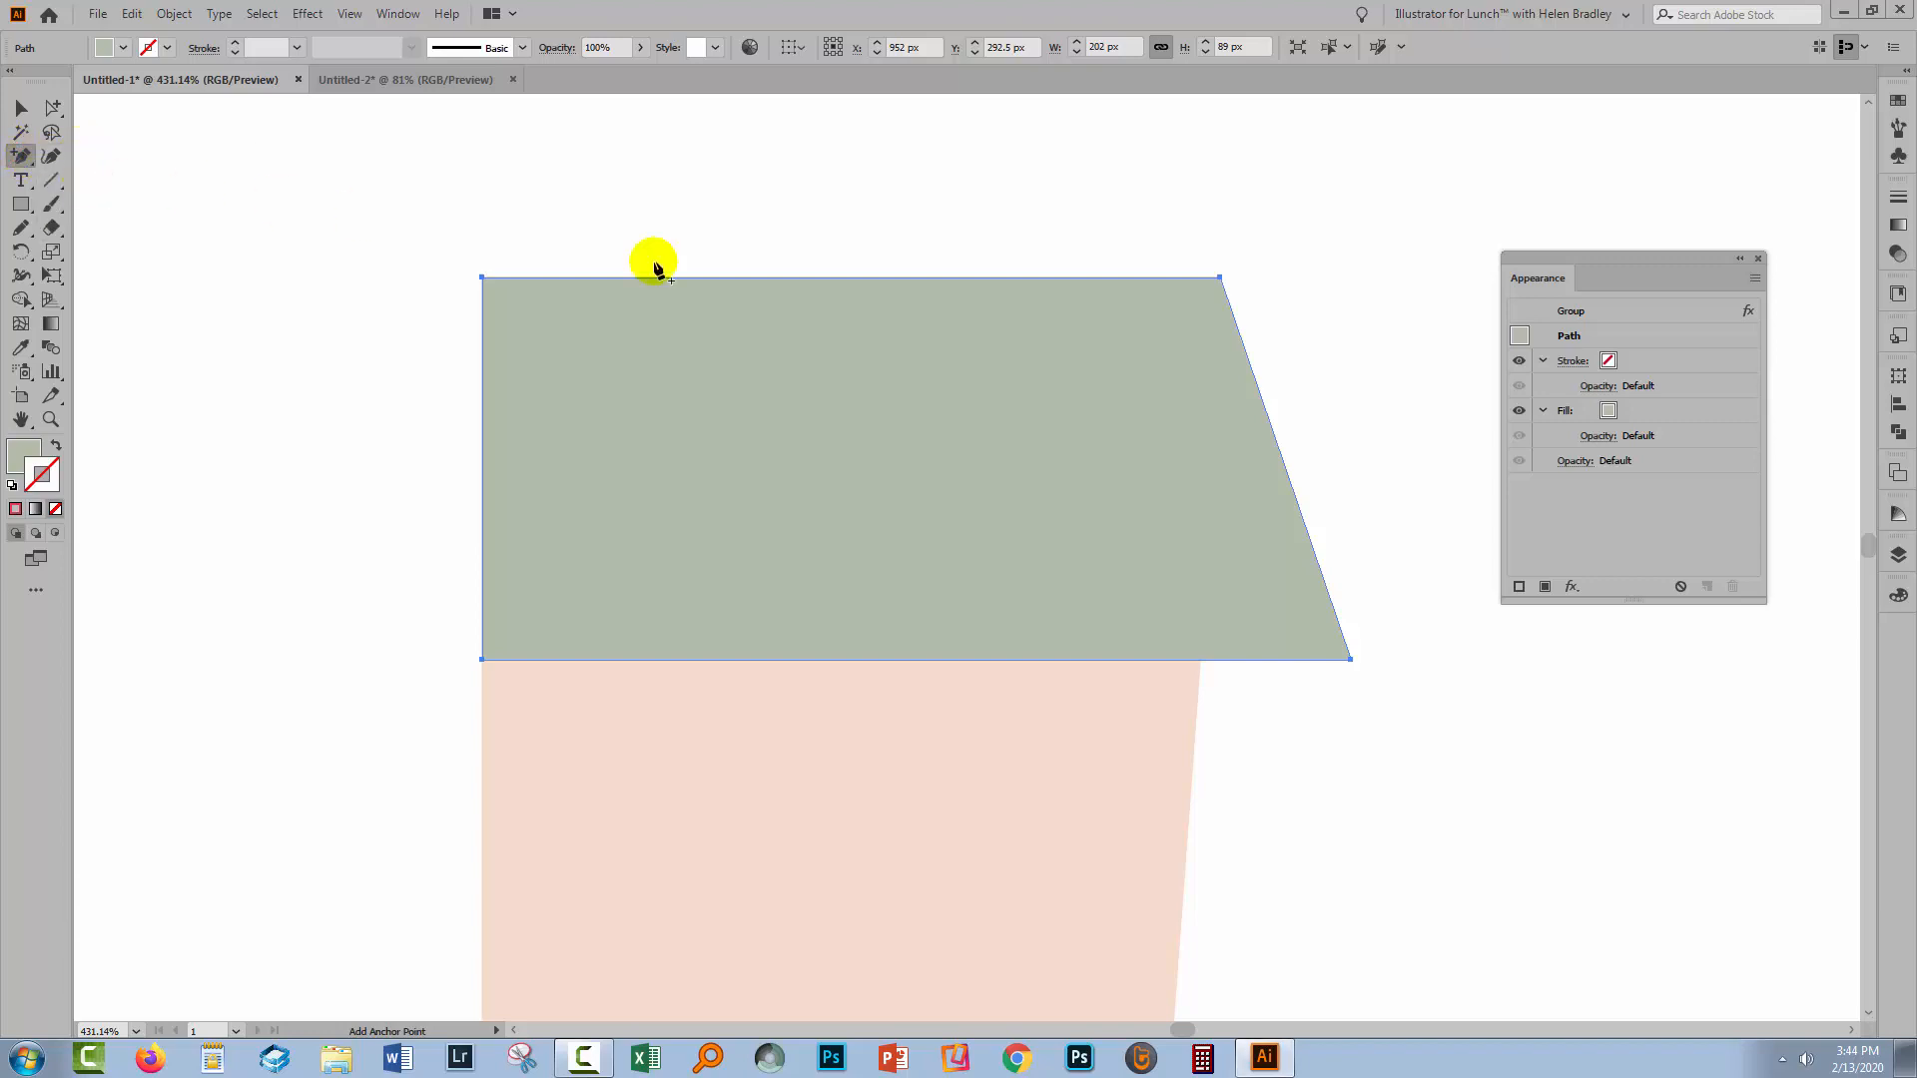
mouse_move(1150, 280)
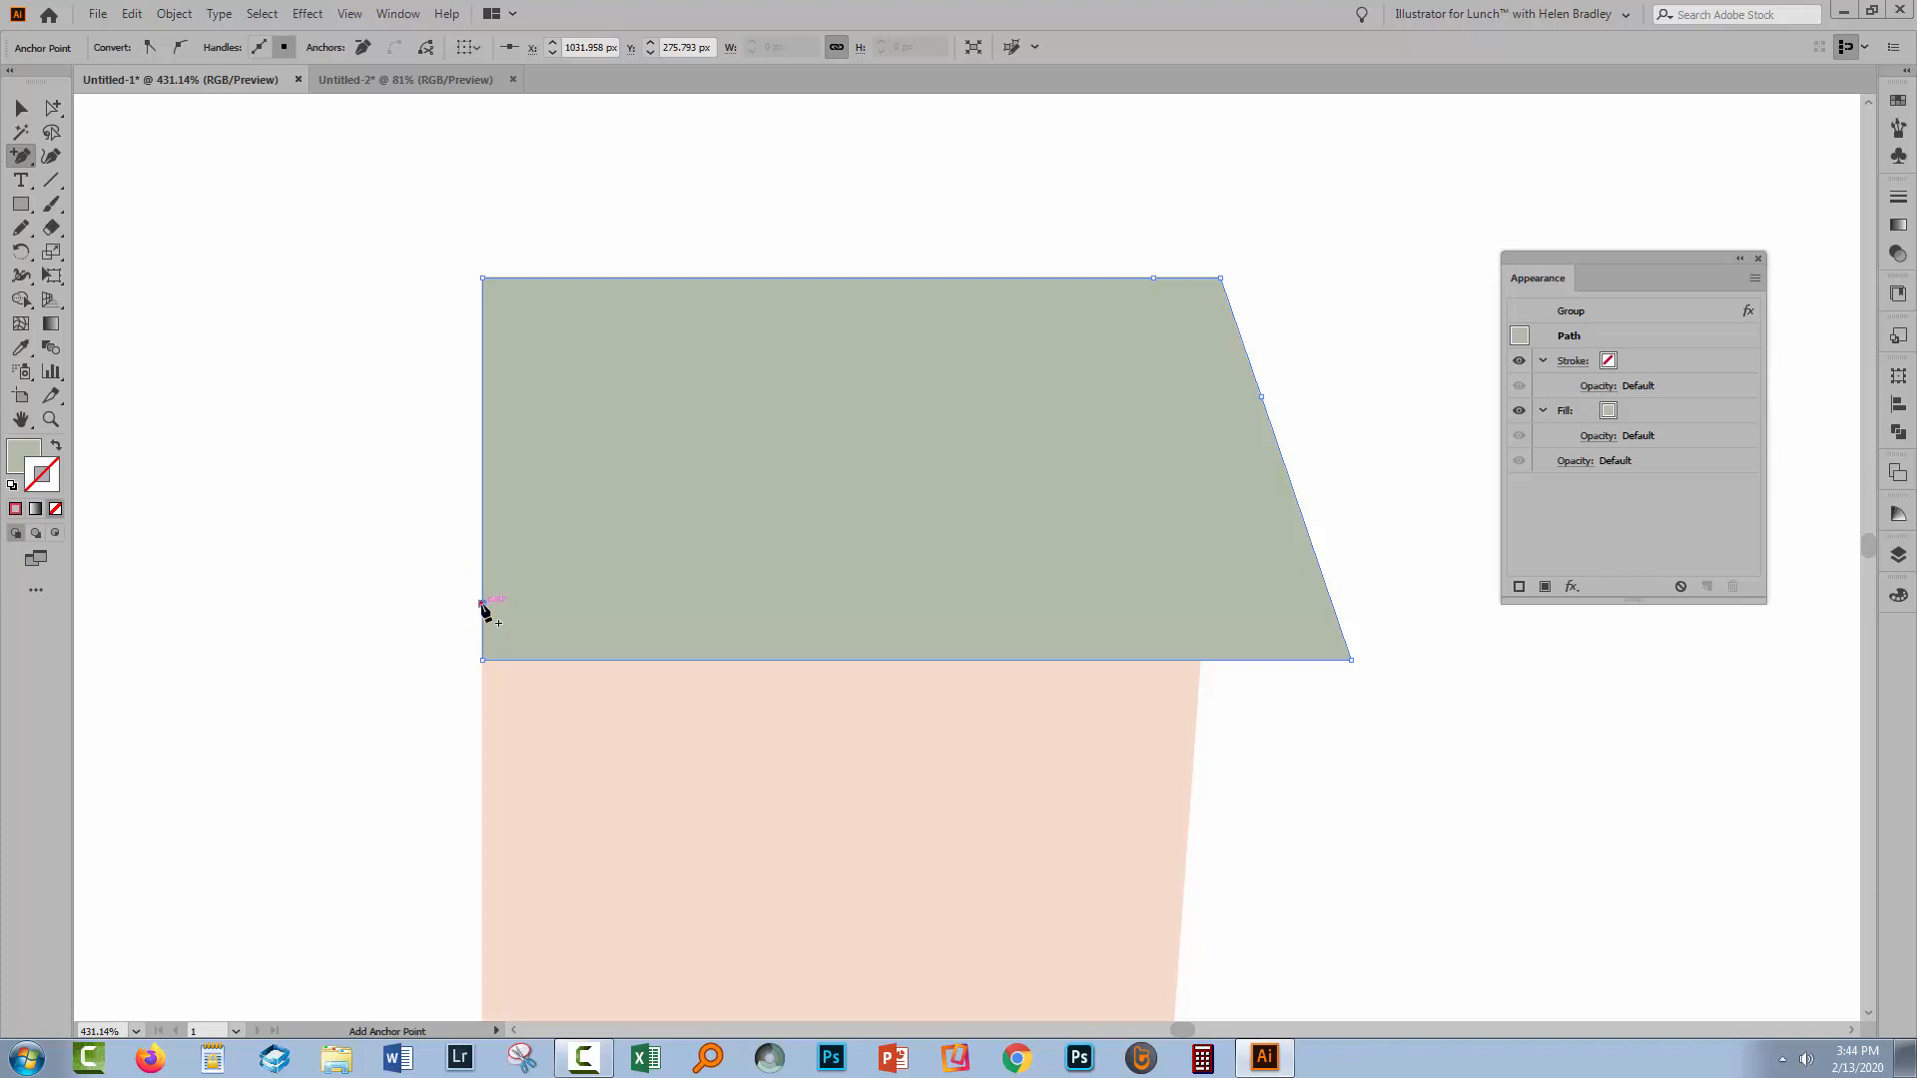
mouse_move(1155, 288)
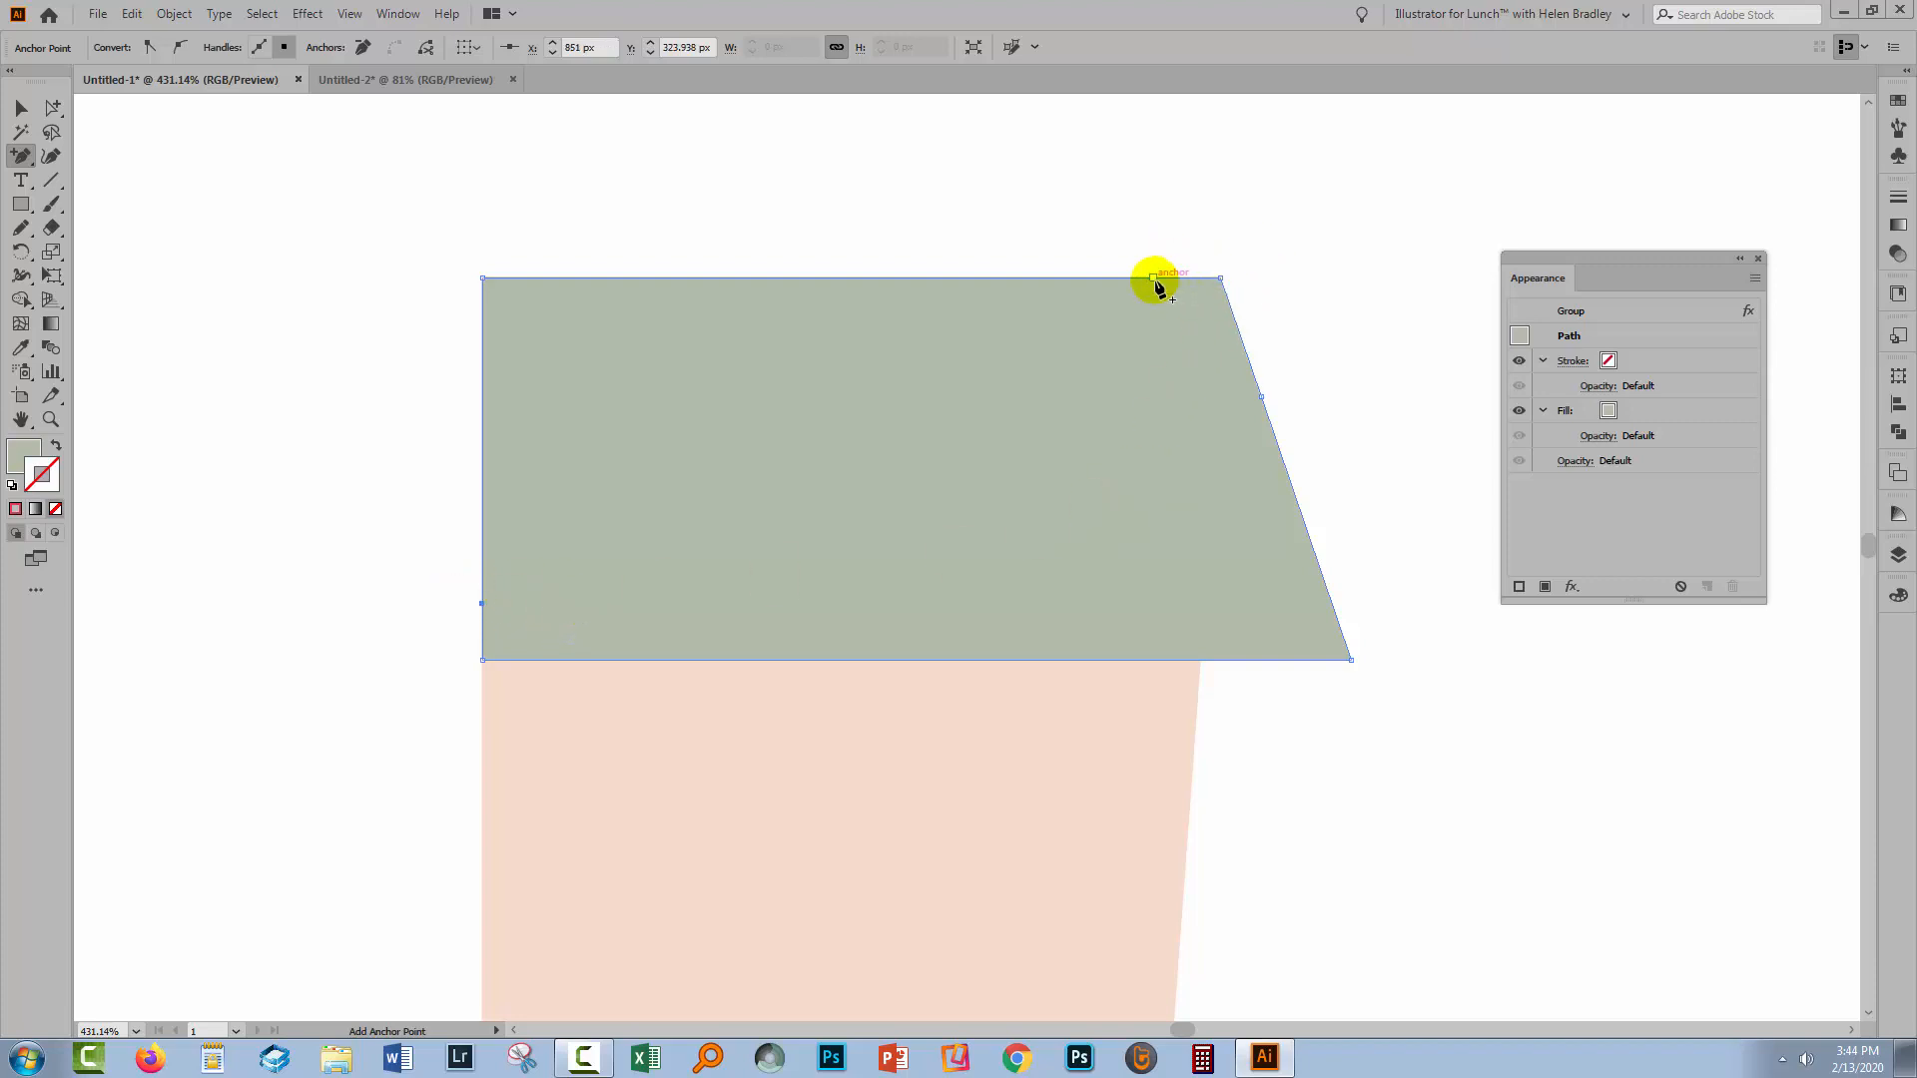
mouse_move(1265, 403)
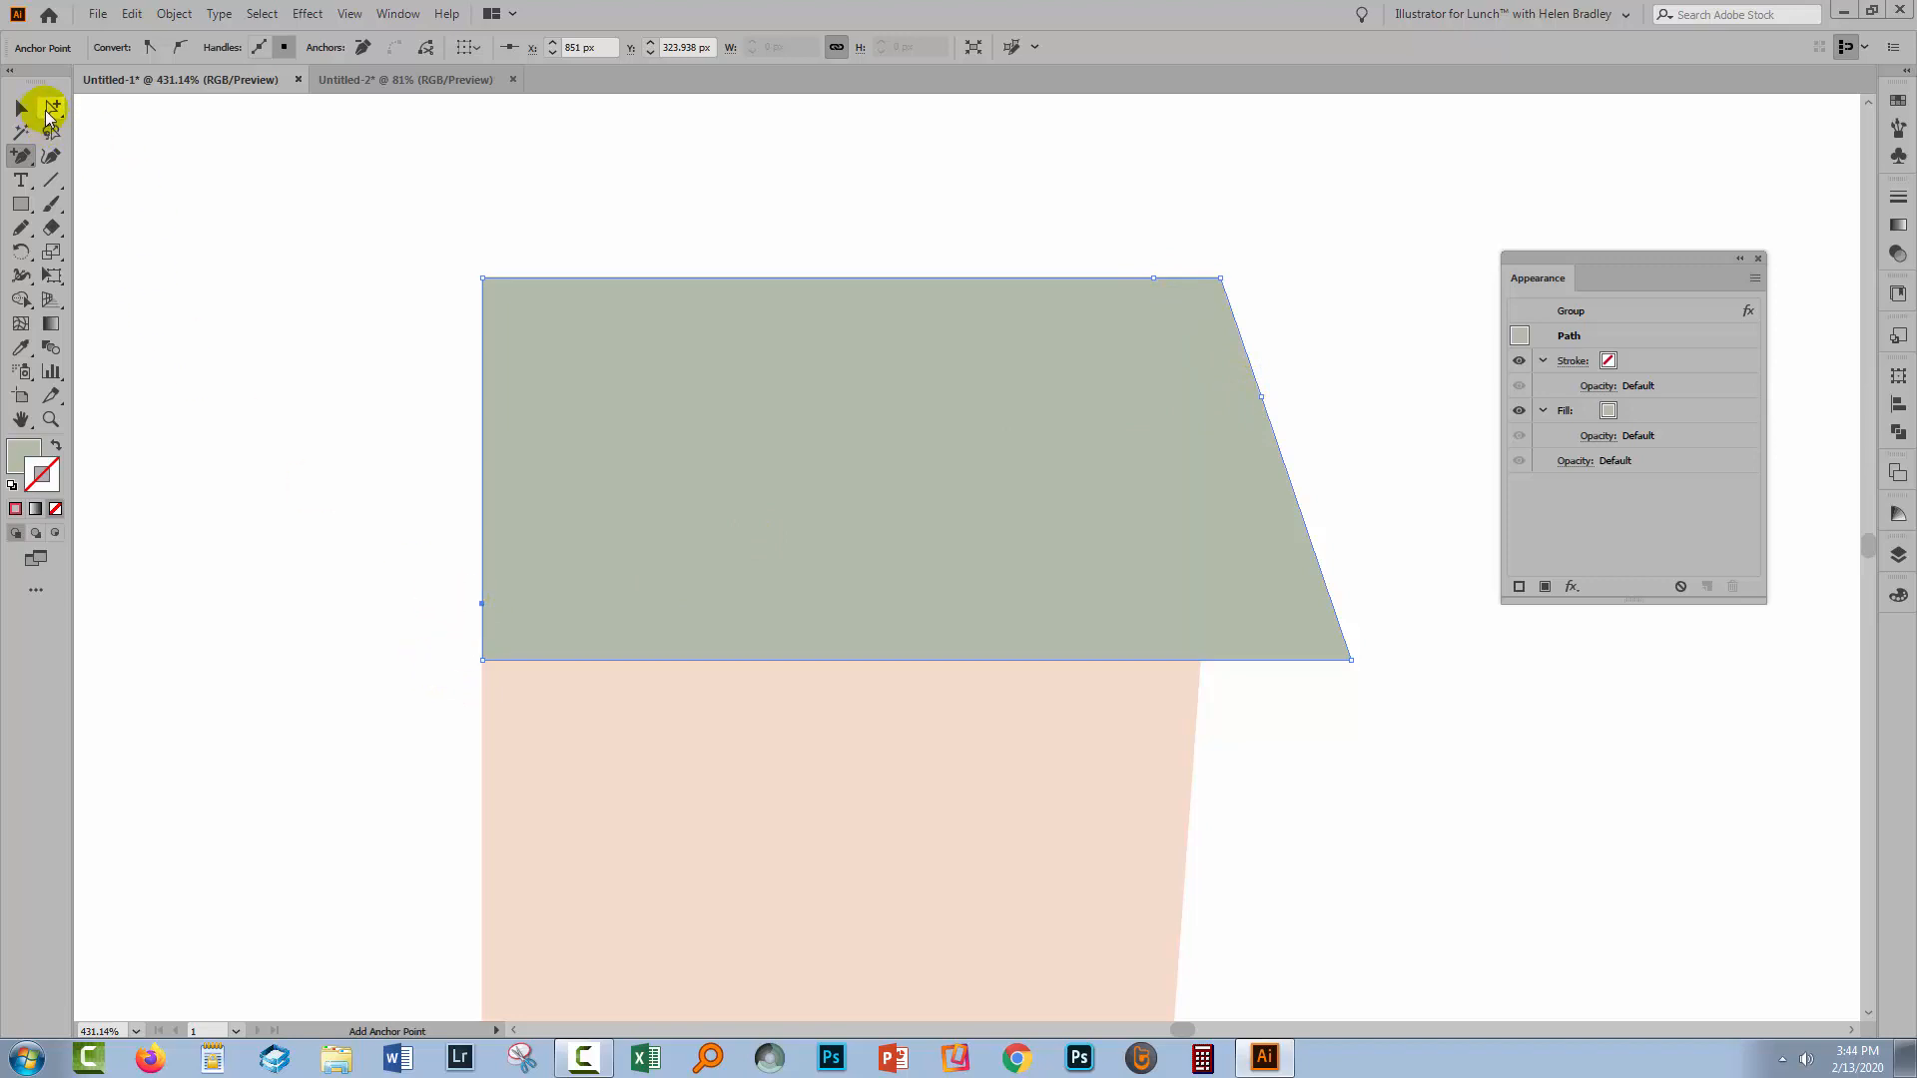
left_click(22, 108)
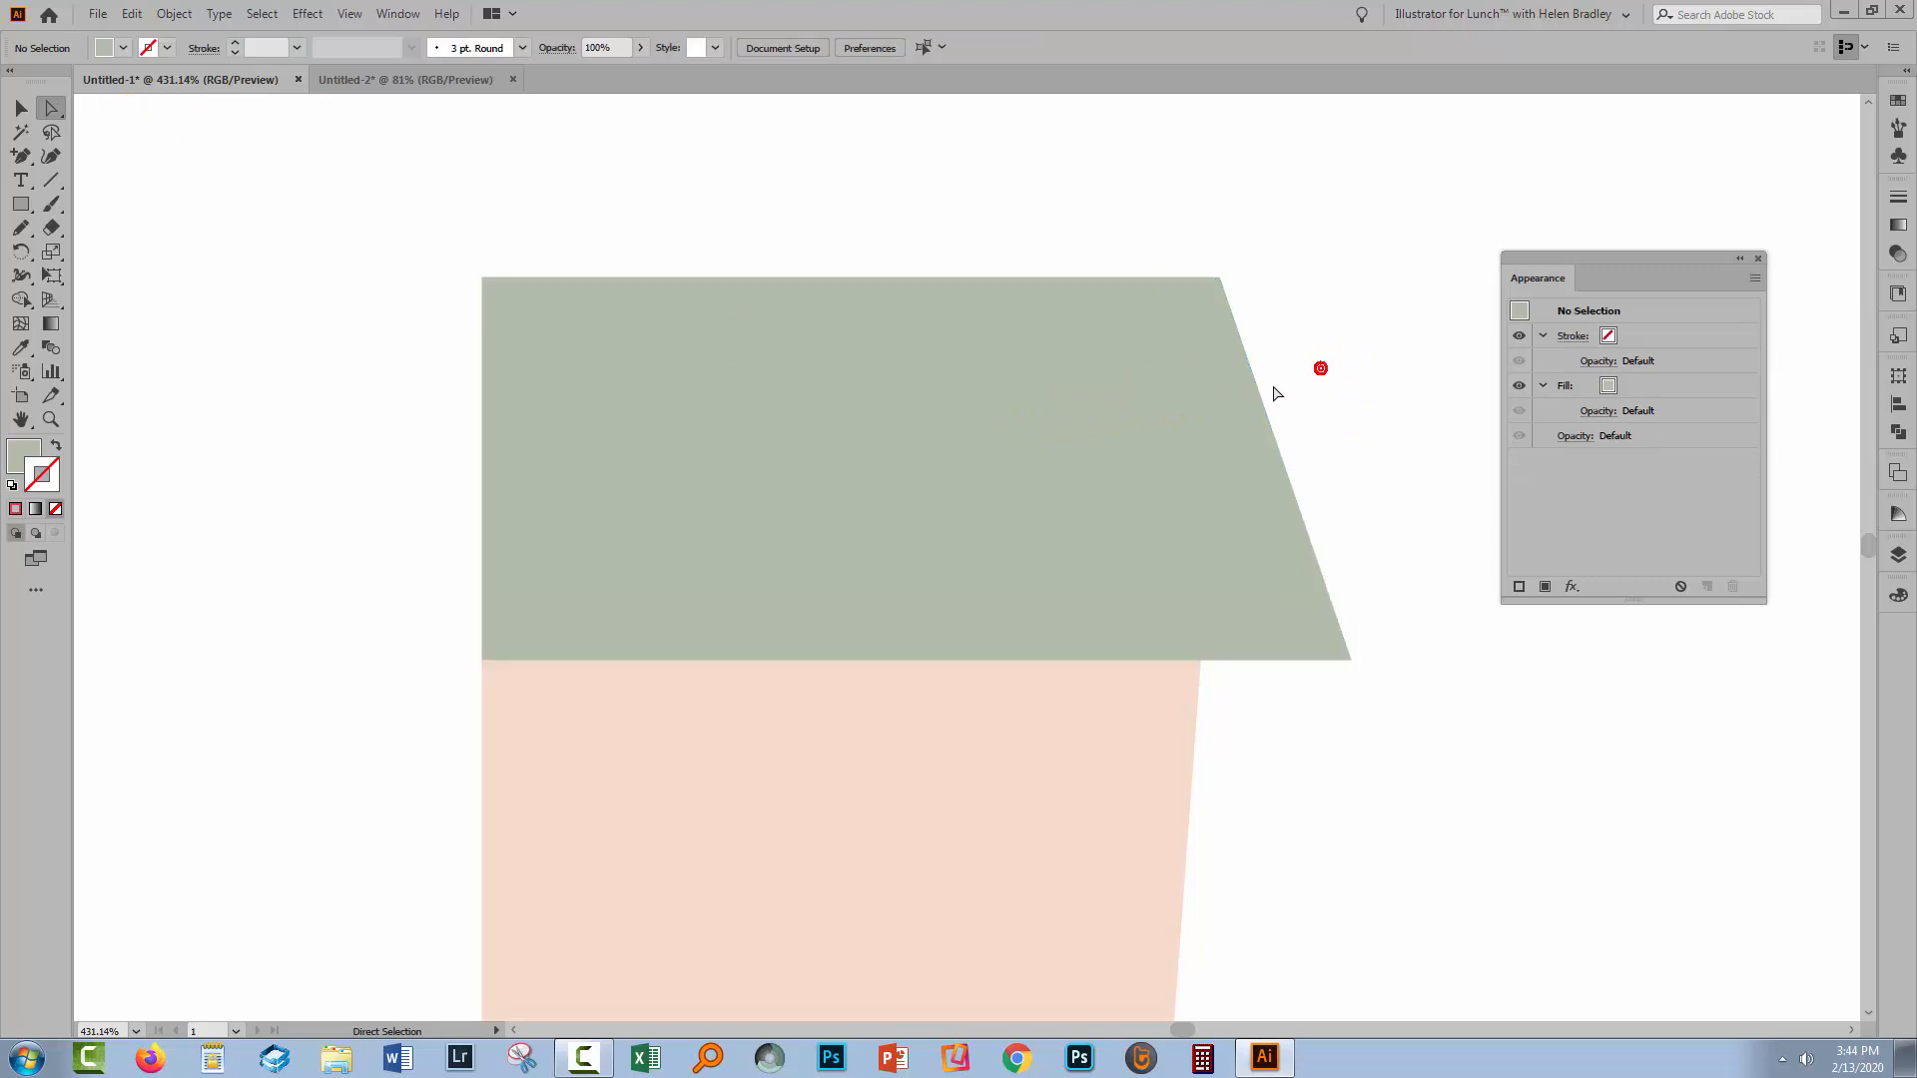
left_click(486, 280)
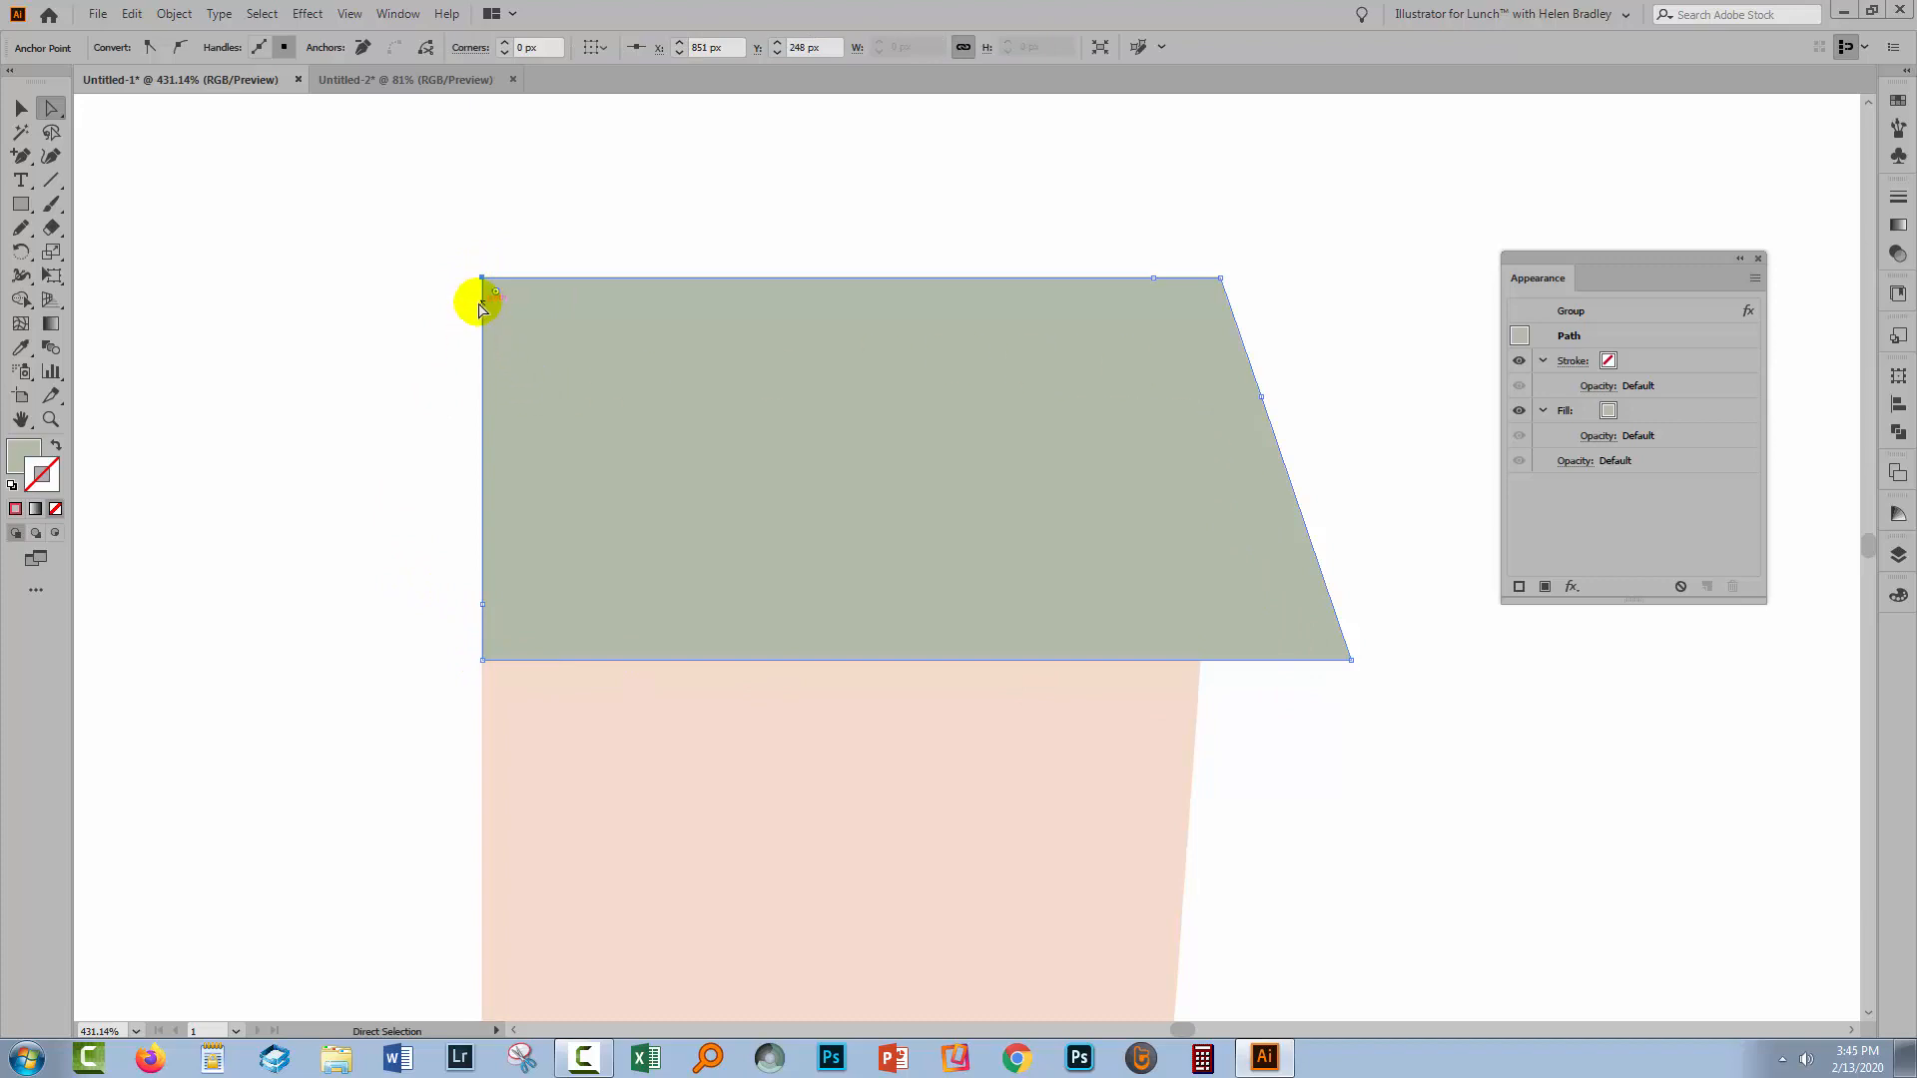
left_click_drag(484, 281, 1082, 511)
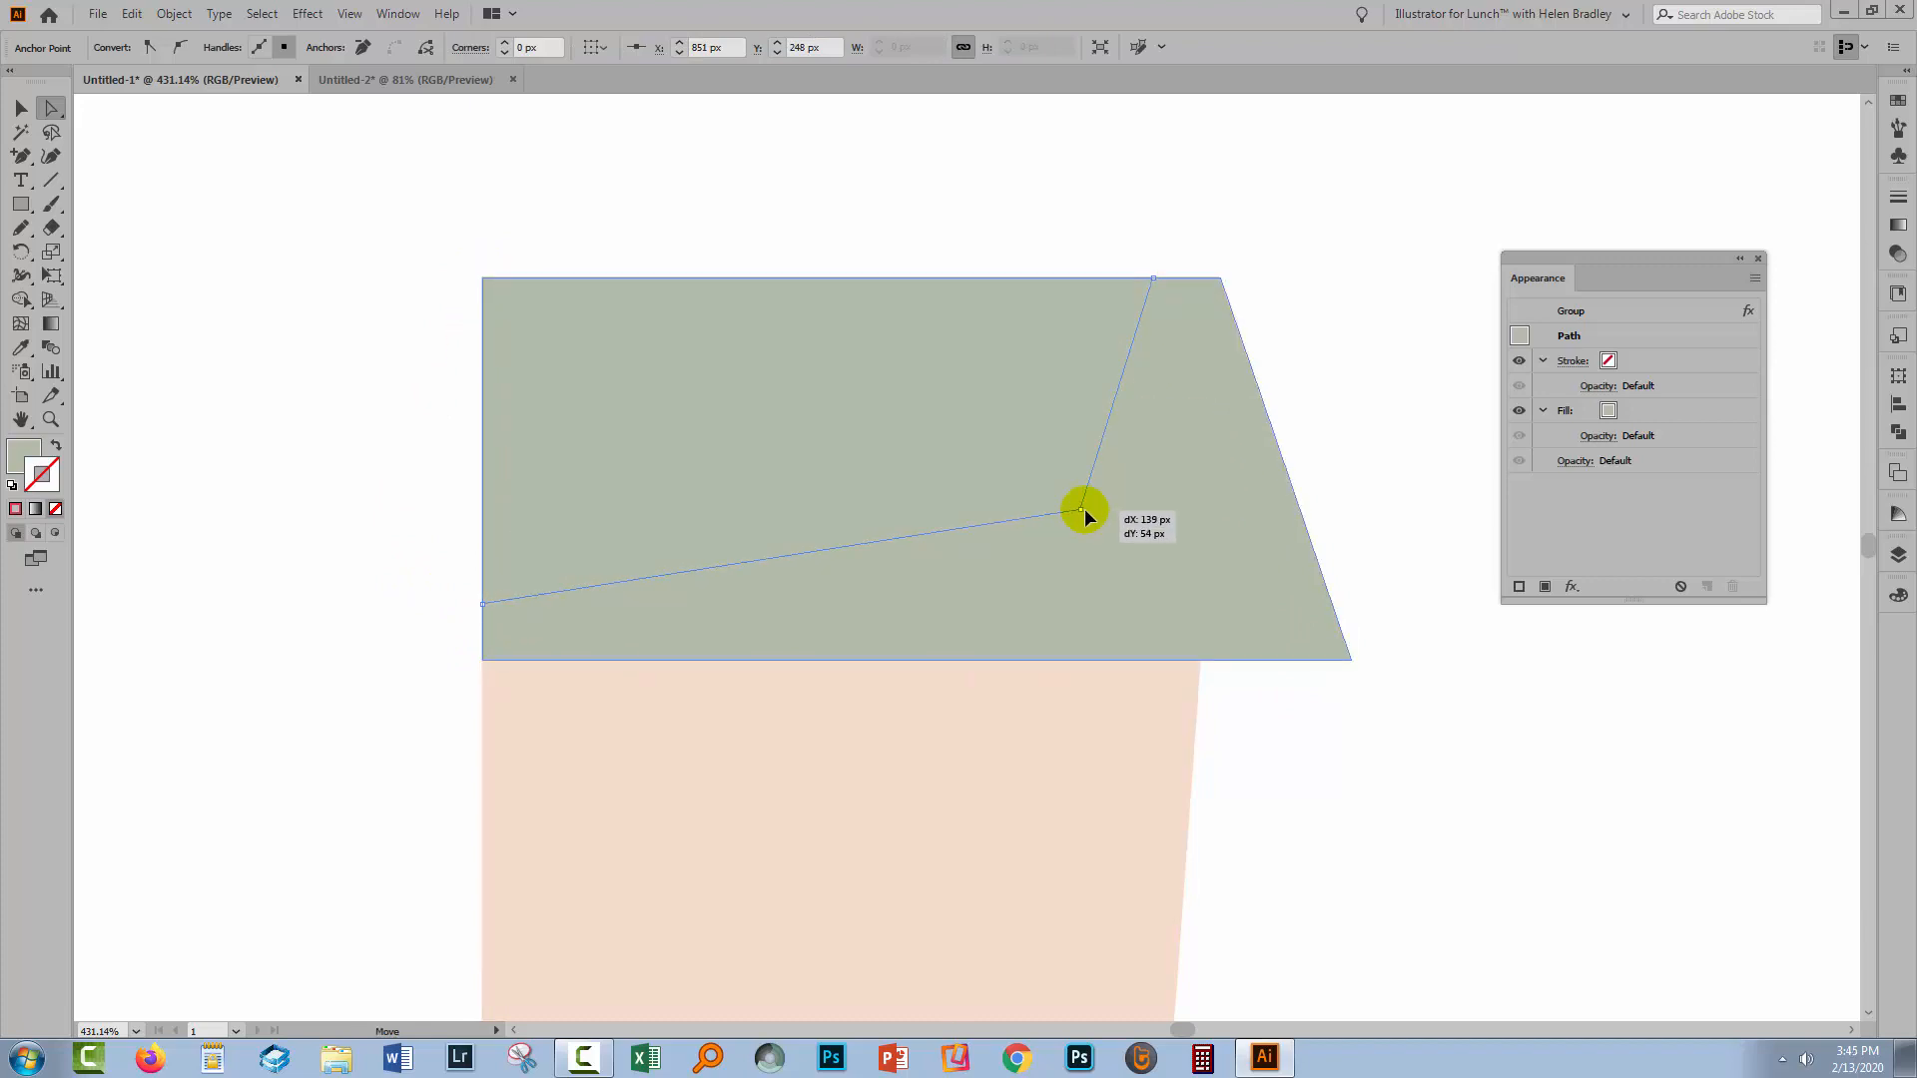
left_click_drag(1082, 513, 1124, 565)
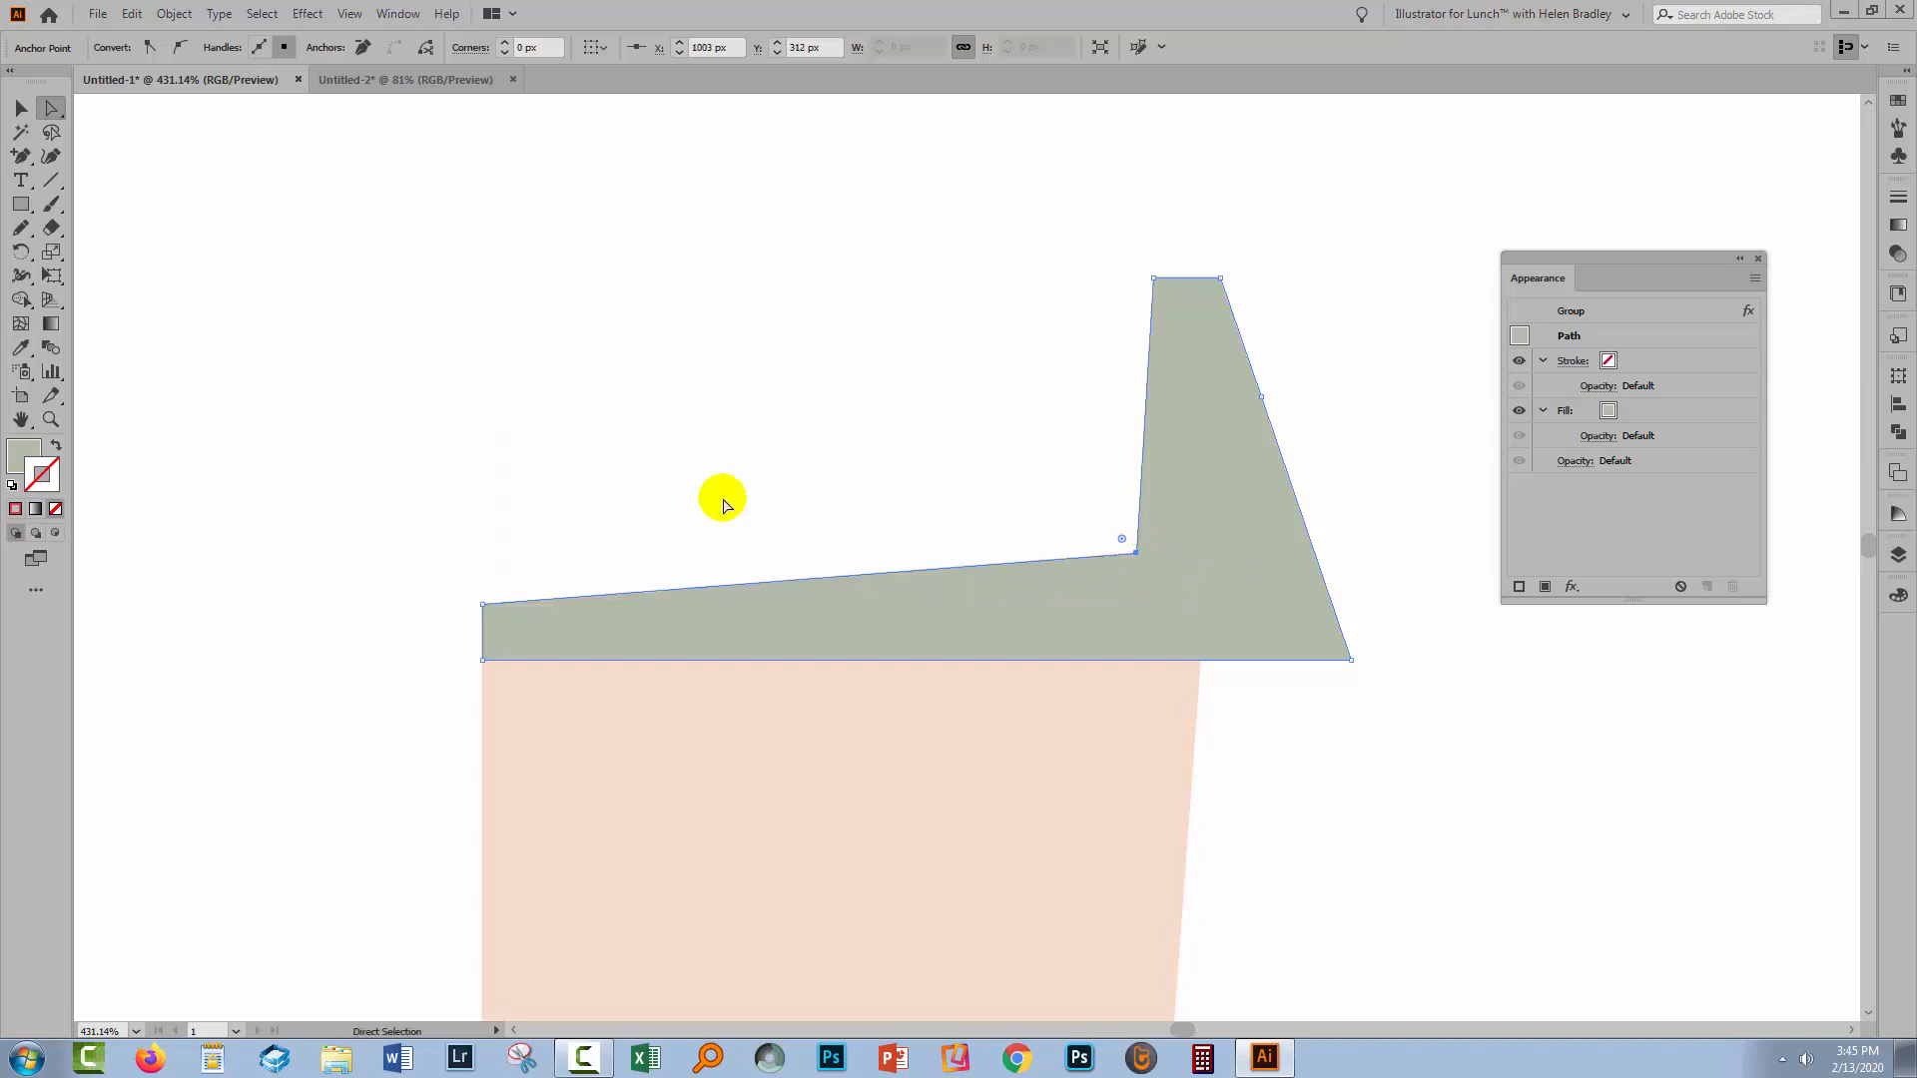
mouse_move(1058, 511)
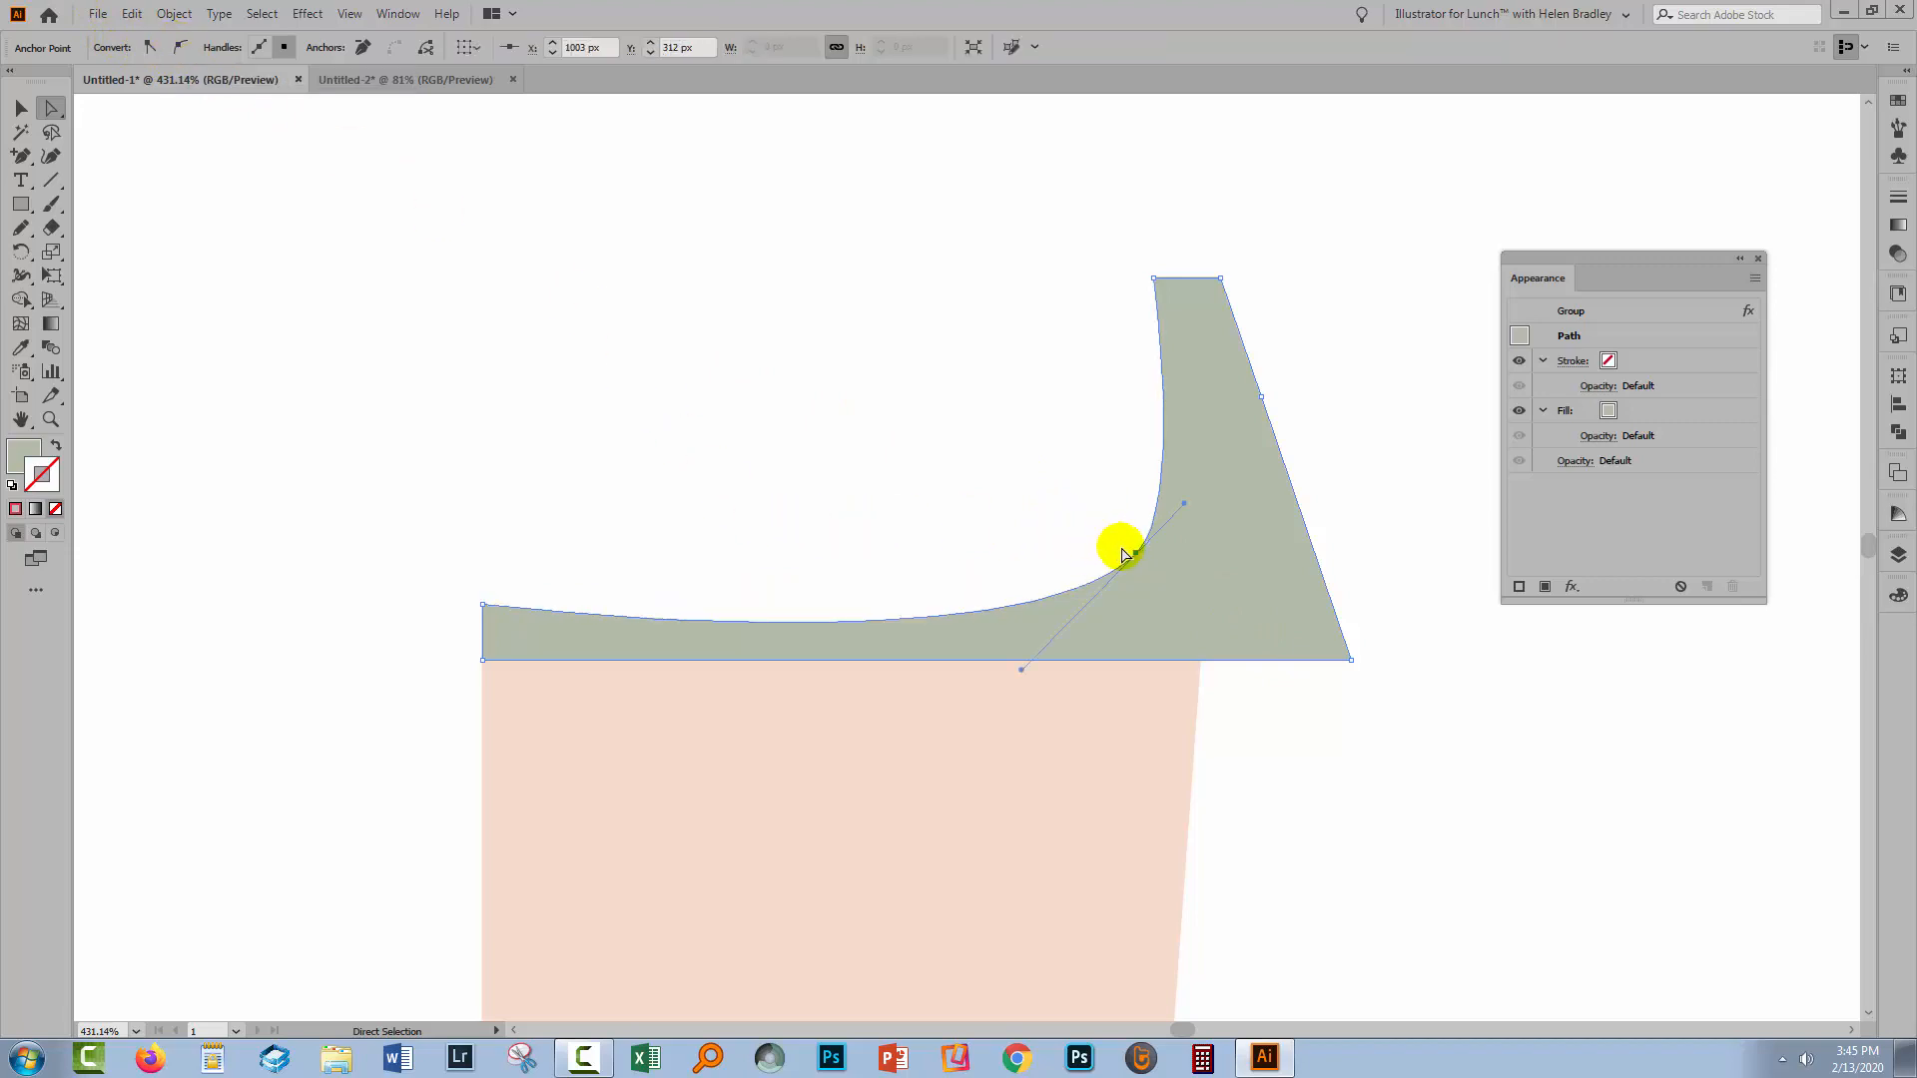
Smooth the lid's inner curve and bend its outer slanted edge outward near the top.
left_click_drag(1118, 543, 1130, 523)
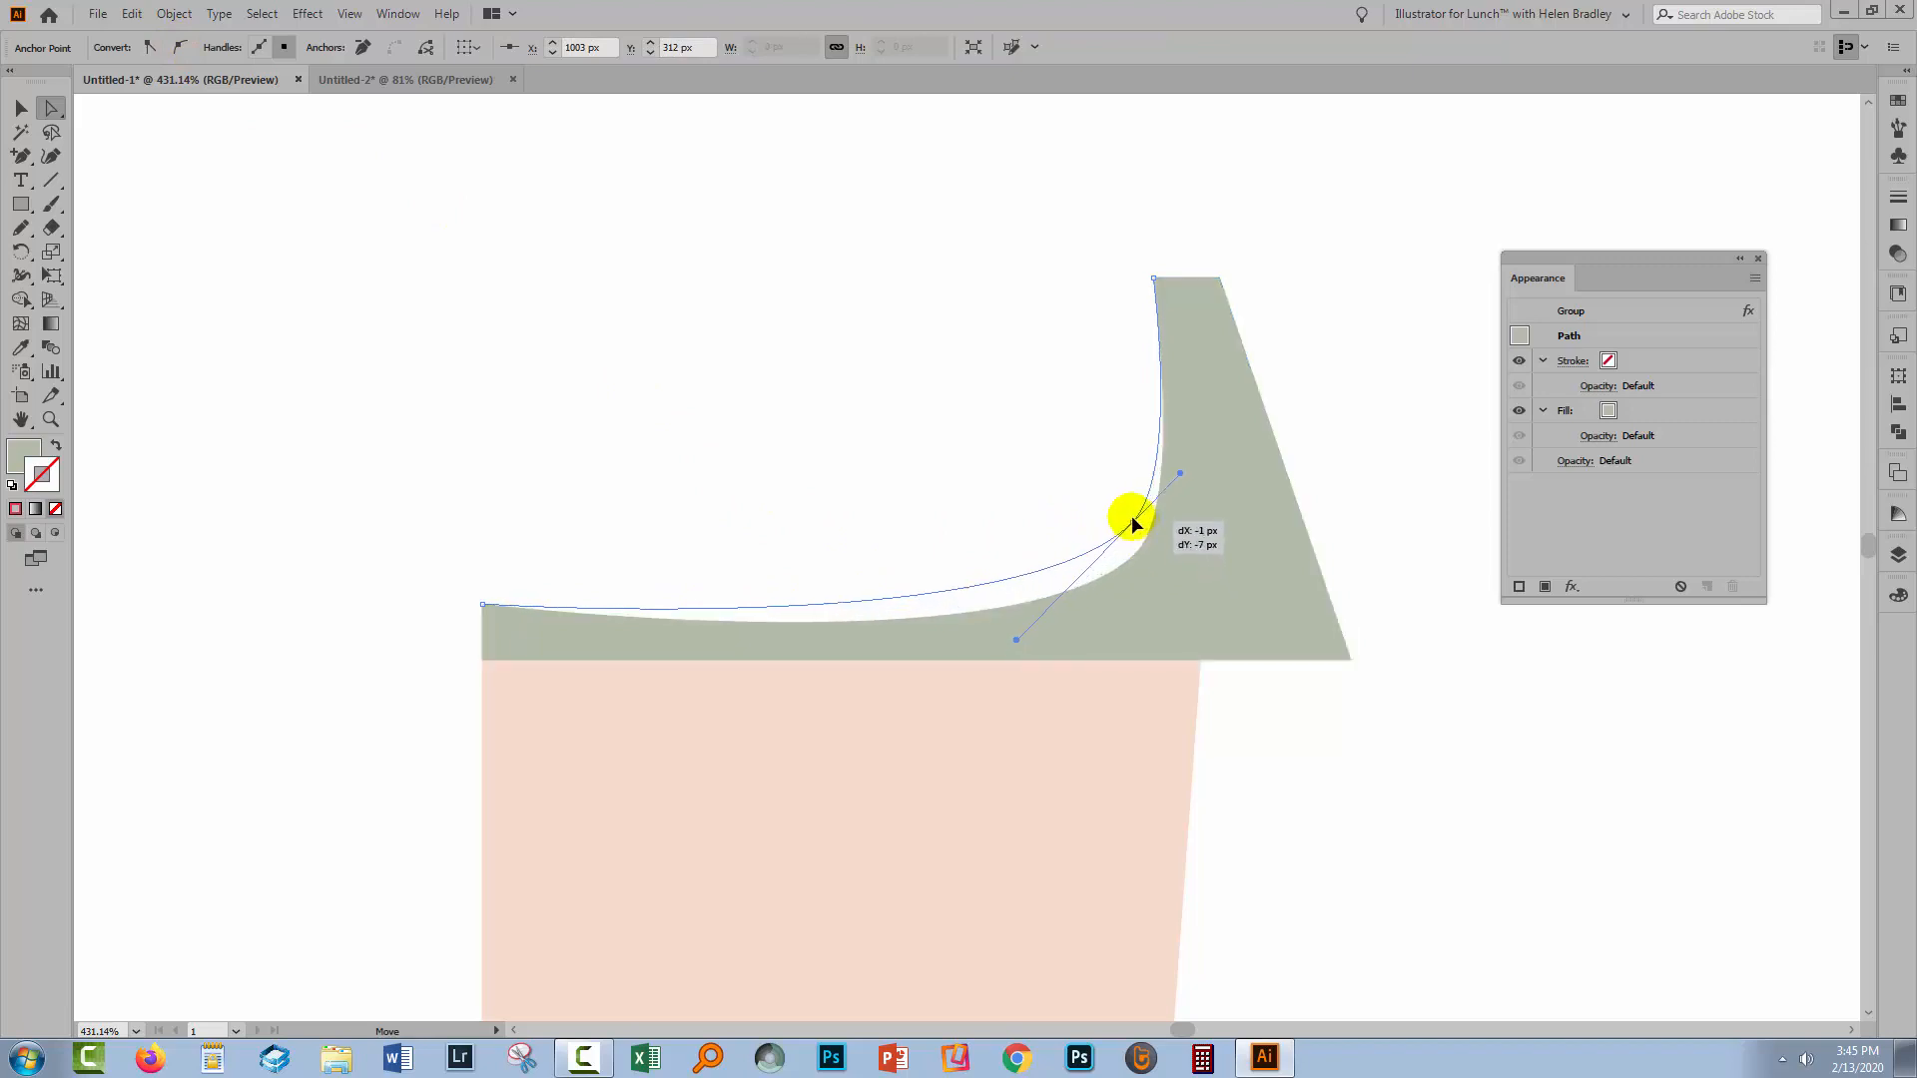
left_click_drag(1130, 519, 1146, 229)
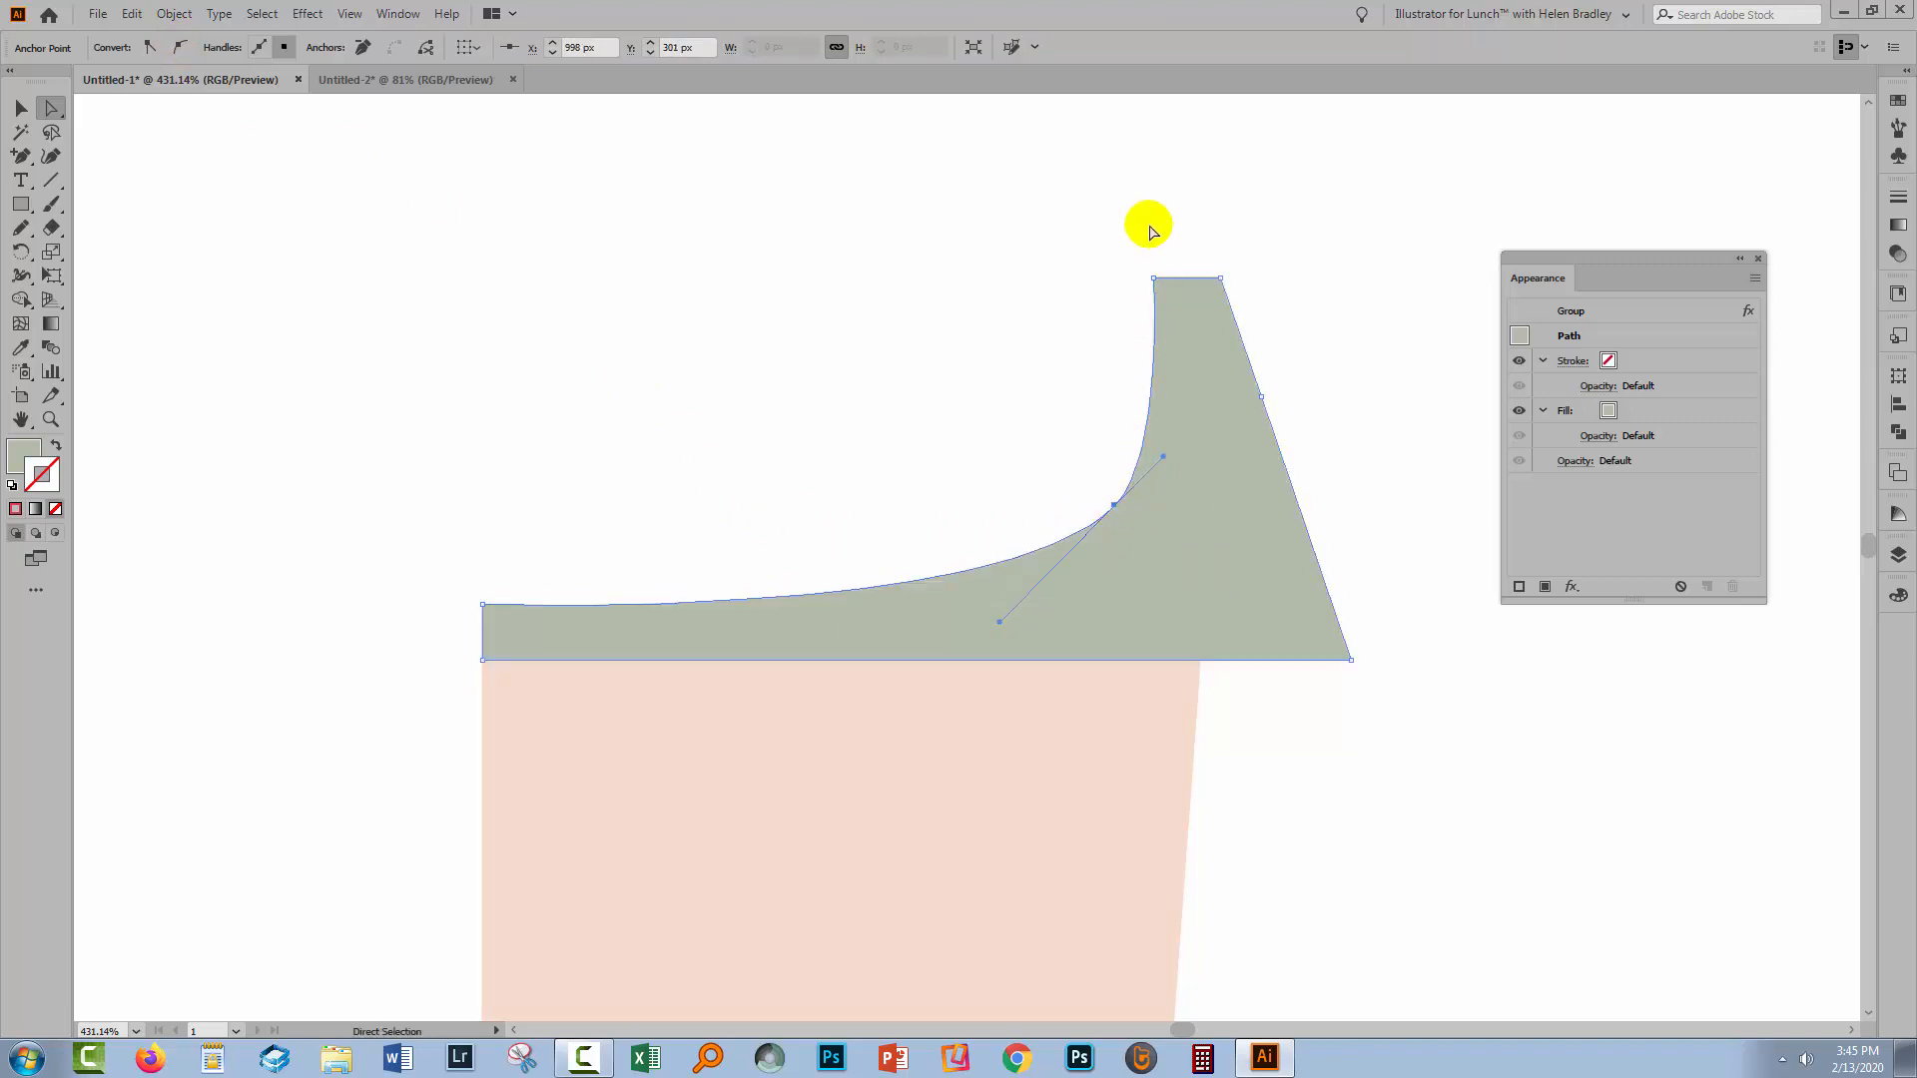
mouse_move(1080, 541)
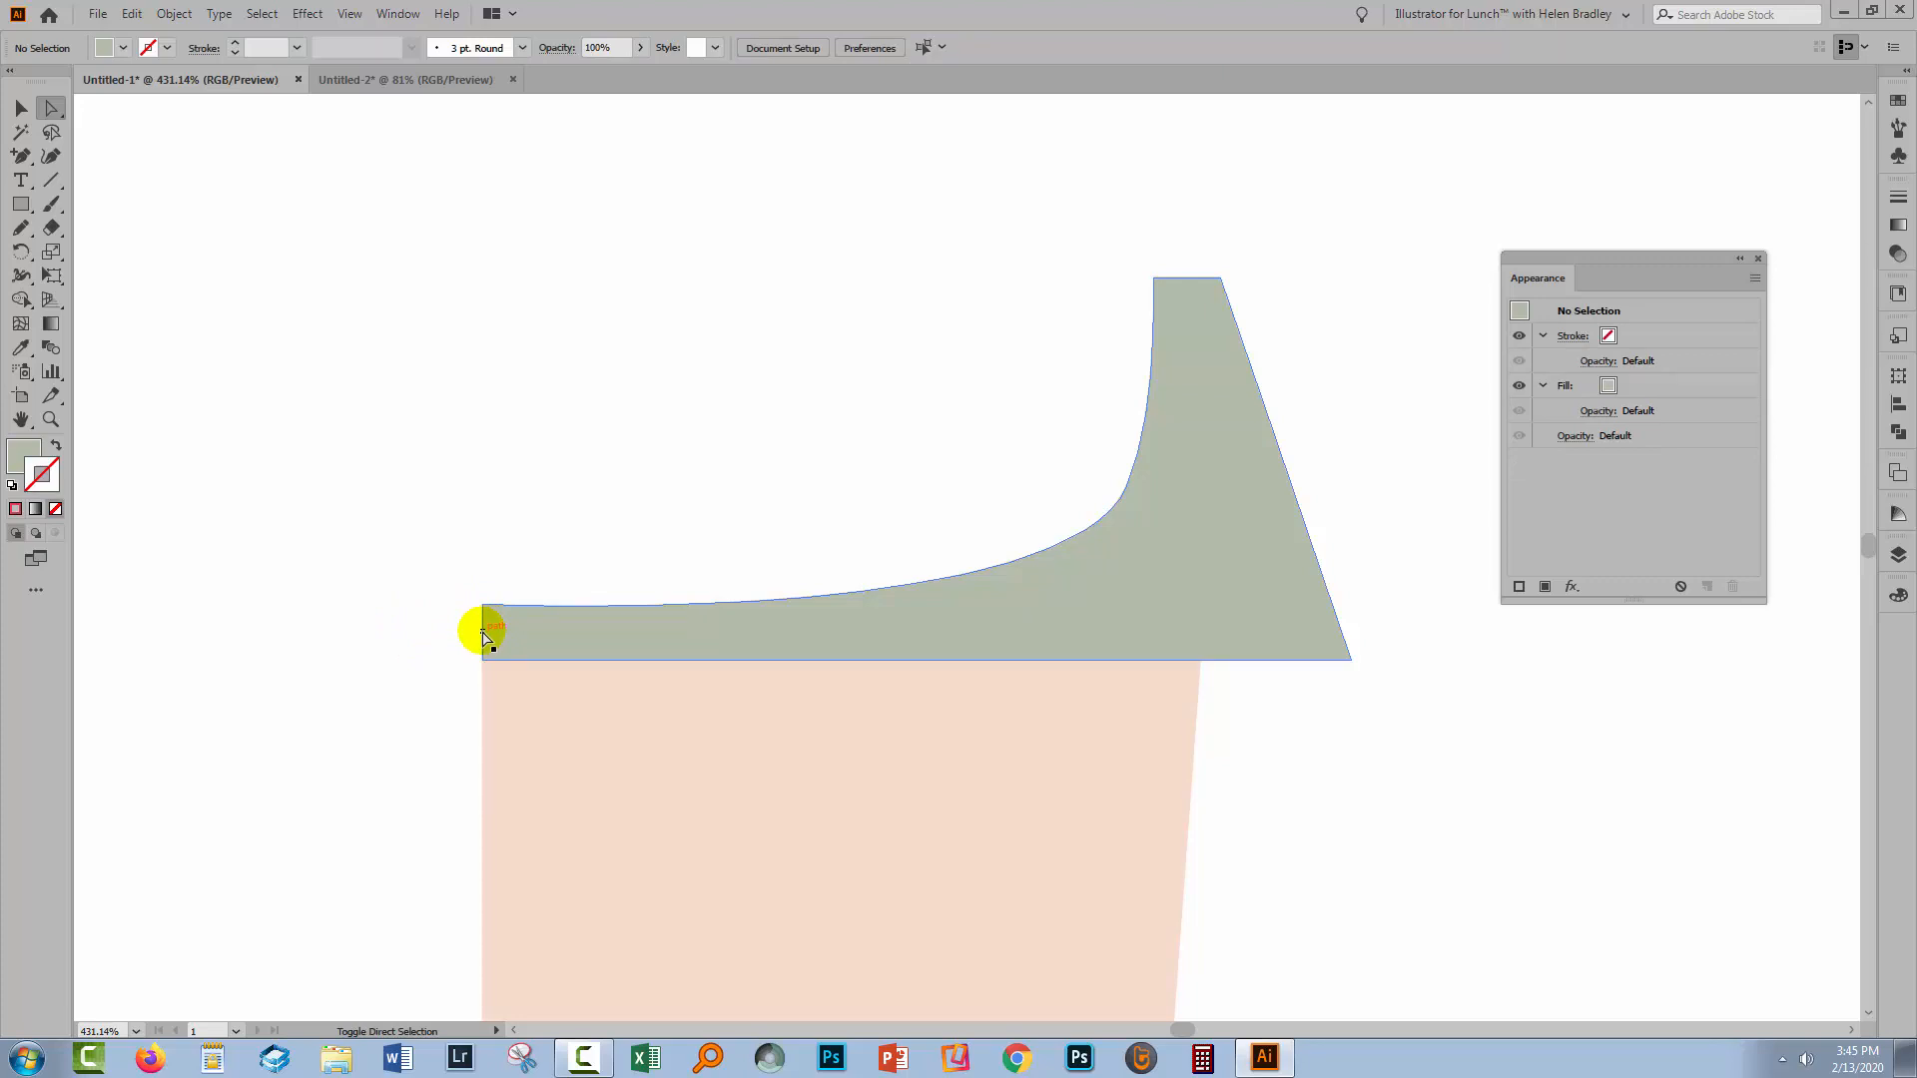
left_click(485, 625)
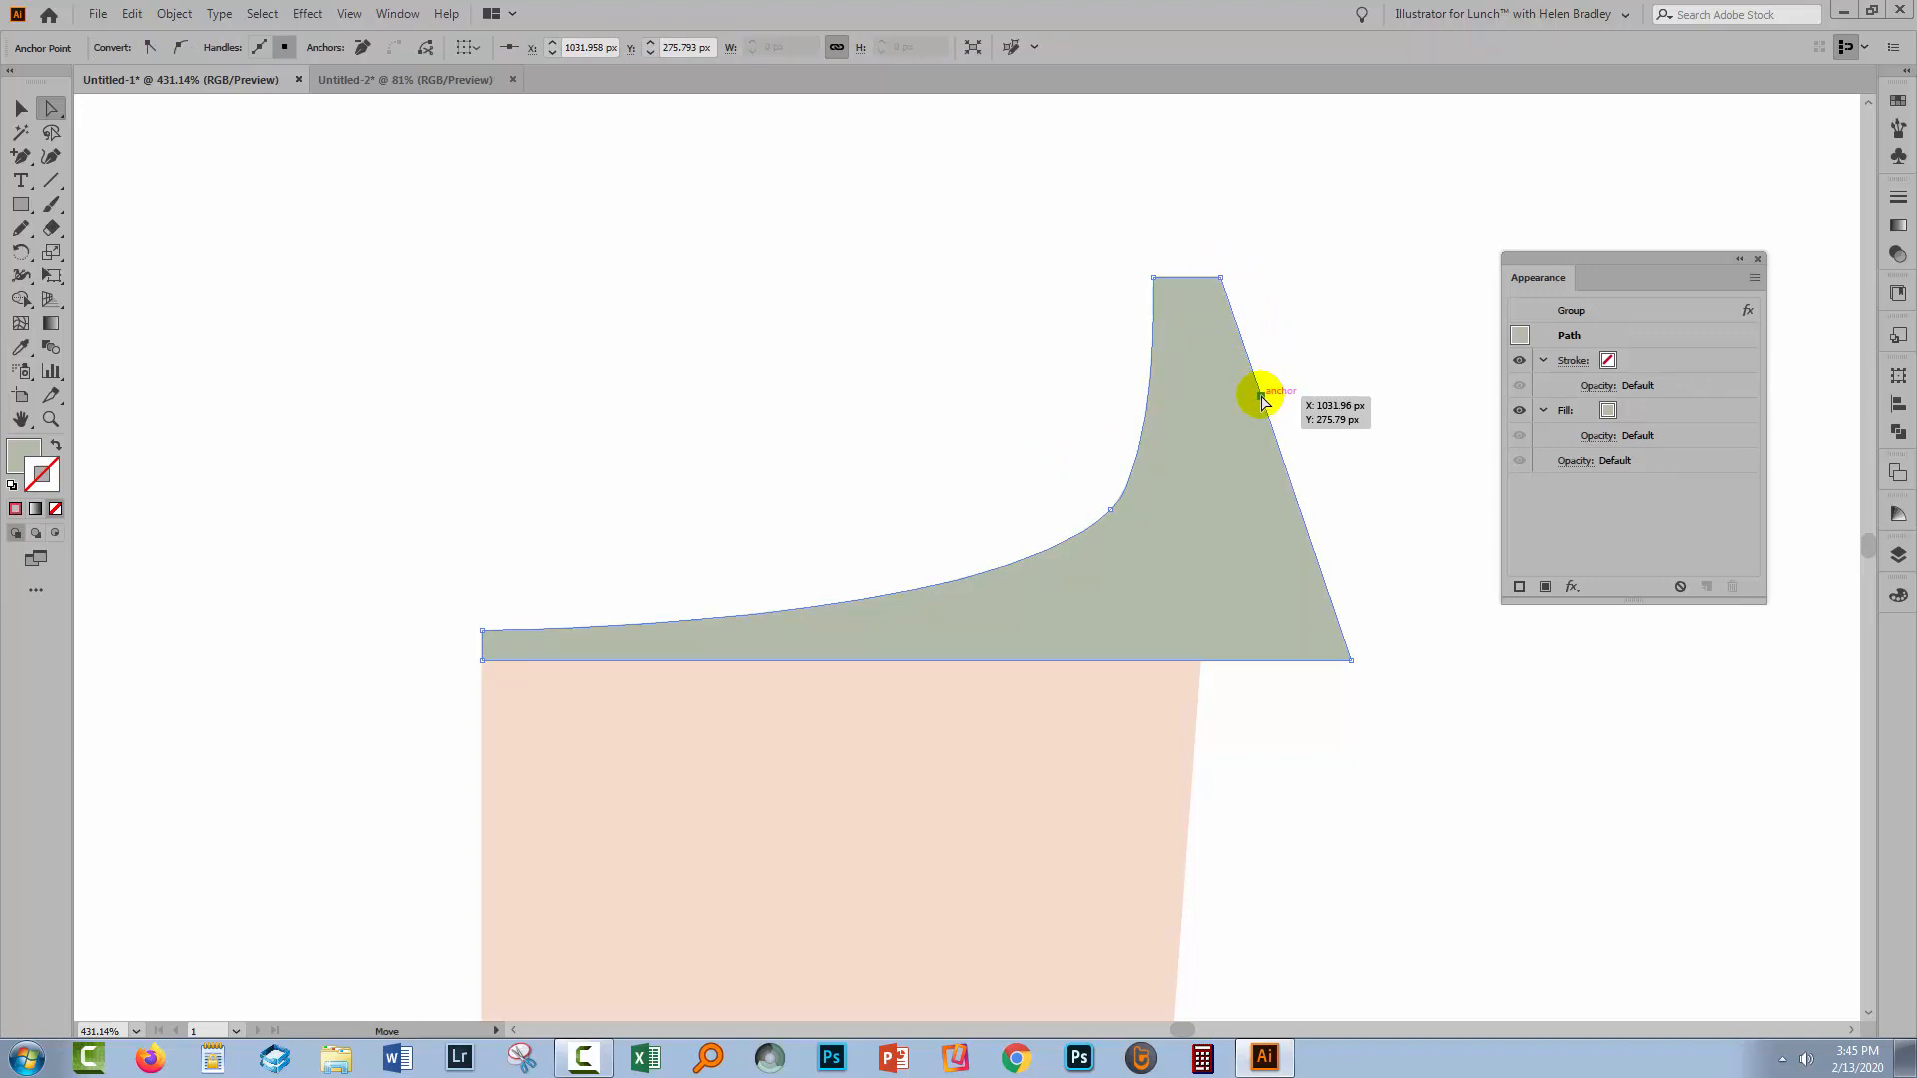
left_click_drag(1262, 391, 1281, 389)
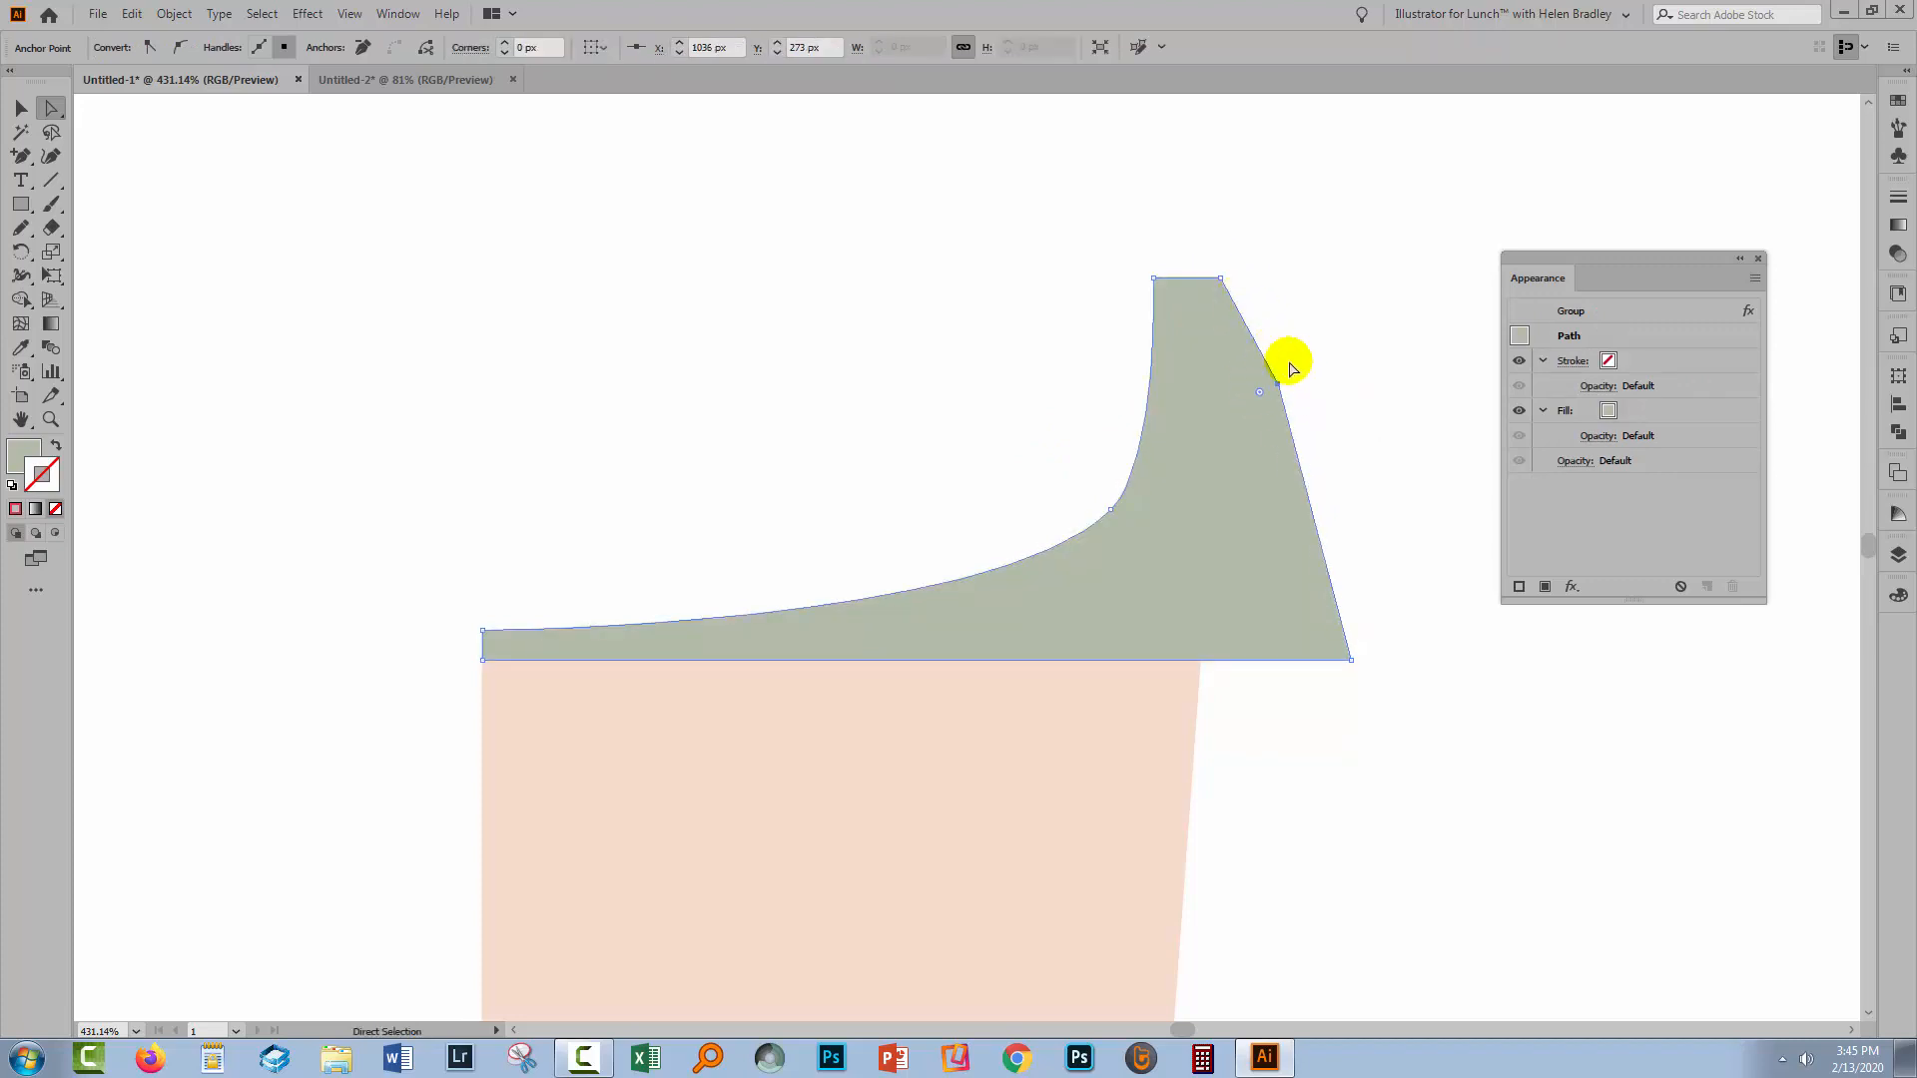
mouse_move(1331, 565)
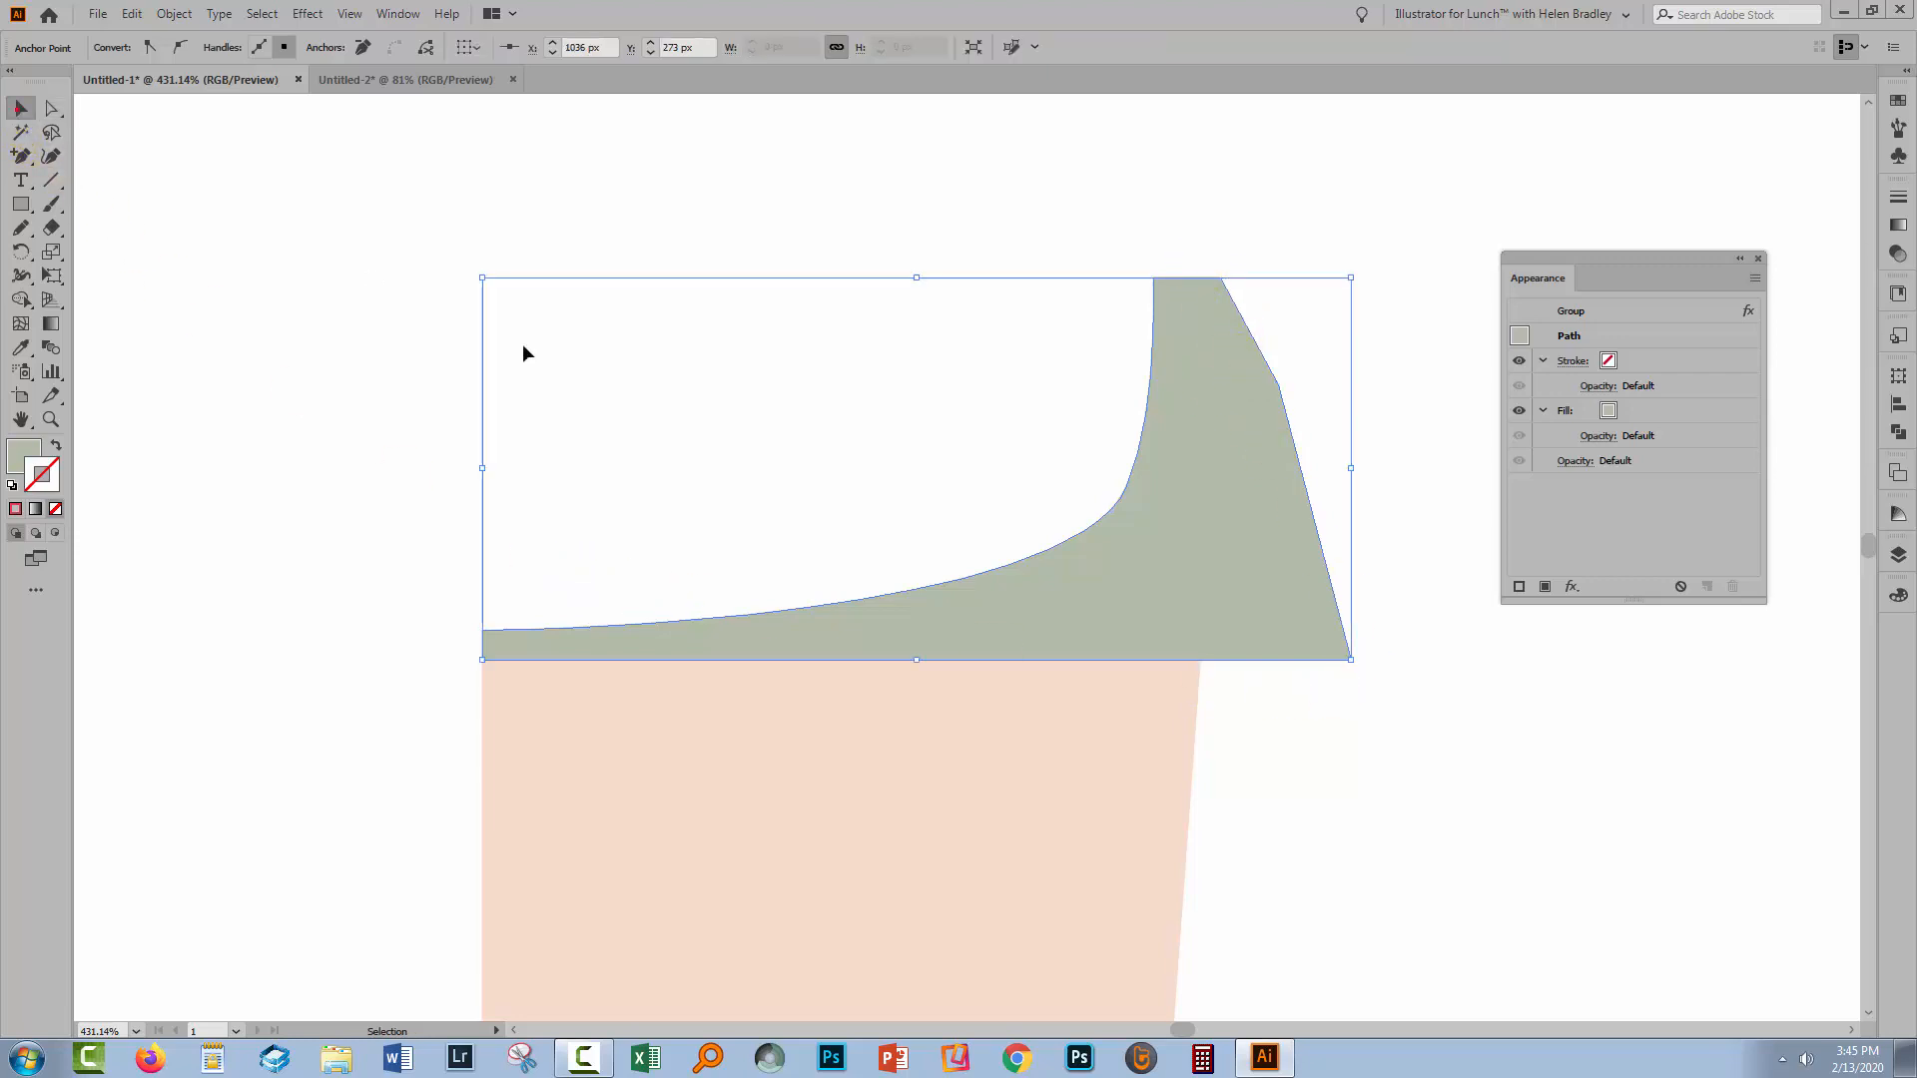
Select the cup group and turn the 3D Revolve (Mapped) effect back on.
left_click(1146, 785)
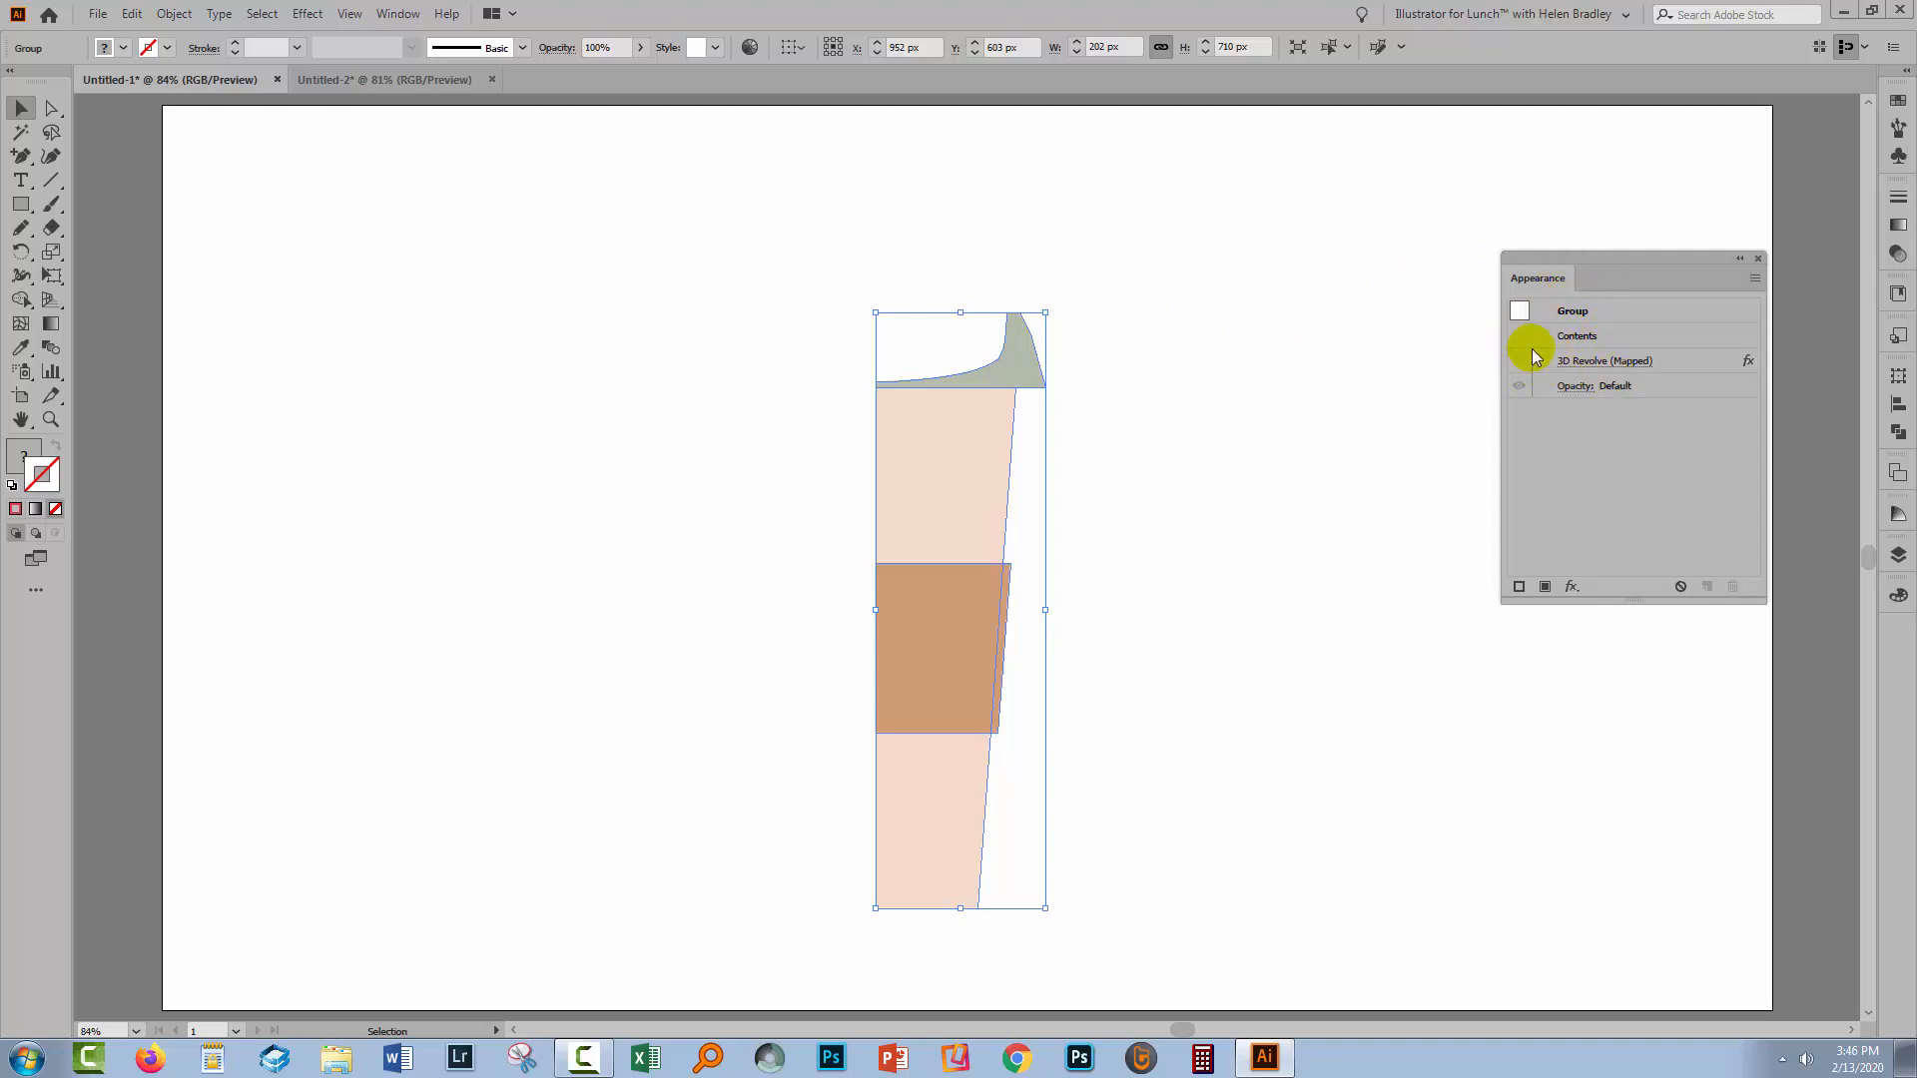
mouse_move(1520, 371)
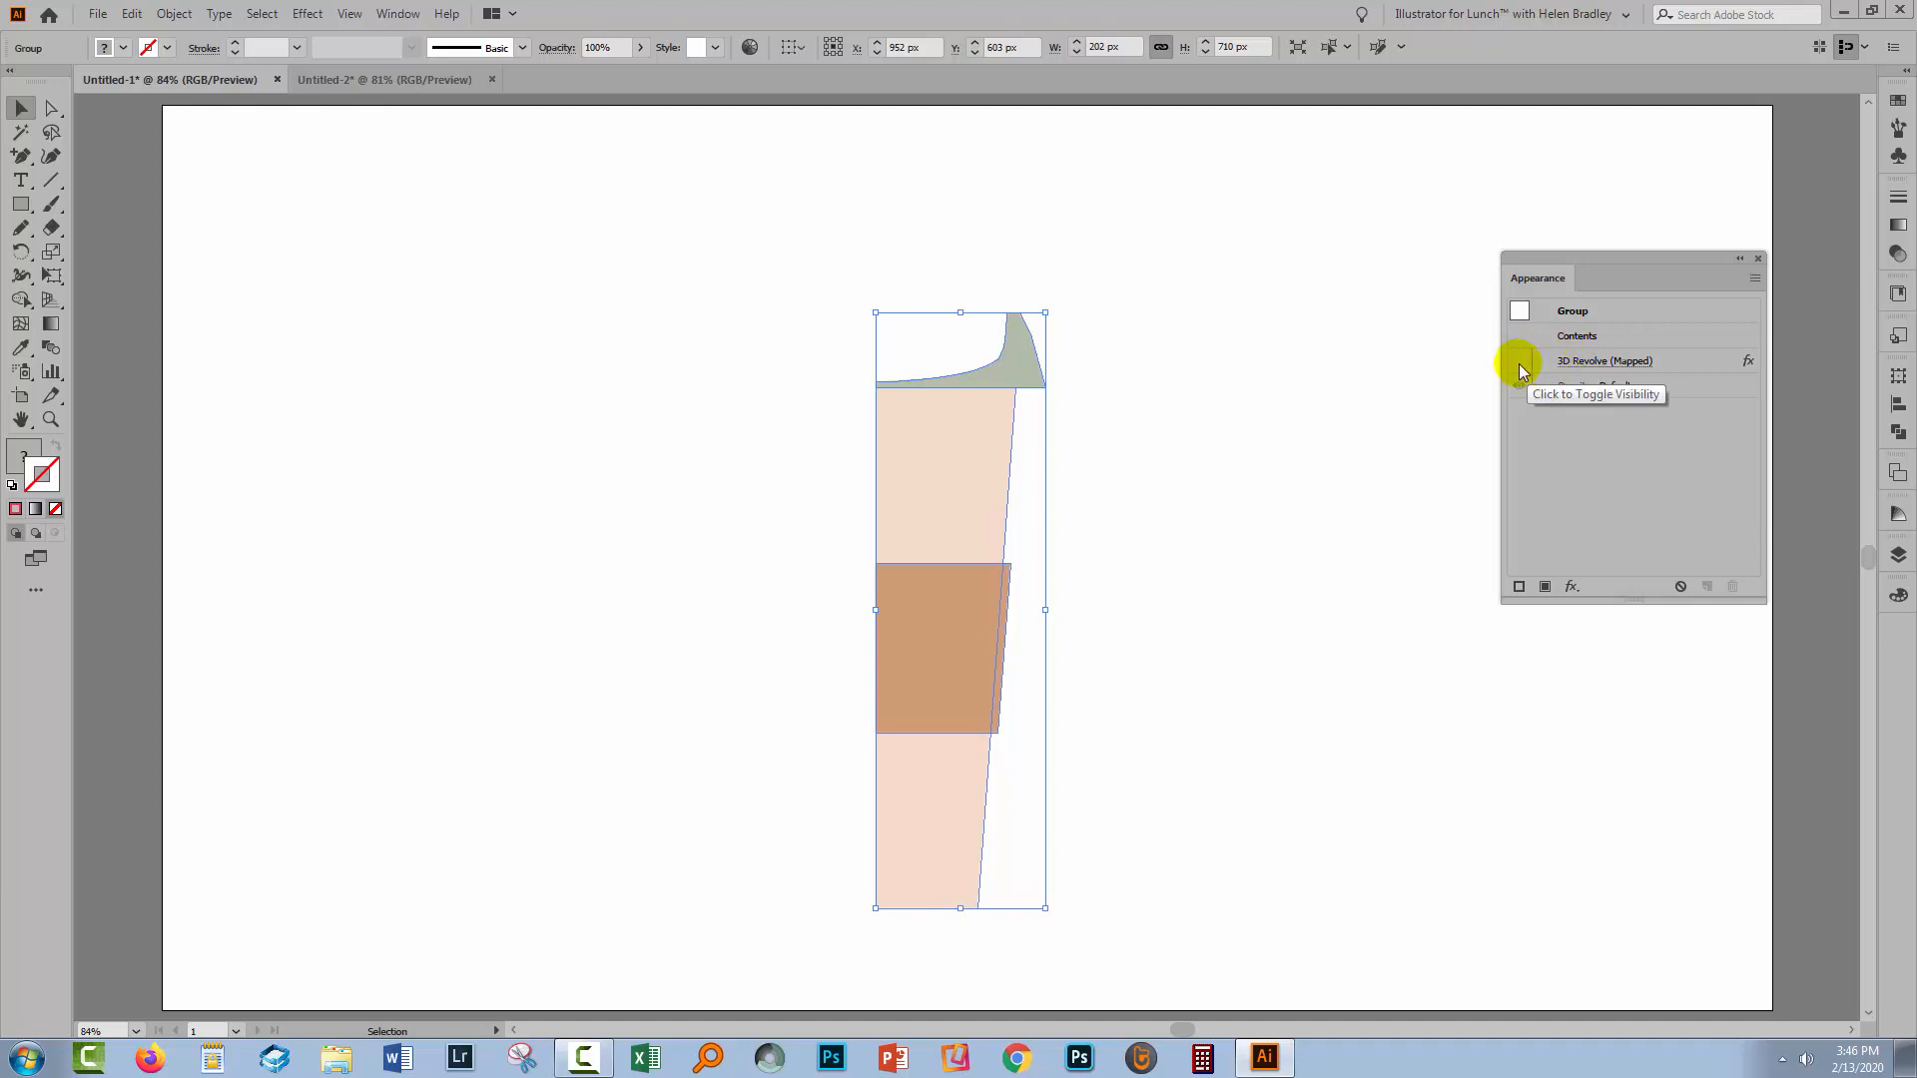
left_click(1519, 361)
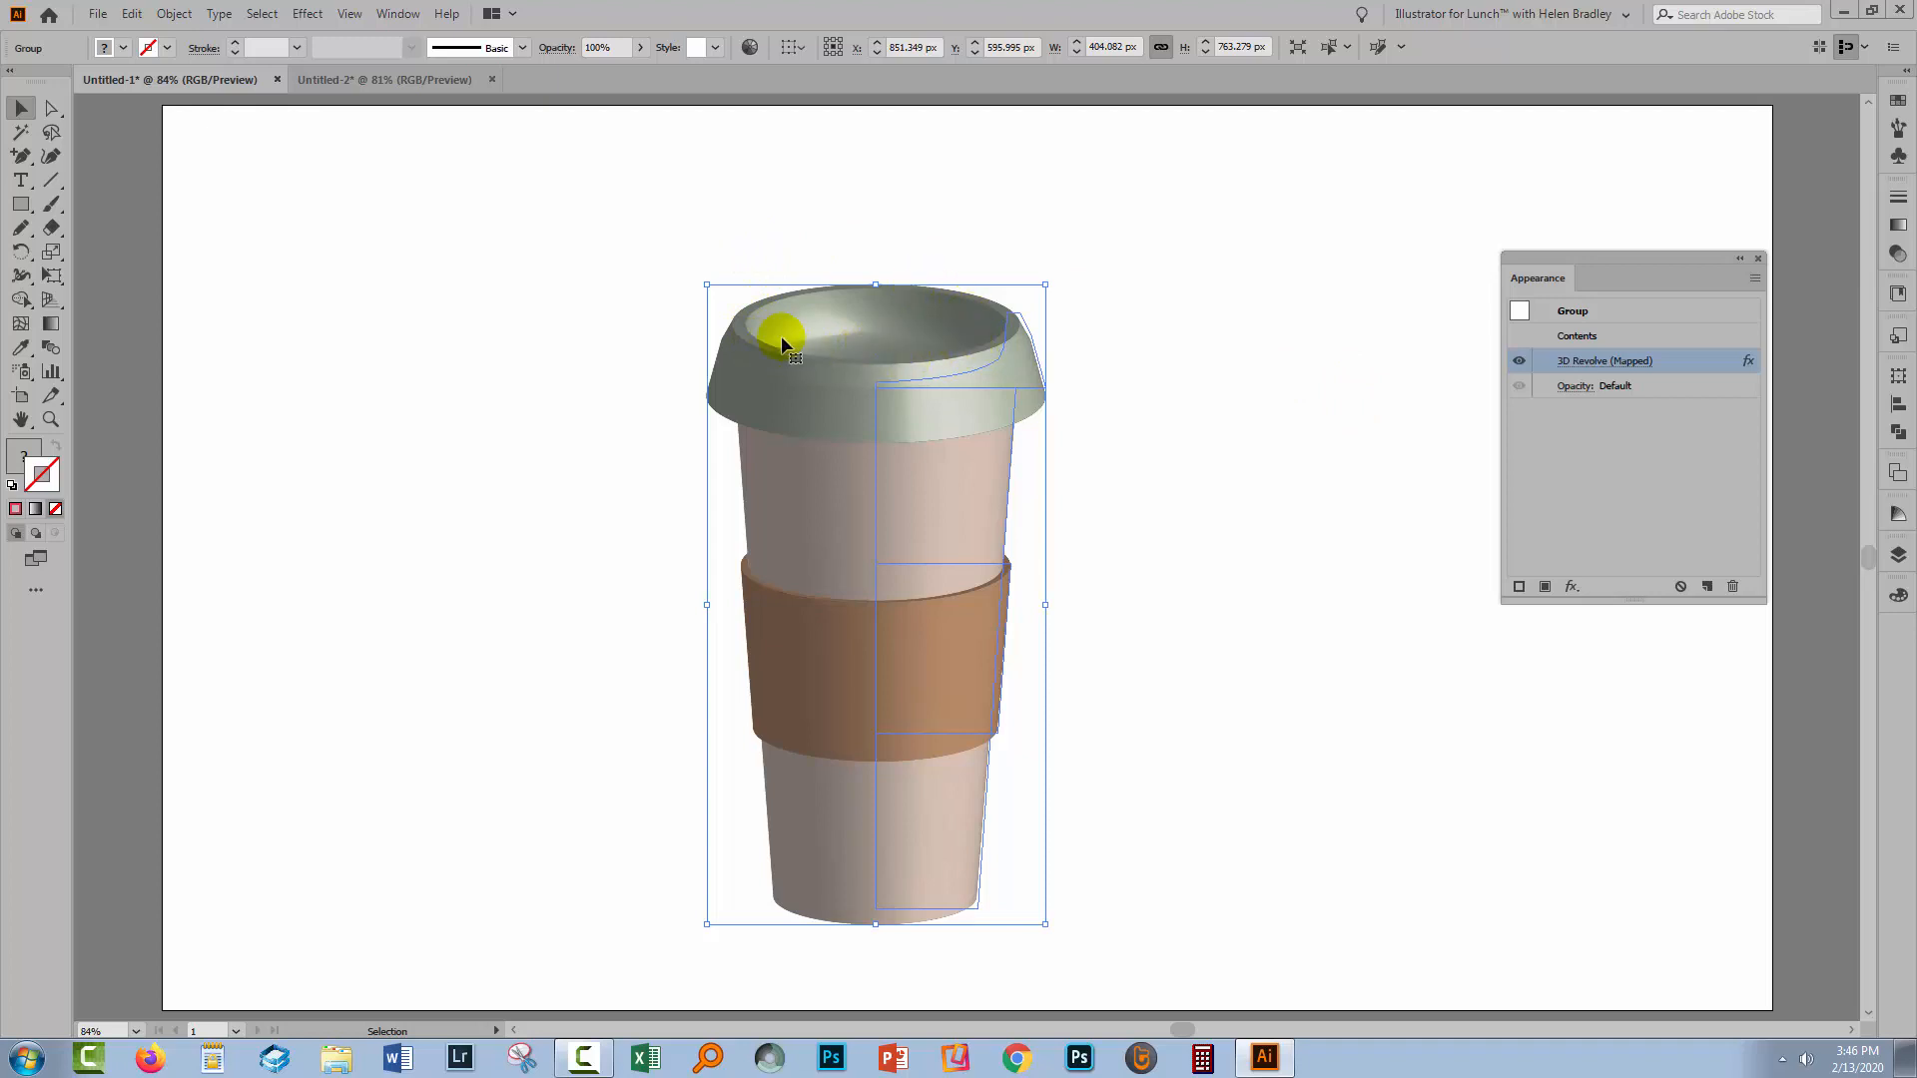
mouse_move(1275, 408)
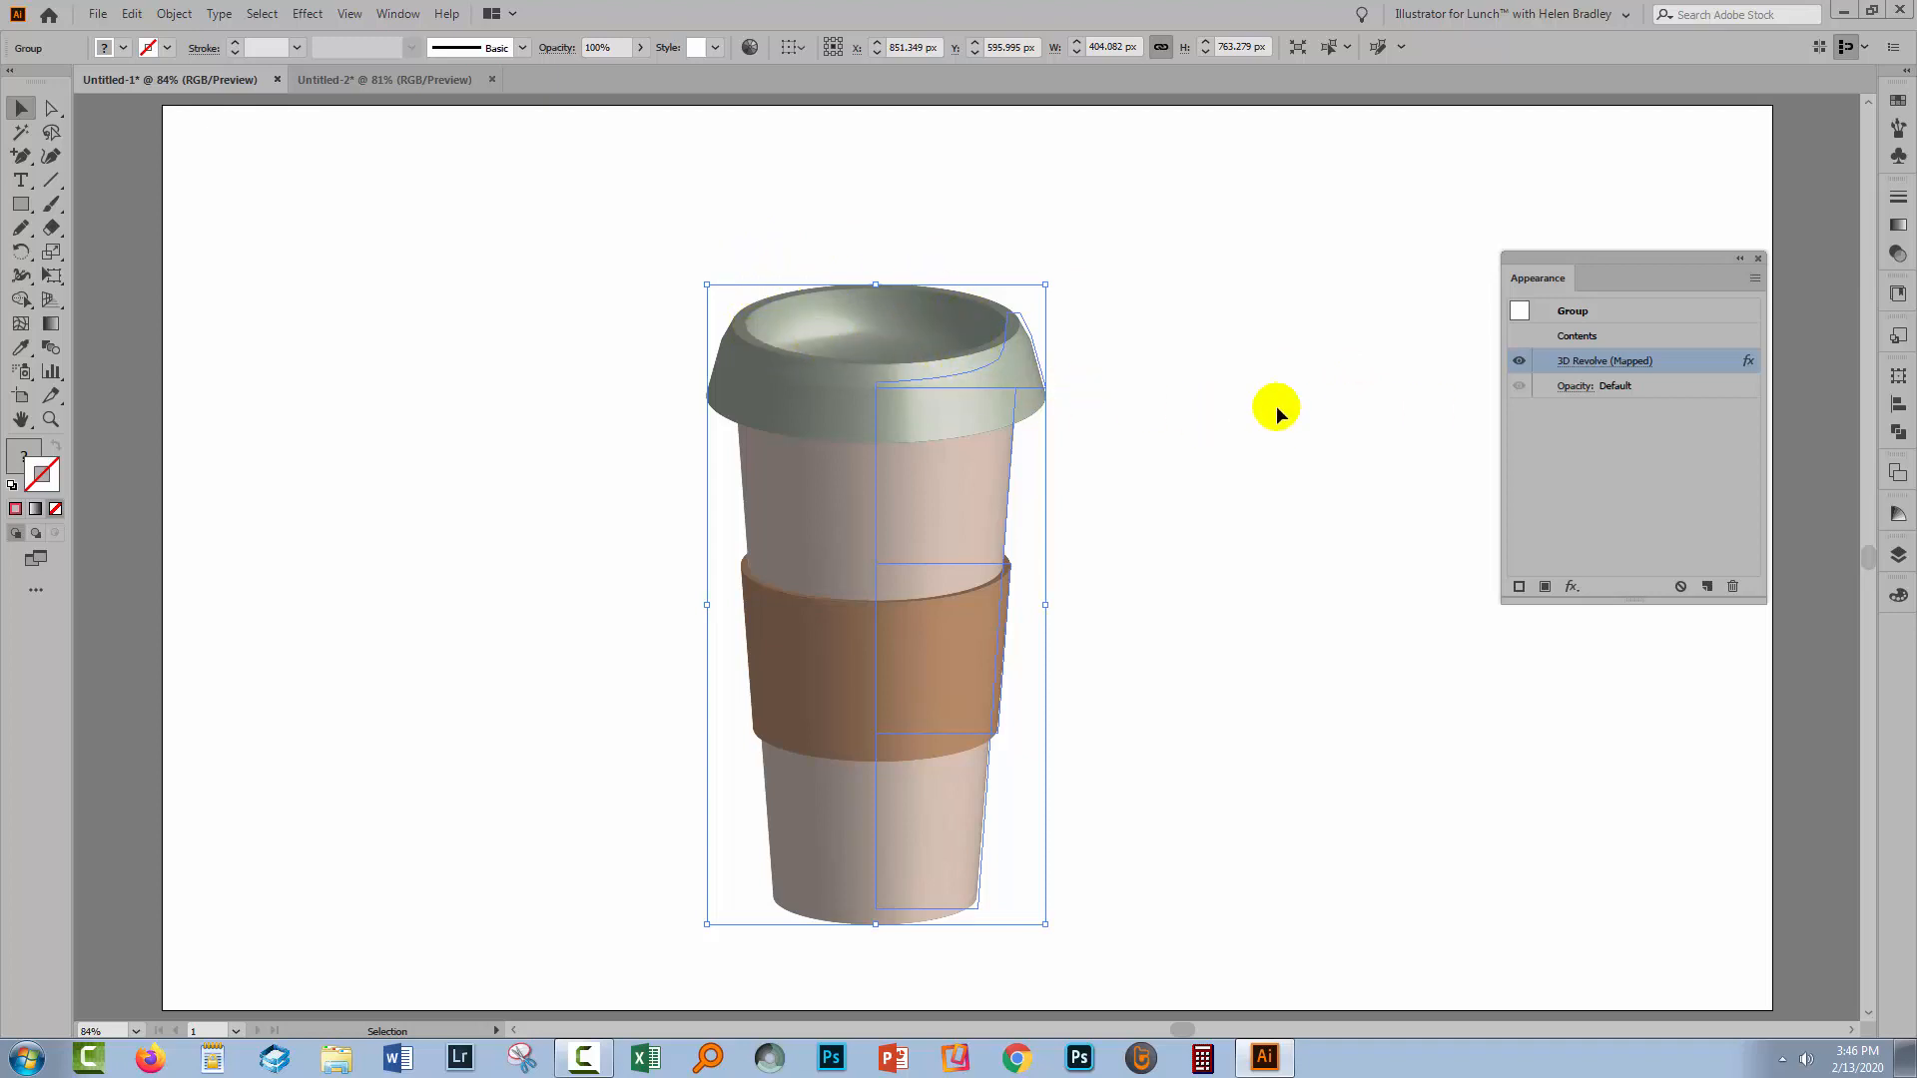
mouse_move(1386, 646)
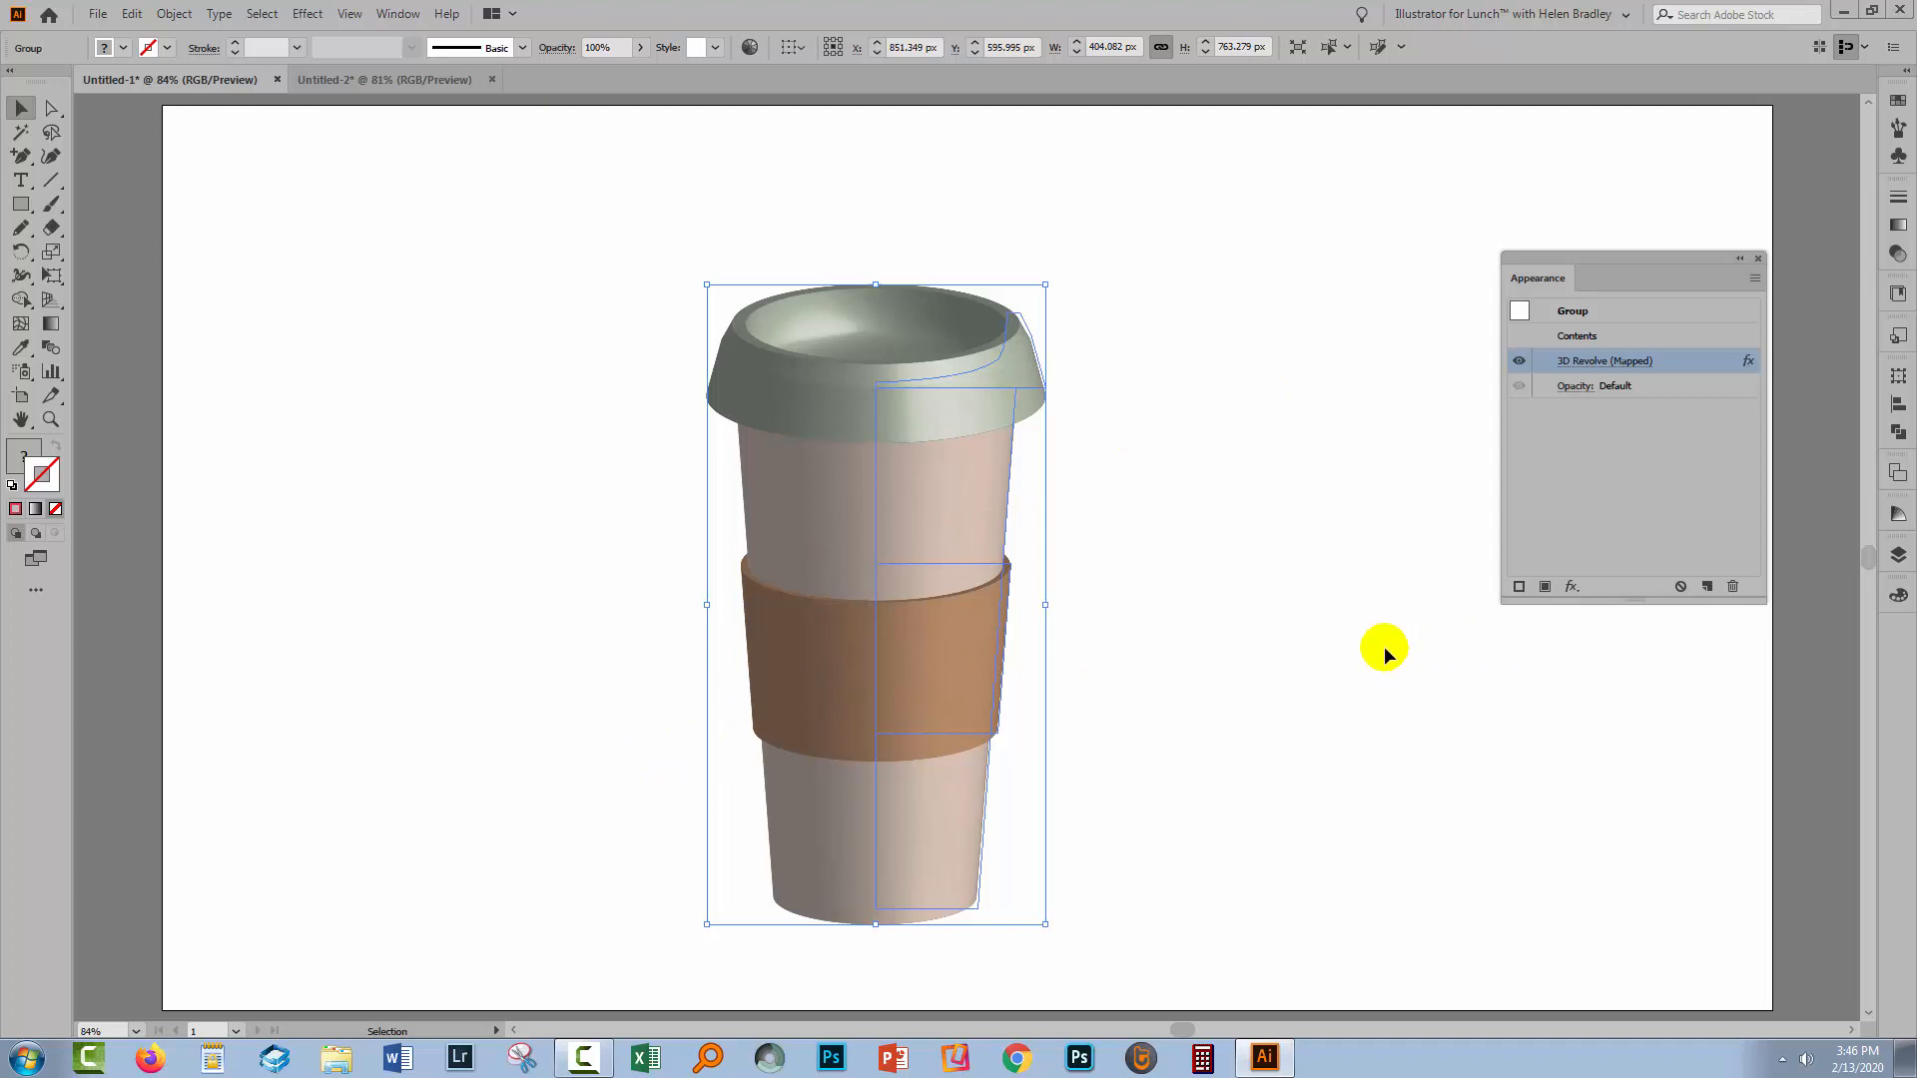
mouse_move(1595, 367)
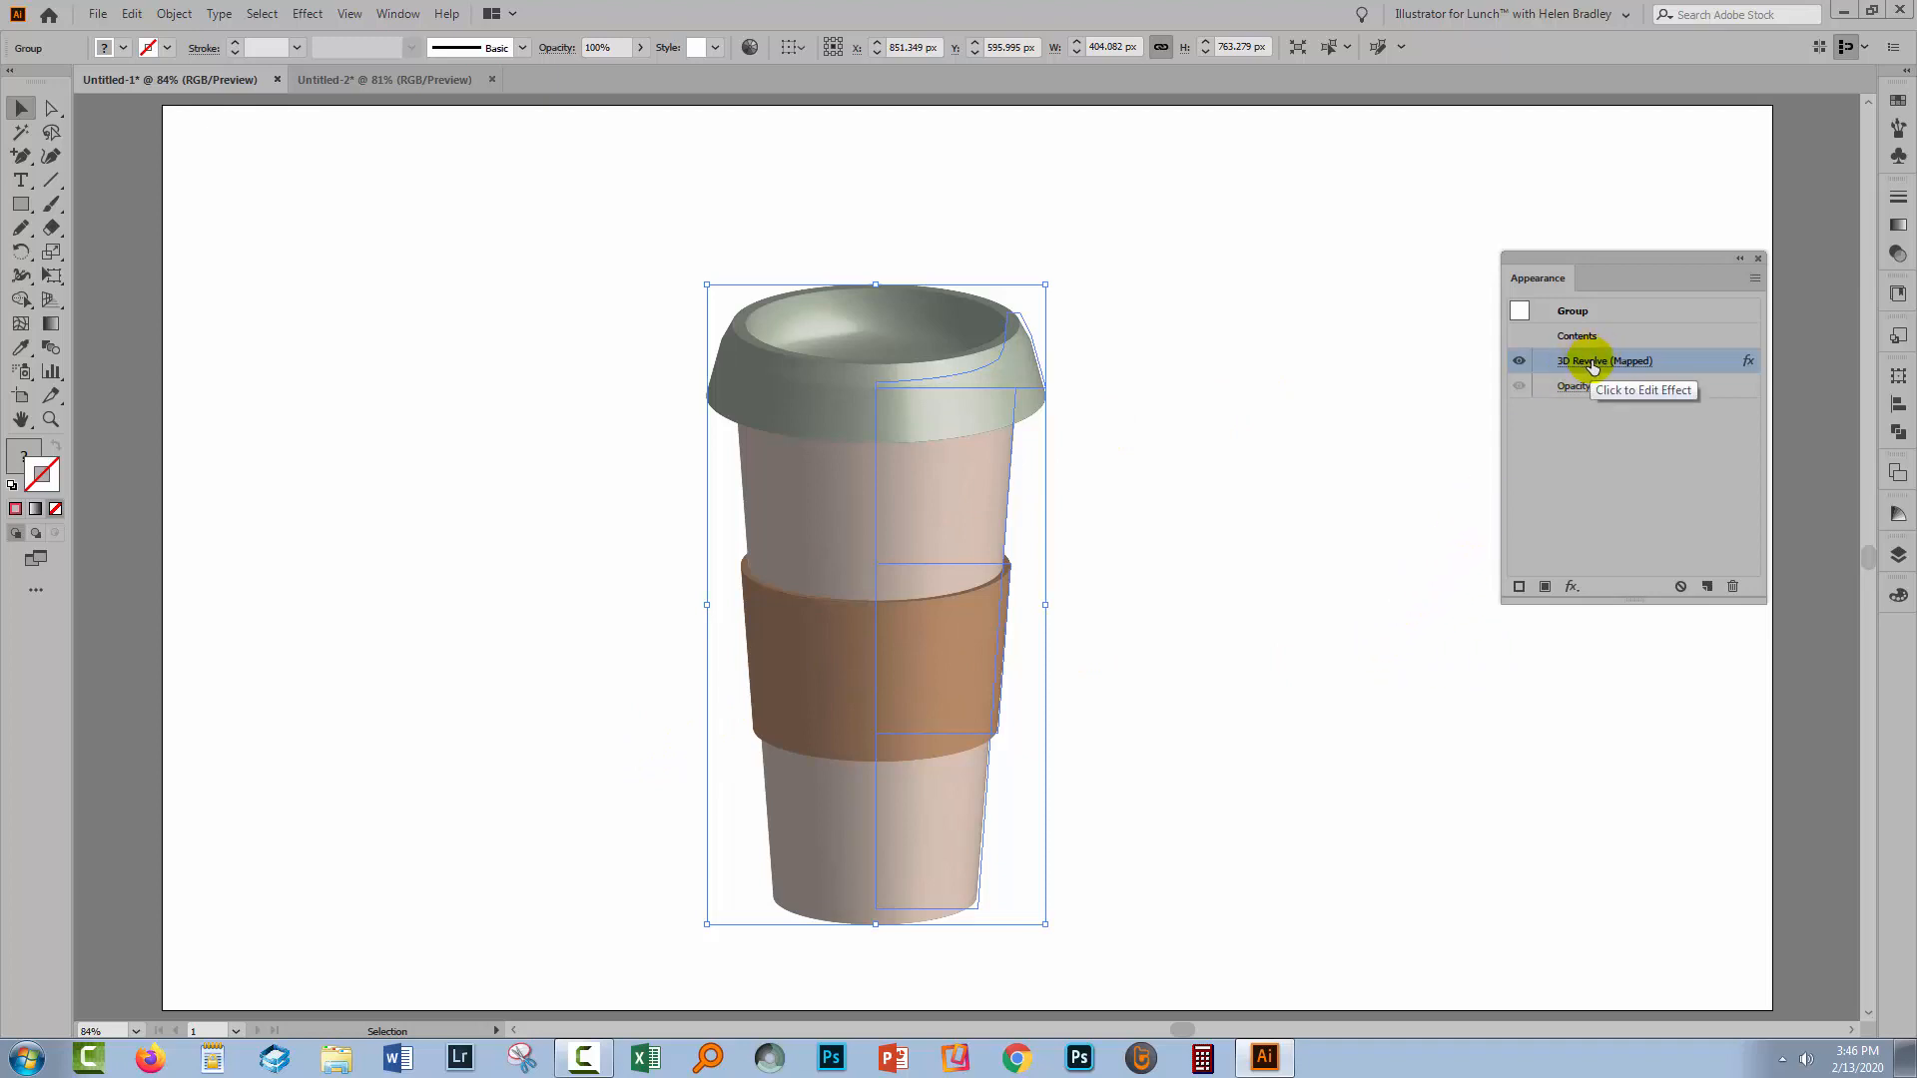
Reopen 3D Revolve with Preview, map the heart-and-Café symbol onto surface 16 and position it.
left_click(1603, 361)
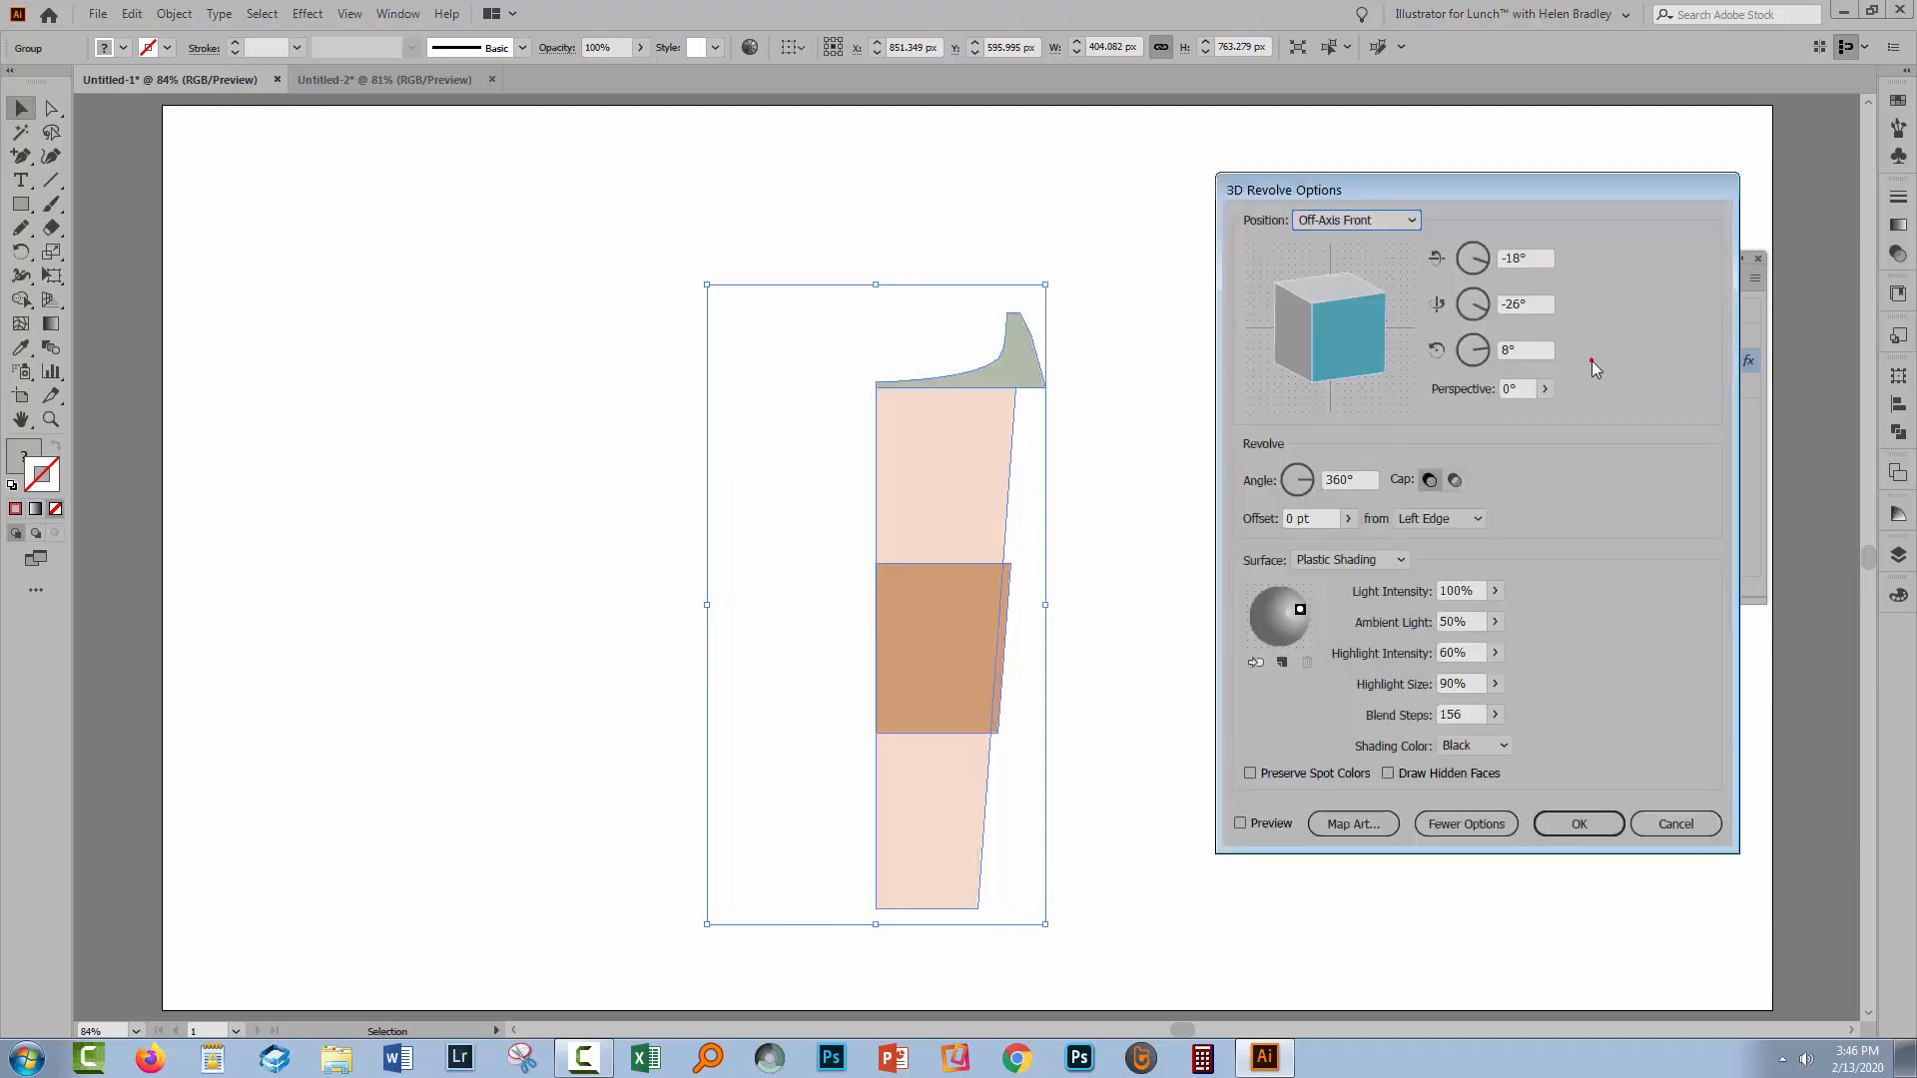
left_click(1240, 822)
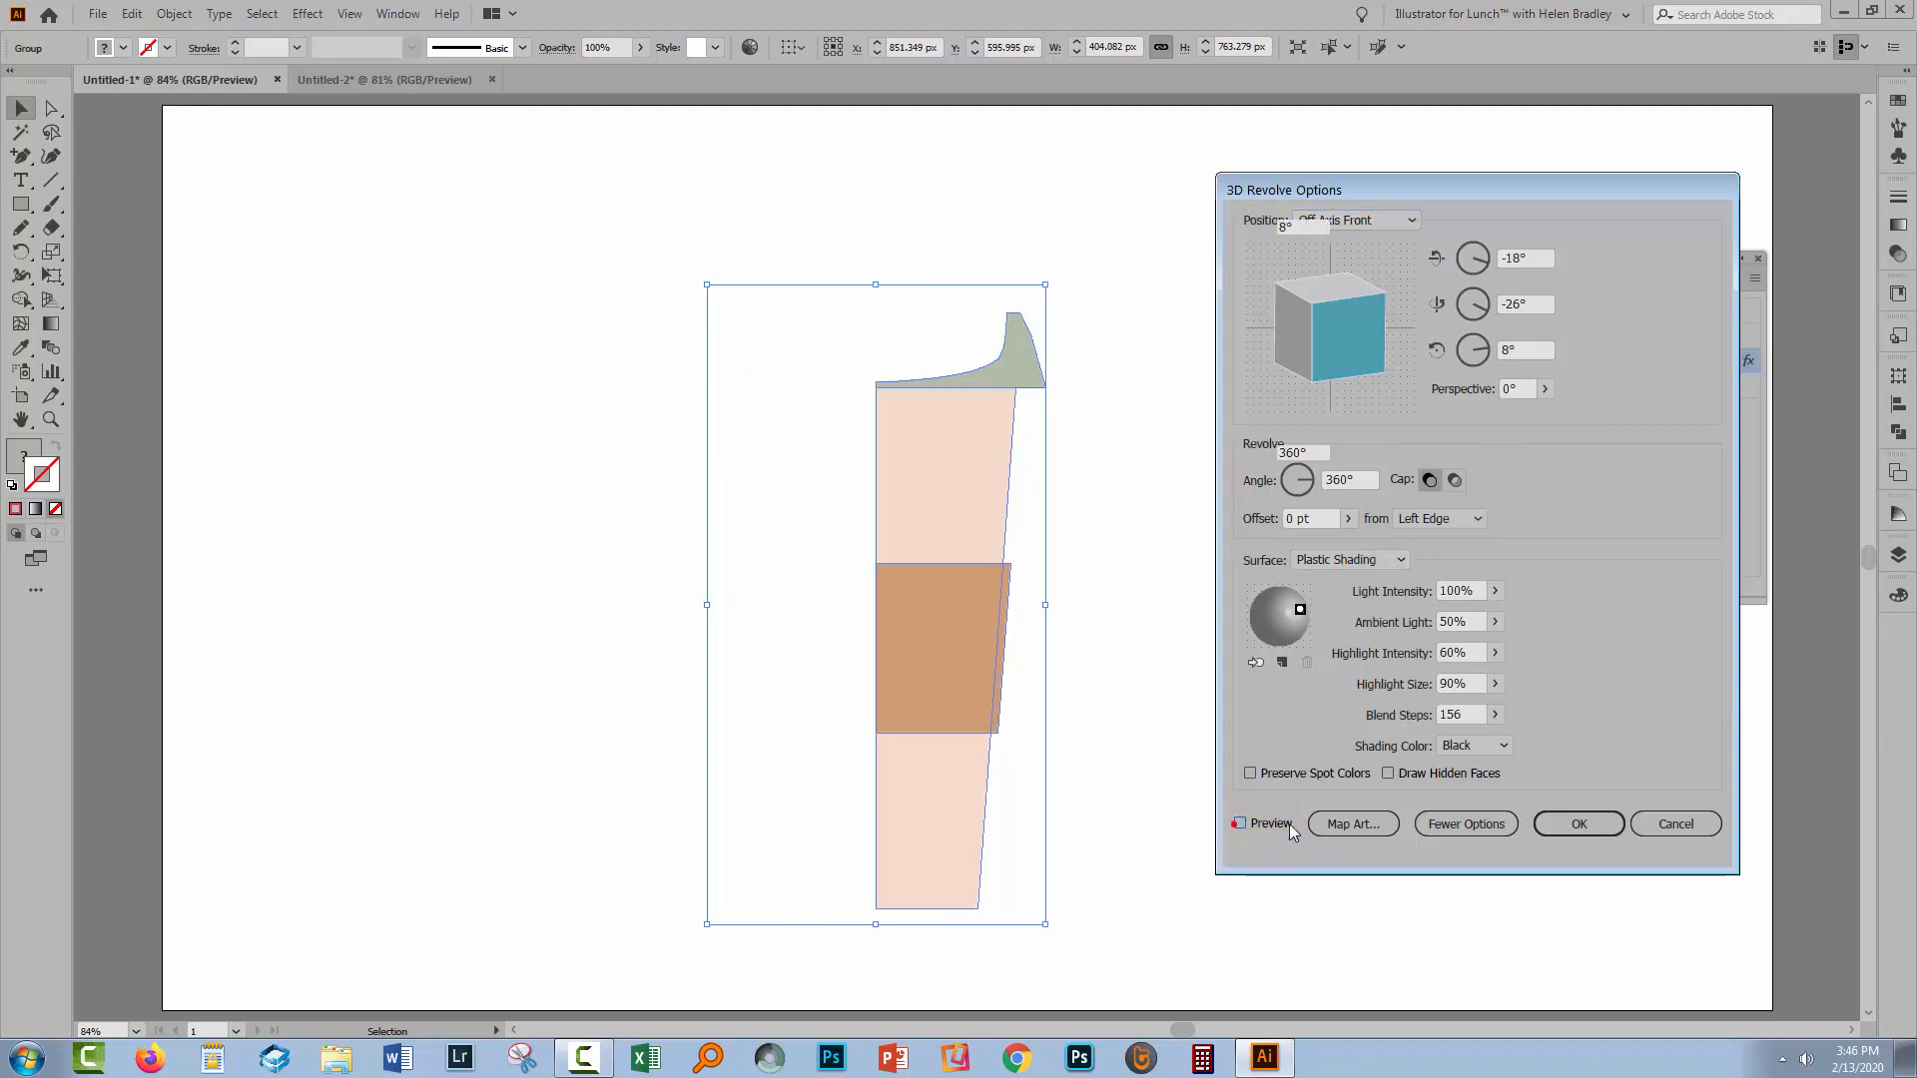
left_click(1352, 823)
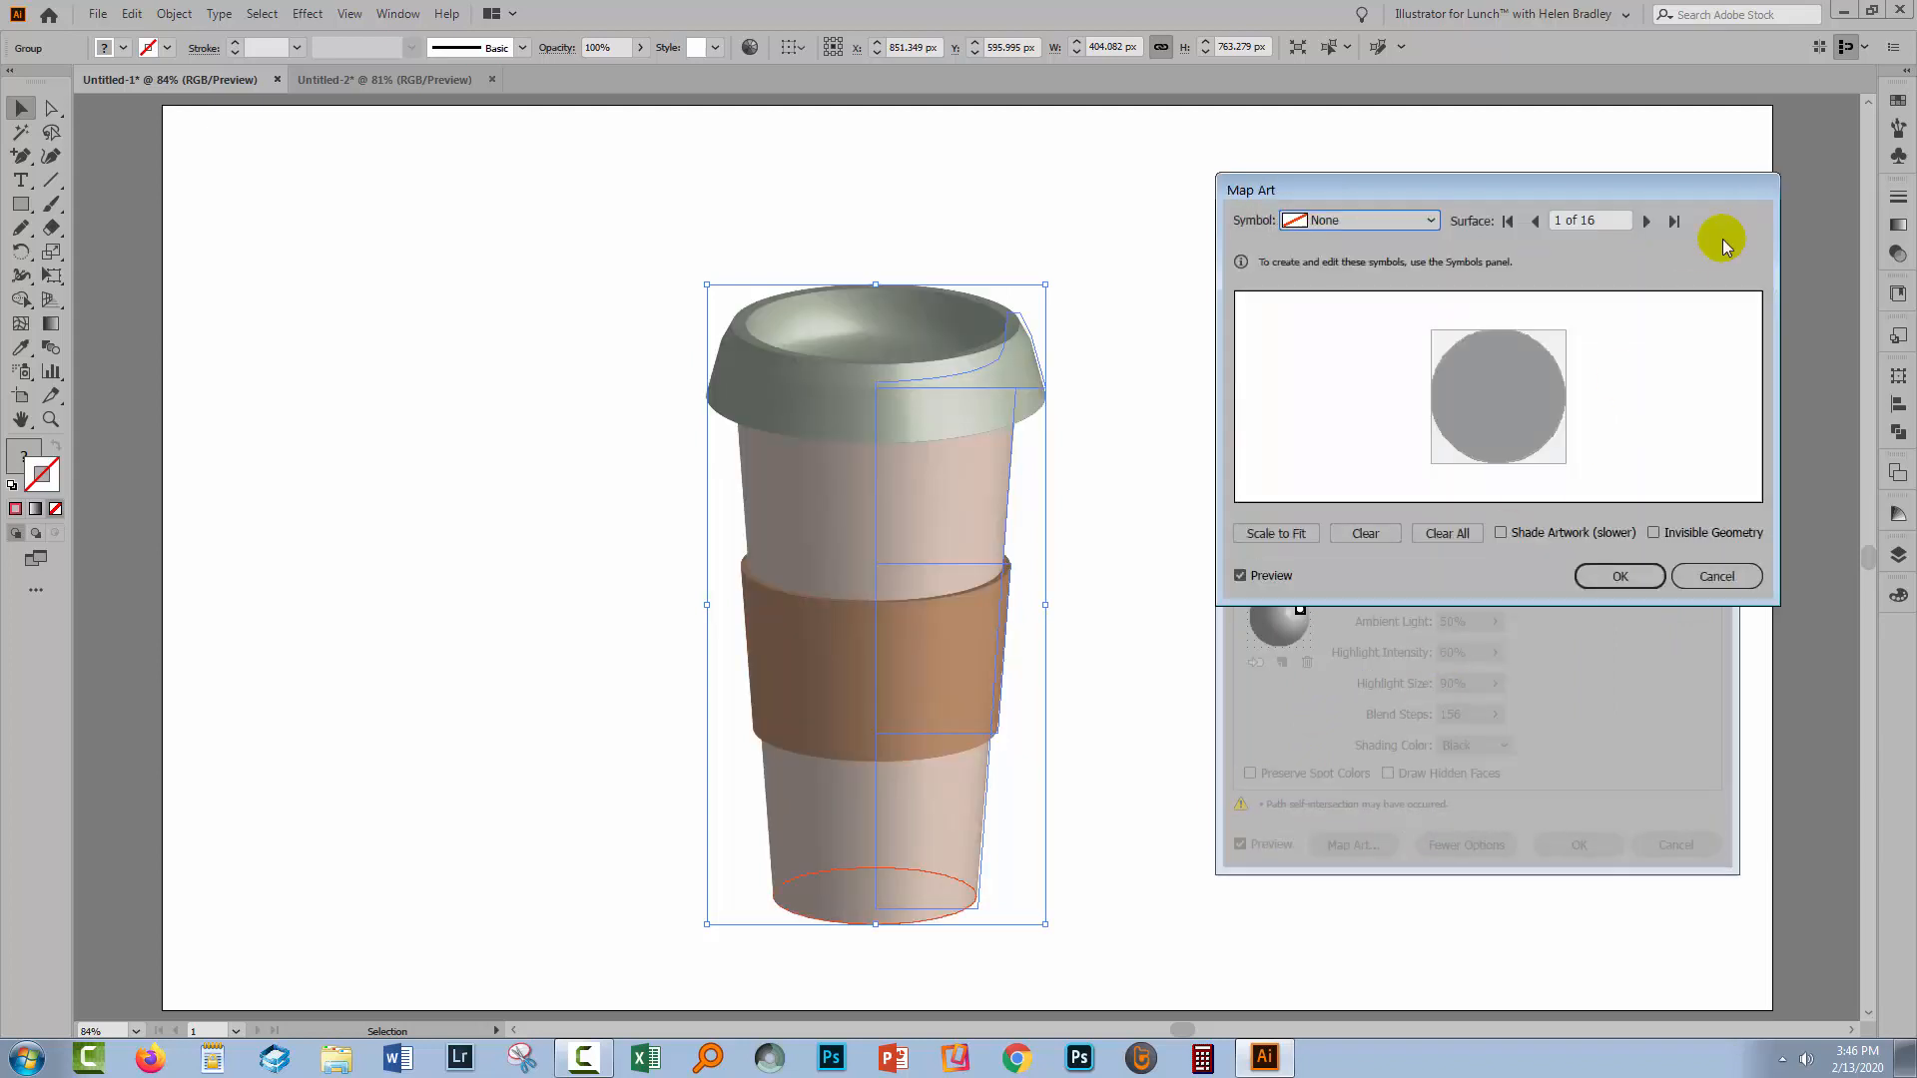
left_click(1533, 222)
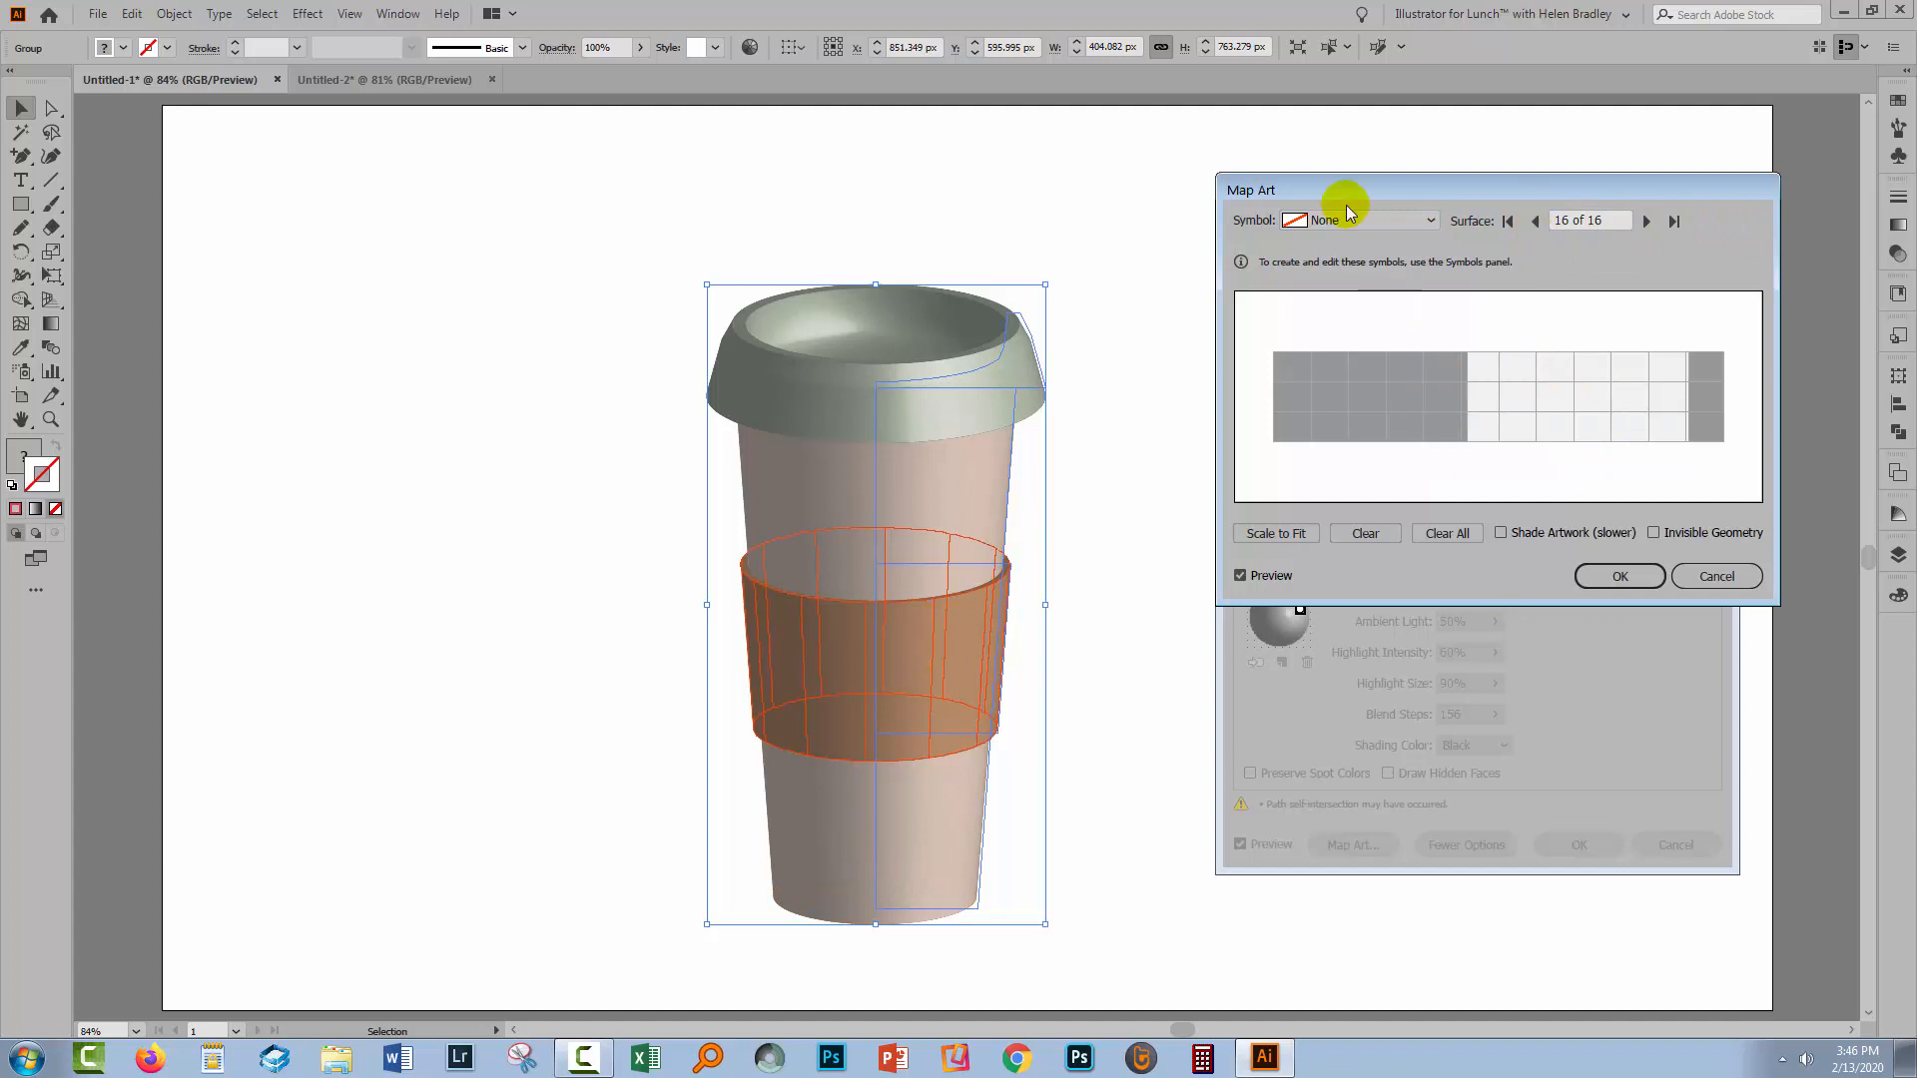
left_click(1427, 220)
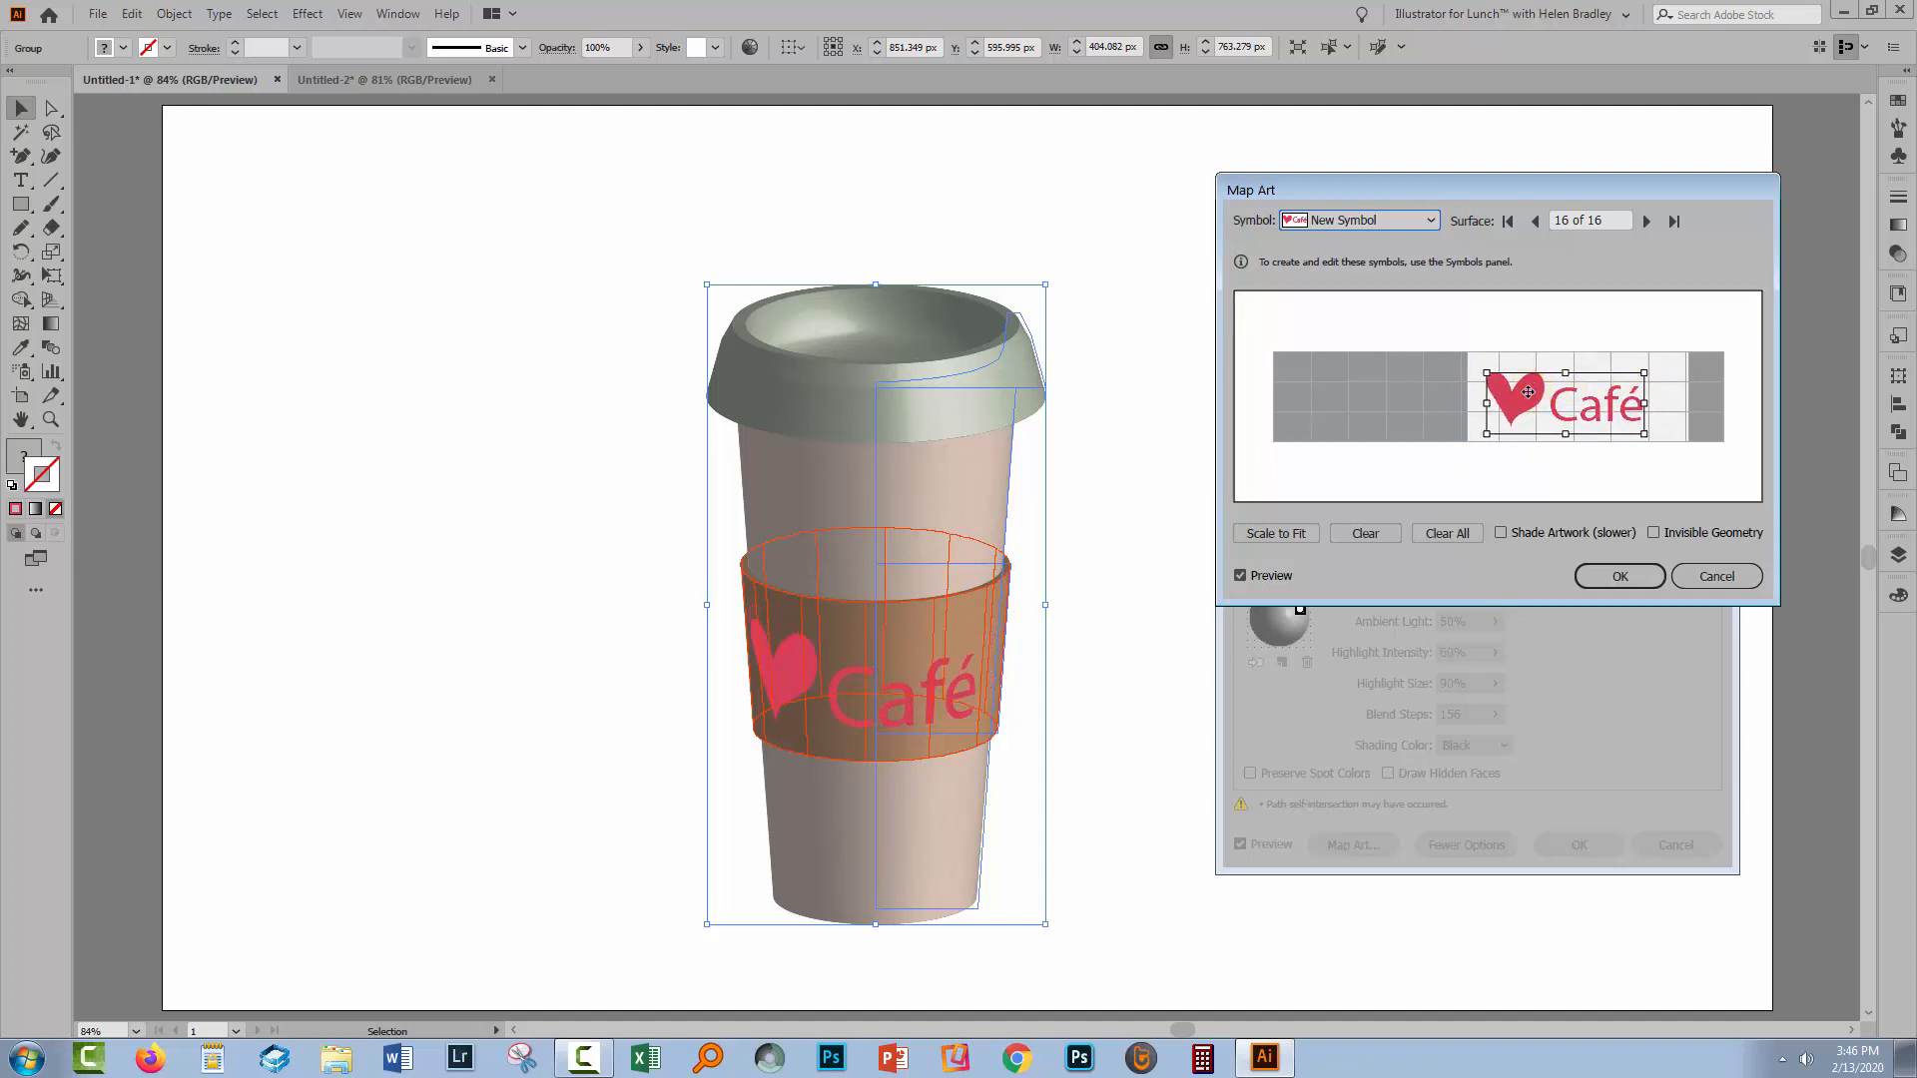
left_click_drag(1525, 394, 1566, 393)
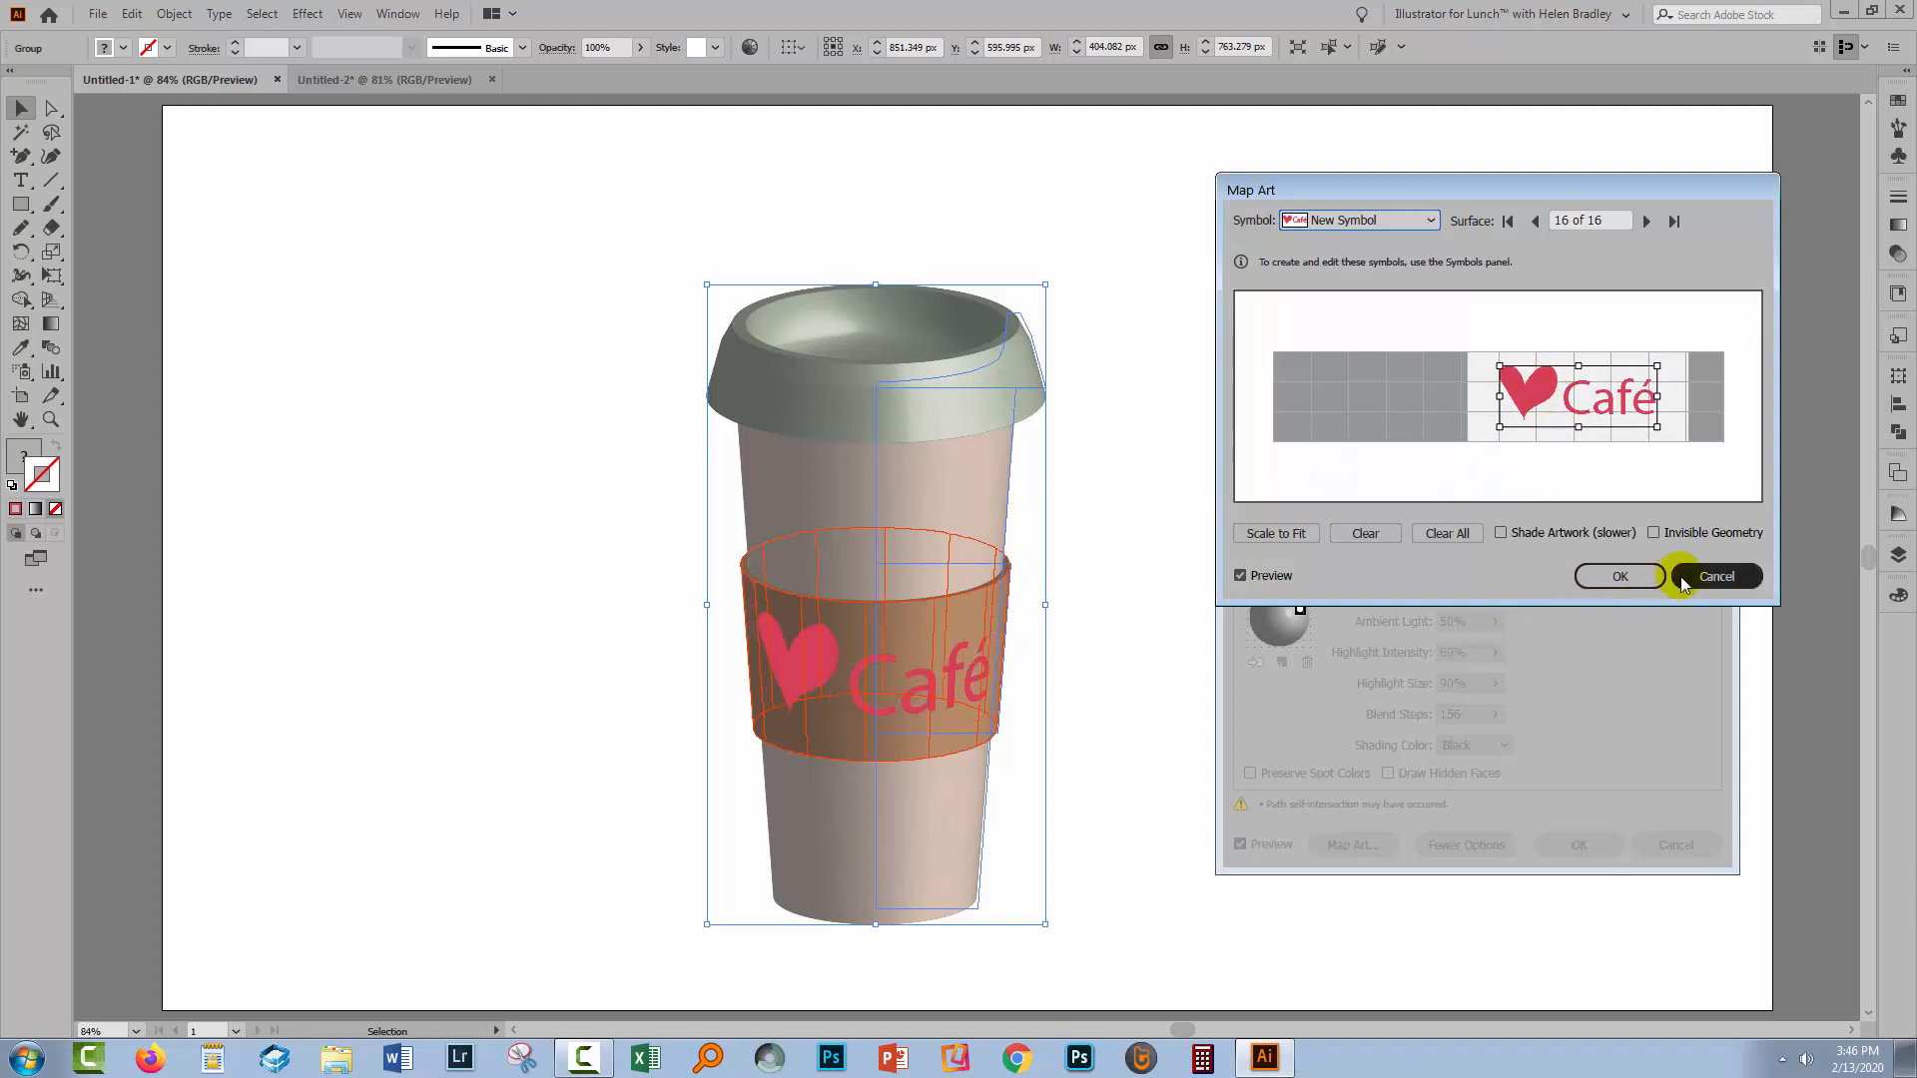
Confirm the mapped sleeve art and apply the revised 3D Revolve settings.
left_click(1619, 575)
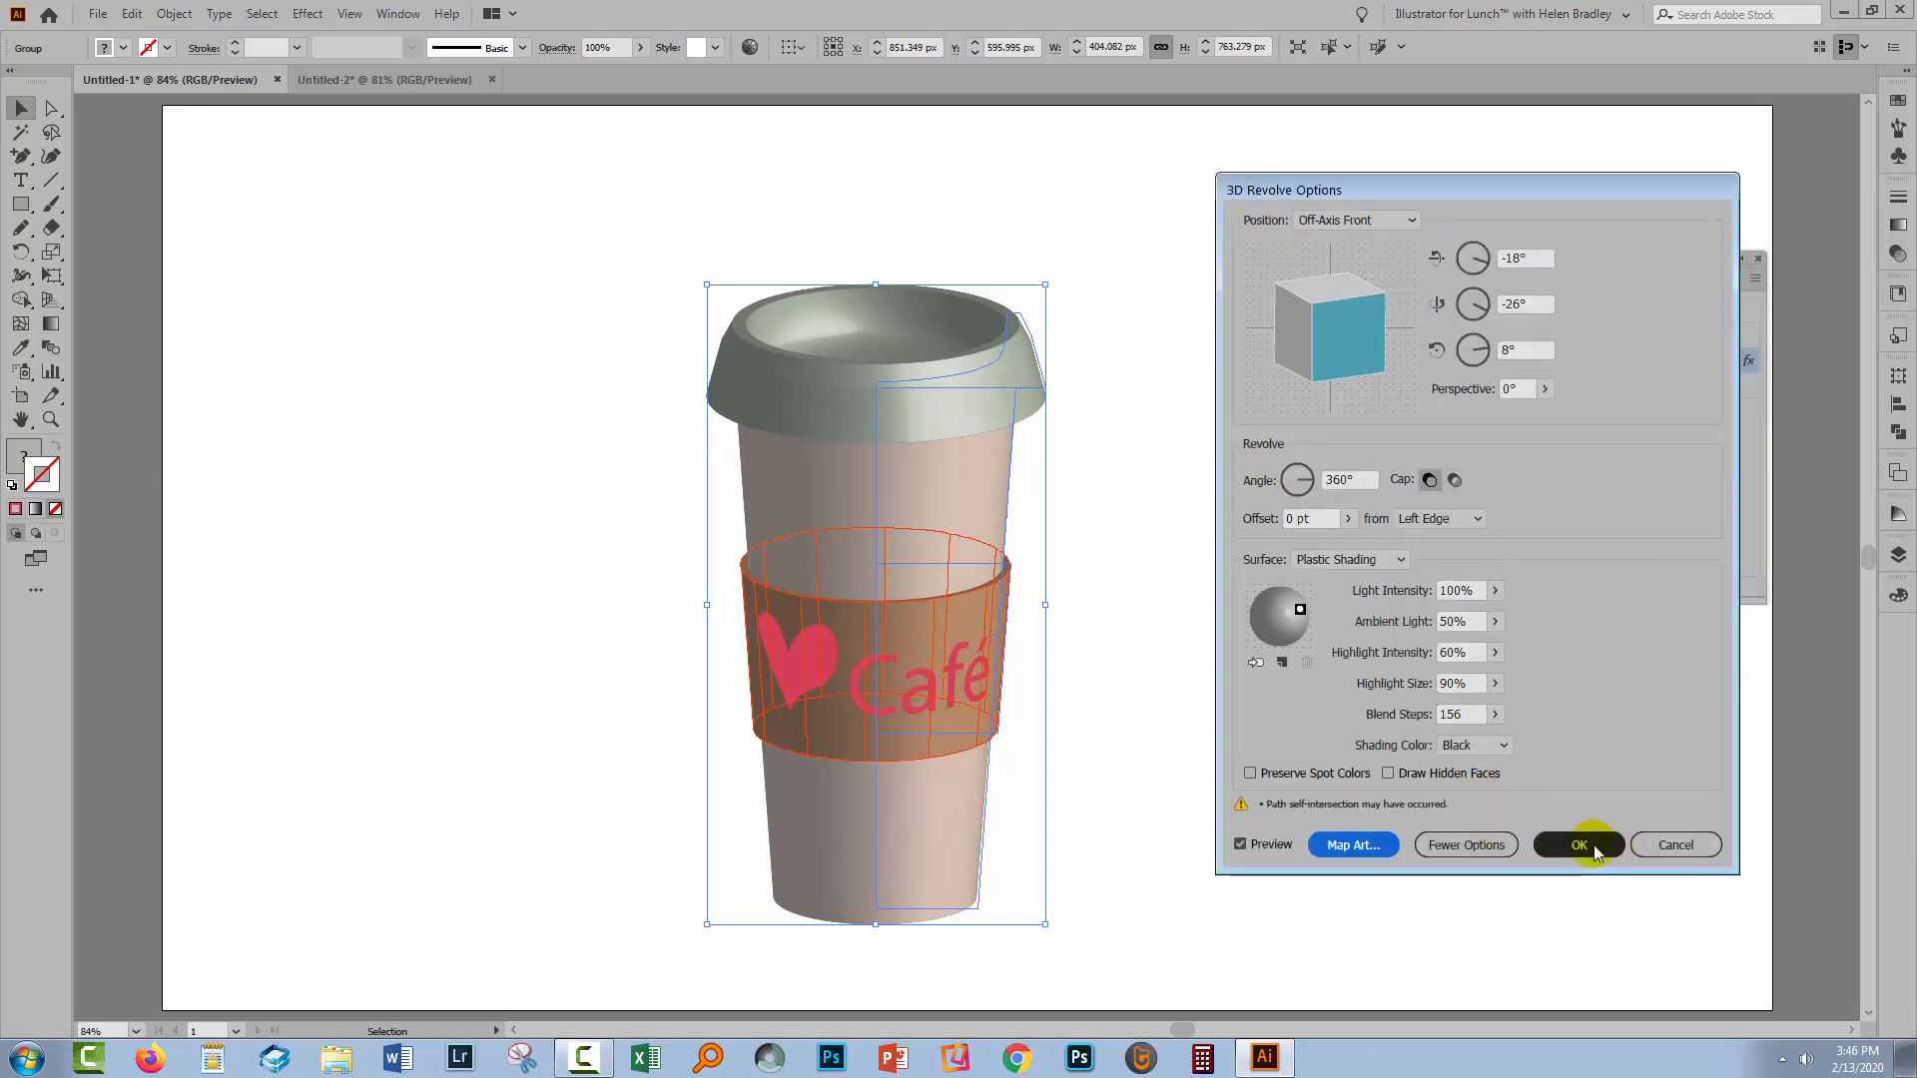
left_click(1577, 844)
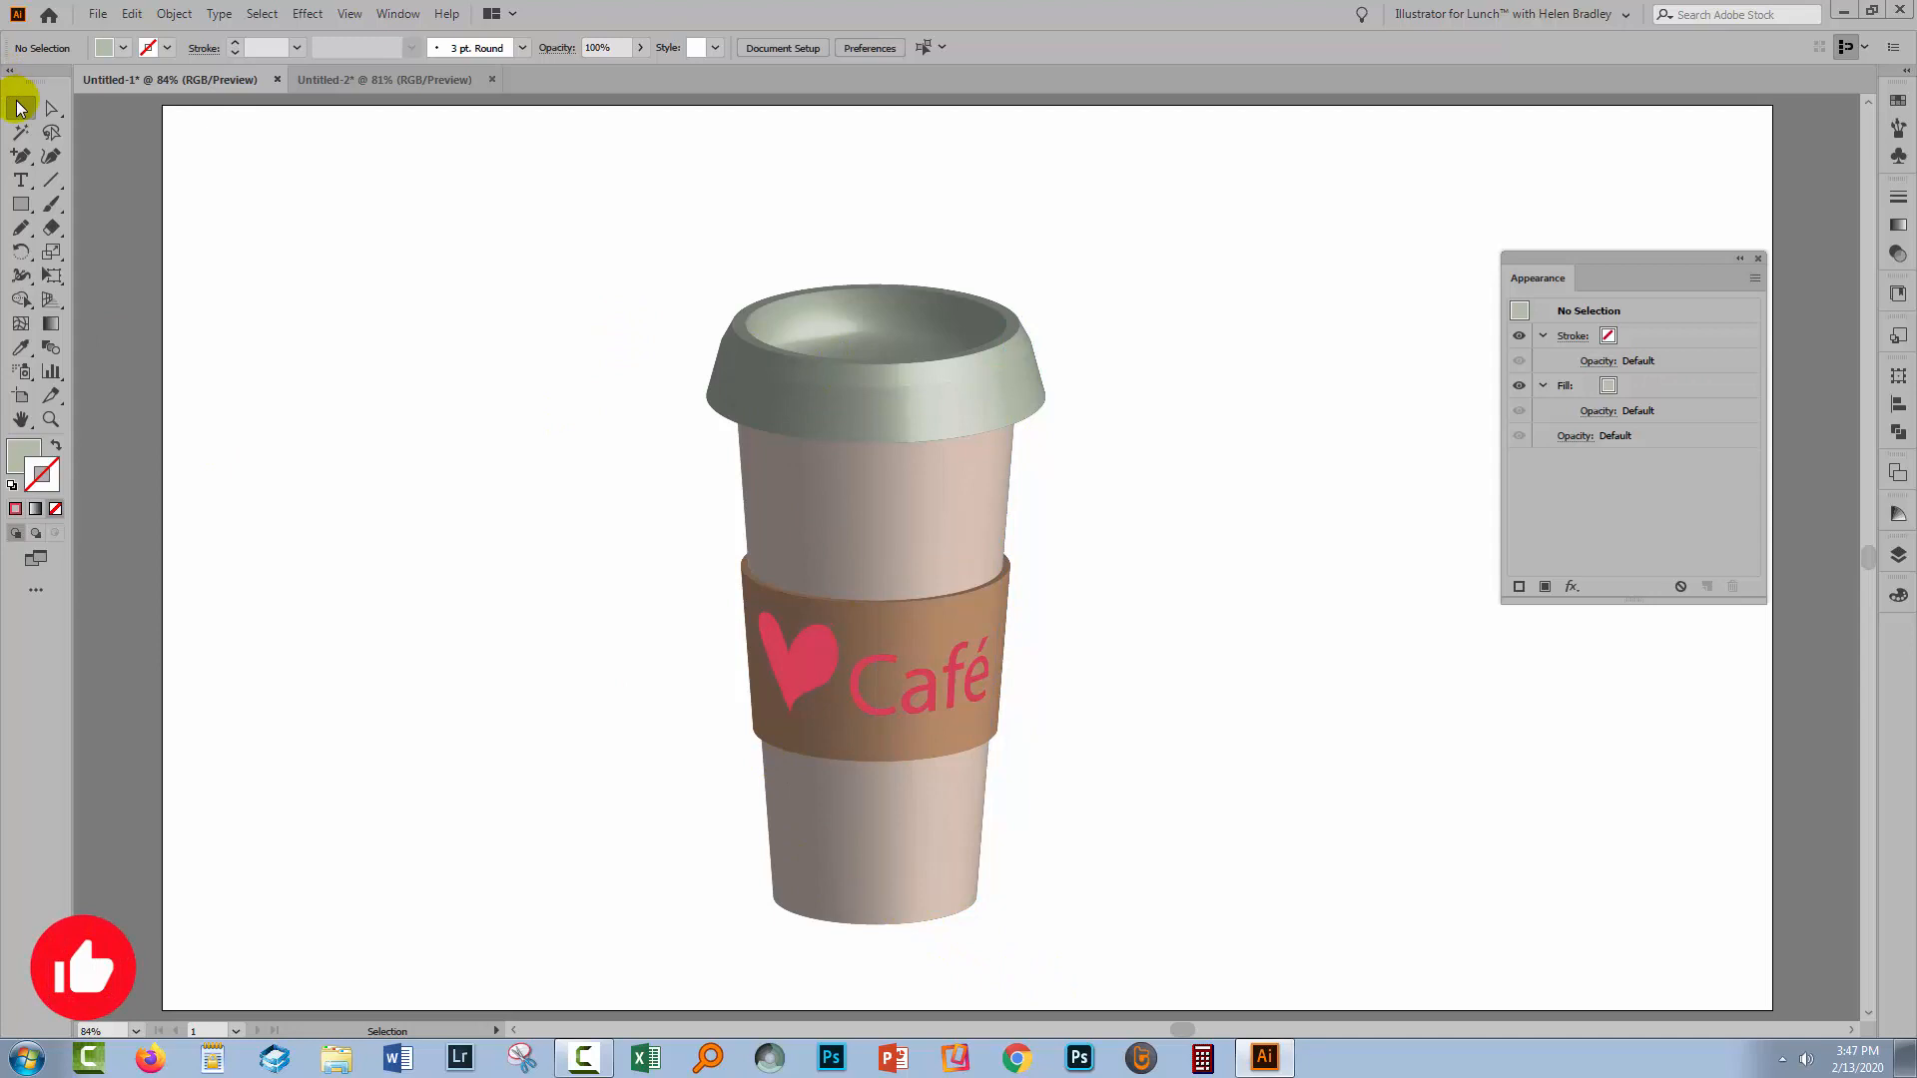
With the 3D effect hidden, select the sleeve shape in the flat profile and recolour it pink.
left_click(878, 531)
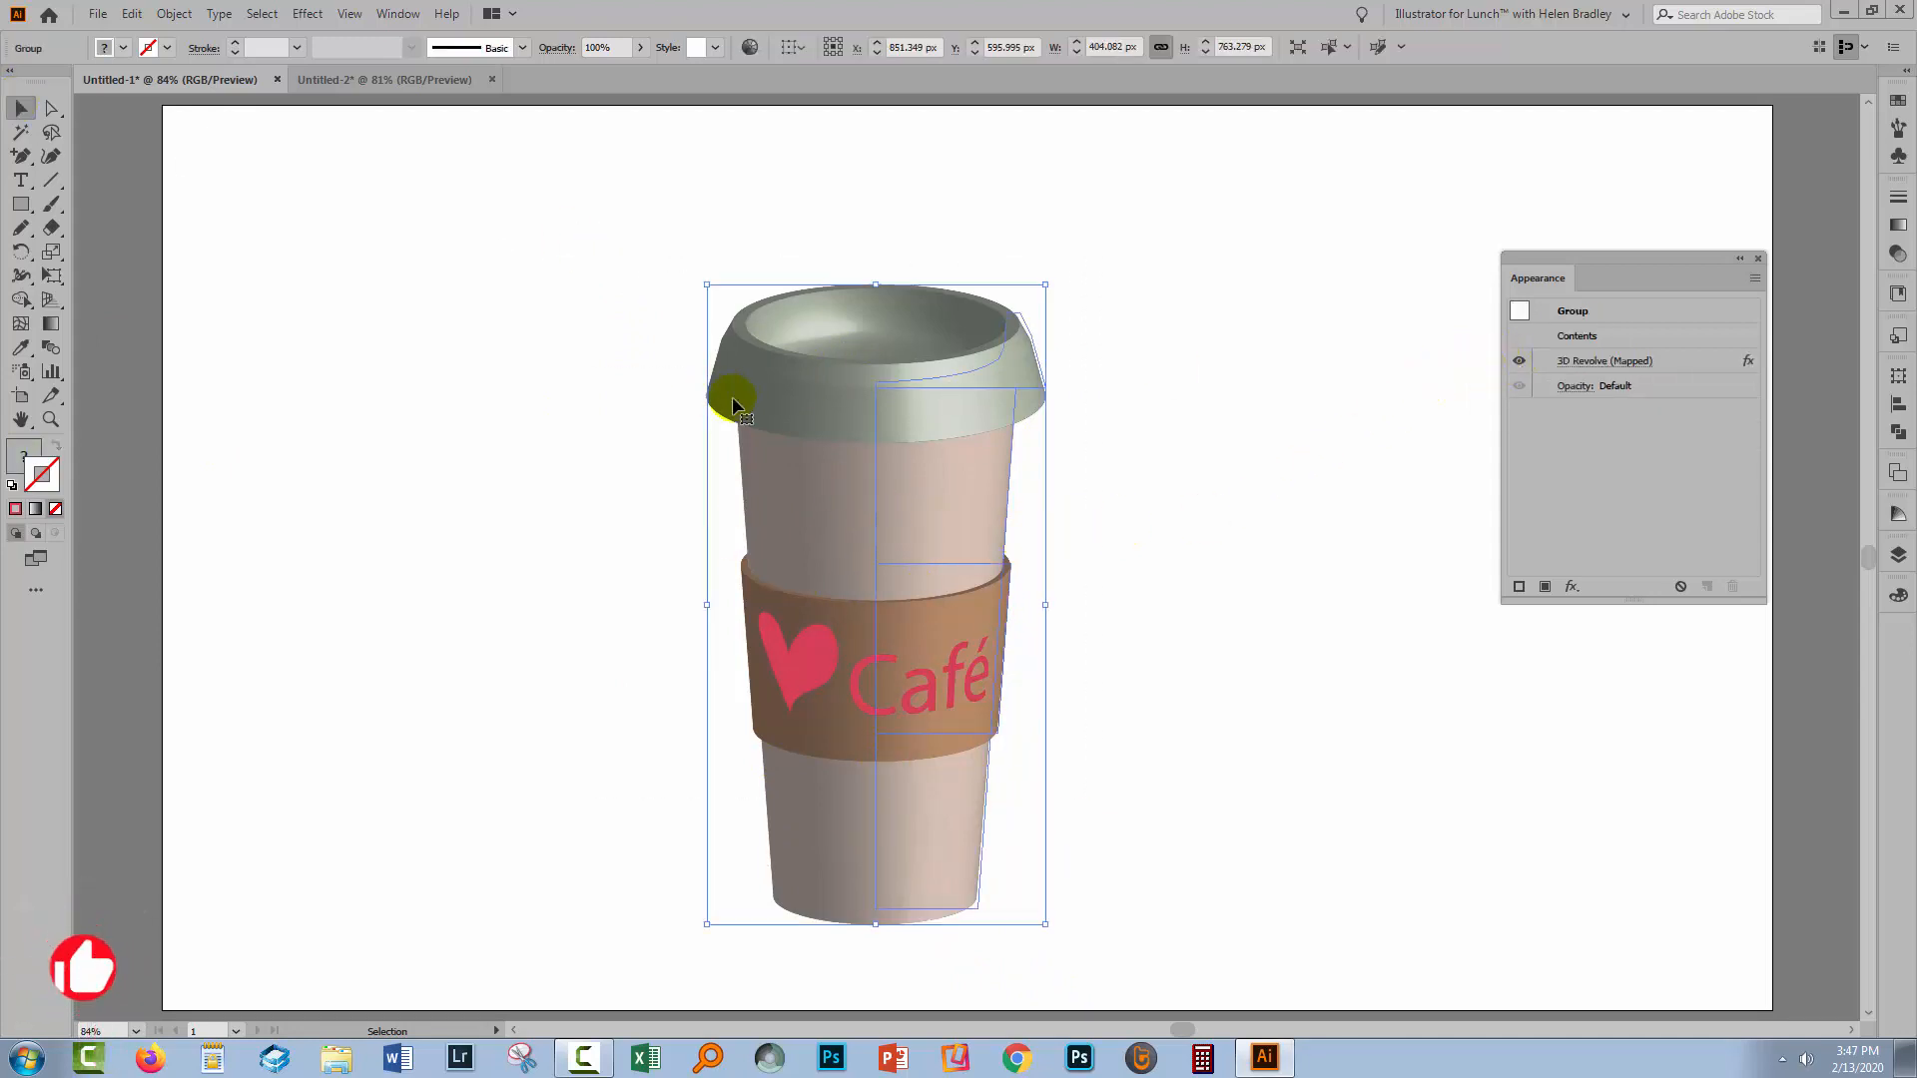
left_click(1603, 359)
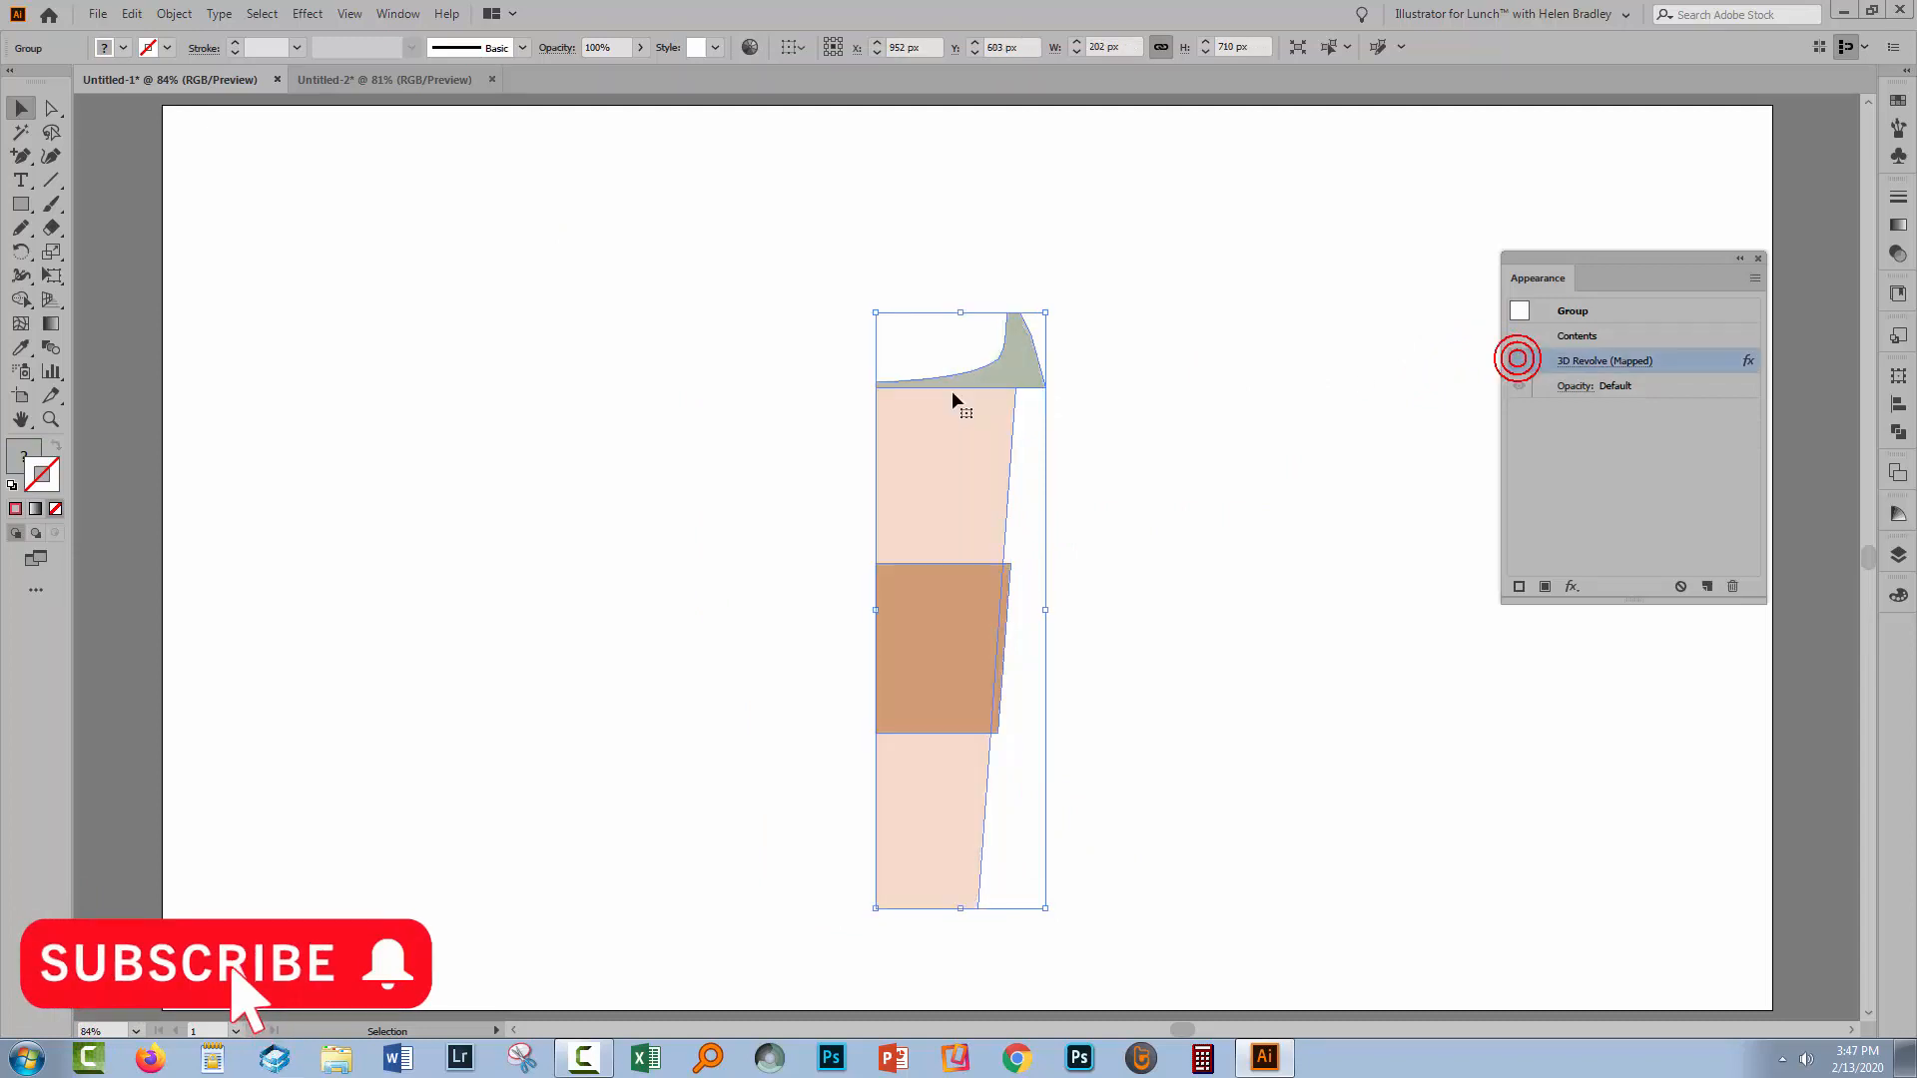
left_click(22, 108)
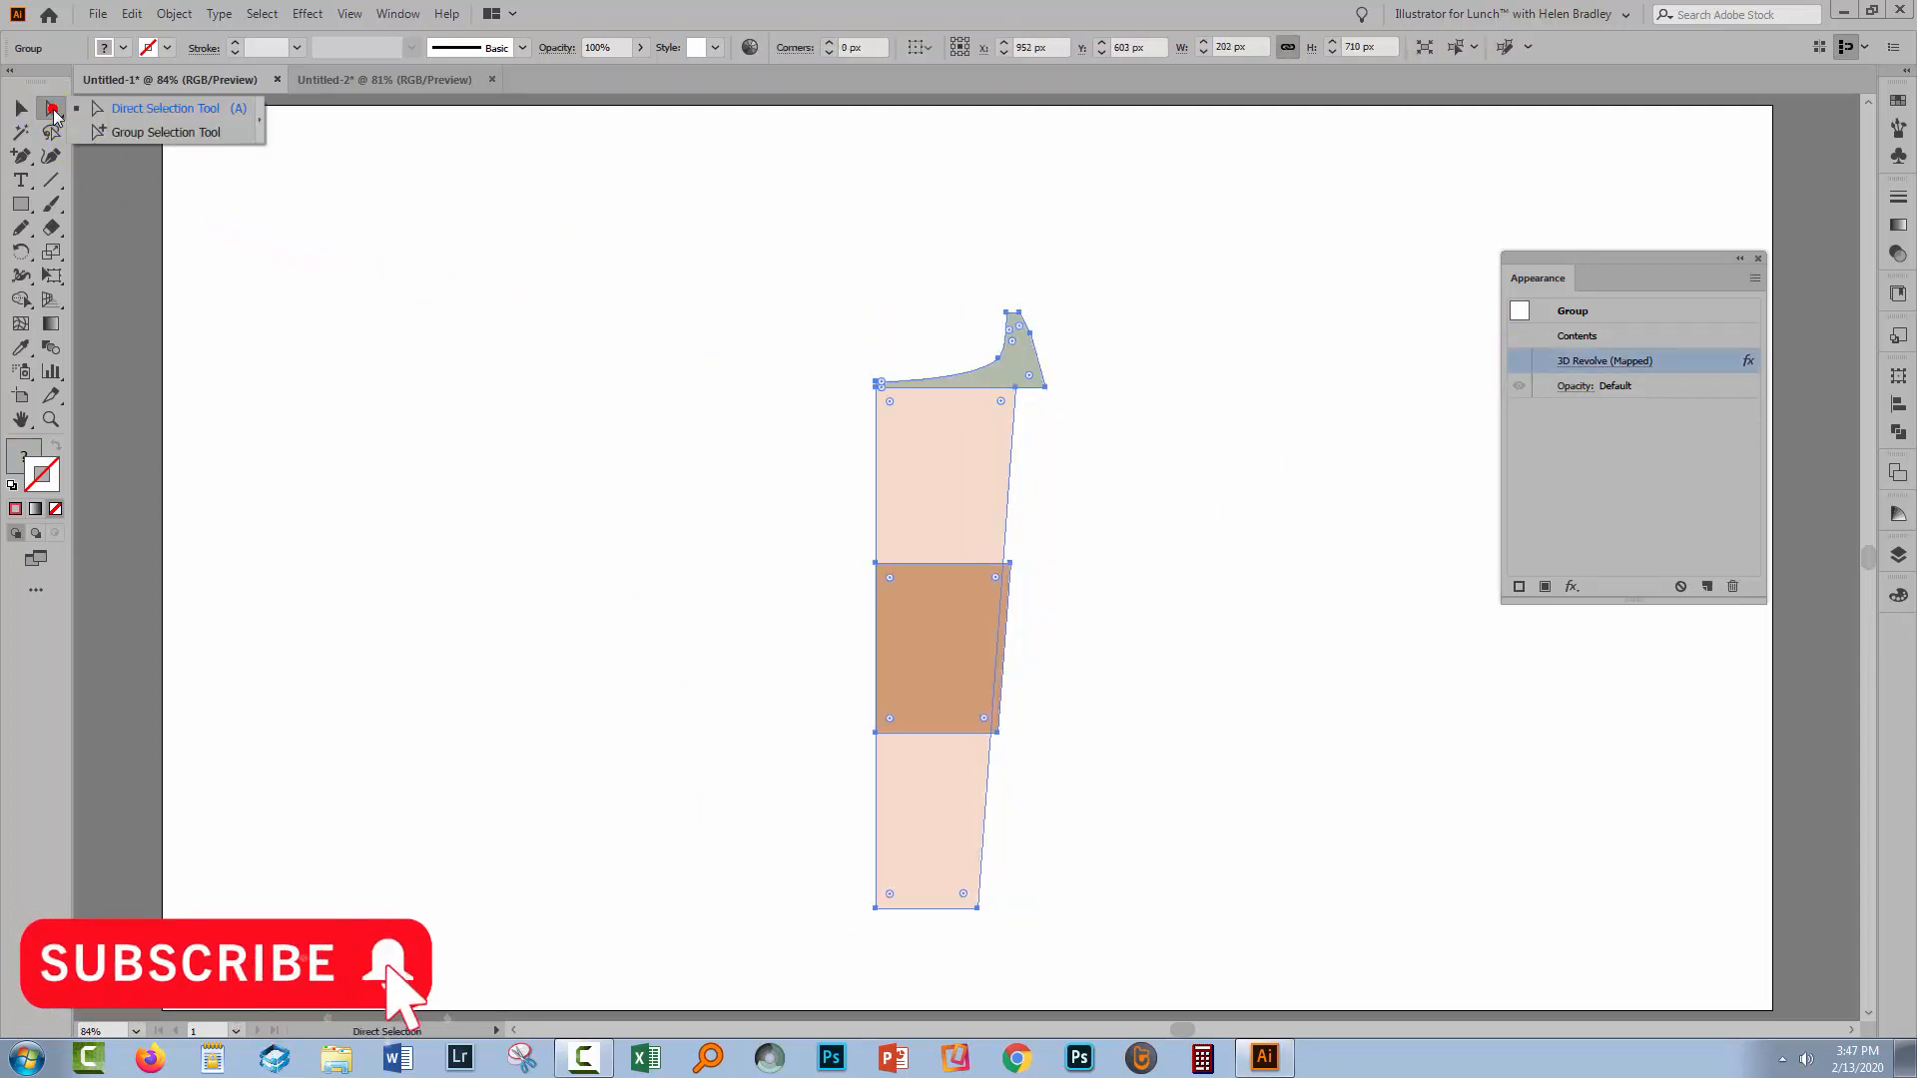
left_click(754, 395)
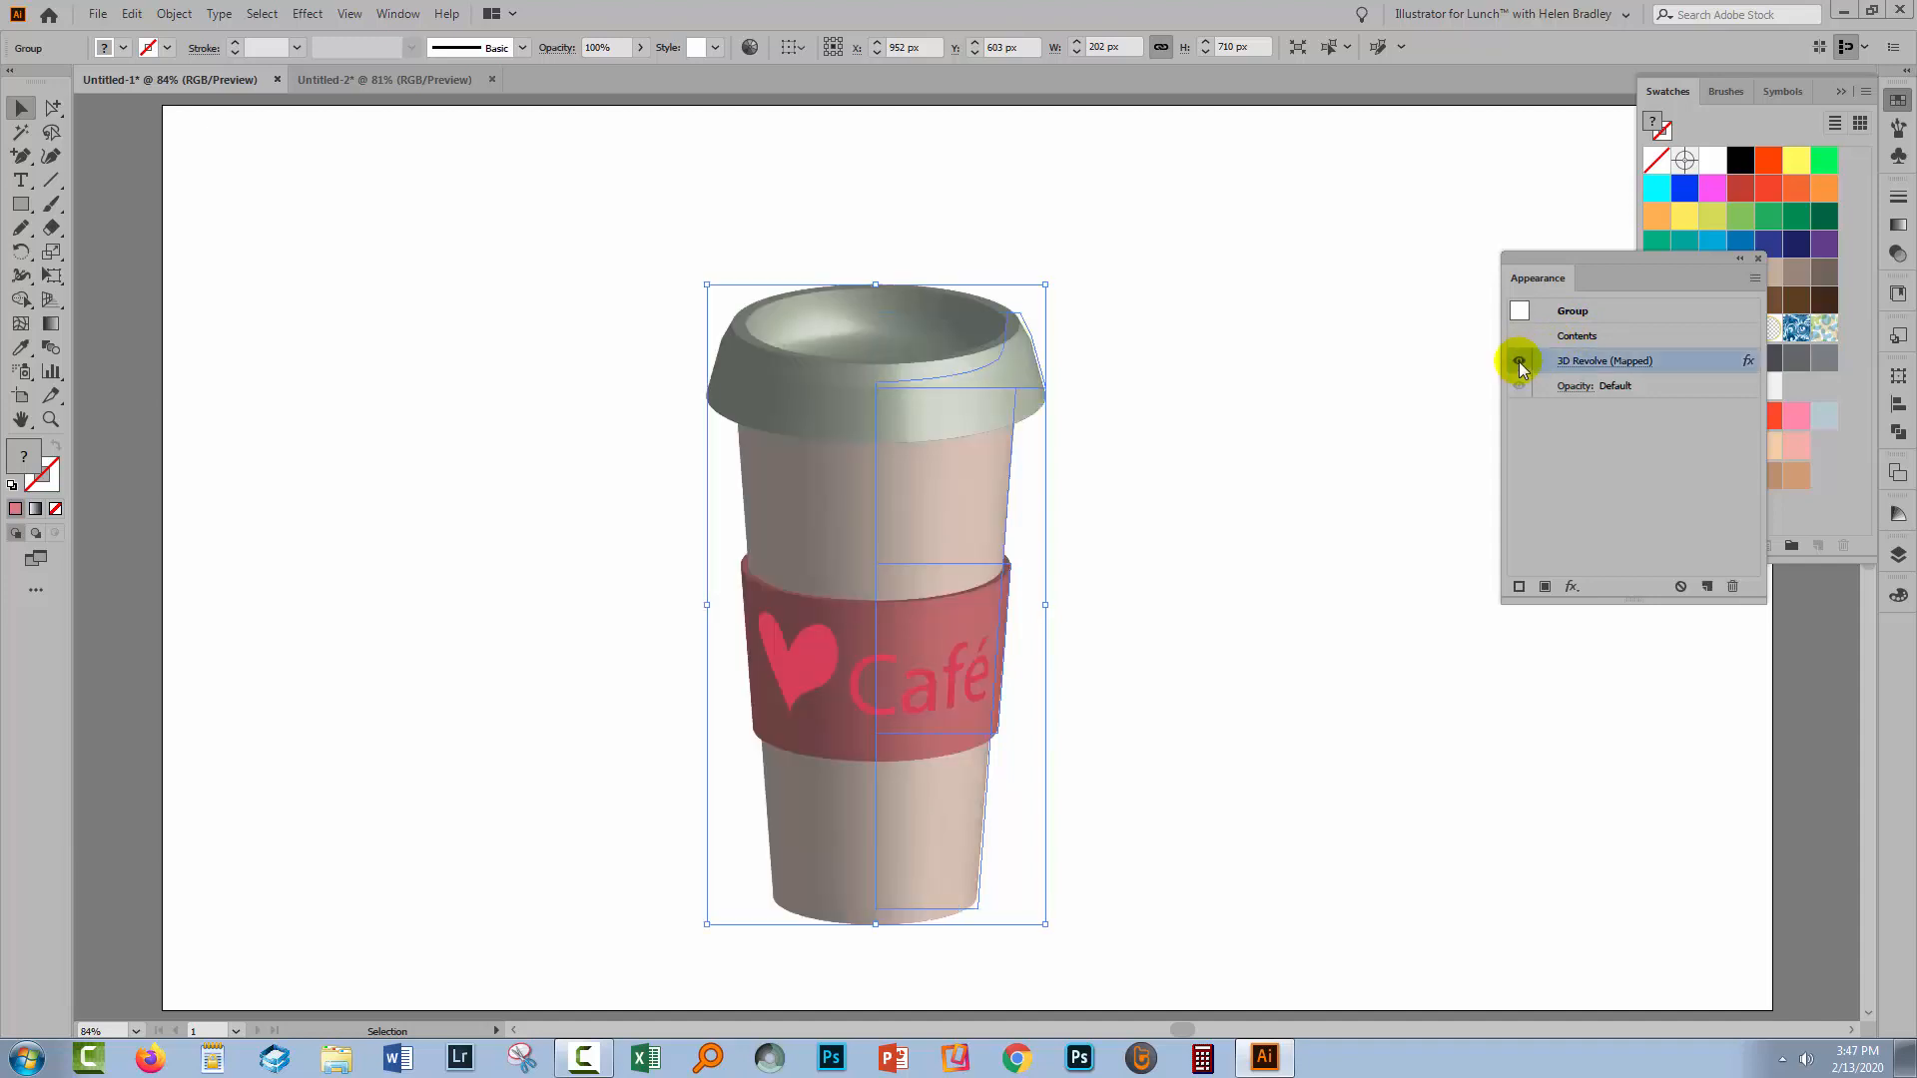
Restore the 3D revolve effect and deselect the cup to show the pink sleeve.
left_click(1519, 359)
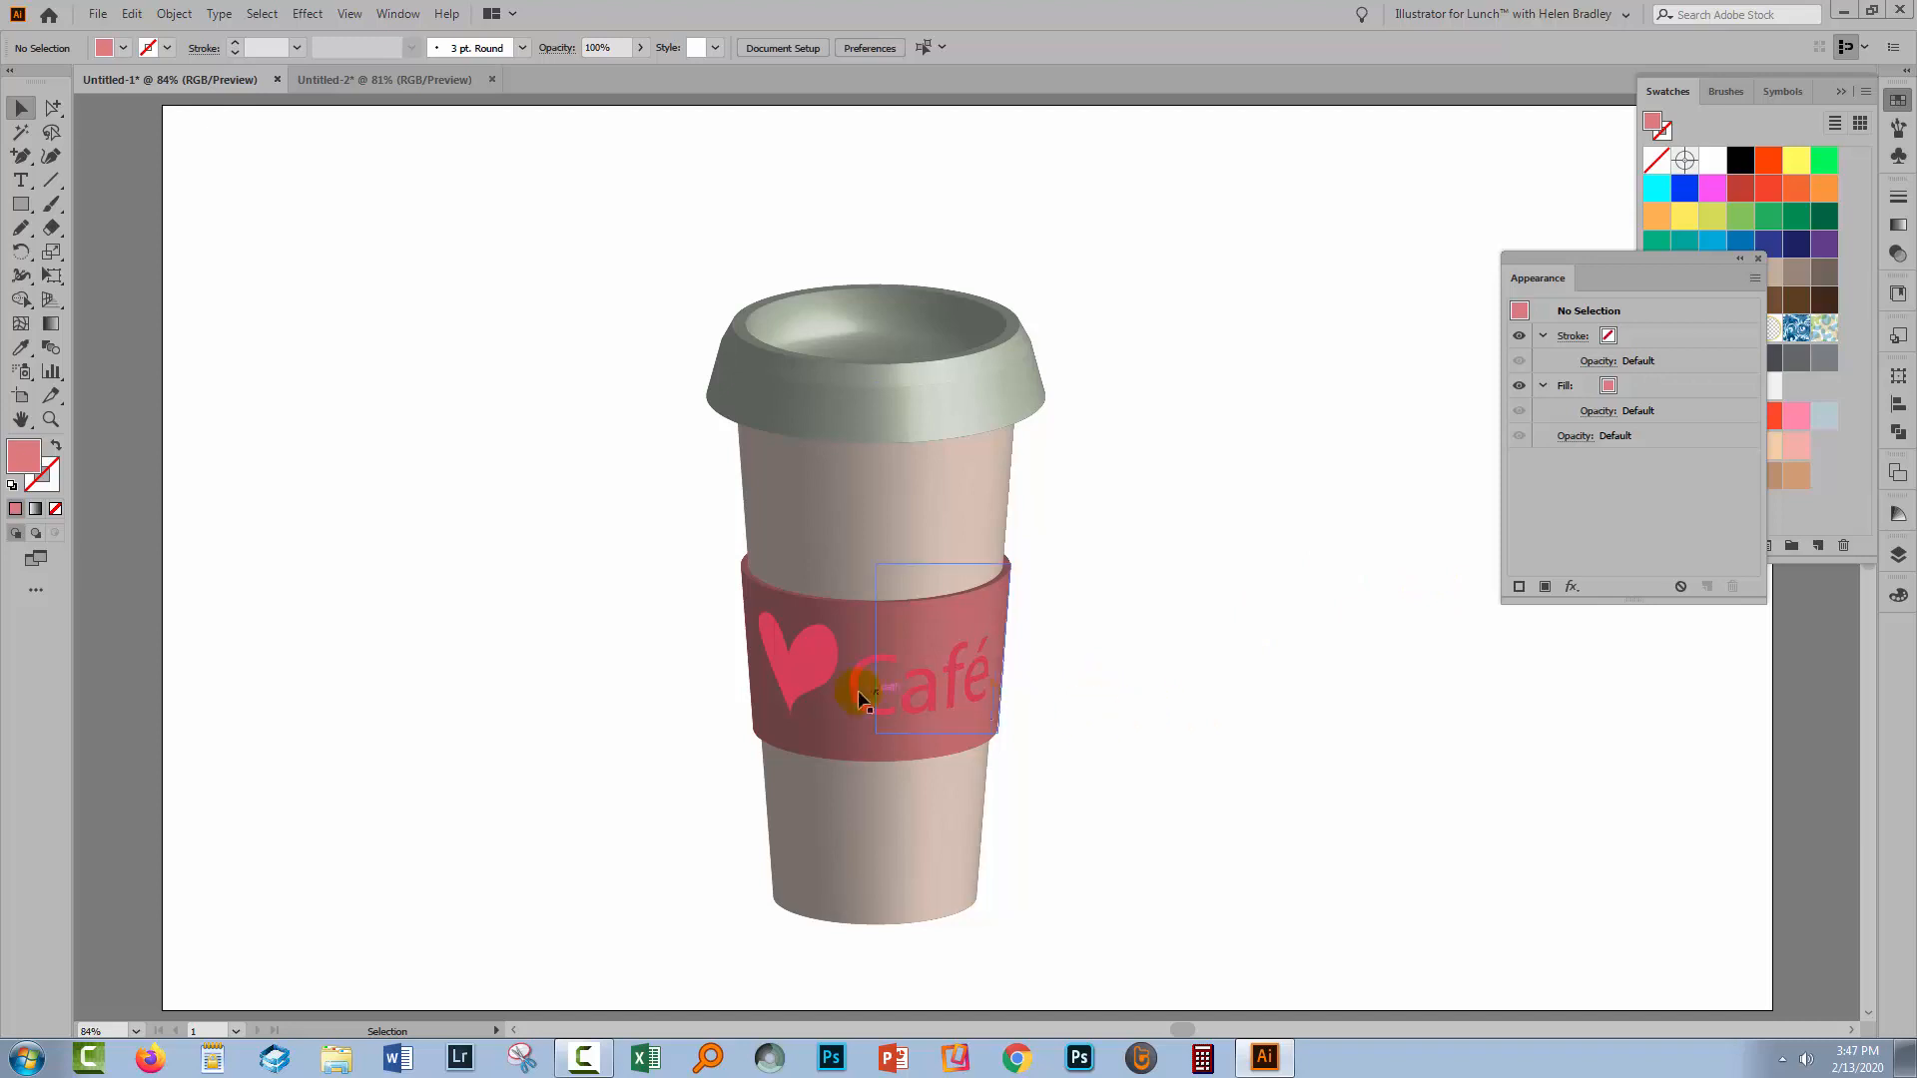
left_click(1058, 692)
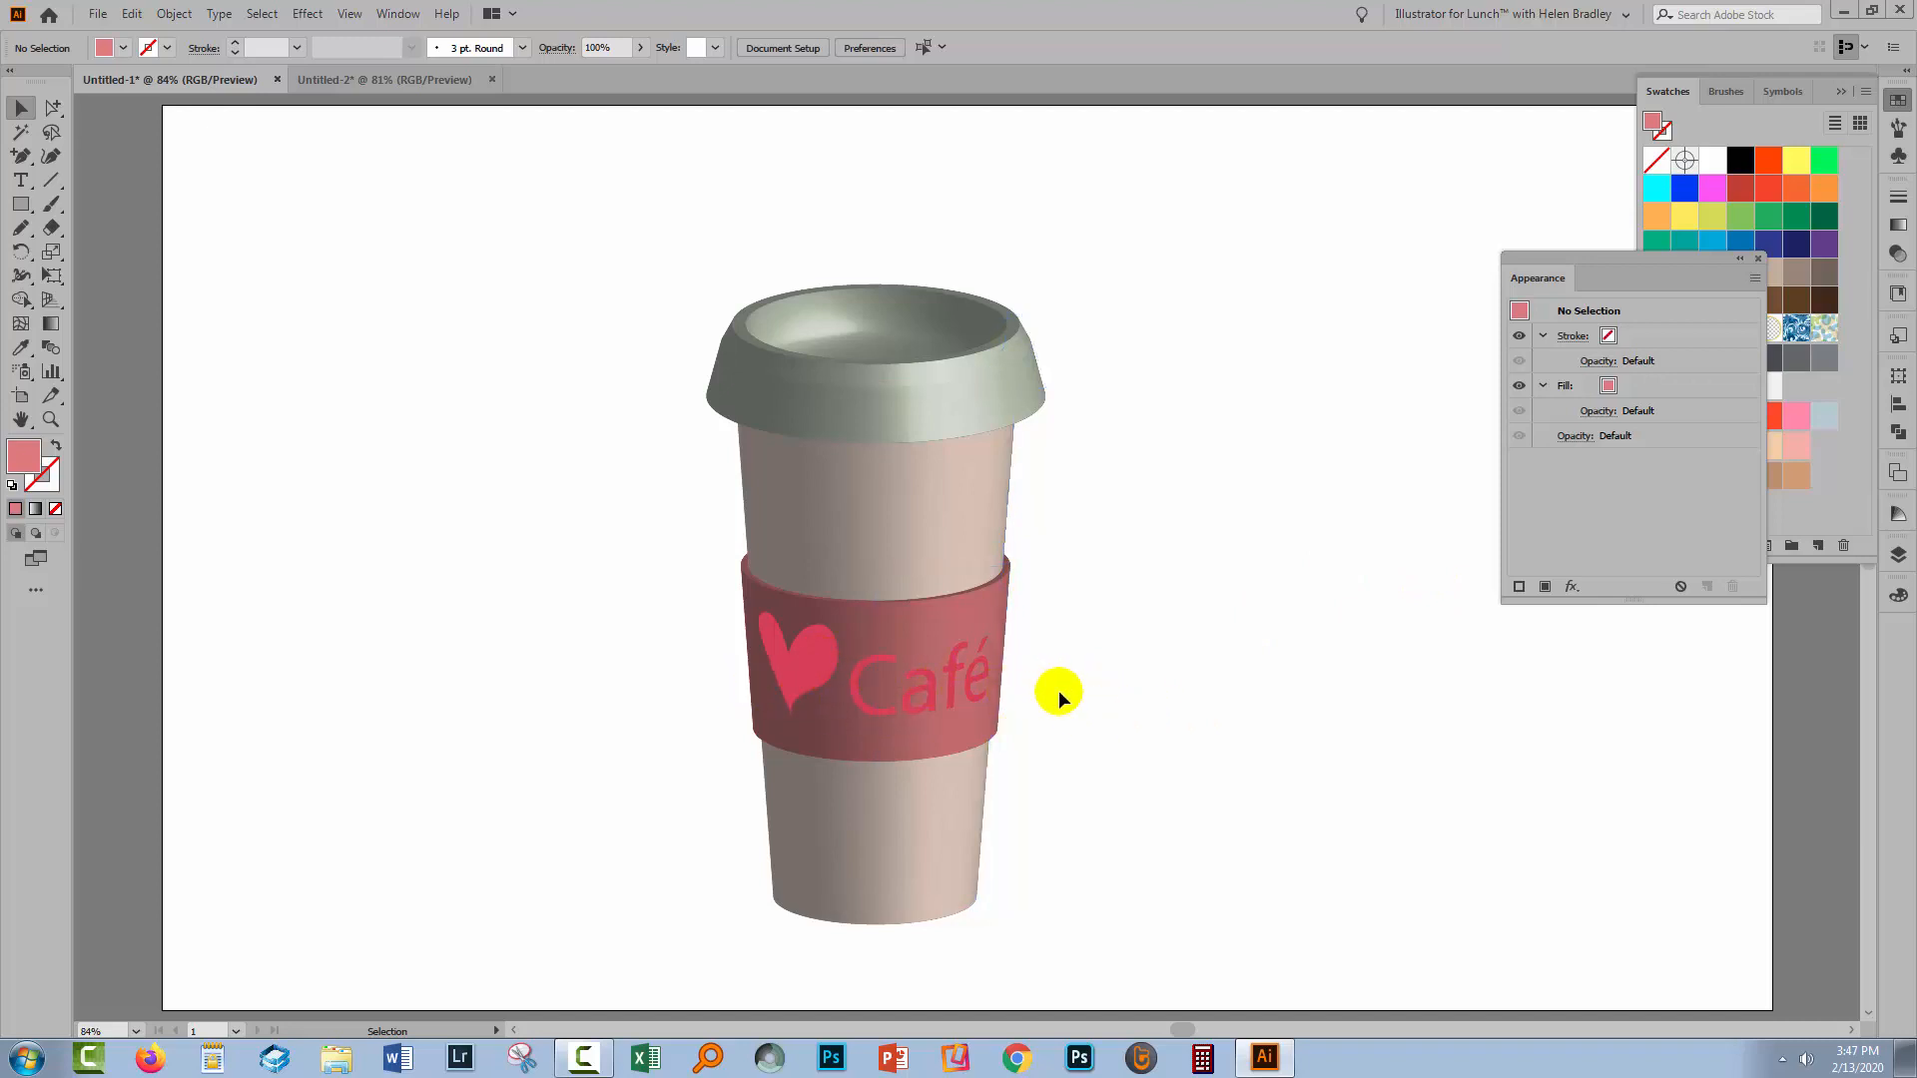
mouse_move(1076, 711)
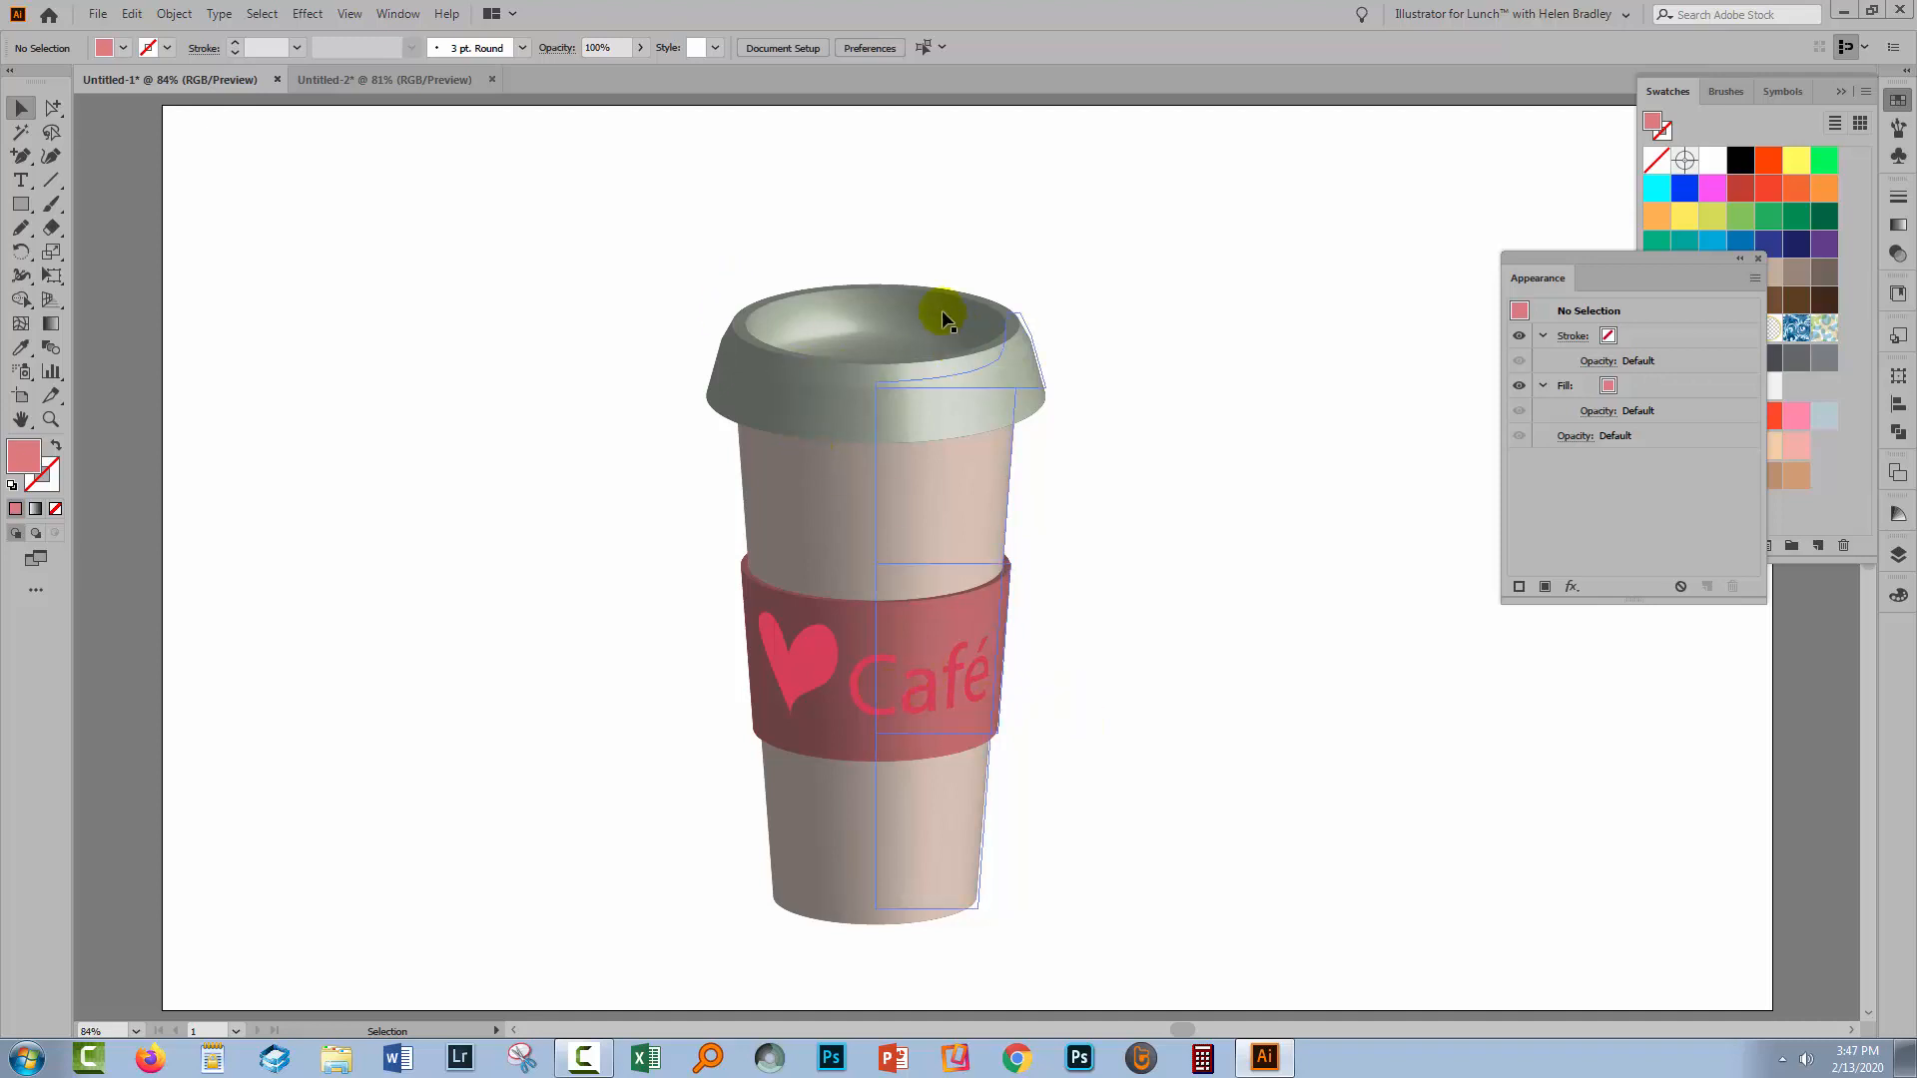
left_click(1434, 791)
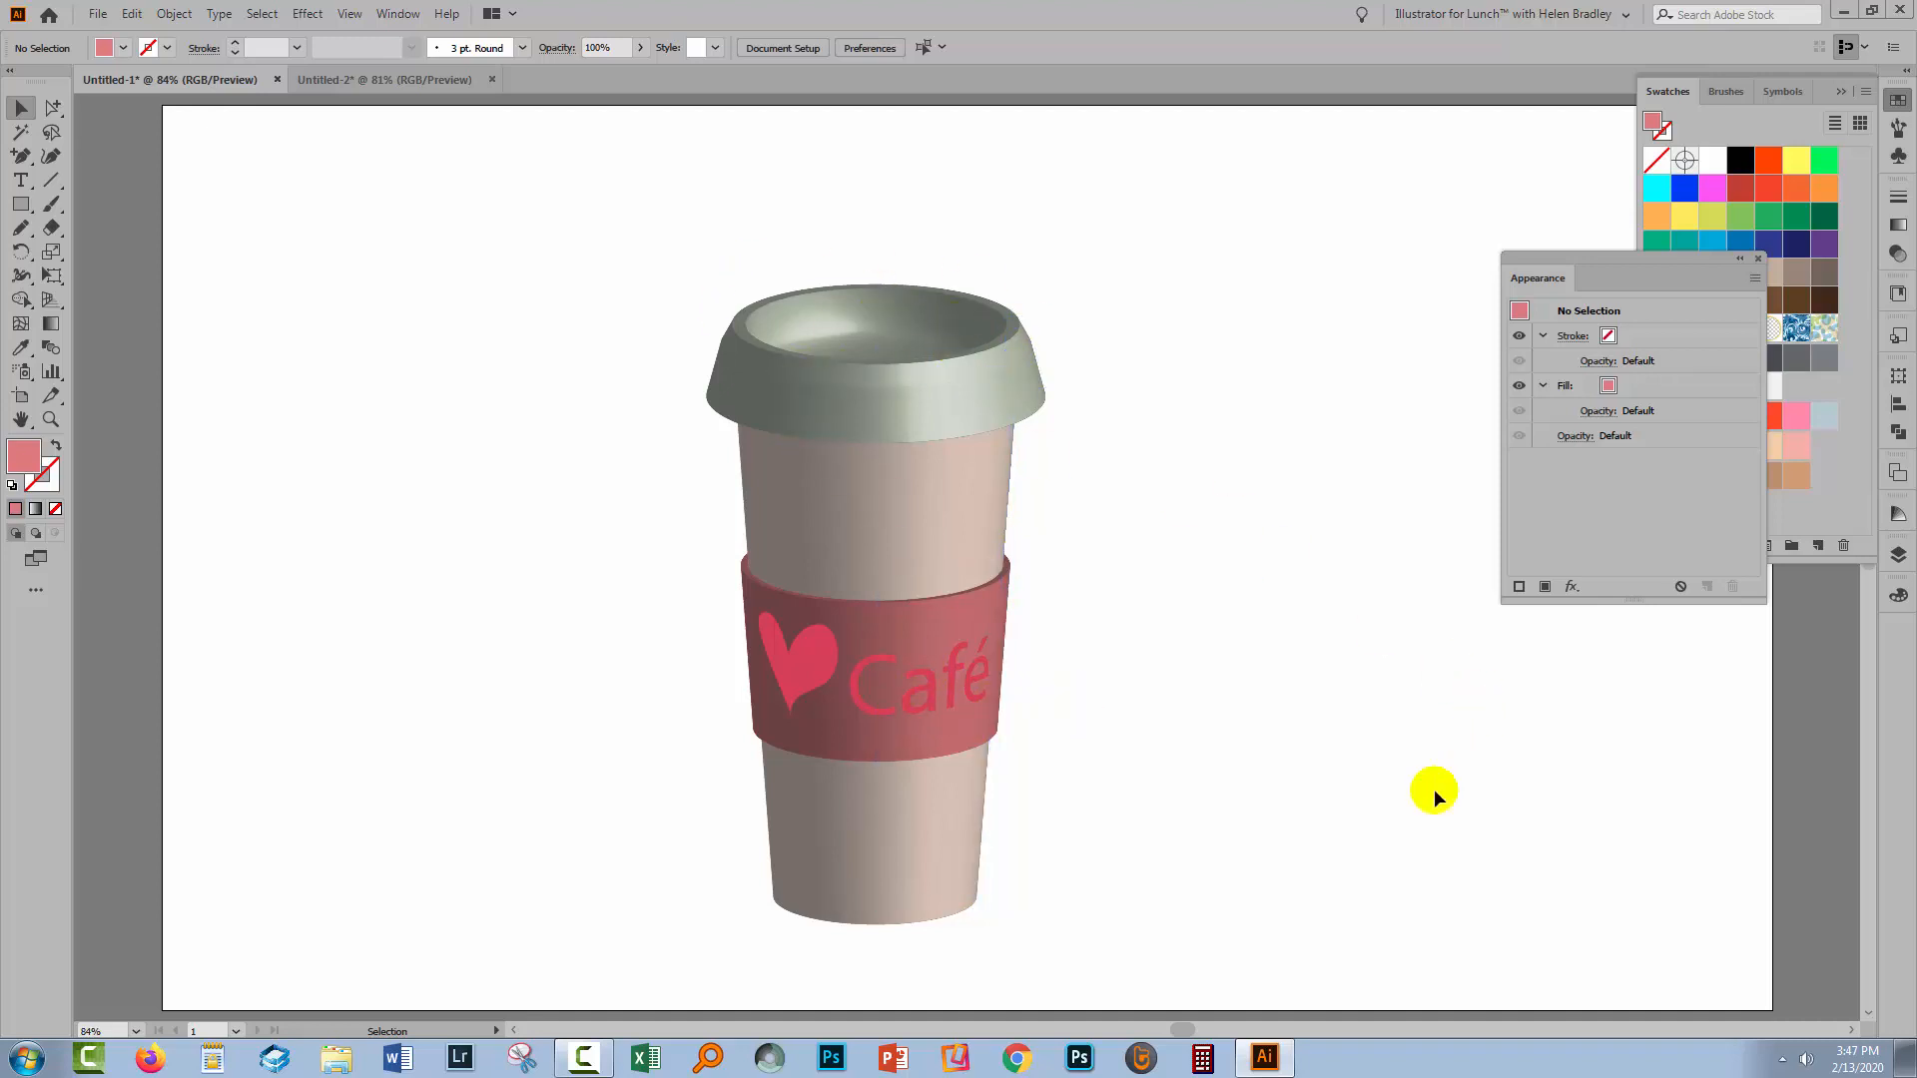
mouse_move(1757, 258)
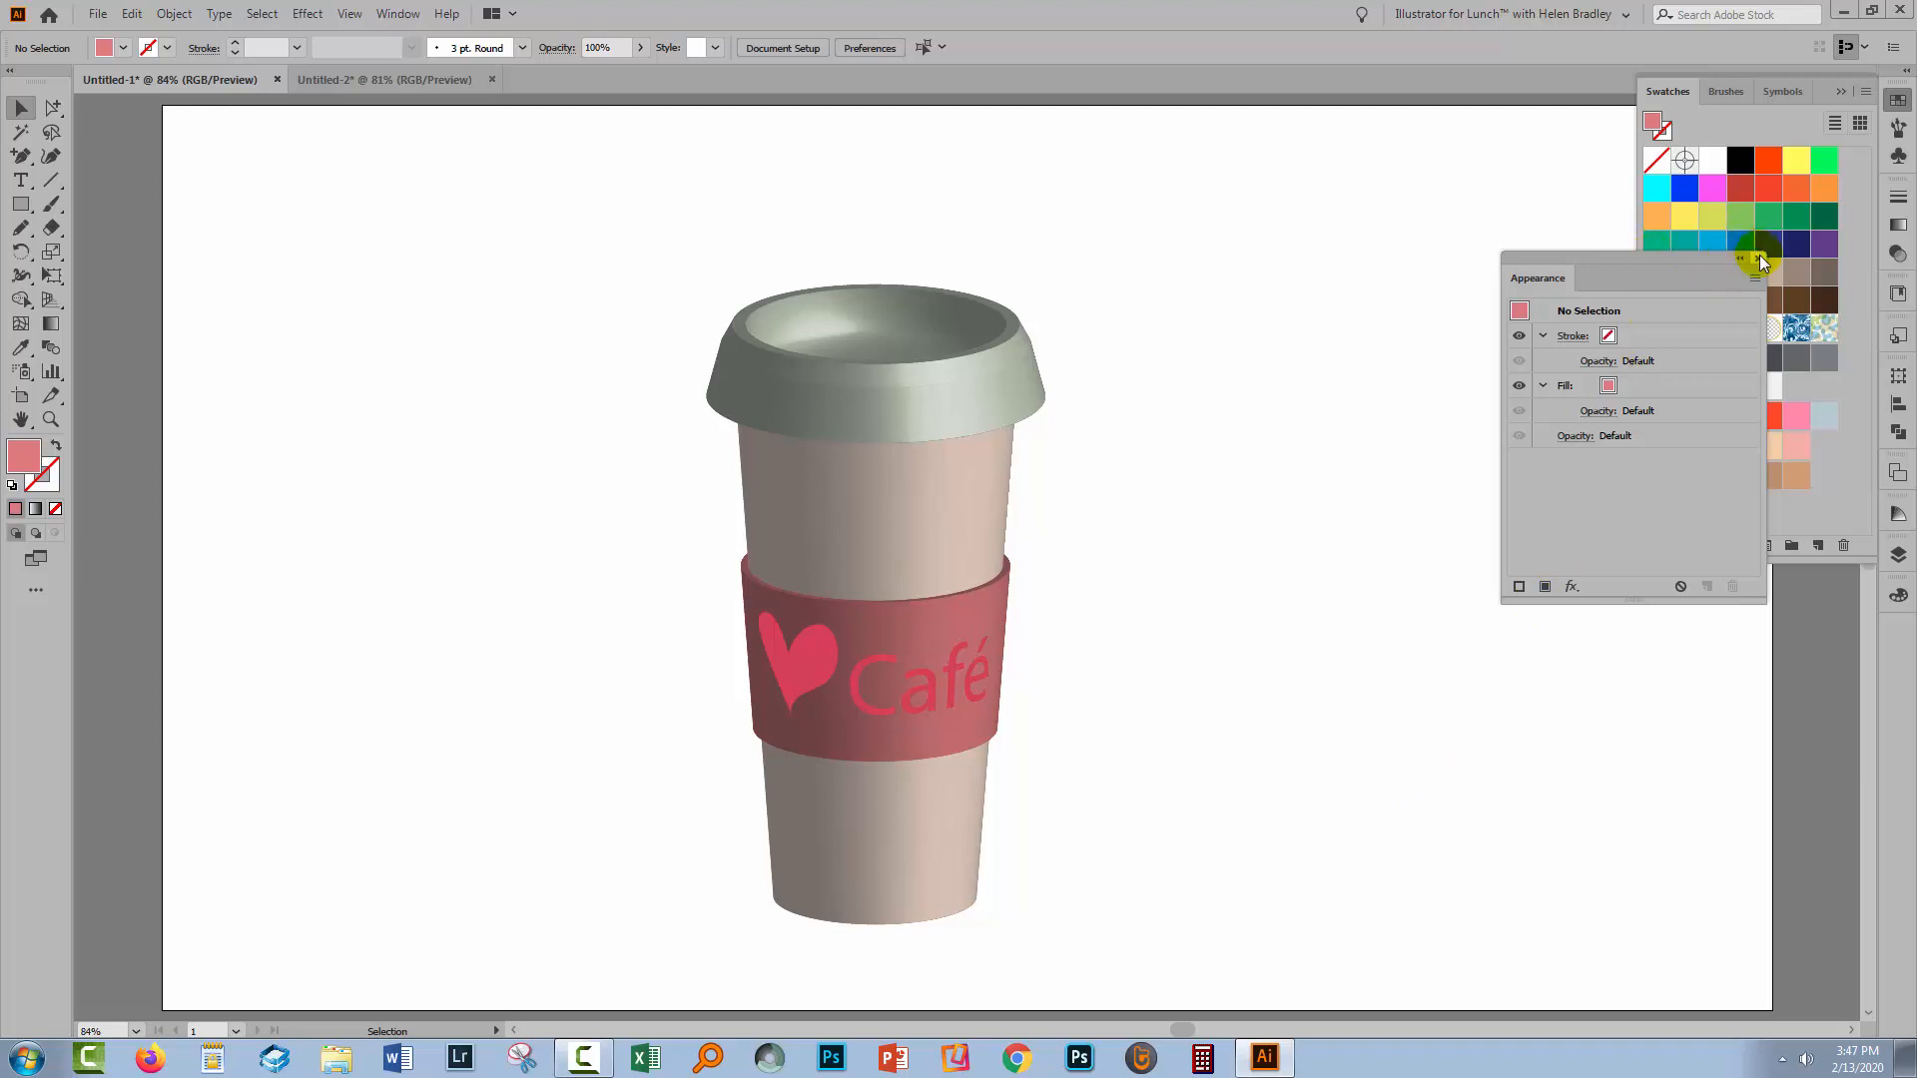